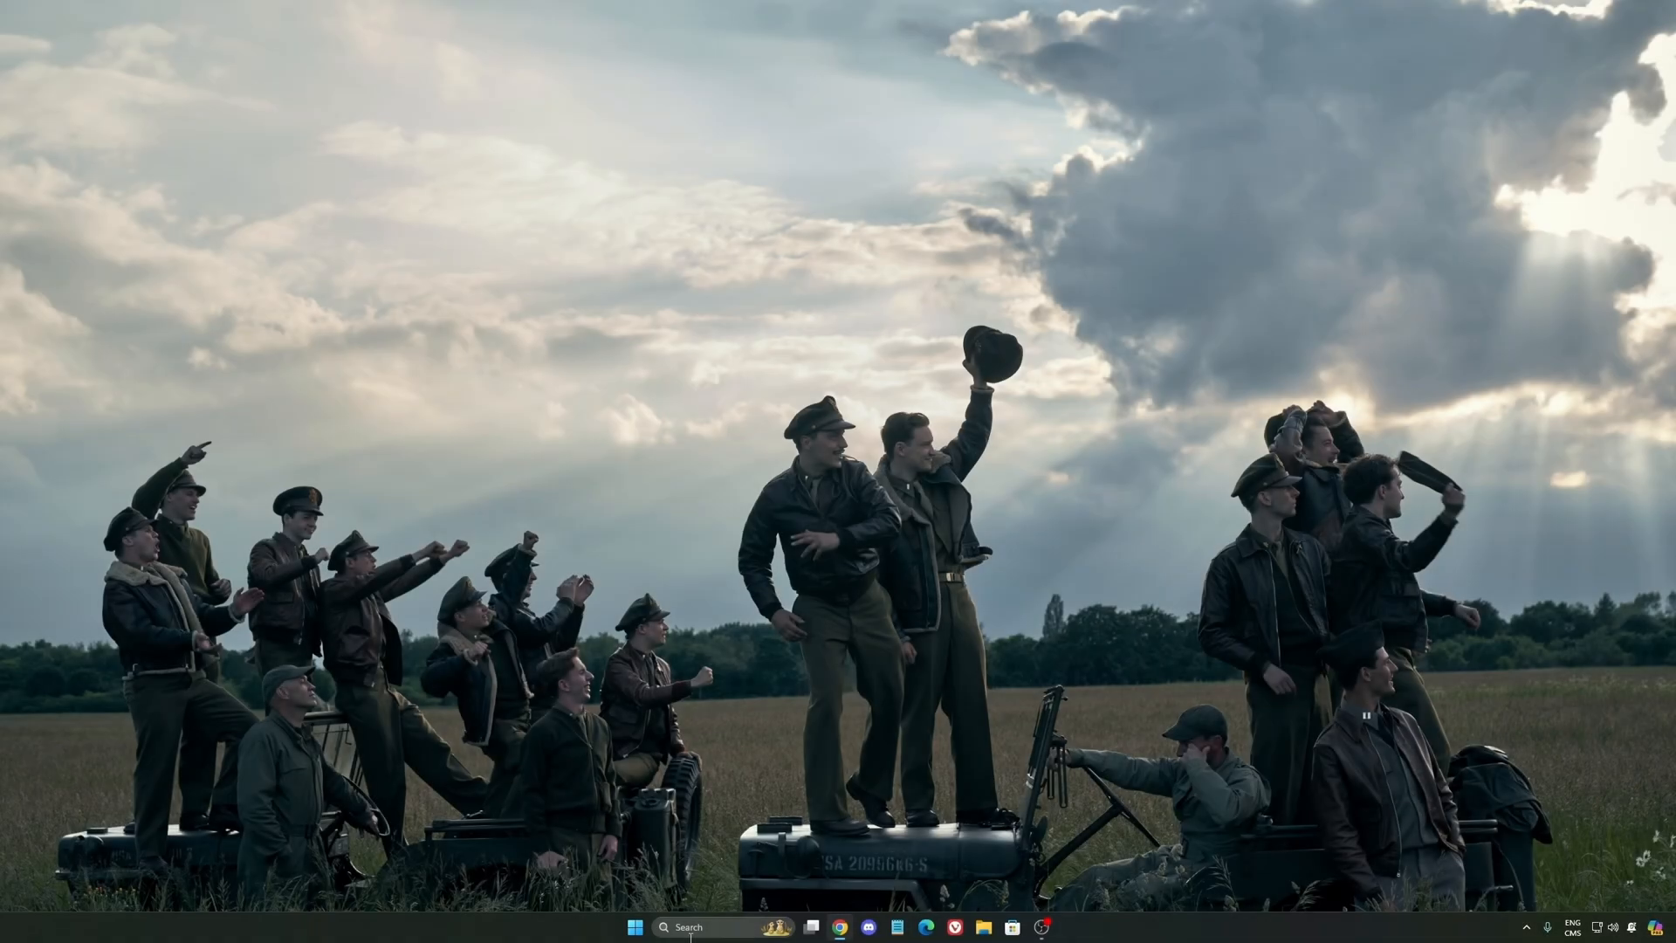
# Step: Launch Windows Settings from a taskbar search for 'seti'
pyautogui.write('seti')
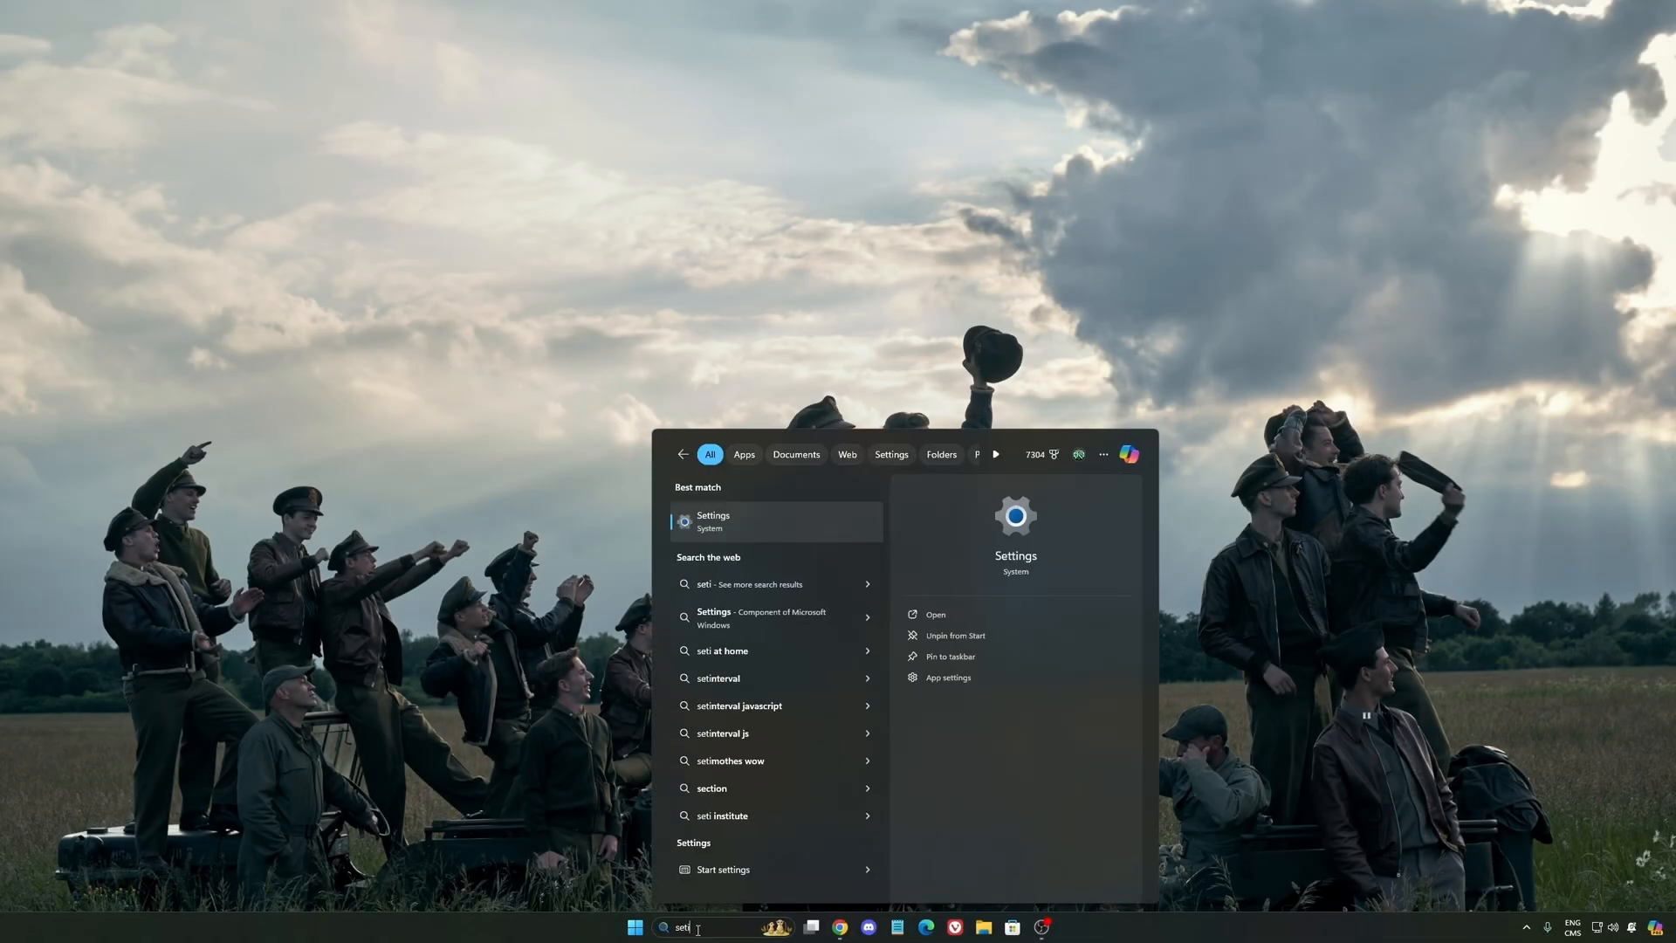
pyautogui.click(712, 520)
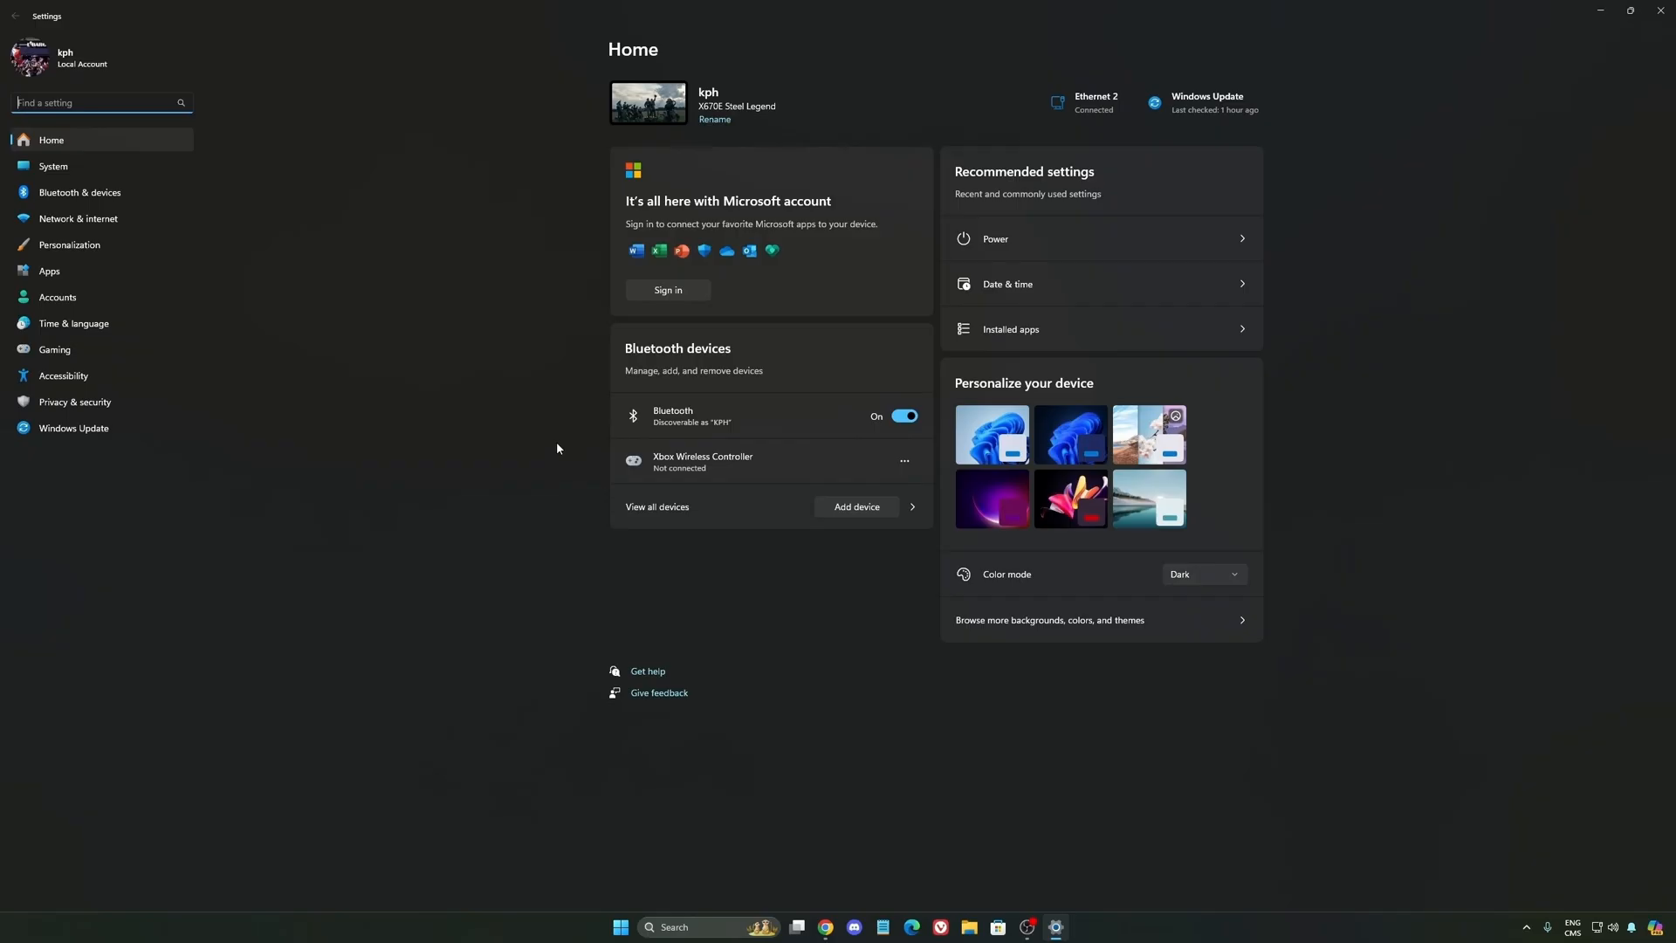
pyautogui.moveTo(55, 349)
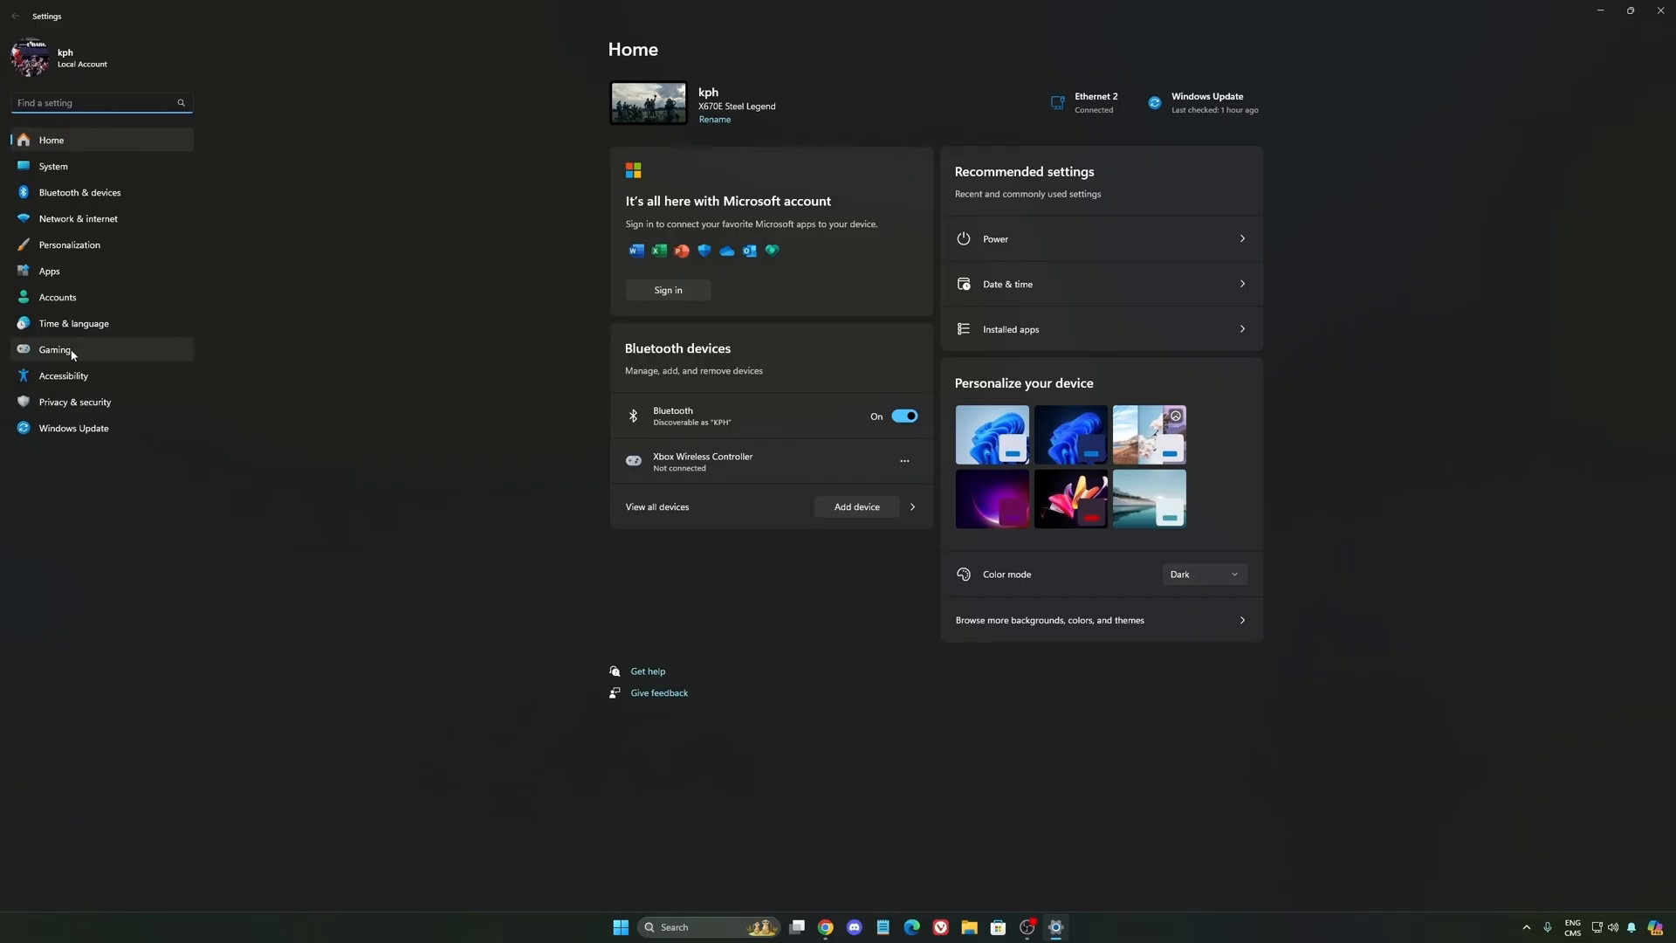
# Step: Show the Gaming › Game Bar page with controller-open left Off
pyautogui.click(54, 349)
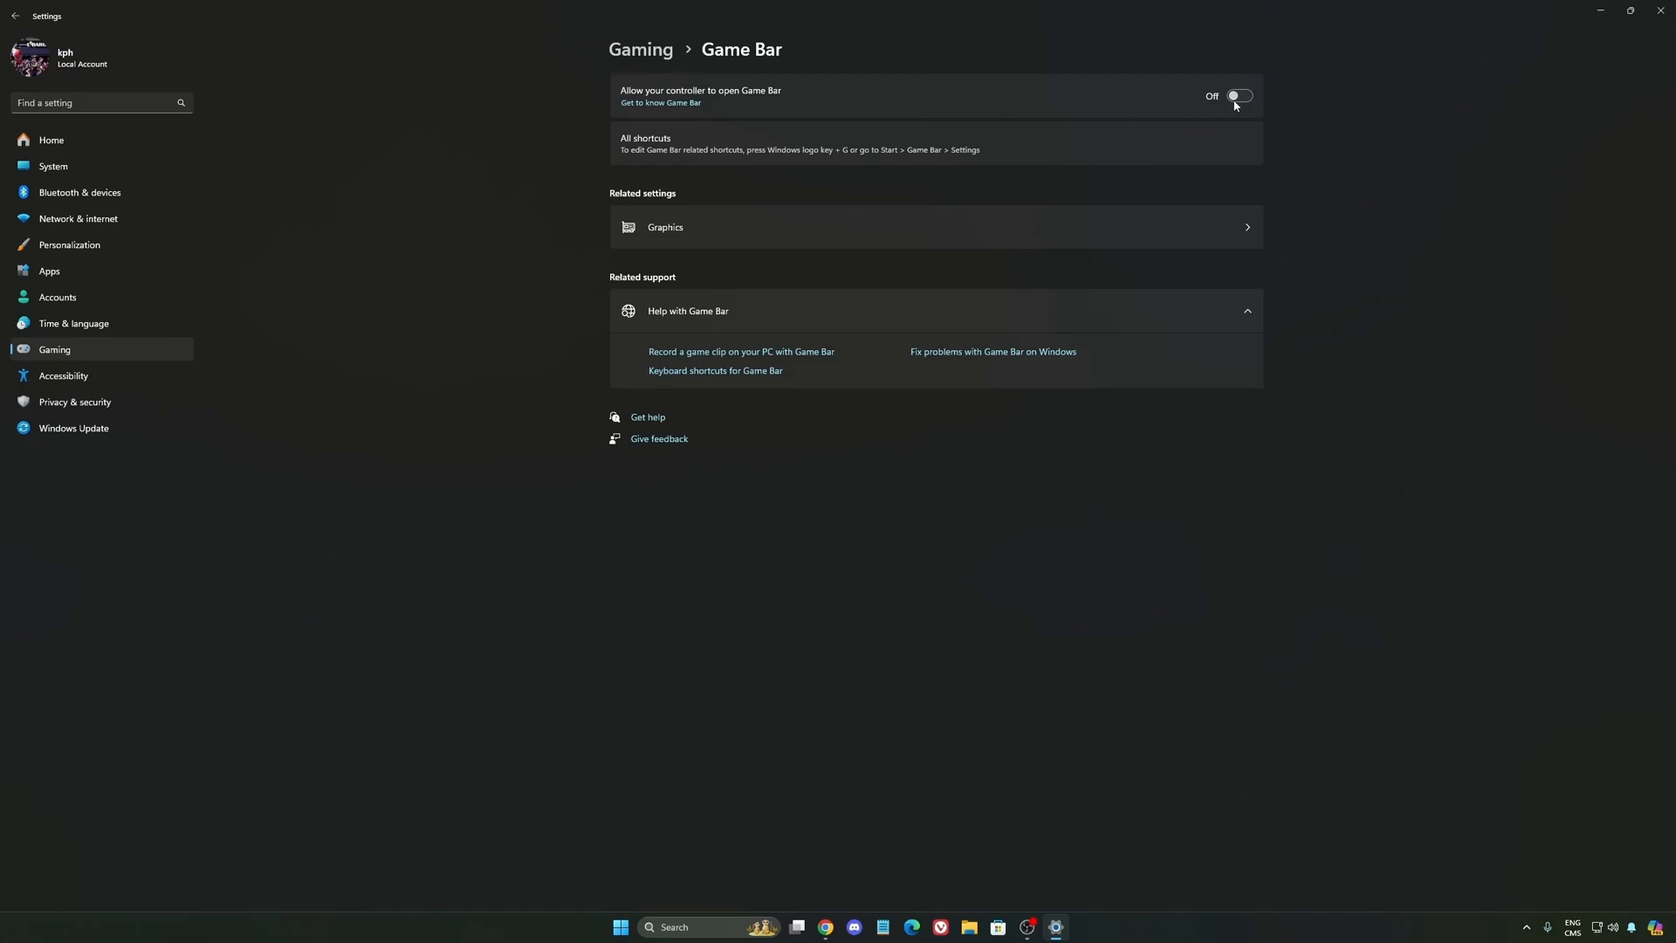
pyautogui.moveTo(764, 107)
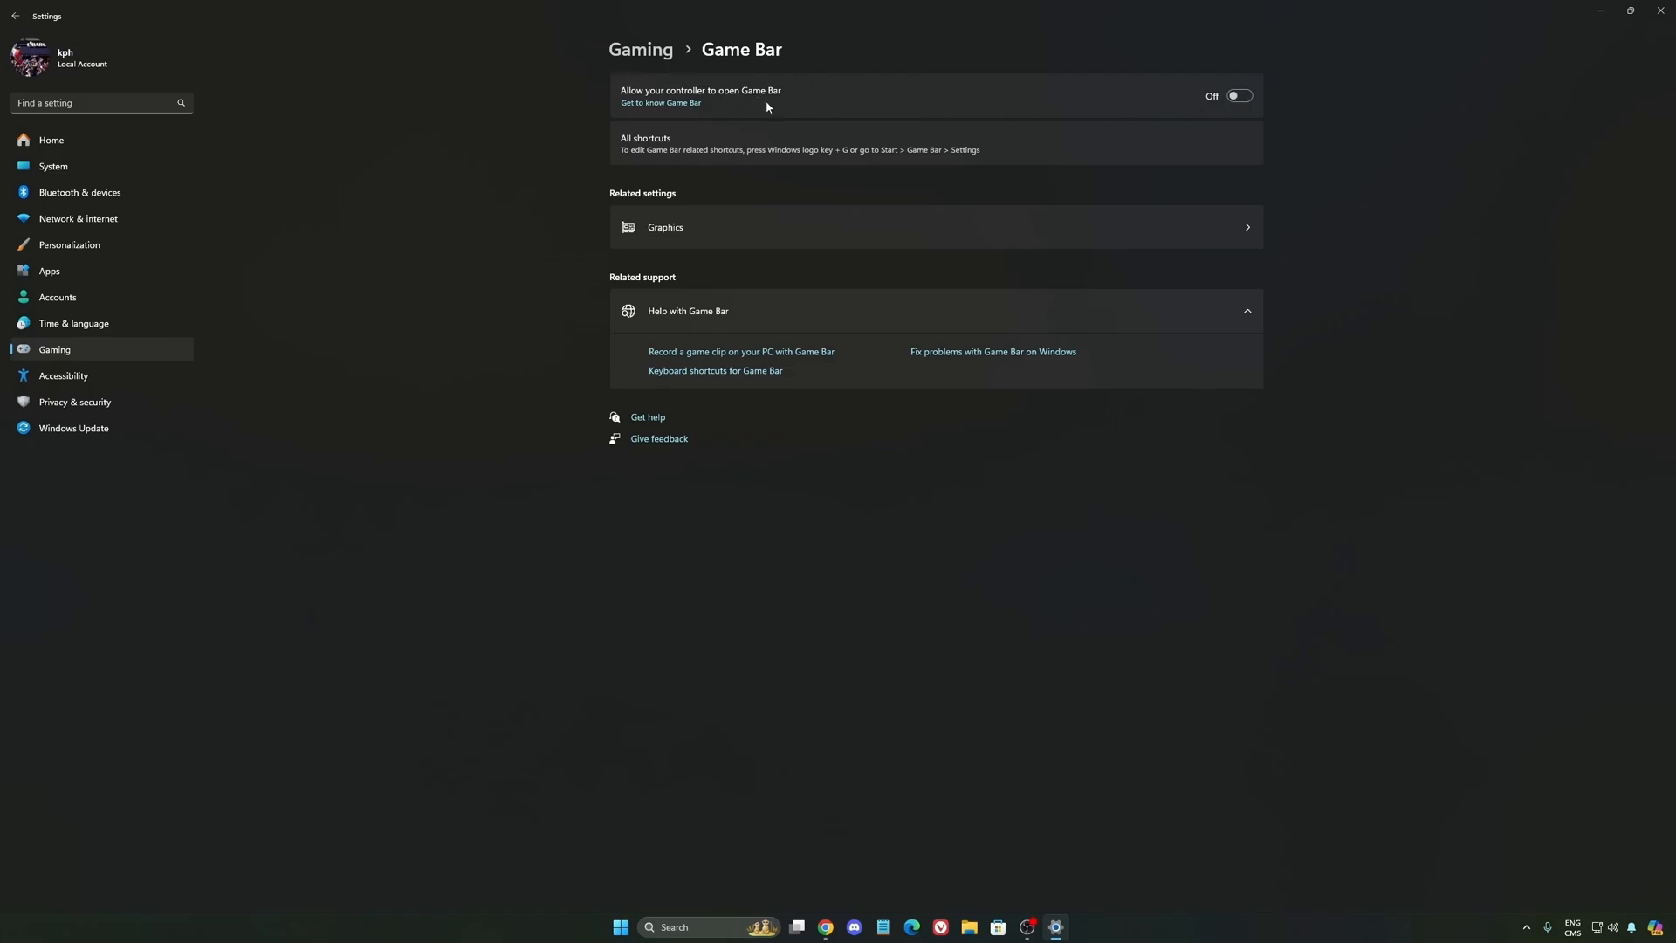
pyautogui.moveTo(811, 128)
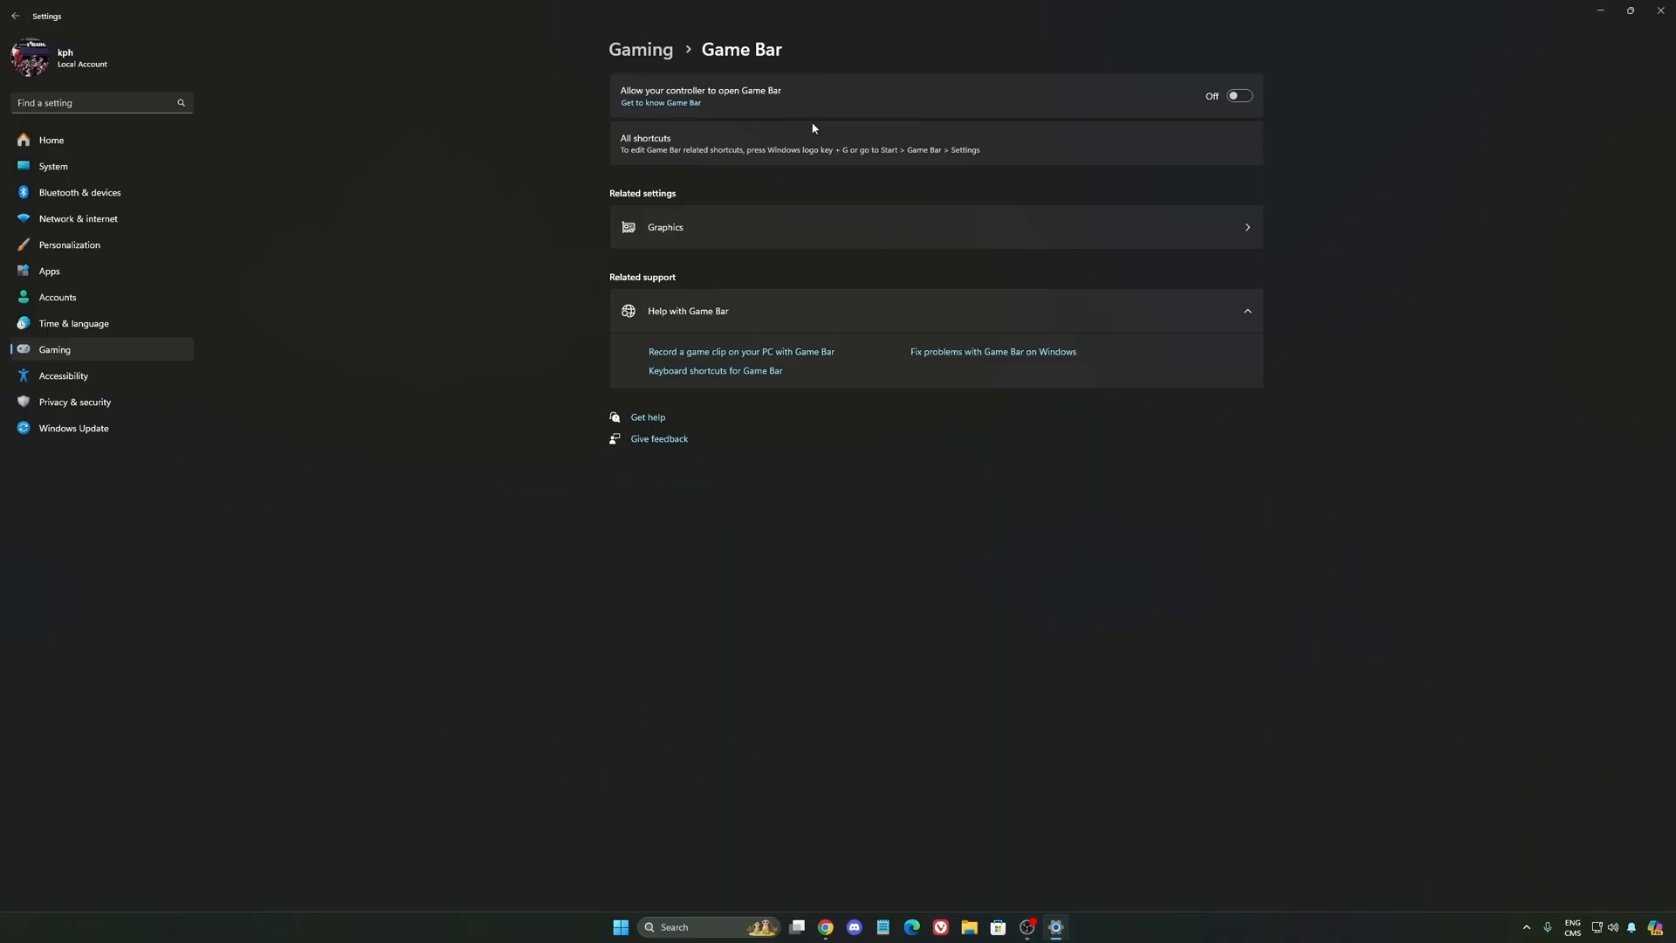
pyautogui.moveTo(1244, 73)
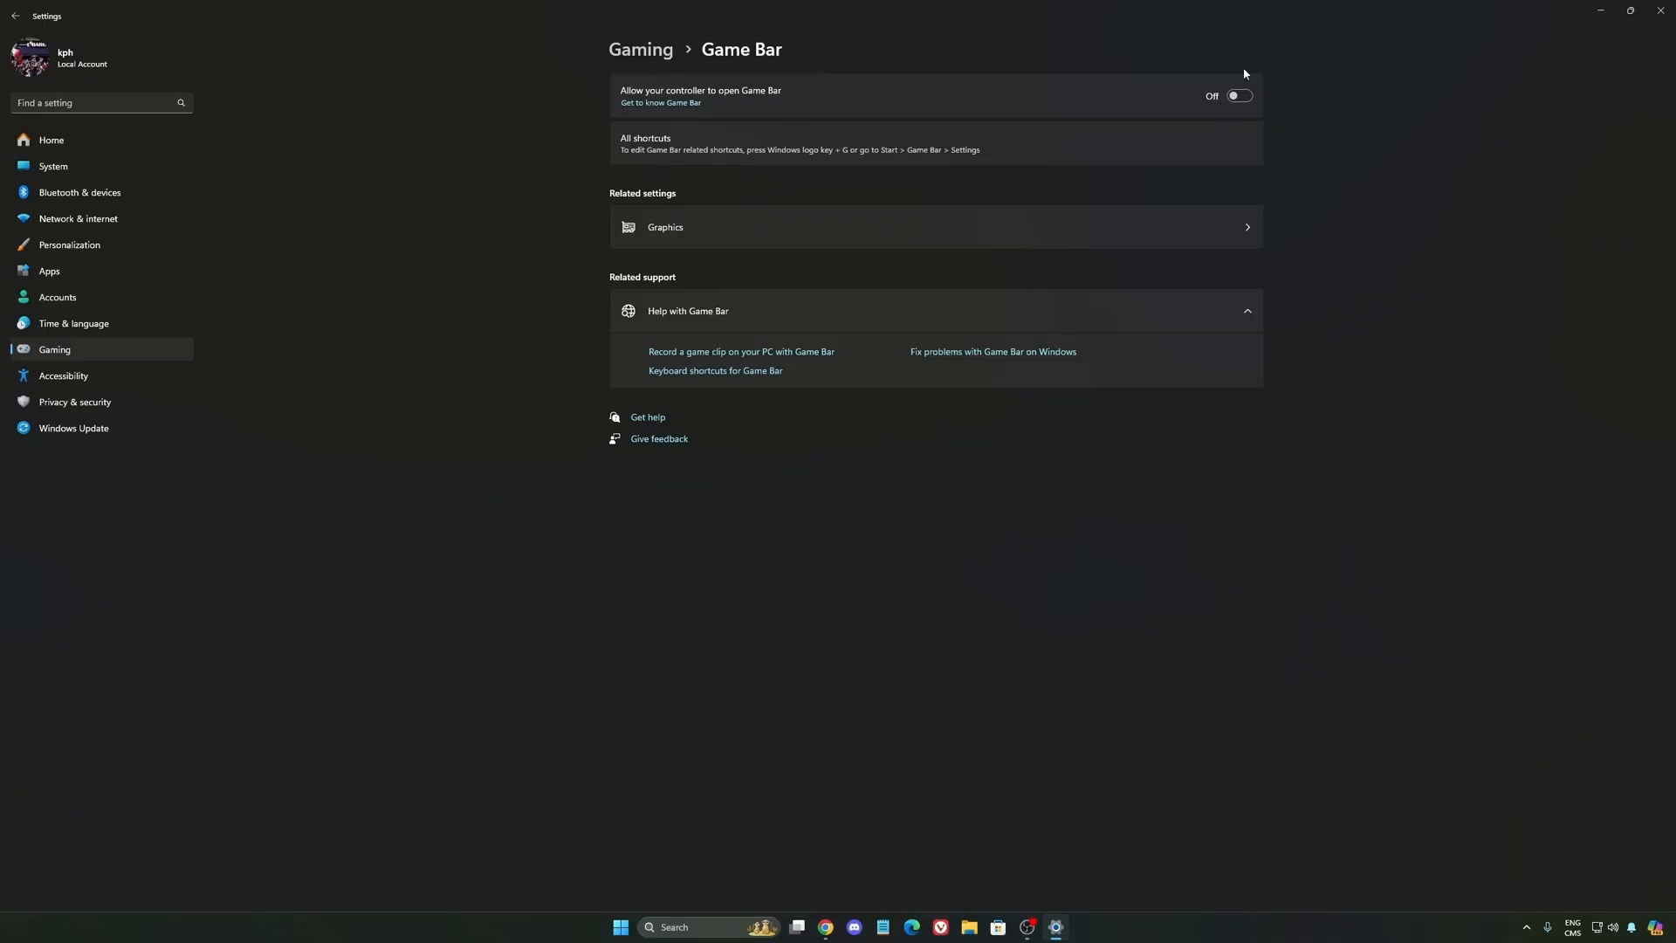
pyautogui.moveTo(972, 120)
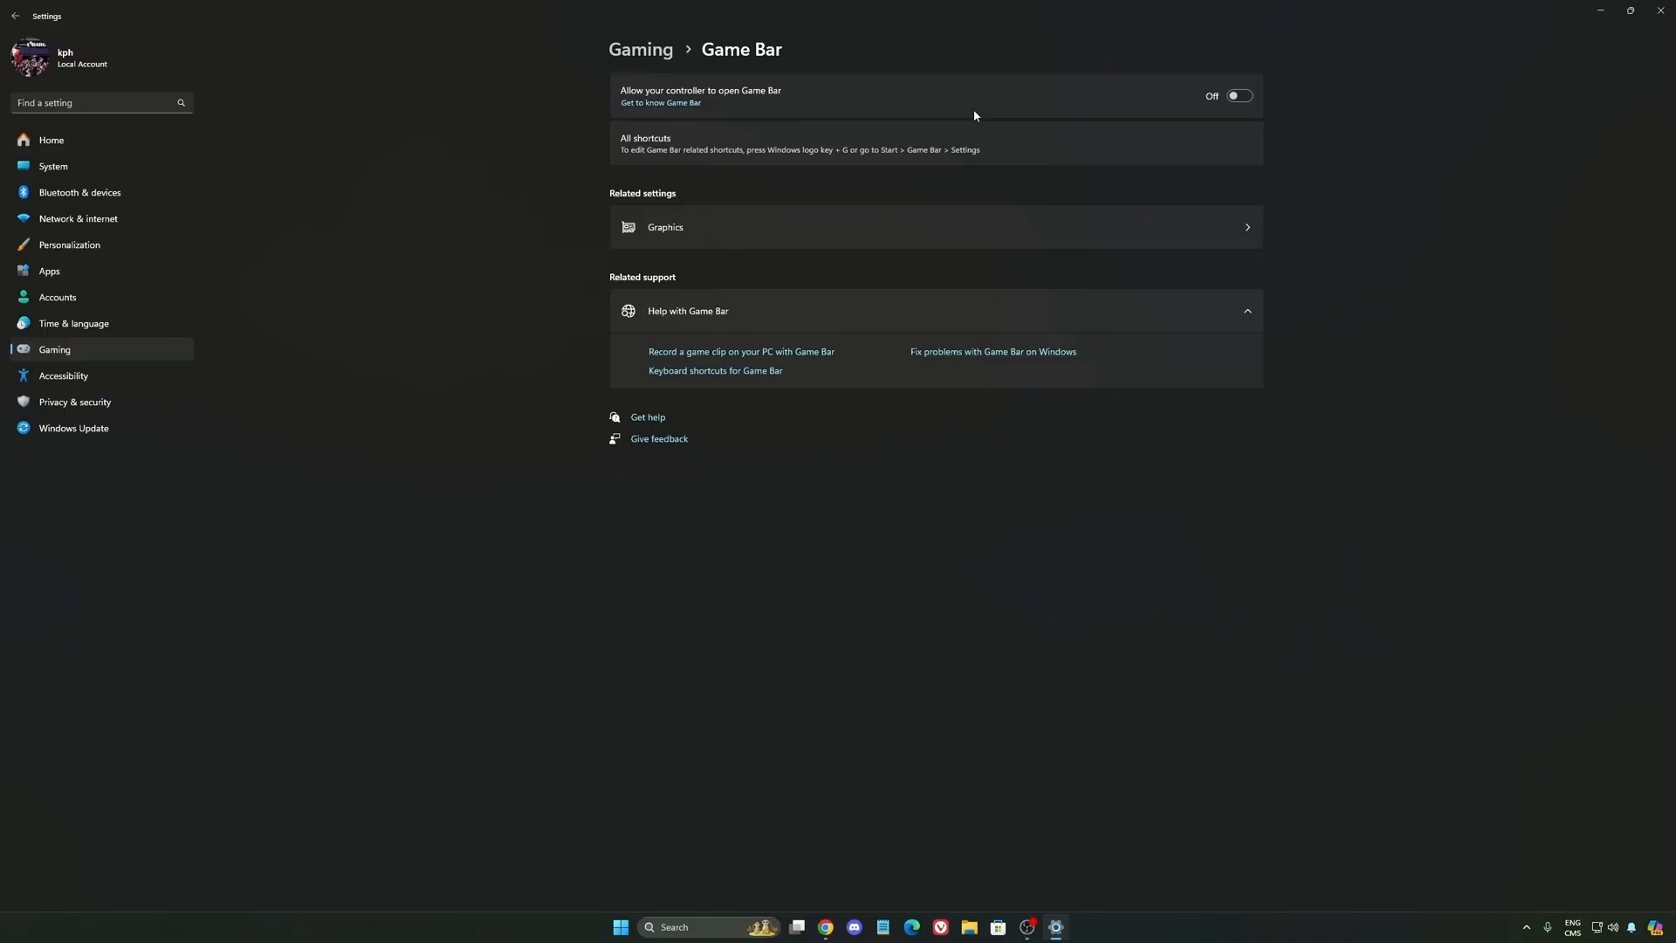
pyautogui.moveTo(1230, 94)
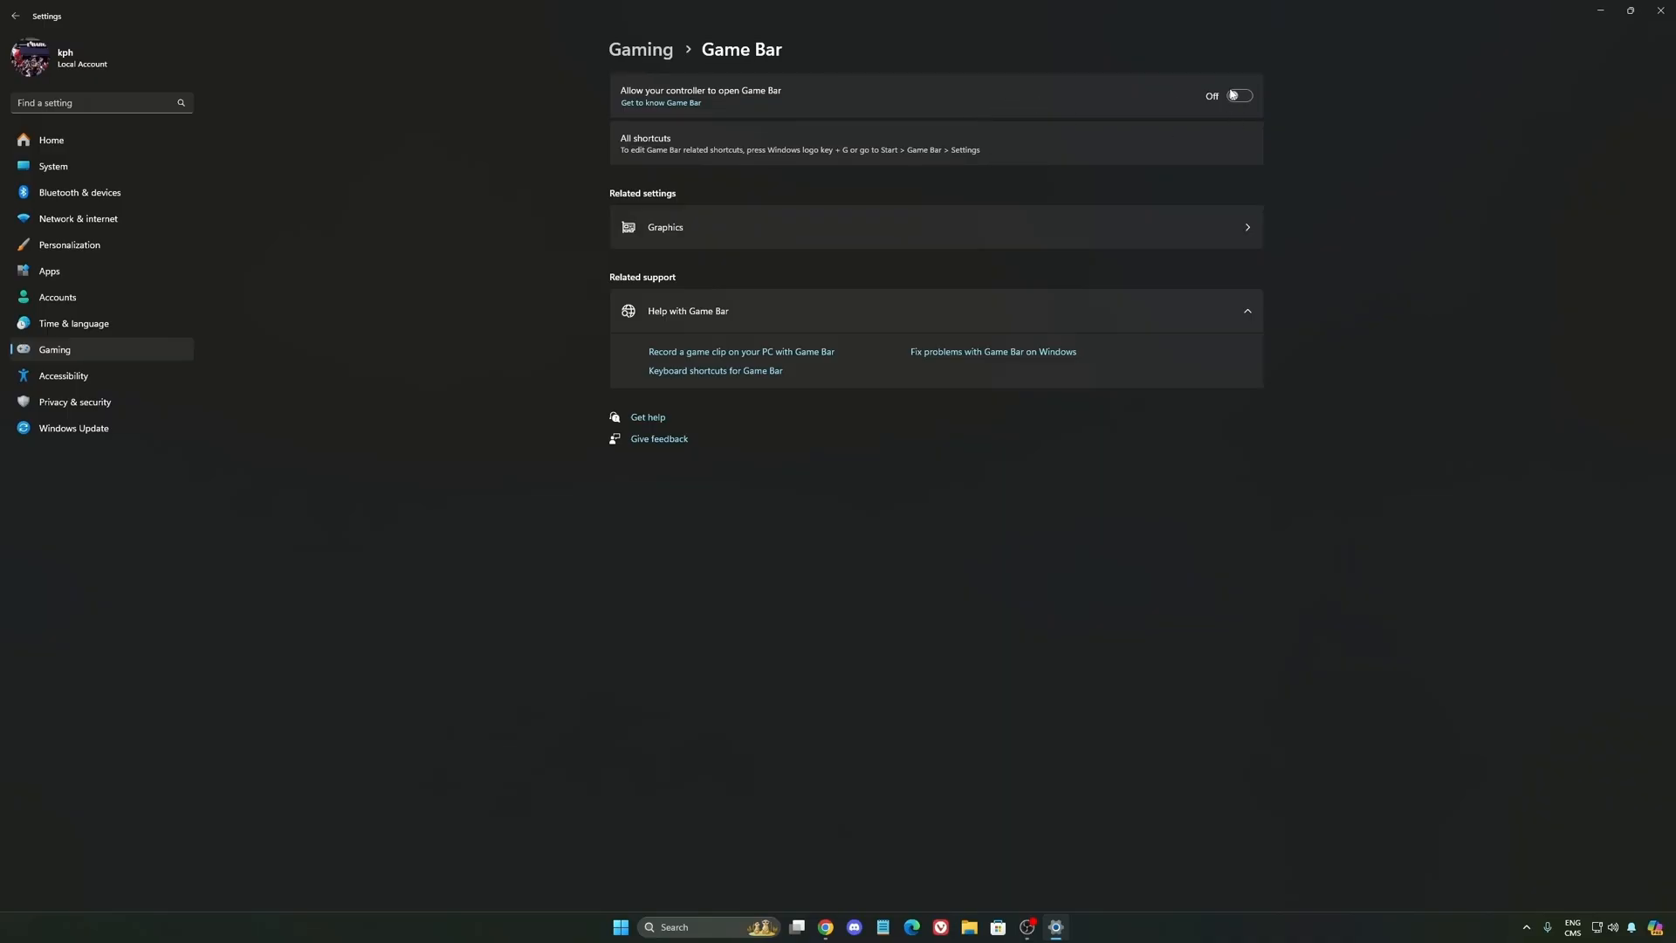
pyautogui.moveTo(950, 160)
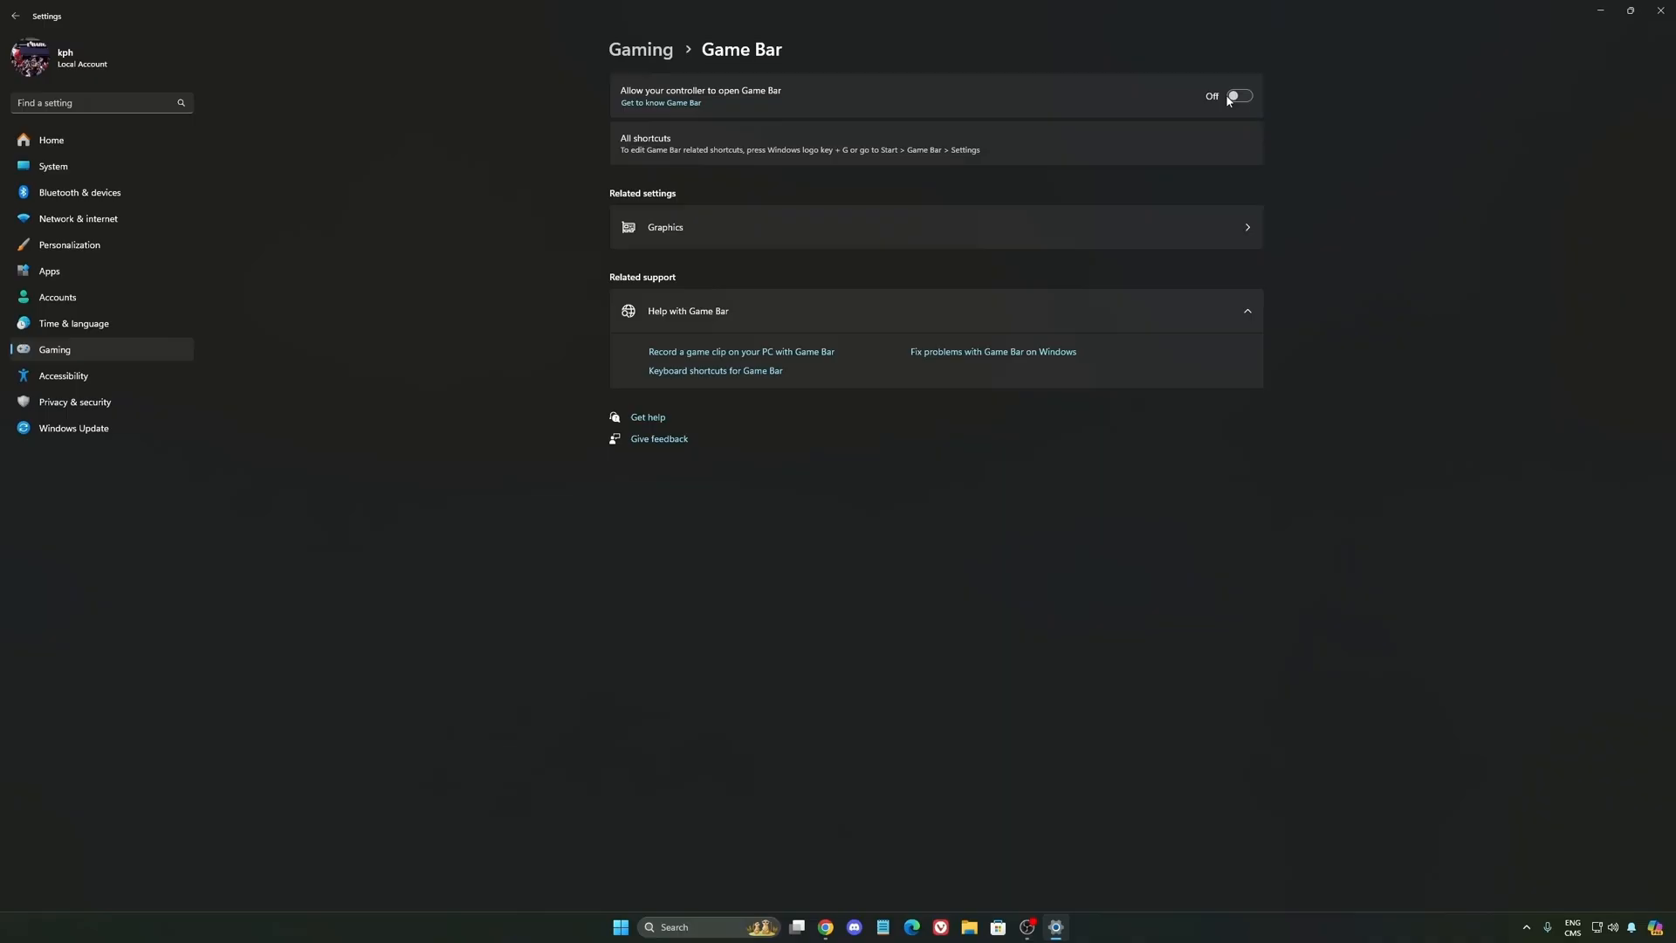
# Step: Check default graphics settings (GPU scheduling, Auto HDR on), then show the Captures page
pyautogui.click(665, 227)
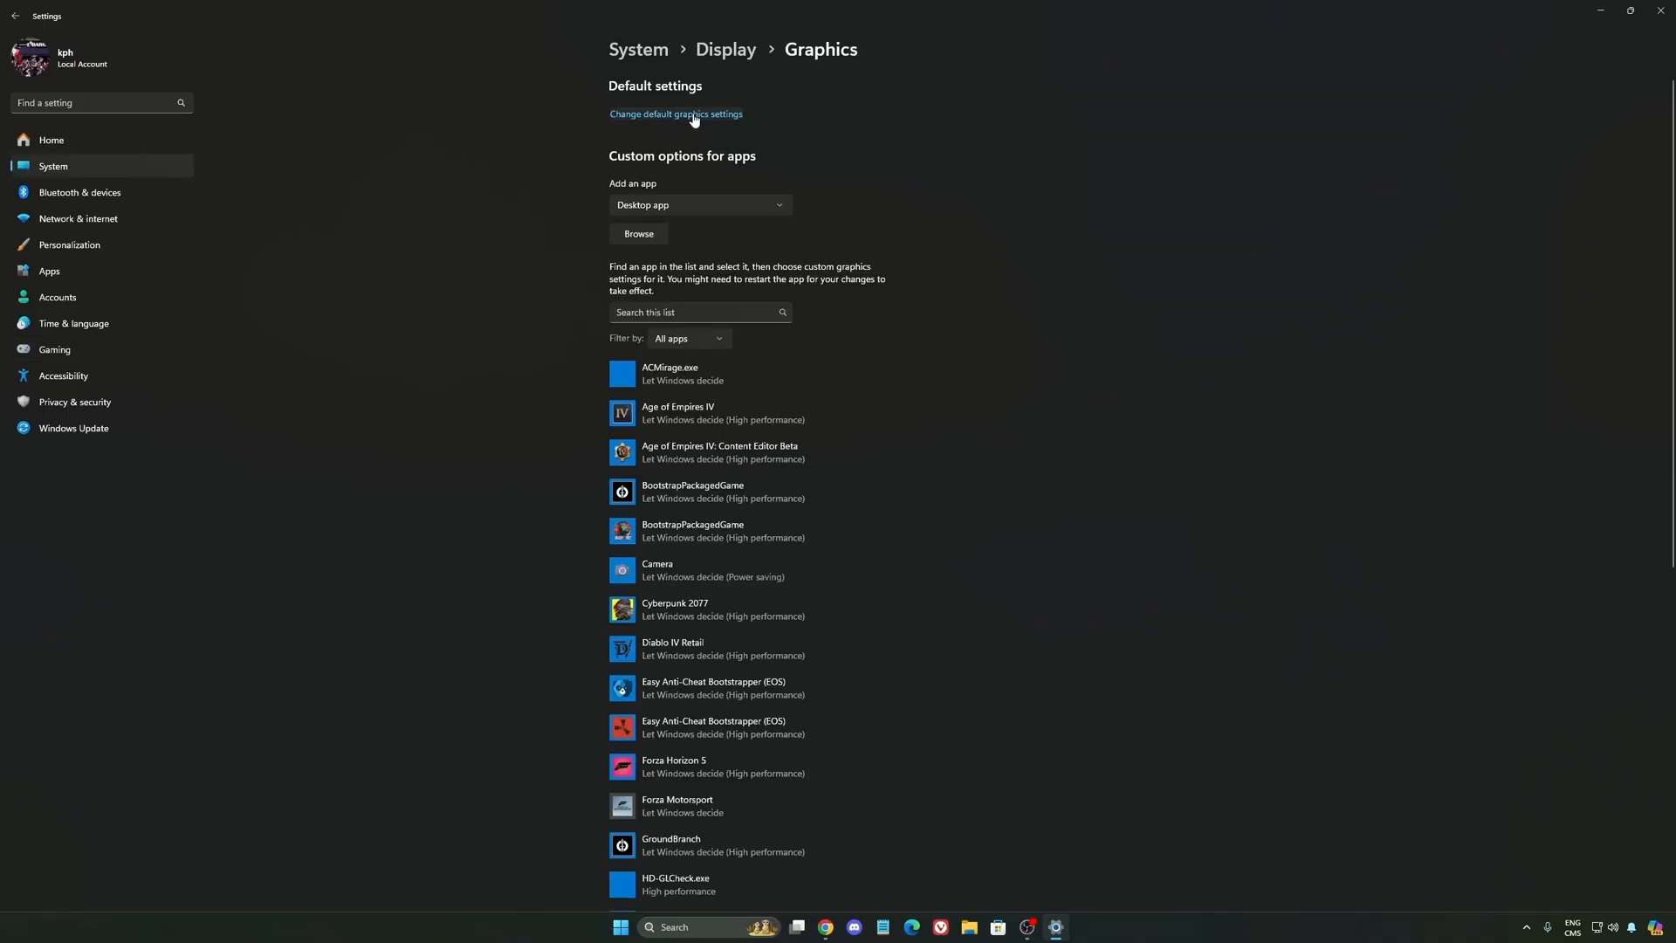
pyautogui.click(675, 115)
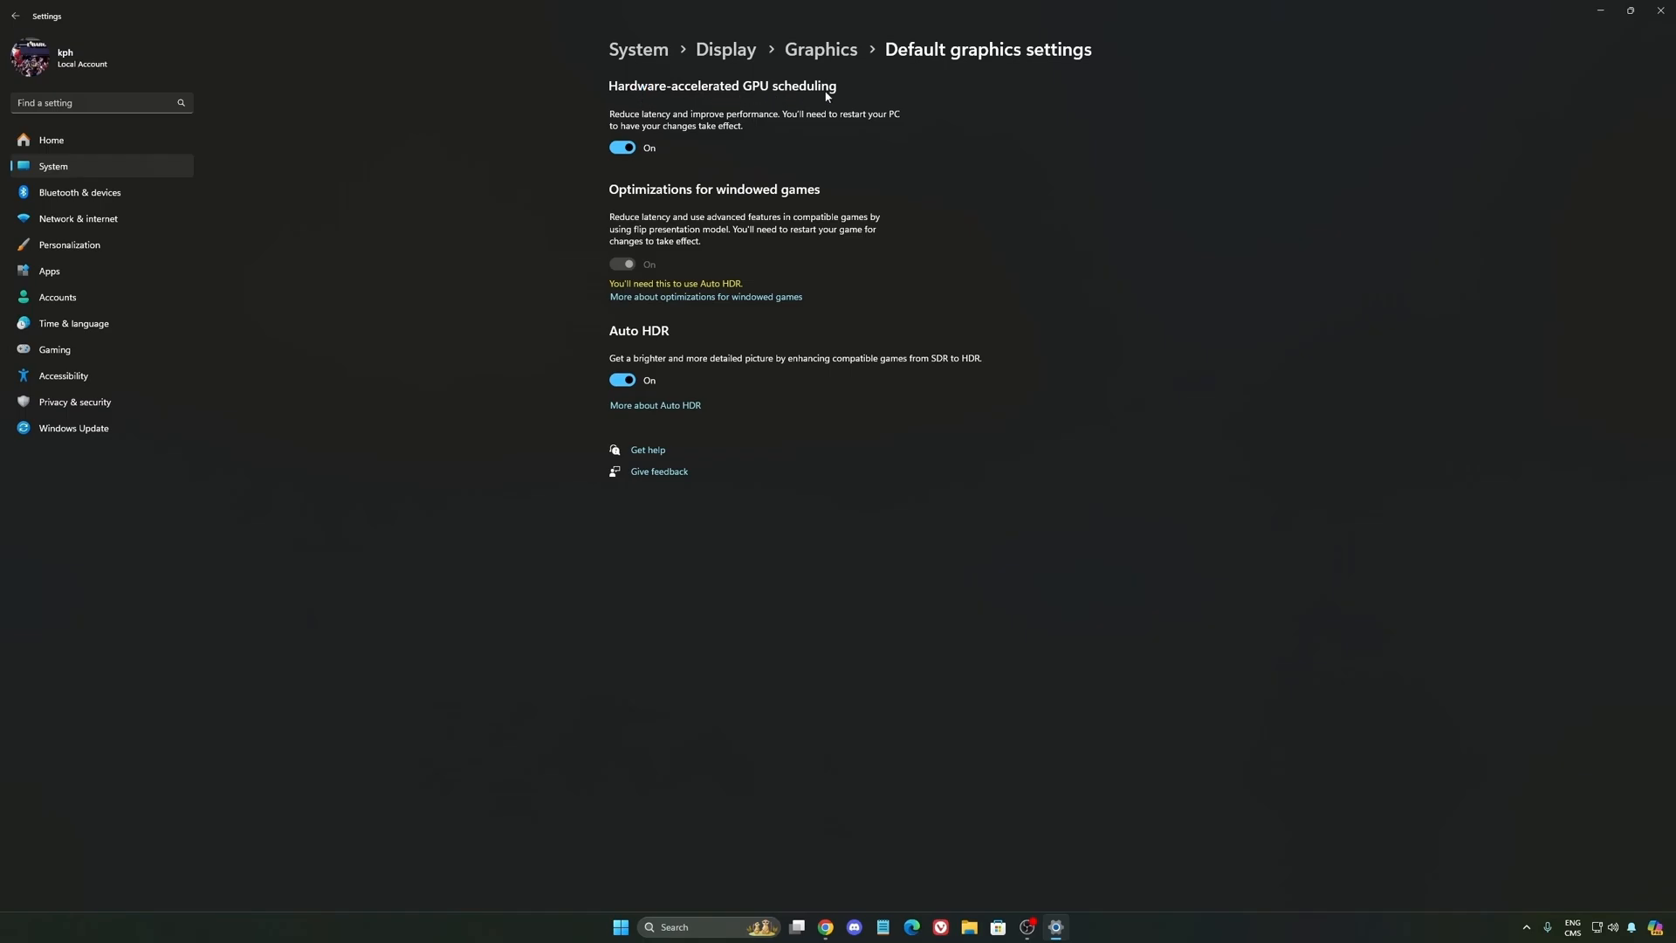
pyautogui.moveTo(735, 189)
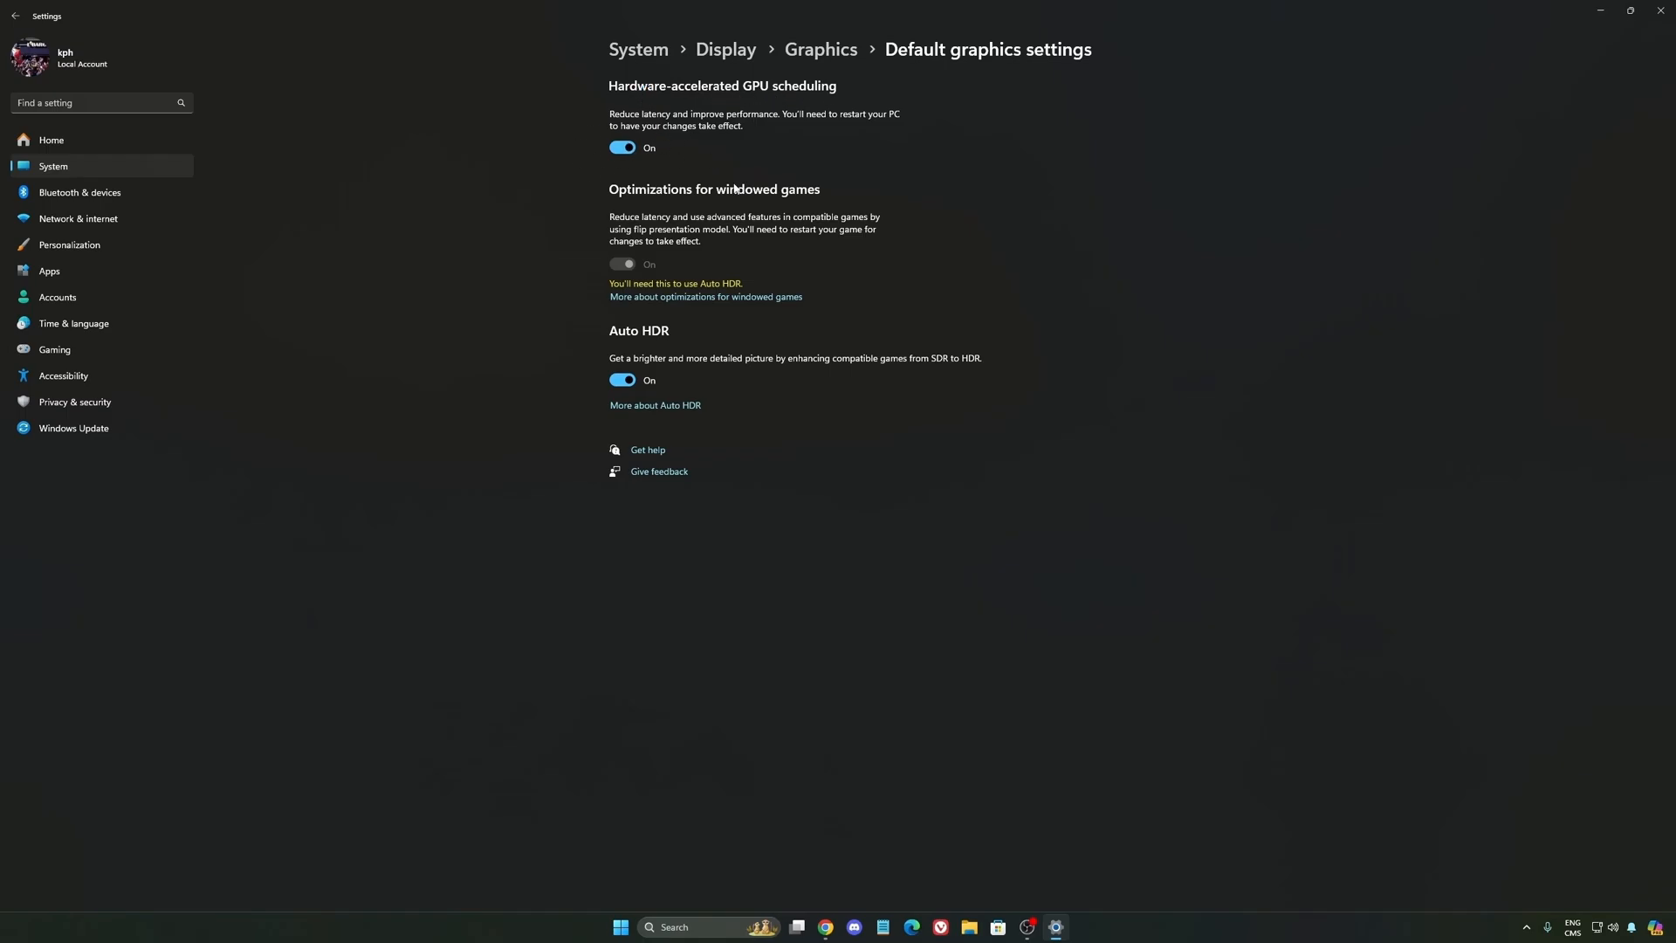
pyautogui.click(55, 349)
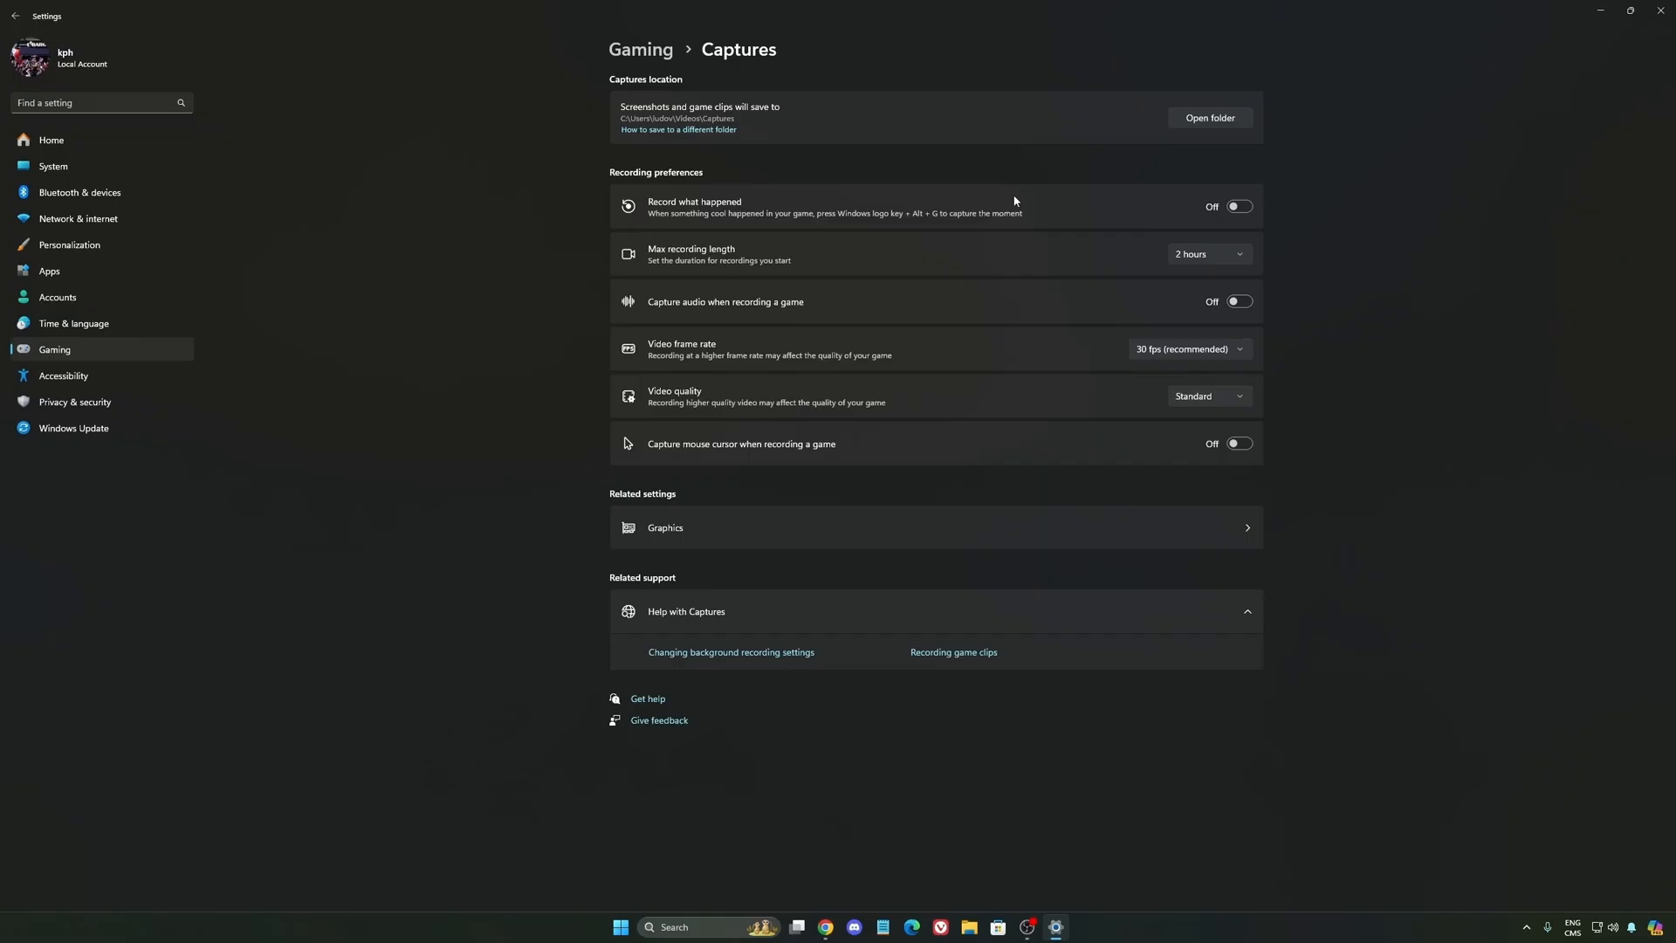
# Step: Show the Game Mode page with Game Mode switched On
pyautogui.click(54, 349)
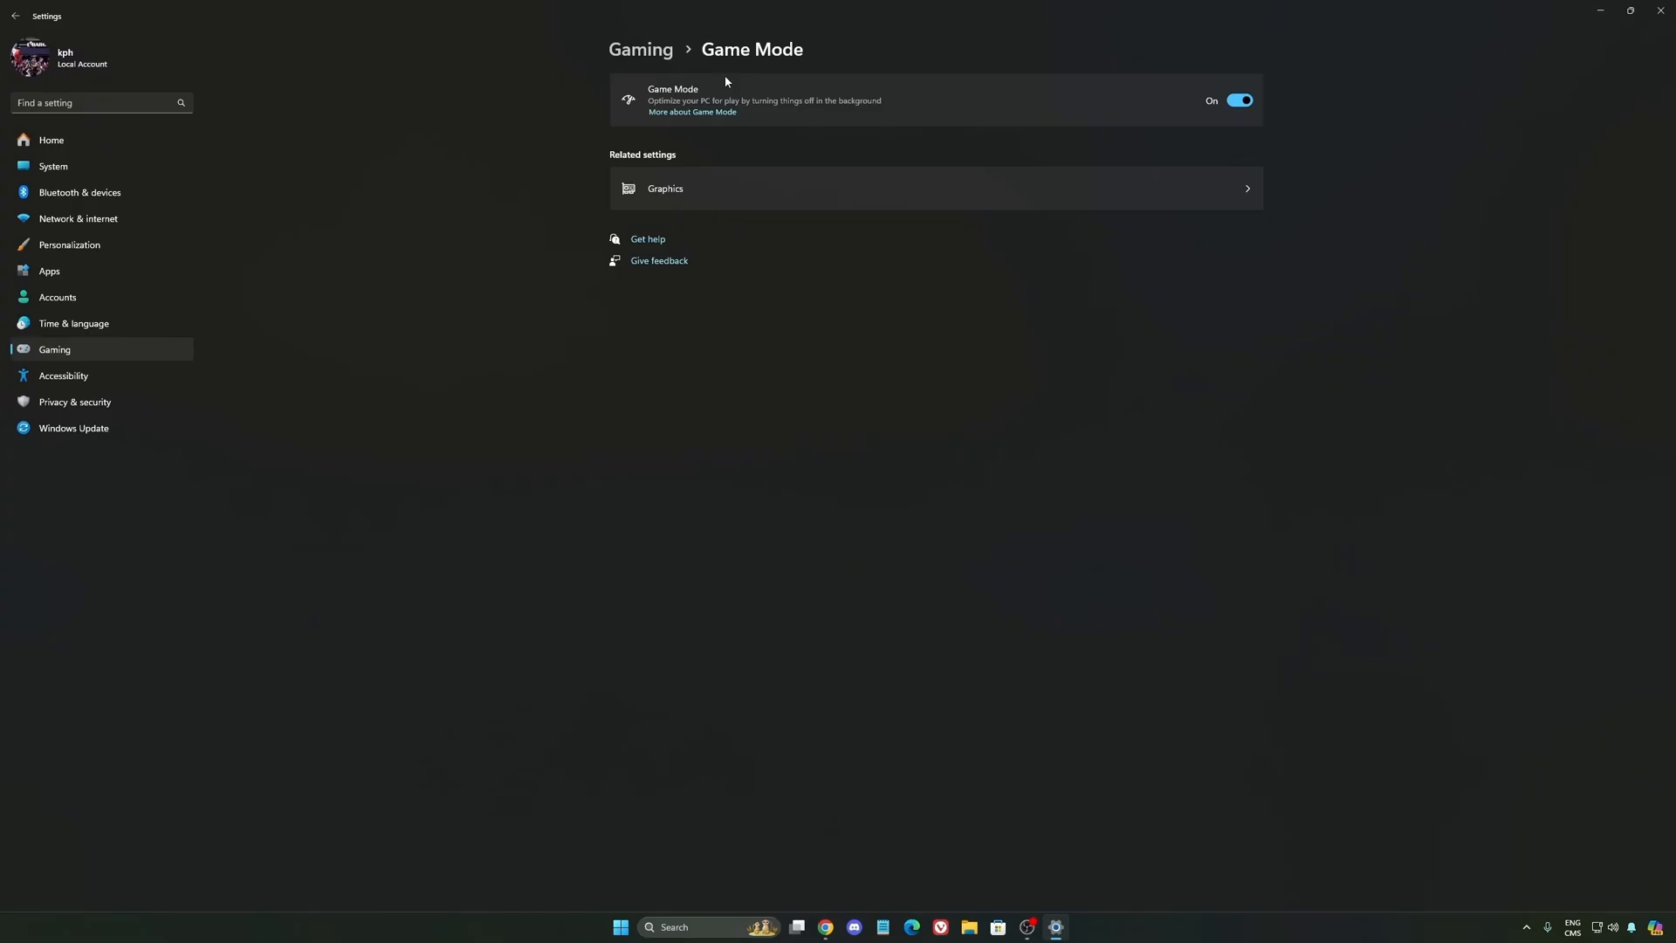
pyautogui.moveTo(986, 118)
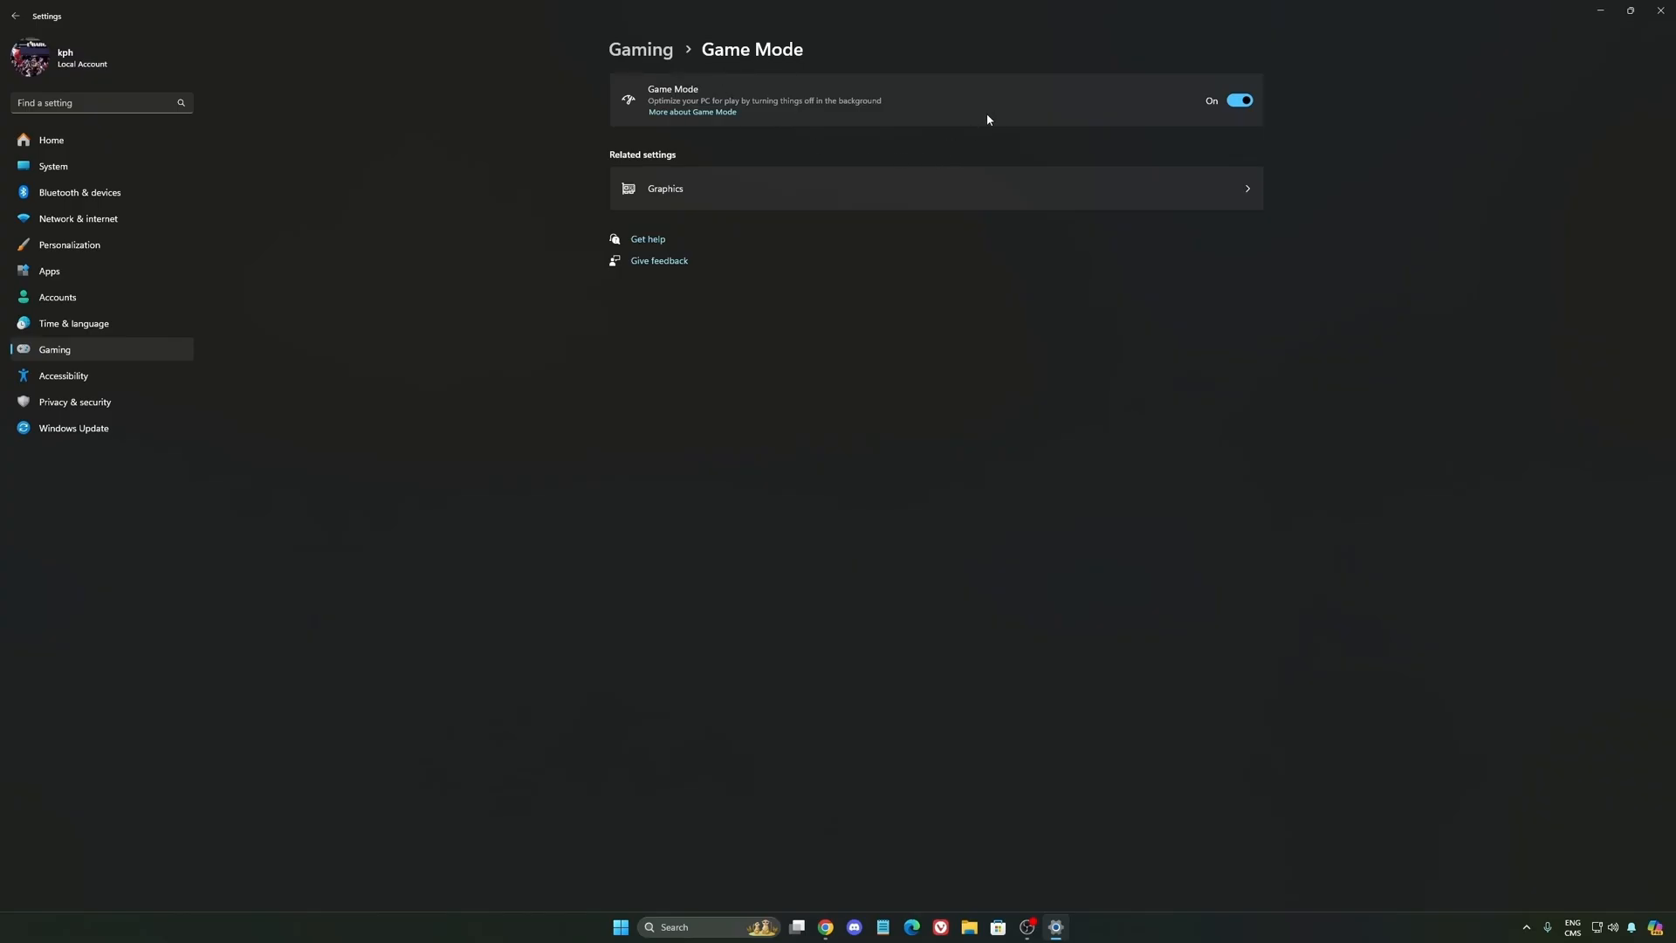
pyautogui.moveTo(677, 103)
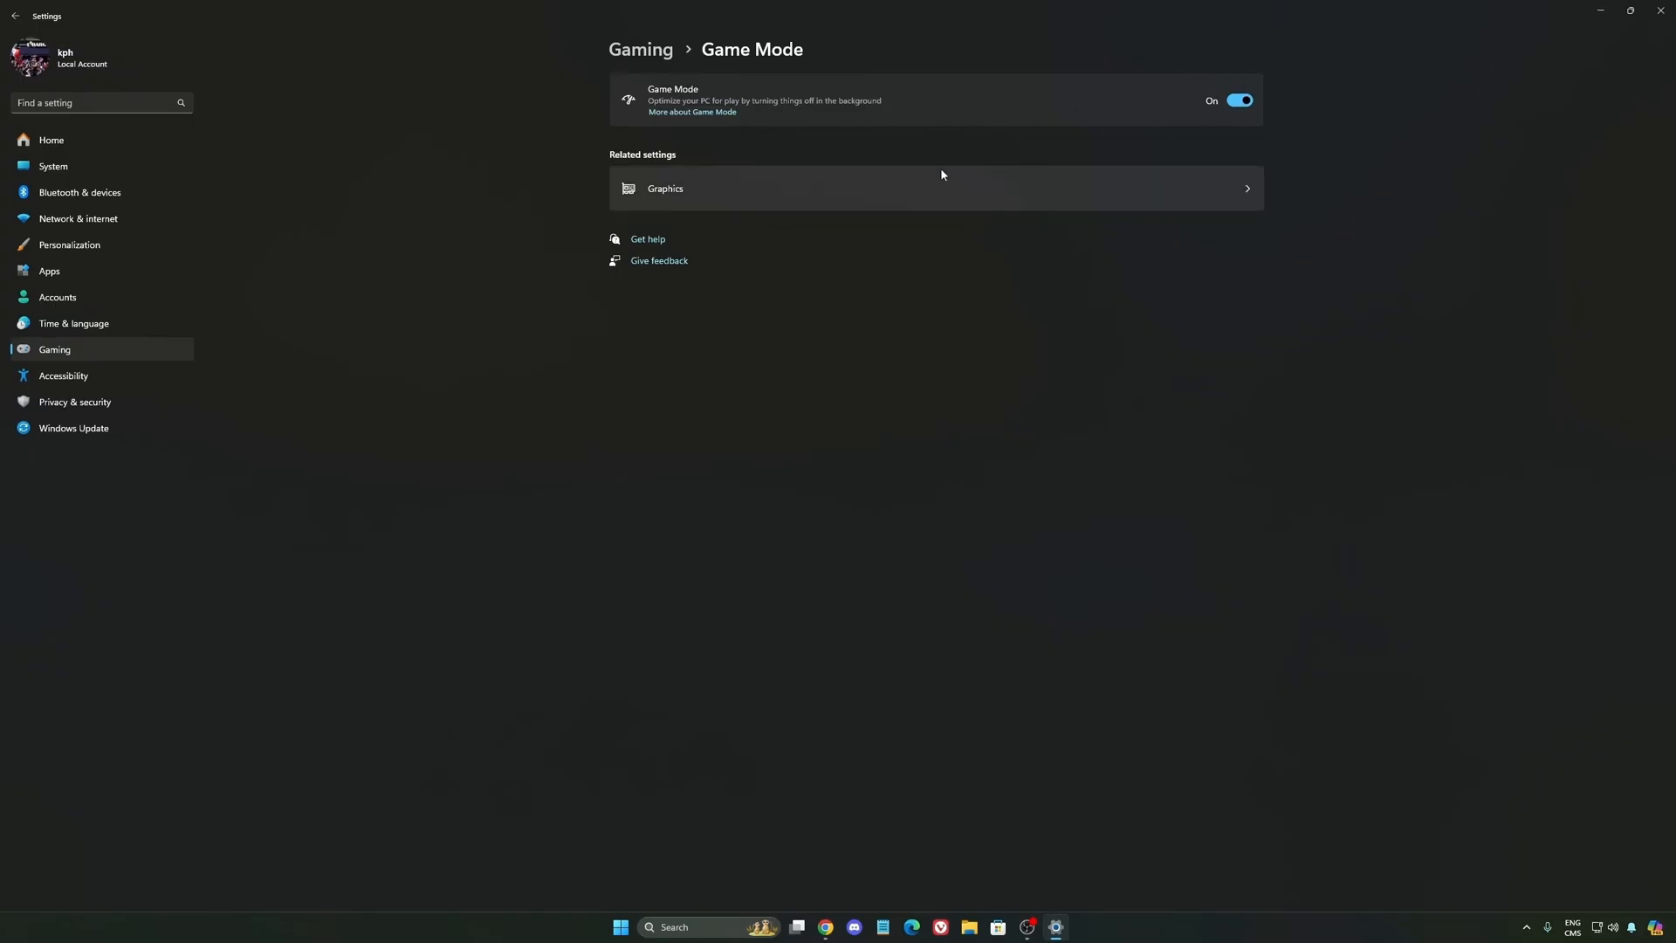
pyautogui.moveTo(848, 152)
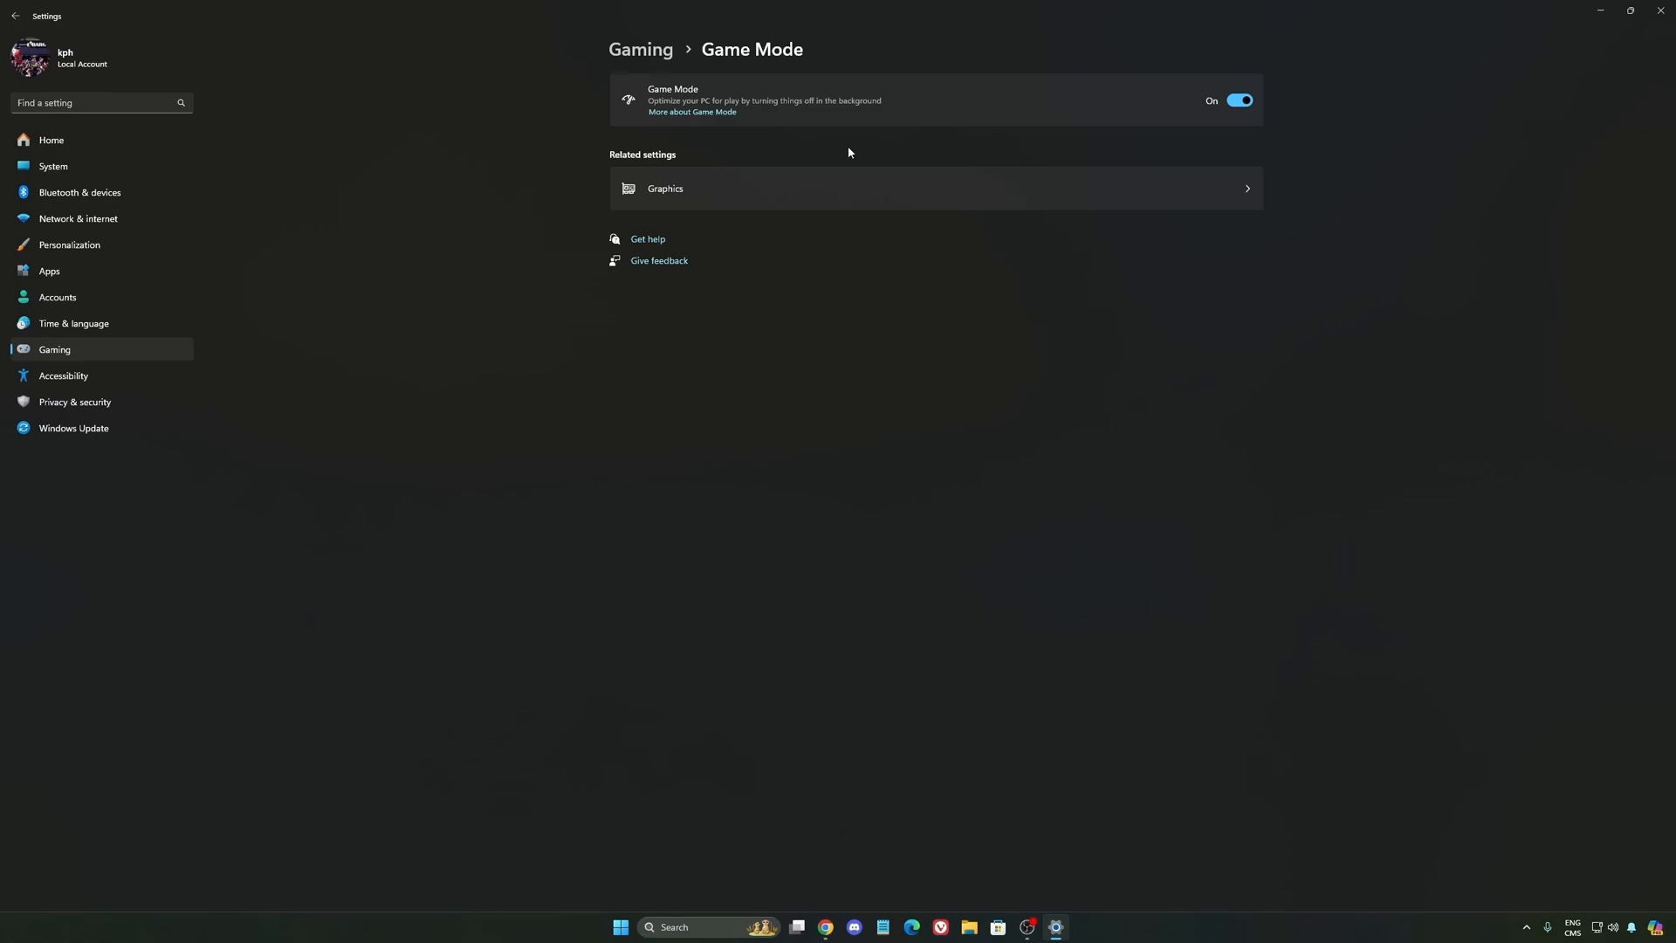
pyautogui.moveTo(850, 152)
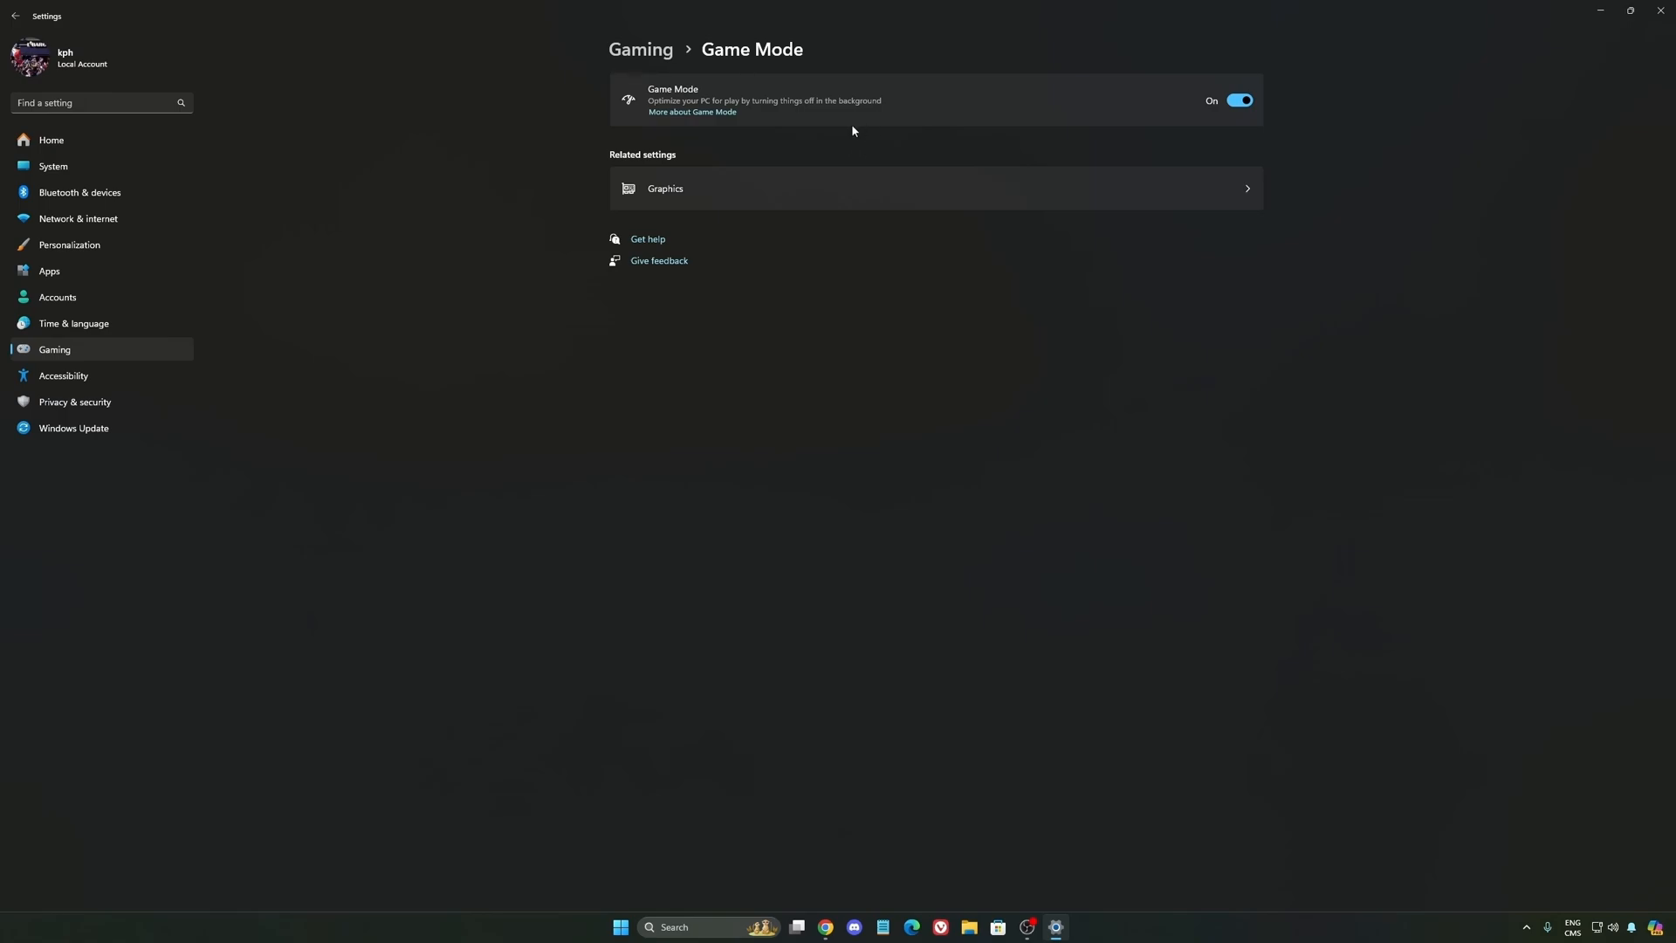
# Step: Review System › Power modes, keep Balanced, and return to Settings Home
pyautogui.click(52, 166)
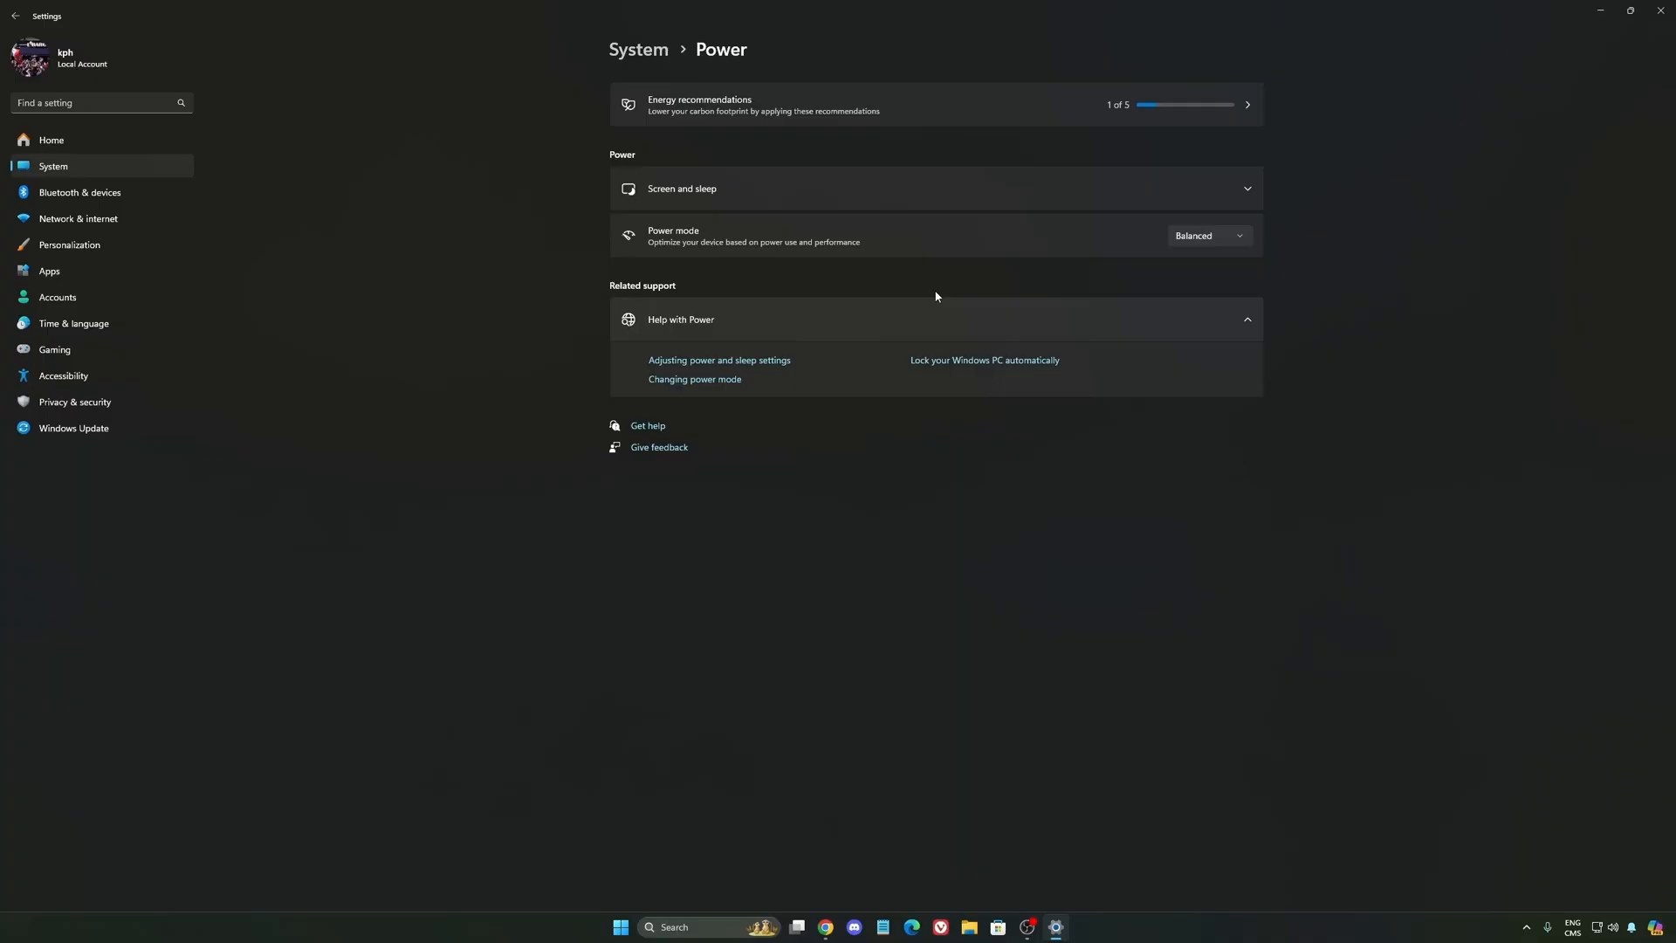
pyautogui.click(1206, 236)
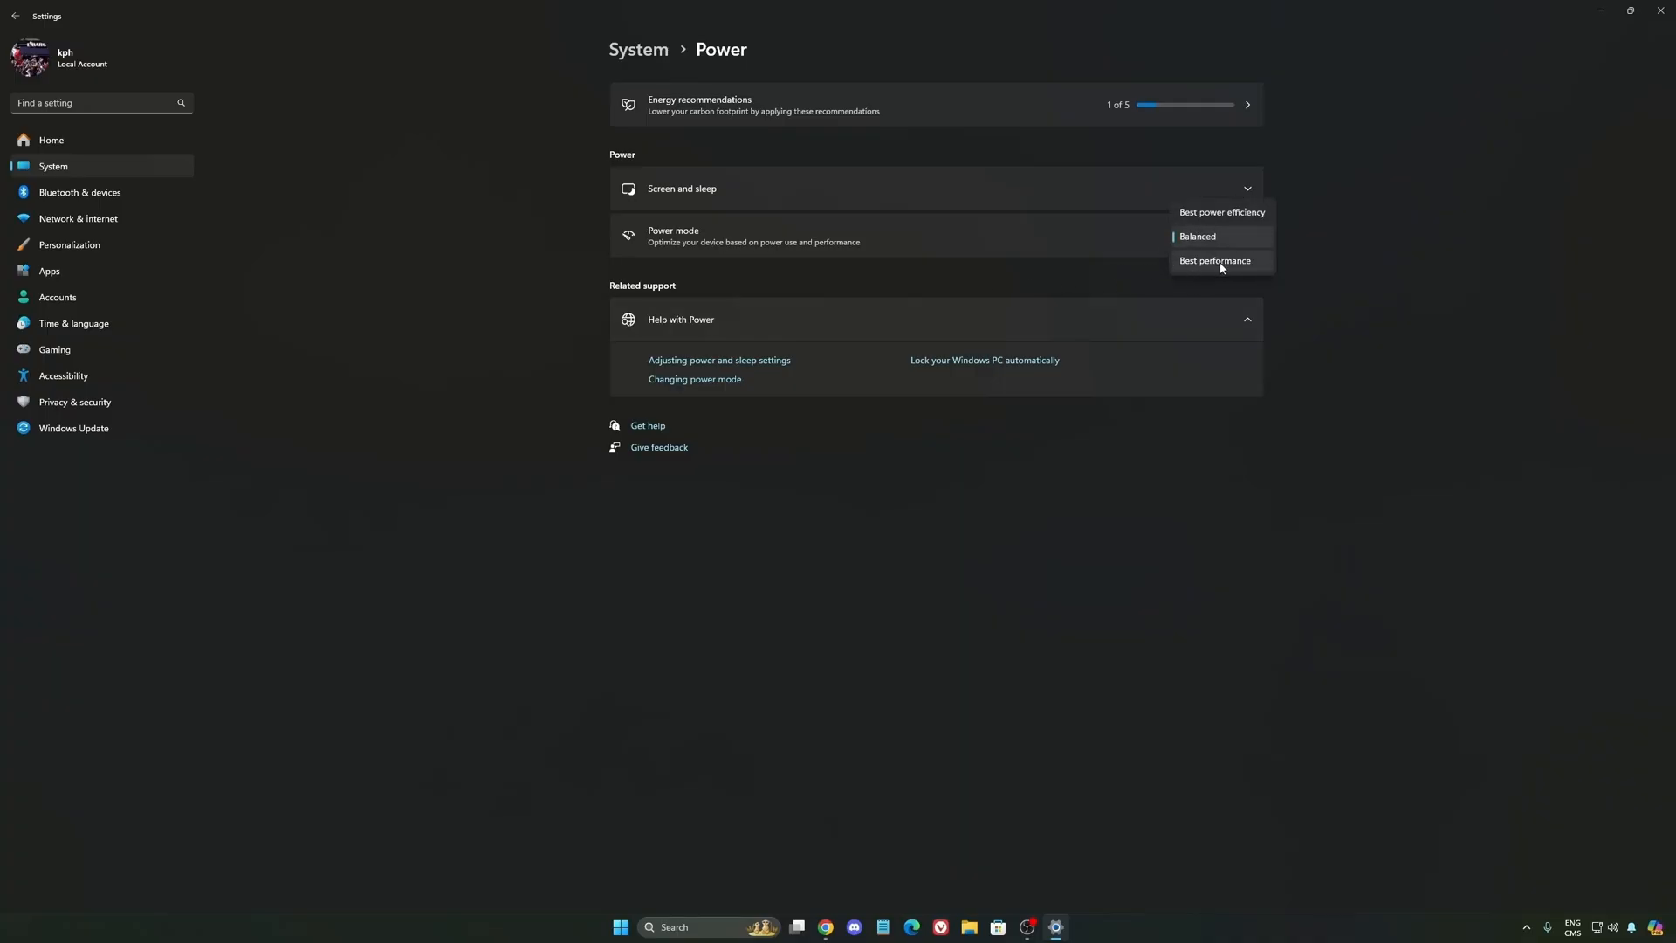
pyautogui.moveTo(1189, 225)
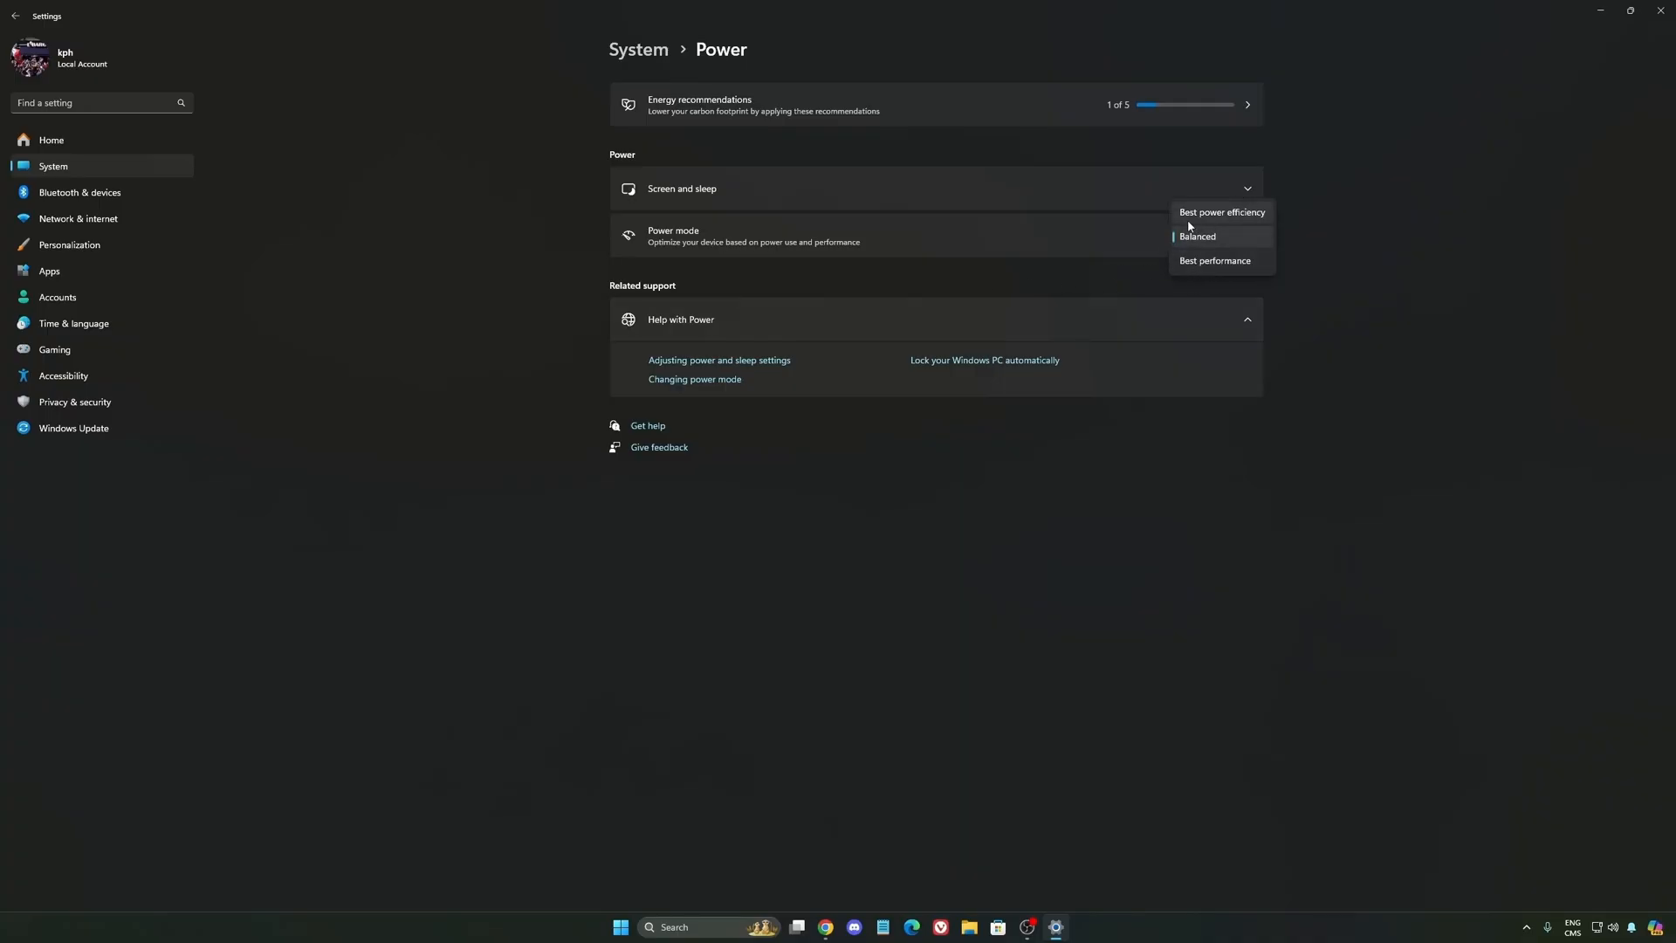
pyautogui.click(1194, 236)
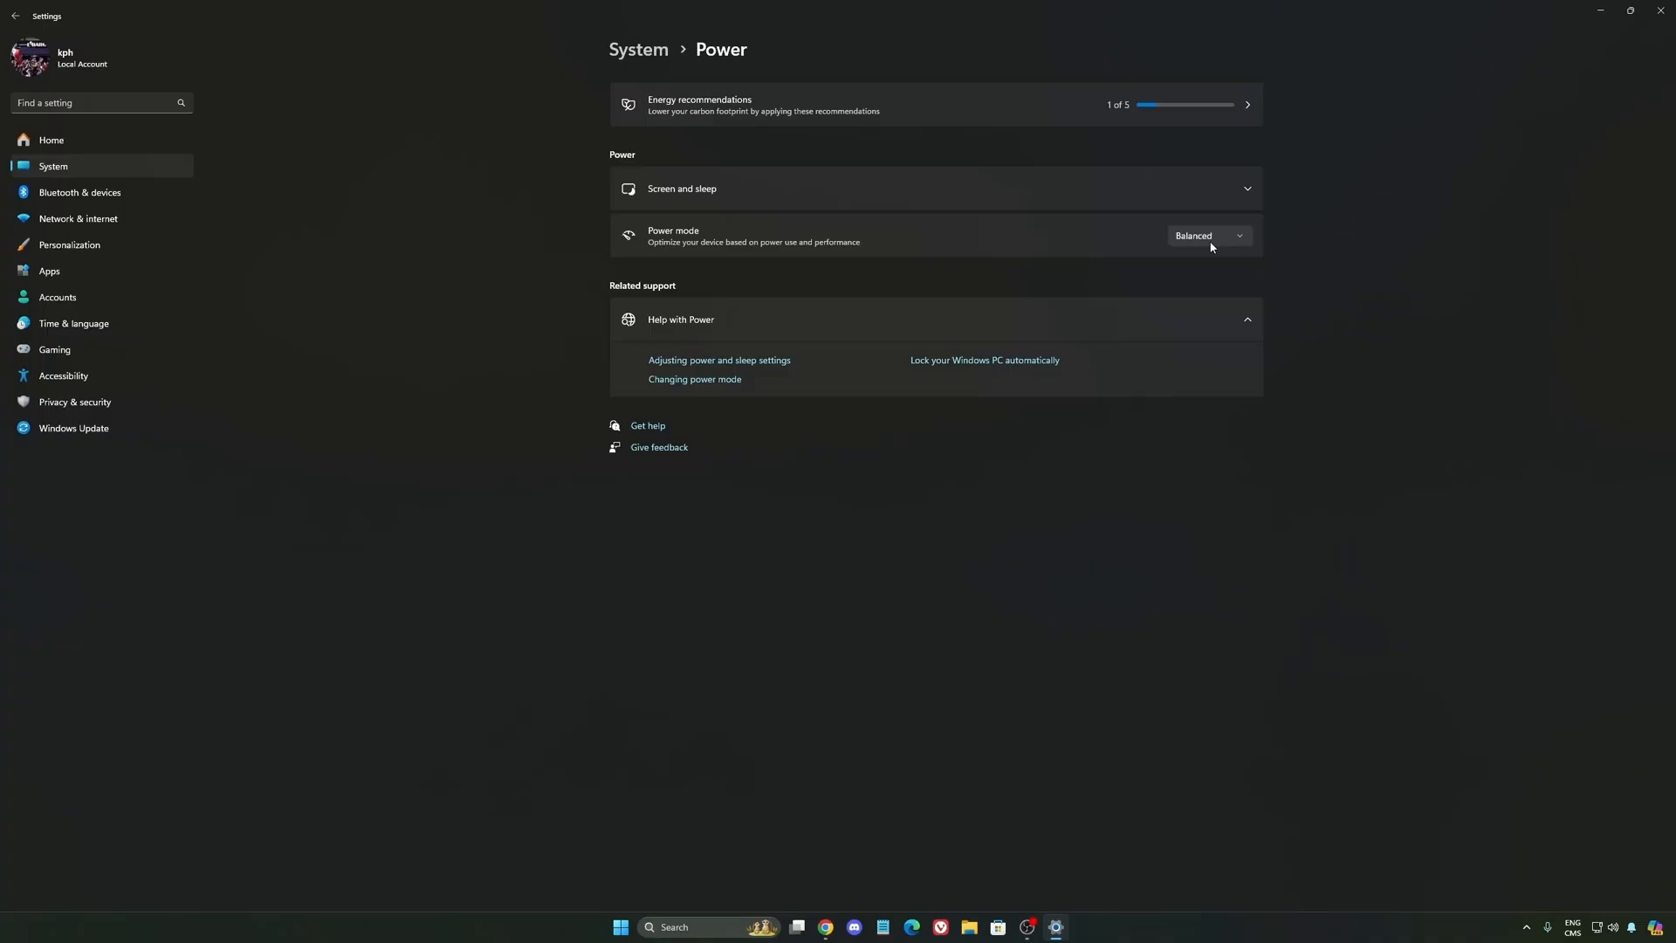
pyautogui.moveTo(1189, 244)
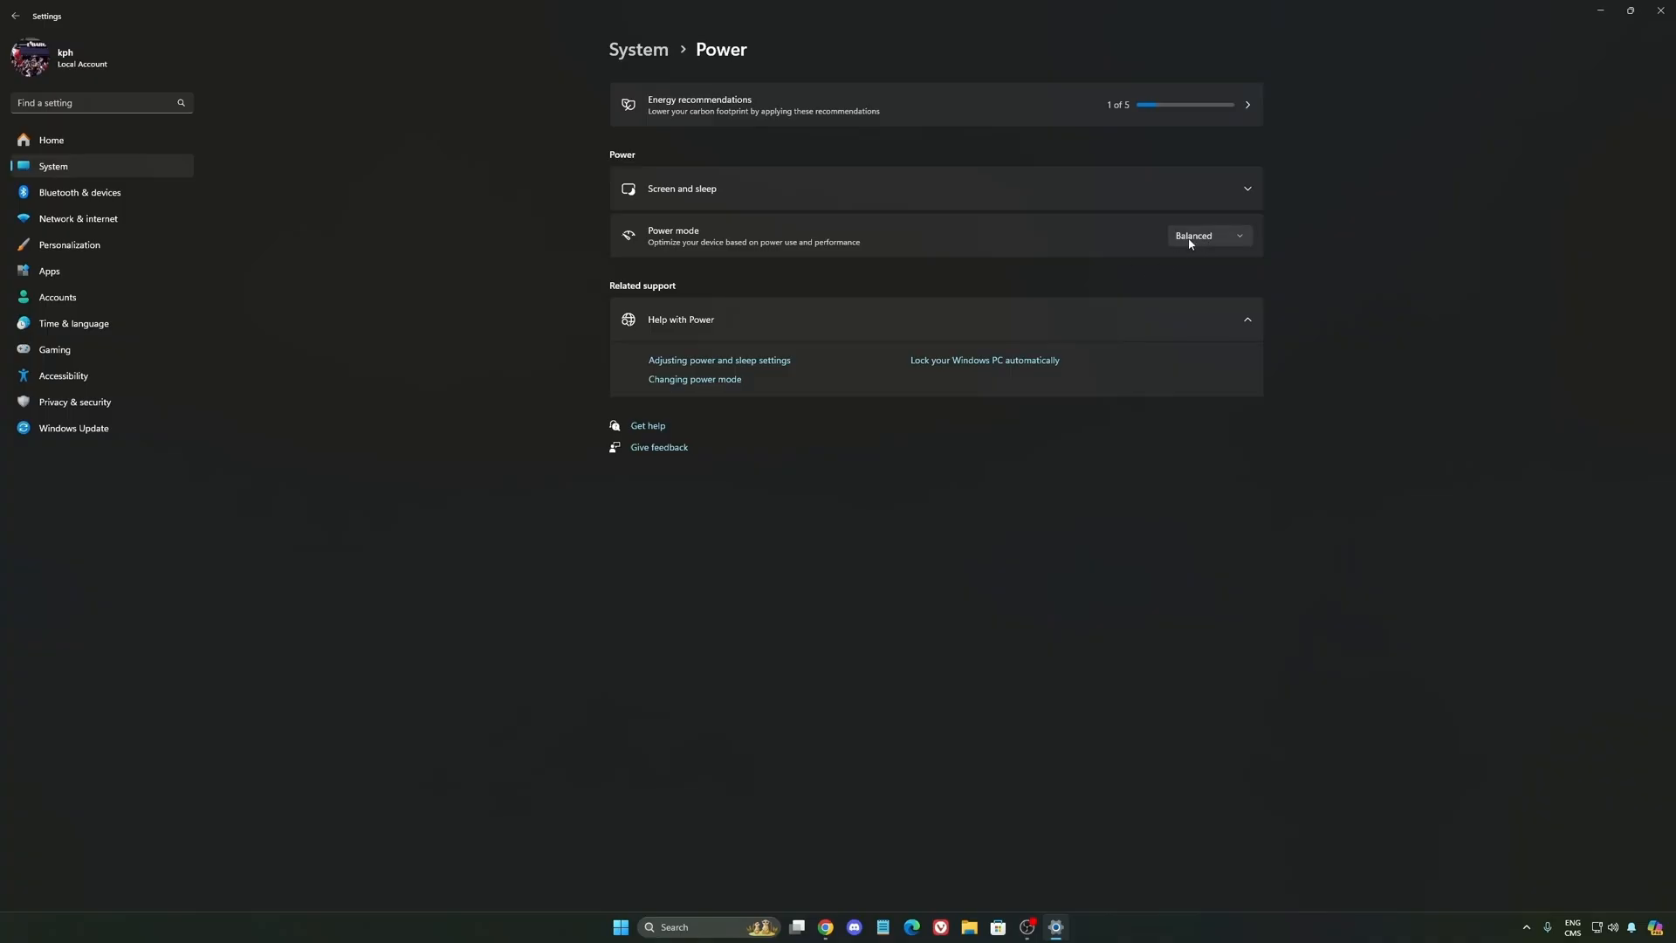
pyautogui.moveTo(899, 256)
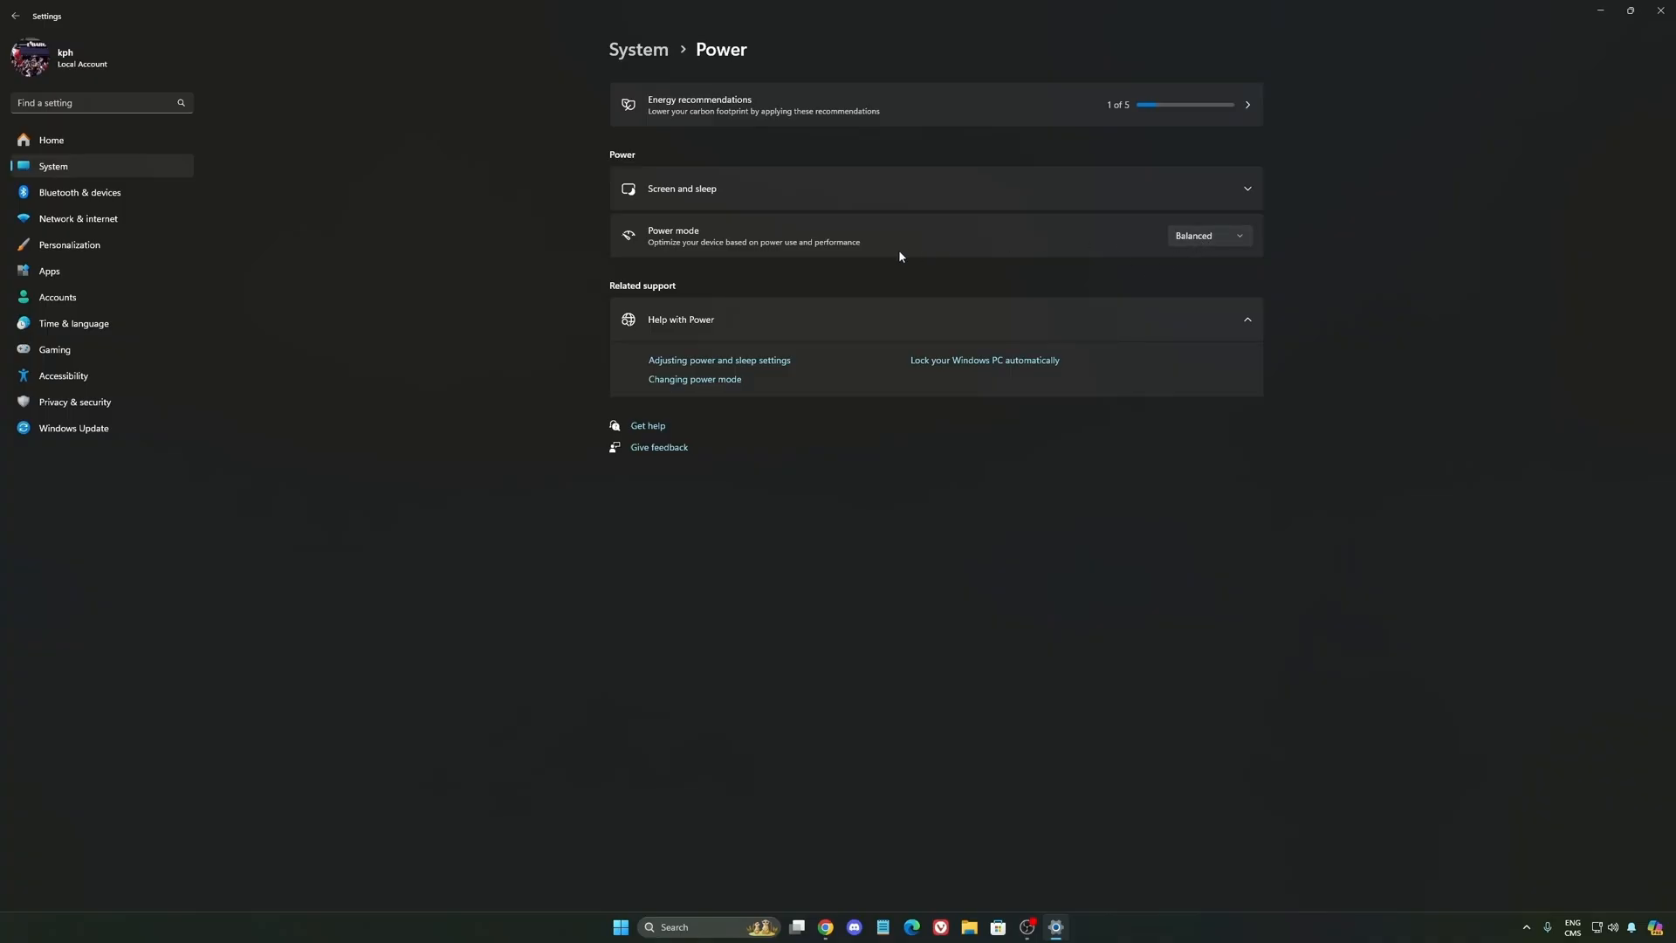
pyautogui.click(1208, 236)
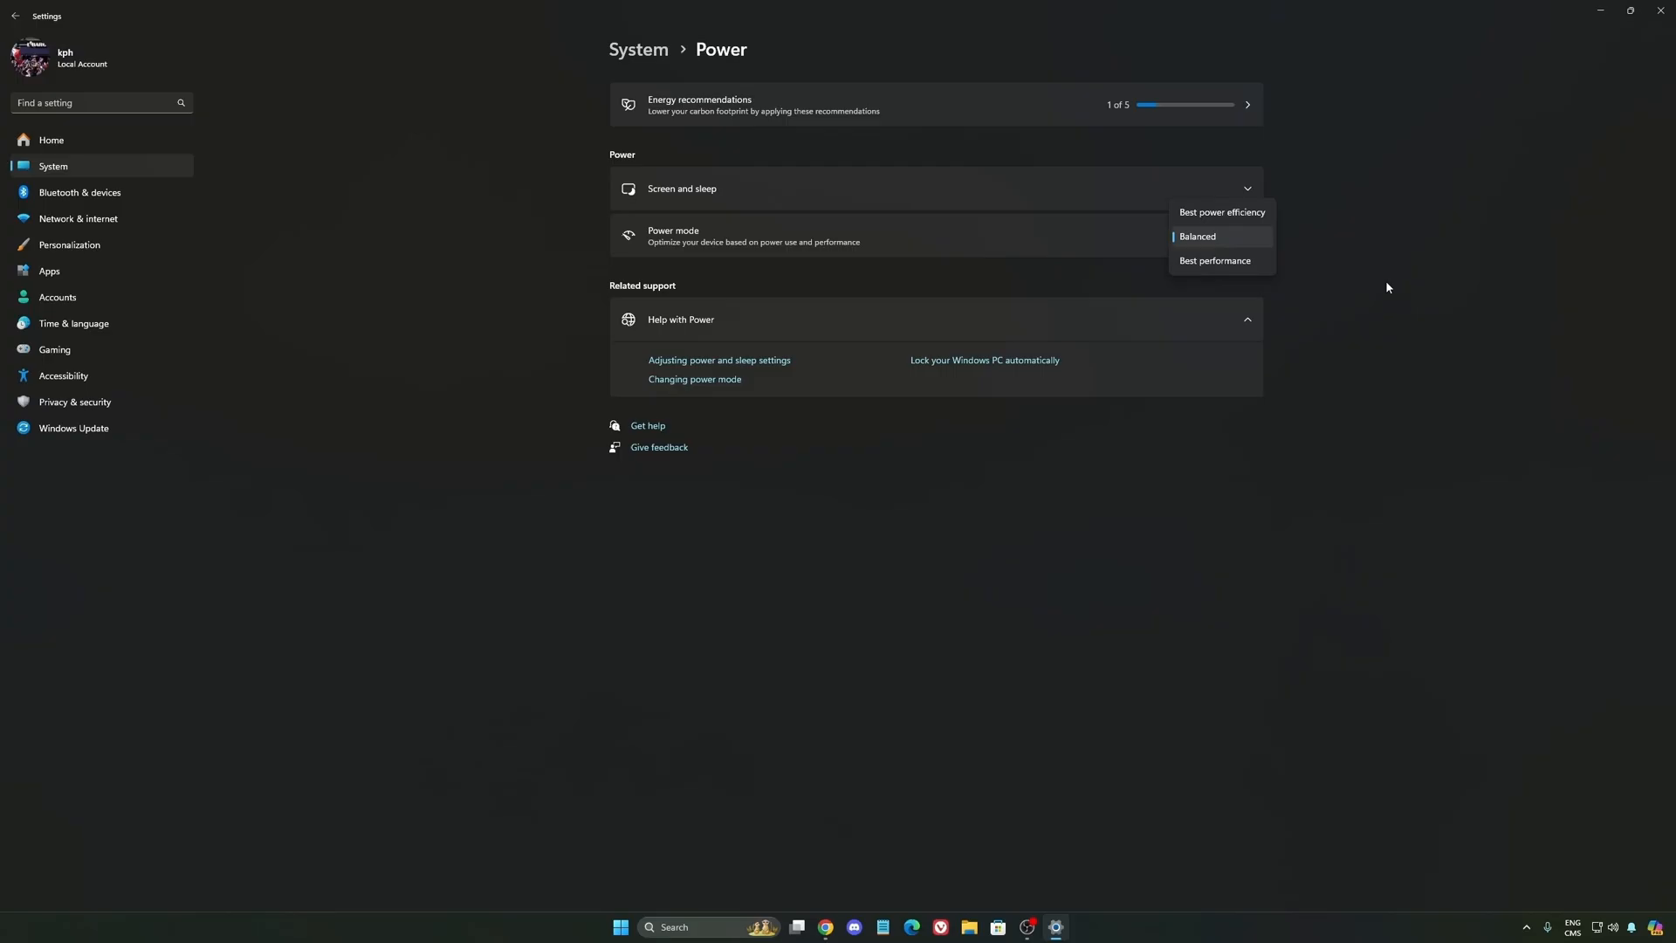
pyautogui.click(1195, 236)
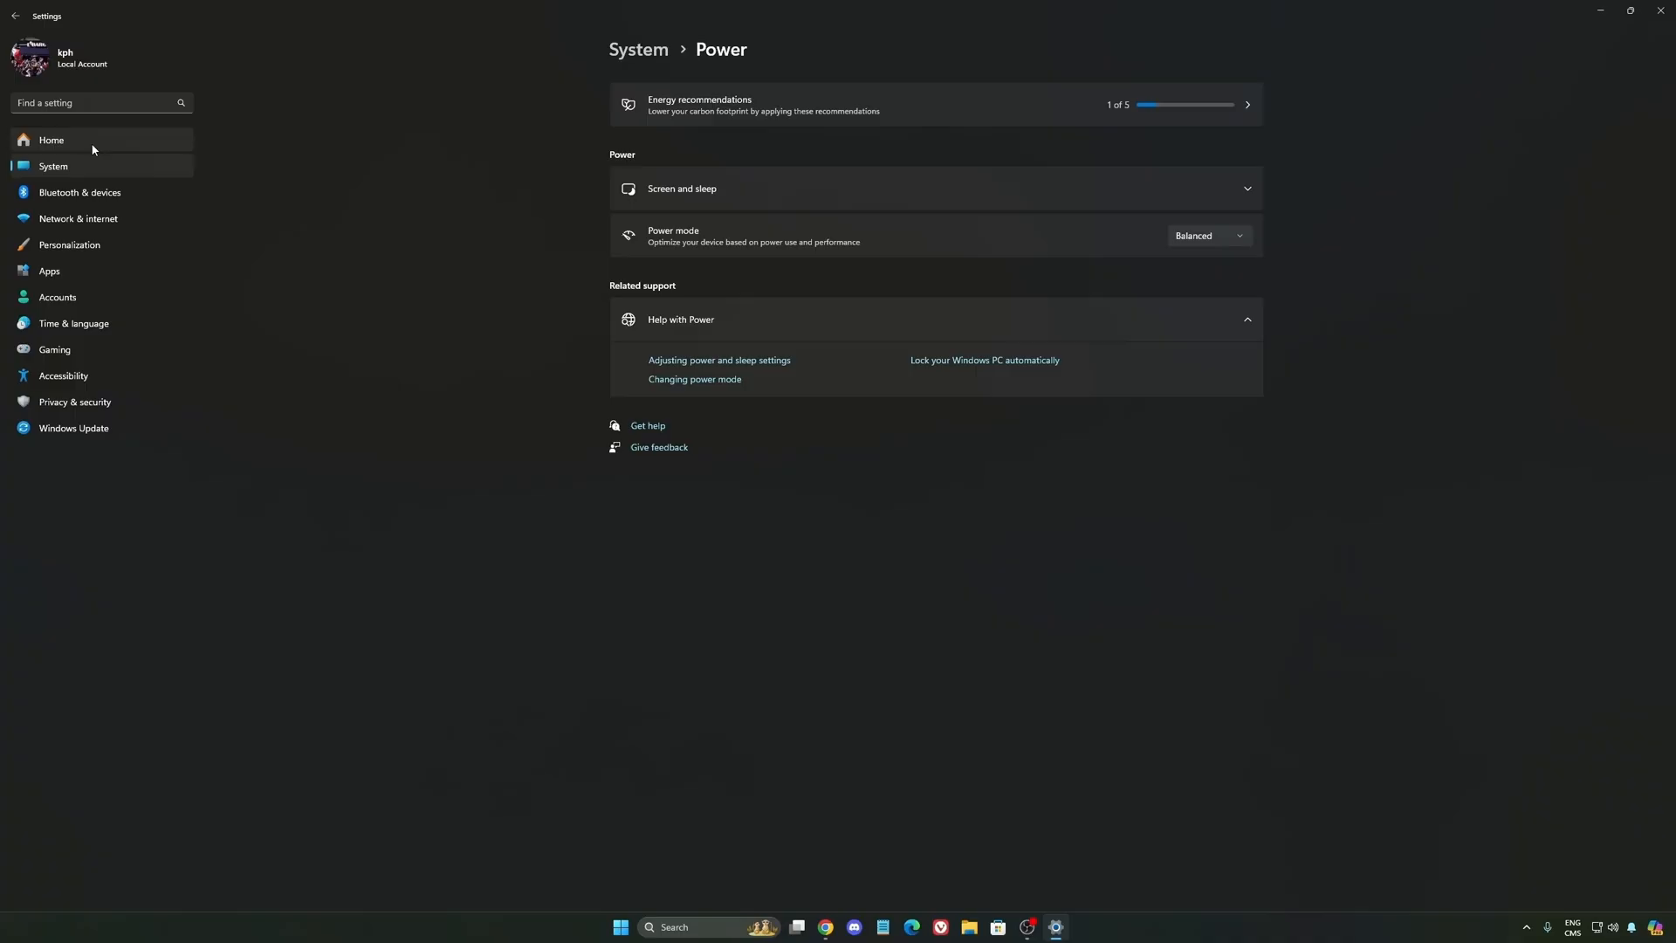
pyautogui.click(51, 139)
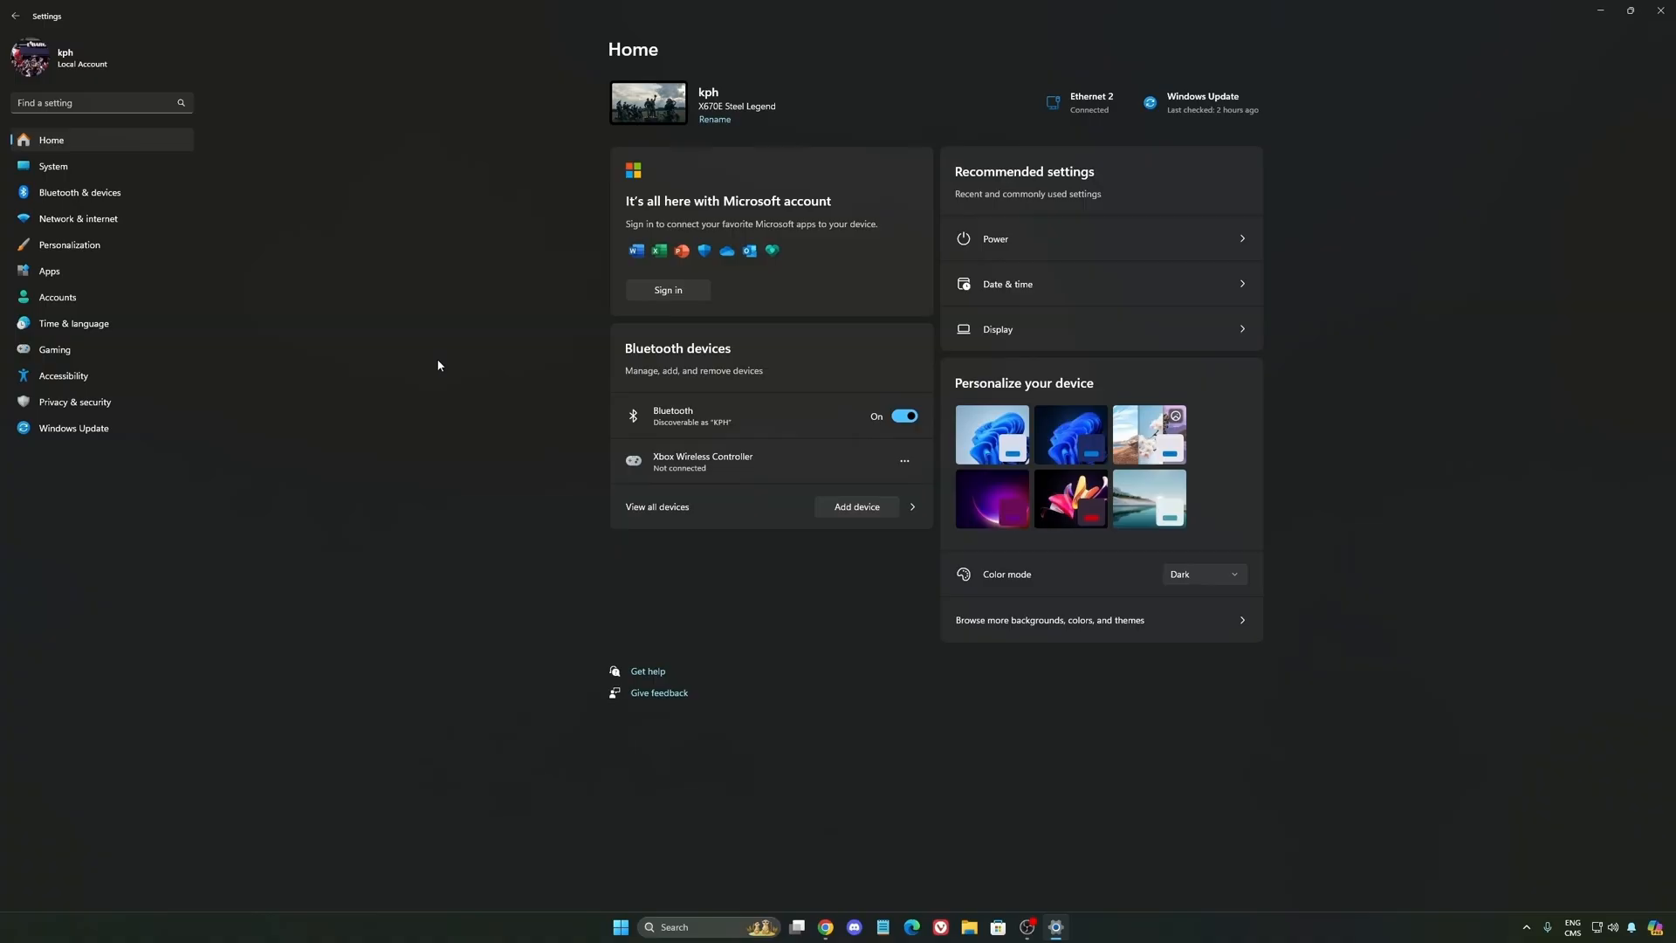
# Step: Show the Windows Update page reporting the PC is up to date
pyautogui.click(73, 427)
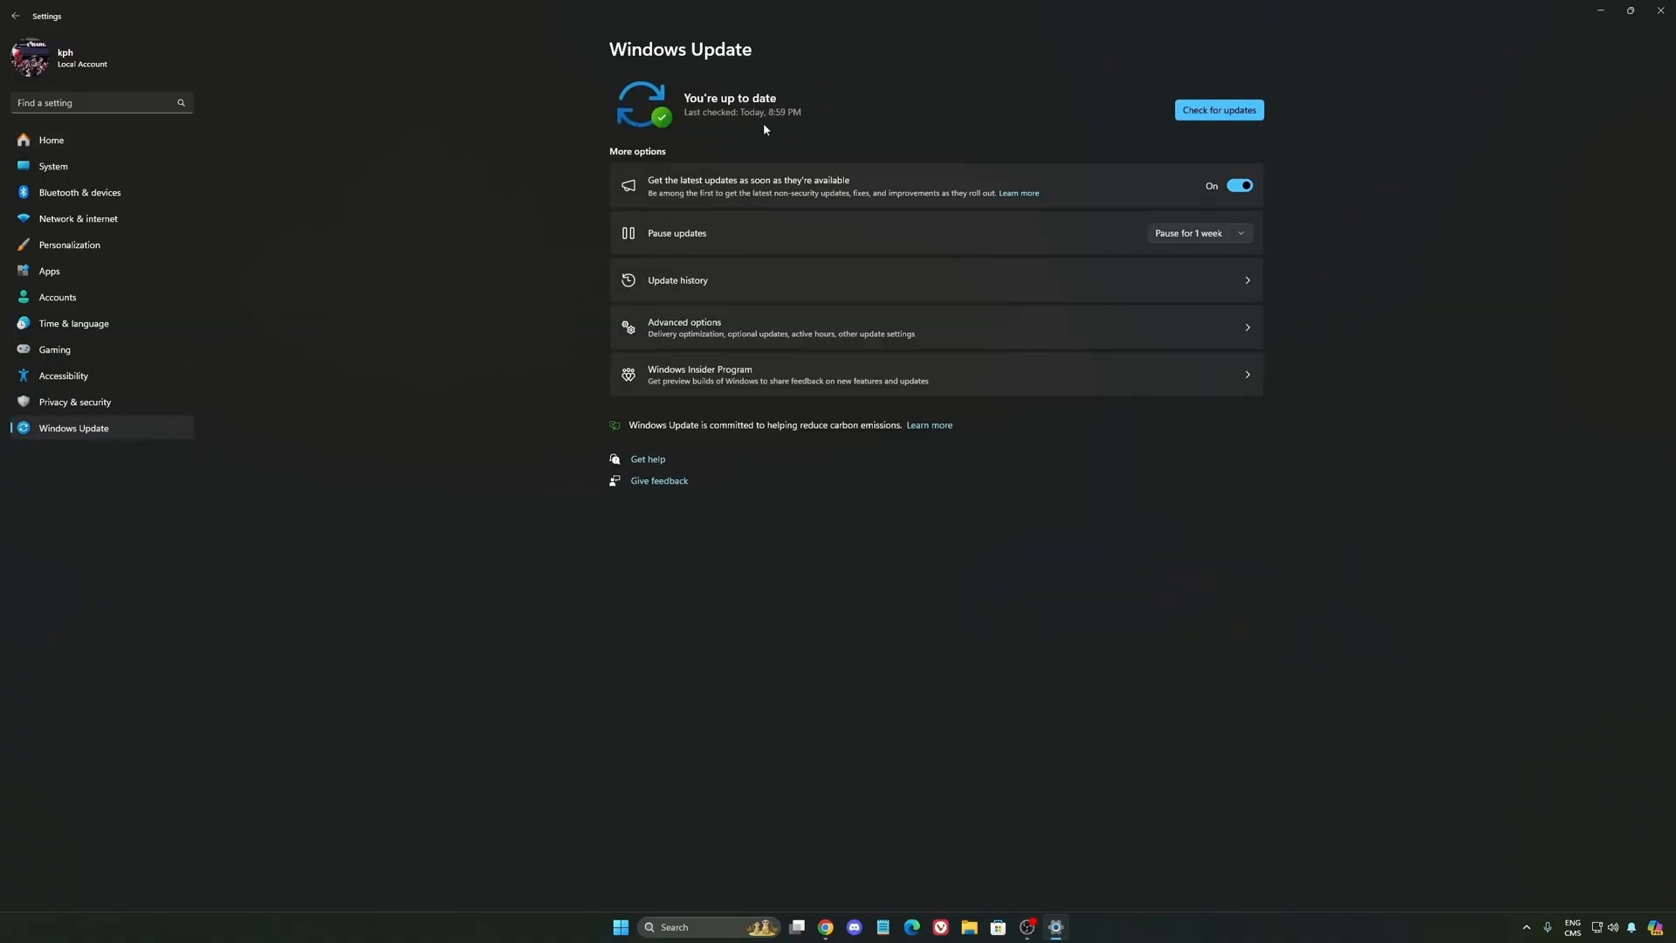
pyautogui.moveTo(916, 169)
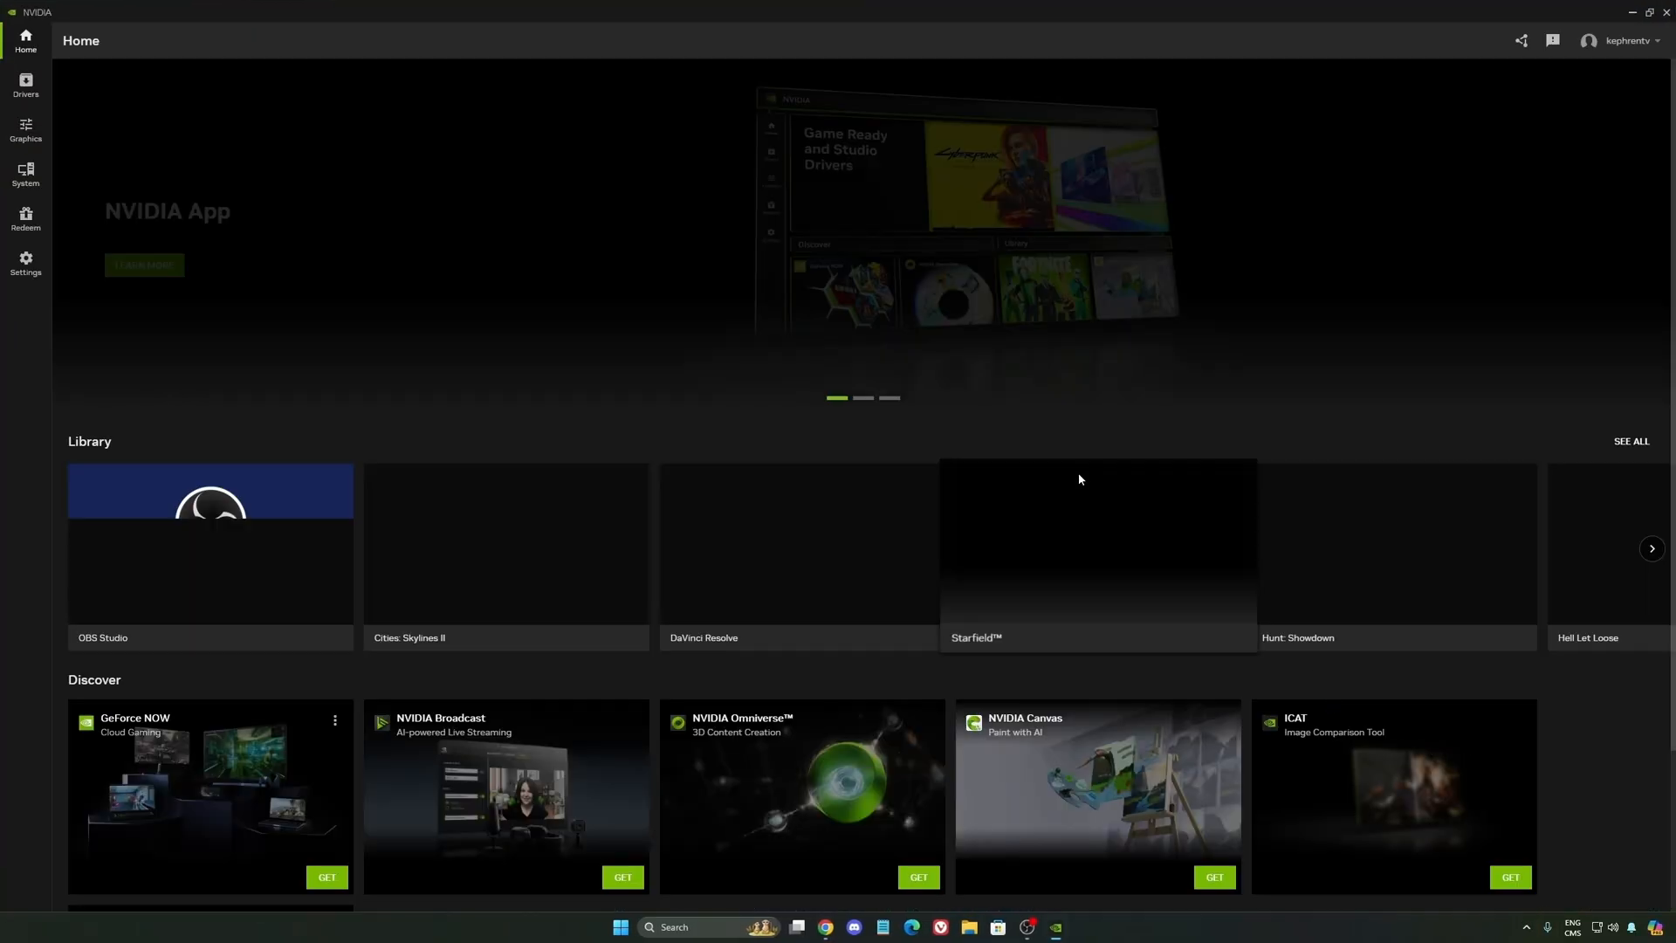
# Step: Switch off the NVIDIA overlay in the NVIDIA App's Settings page
pyautogui.click(26, 127)
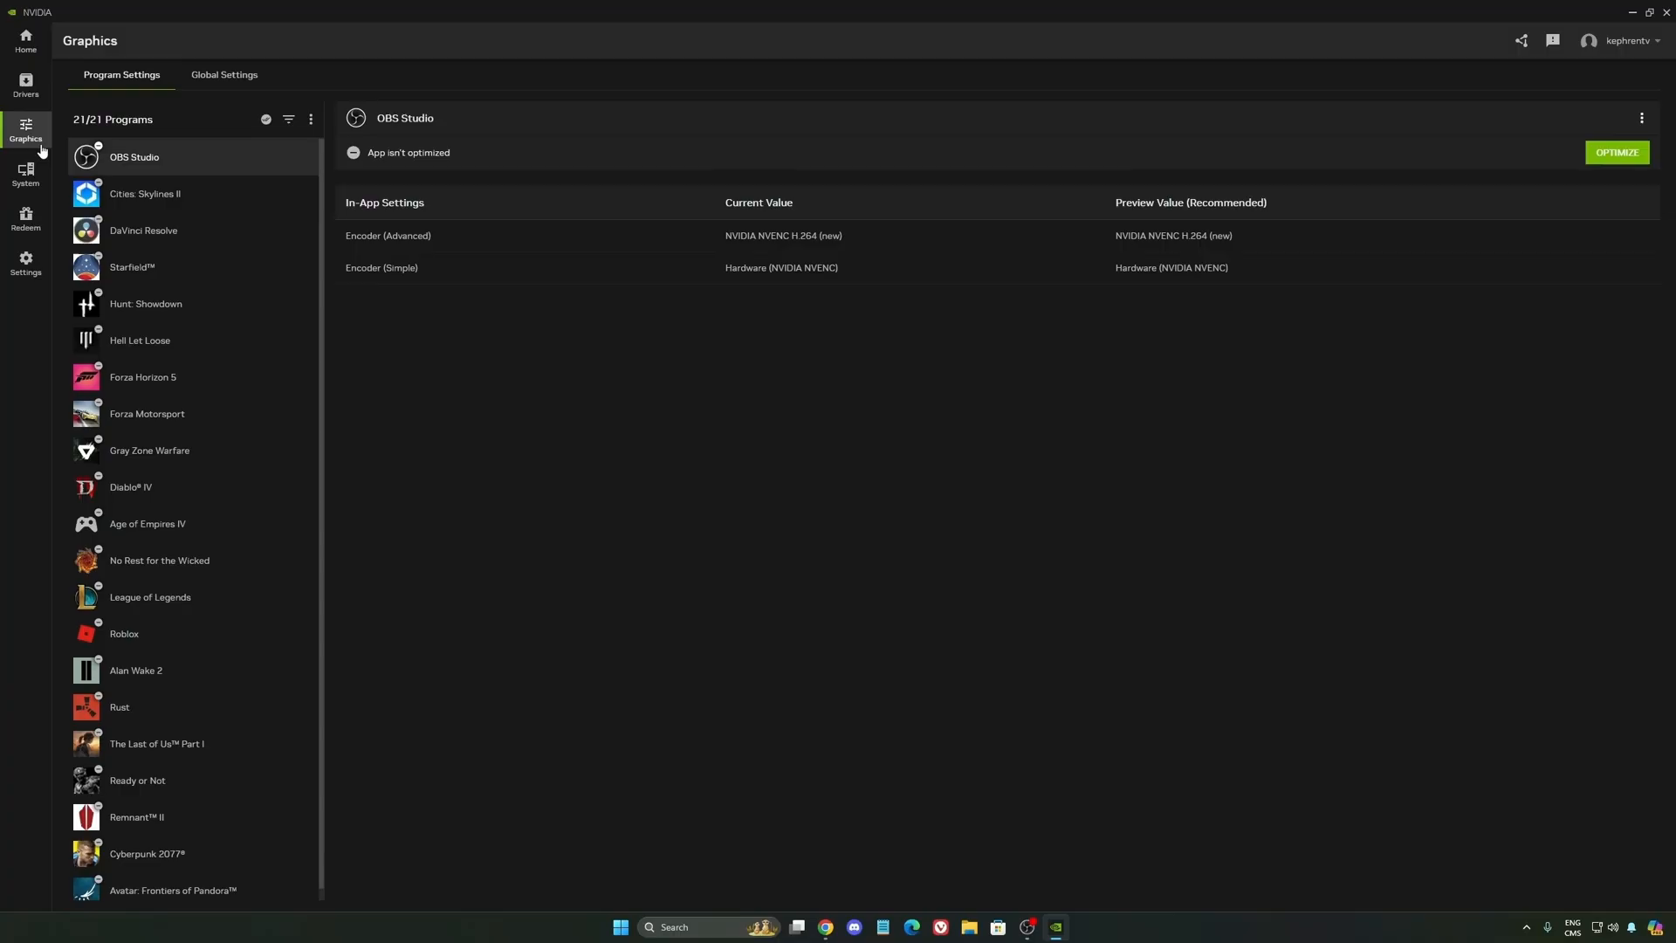
pyautogui.click(25, 264)
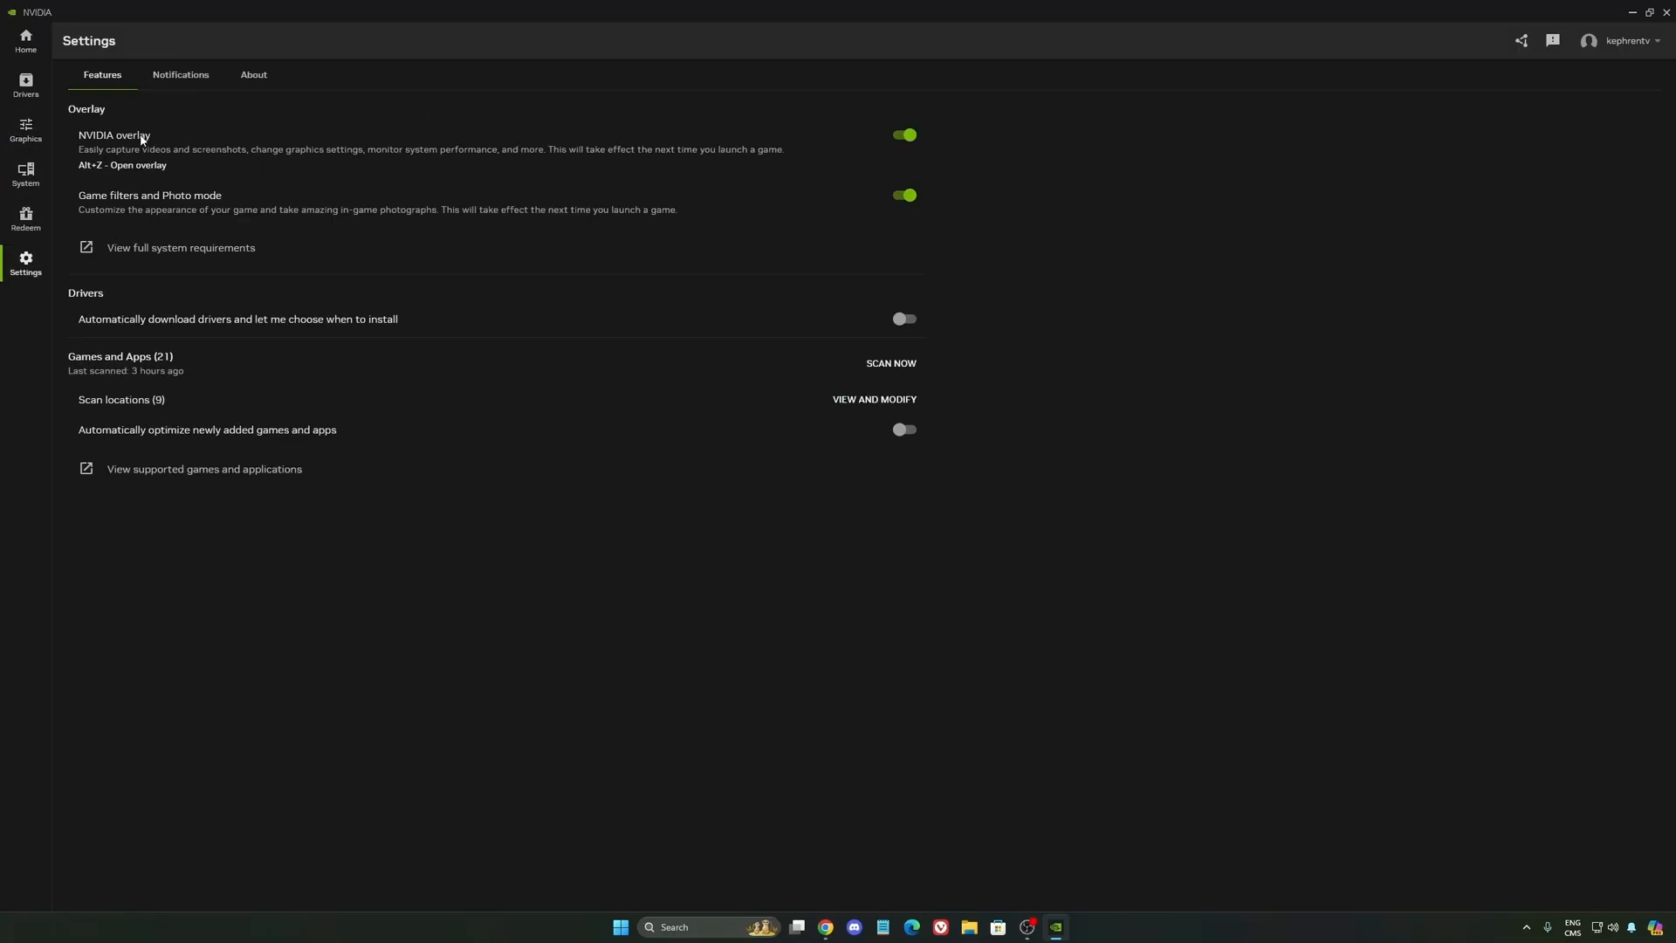
pyautogui.click(902, 135)
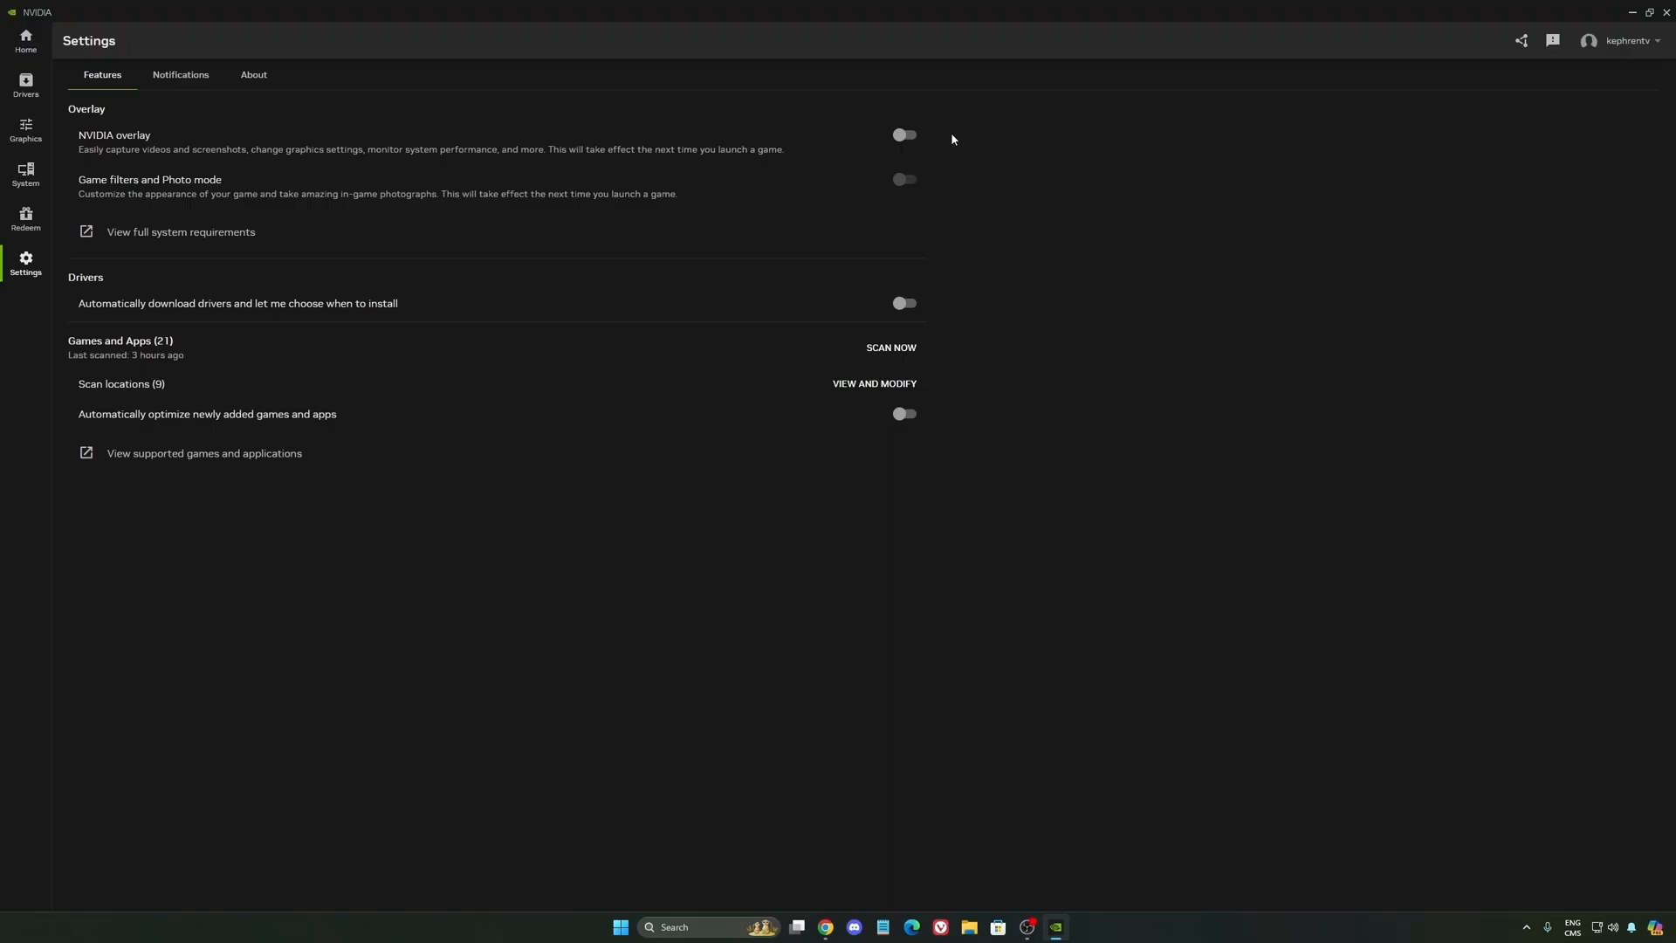
pyautogui.moveTo(949, 156)
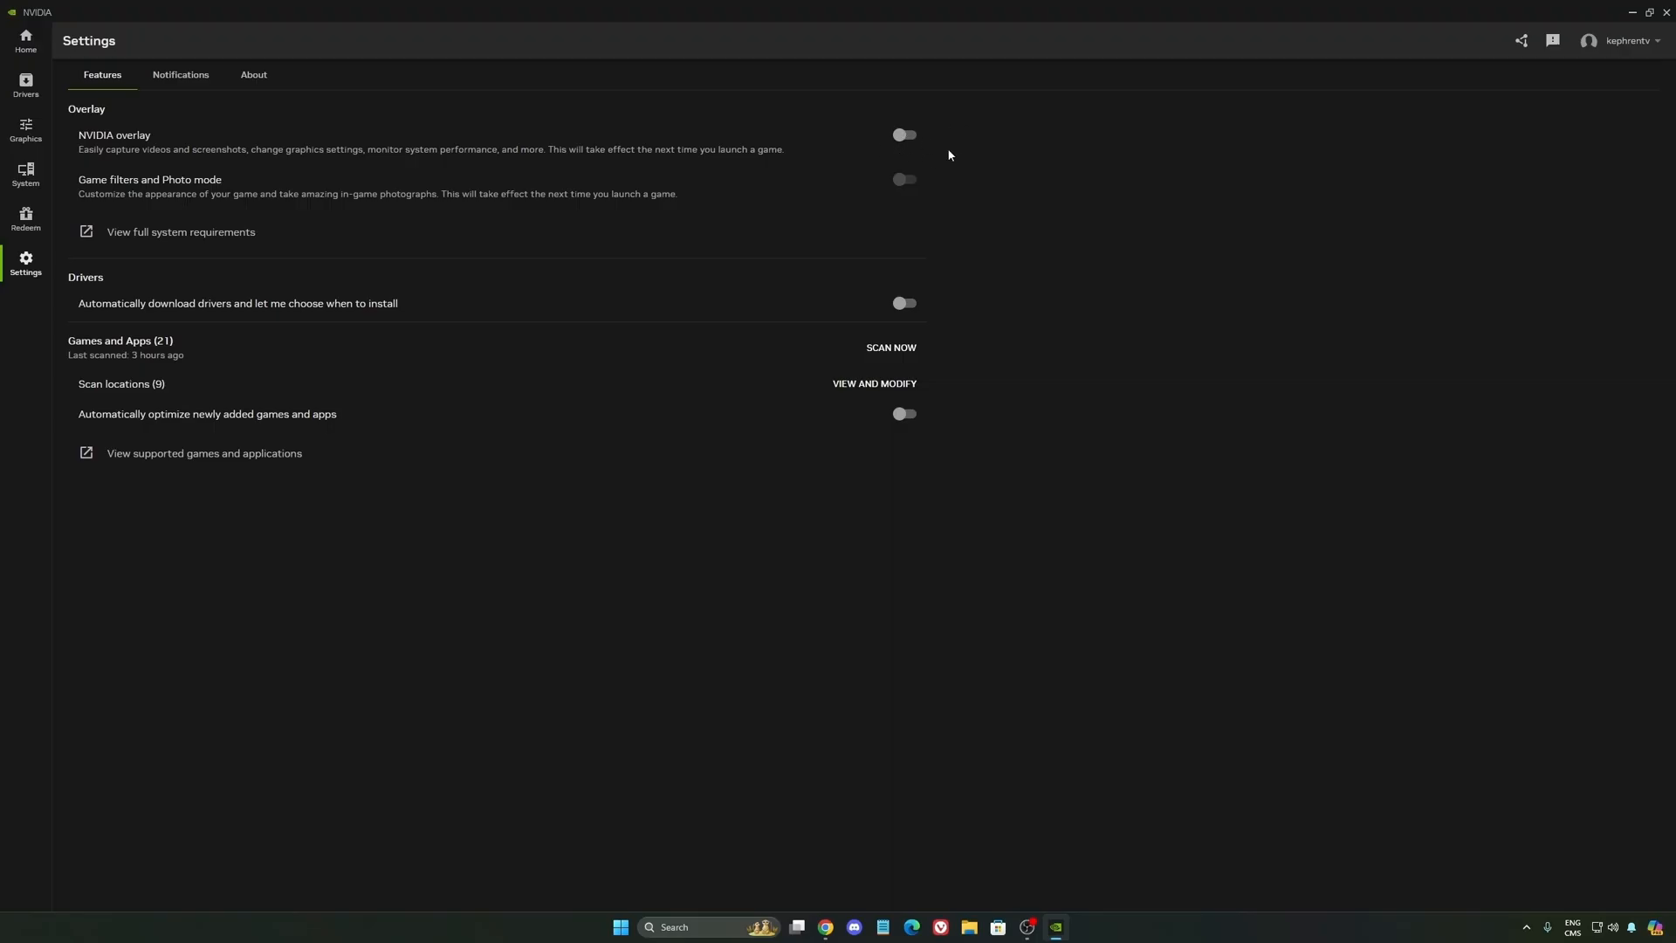
pyautogui.moveTo(937, 132)
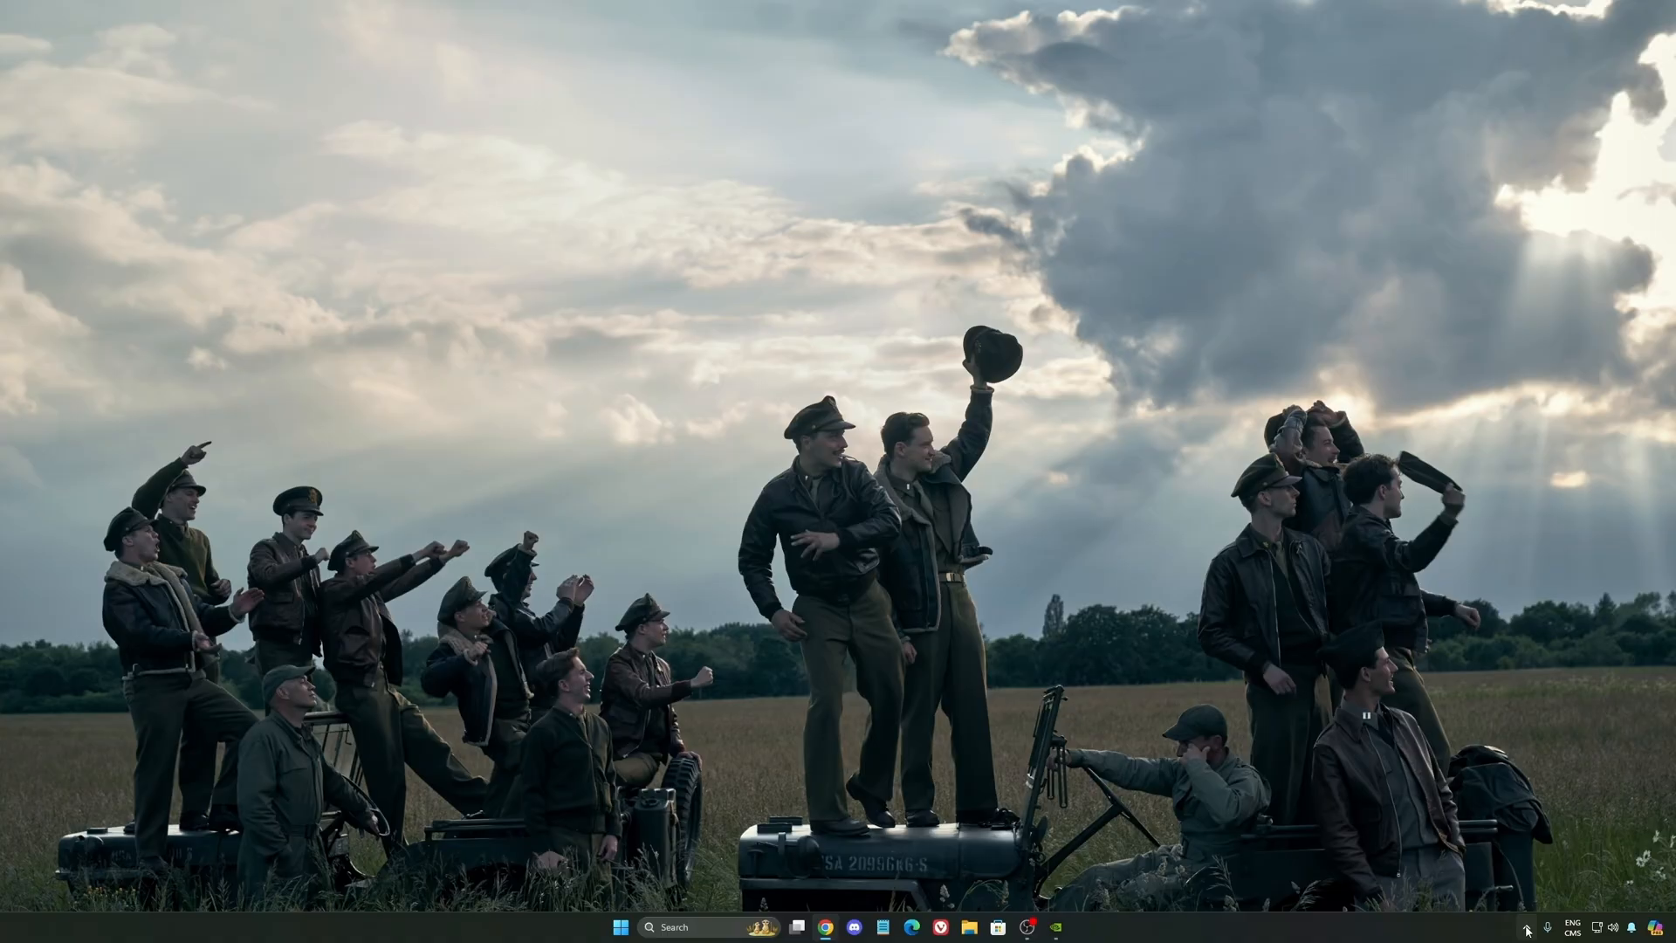
# Step: Launch NVIDIA Control Panel and show Manage 3D Settings
pyautogui.click(1527, 925)
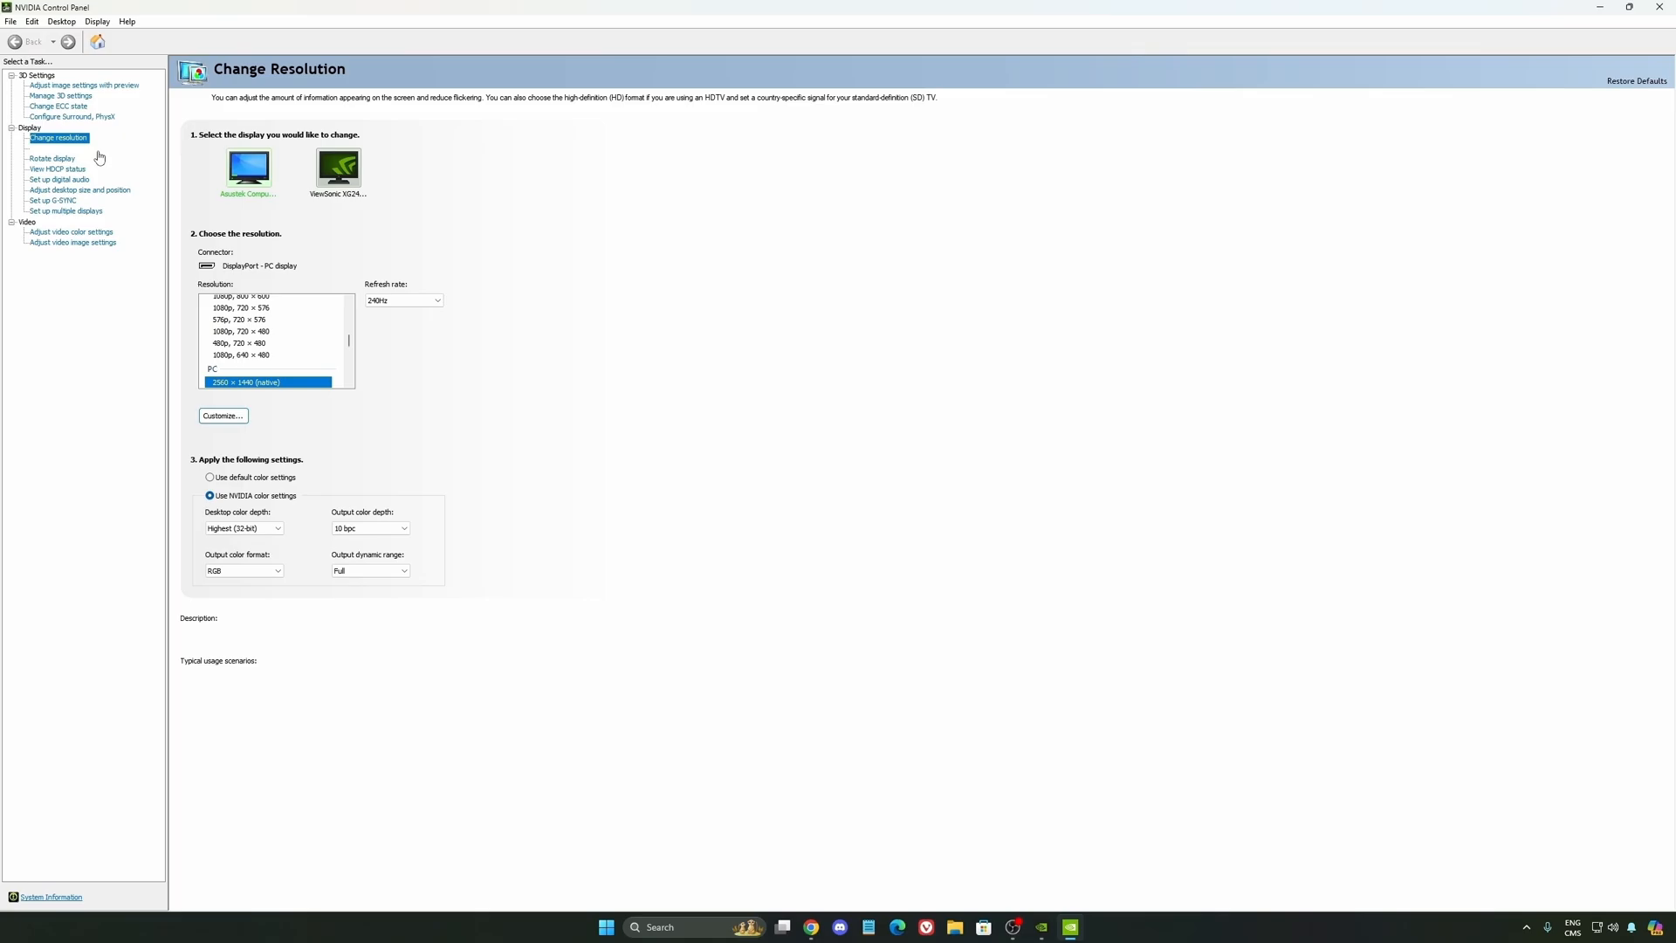
pyautogui.click(61, 94)
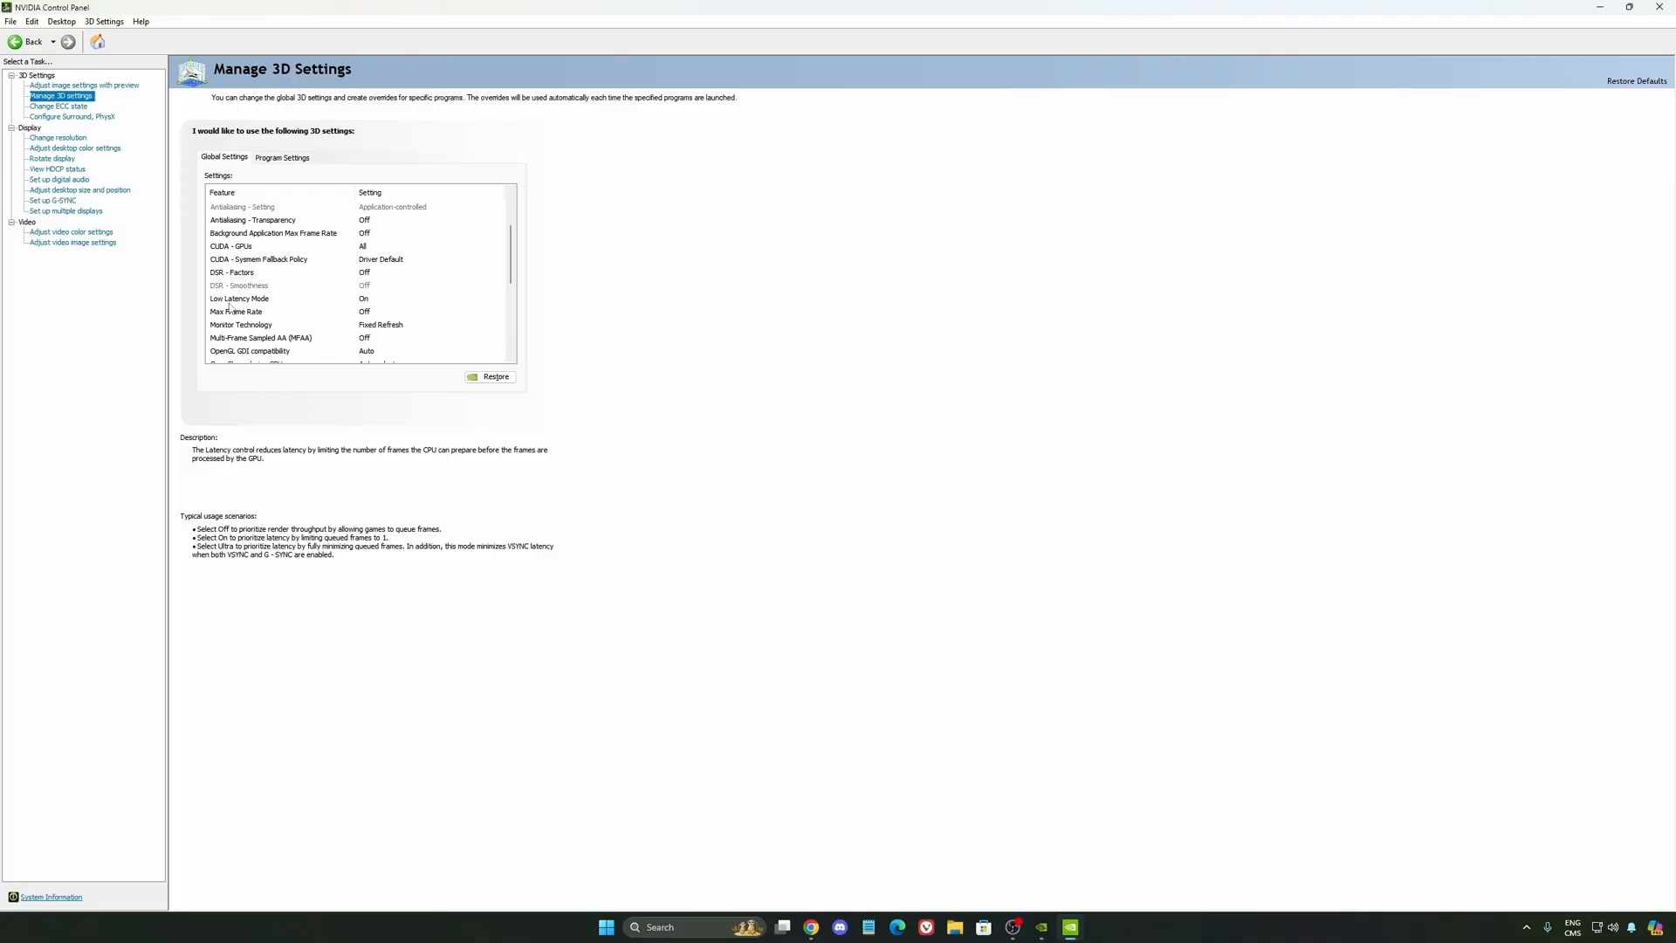
pyautogui.scroll(-3)
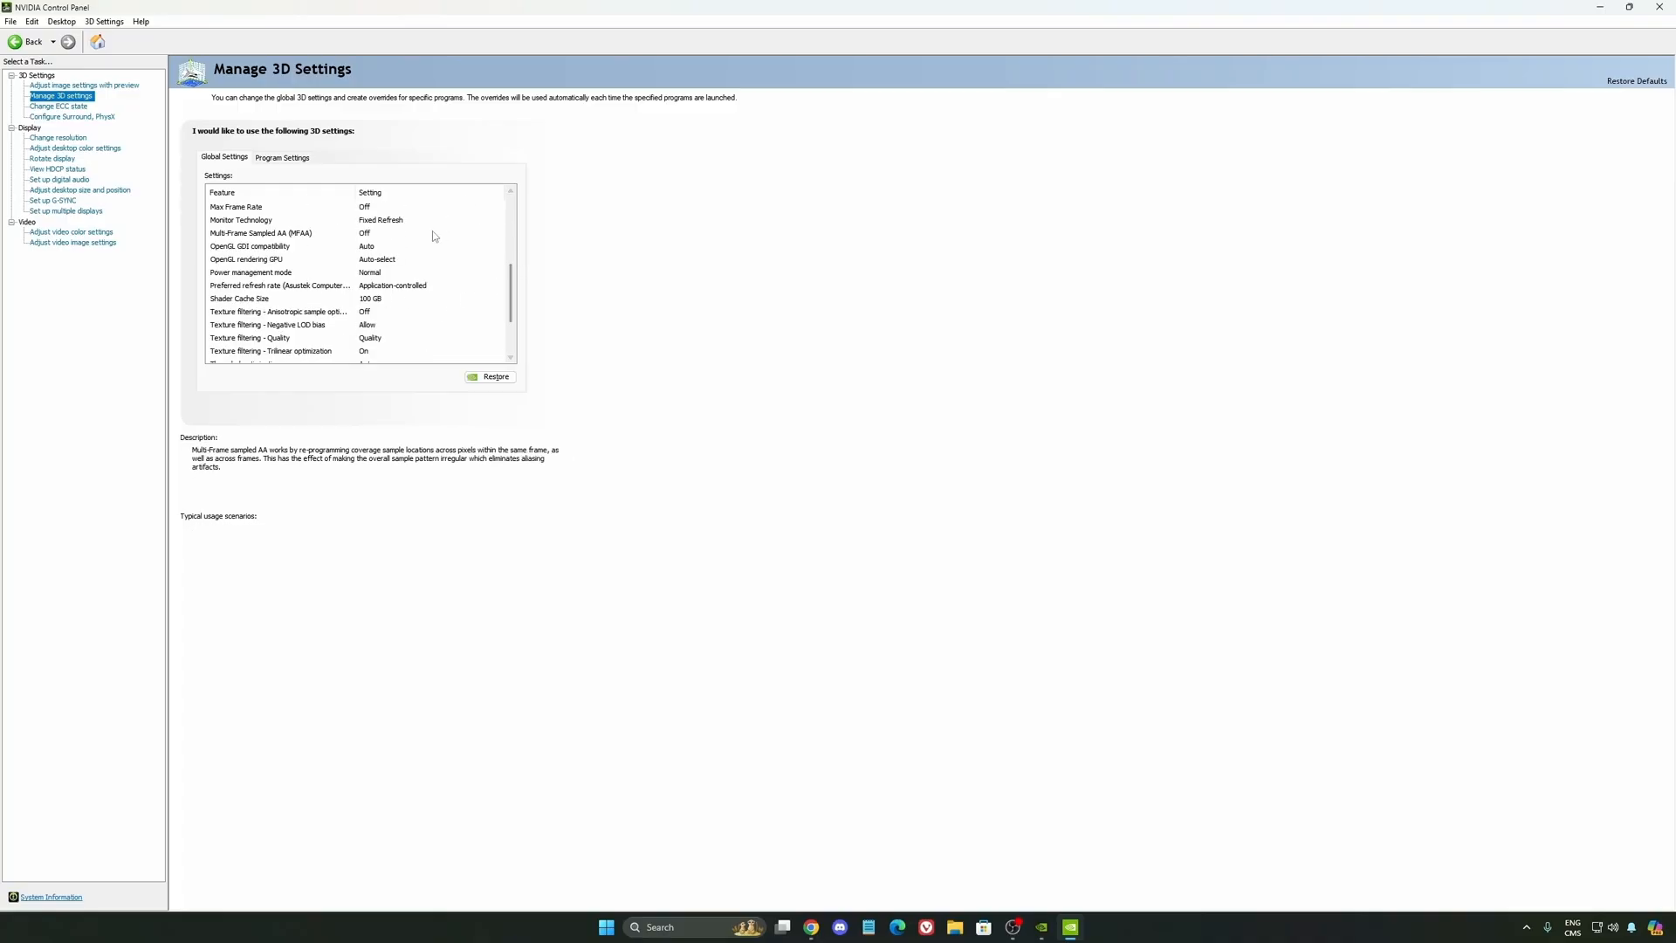
pyautogui.click(249, 272)
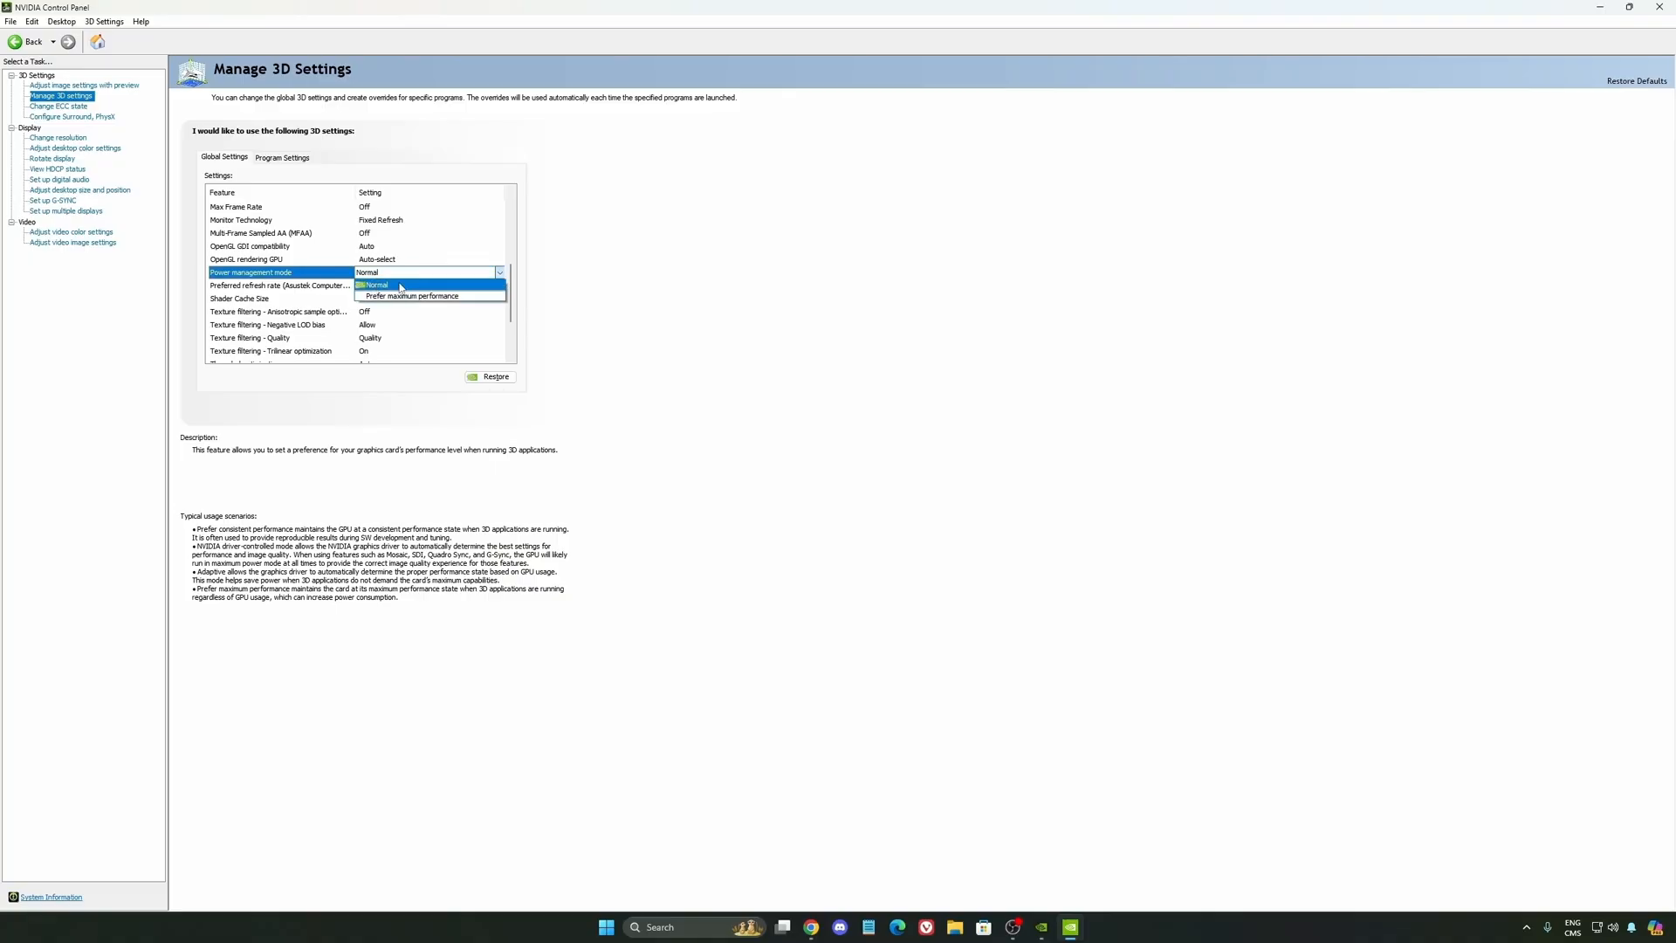
pyautogui.moveTo(426, 297)
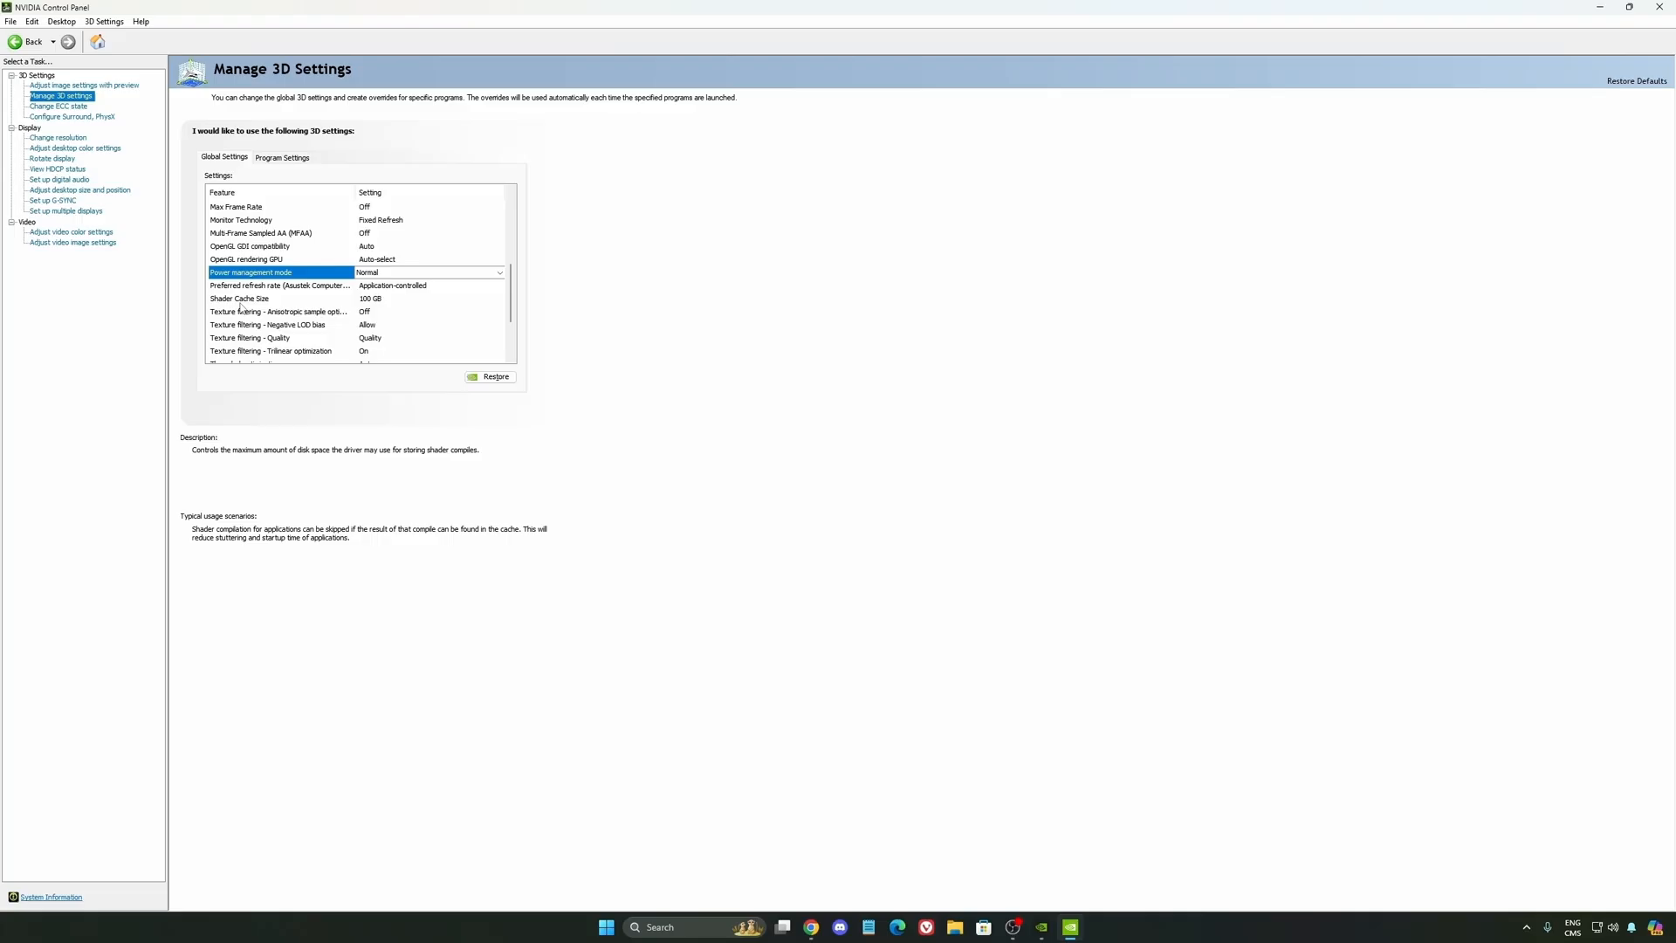
pyautogui.click(278, 298)
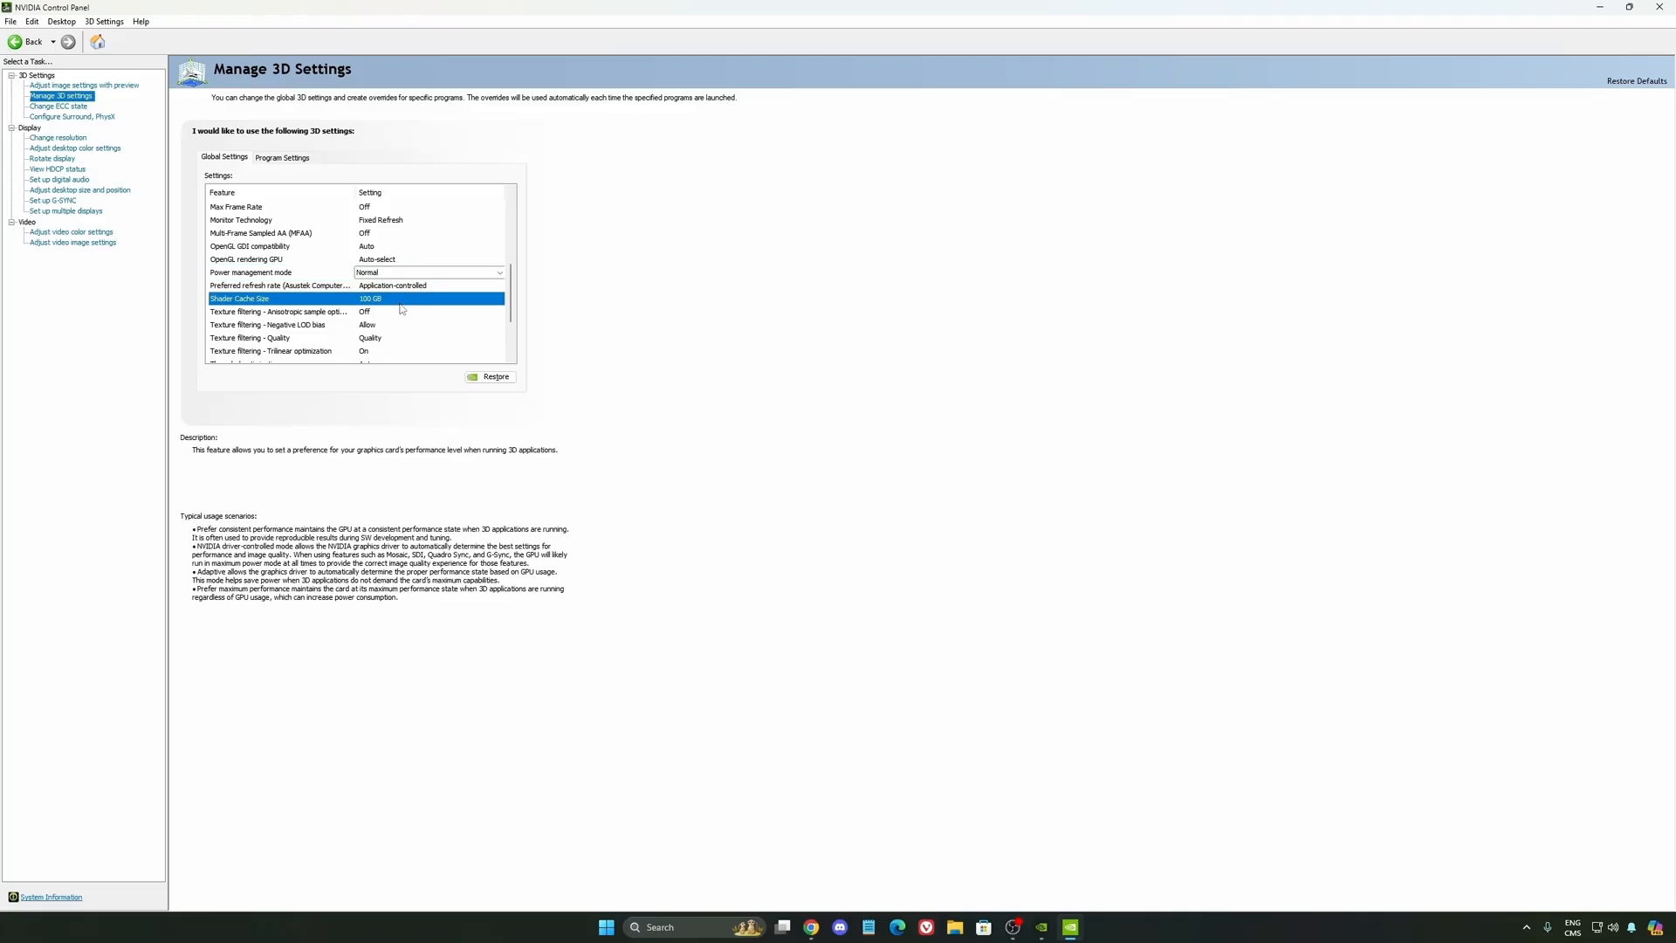
pyautogui.click(498, 299)
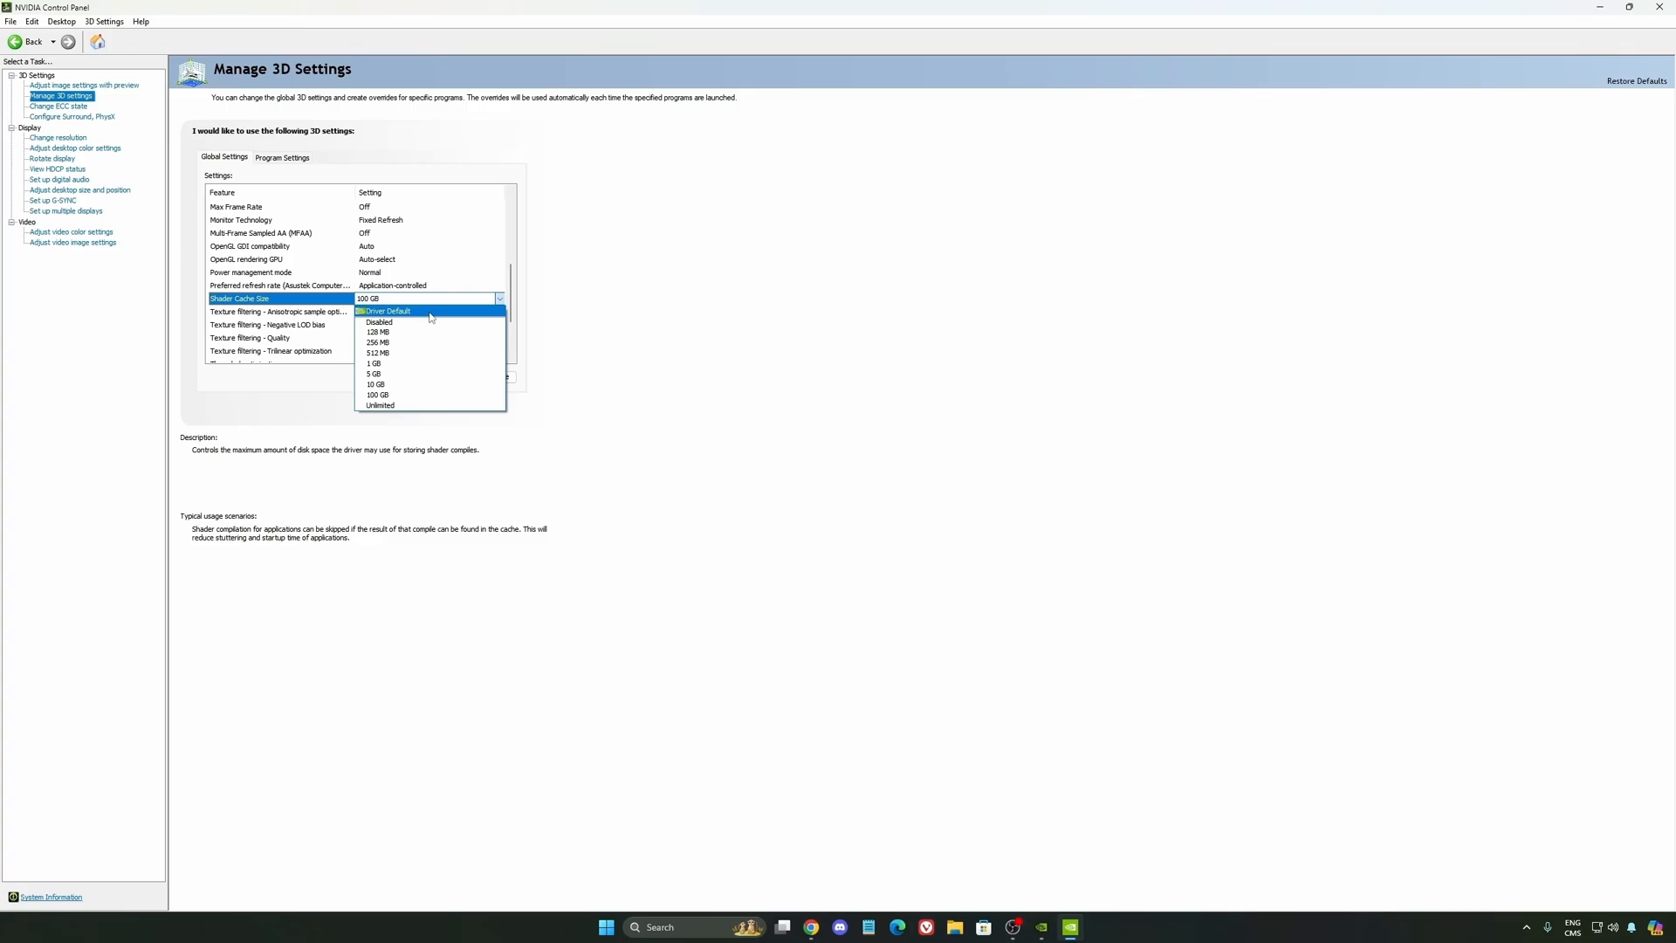
pyautogui.moveTo(398, 384)
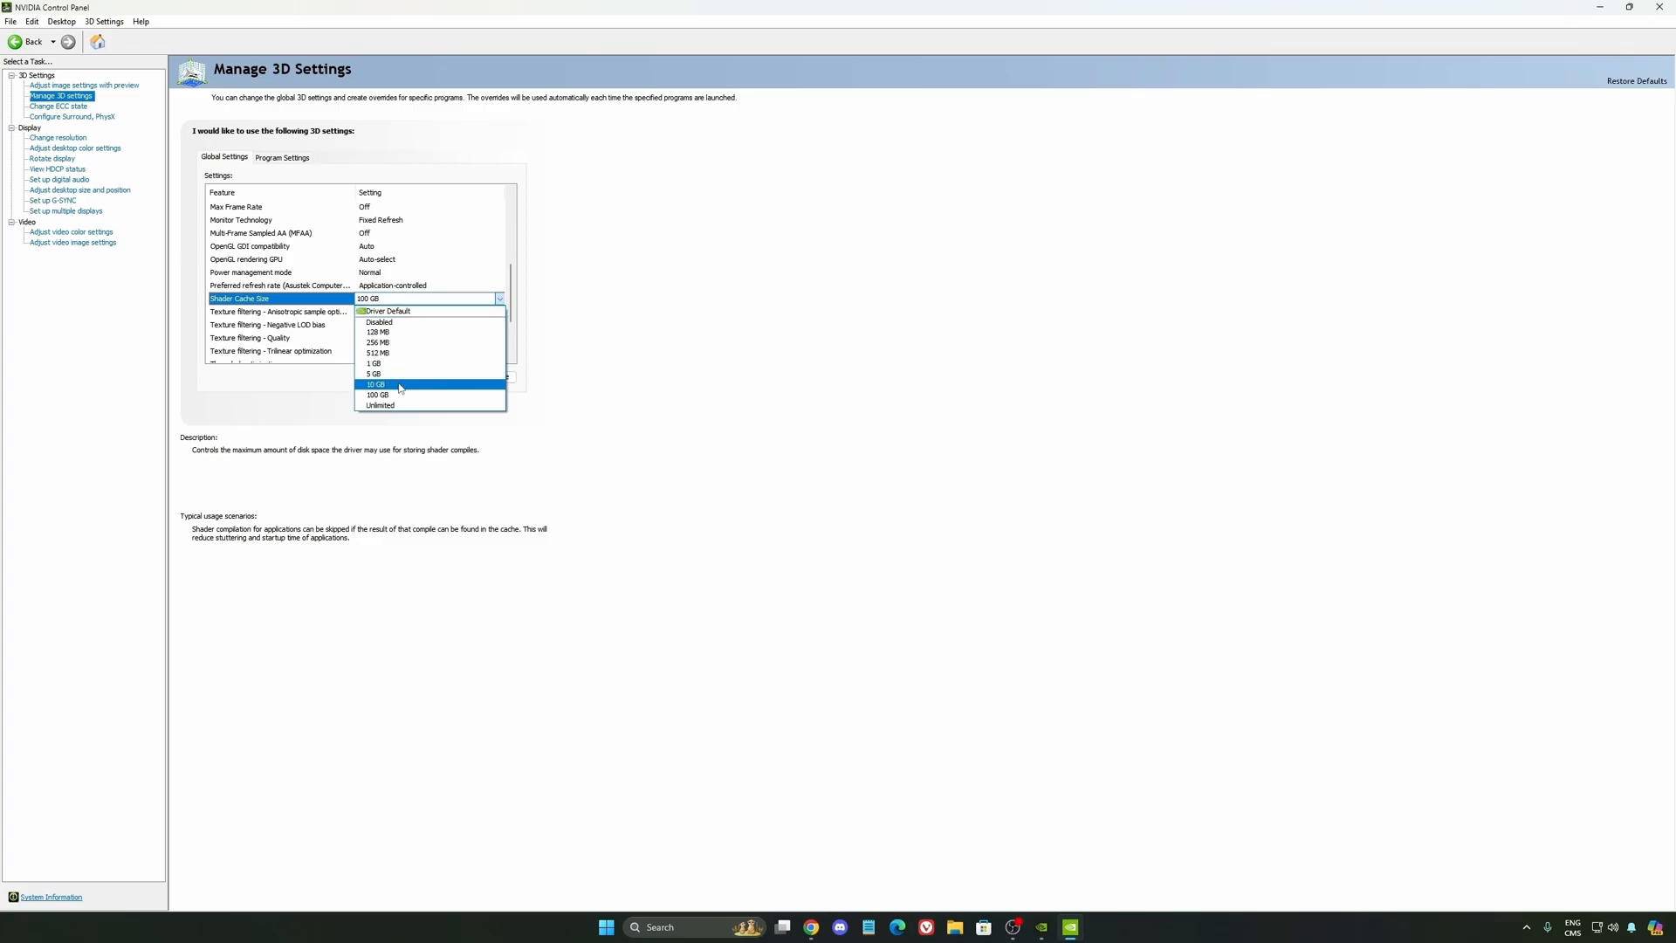
pyautogui.moveTo(378, 395)
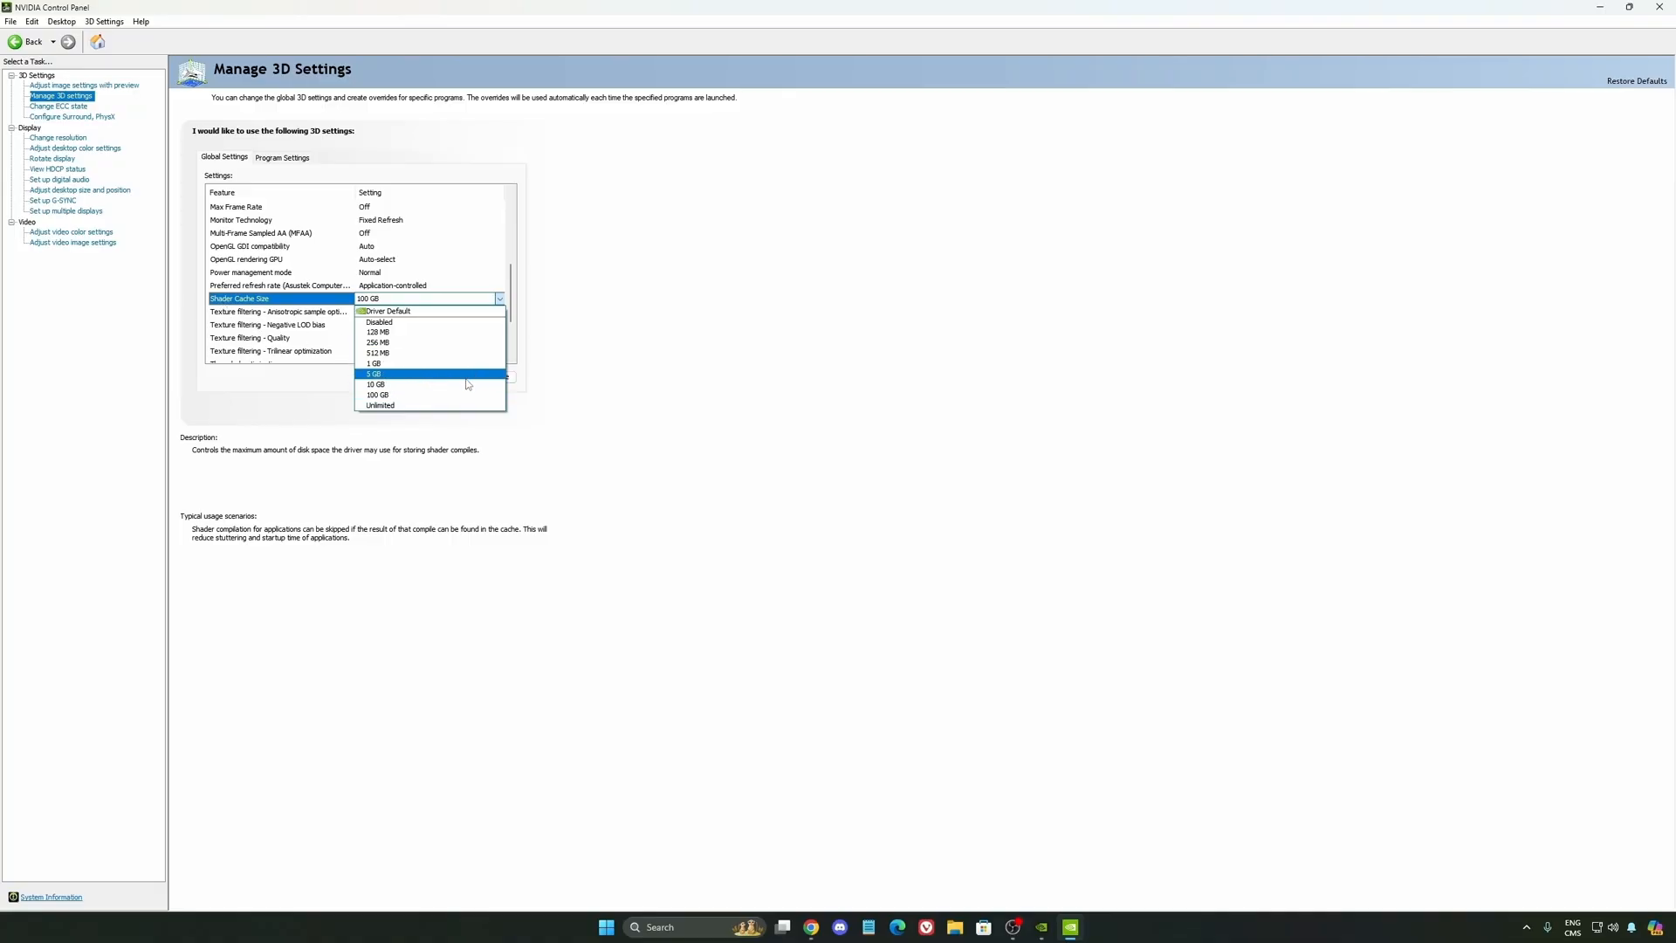
pyautogui.moveTo(454, 394)
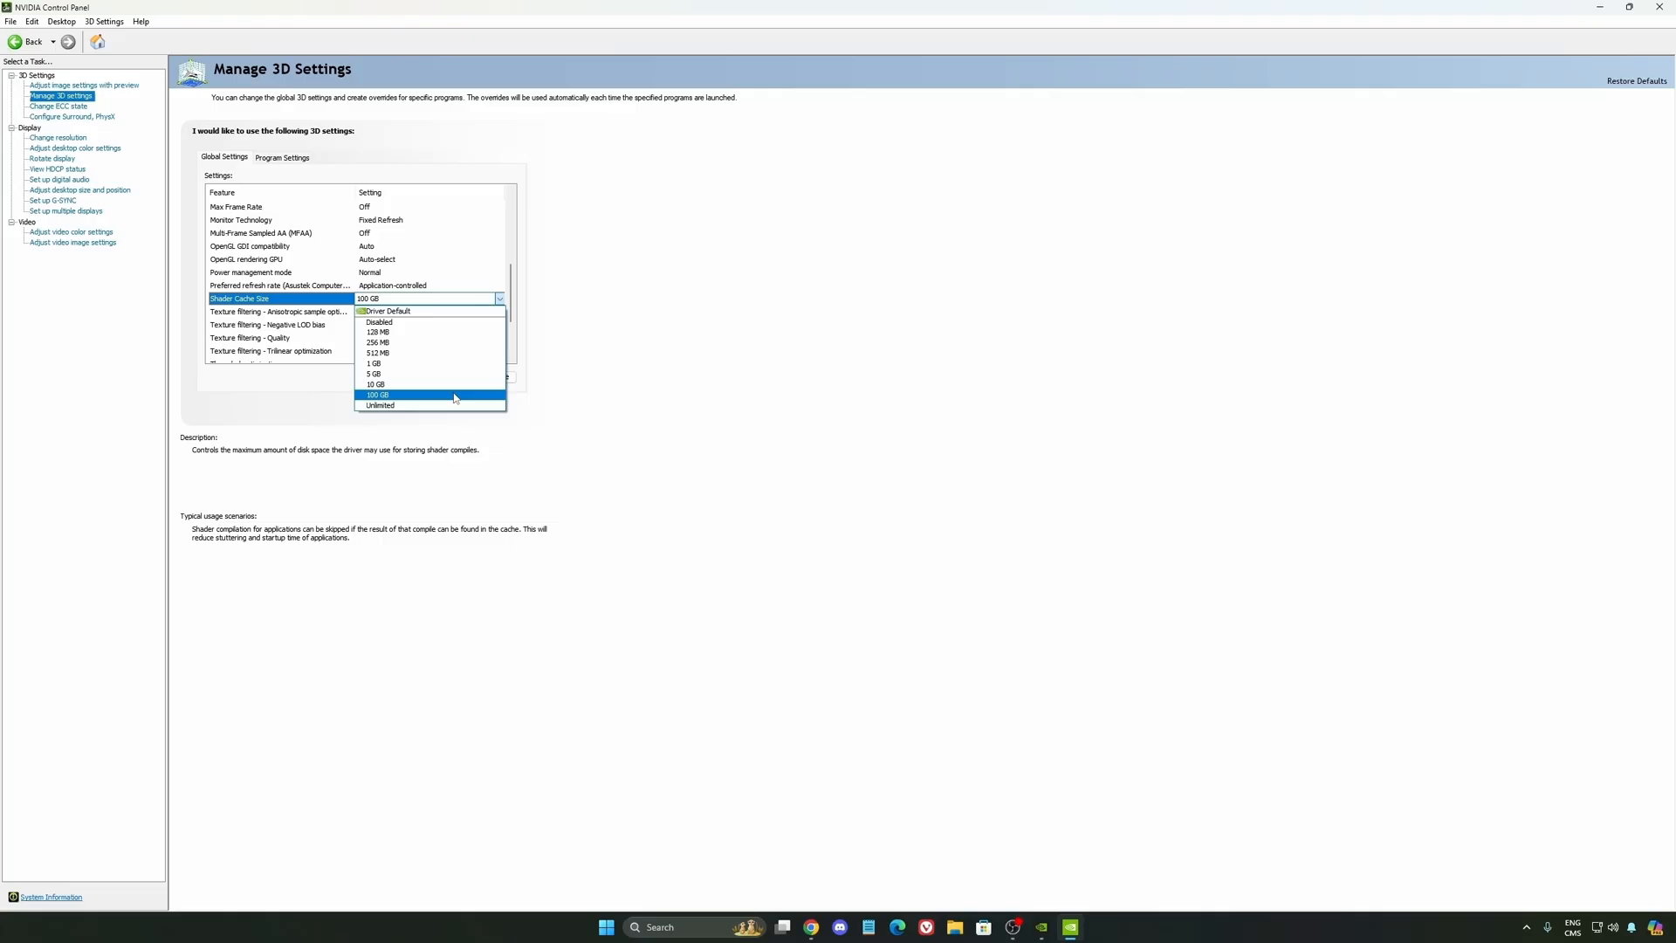
pyautogui.moveTo(735, 398)
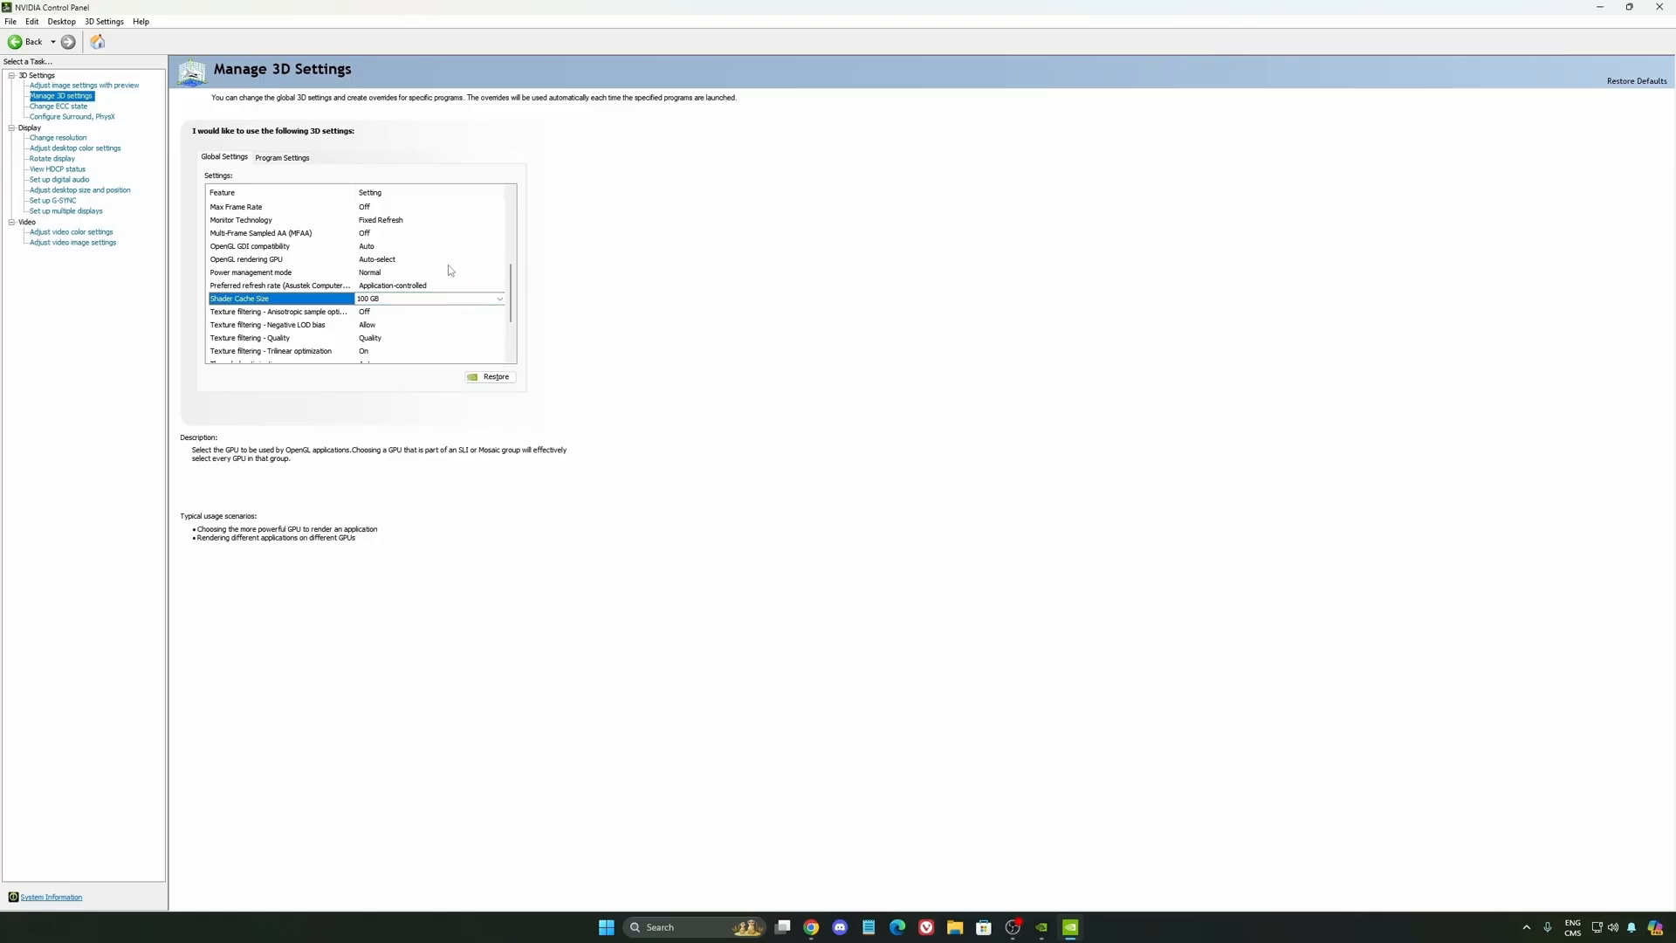
# Step: Keep Change Resolution at 2560×1440 240Hz, then move to G-SYNC setup
pyautogui.click(56, 136)
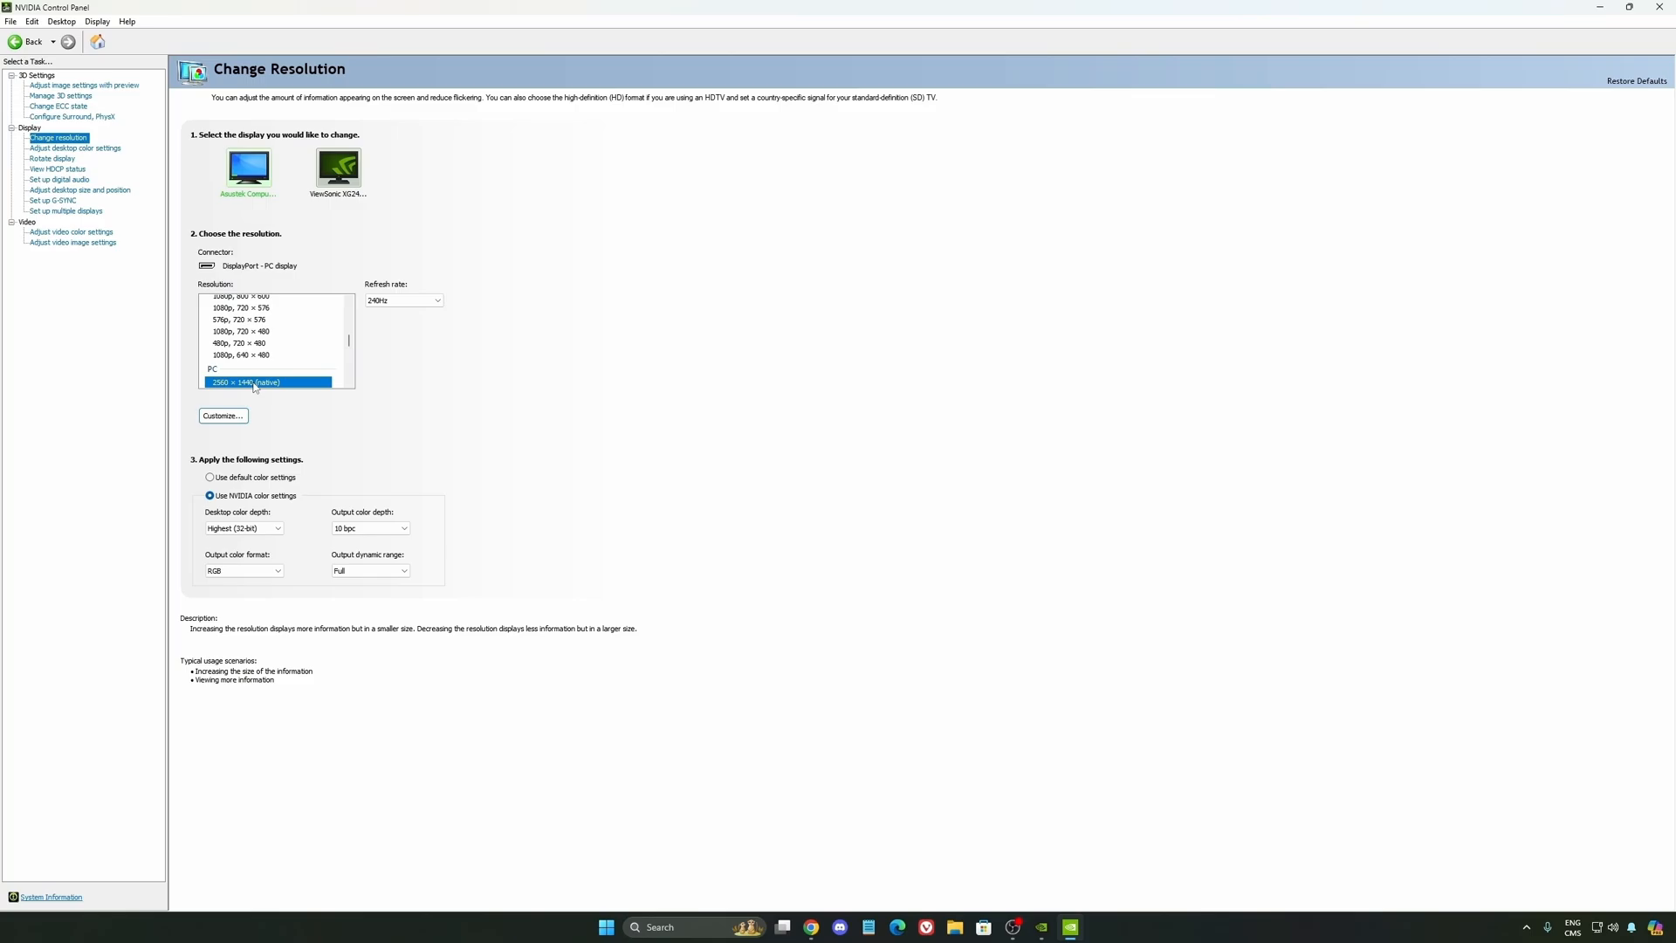
pyautogui.moveTo(367, 349)
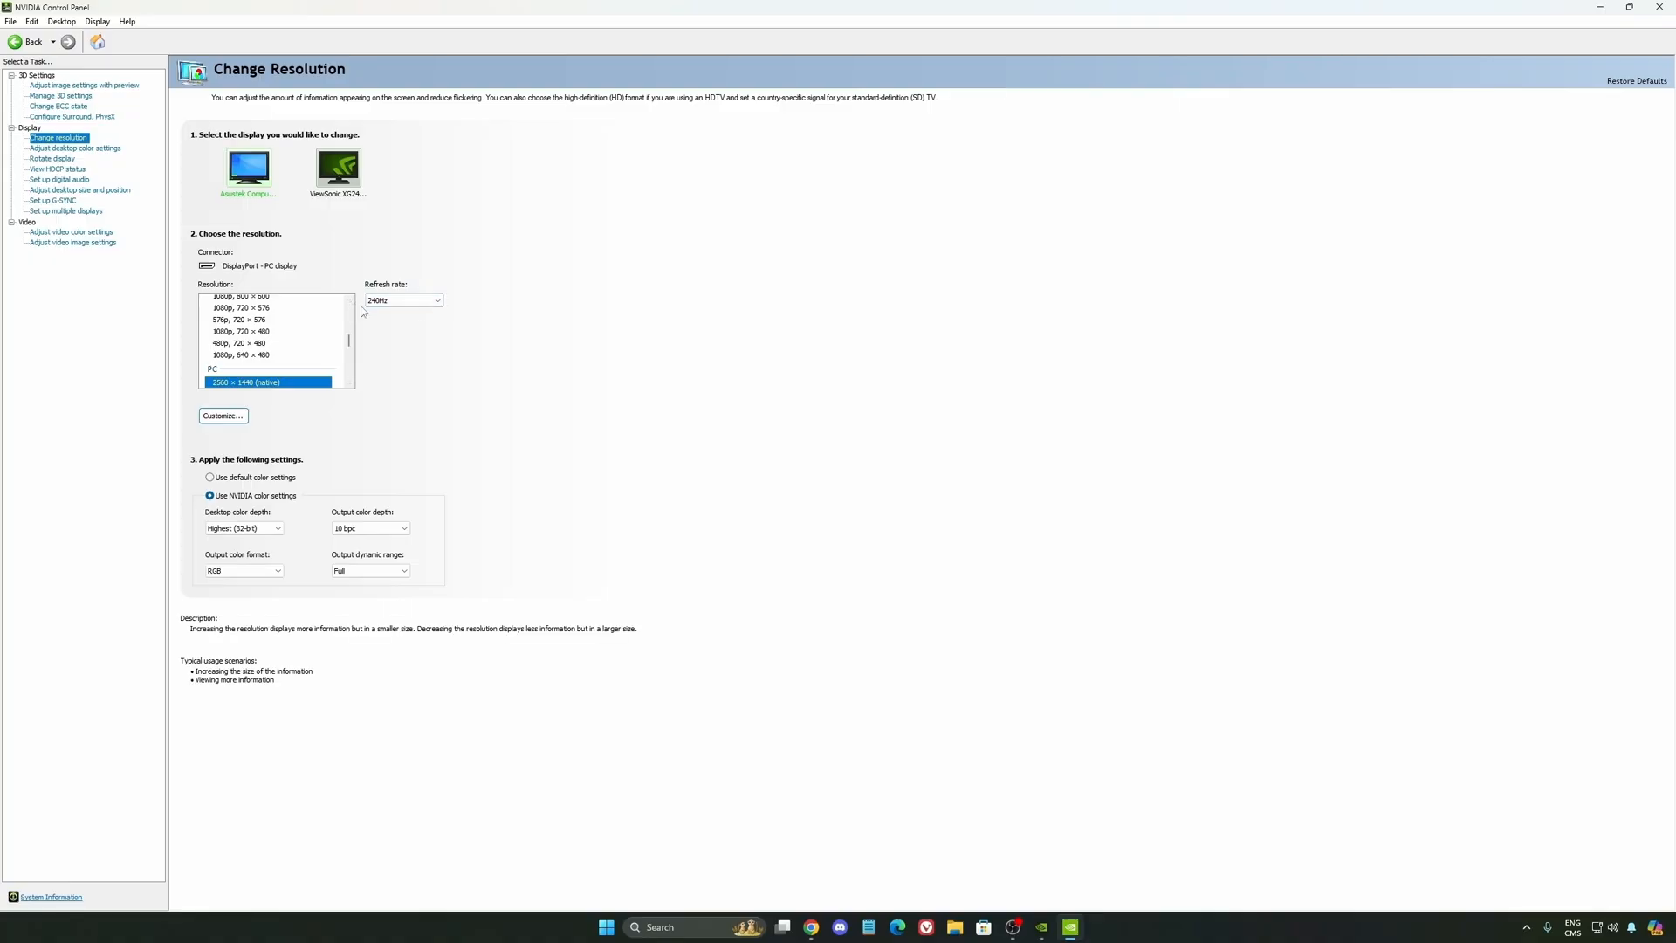
pyautogui.click(403, 298)
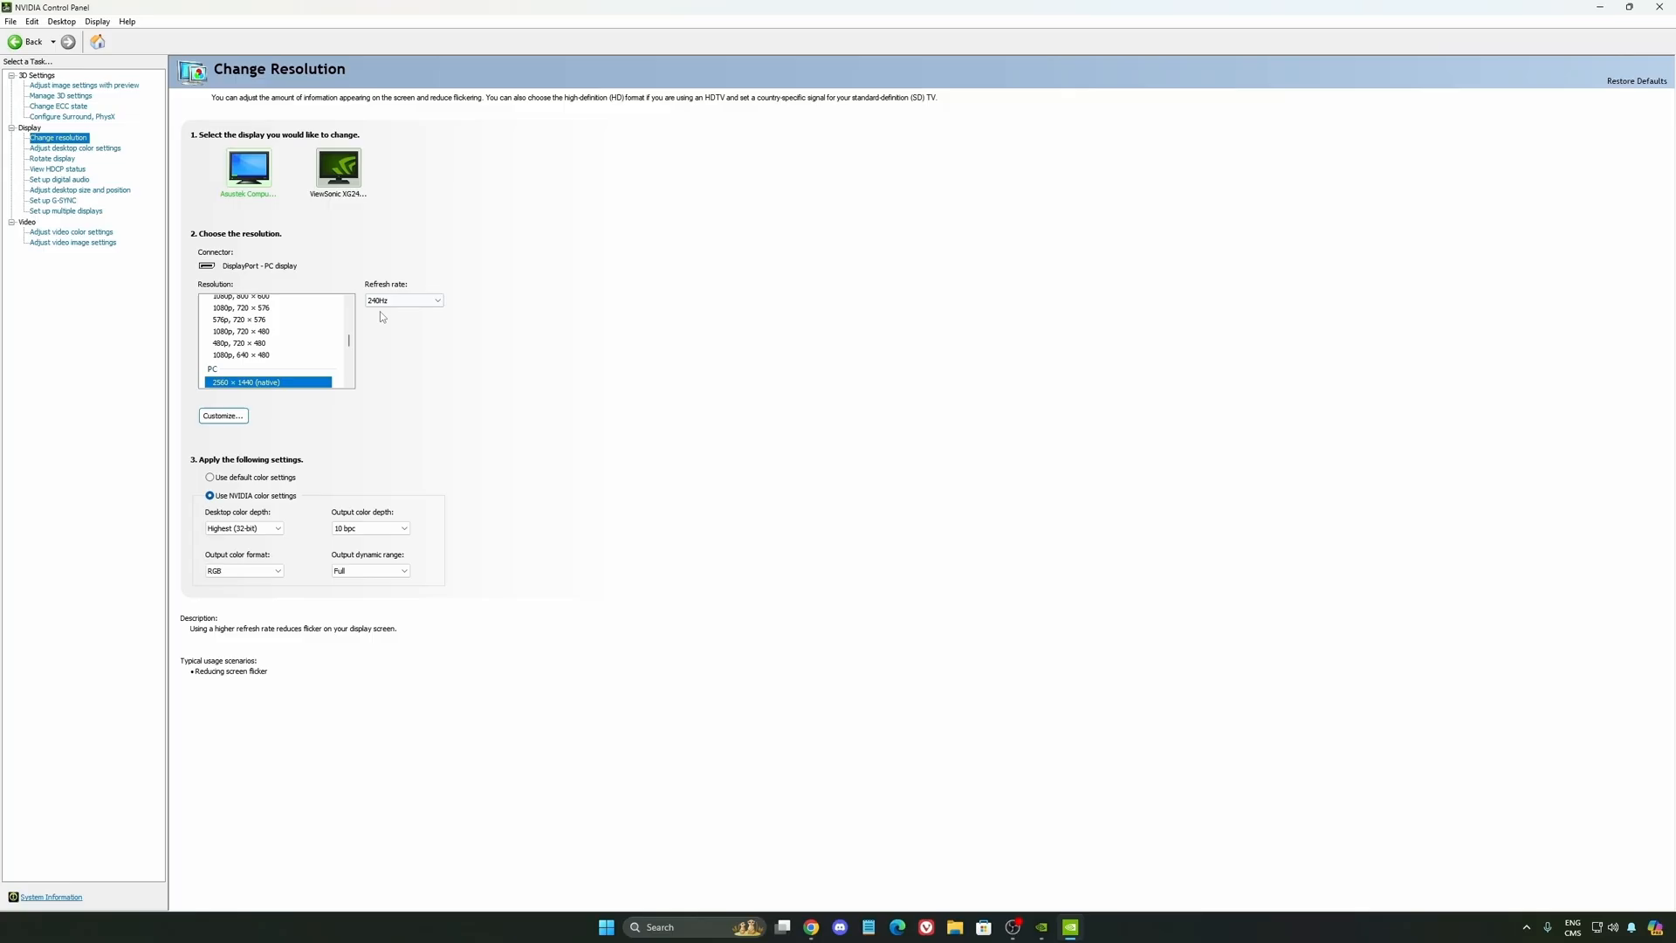
pyautogui.click(404, 298)
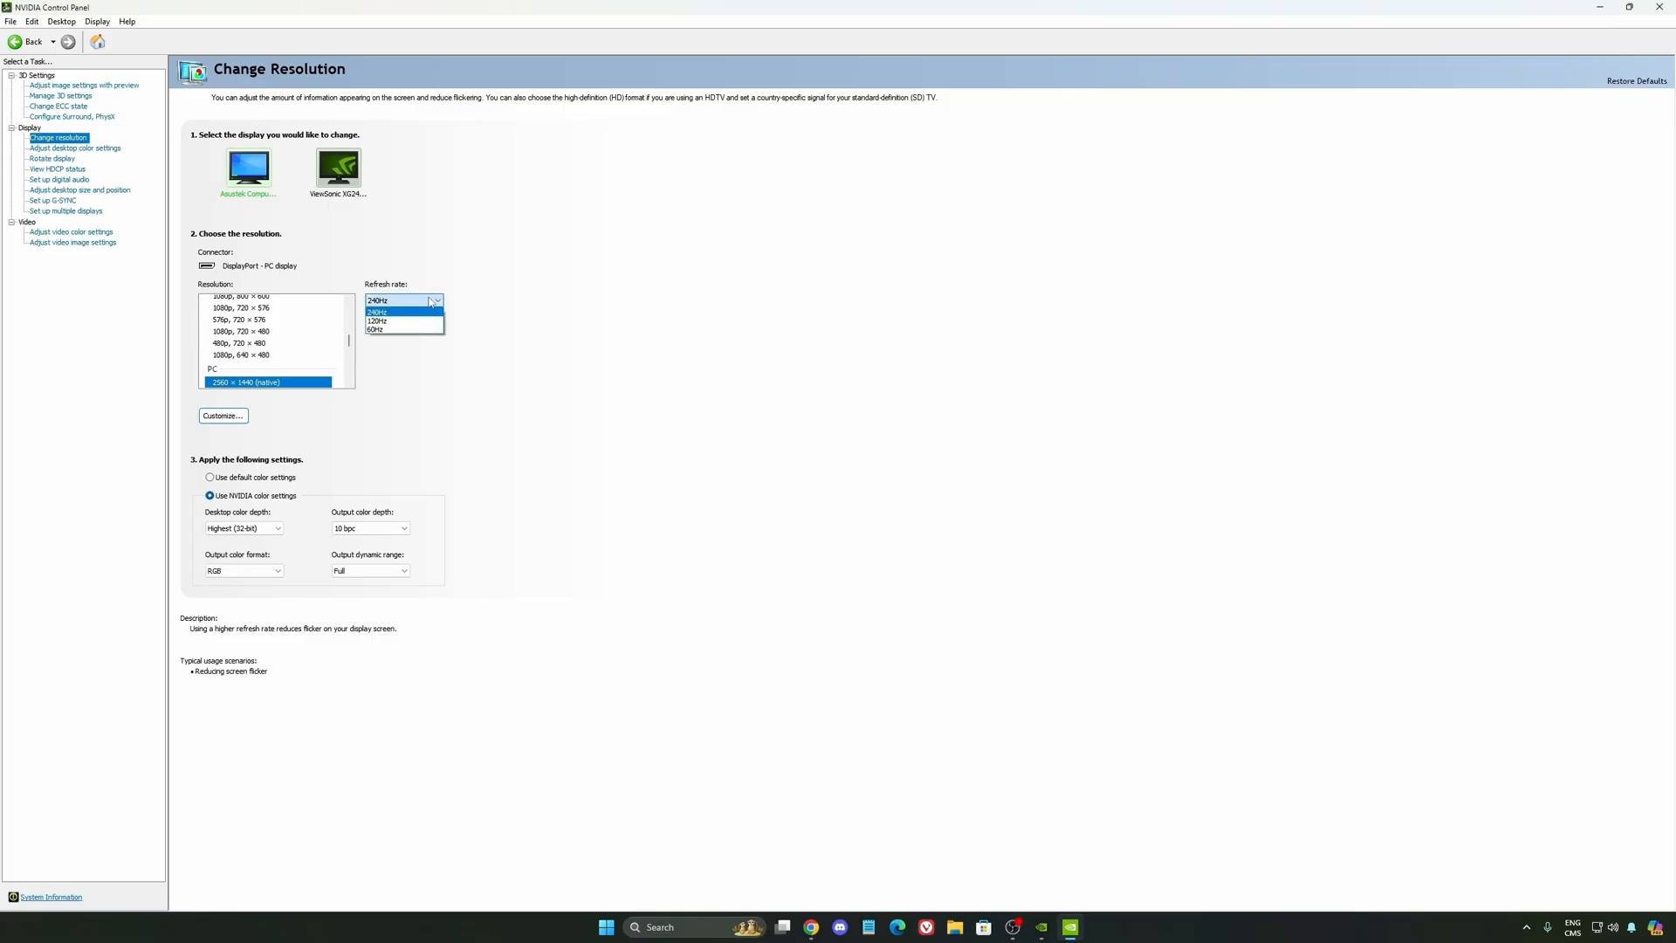
pyautogui.click(377, 311)
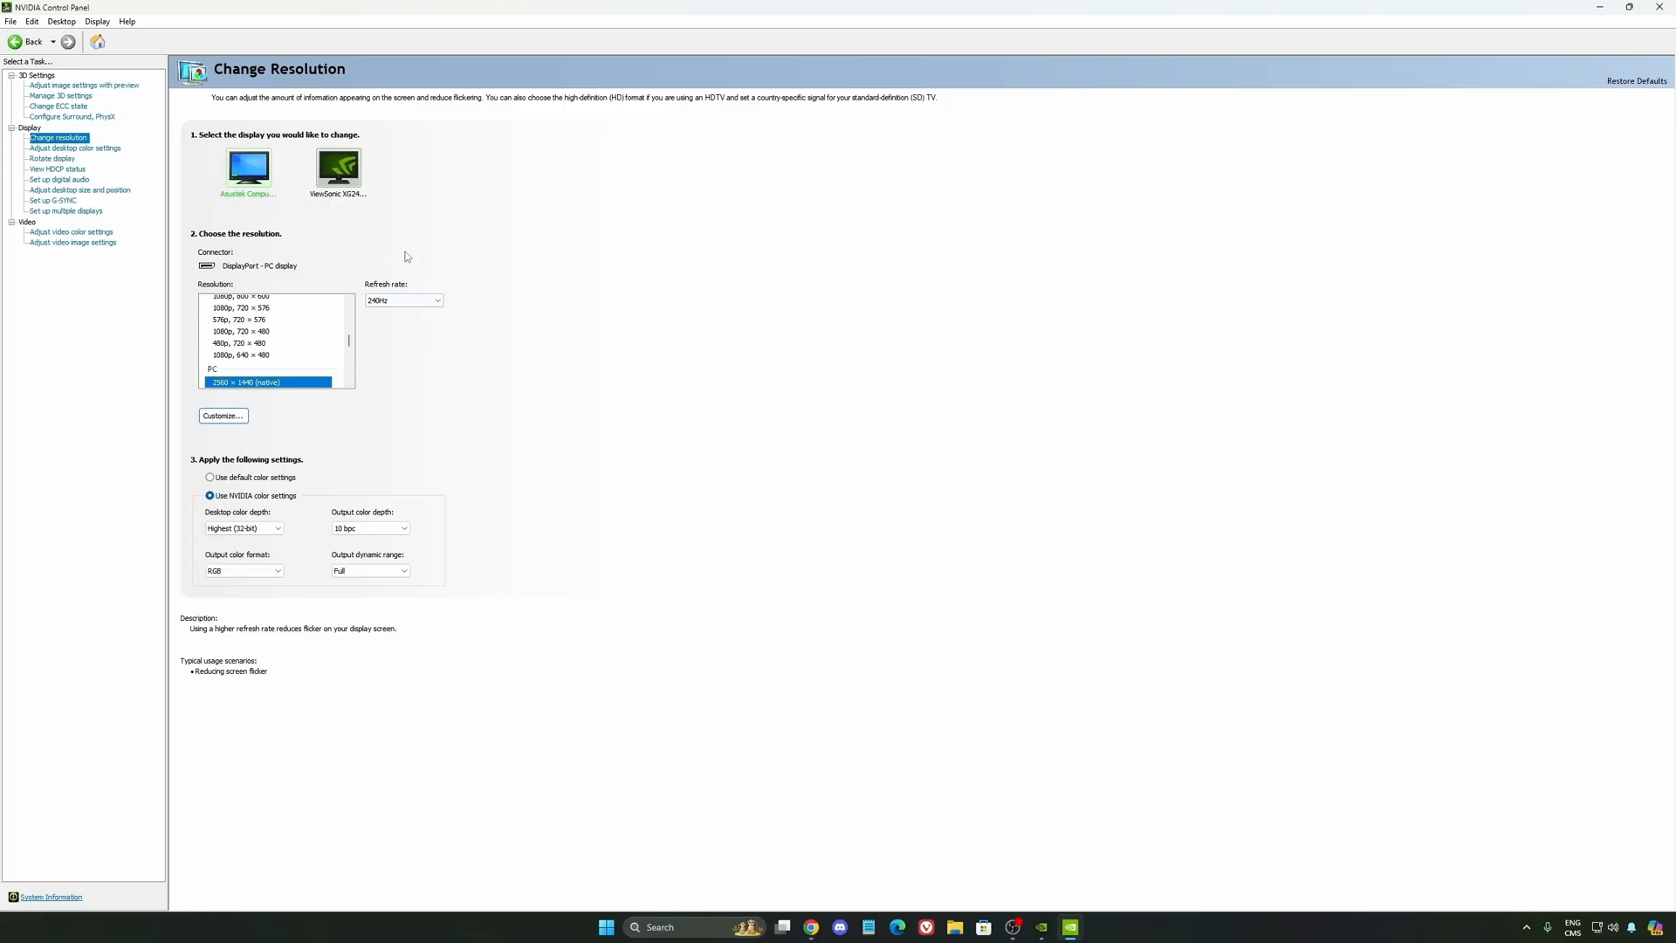
pyautogui.moveTo(359, 310)
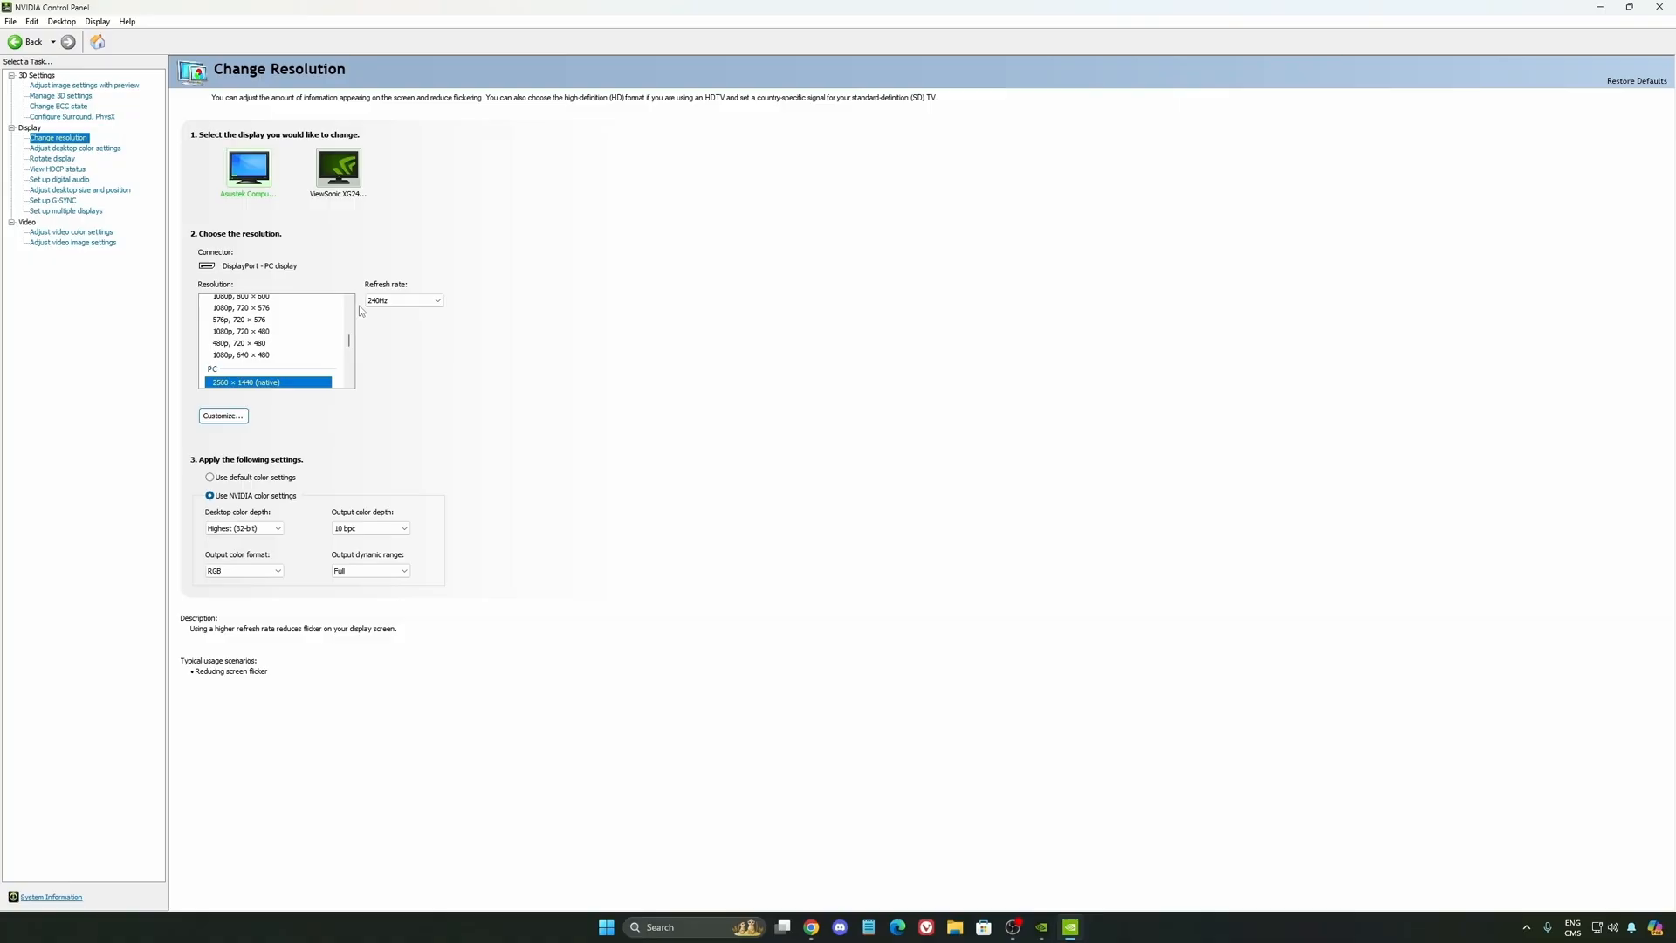
pyautogui.moveTo(445, 311)
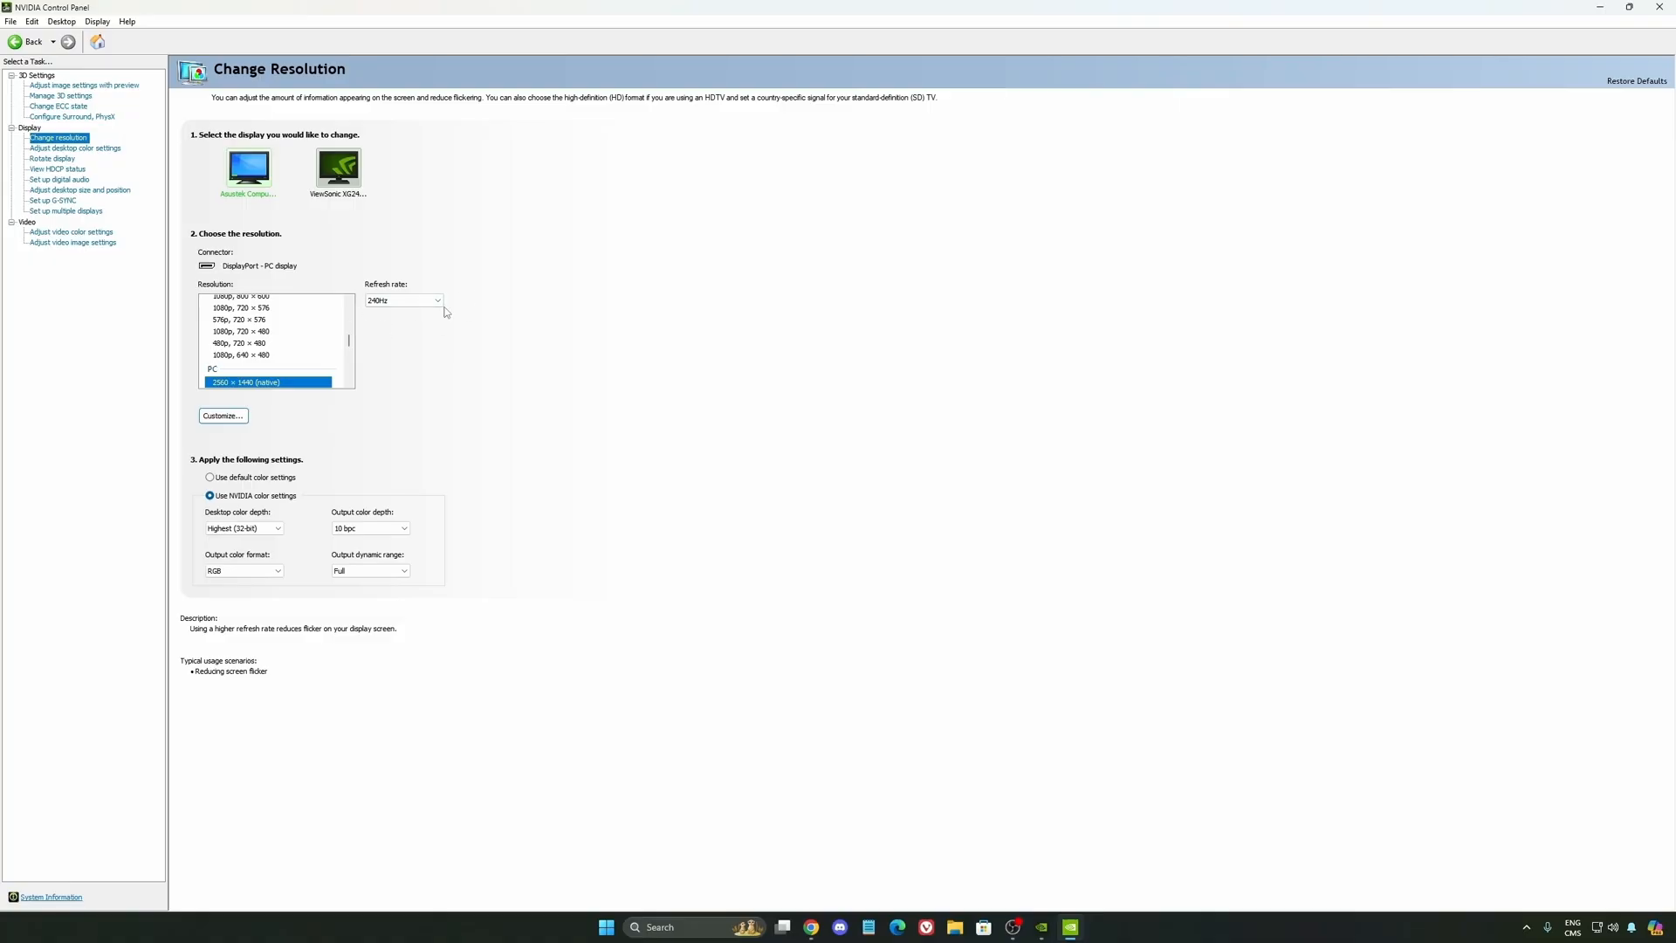
pyautogui.moveTo(478, 292)
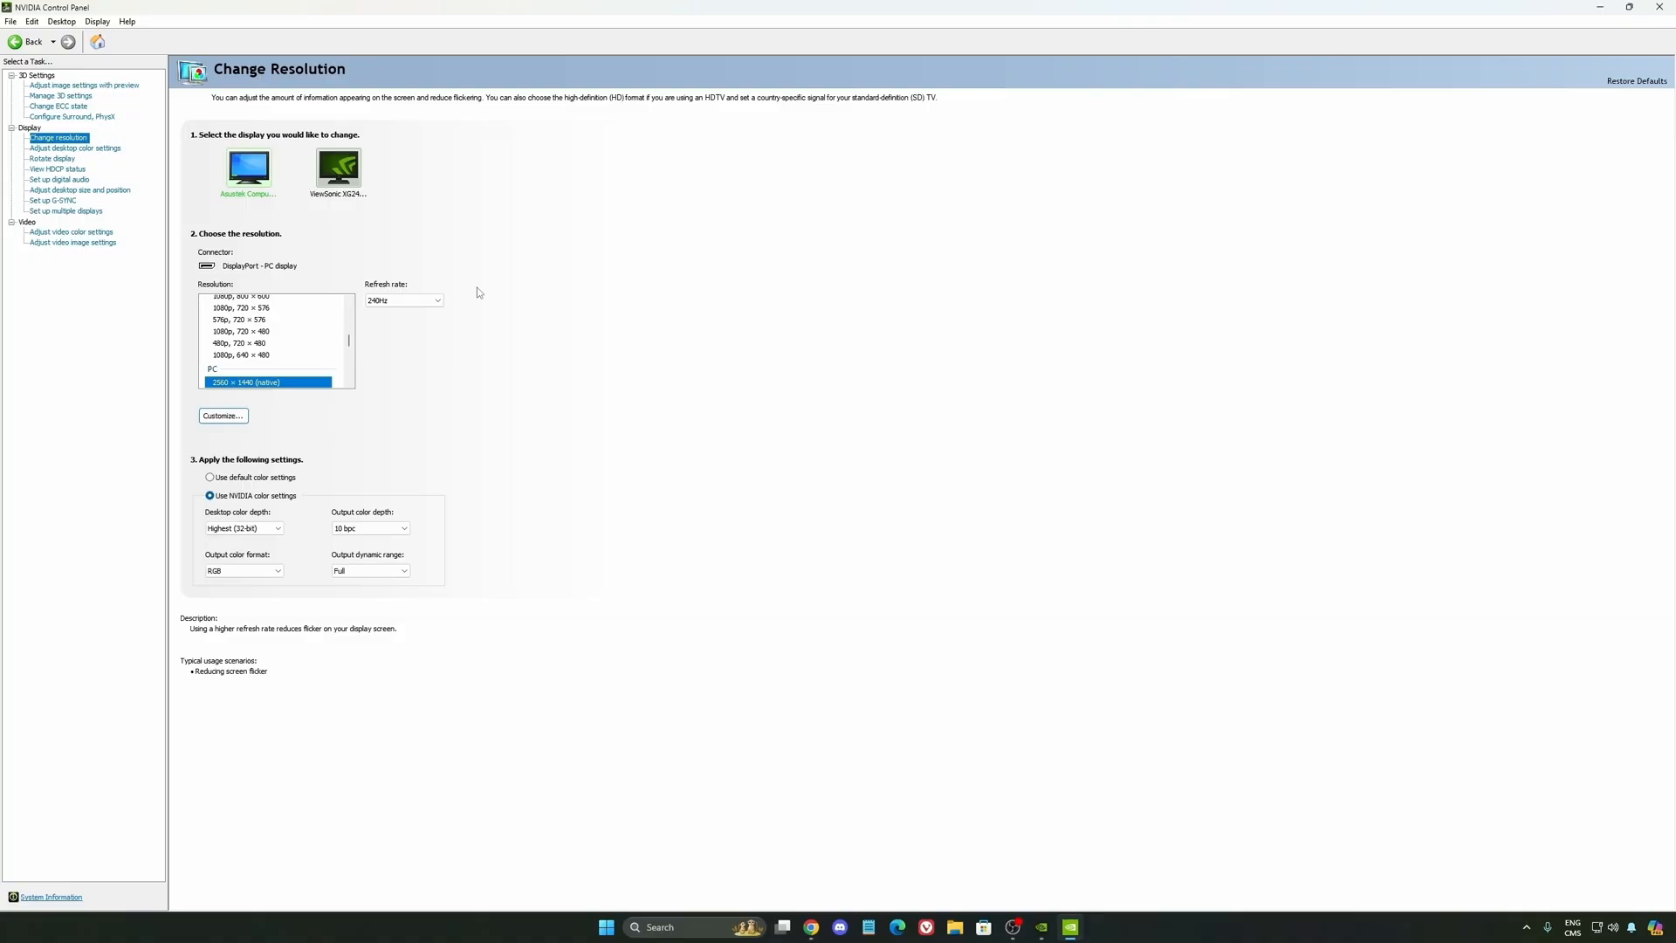
pyautogui.click(53, 202)
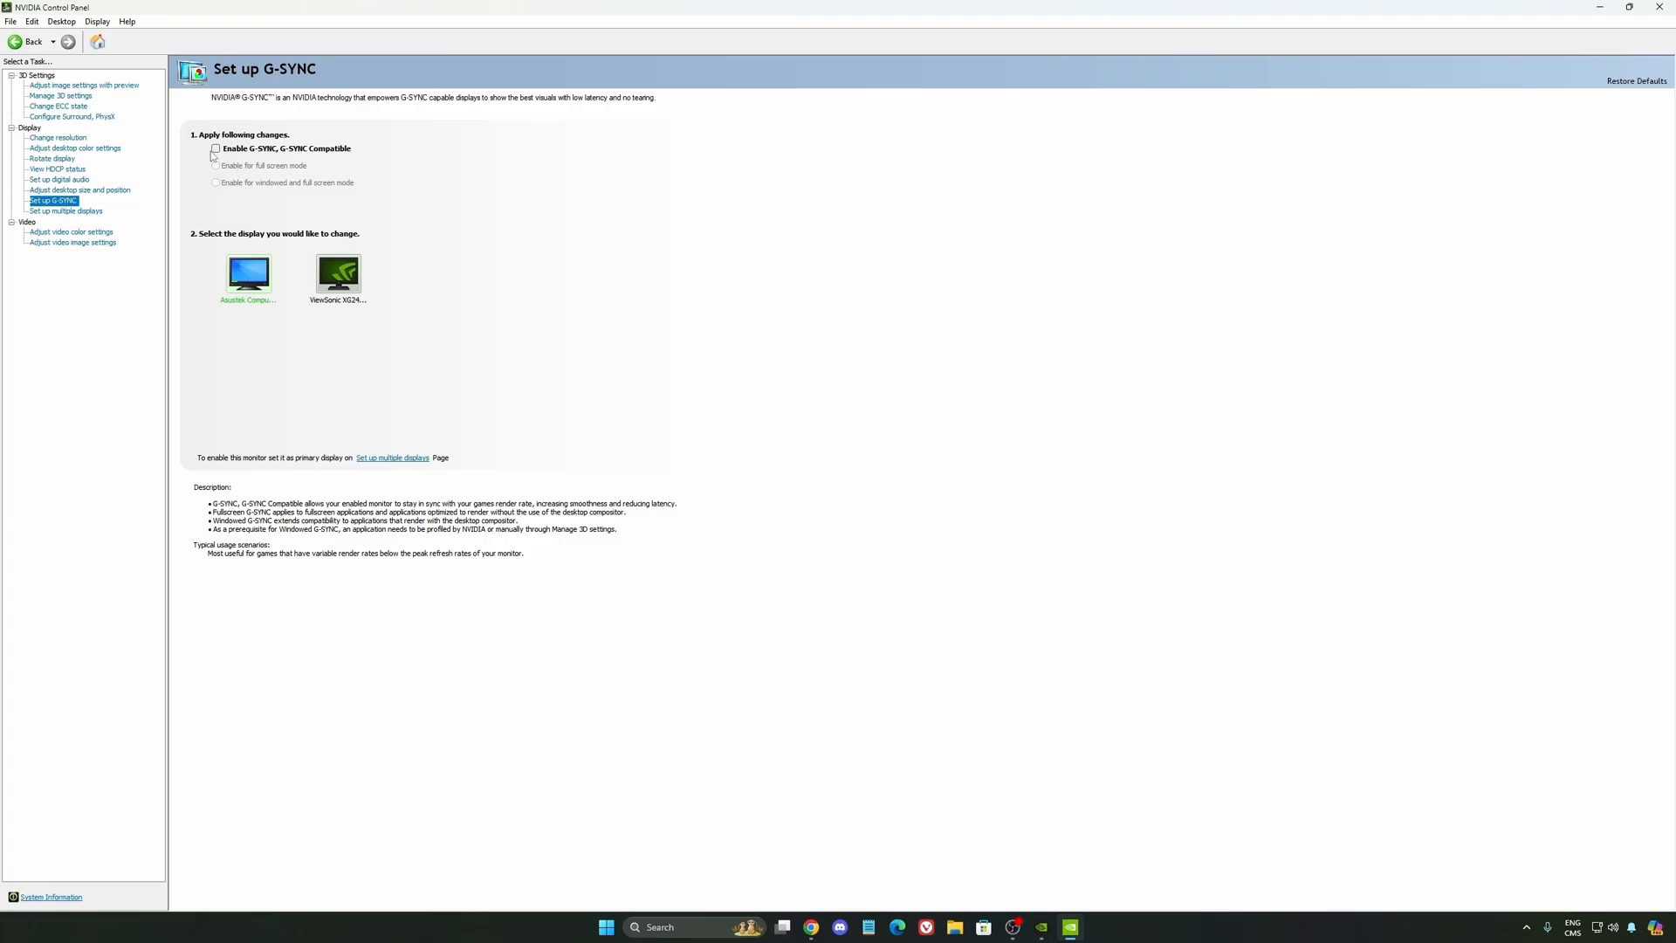
pyautogui.moveTo(342, 253)
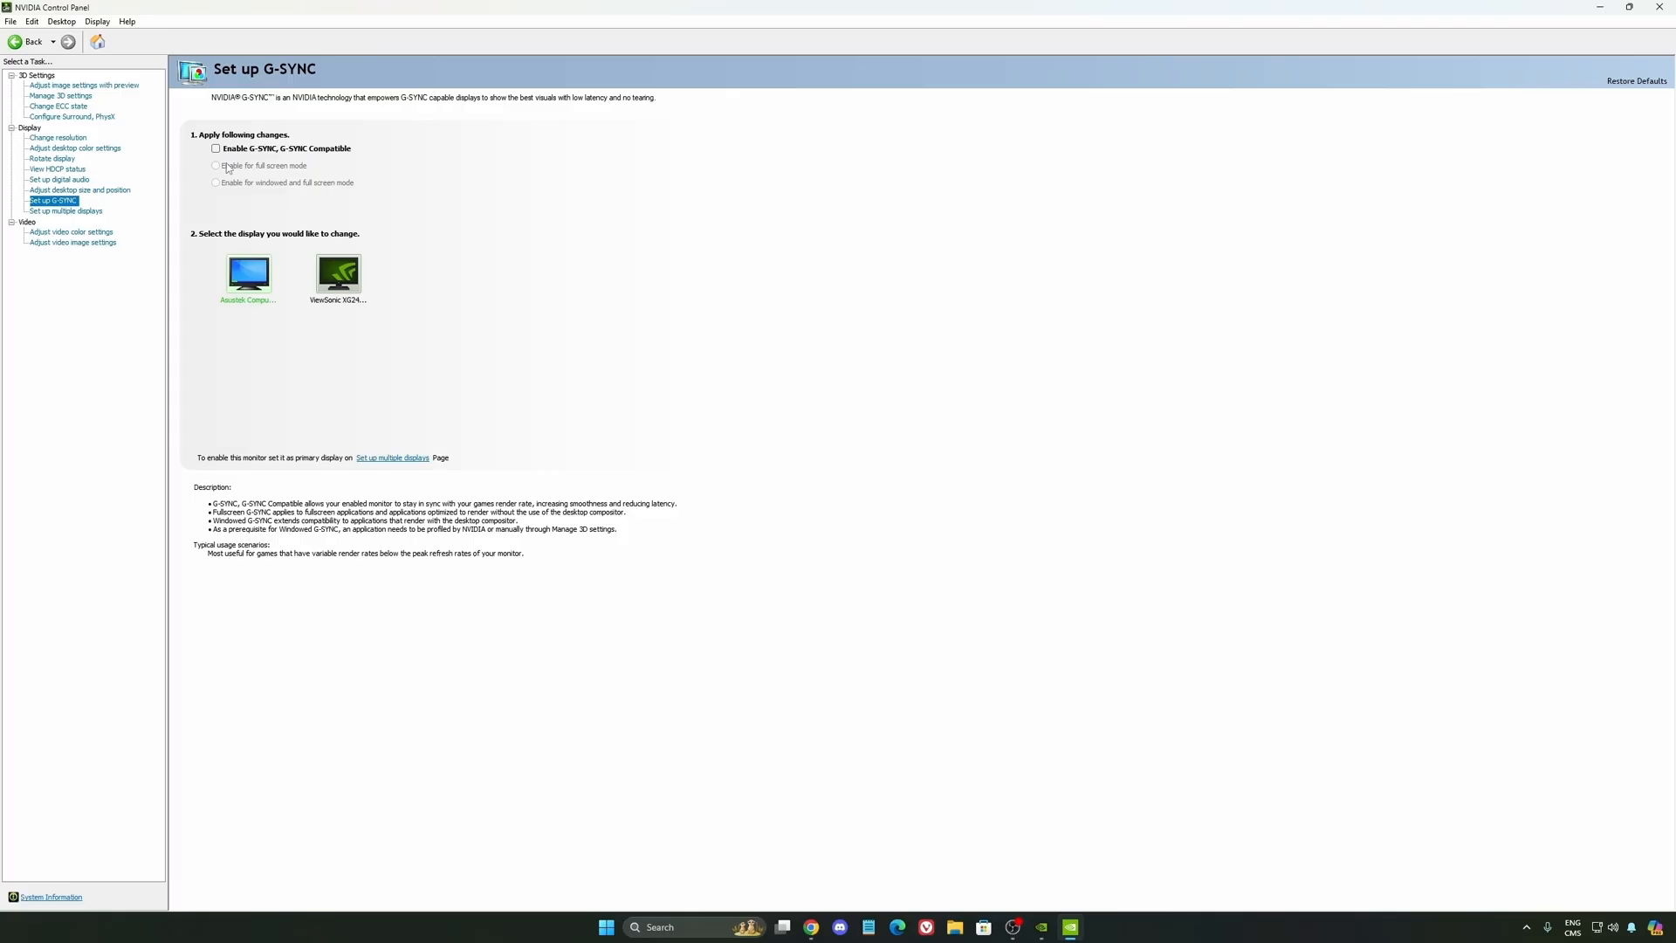
pyautogui.moveTo(539, 435)
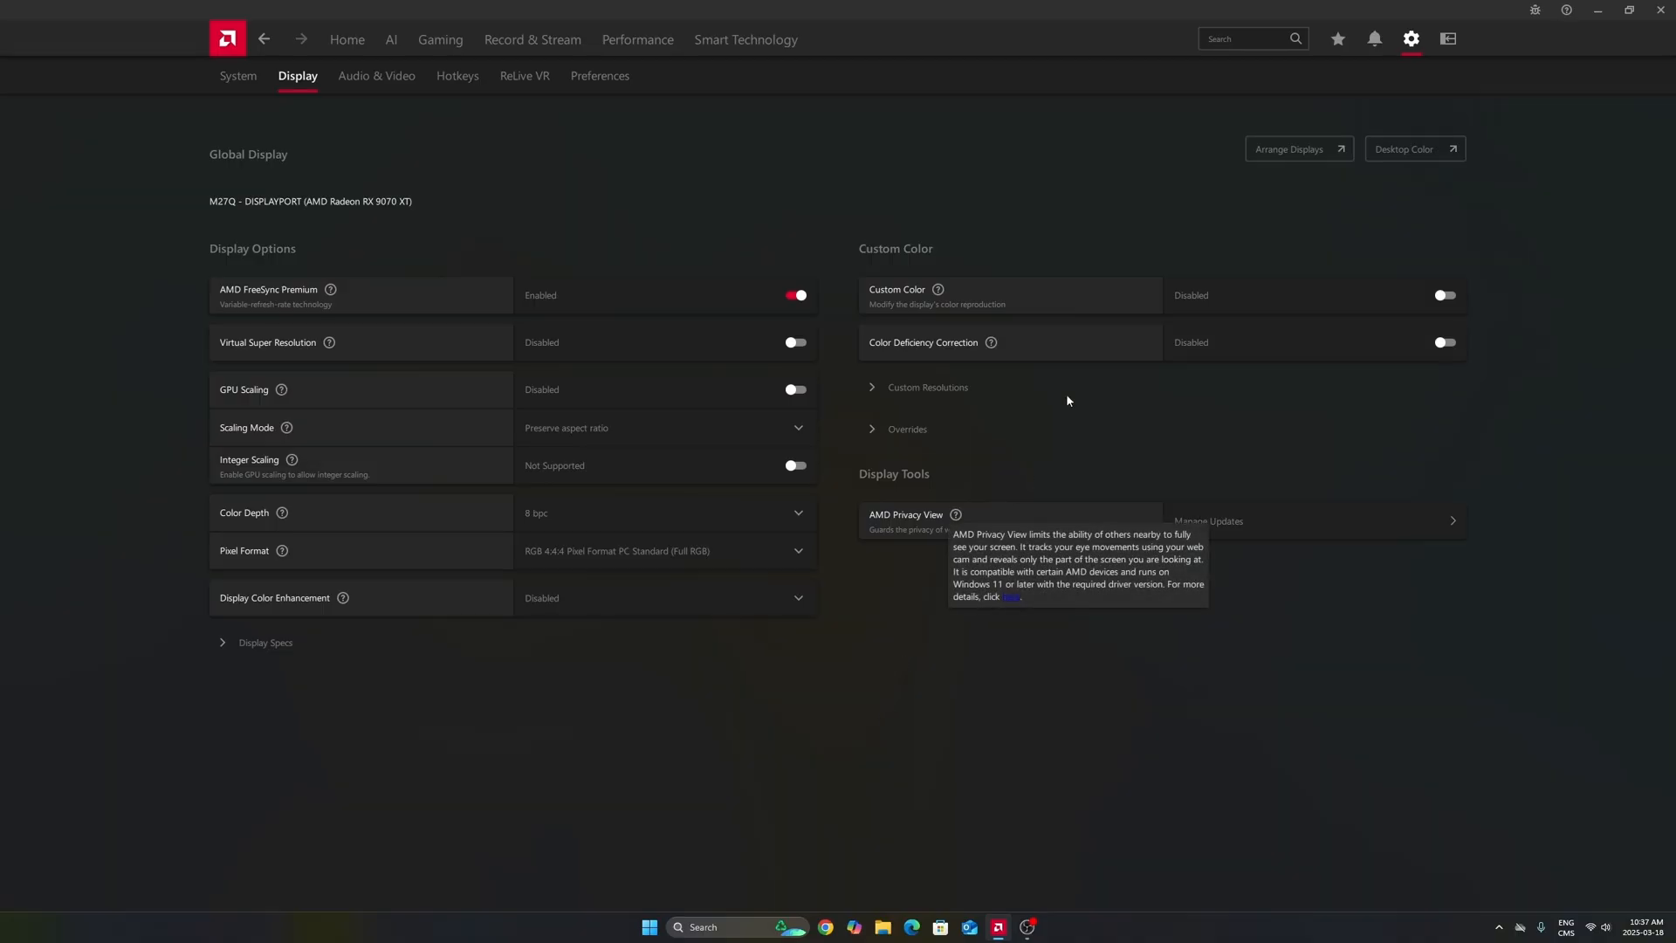
pyautogui.moveTo(1410, 40)
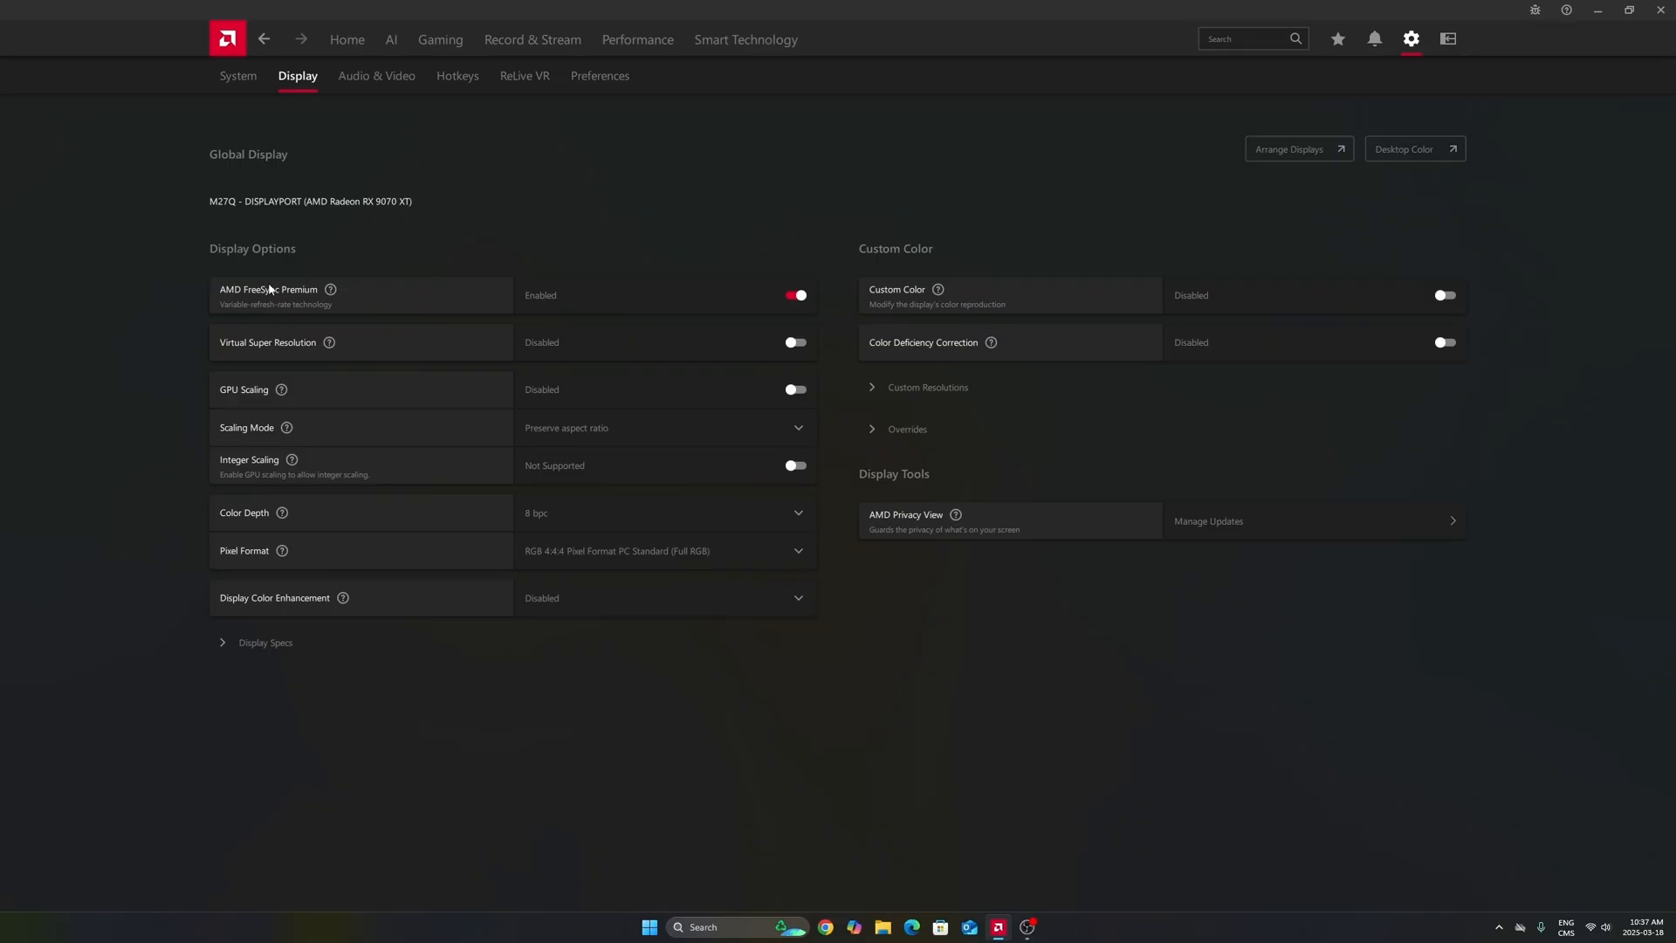
pyautogui.moveTo(545, 260)
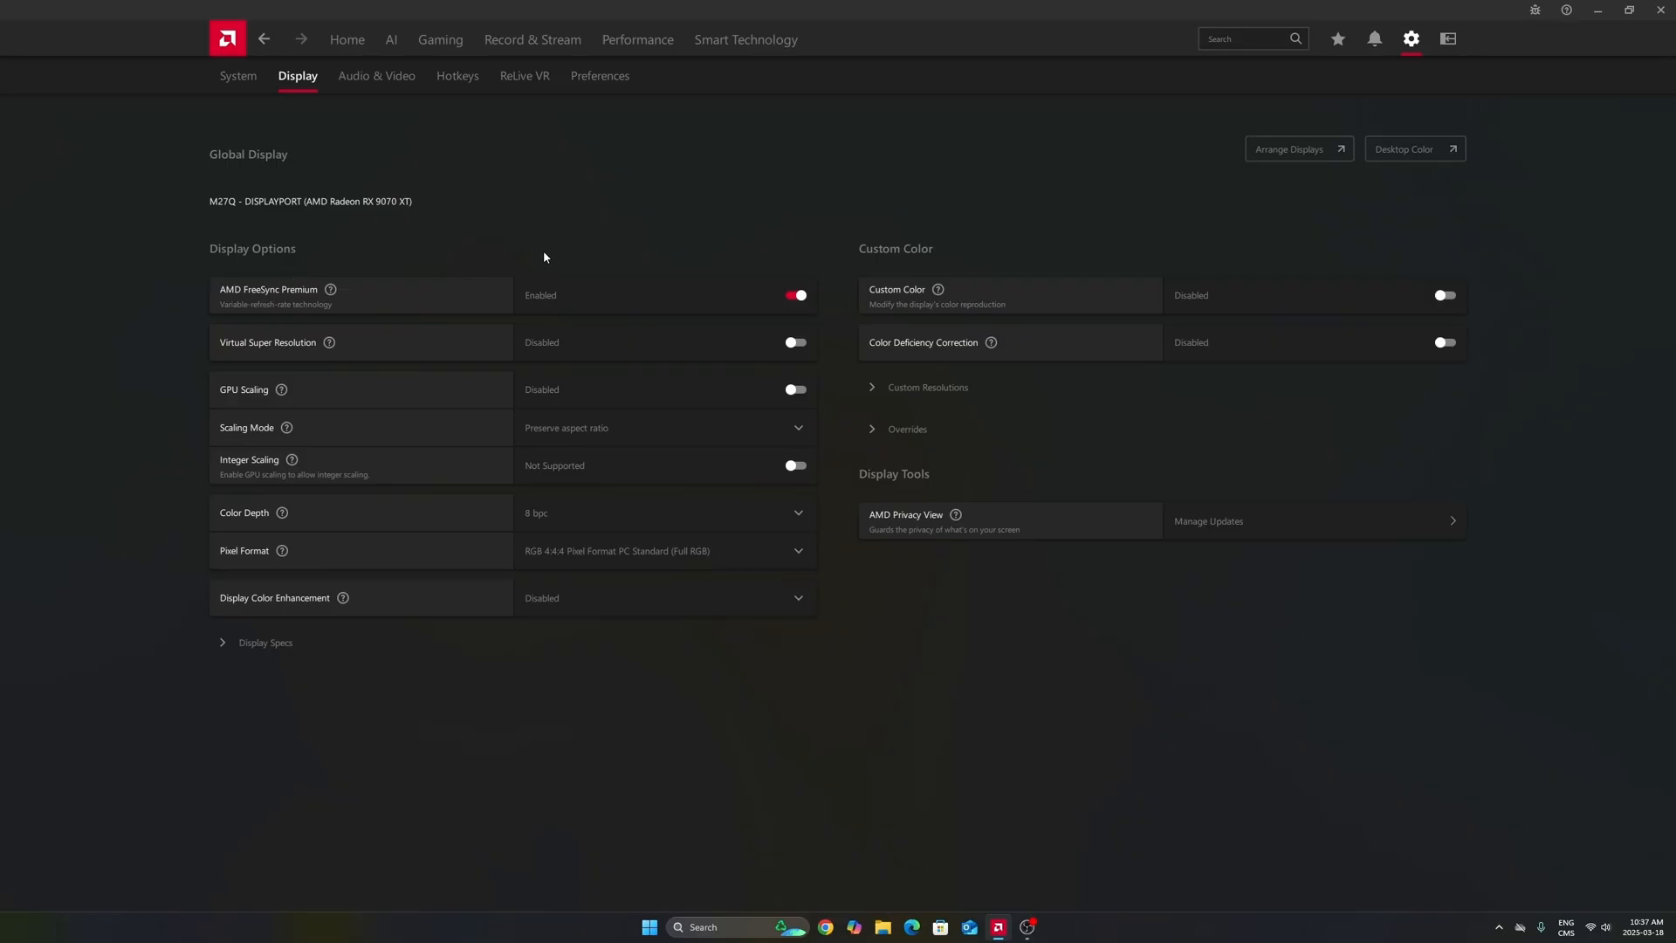
pyautogui.moveTo(756, 237)
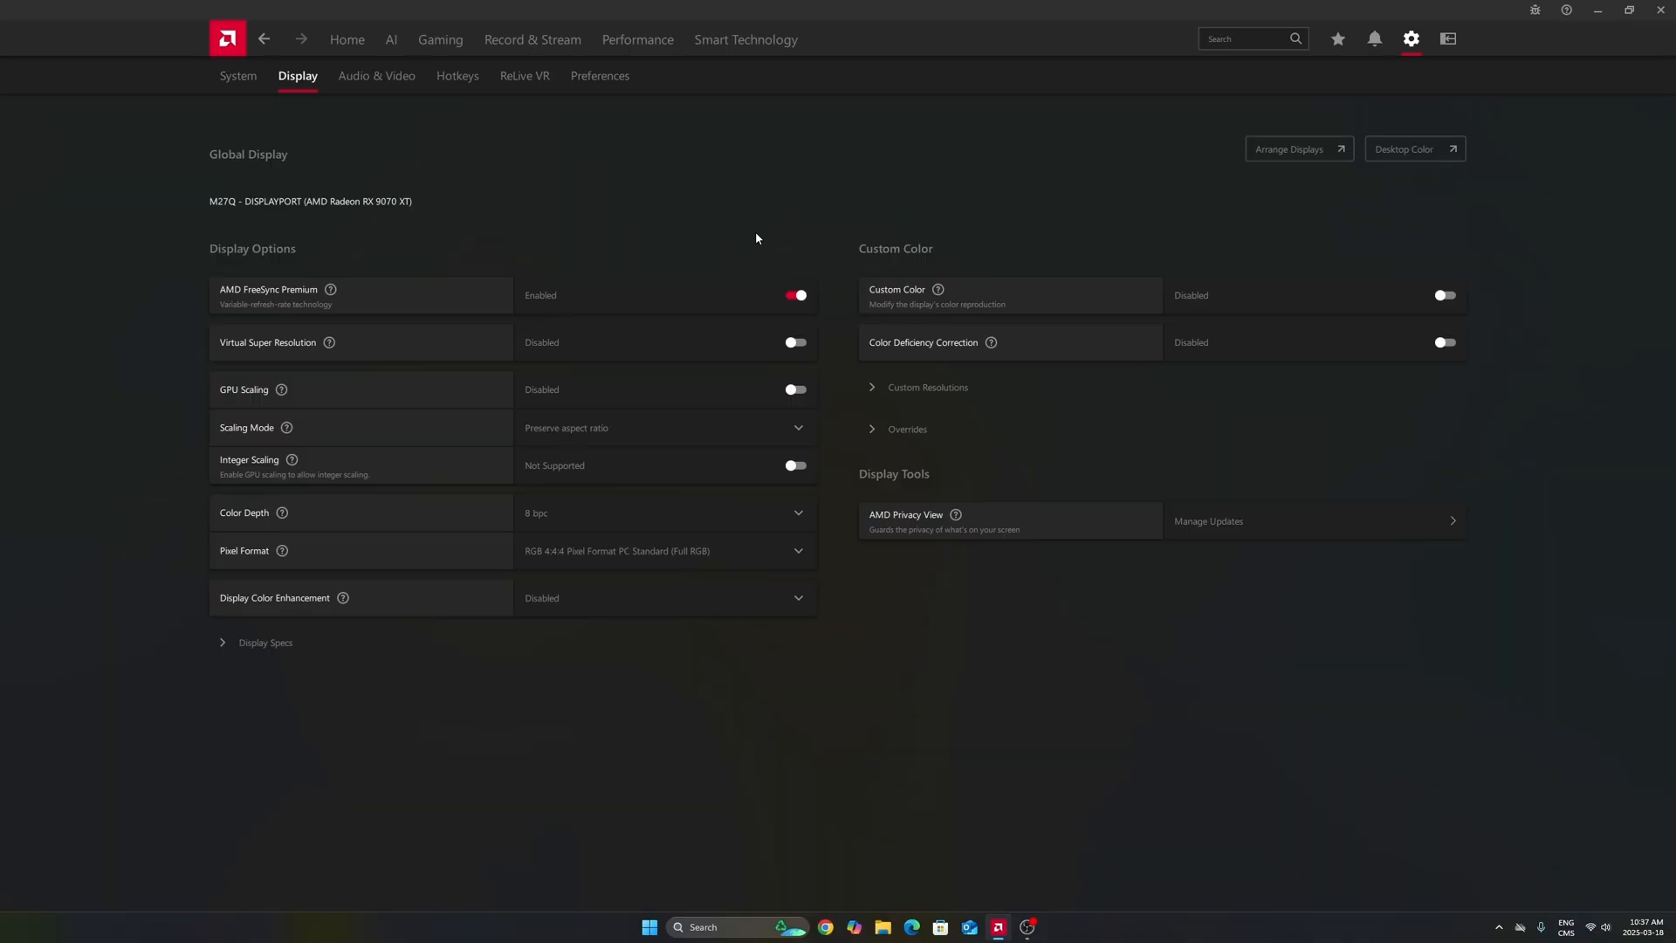
pyautogui.moveTo(555, 229)
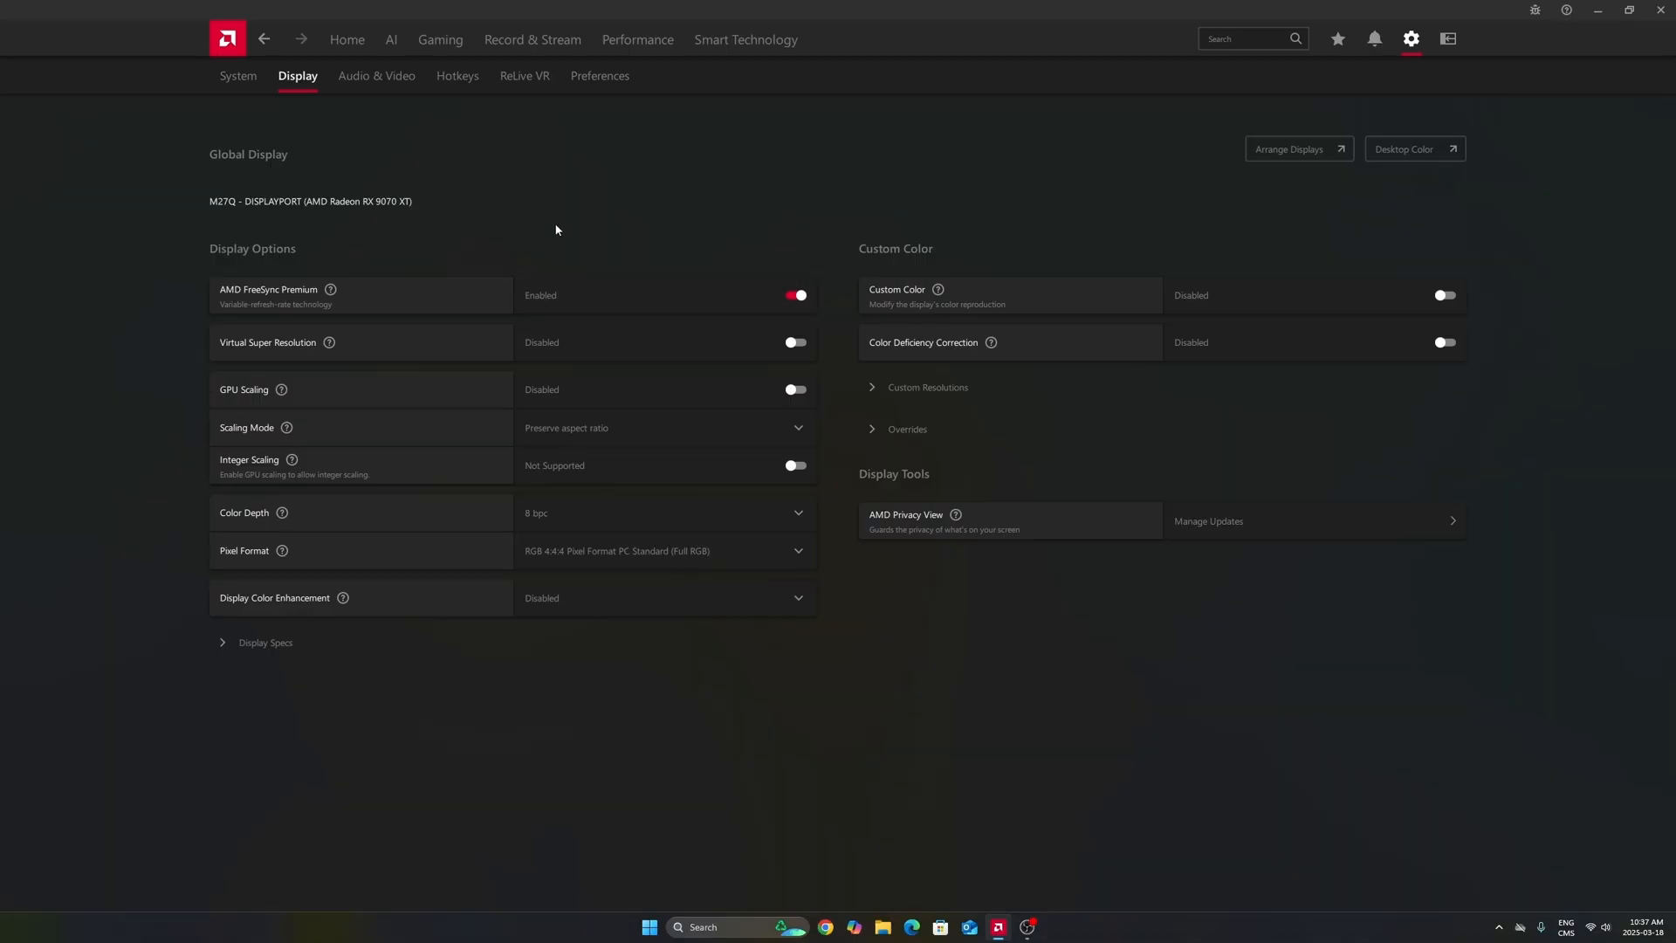
# Step: Show Gaming › Graphics, compare integrated GPU 2 with the RX 9070 XT, ending on GPU 1
pyautogui.click(440, 40)
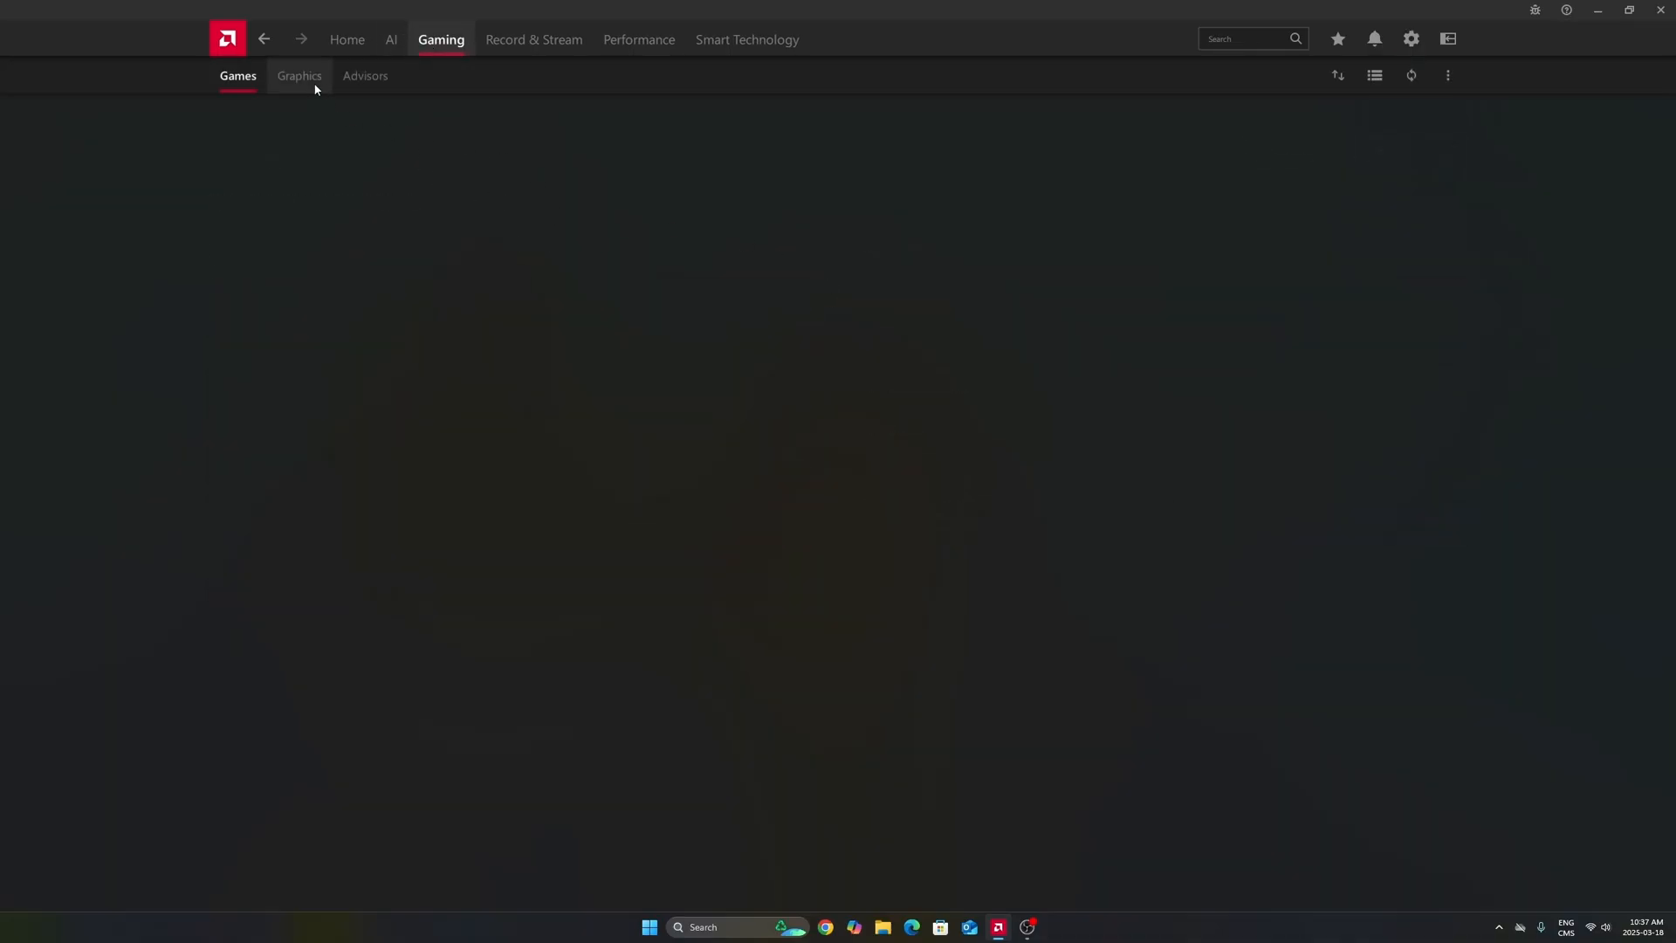
pyautogui.click(299, 75)
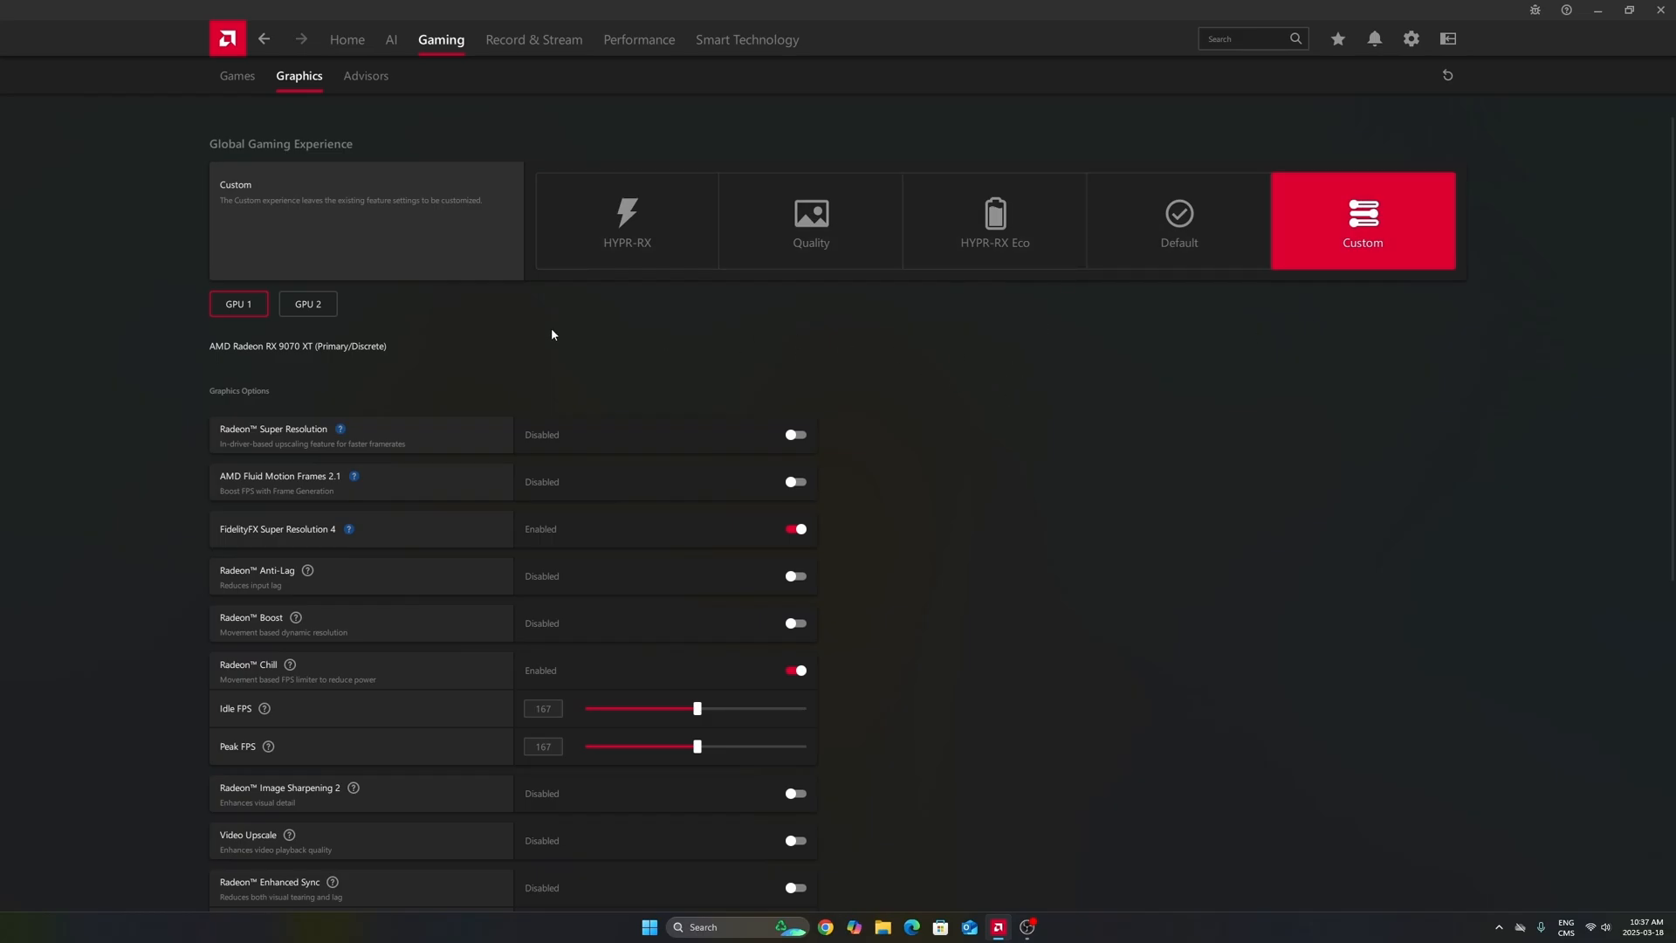
pyautogui.moveTo(257, 353)
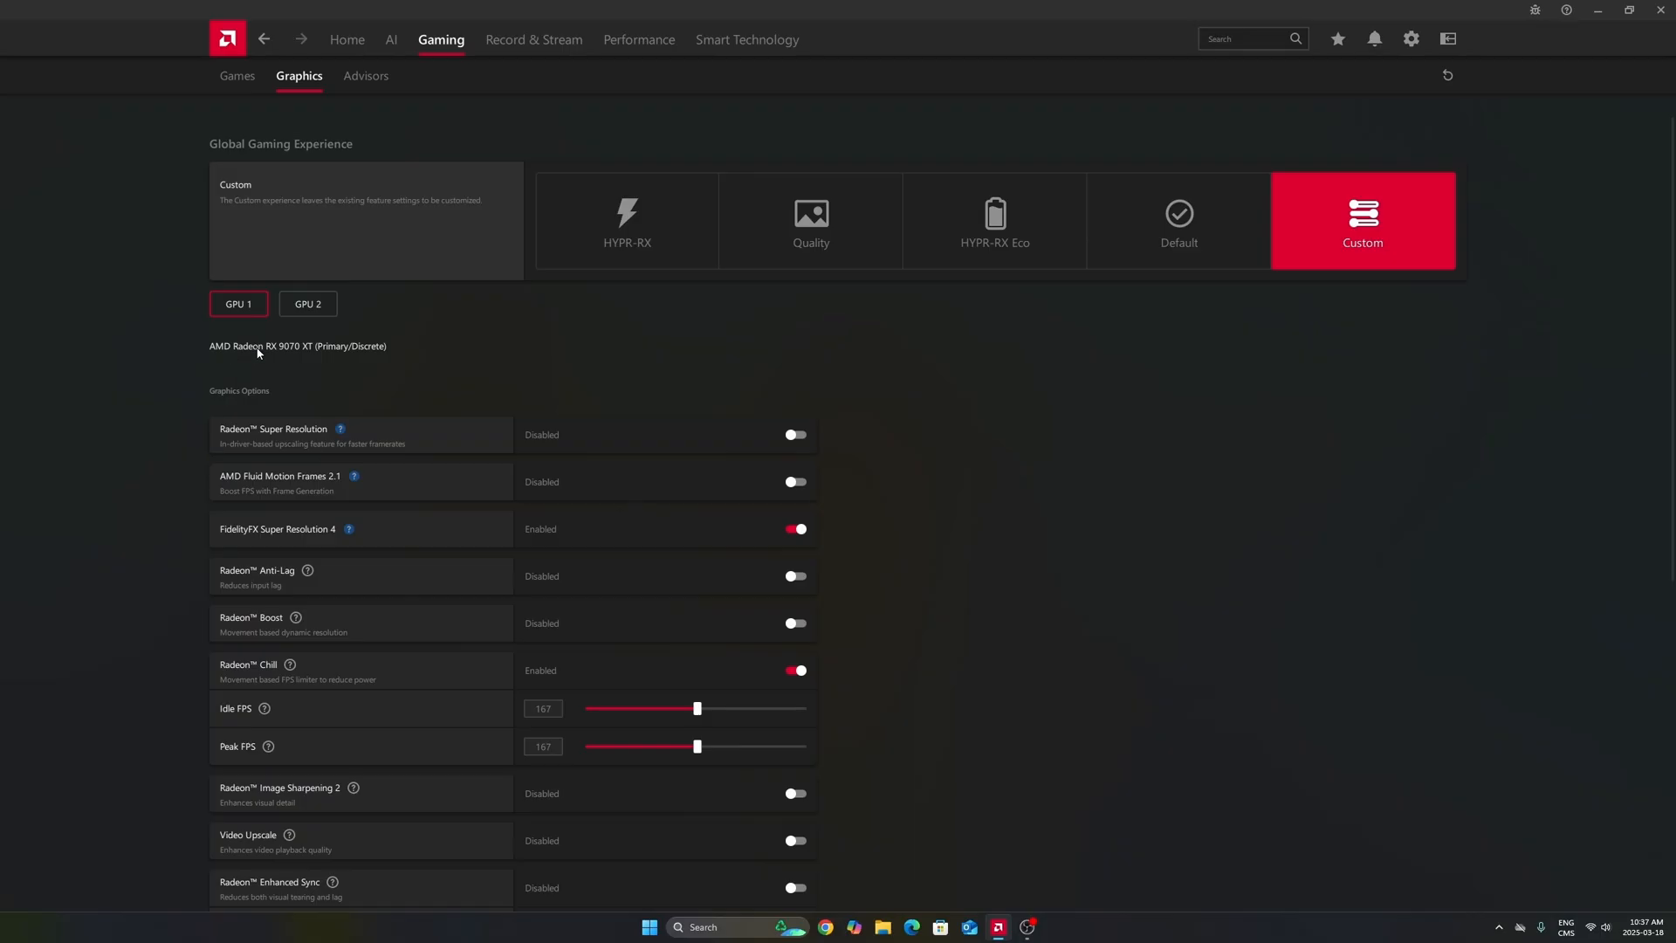
pyautogui.moveTo(314, 346)
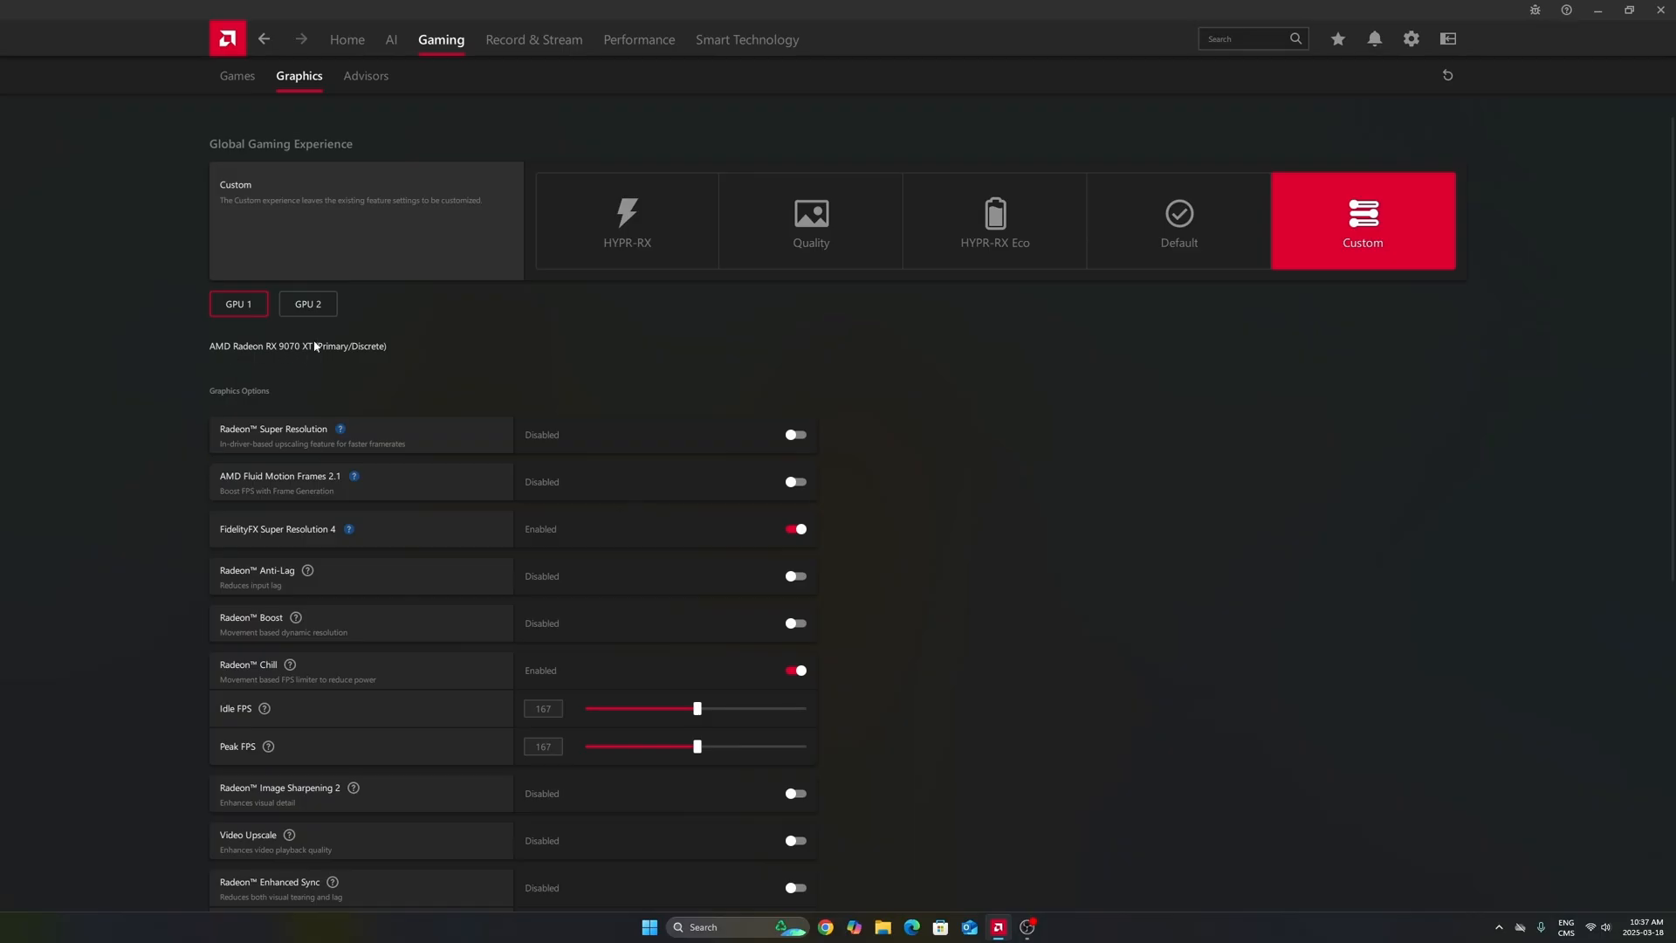
pyautogui.click(307, 304)
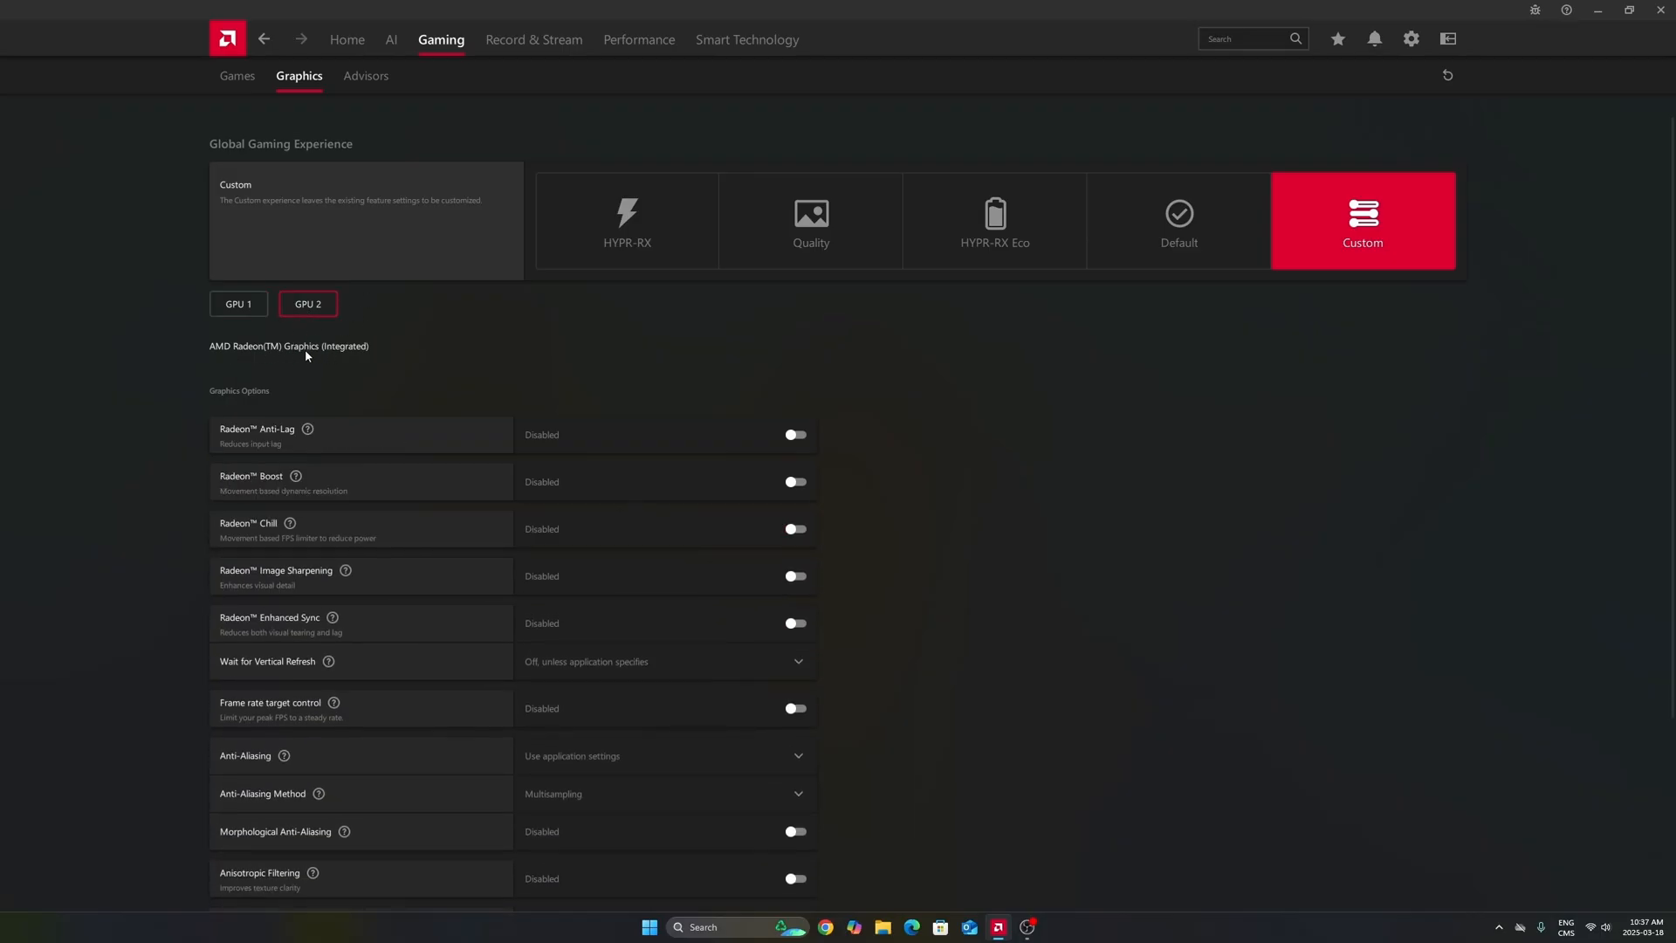
pyautogui.click(237, 304)
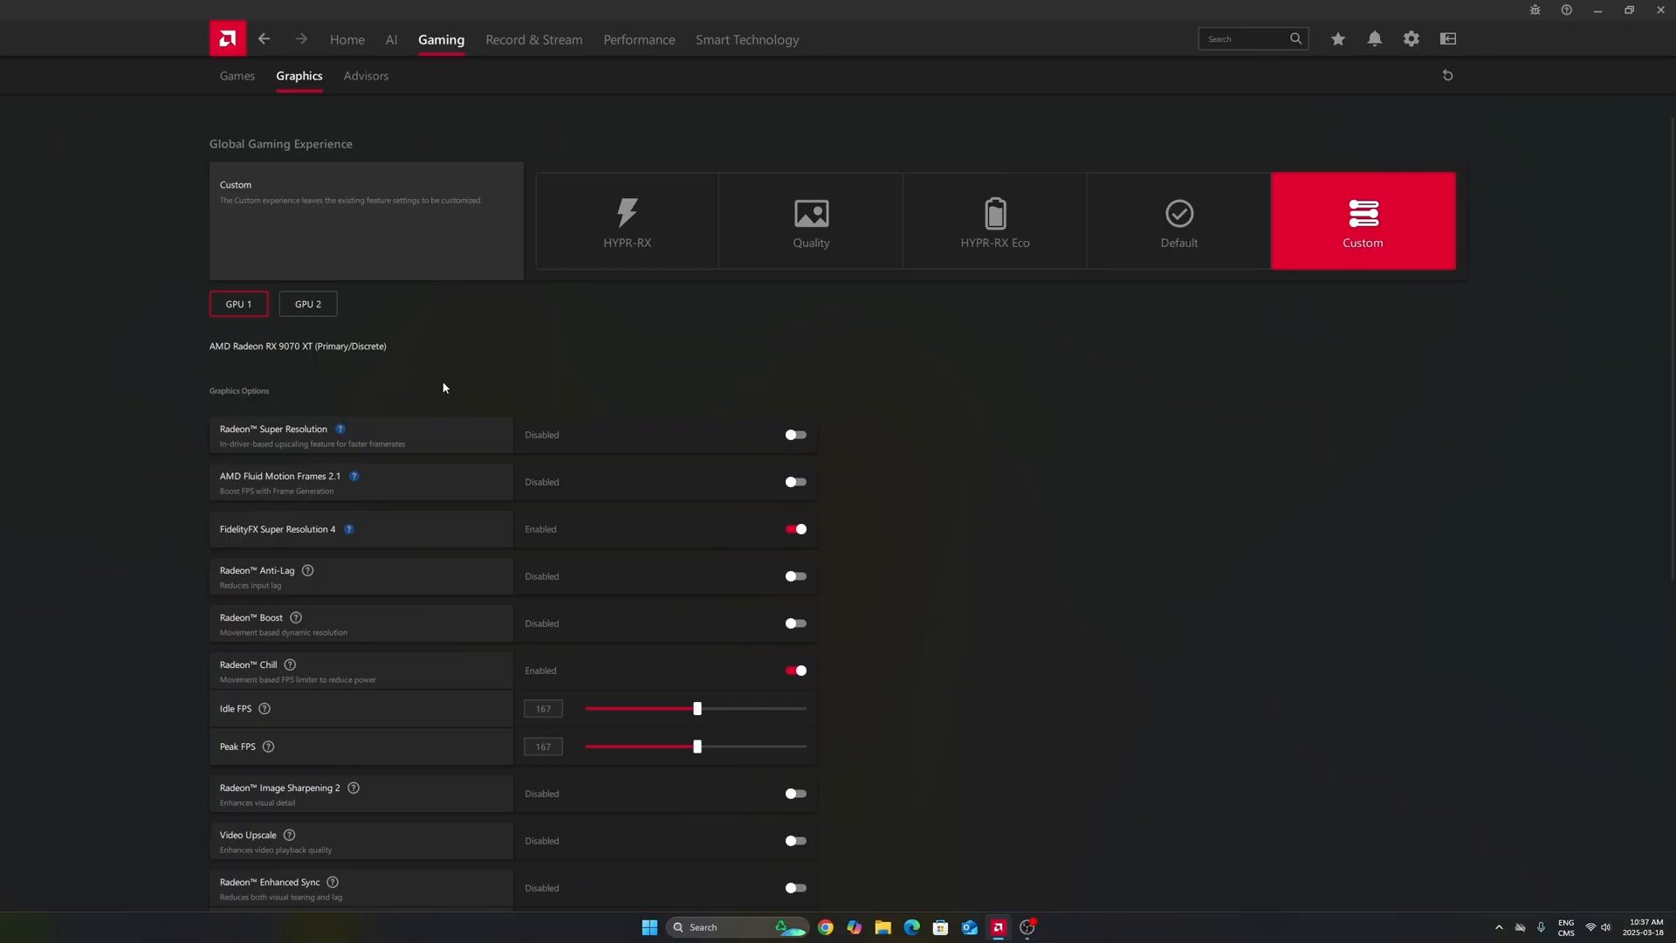
pyautogui.click(307, 304)
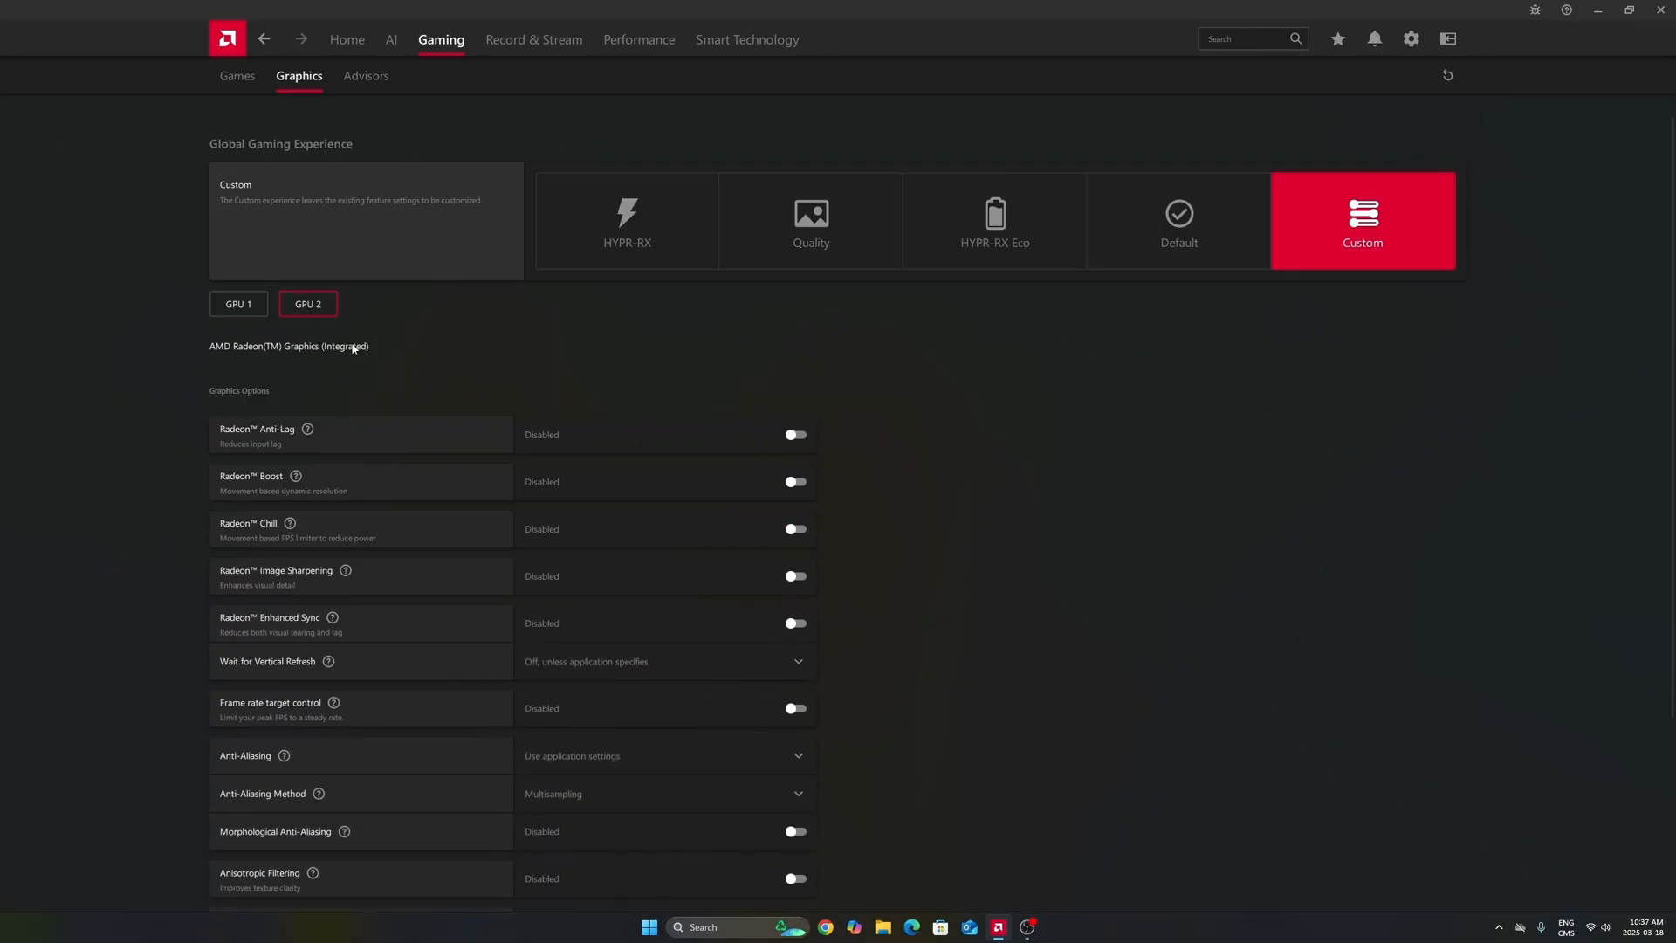
pyautogui.click(238, 304)
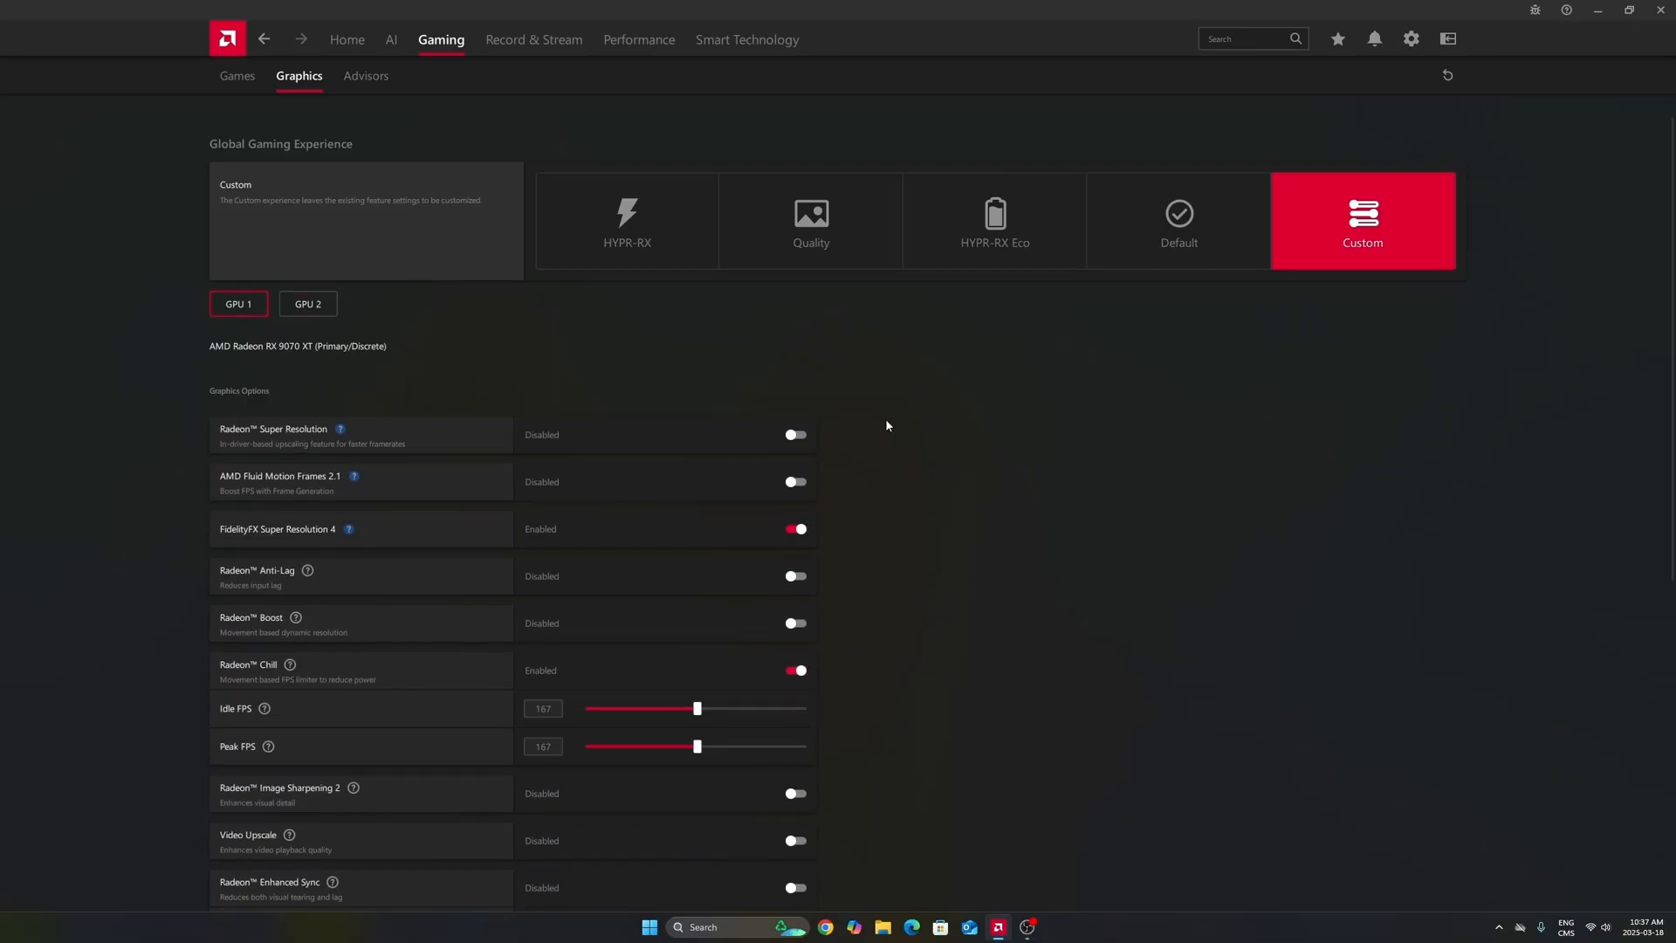
pyautogui.scroll(-3)
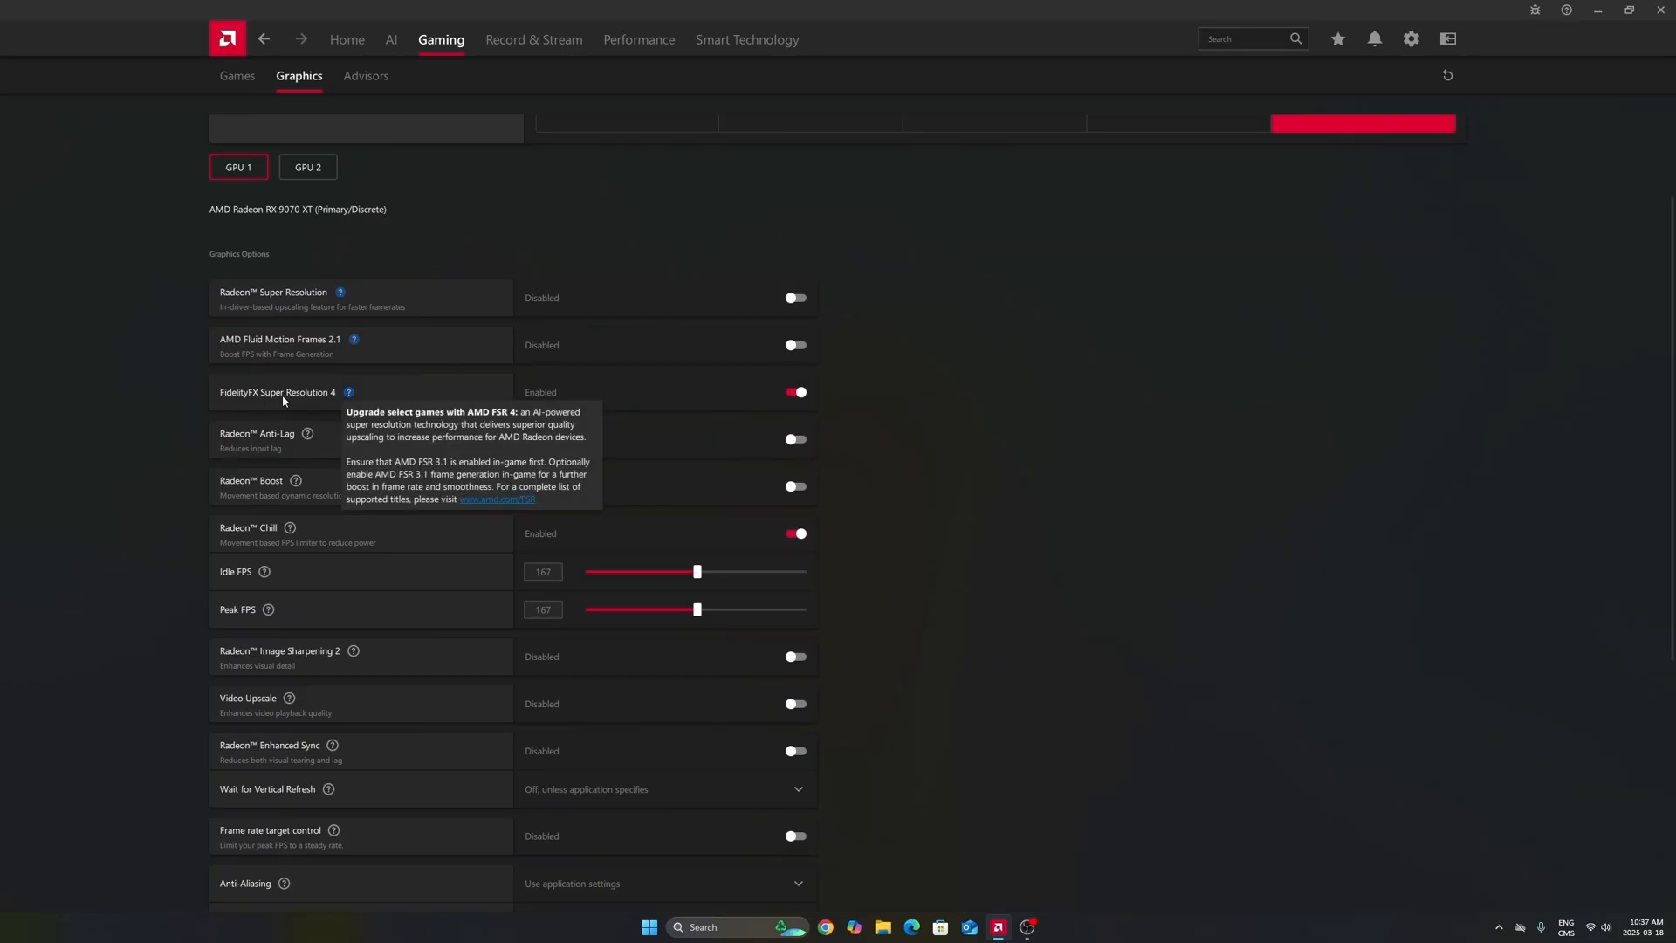
pyautogui.moveTo(333, 404)
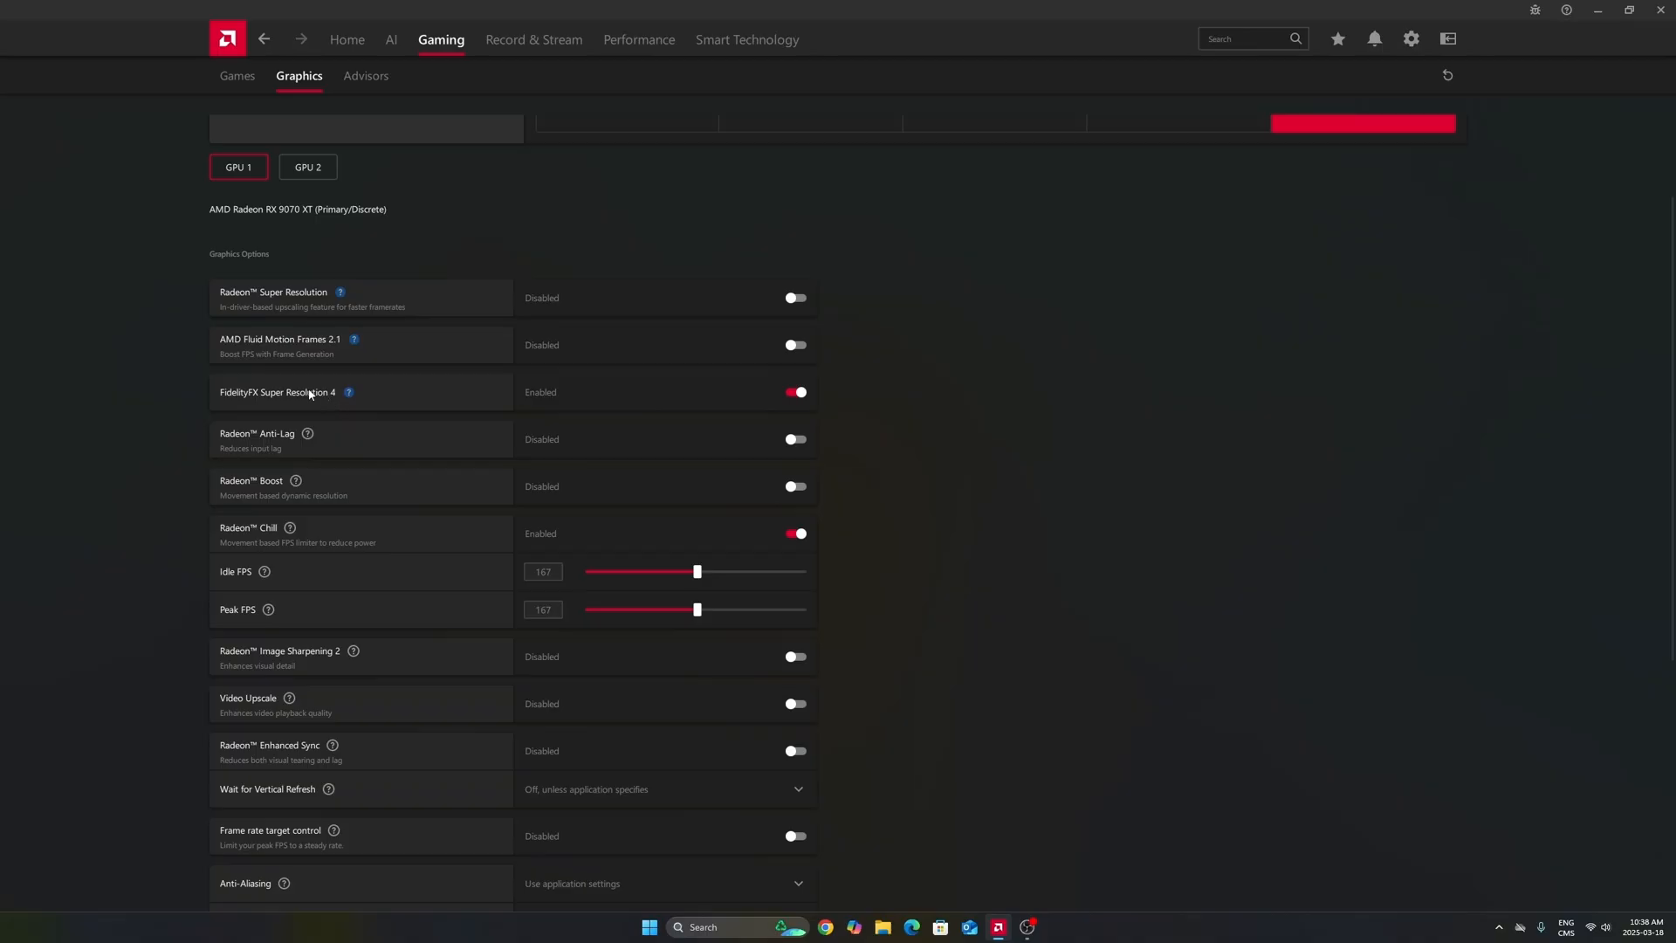
pyautogui.moveTo(349, 393)
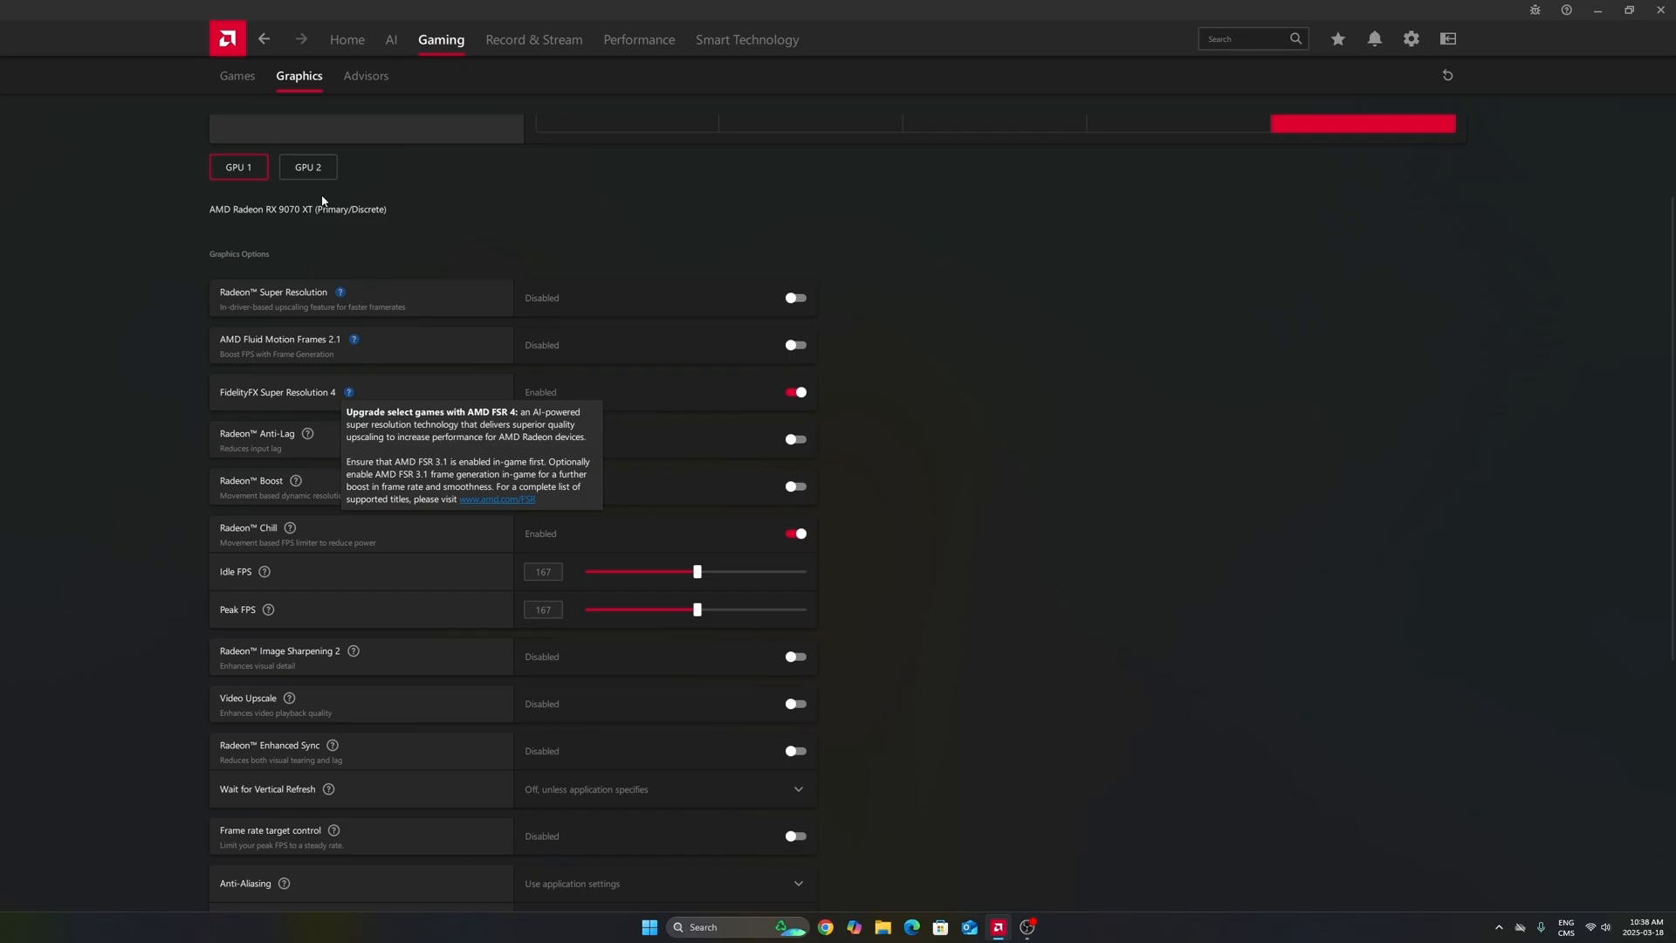
pyautogui.moveTo(382, 436)
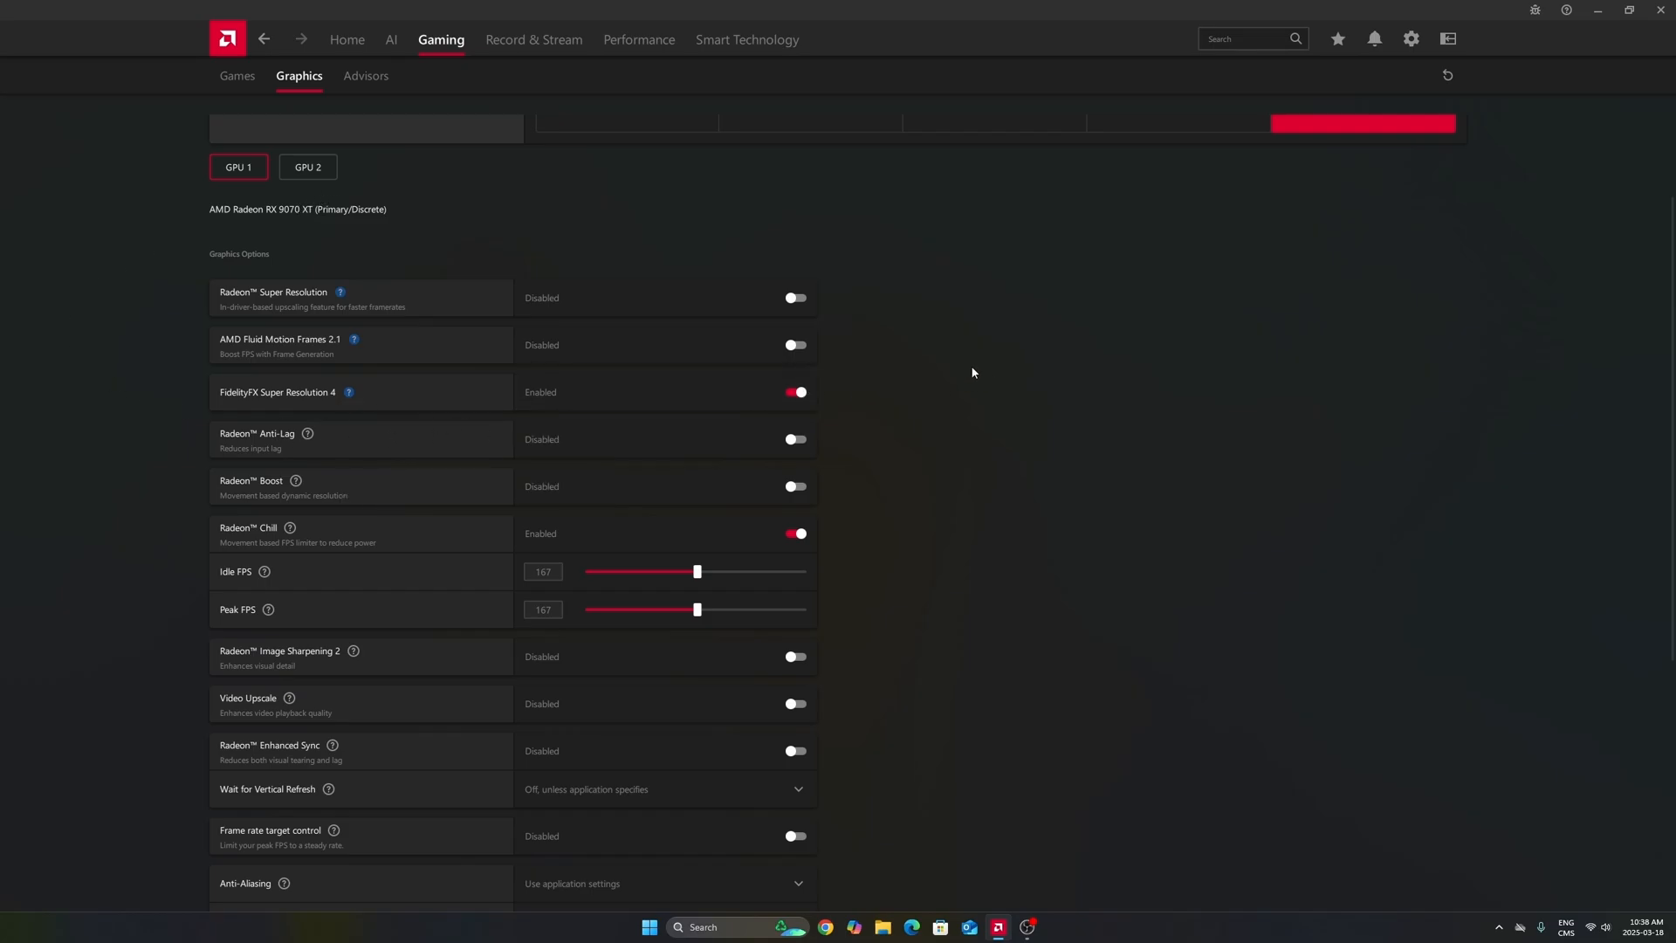
pyautogui.moveTo(382, 370)
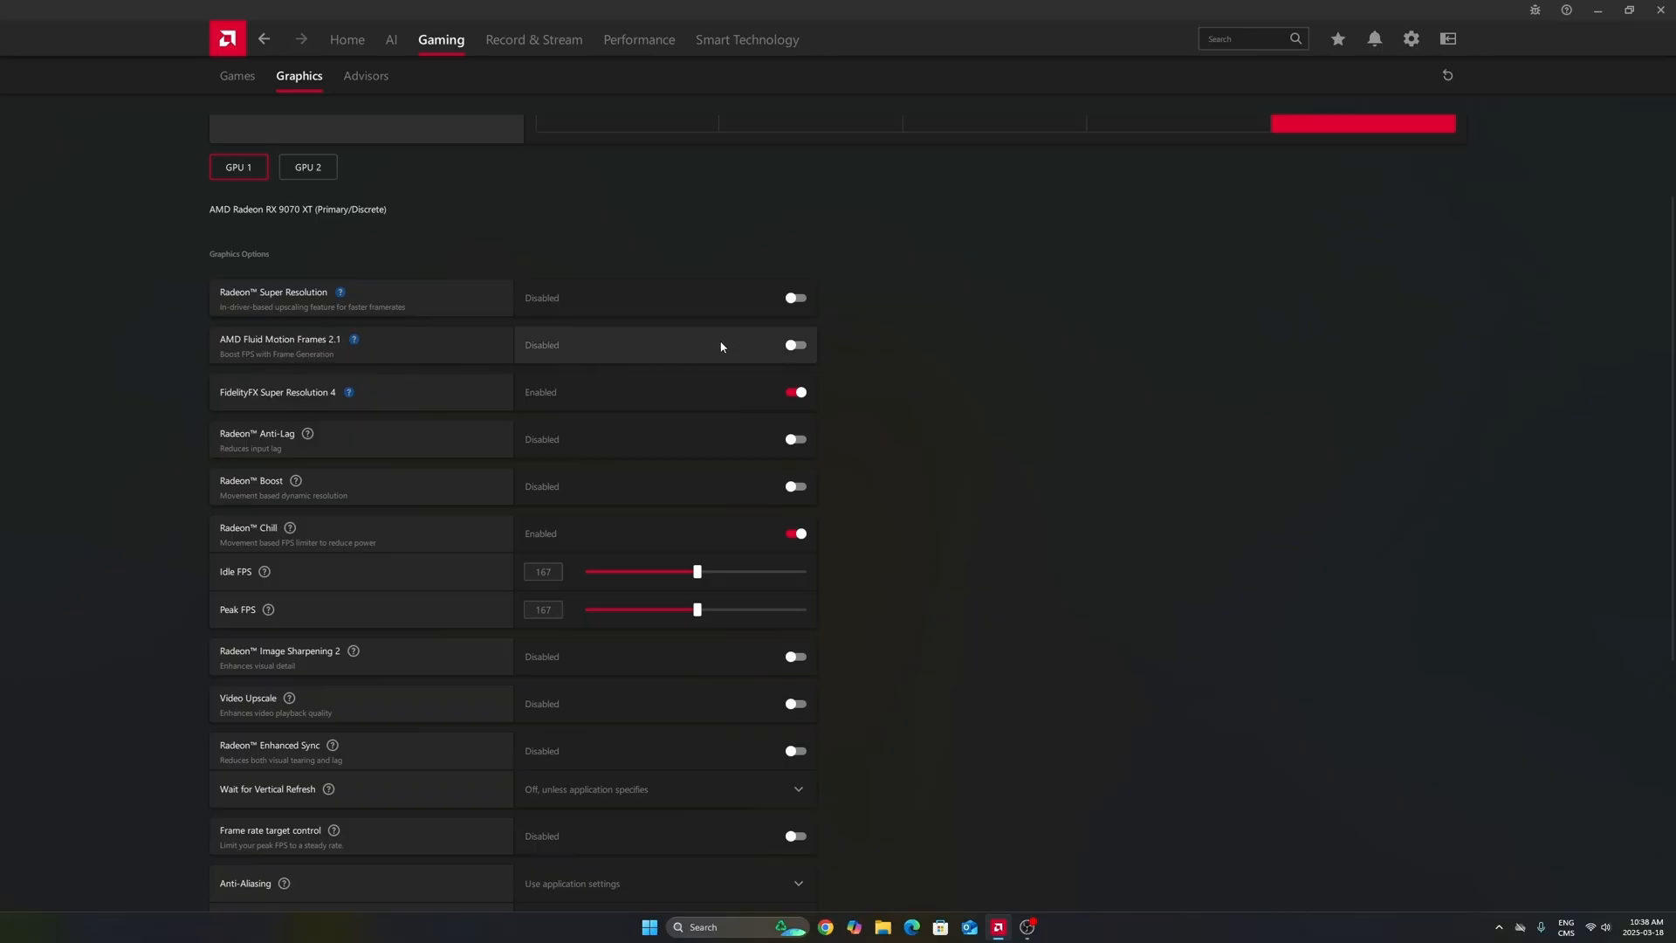
pyautogui.moveTo(575, 356)
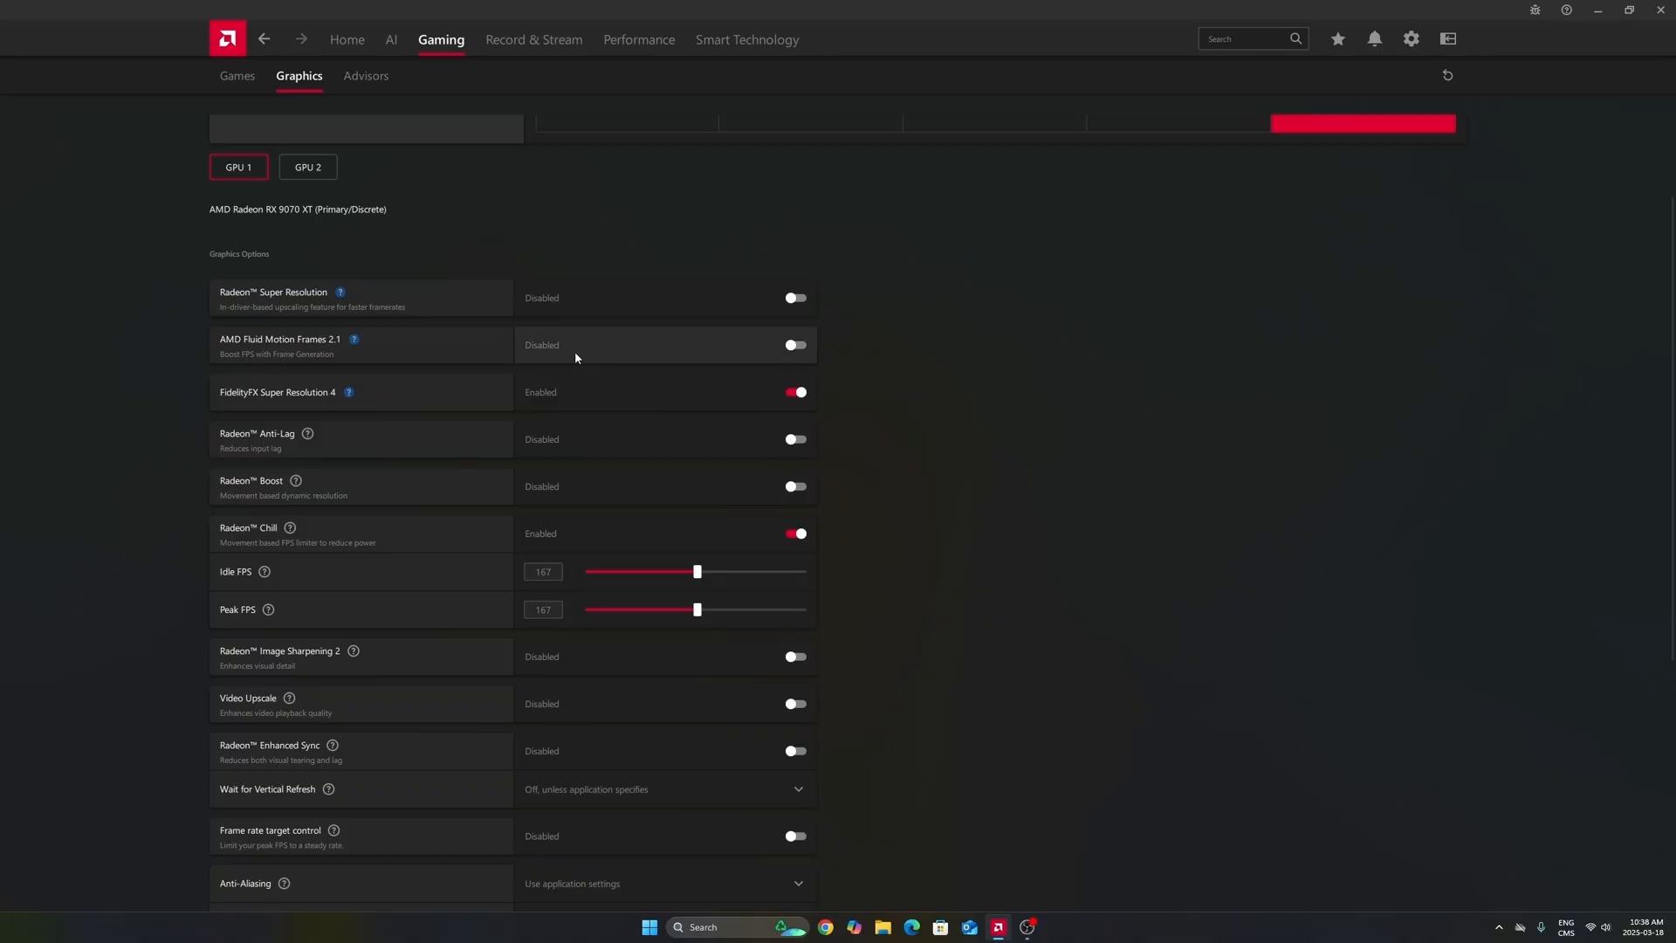
pyautogui.moveTo(655, 346)
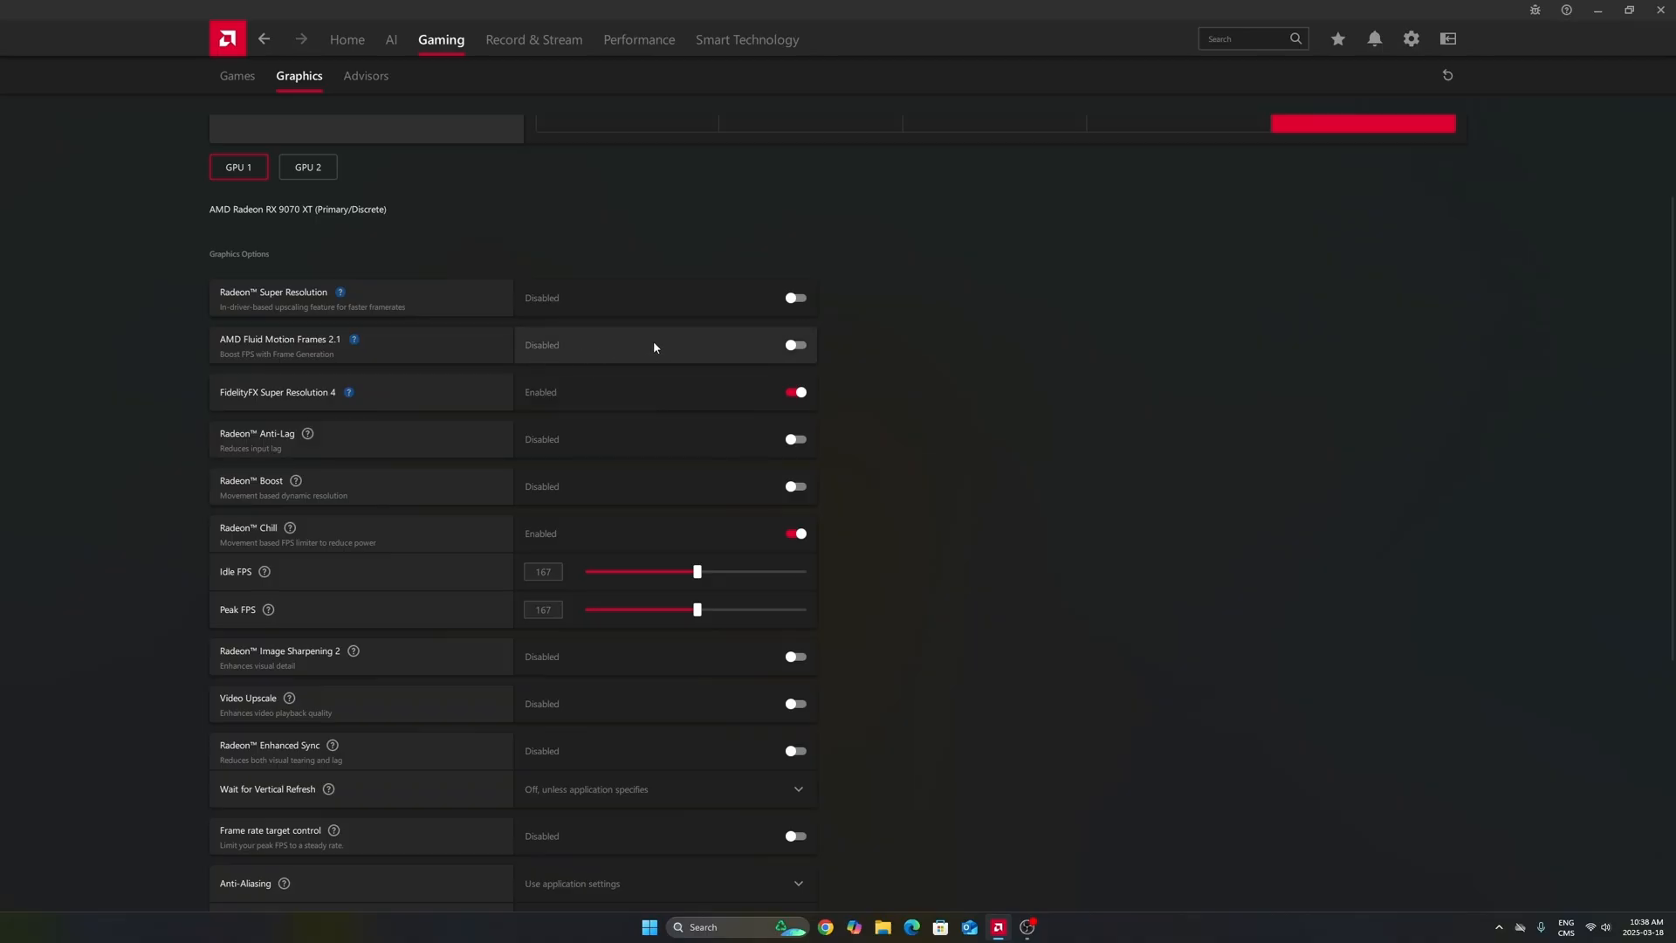
pyautogui.moveTo(361, 336)
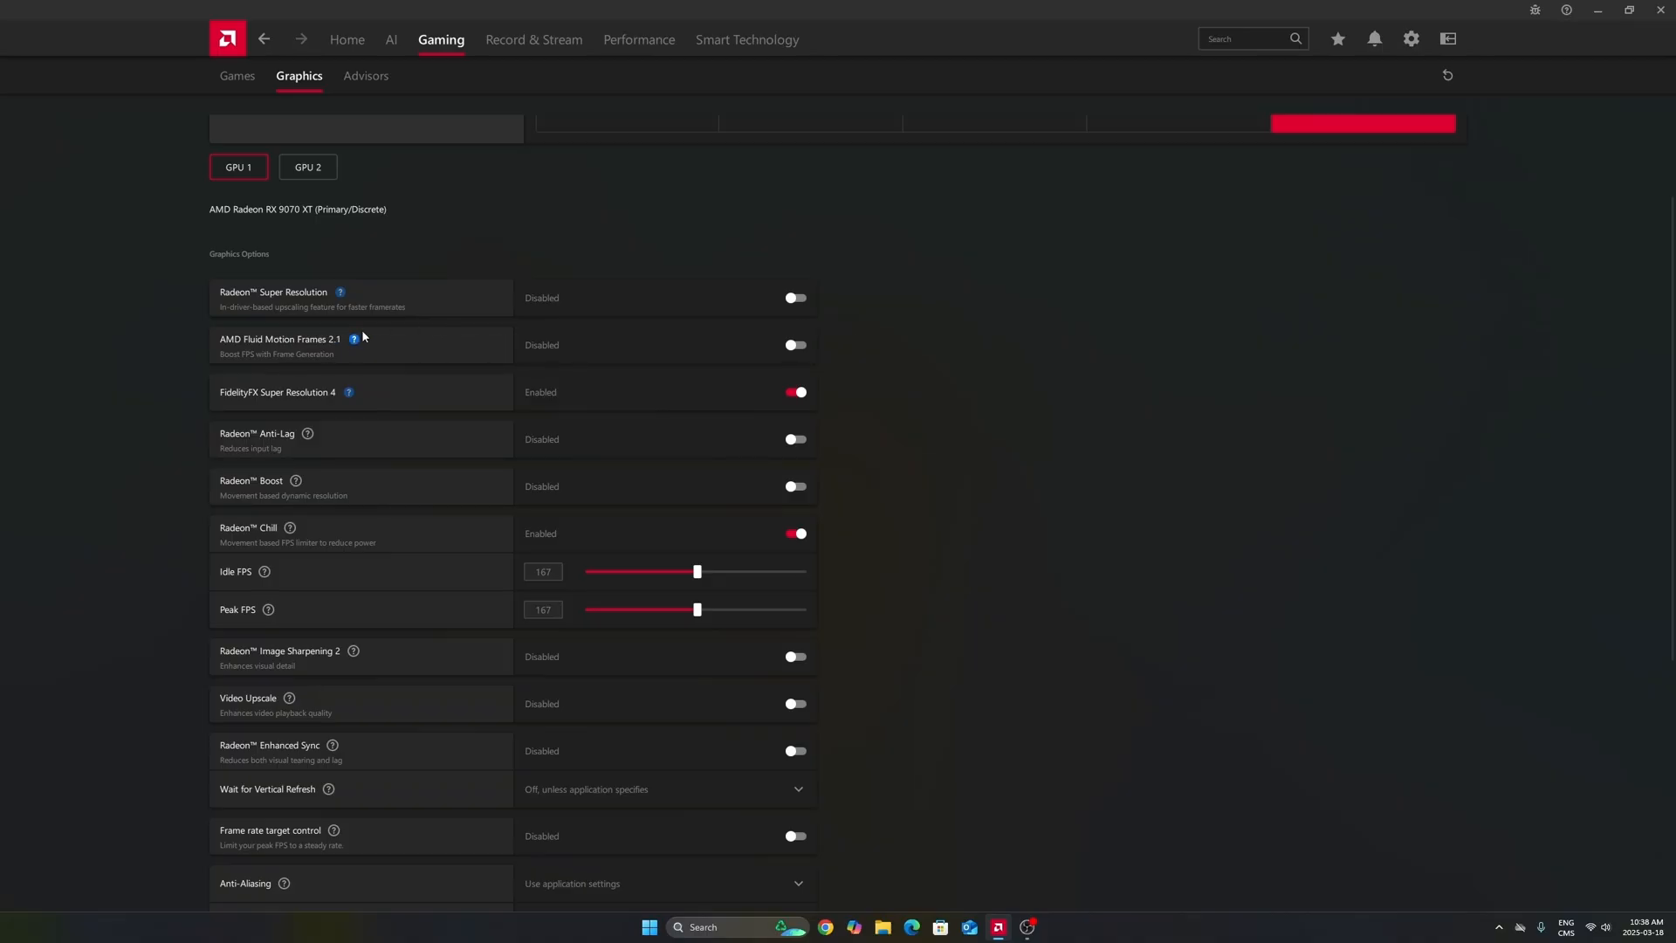
pyautogui.scroll(-3)
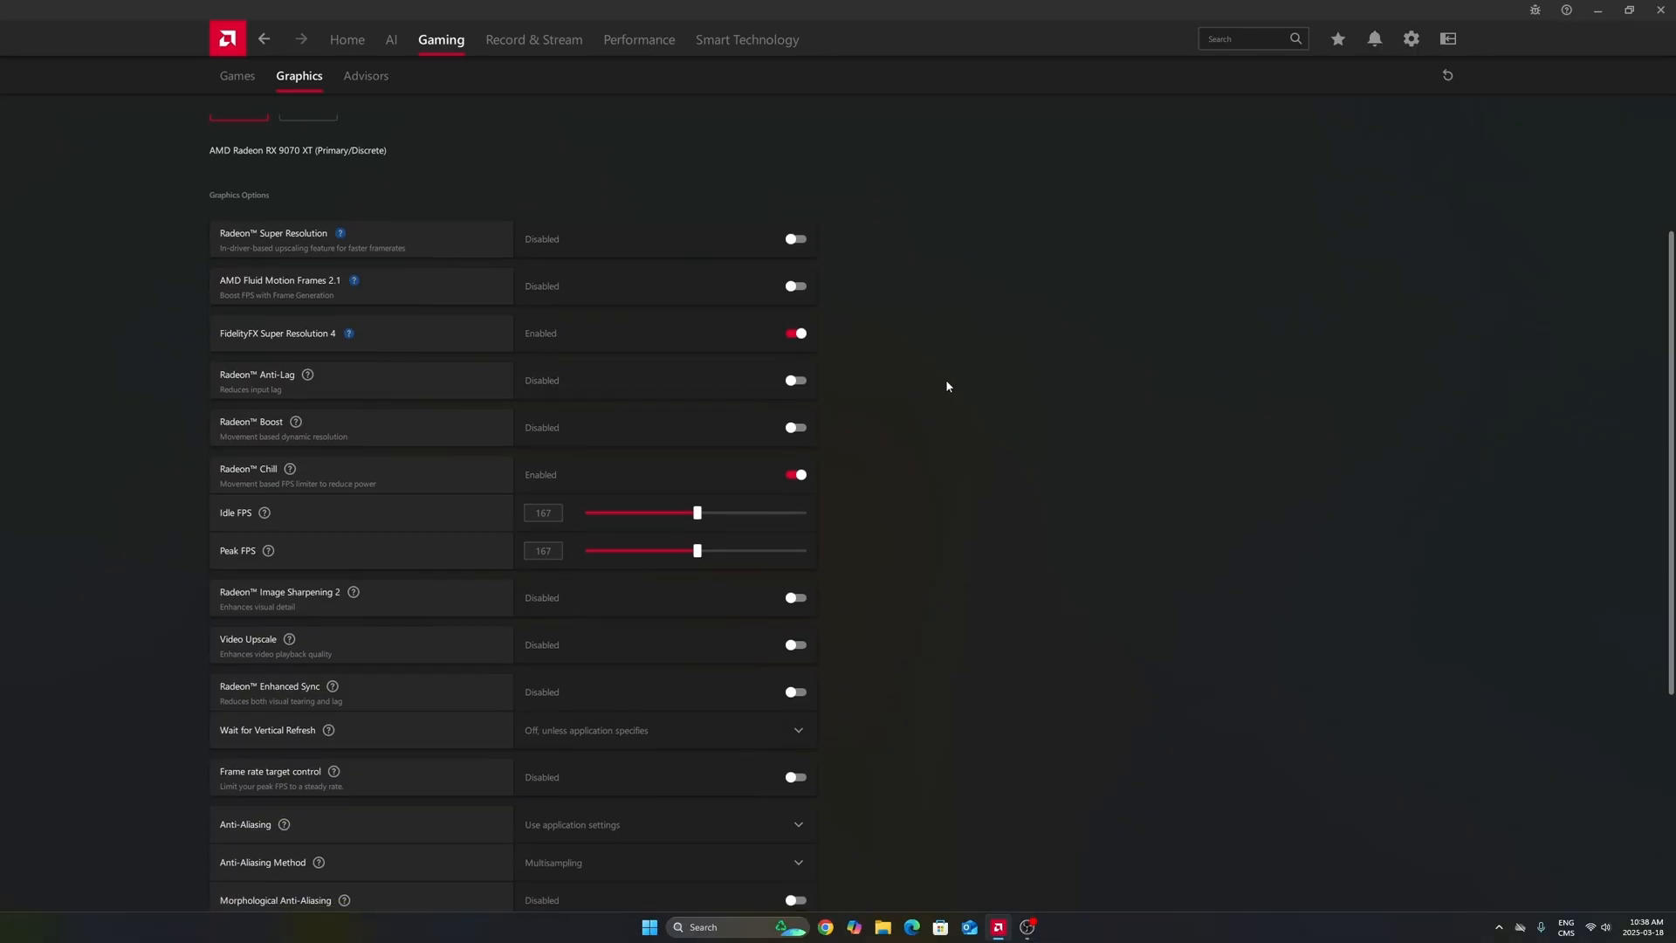
pyautogui.scroll(-3)
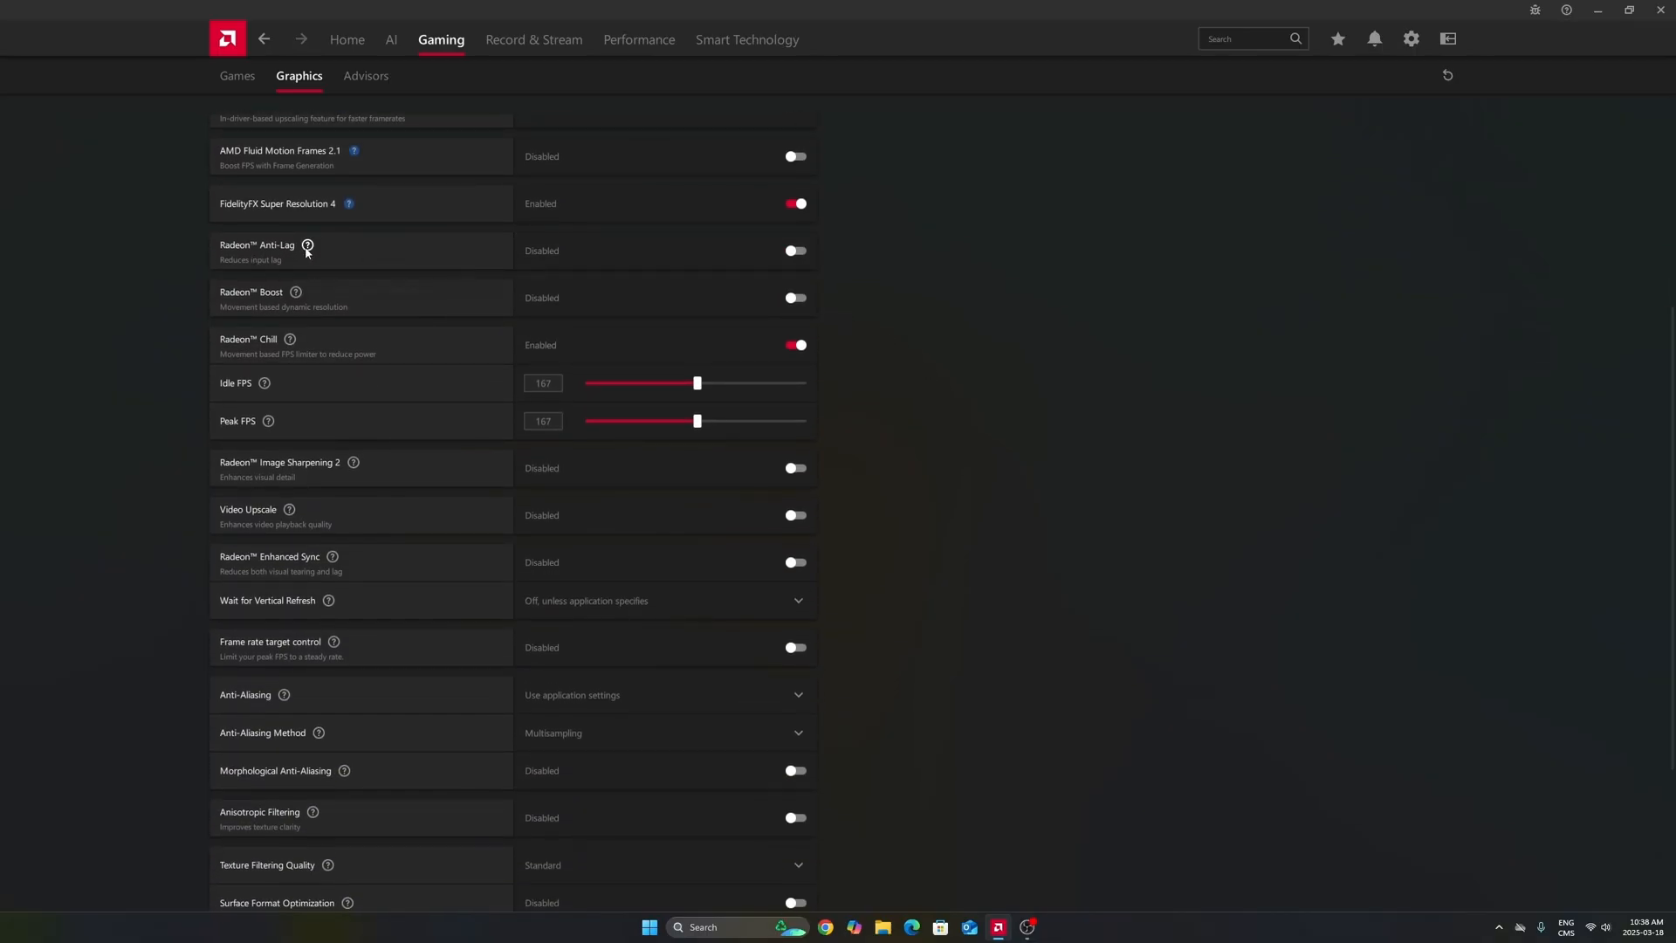
pyautogui.moveTo(199, 302)
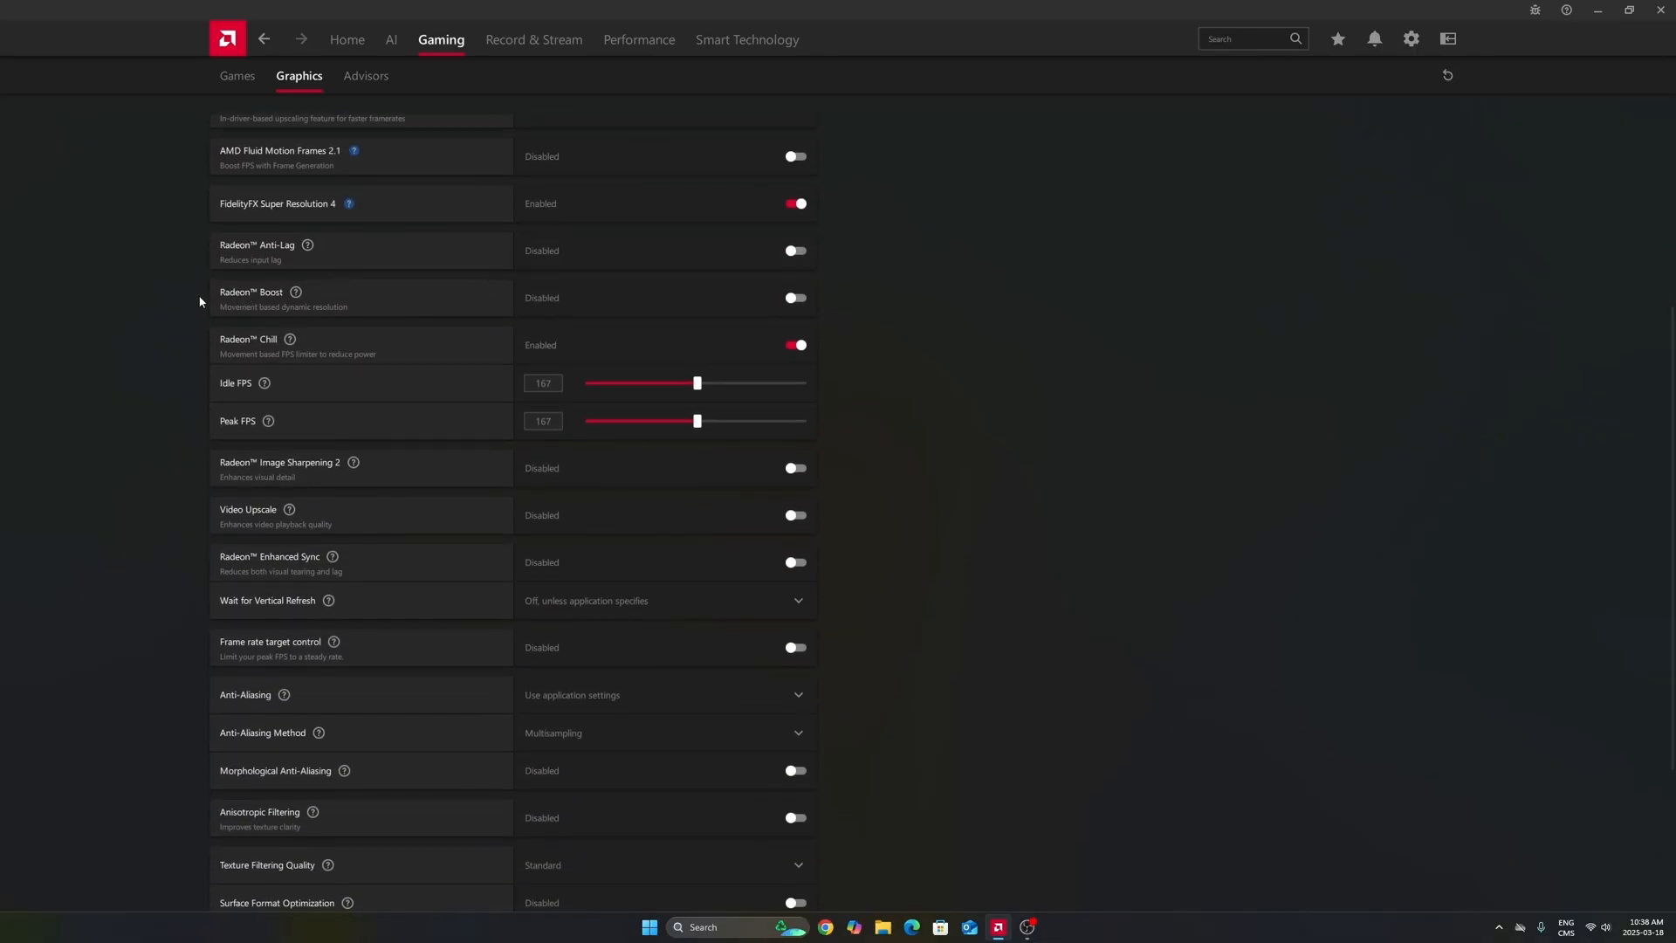
pyautogui.scroll(-3)
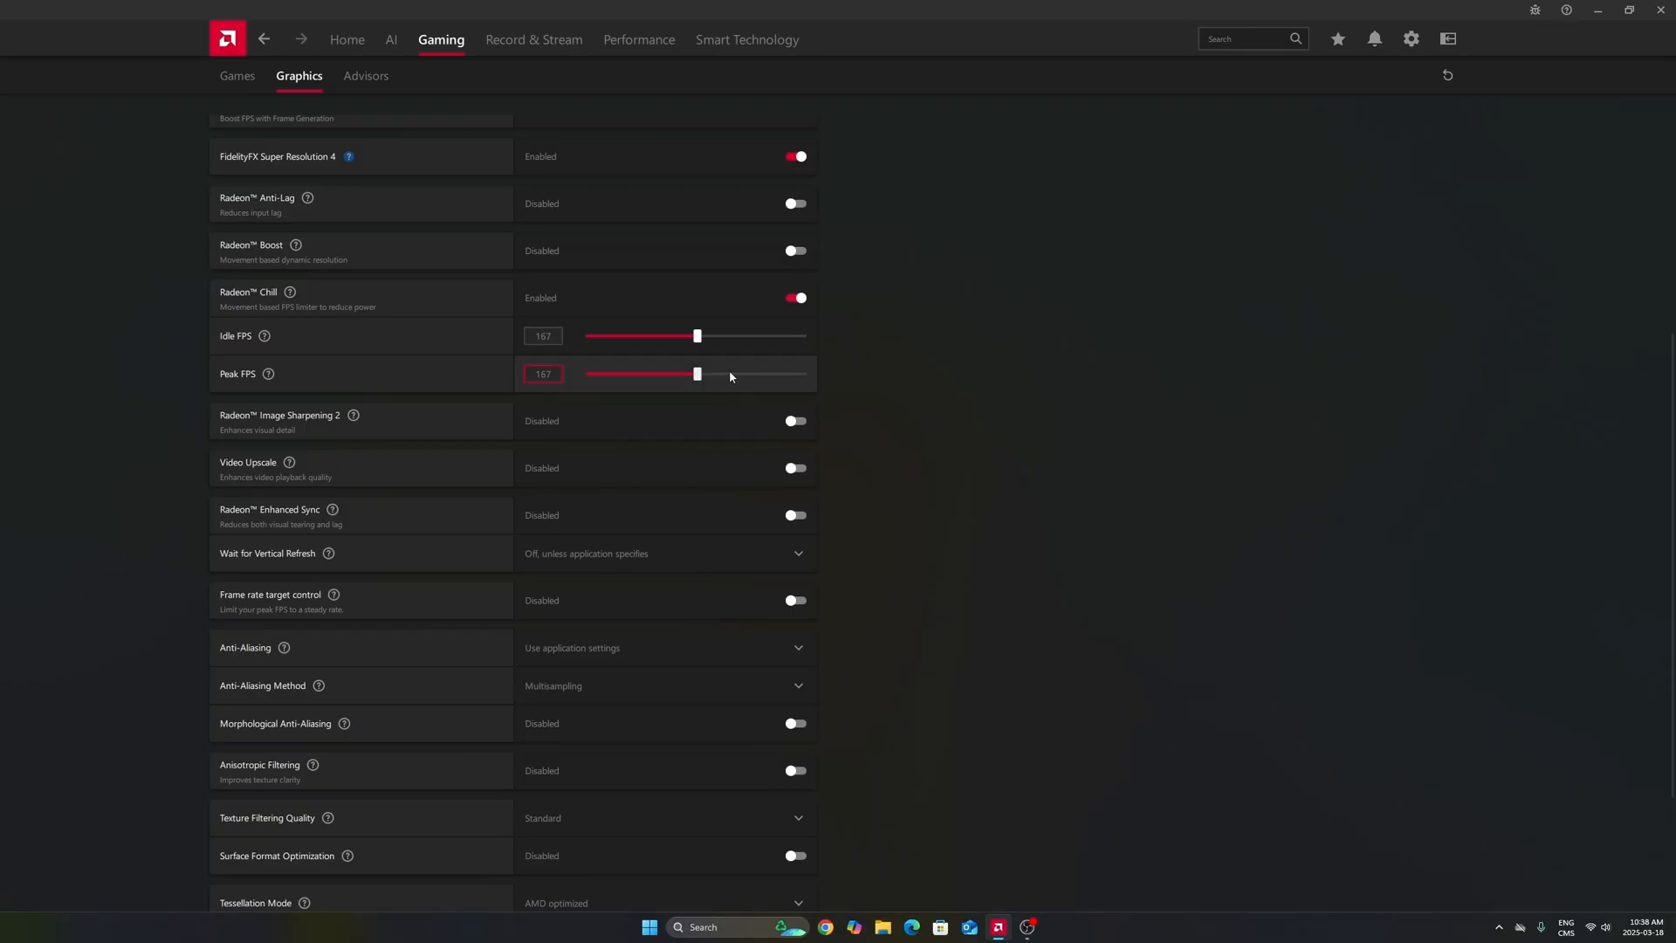
pyautogui.moveTo(731, 377)
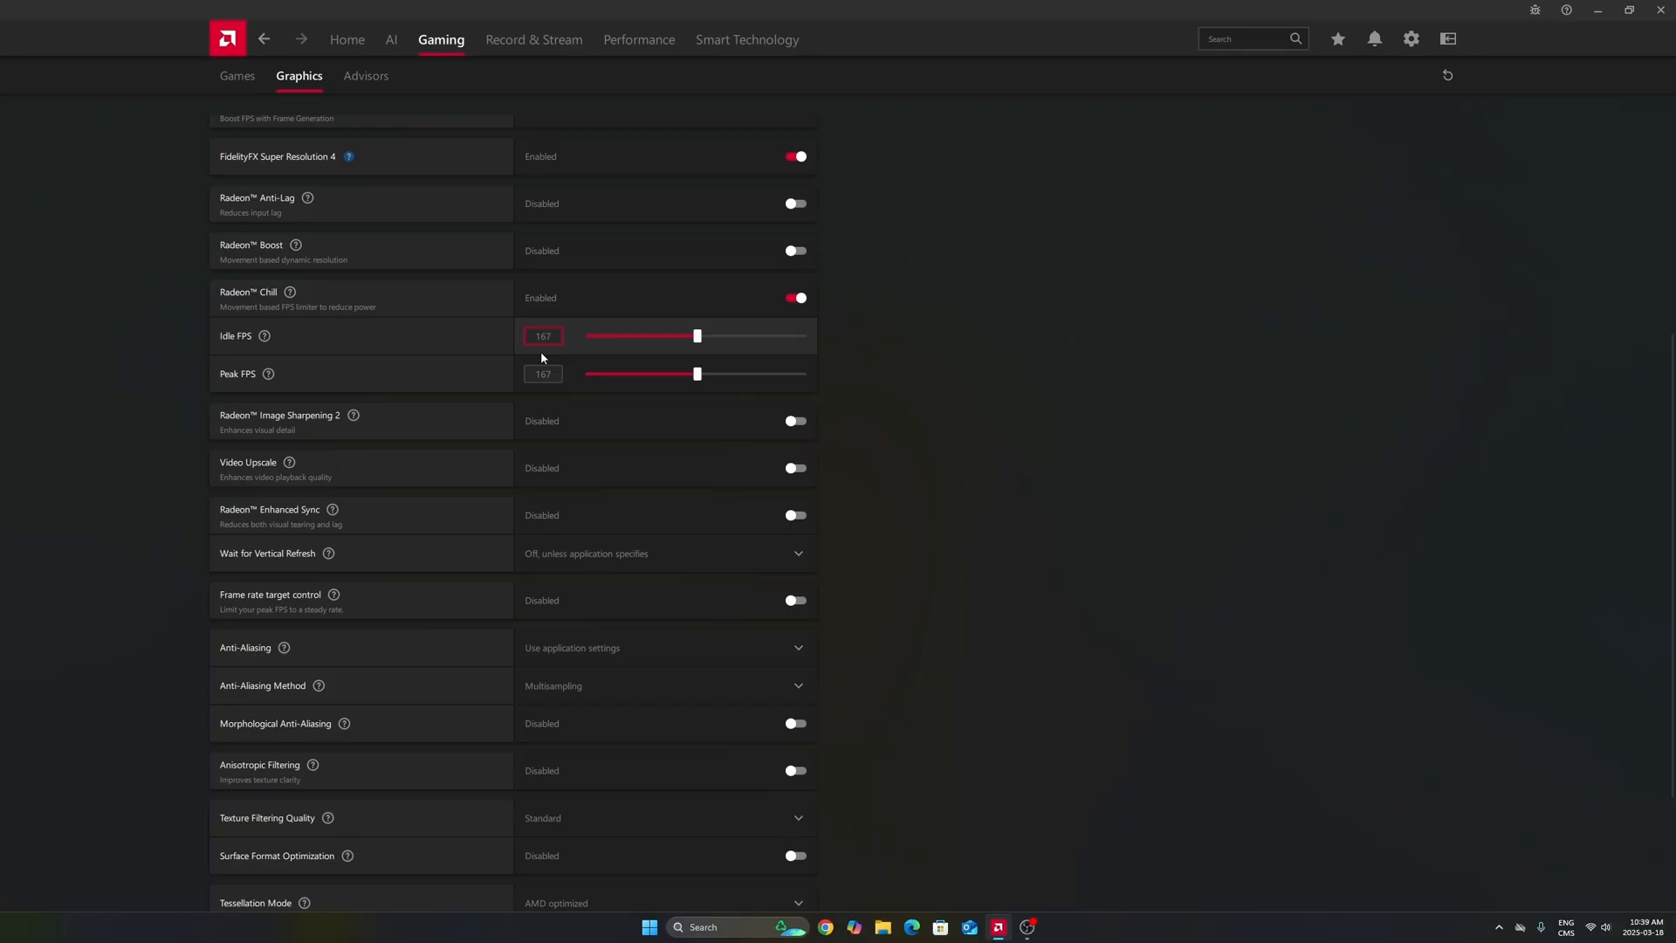
pyautogui.moveTo(668, 354)
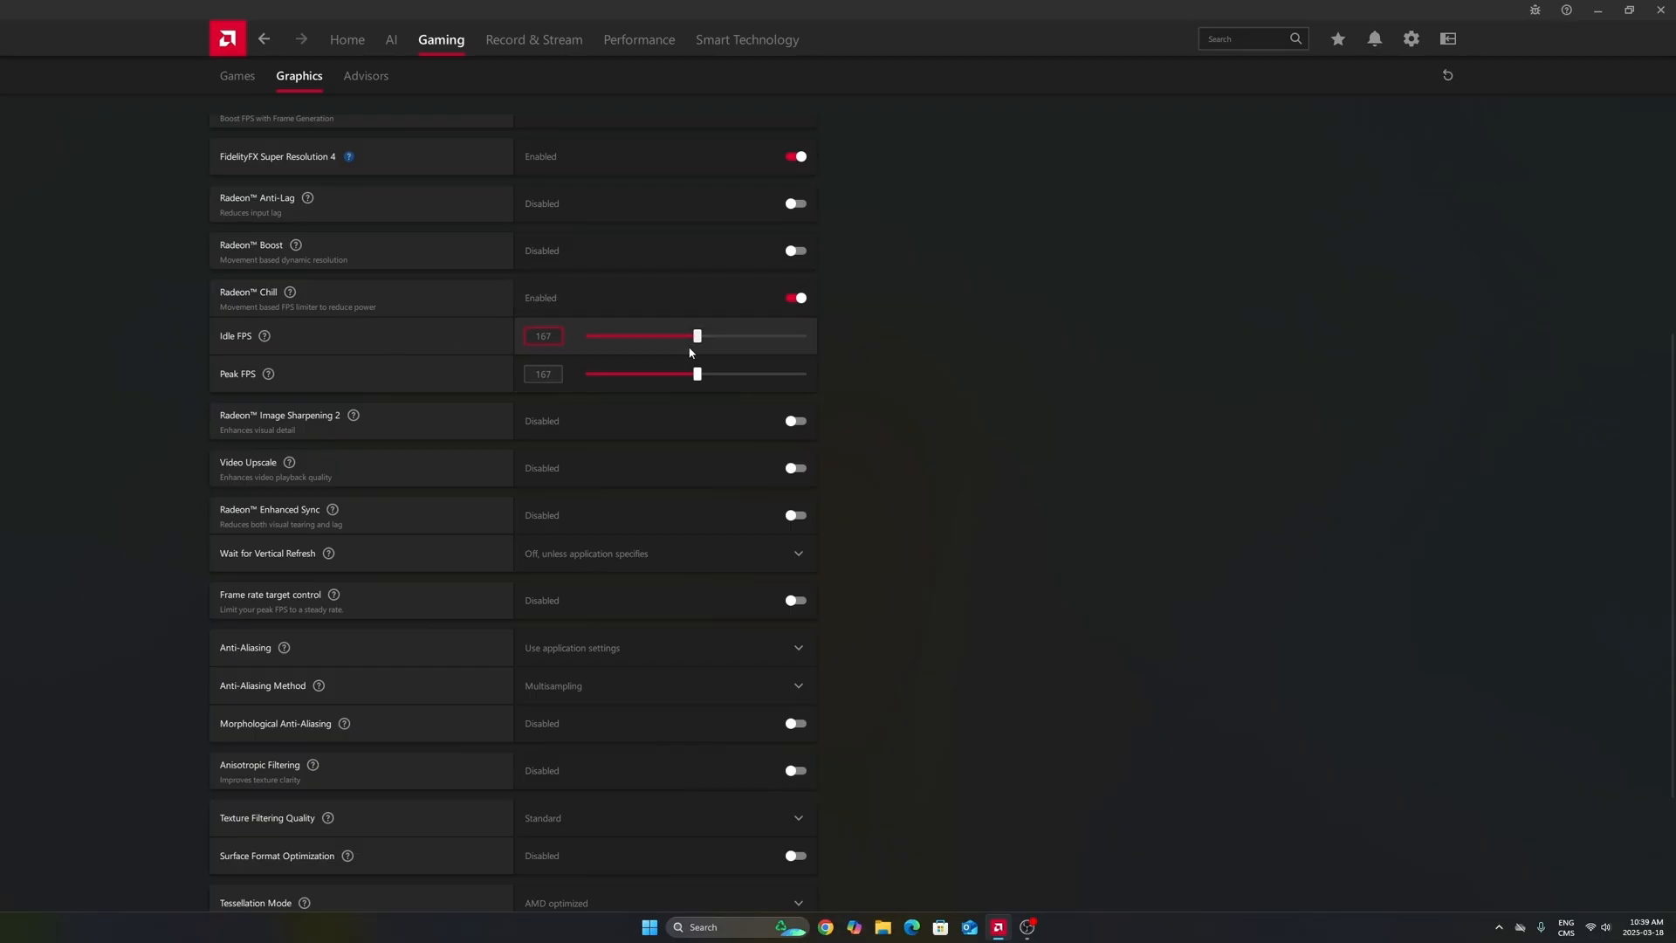
pyautogui.moveTo(658, 324)
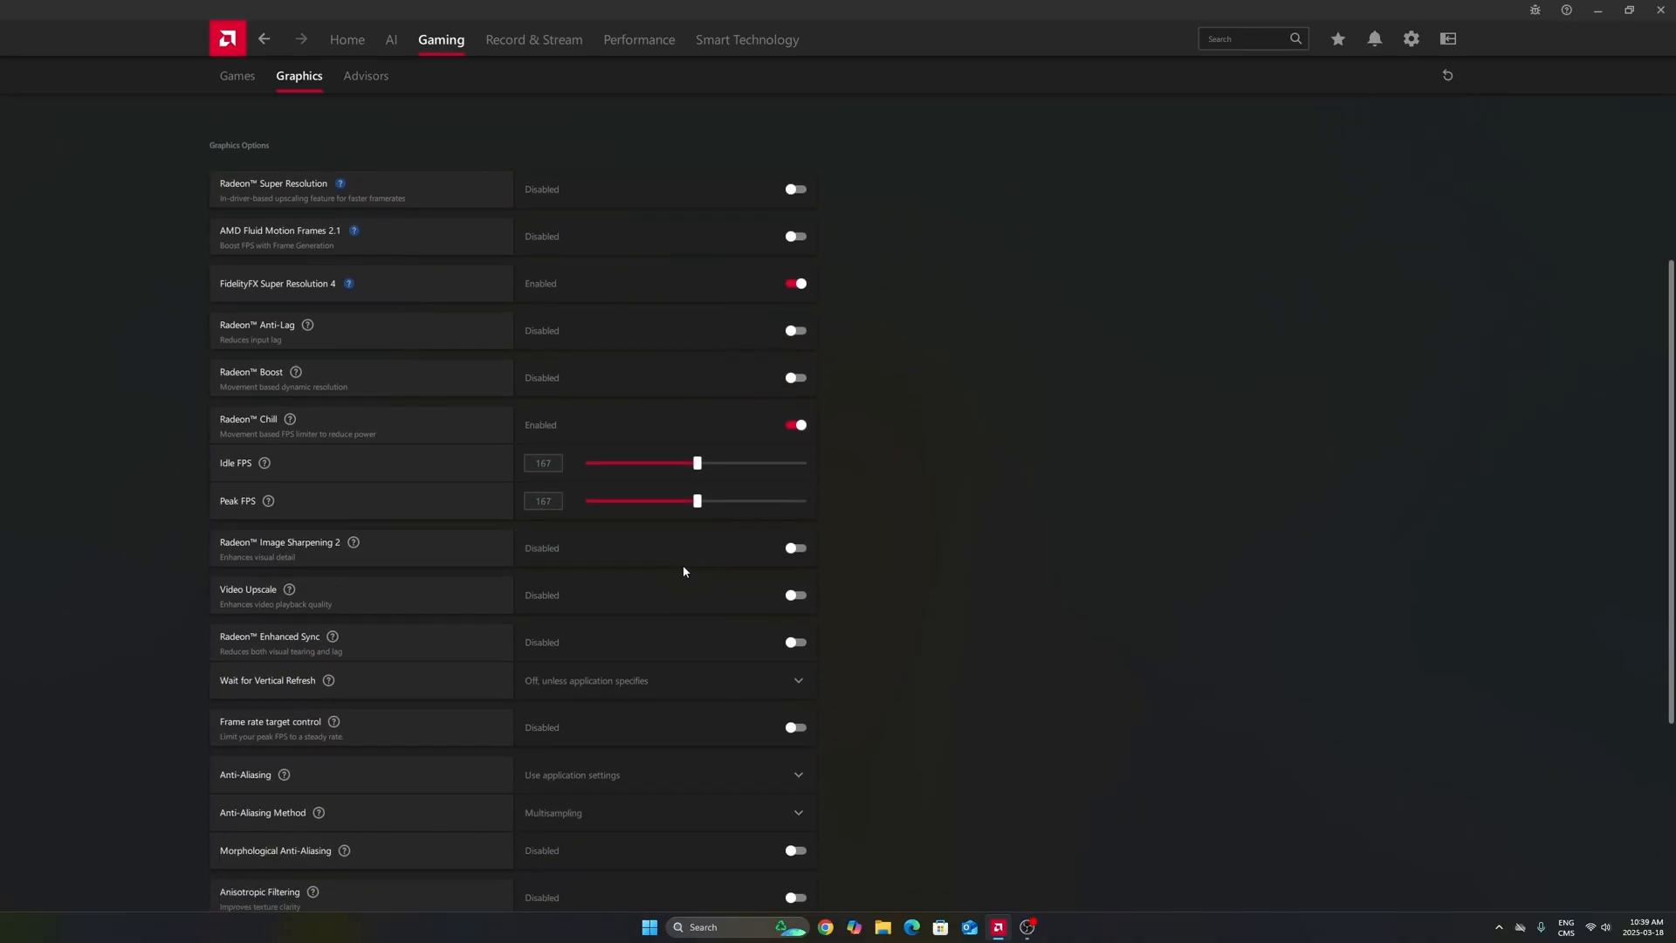
pyautogui.click(237, 75)
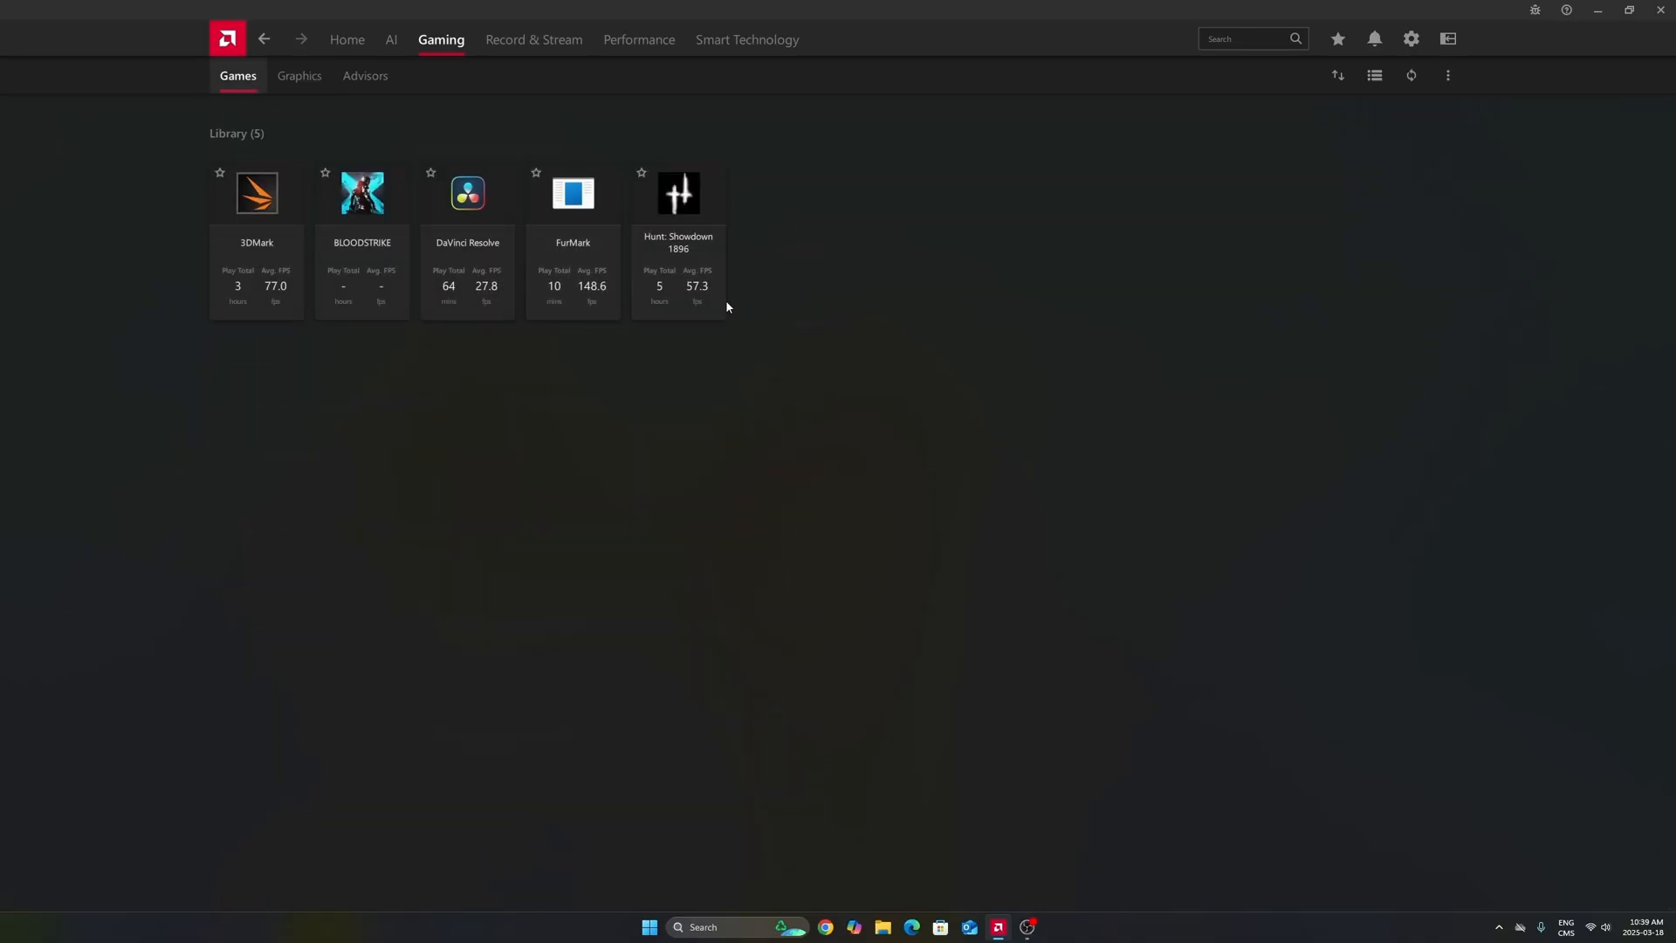
pyautogui.moveTo(803, 285)
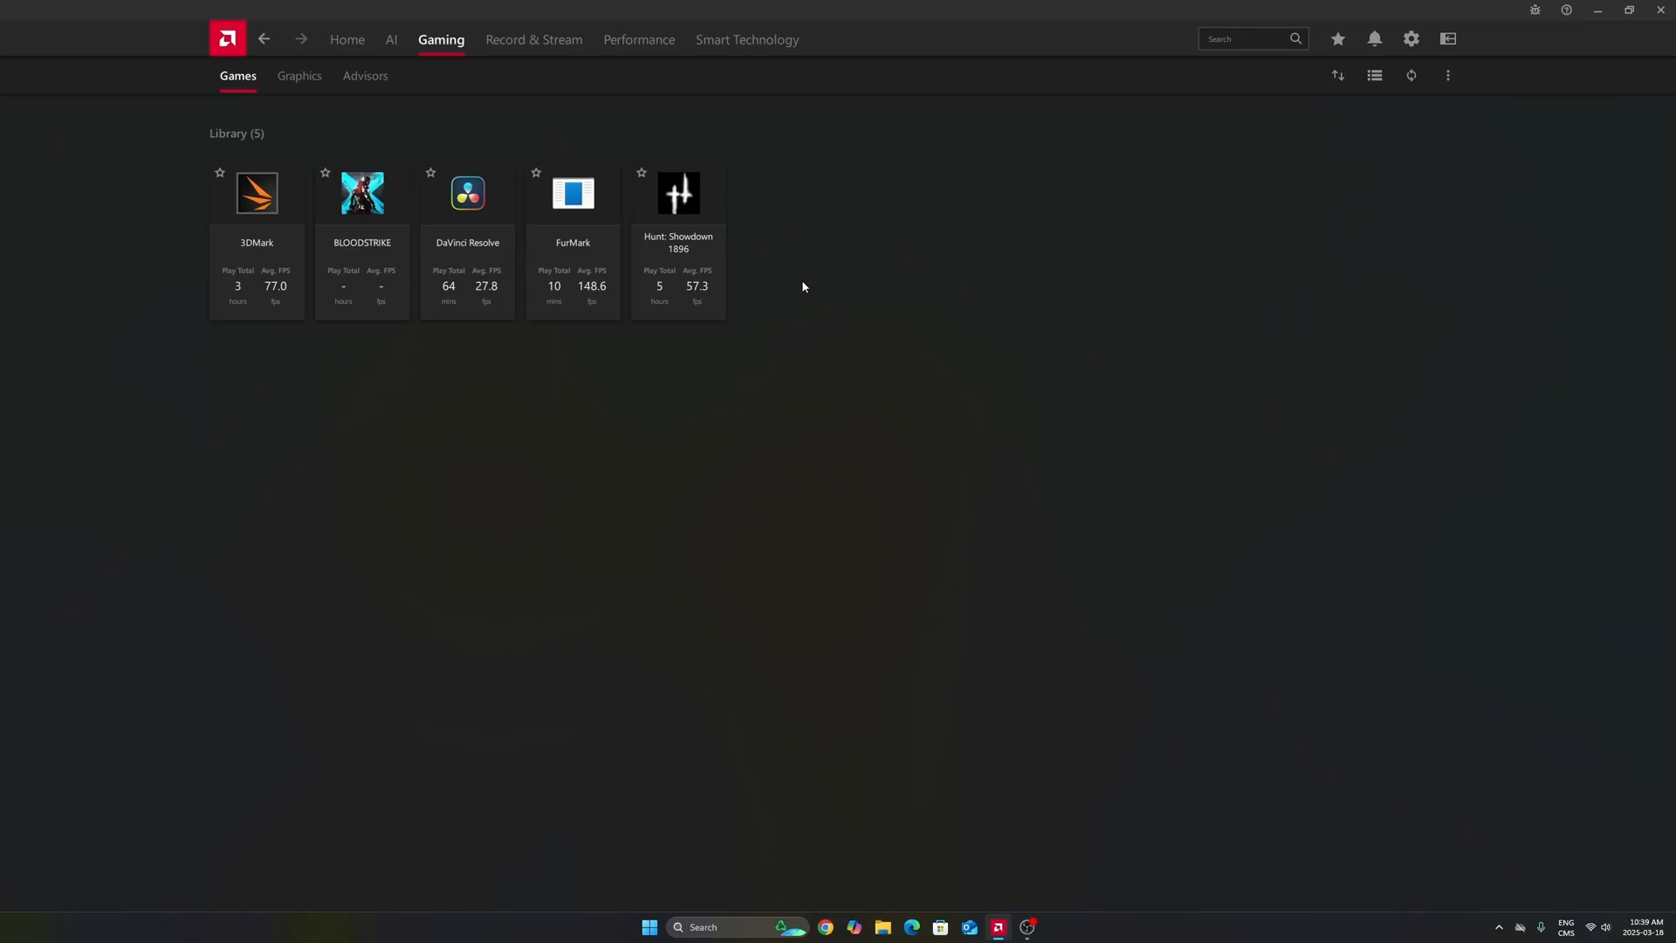
pyautogui.click(299, 75)
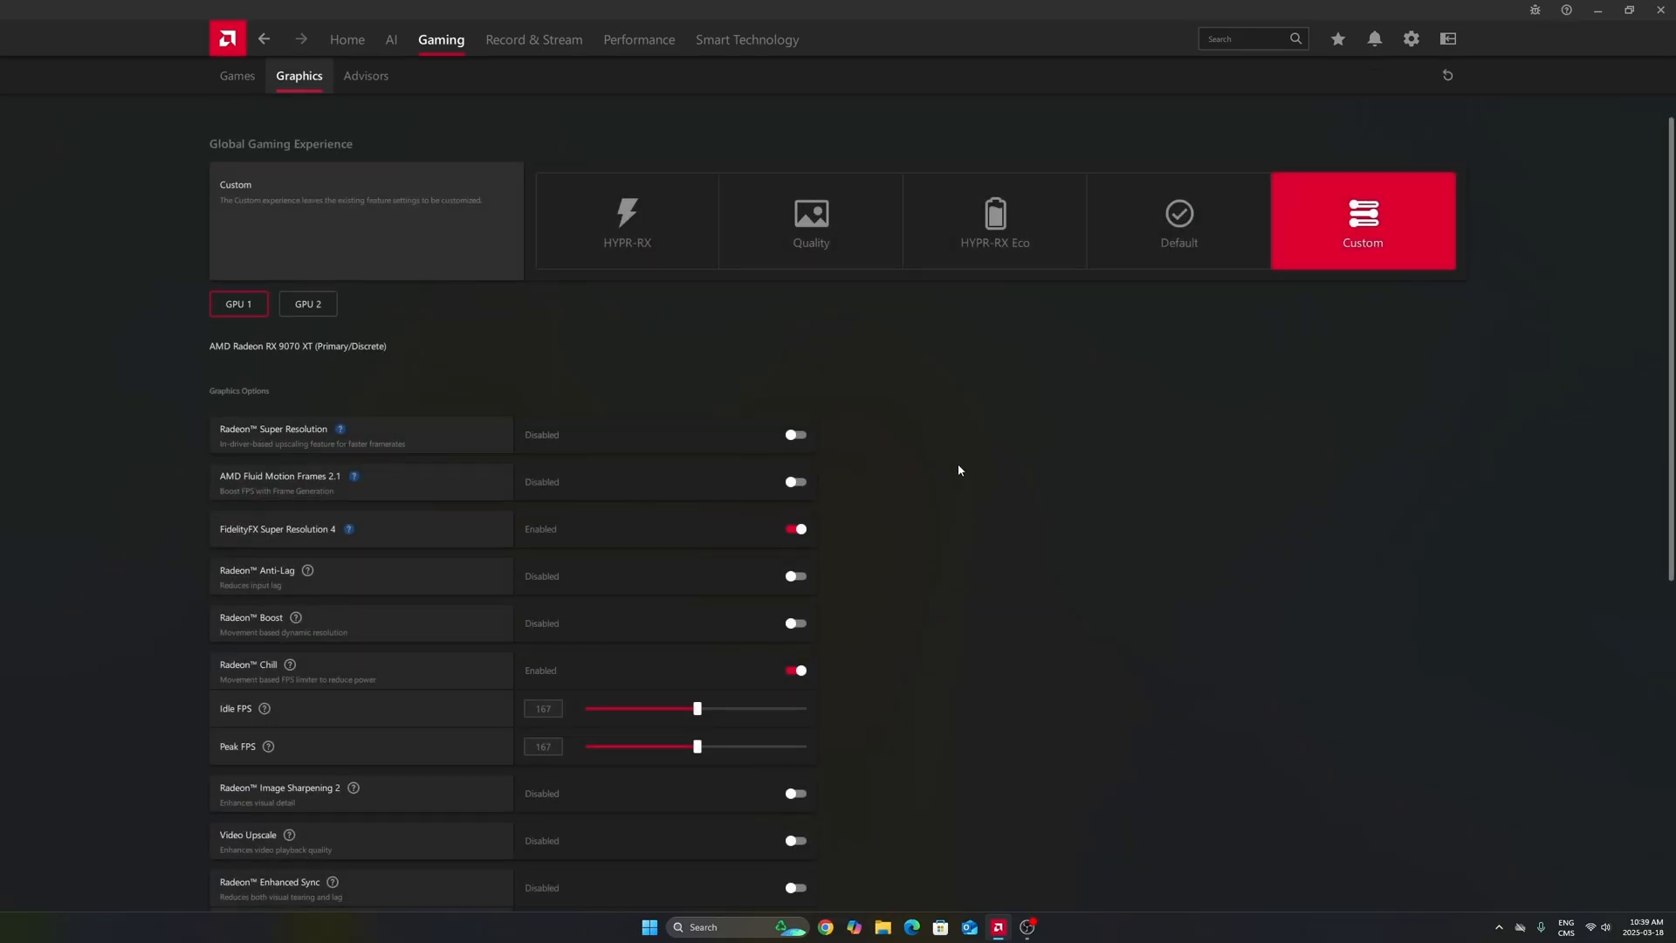
pyautogui.scroll(-3)
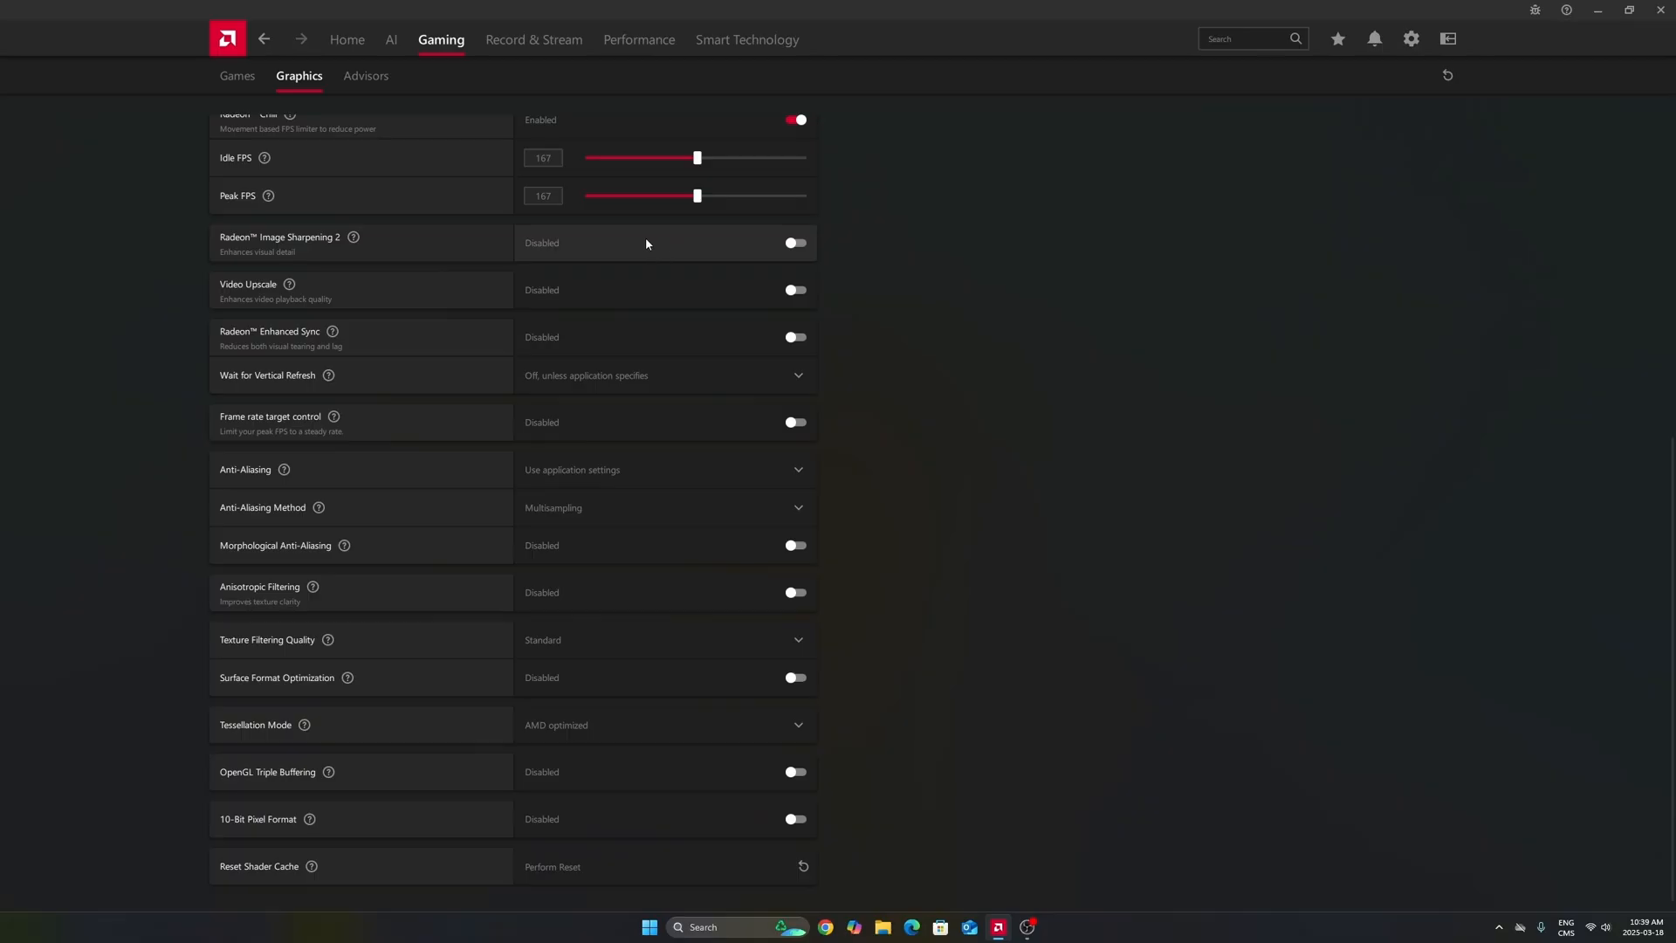
pyautogui.click(543, 157)
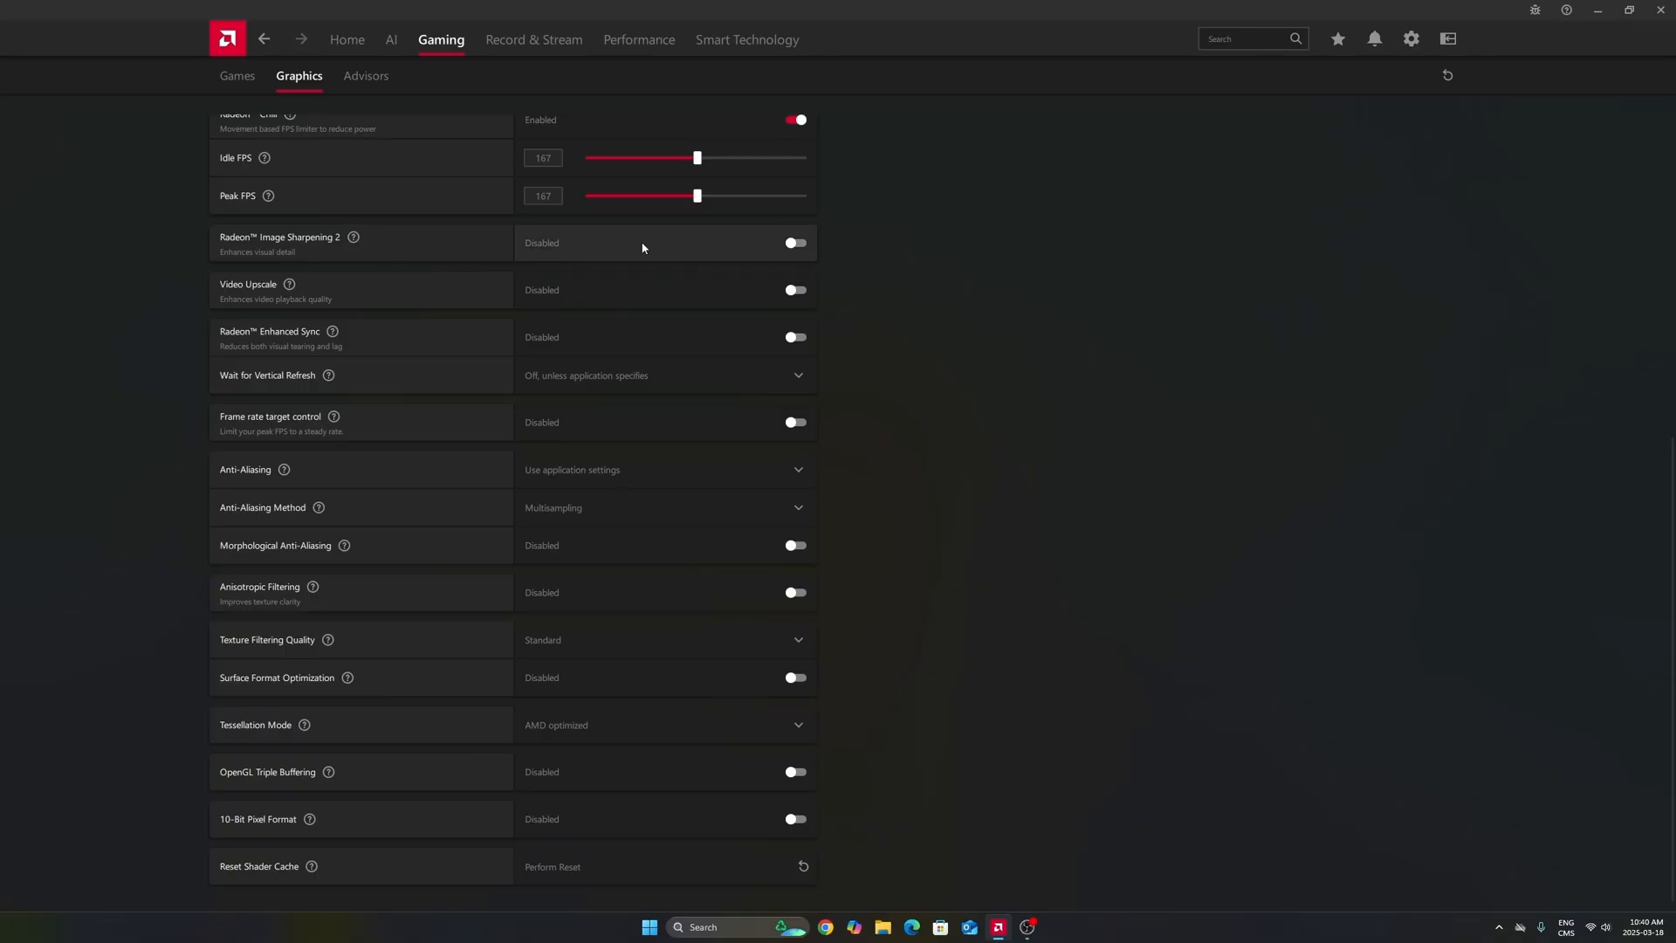
pyautogui.moveTo(574, 246)
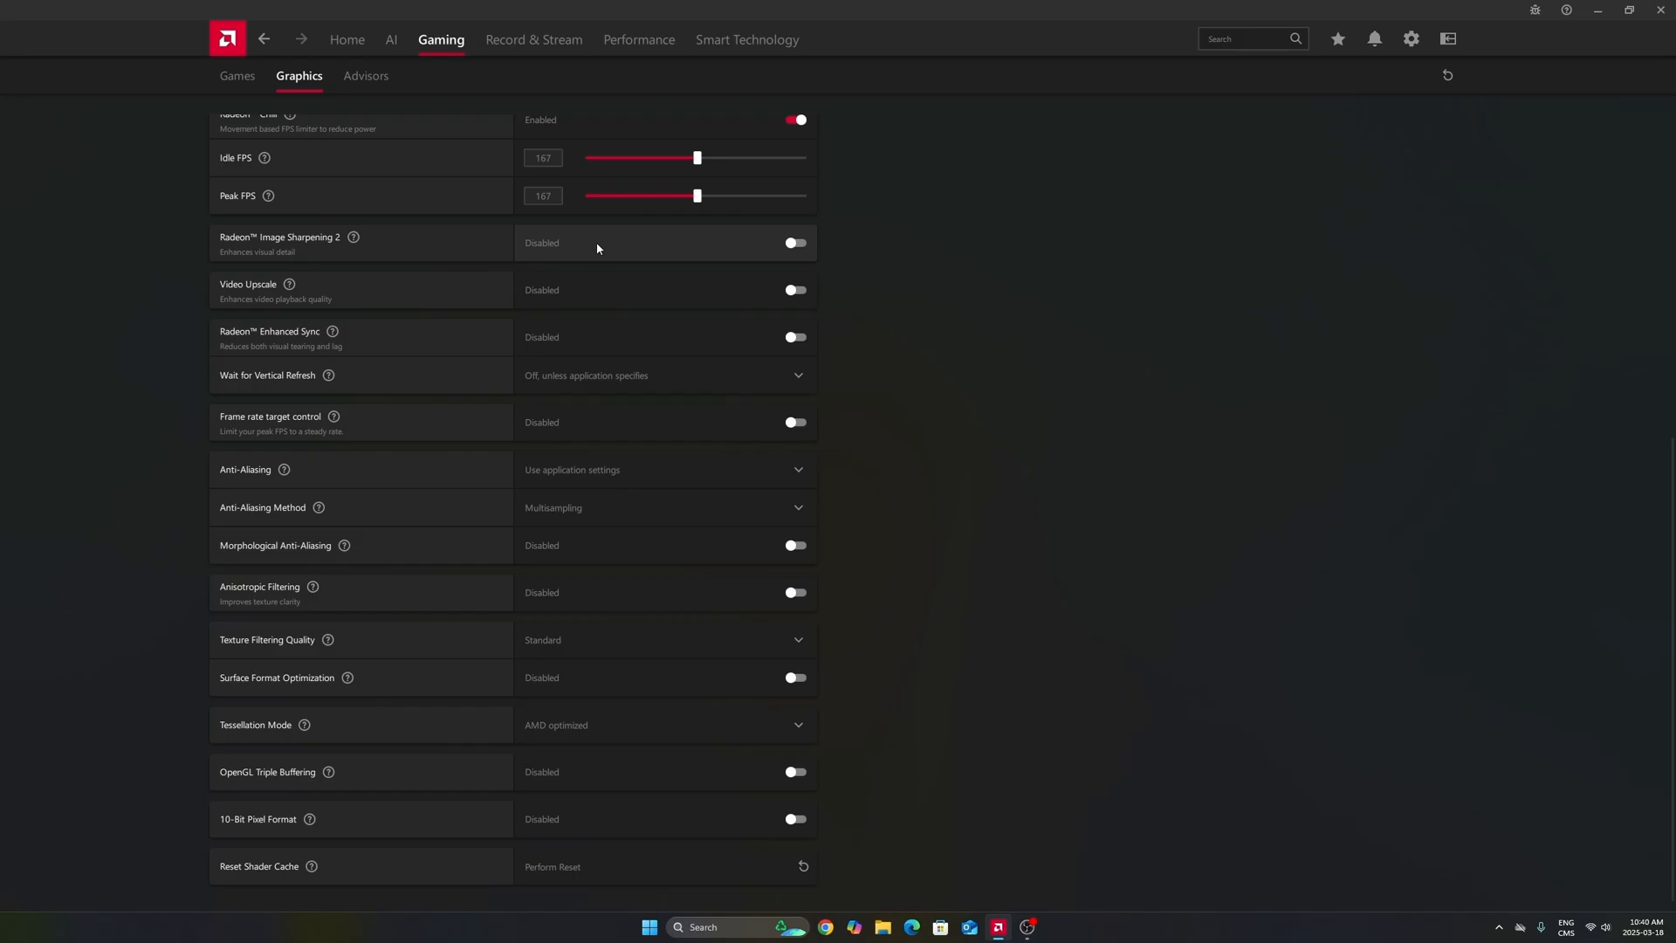
pyautogui.moveTo(782, 253)
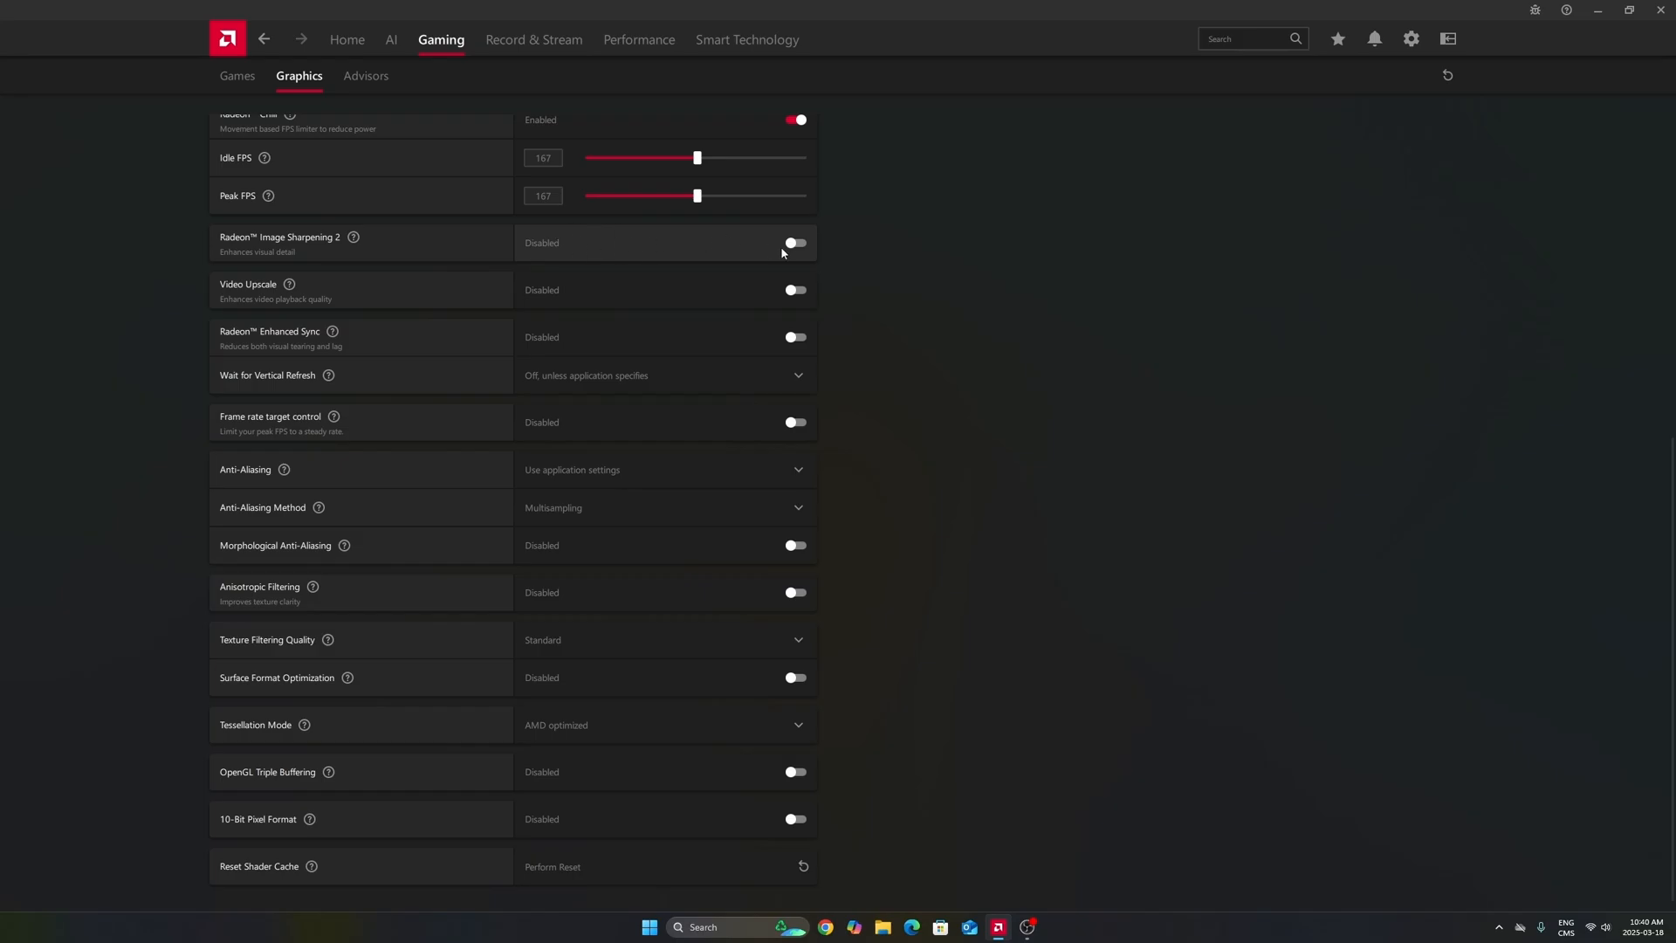
pyautogui.click(794, 243)
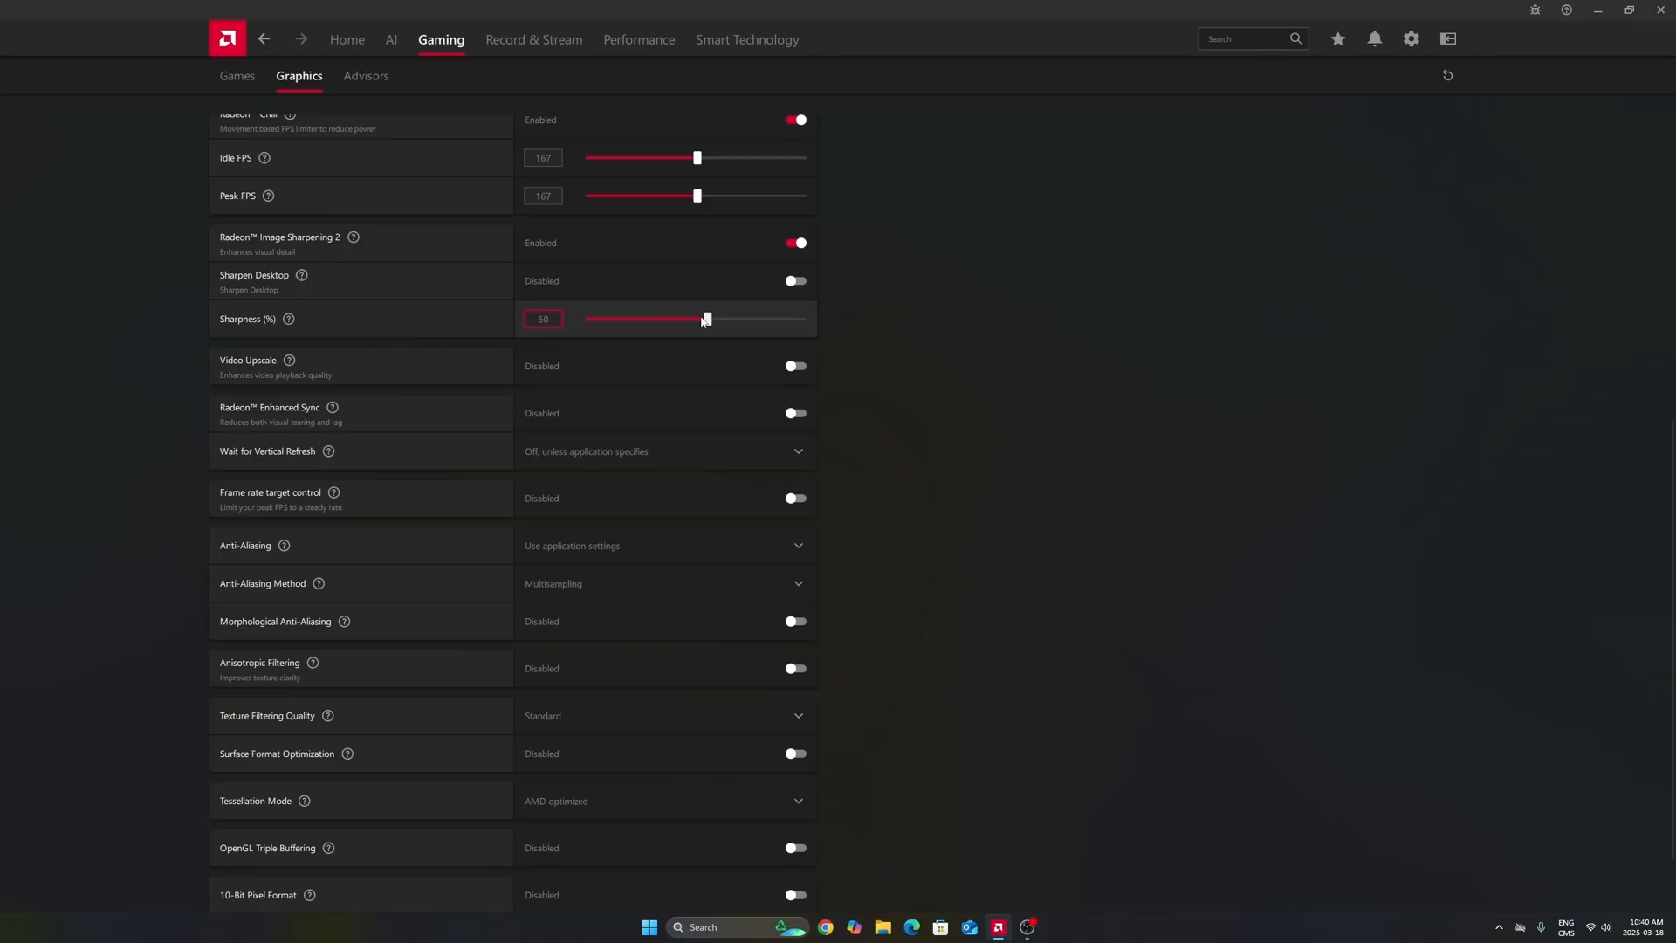
pyautogui.moveTo(679, 336)
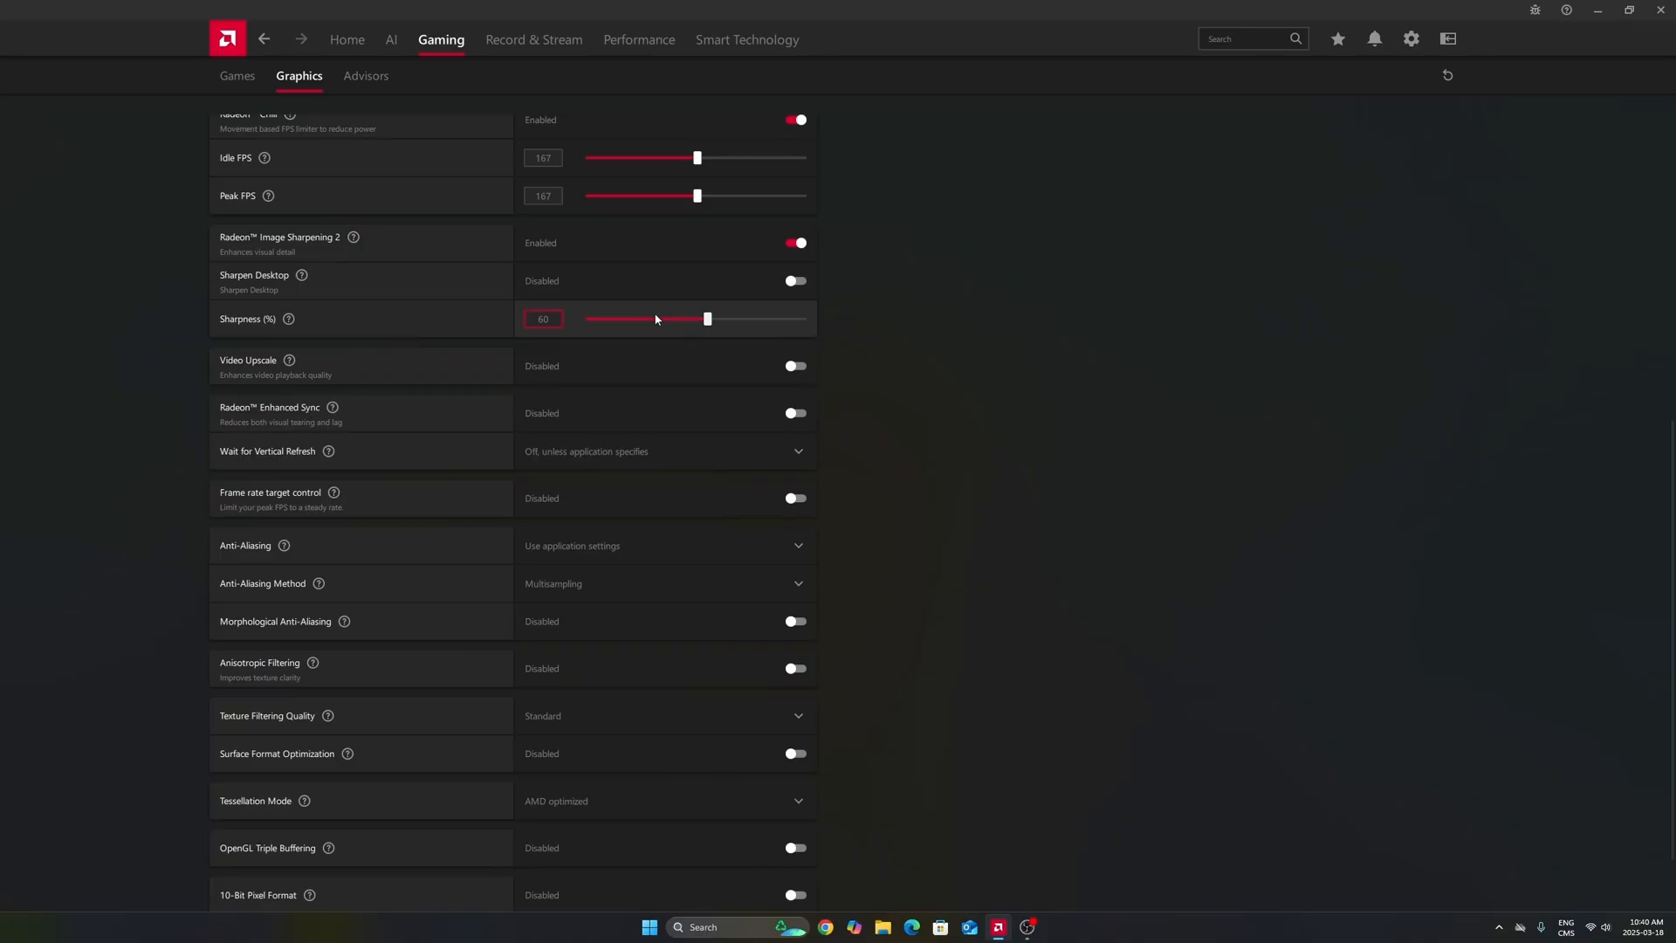
pyautogui.click(796, 243)
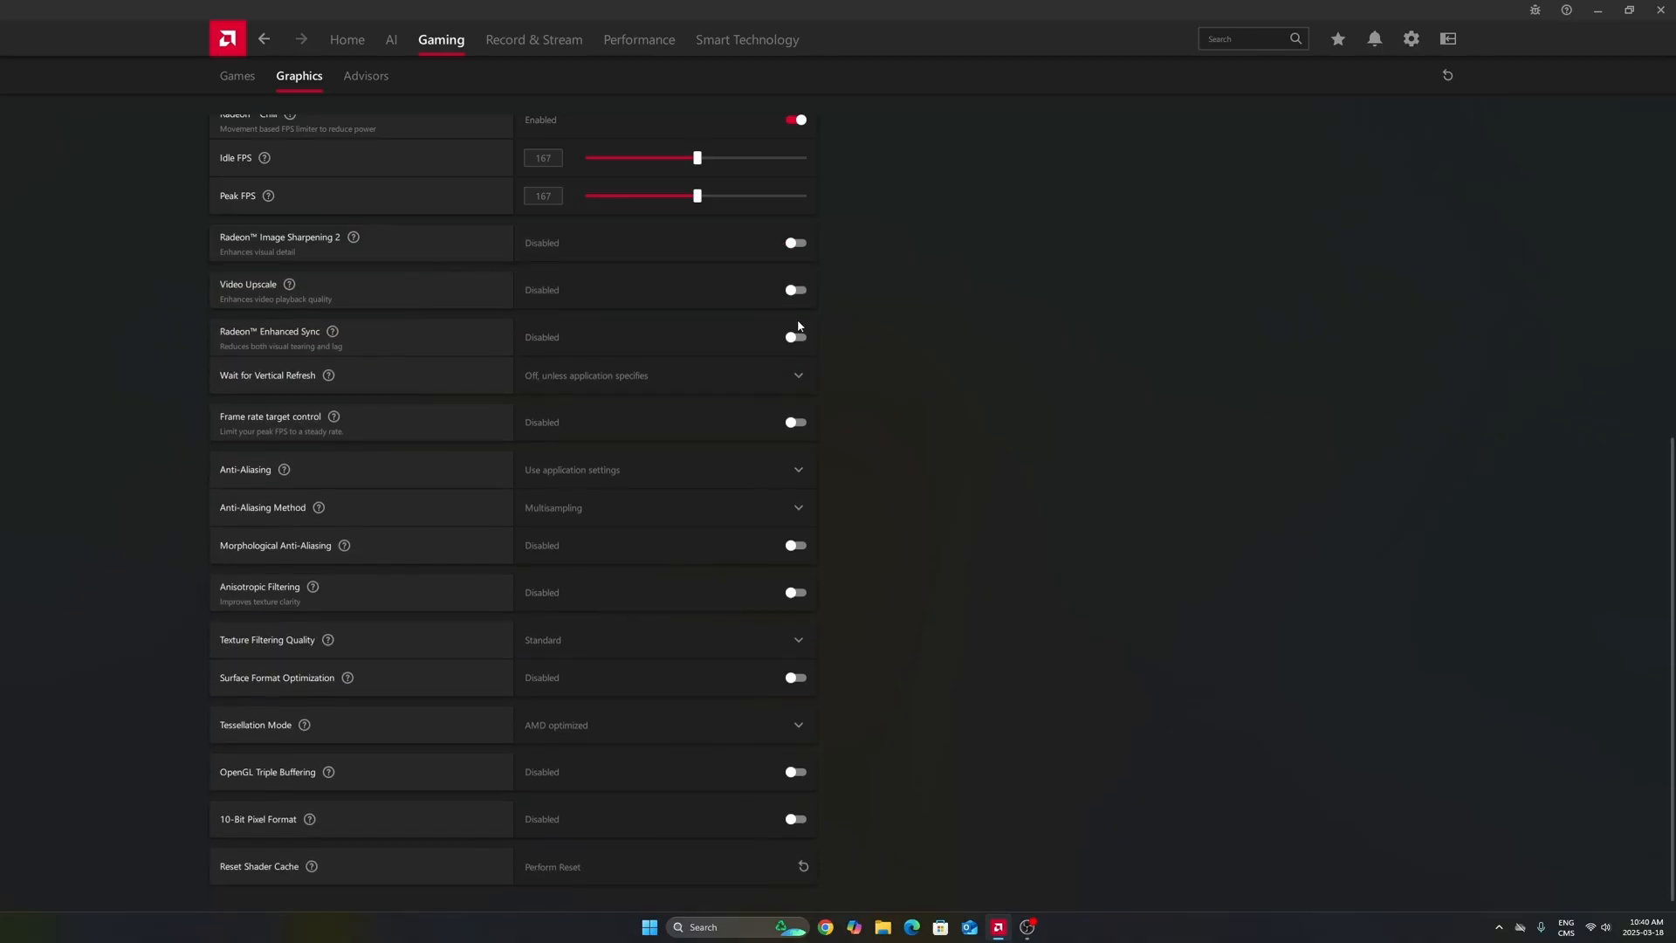
pyautogui.moveTo(754, 674)
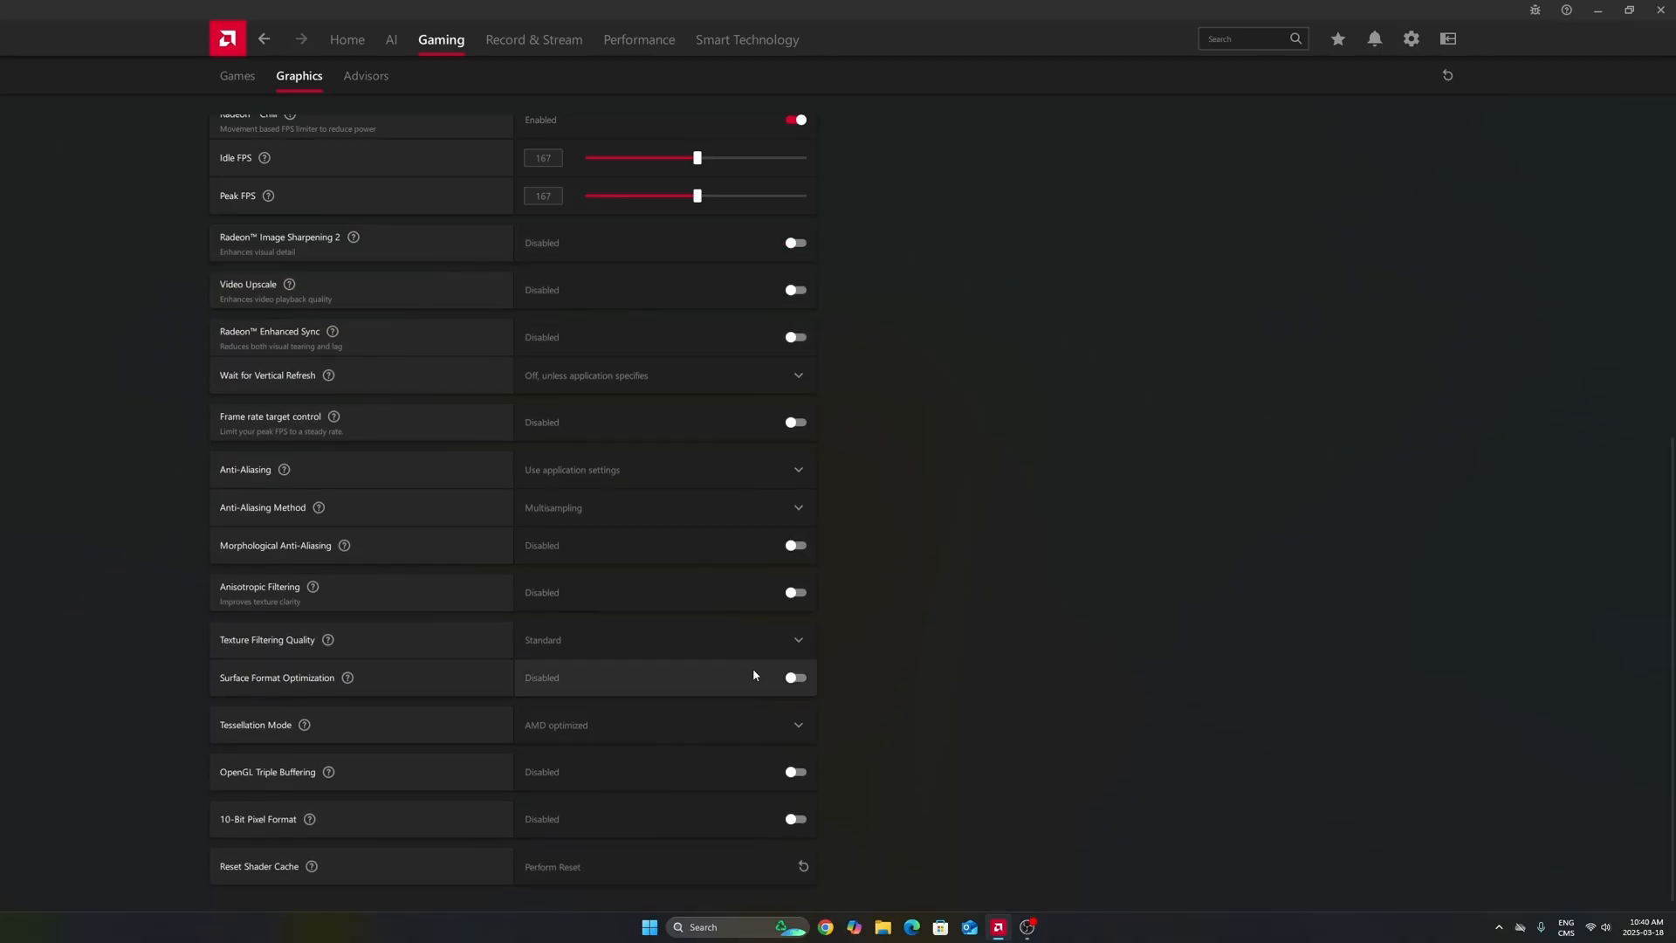
pyautogui.scroll(-3)
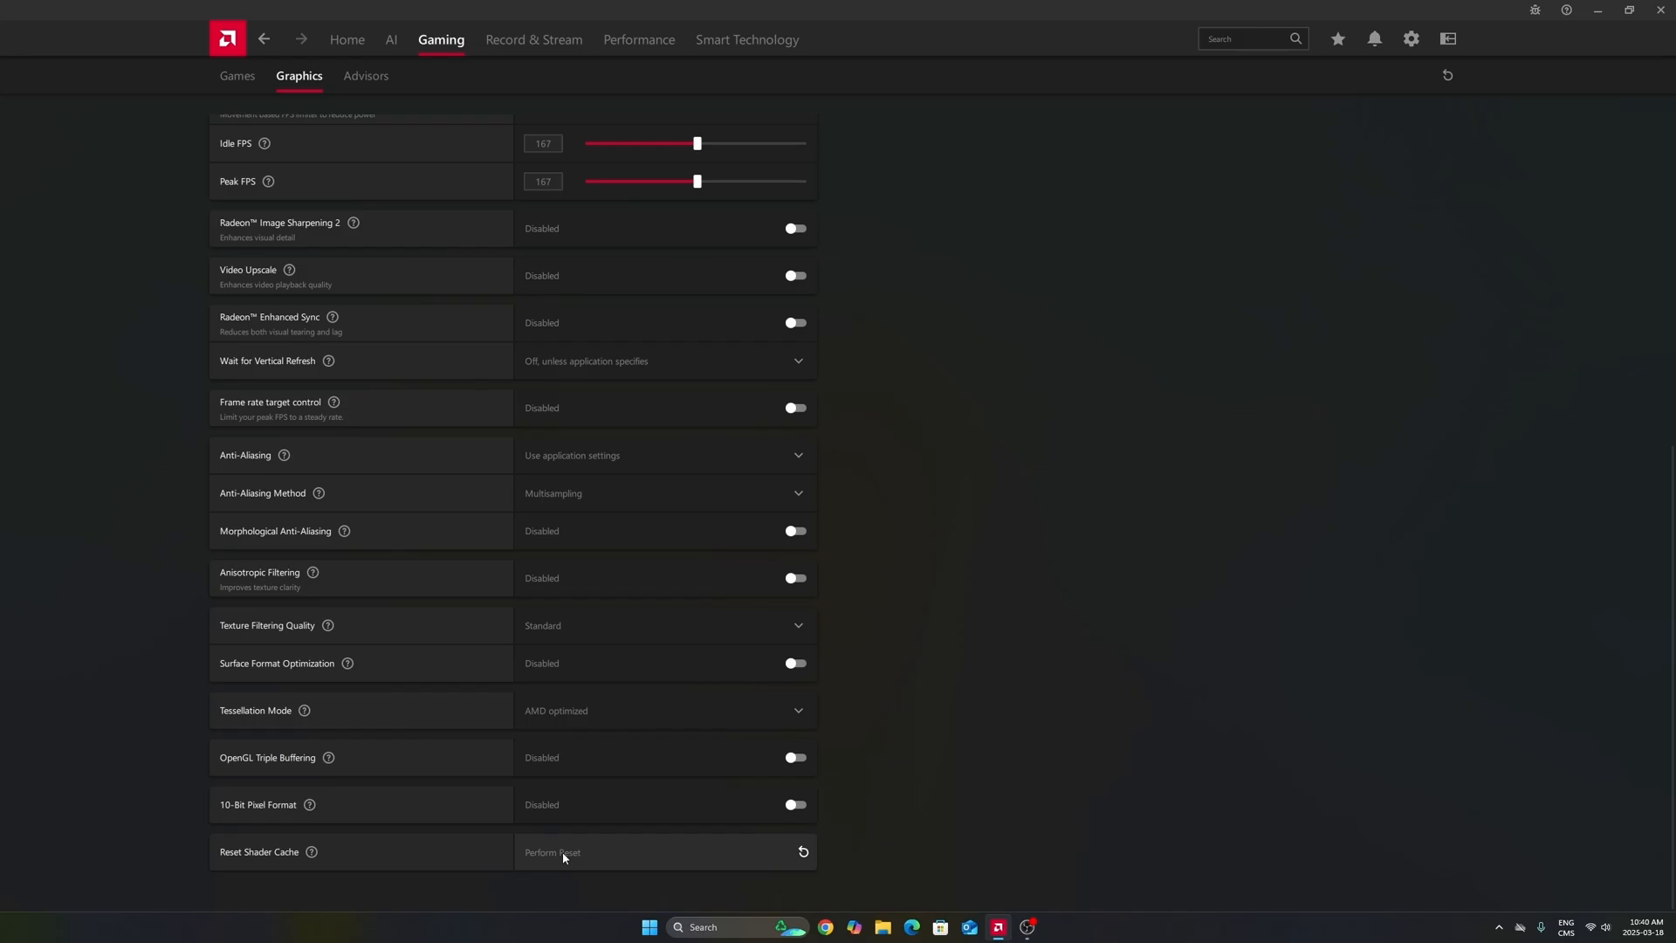
pyautogui.moveTo(587, 840)
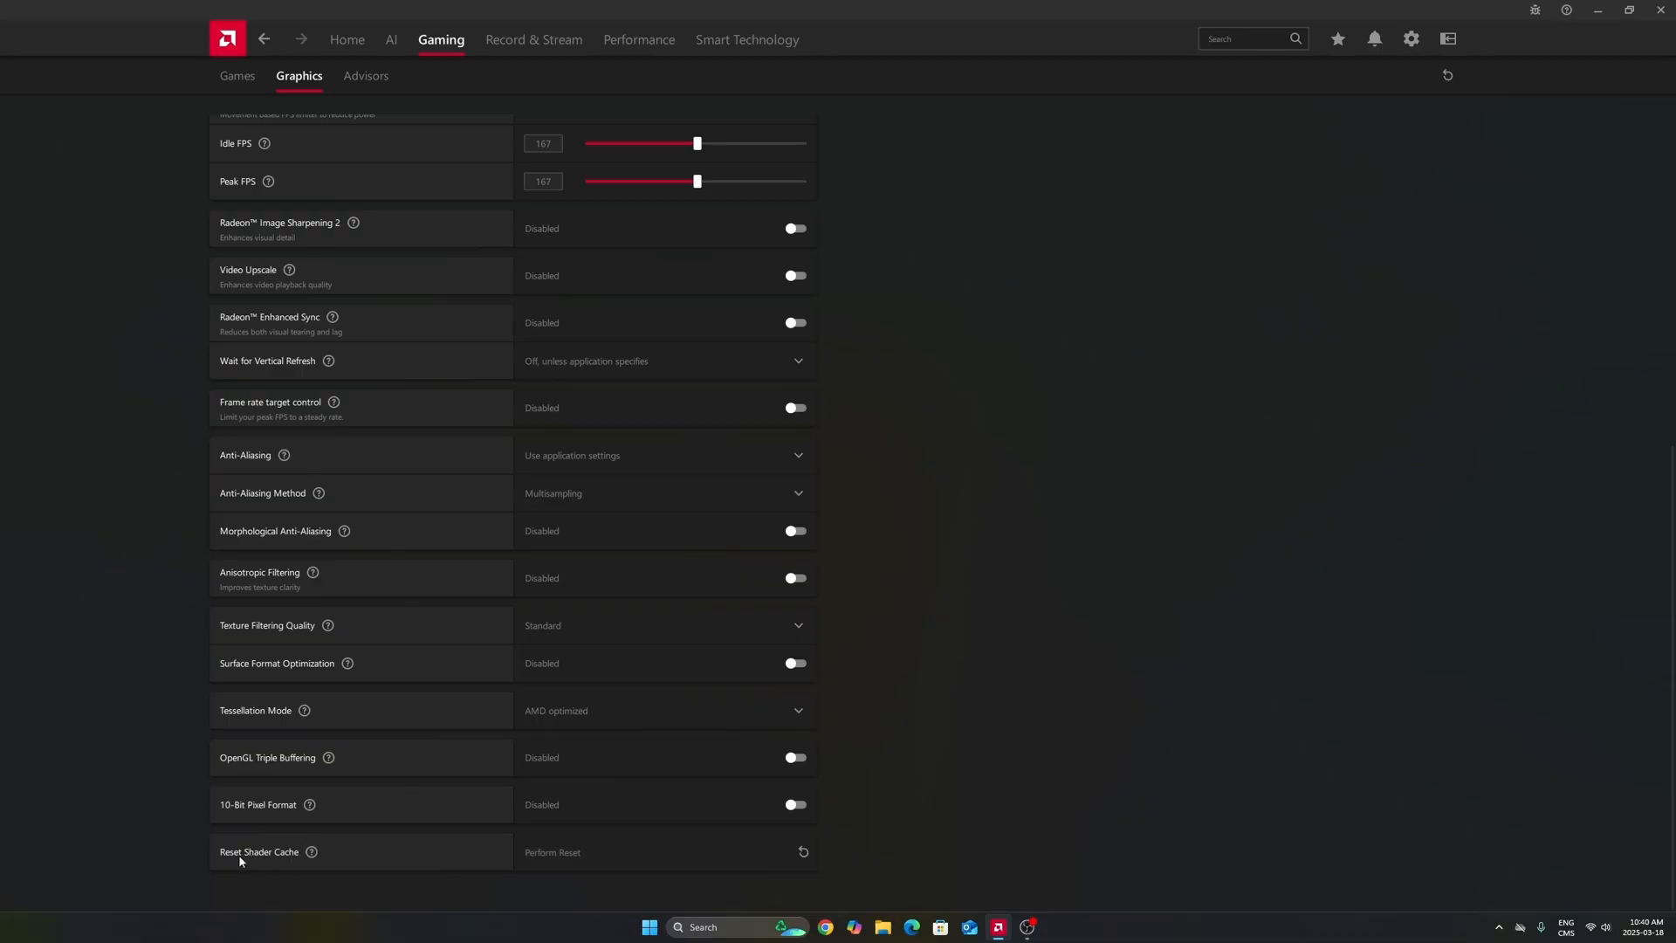
pyautogui.moveTo(1073, 760)
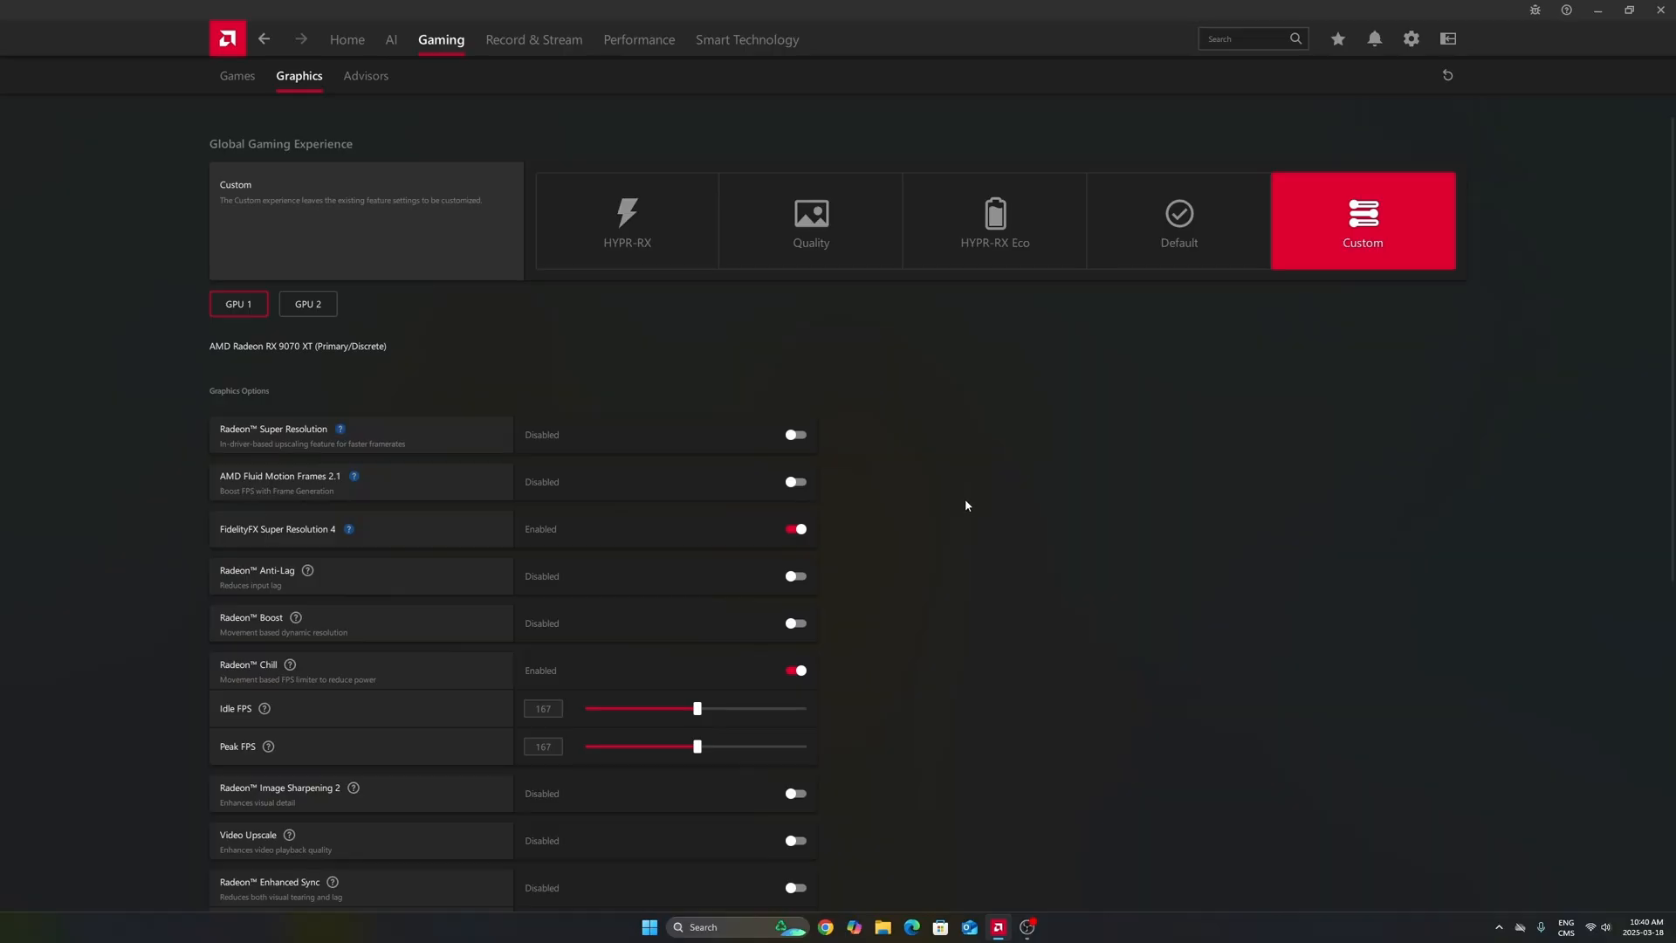
pyautogui.moveTo(1149, 21)
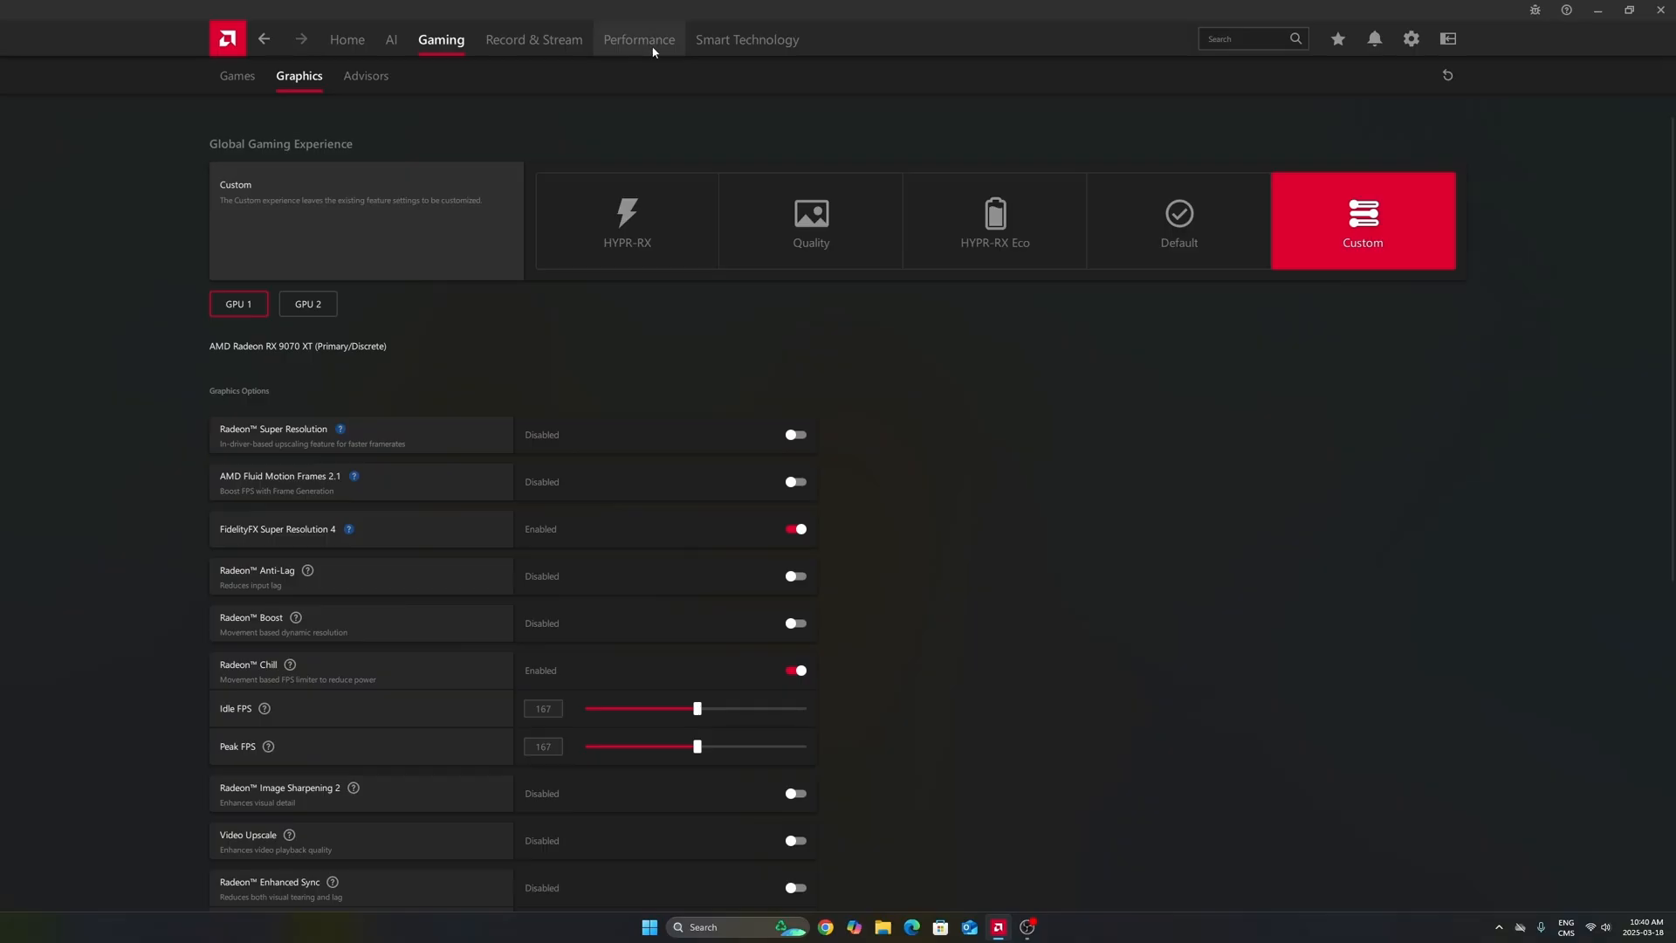
pyautogui.moveTo(939, 574)
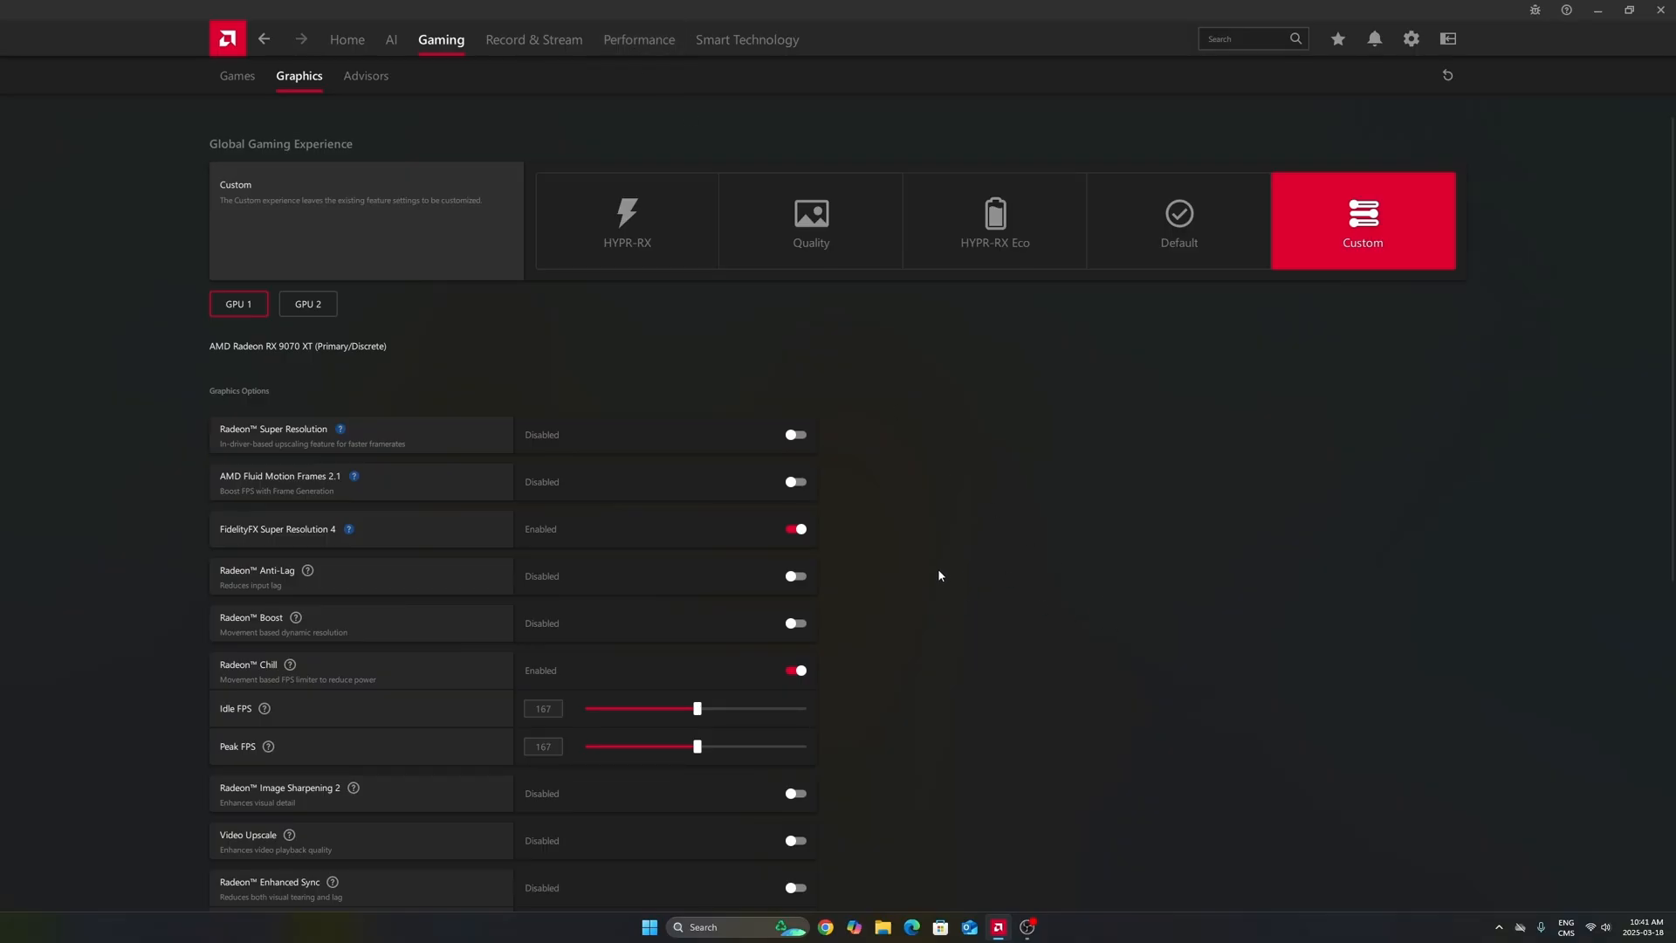
pyautogui.moveTo(932, 553)
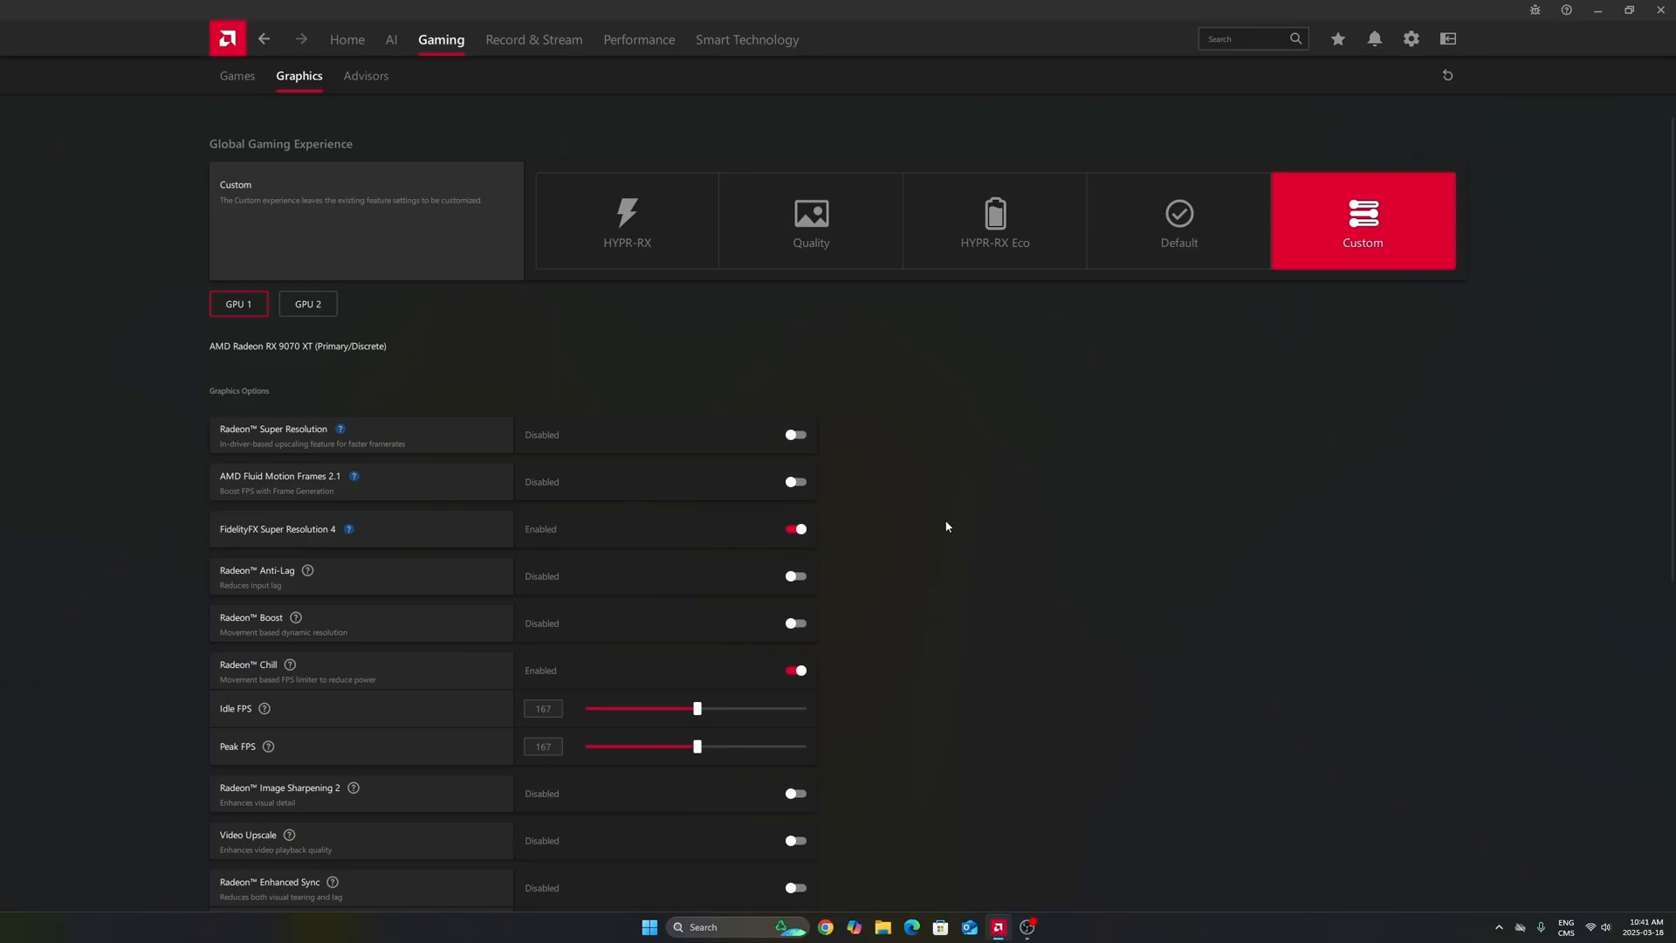
pyautogui.moveTo(1040, 618)
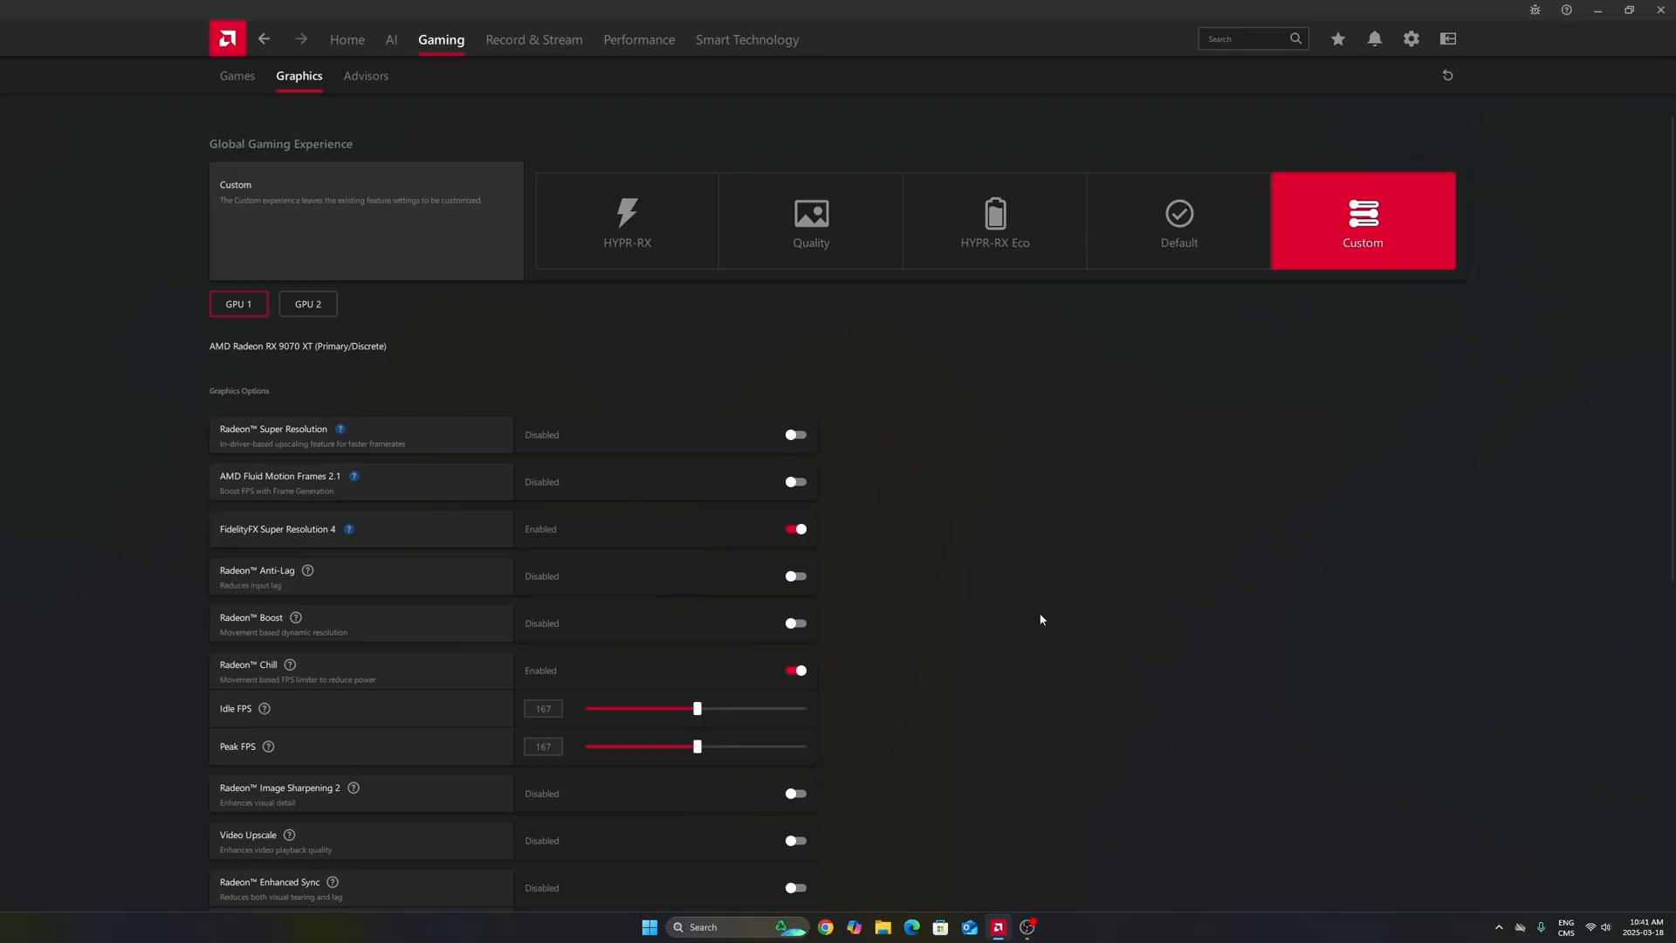
pyautogui.moveTo(1024, 717)
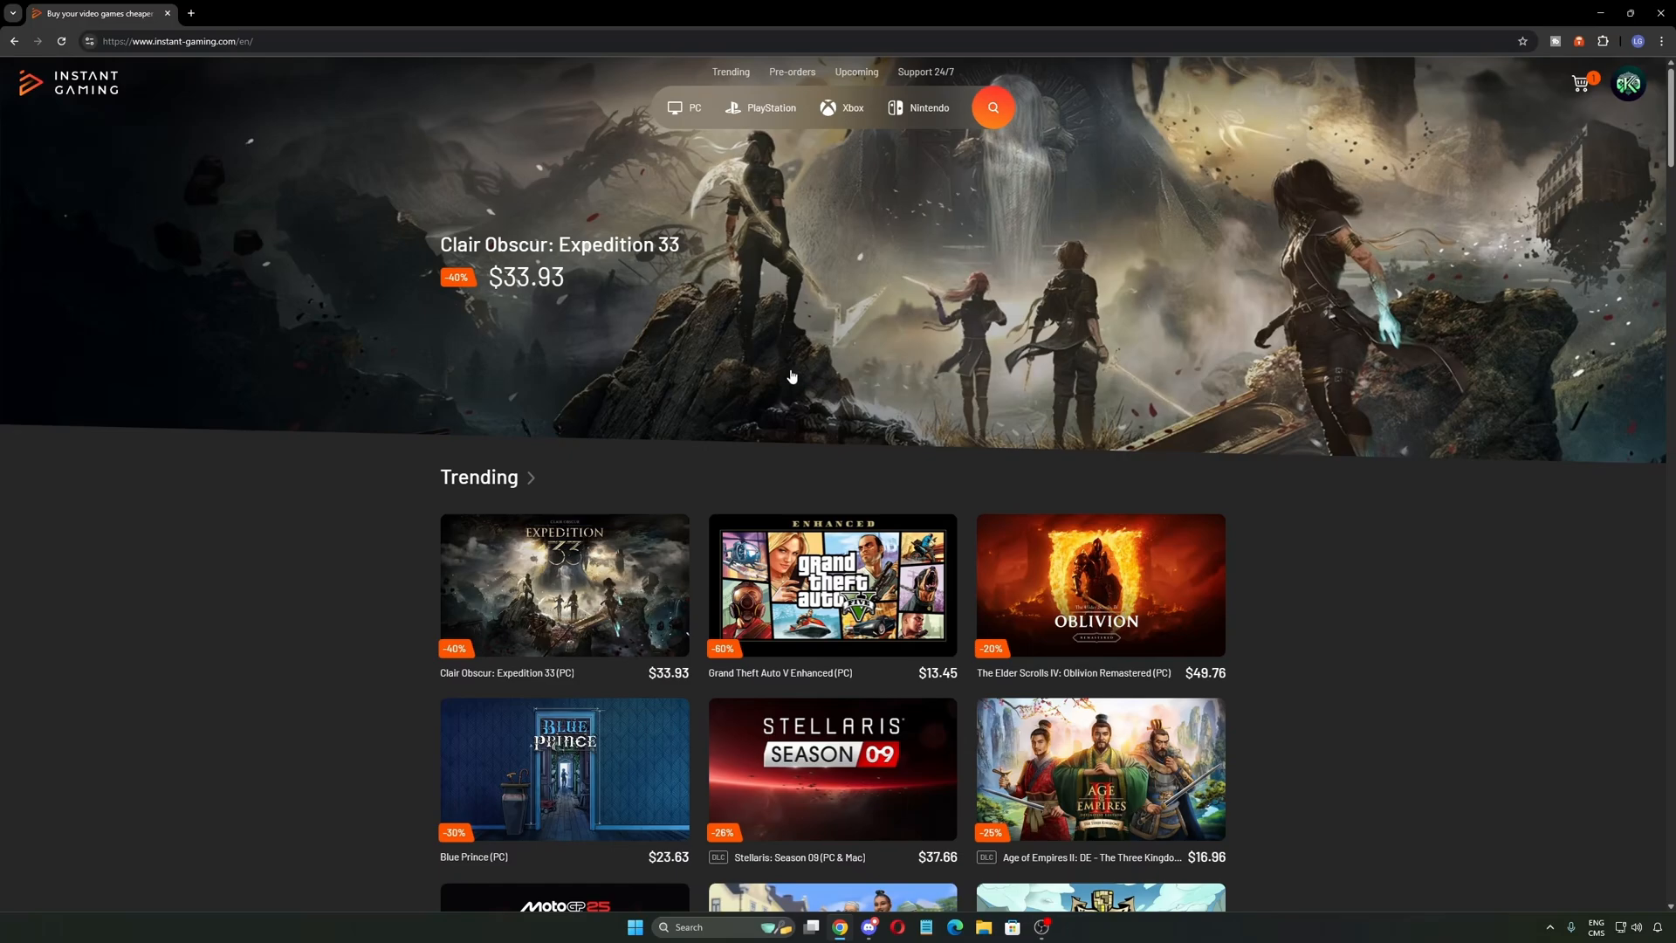
# Step: Scroll down through the Instant Gaming homepage listings
pyautogui.scroll(-3)
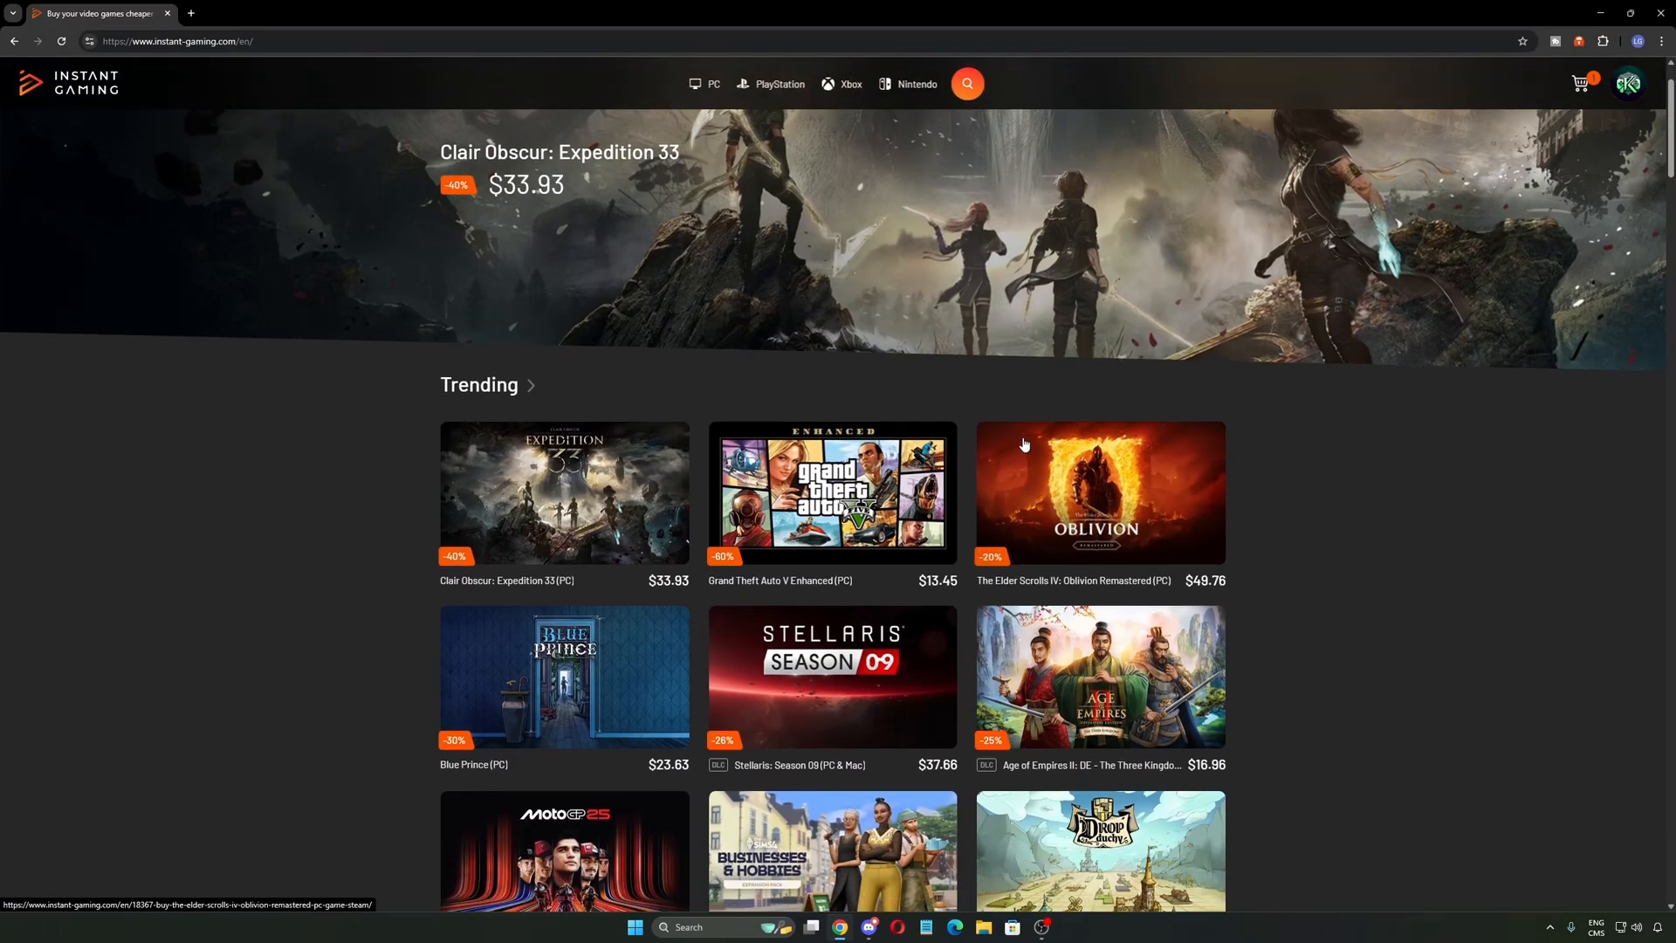
pyautogui.scroll(-3)
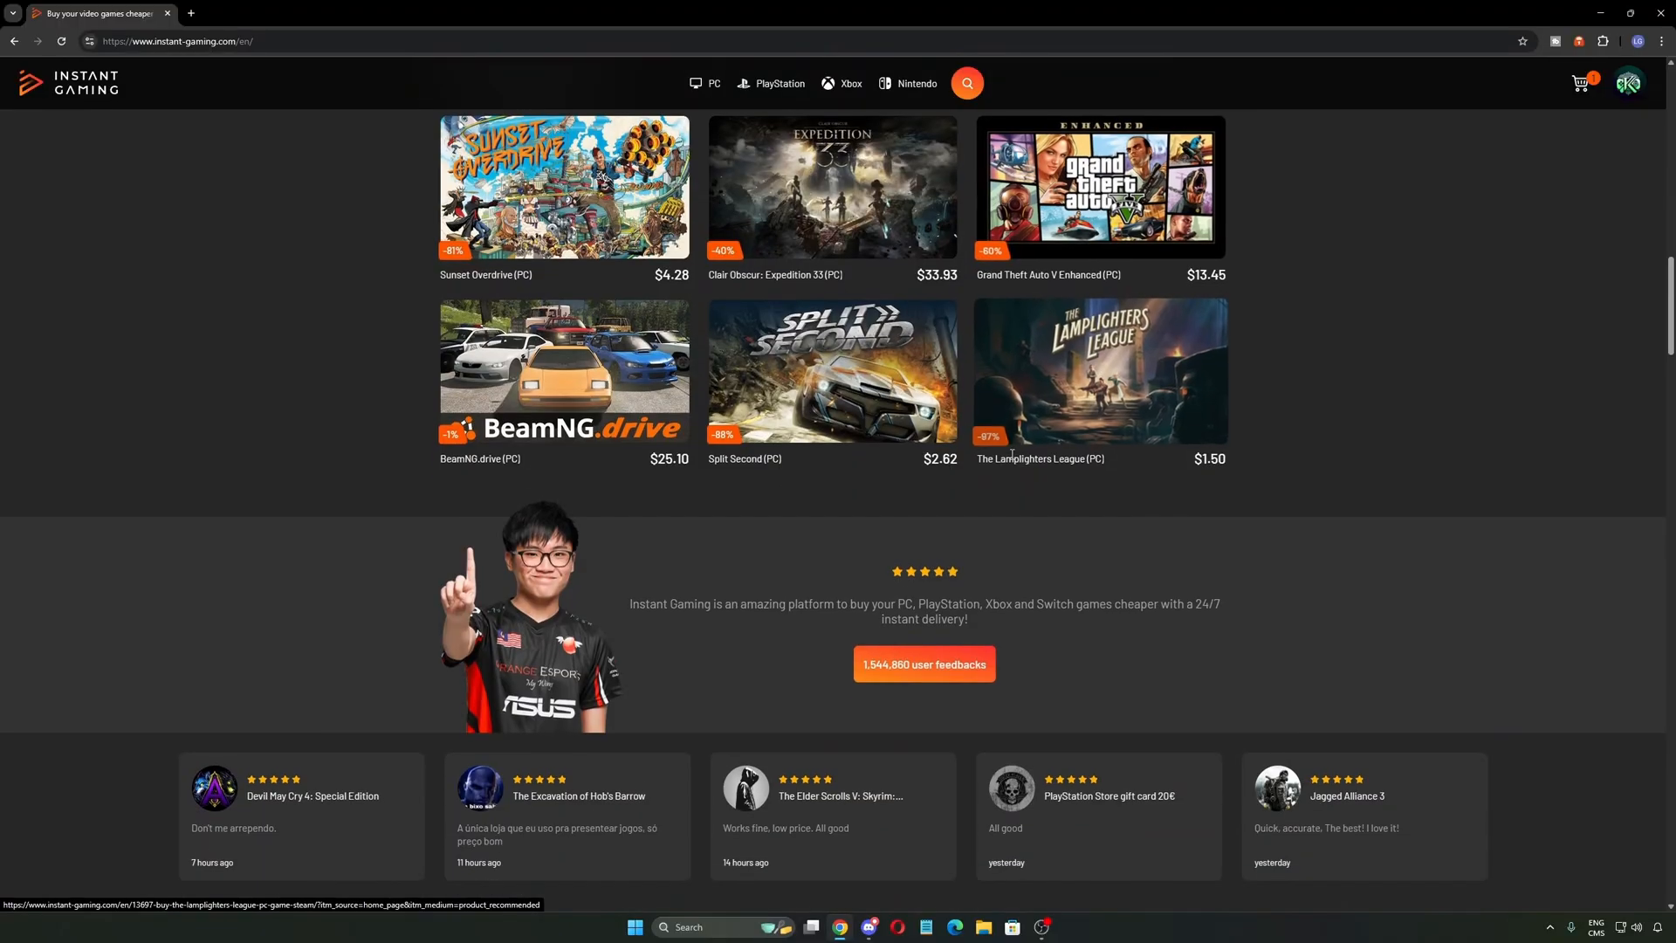
pyautogui.scroll(-3)
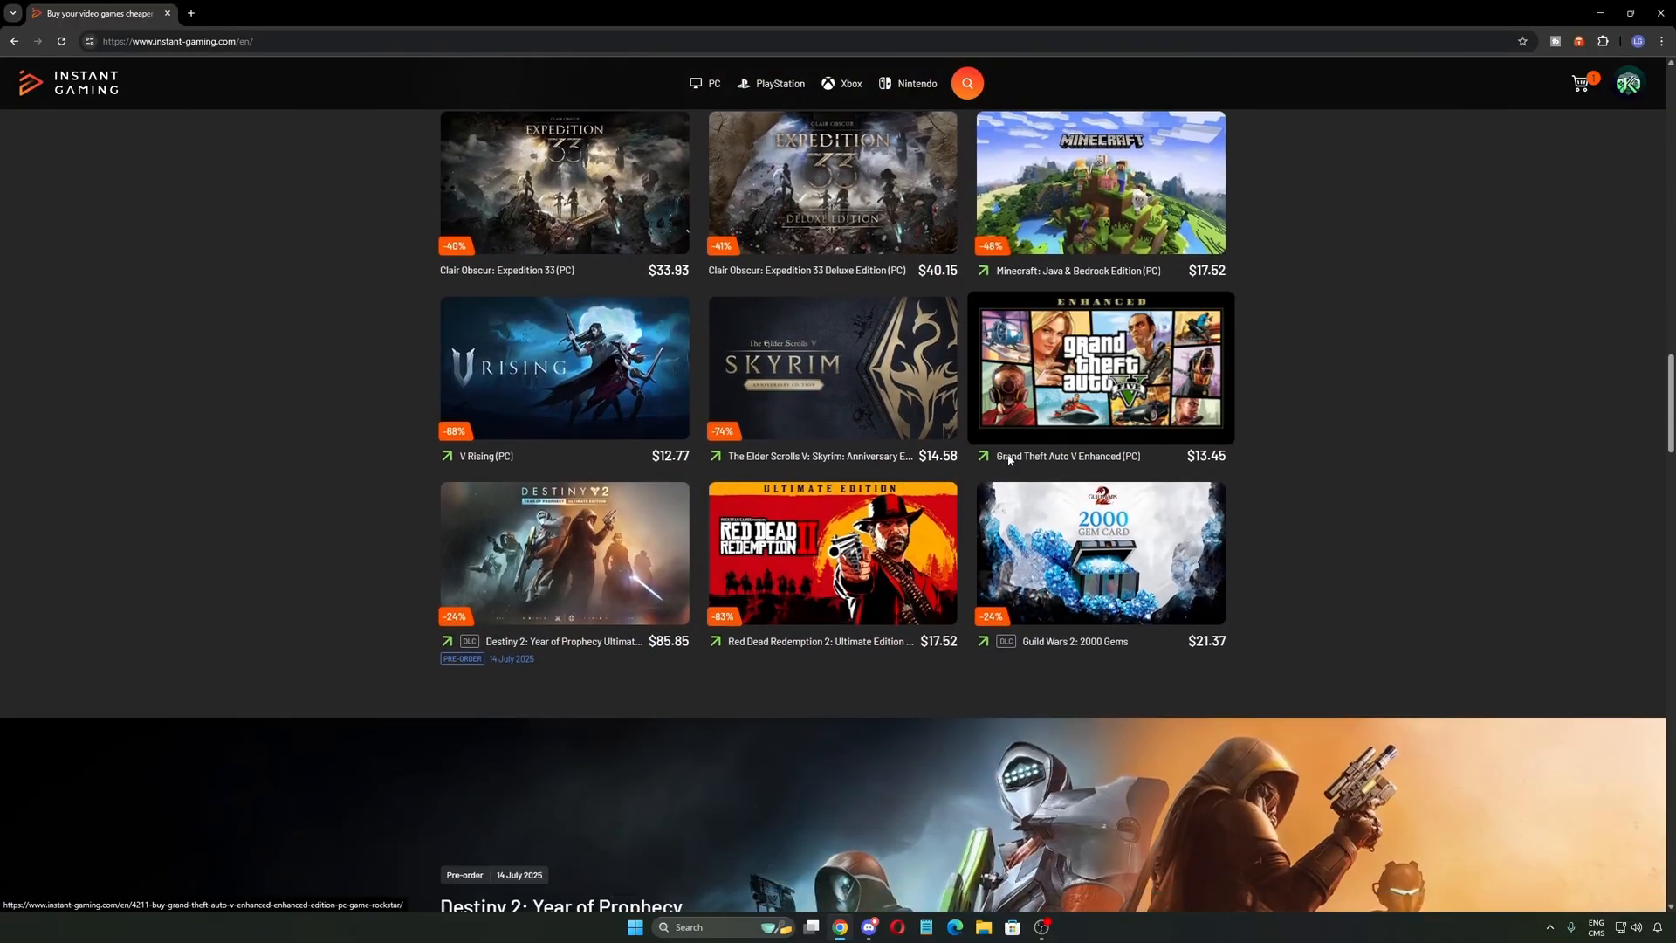
pyautogui.scroll(-3)
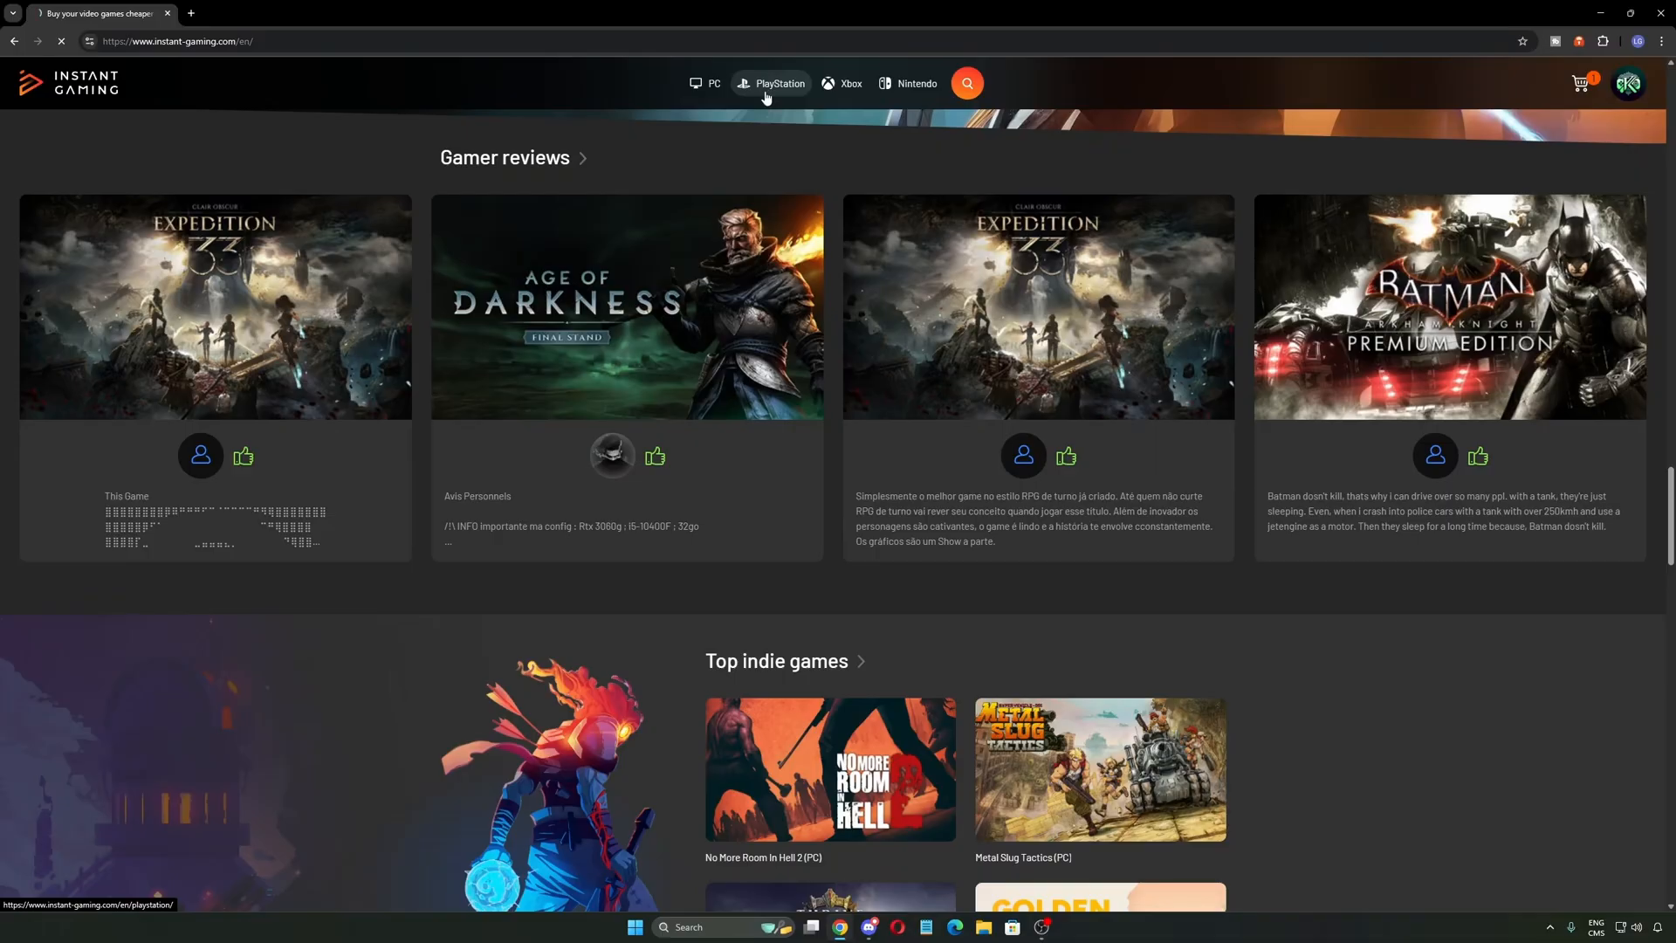
# Step: Browse the PlayStation 5 and Xbox Series X|S game sections, then land on the Nintendo games page
pyautogui.click(778, 84)
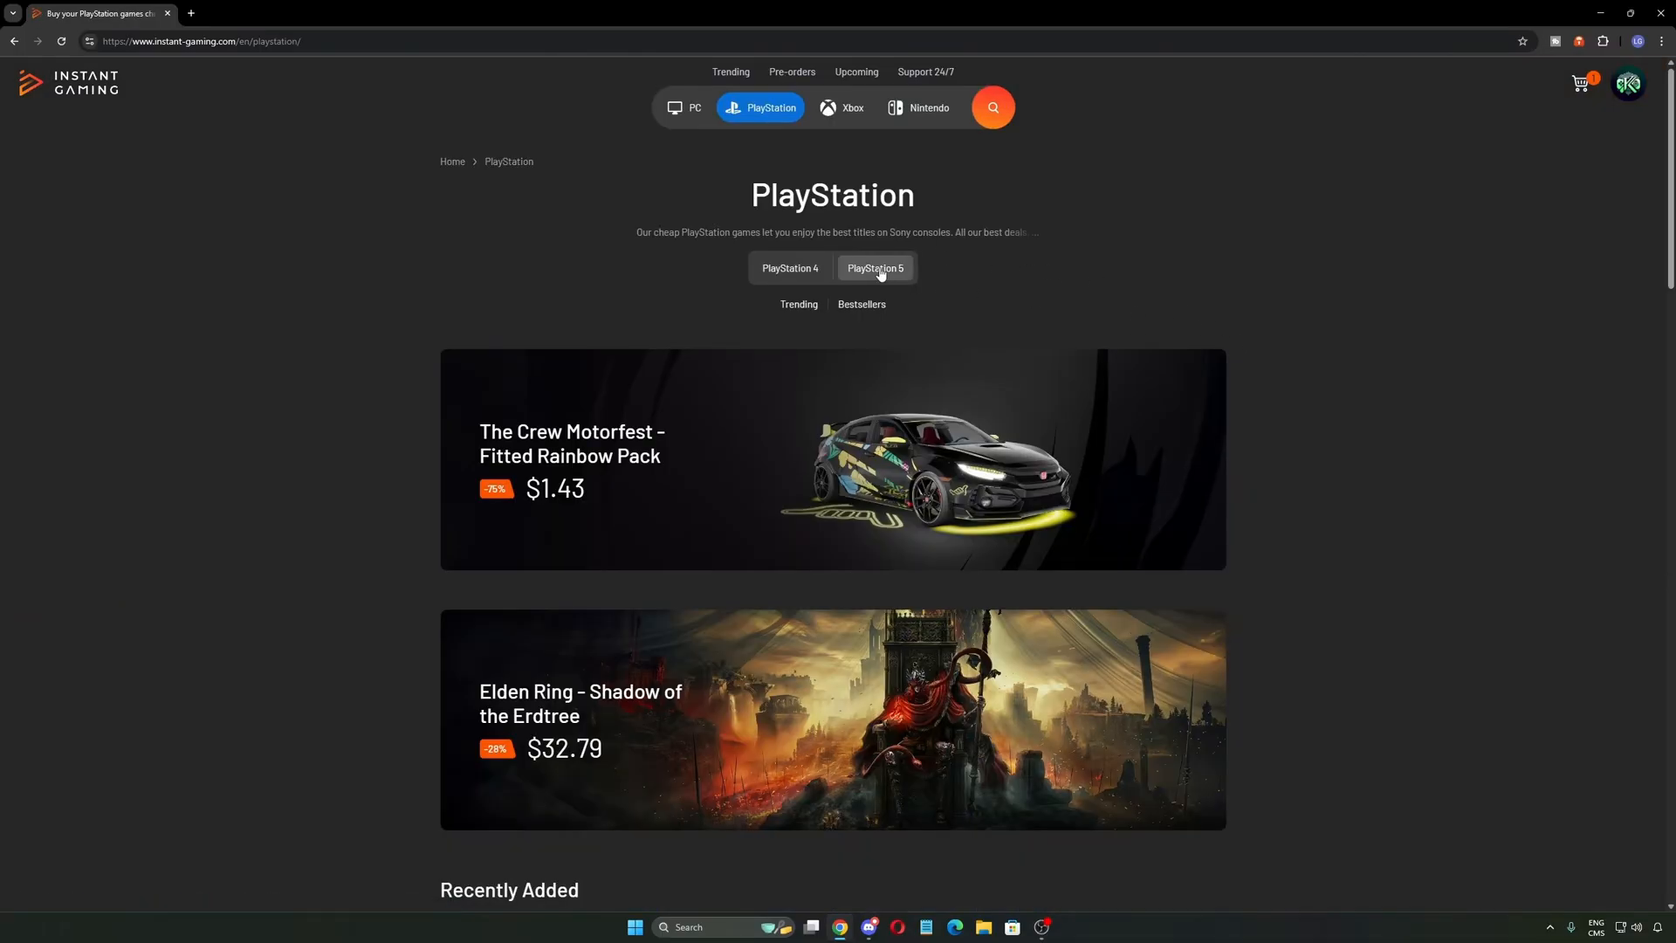
pyautogui.click(873, 268)
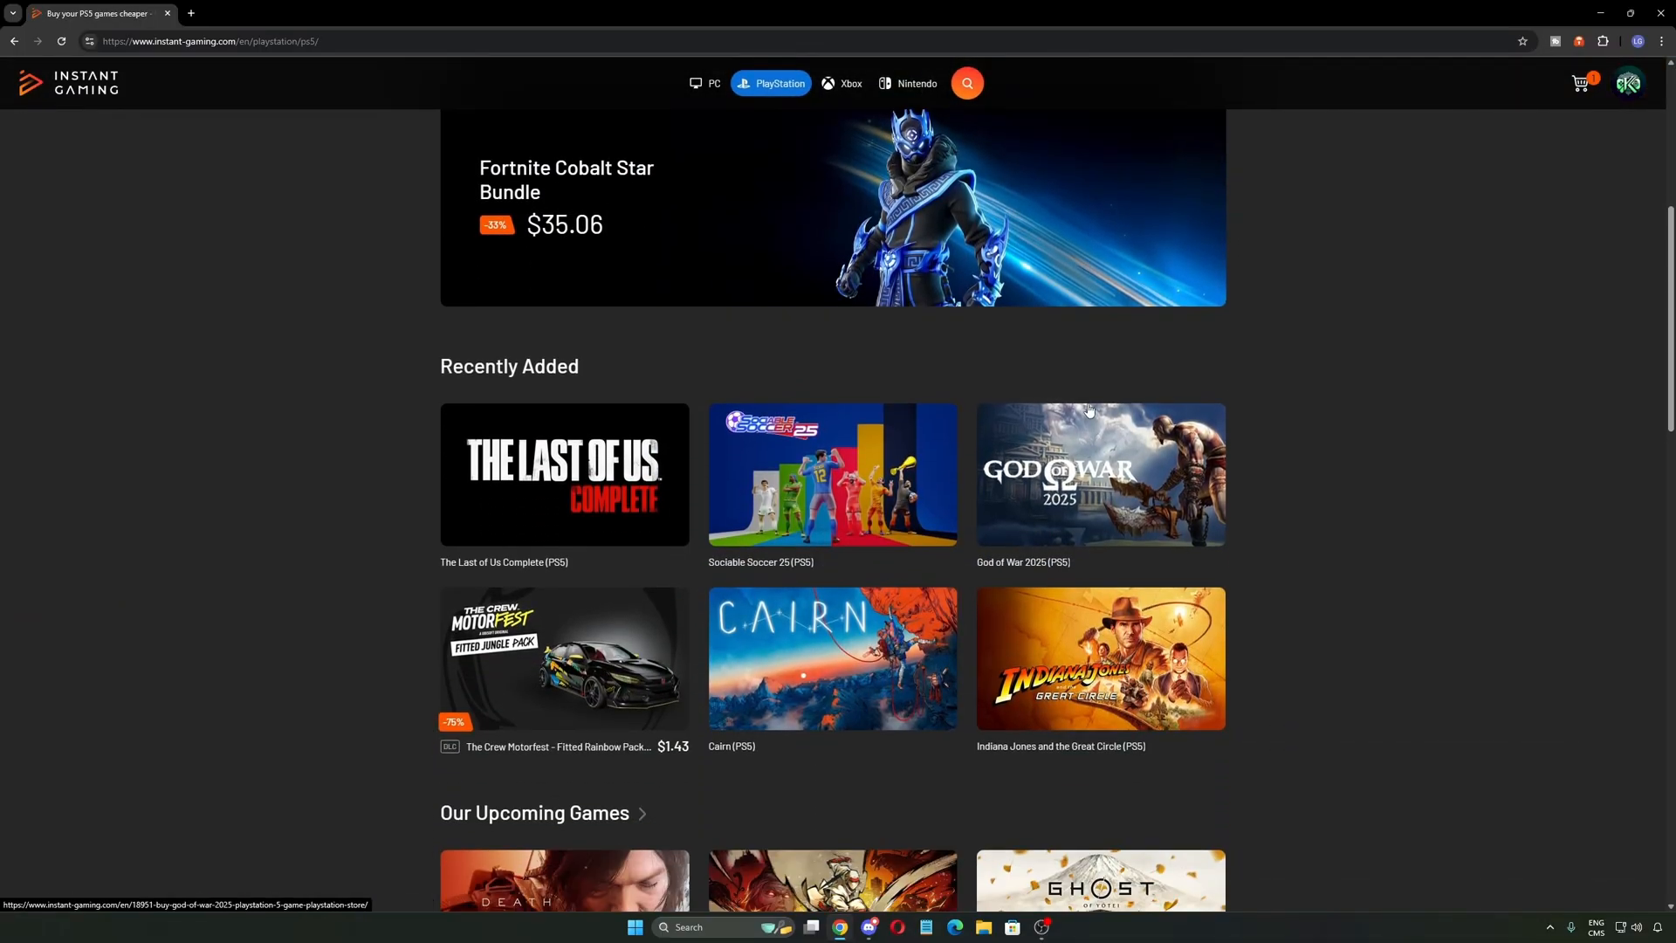
pyautogui.scroll(-3)
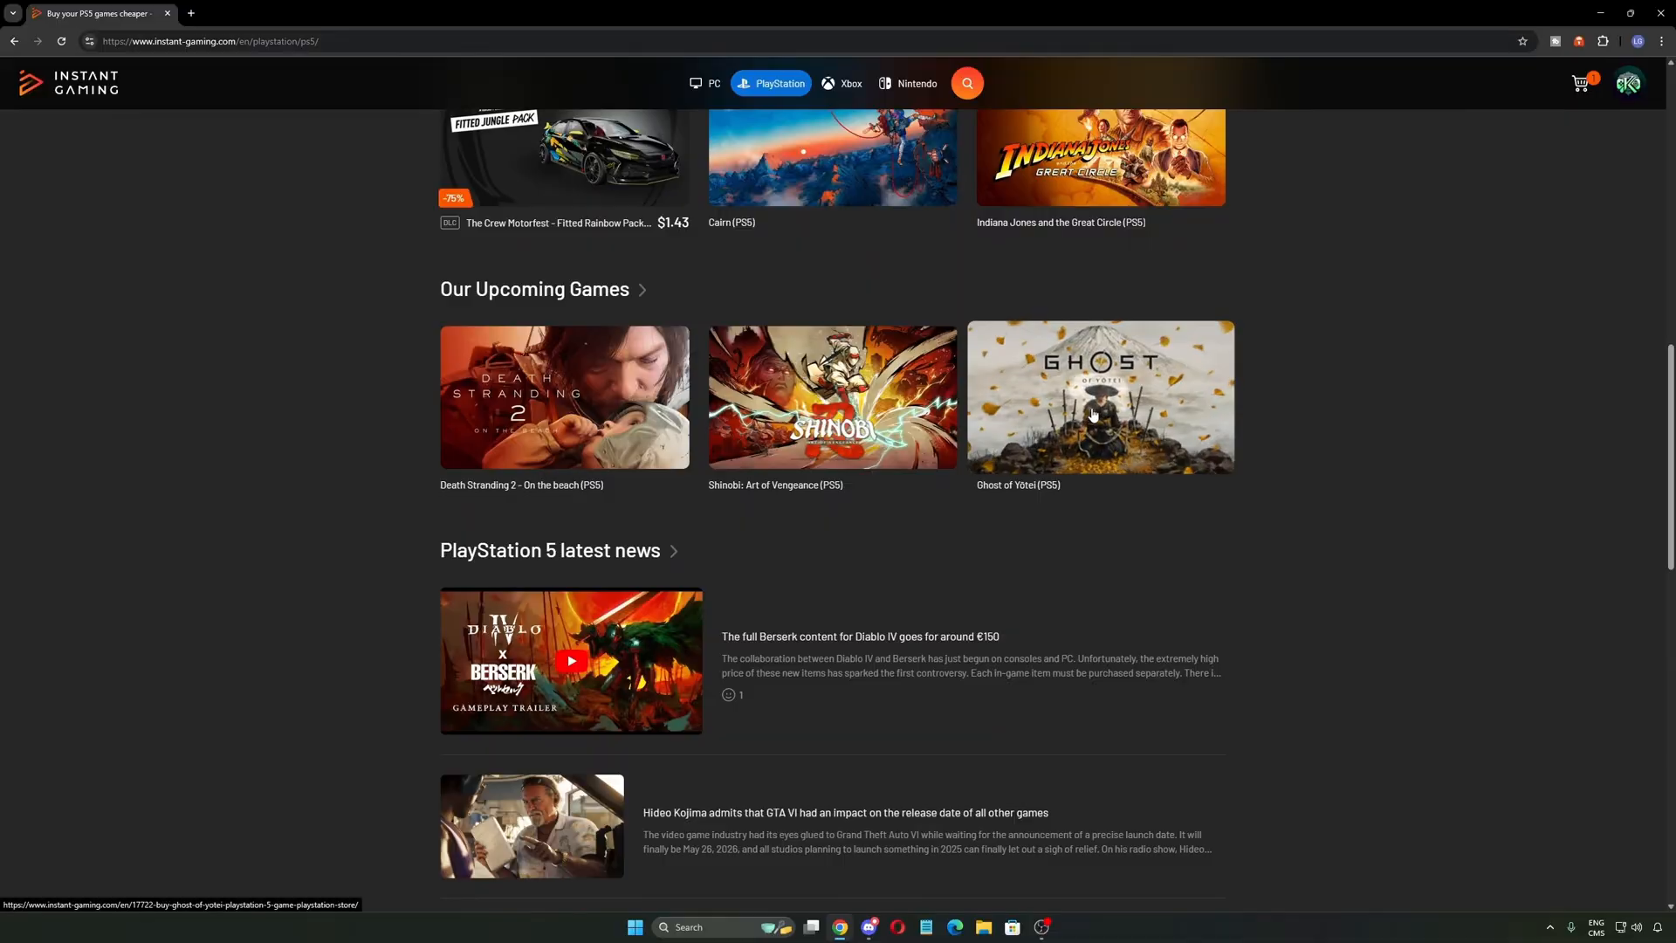
pyautogui.click(845, 84)
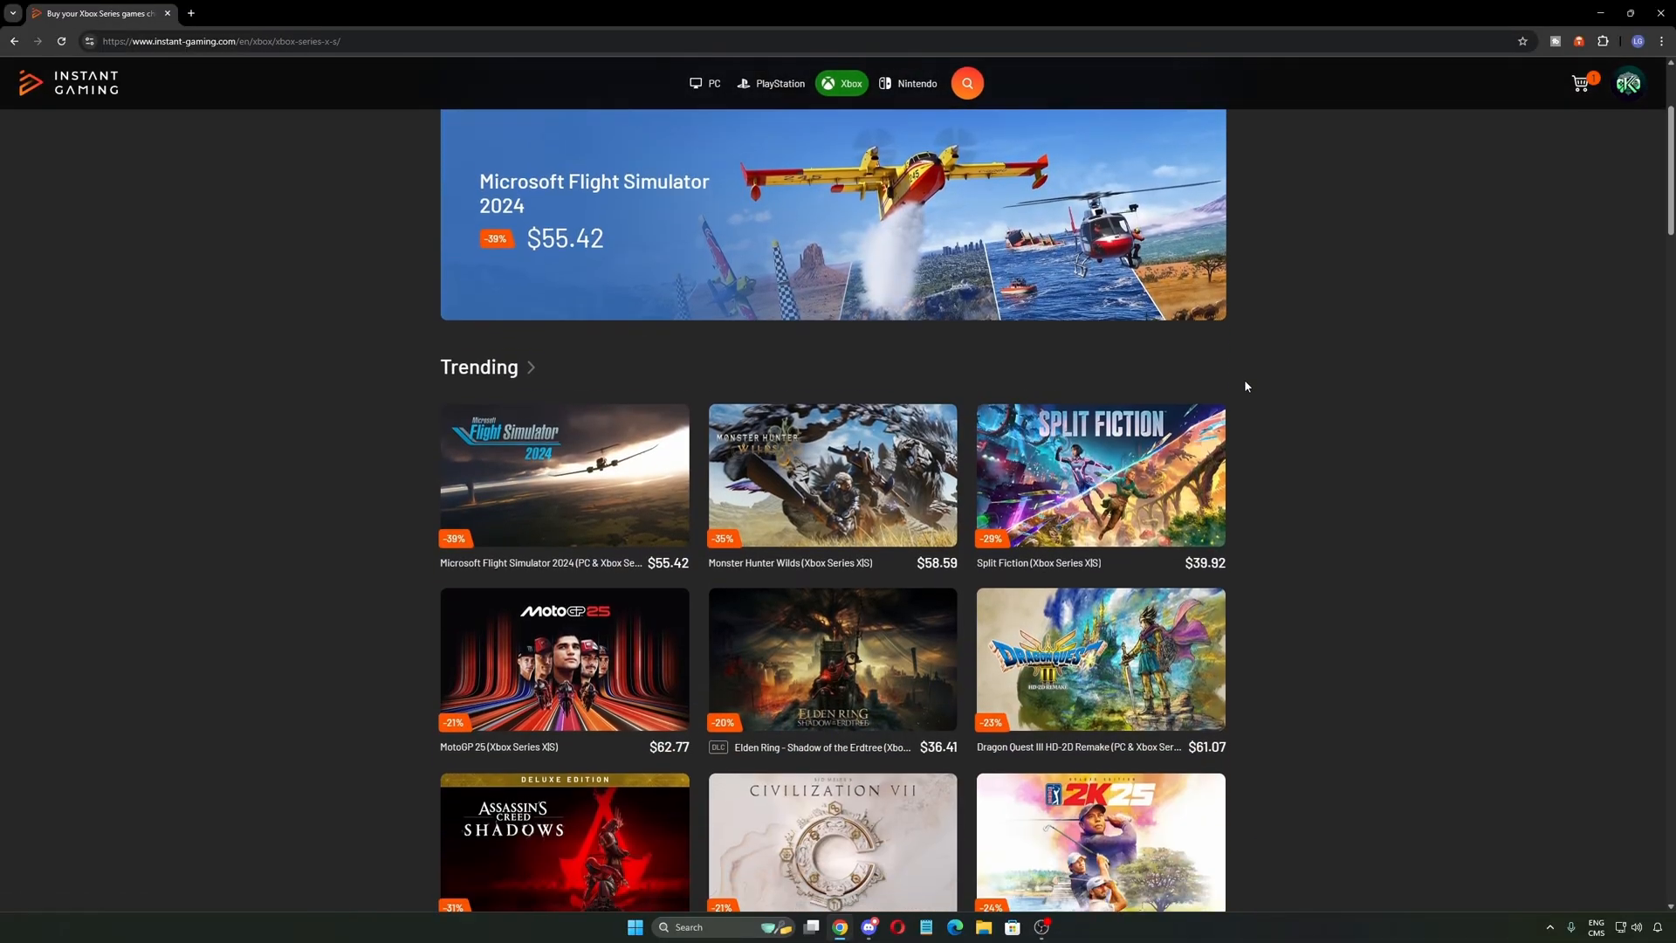
pyautogui.scroll(-3)
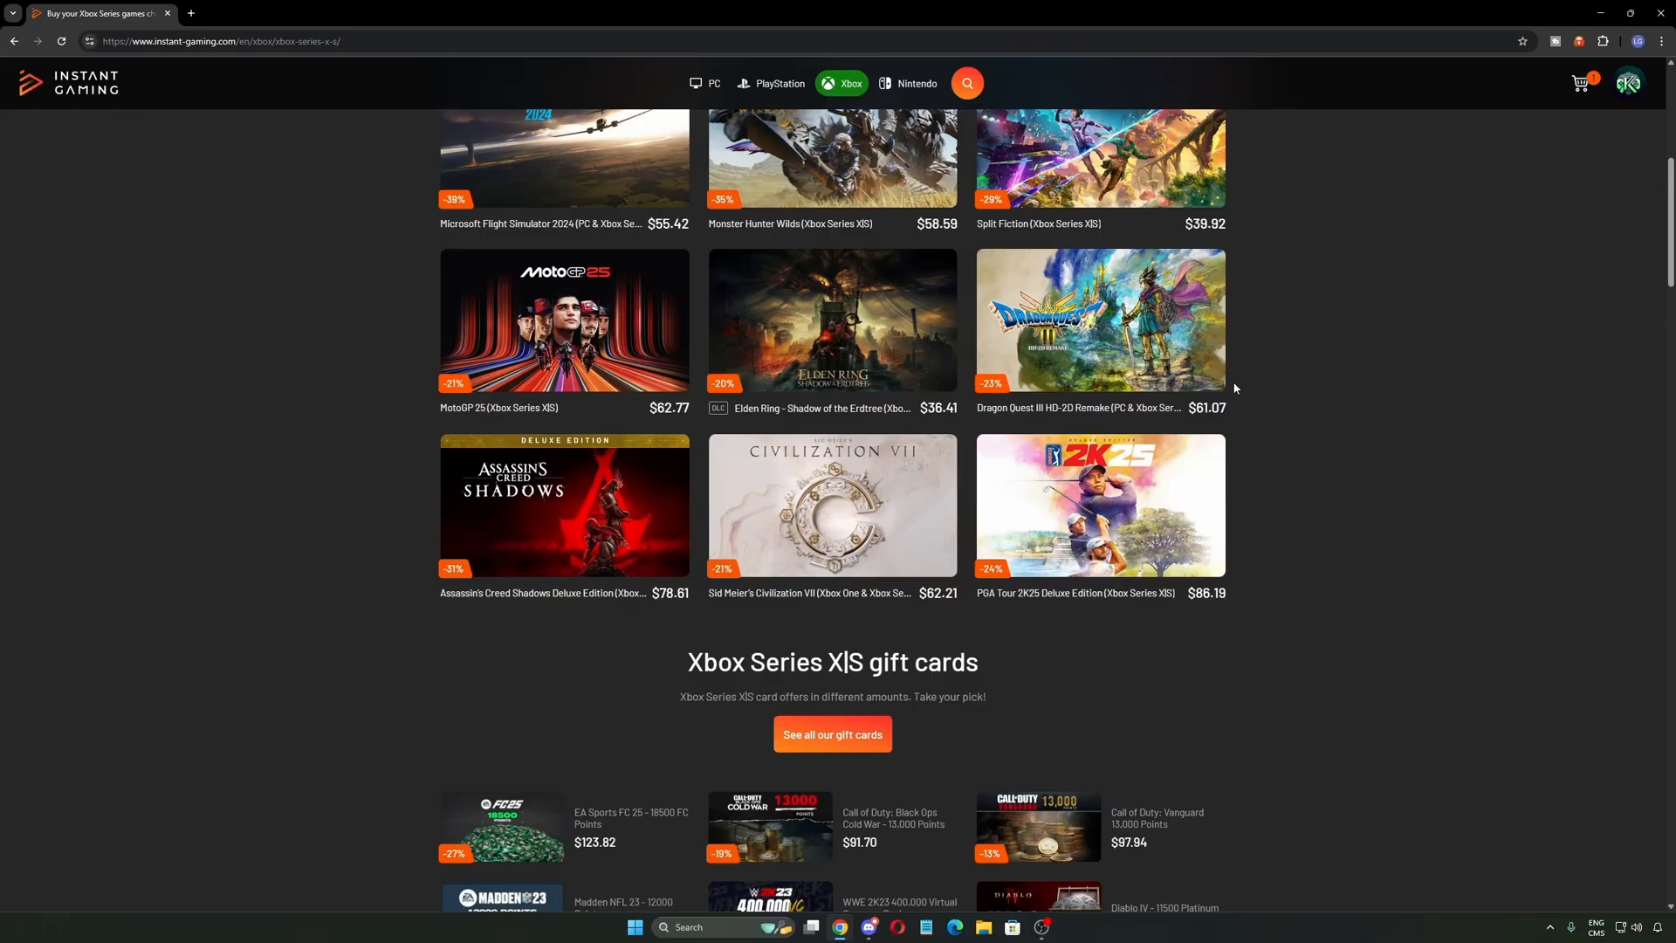
pyautogui.click(914, 84)
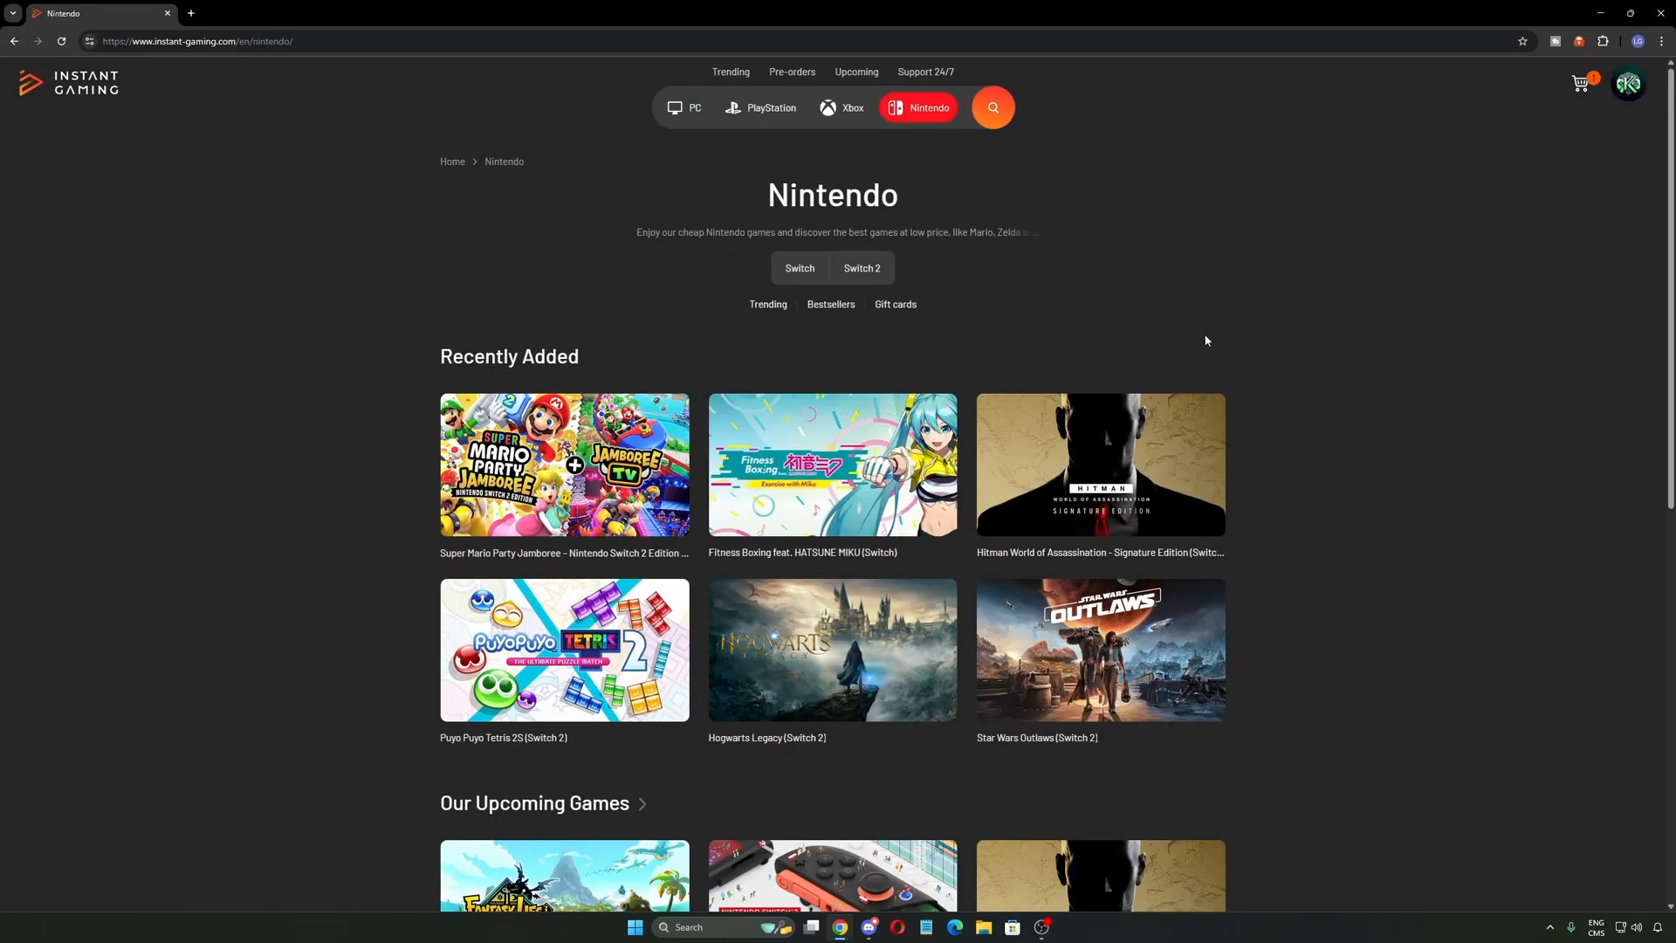
pyautogui.scroll(-3)
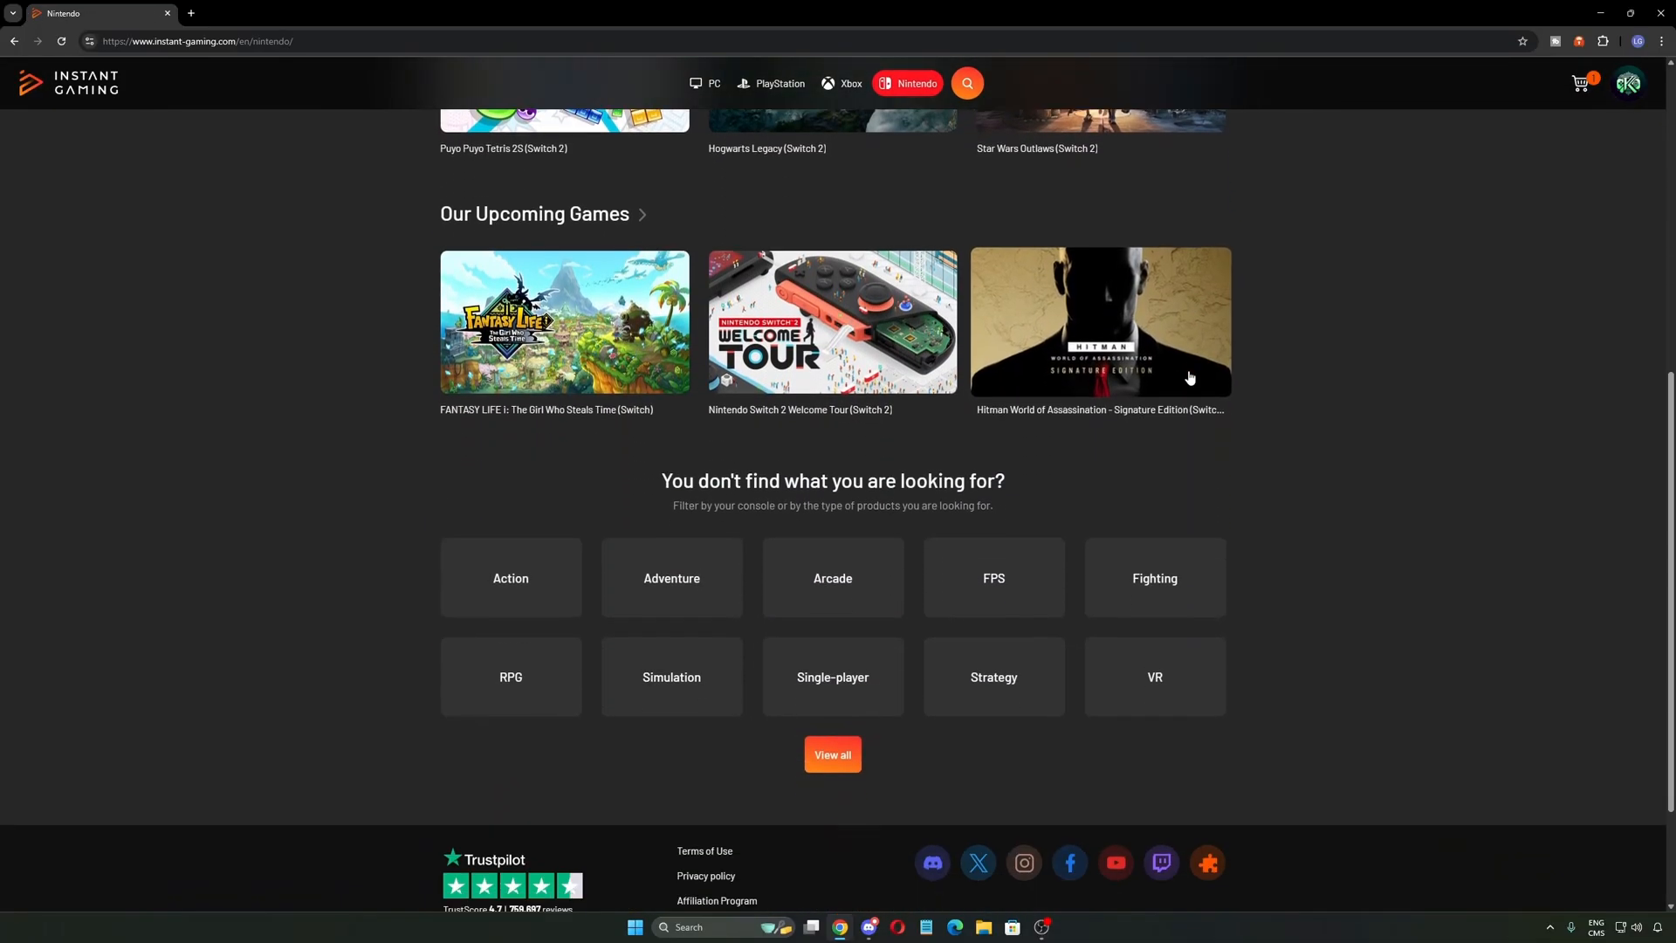
pyautogui.scroll(-3)
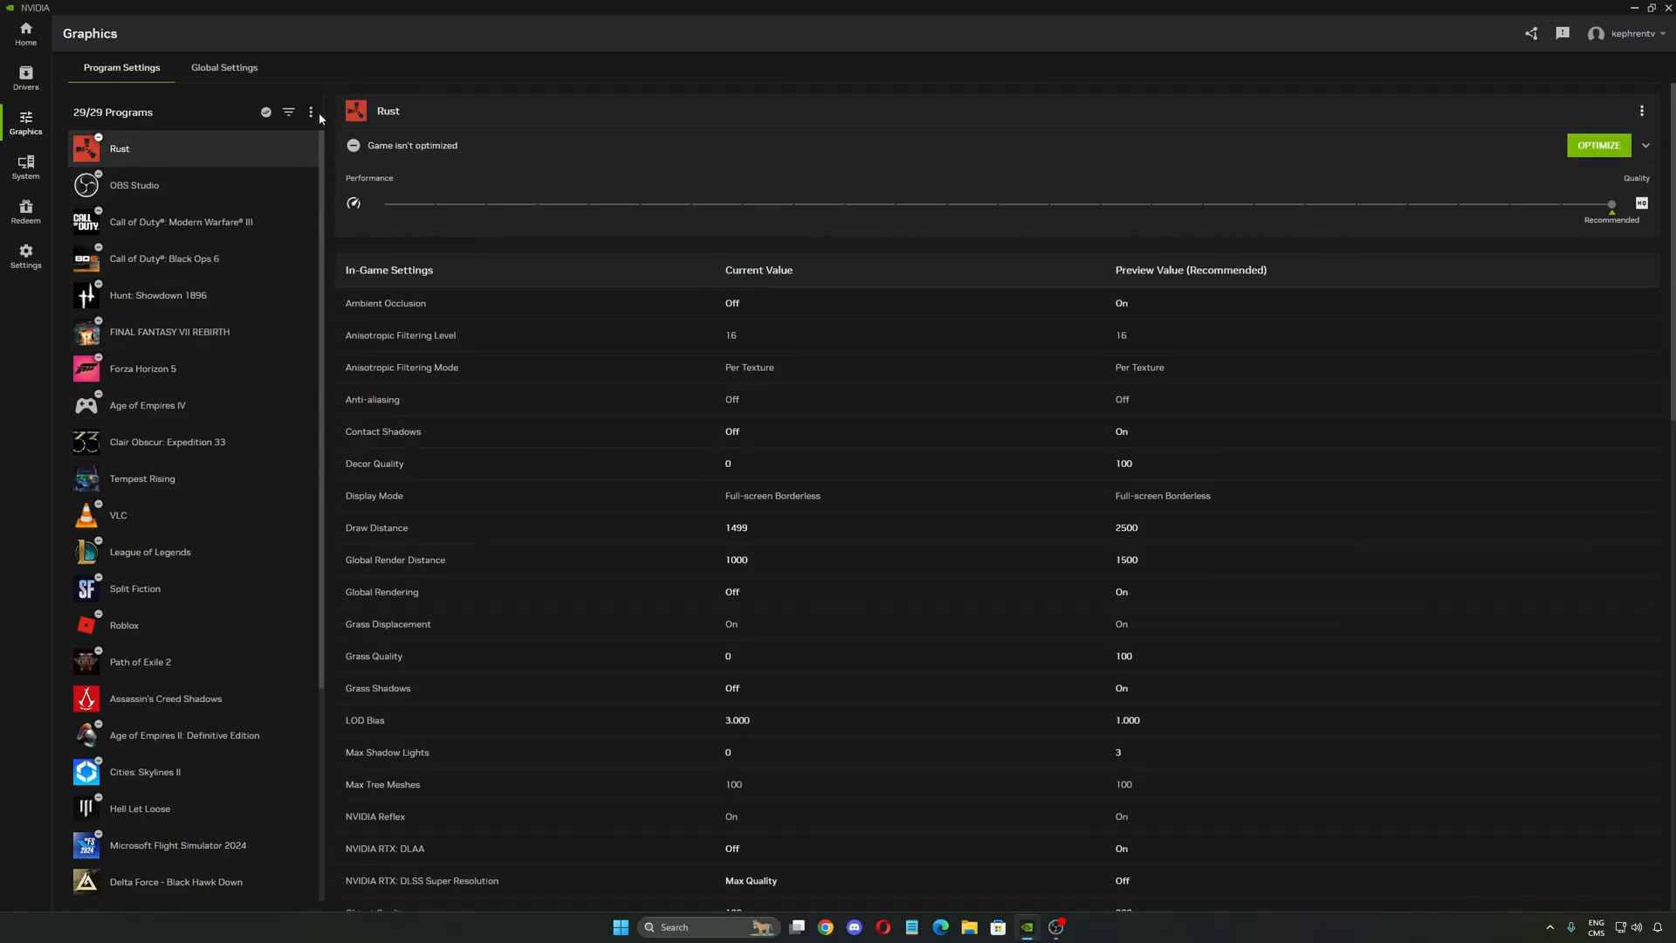
# Step: Set Rust's DLSS Override model preset to Latest for all DLSS technologies and apply it
pyautogui.click(310, 112)
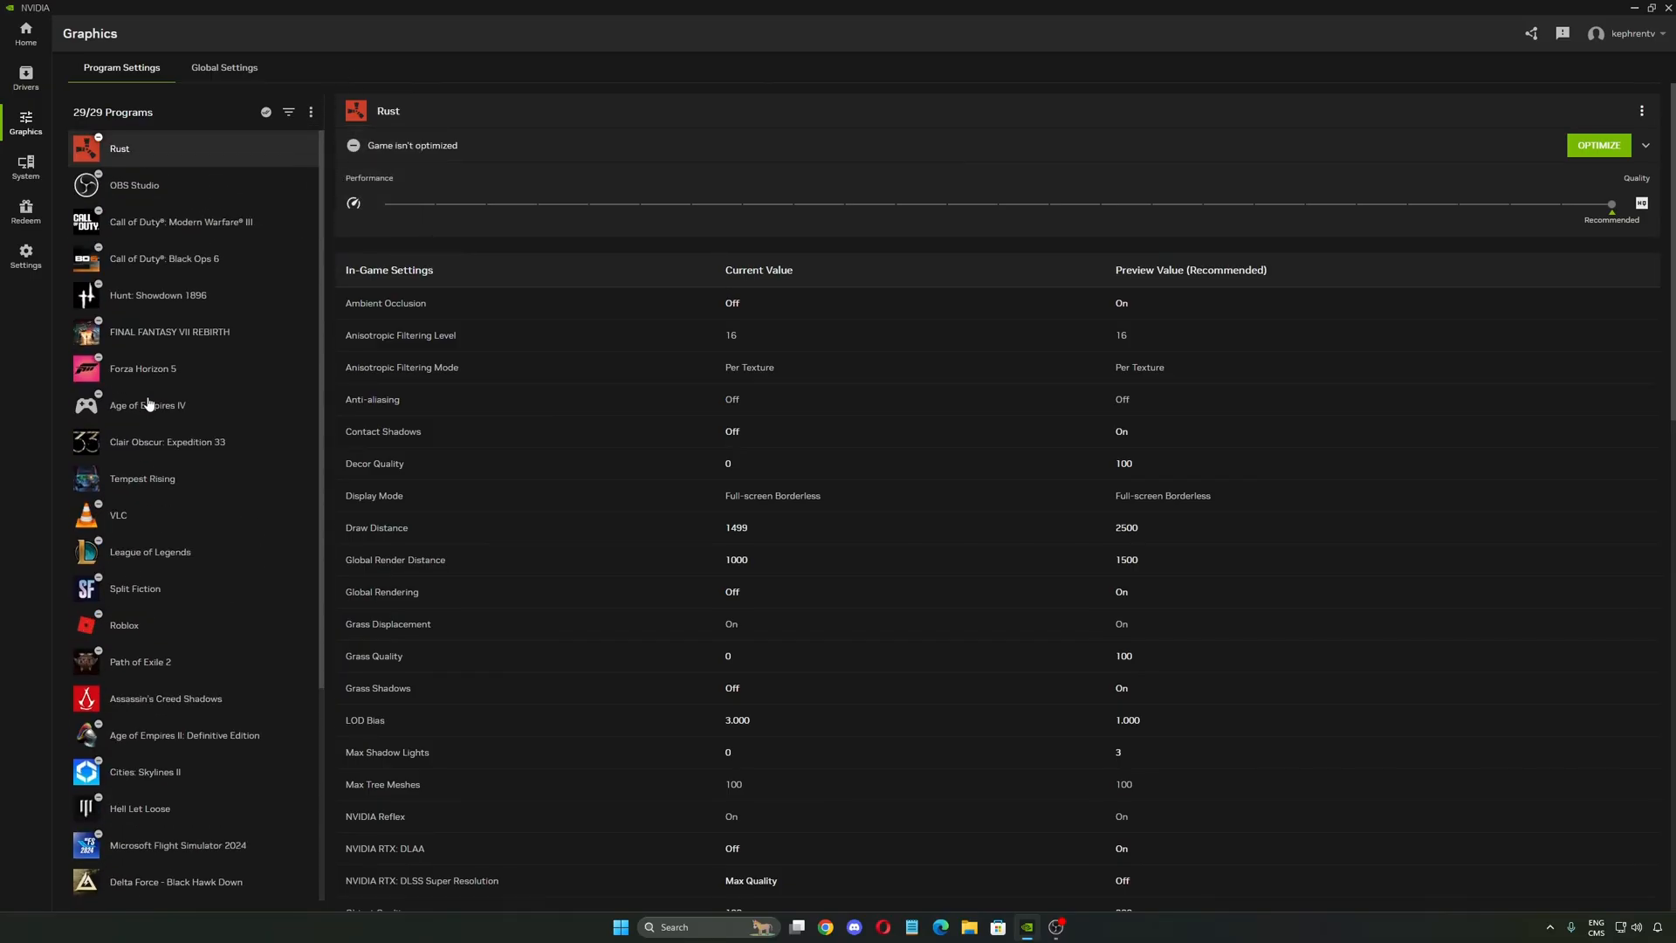
pyautogui.scroll(-3)
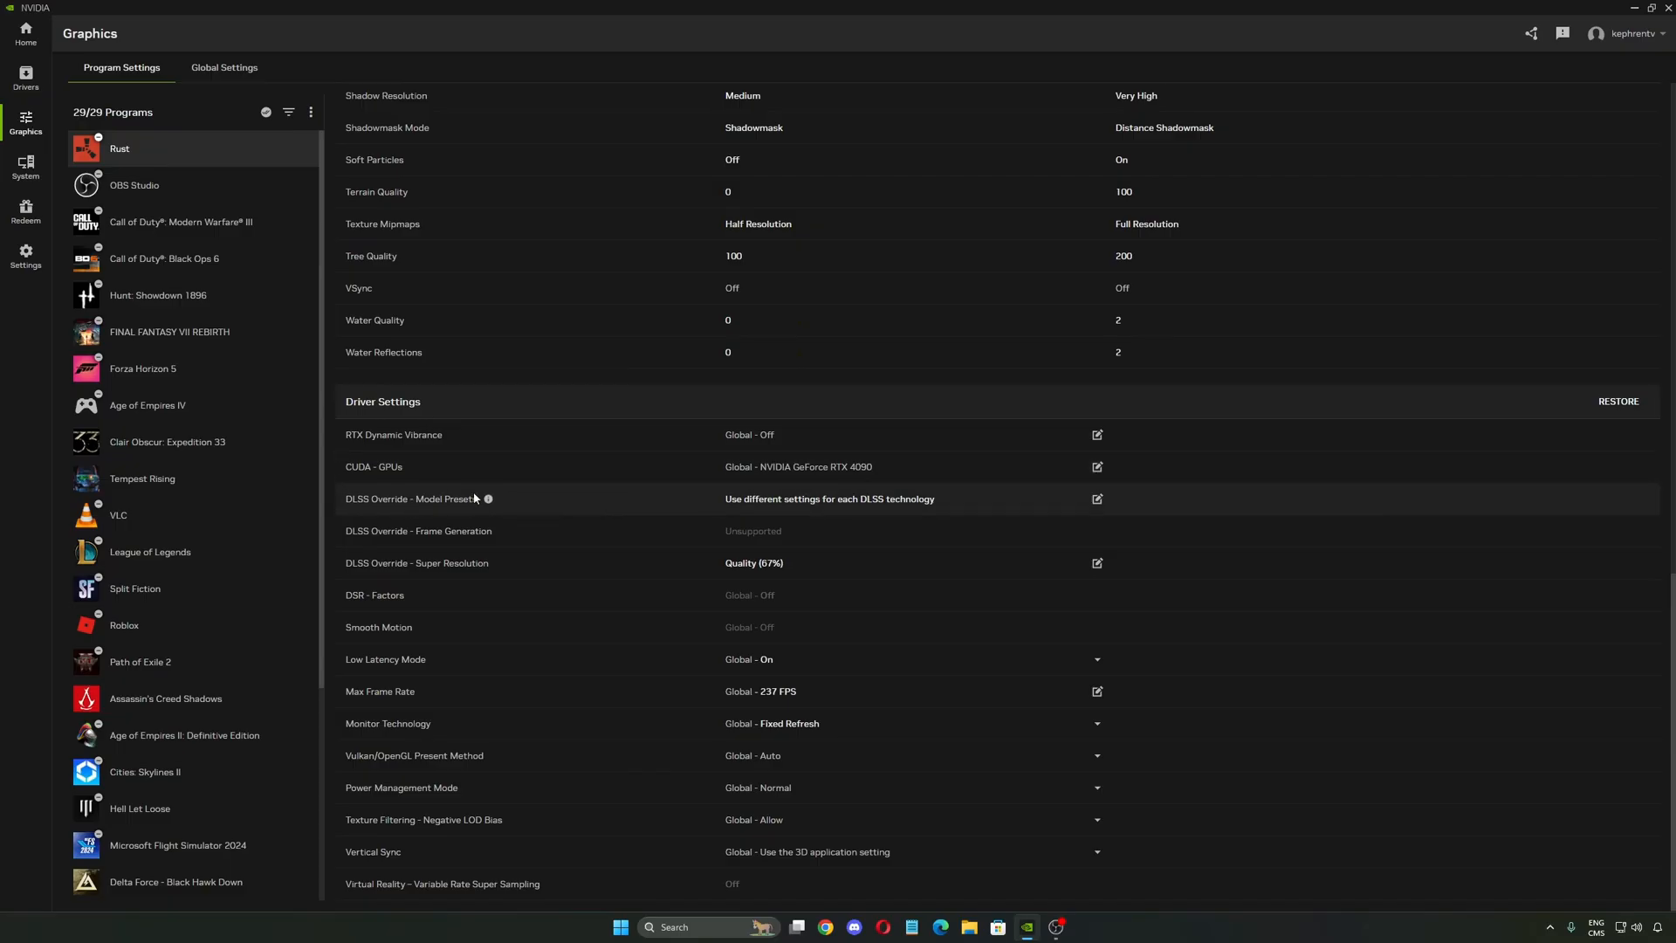
pyautogui.moveTo(391, 511)
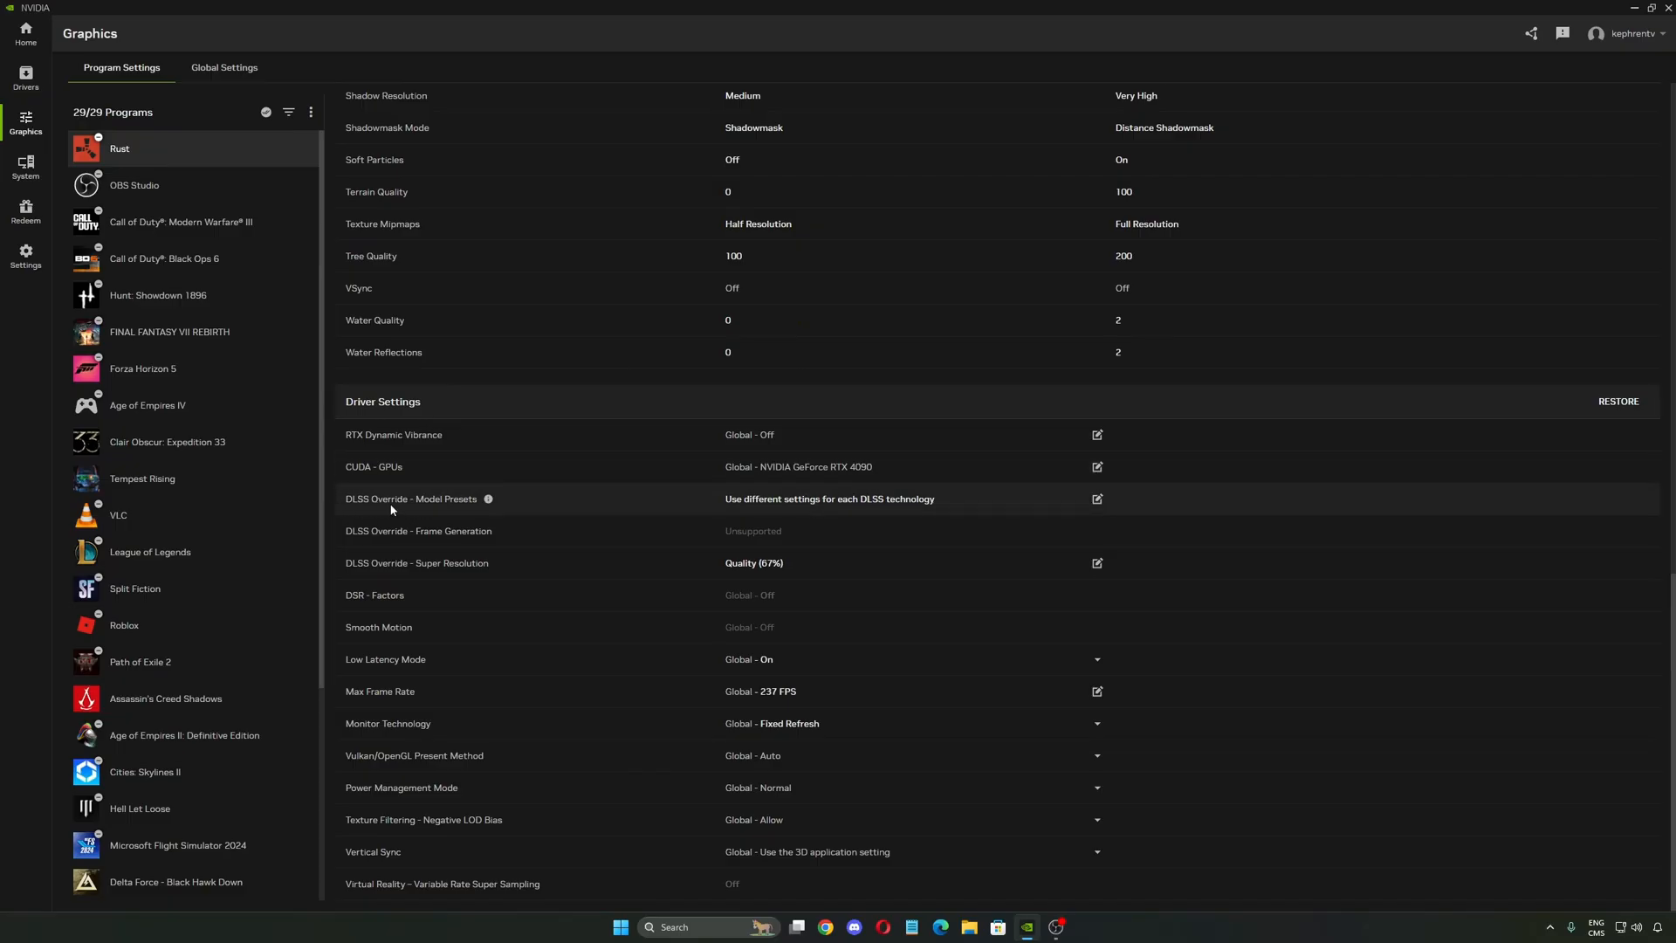
pyautogui.click(1096, 497)
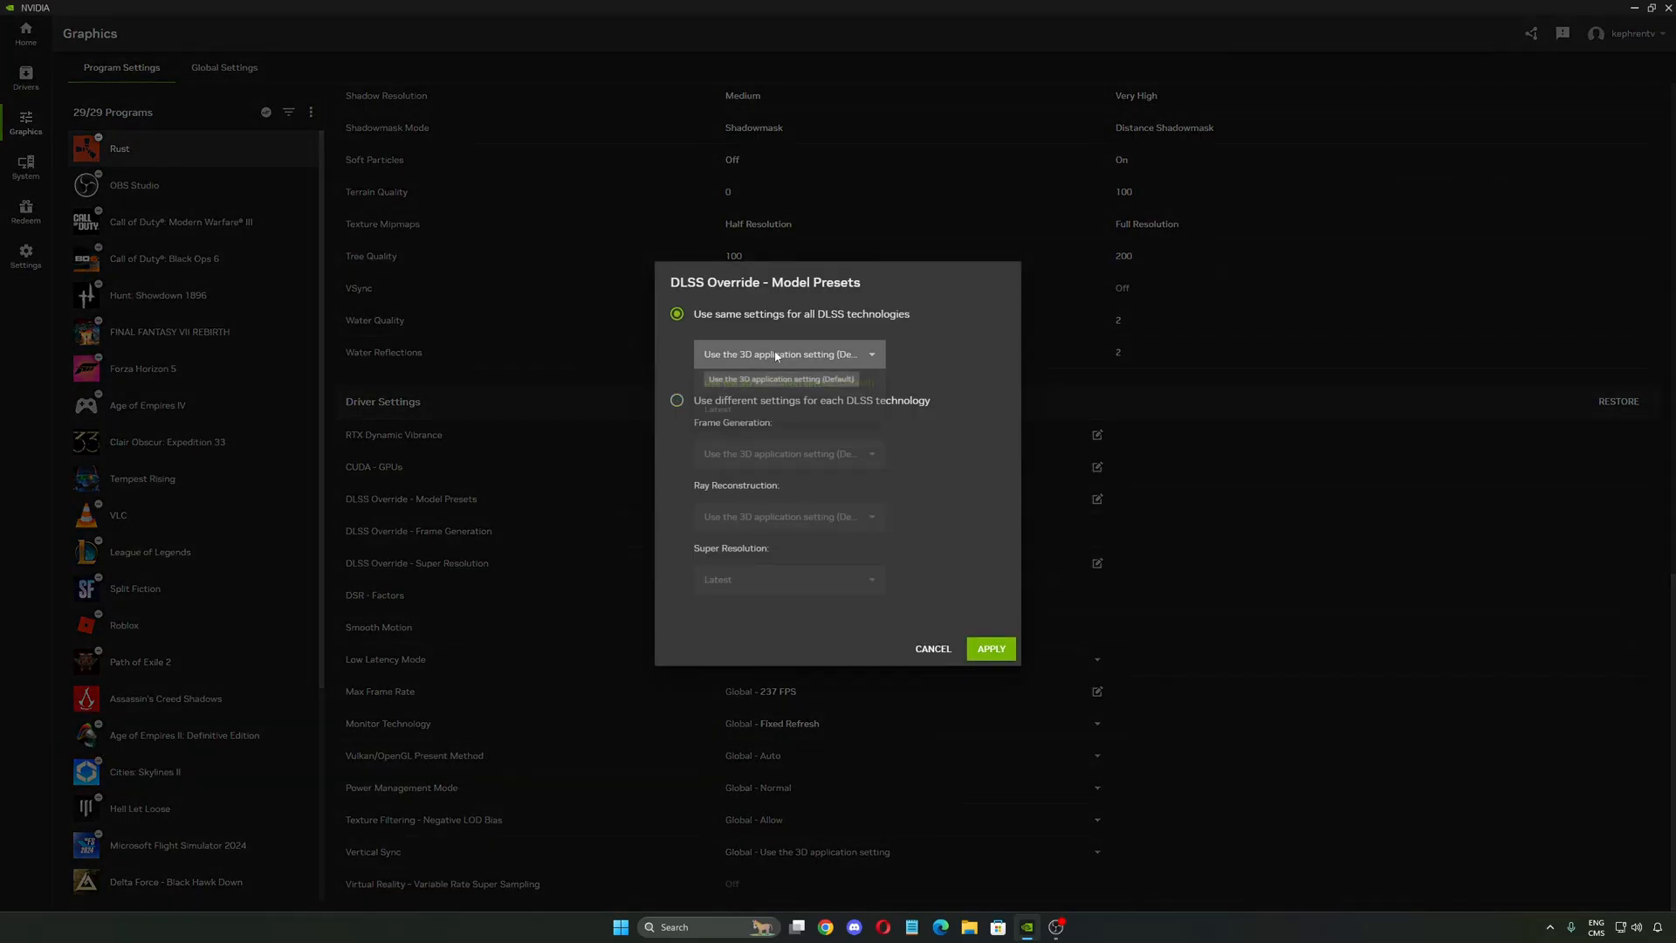
pyautogui.click(789, 354)
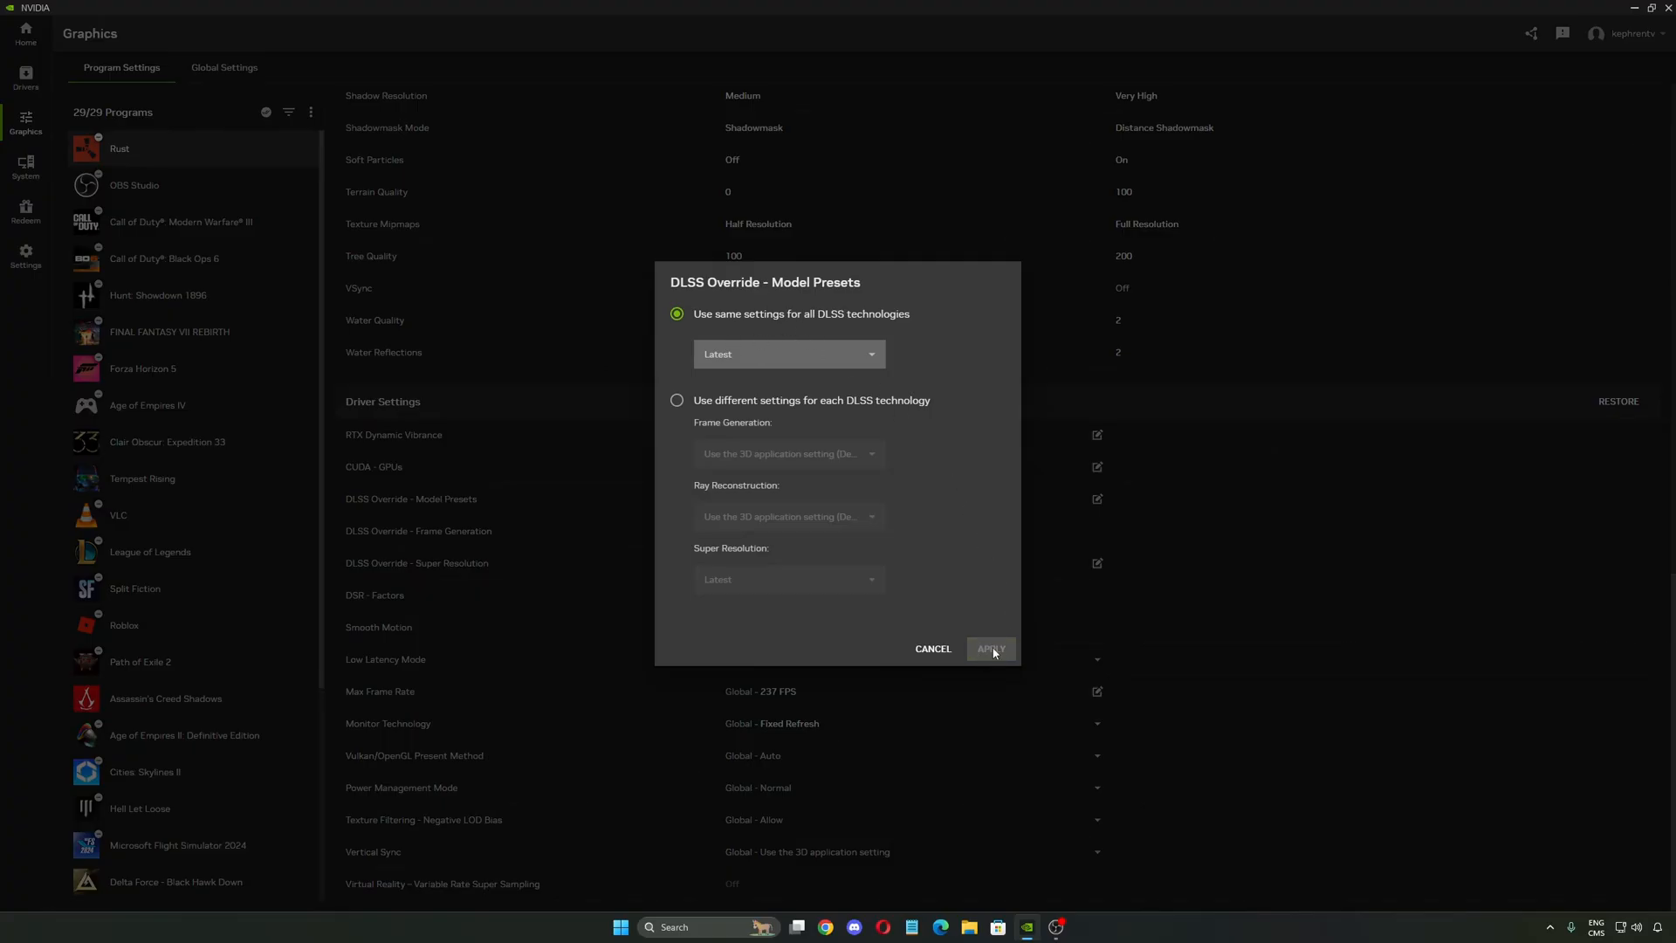
pyautogui.moveTo(735, 359)
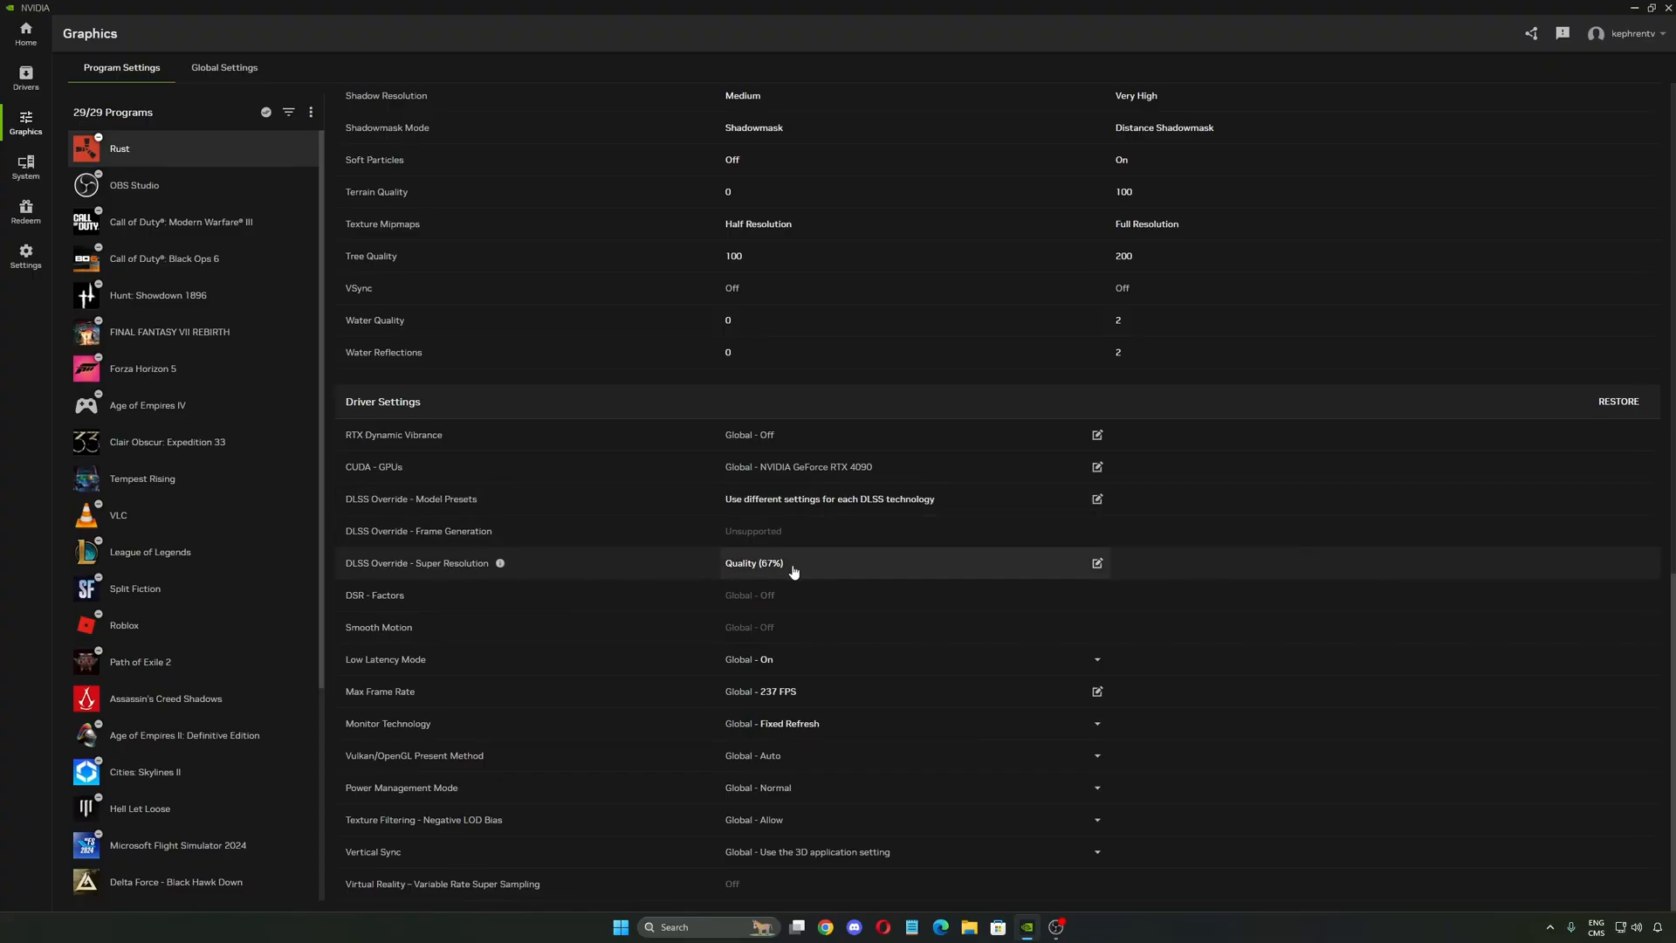
pyautogui.moveTo(425, 574)
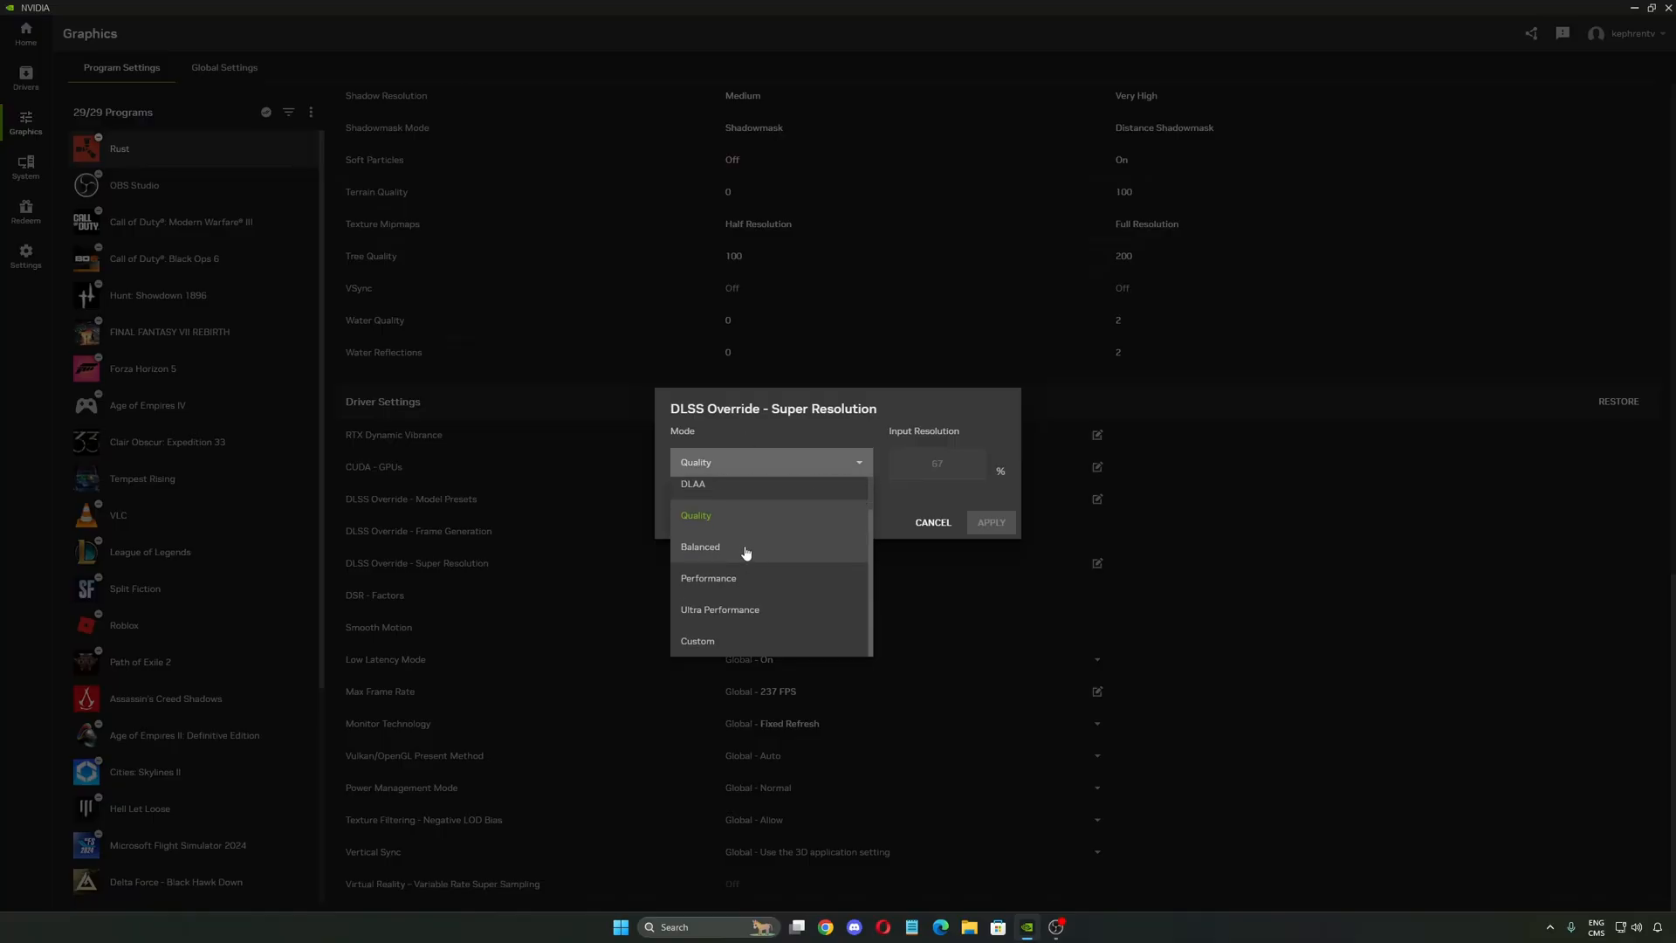
pyautogui.click(697, 515)
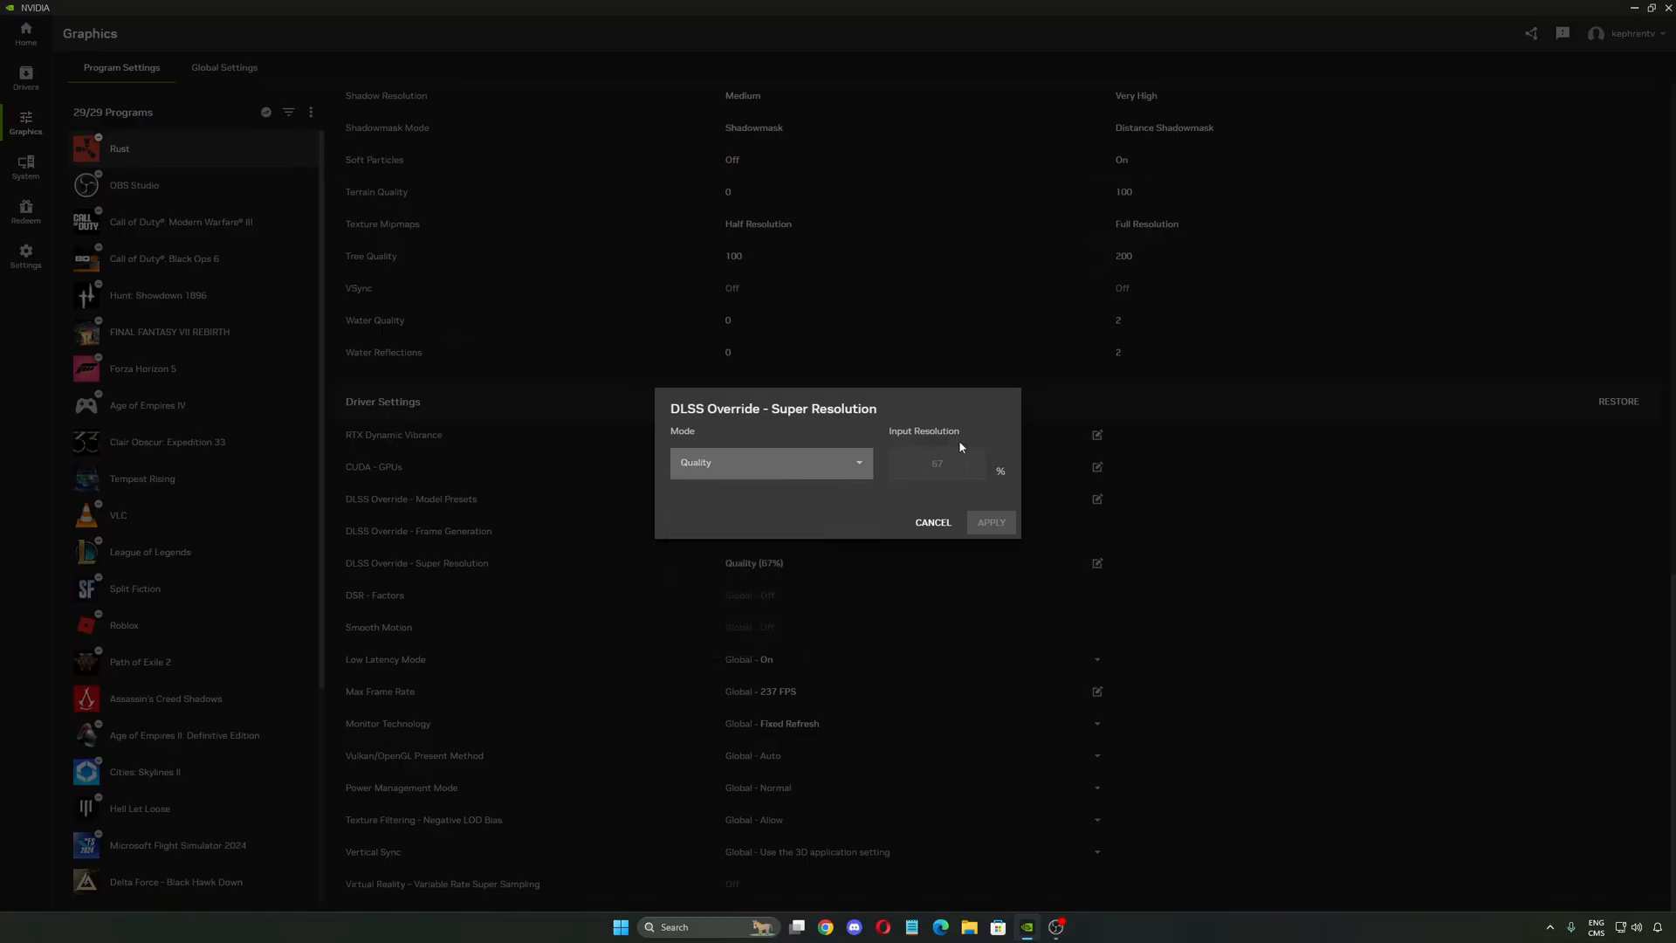
pyautogui.moveTo(950, 482)
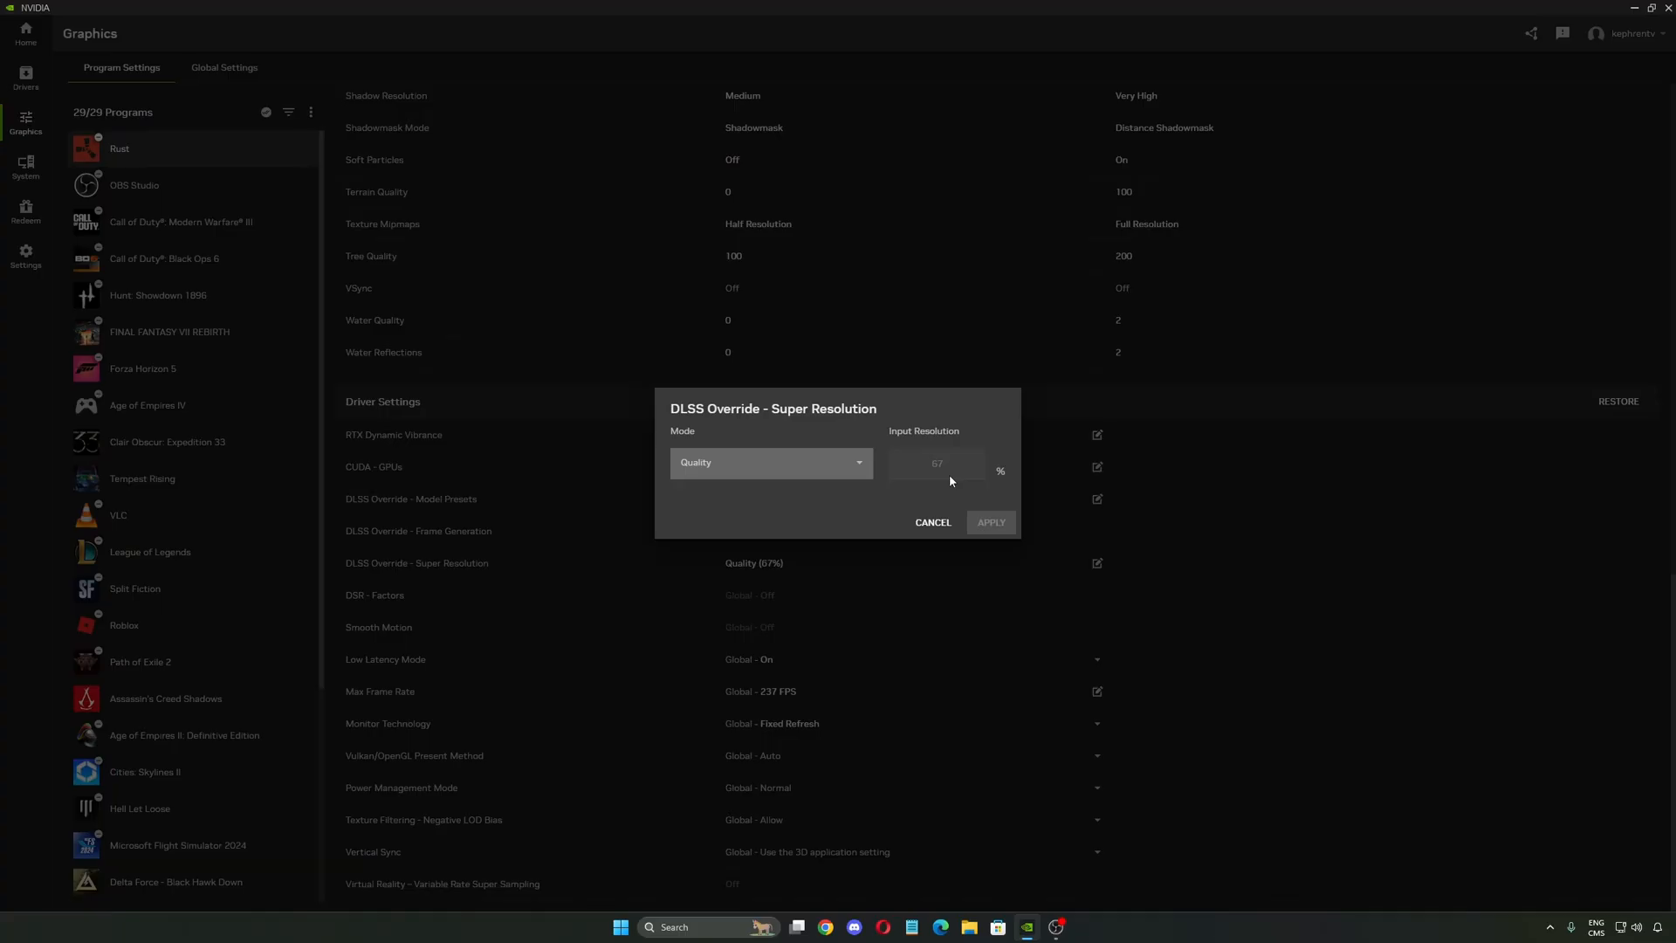
pyautogui.moveTo(948, 480)
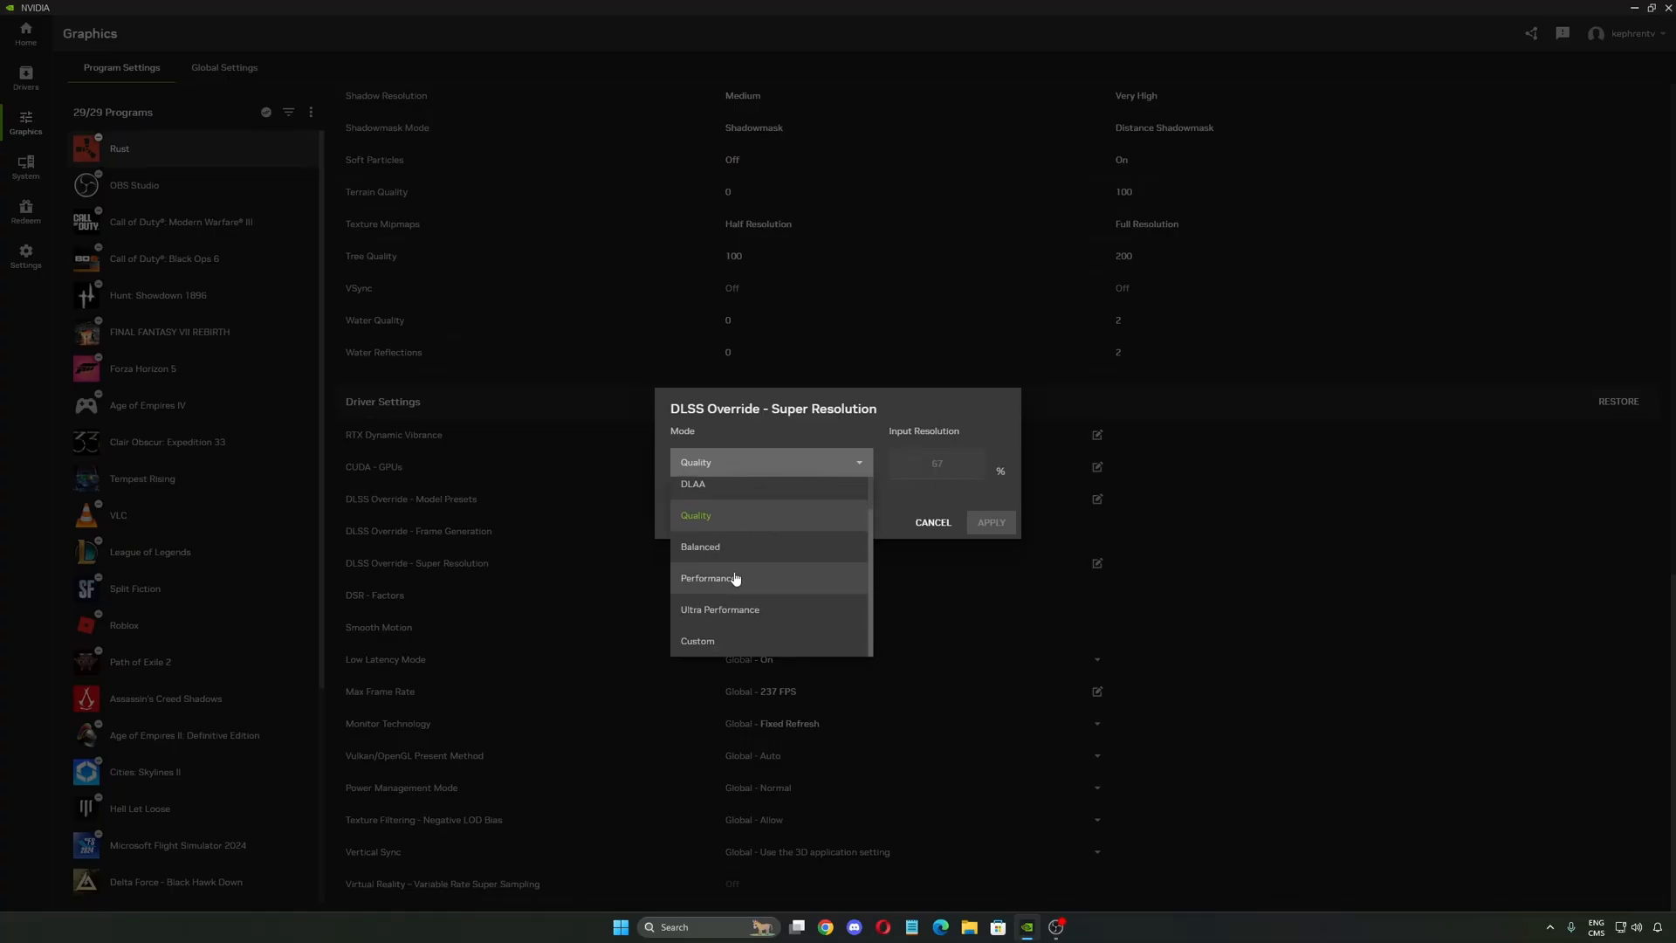
pyautogui.click(696, 640)
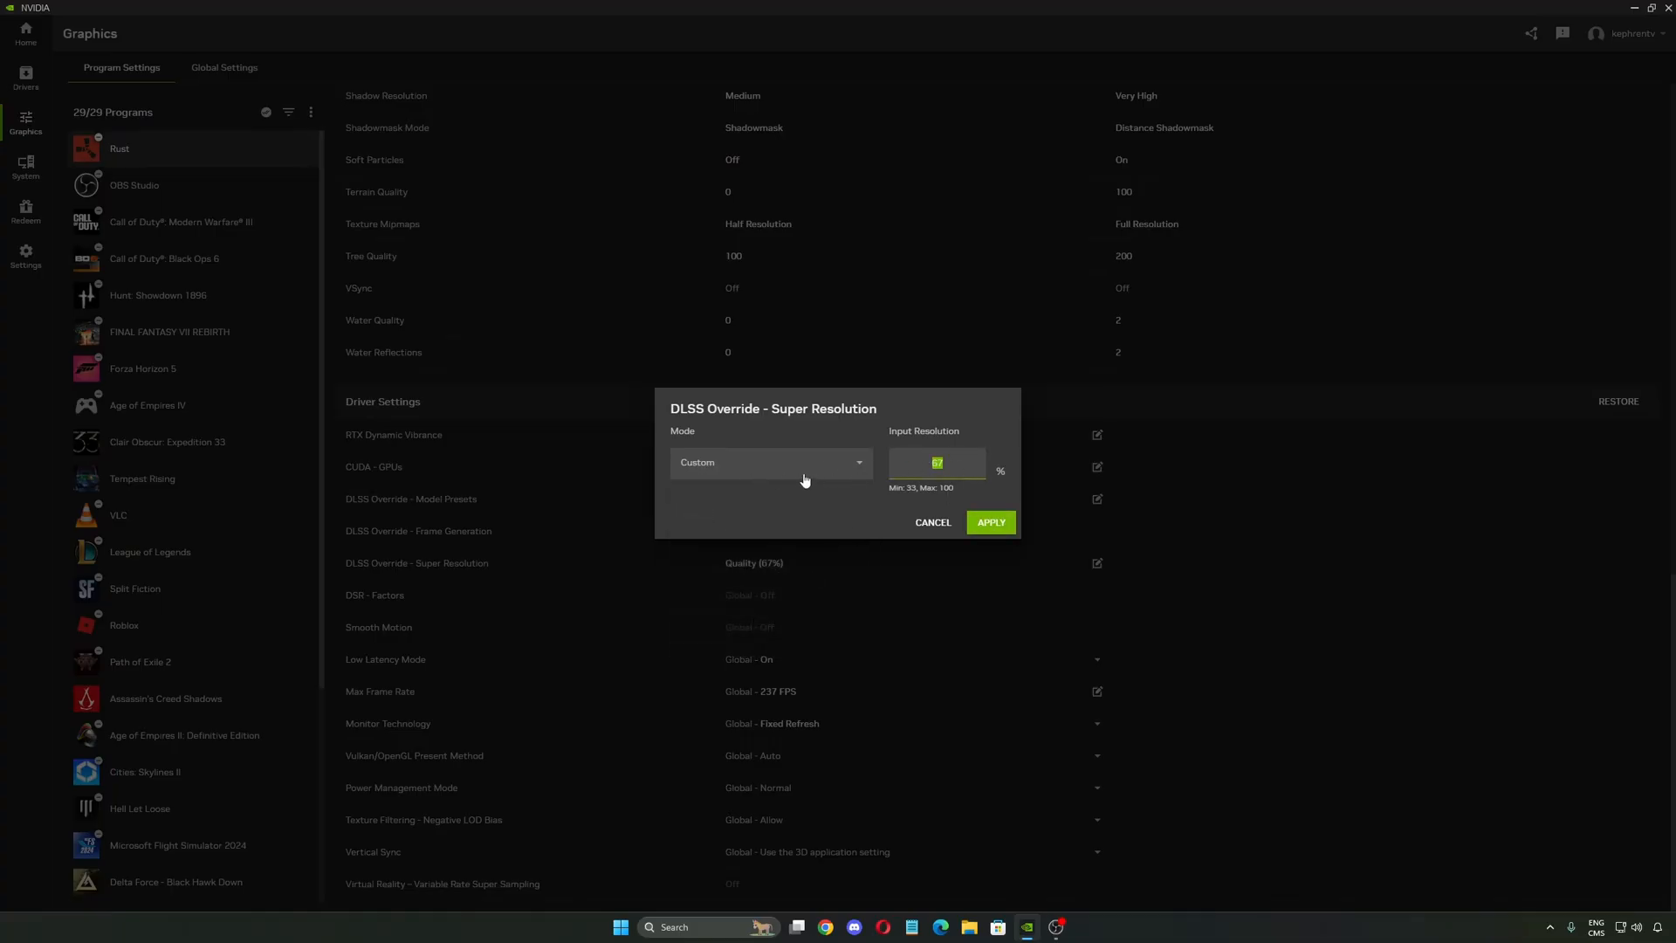
pyautogui.write('50')
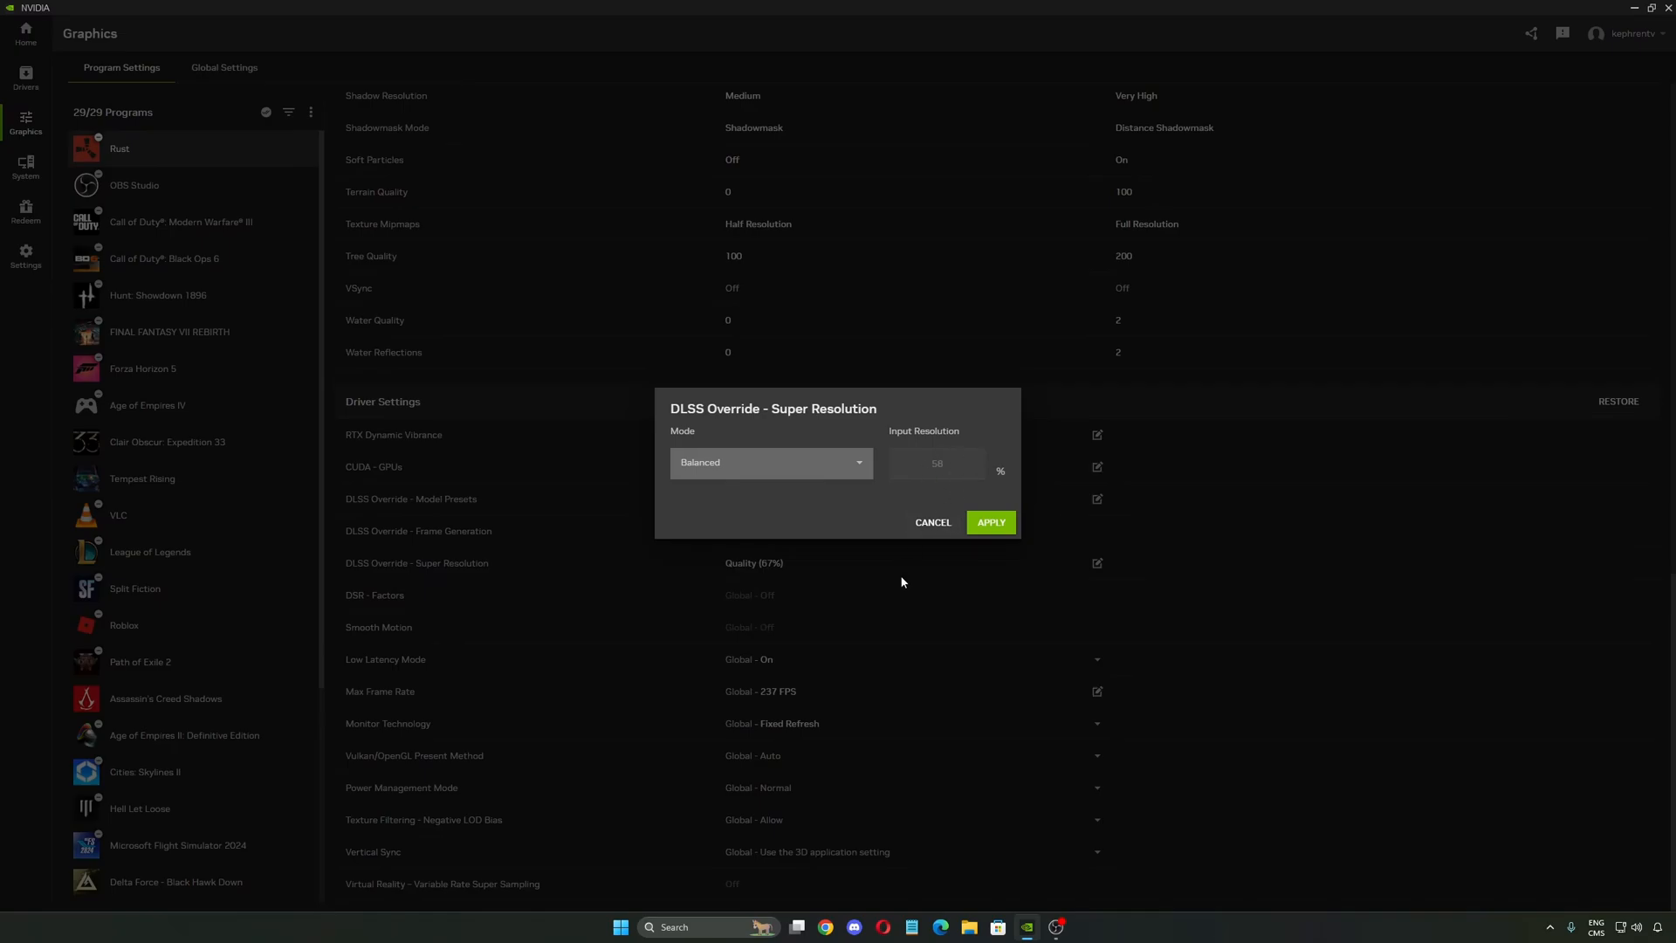
pyautogui.moveTo(894, 493)
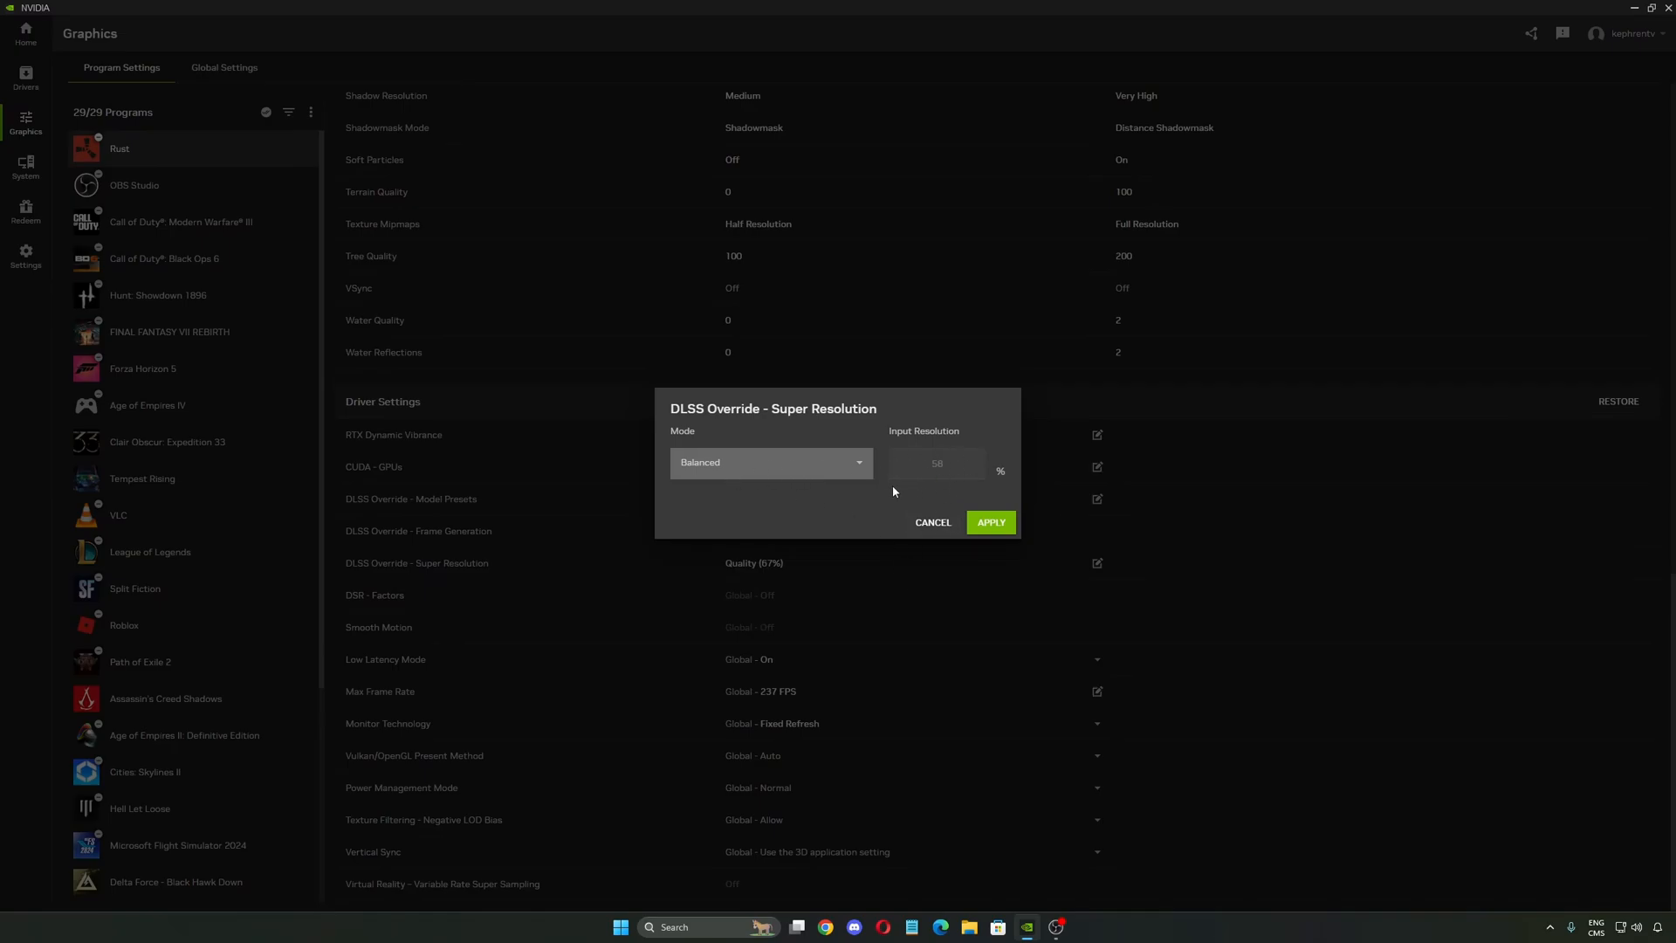
pyautogui.click(769, 460)
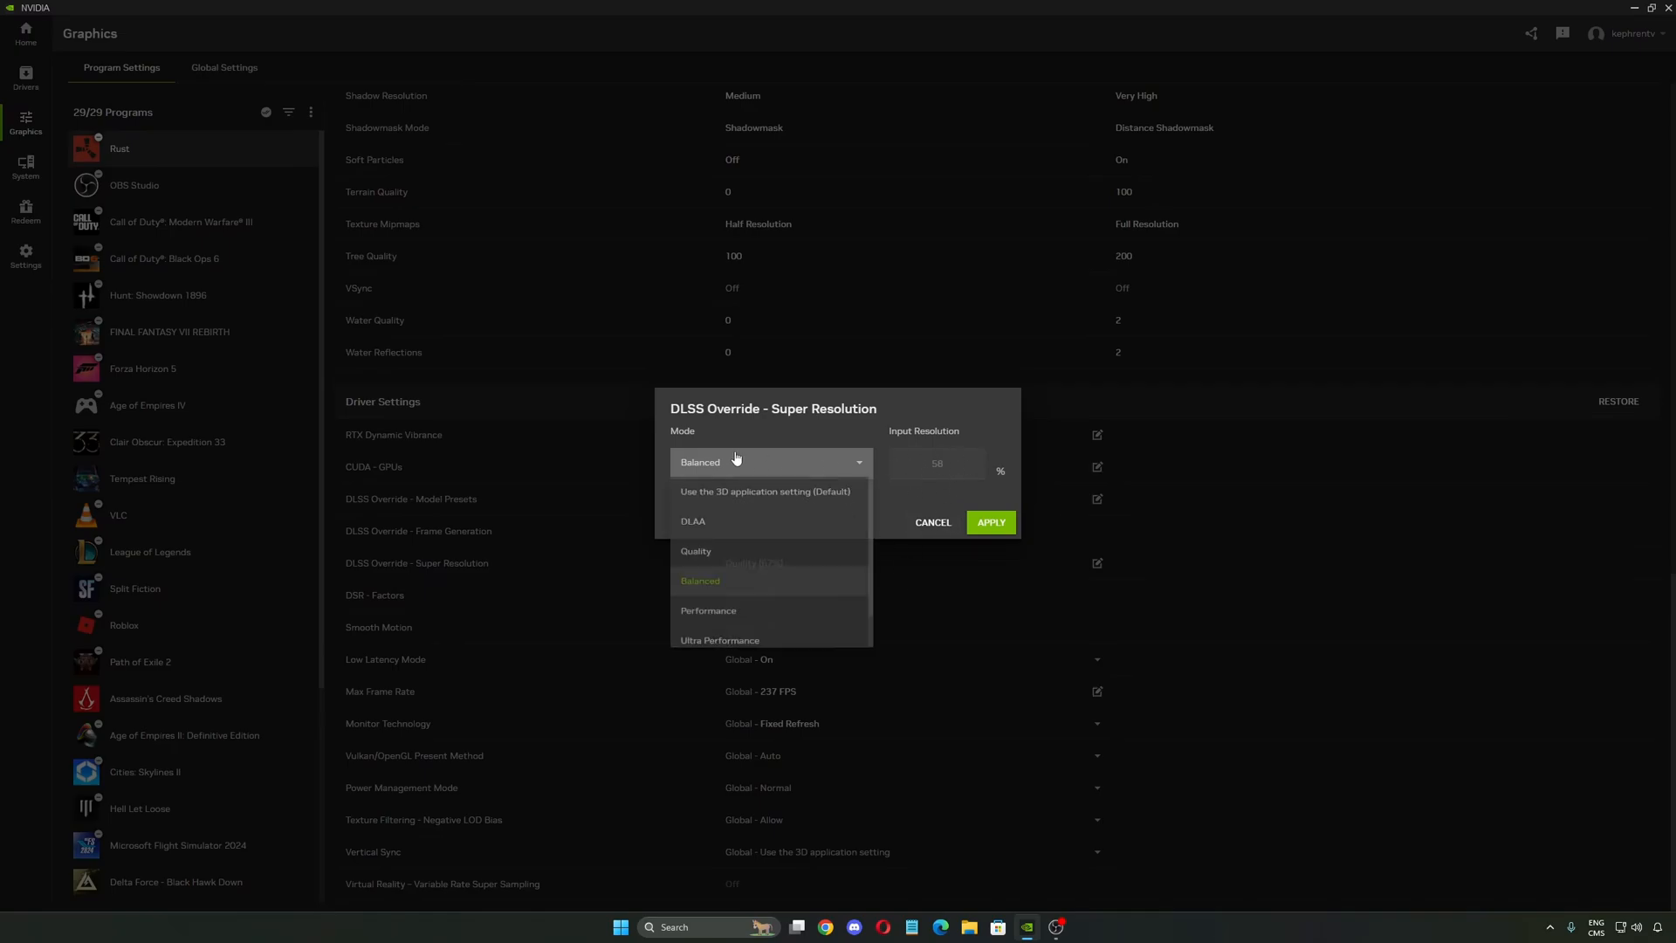
pyautogui.click(695, 551)
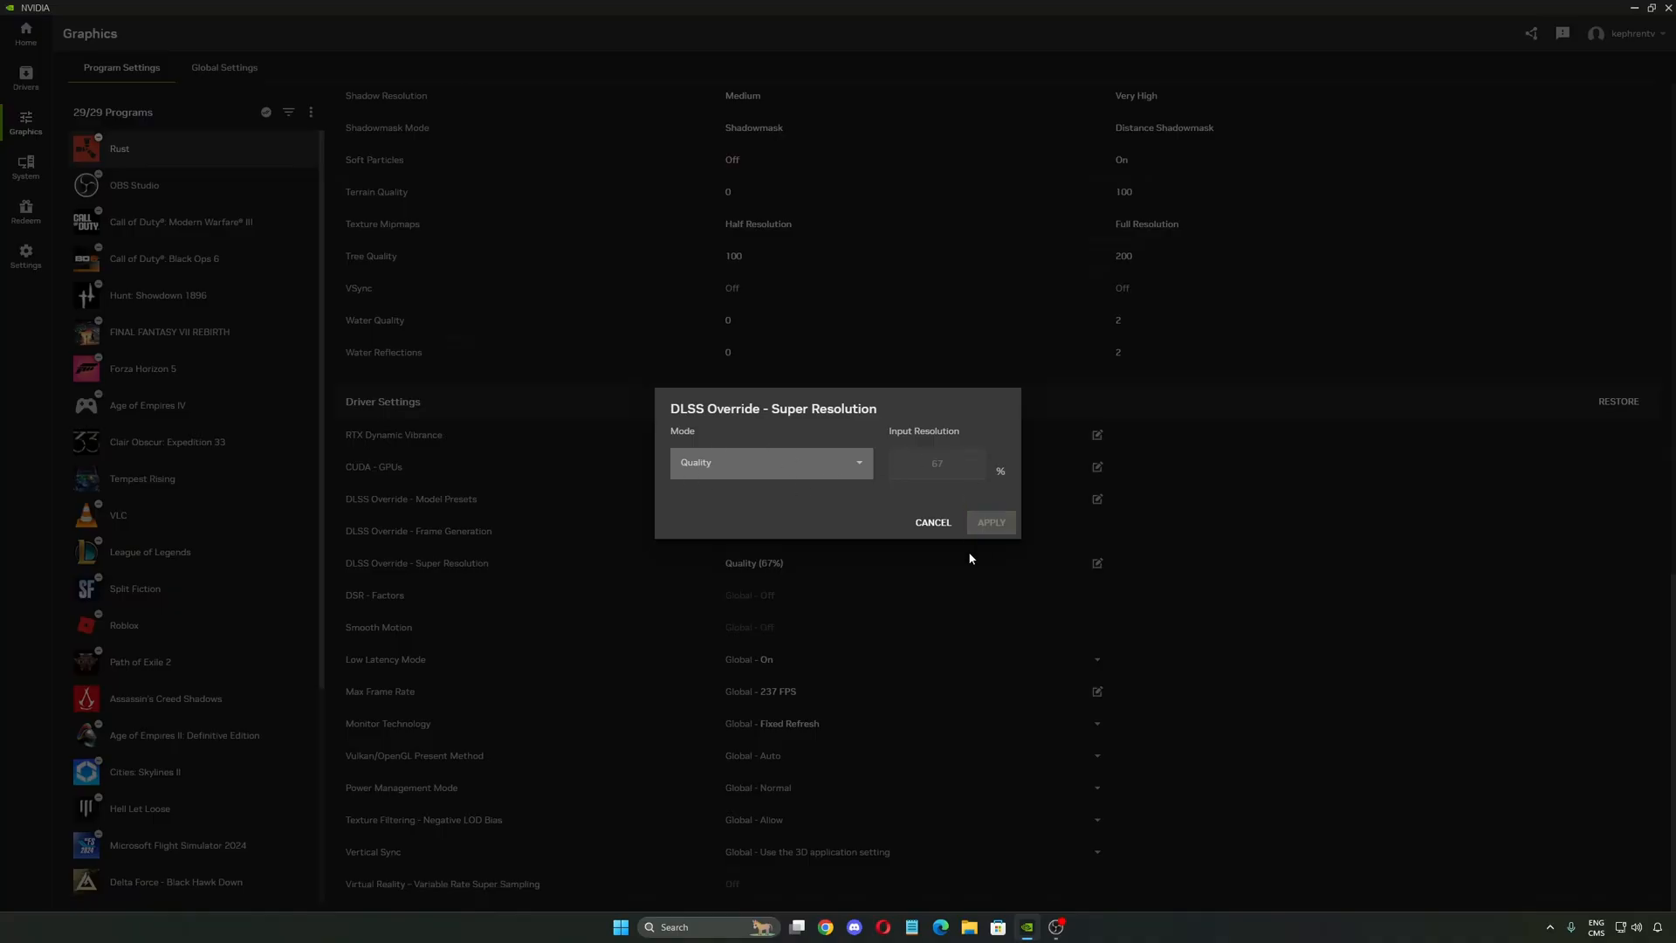
pyautogui.moveTo(971, 519)
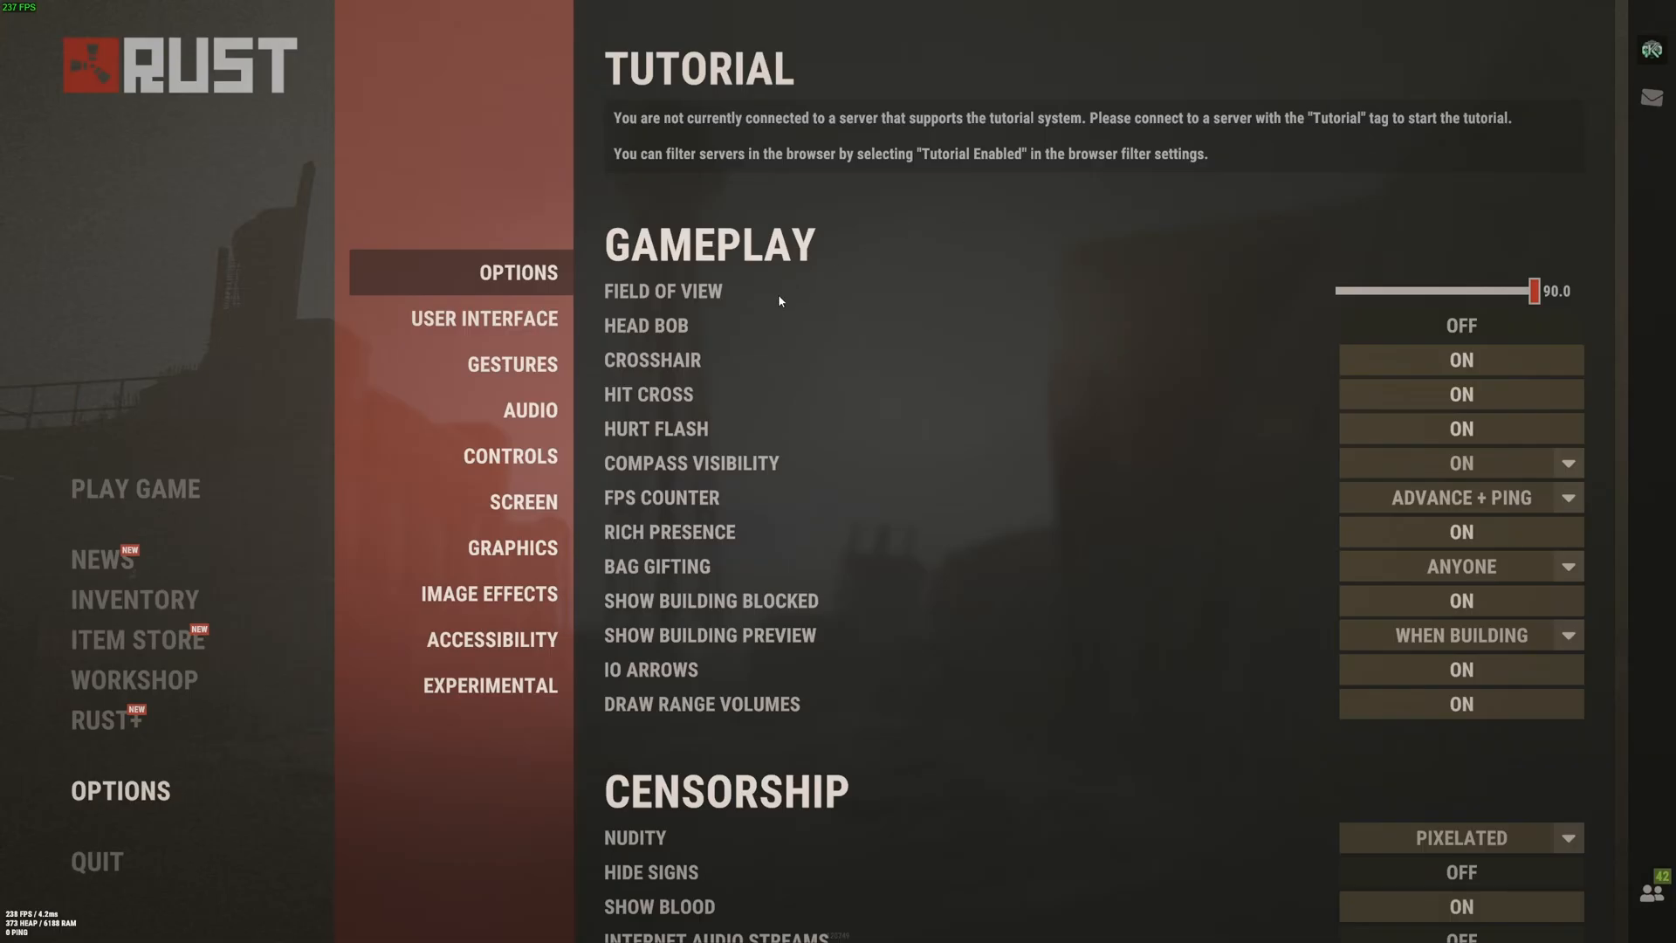
pyautogui.moveTo(1554, 297)
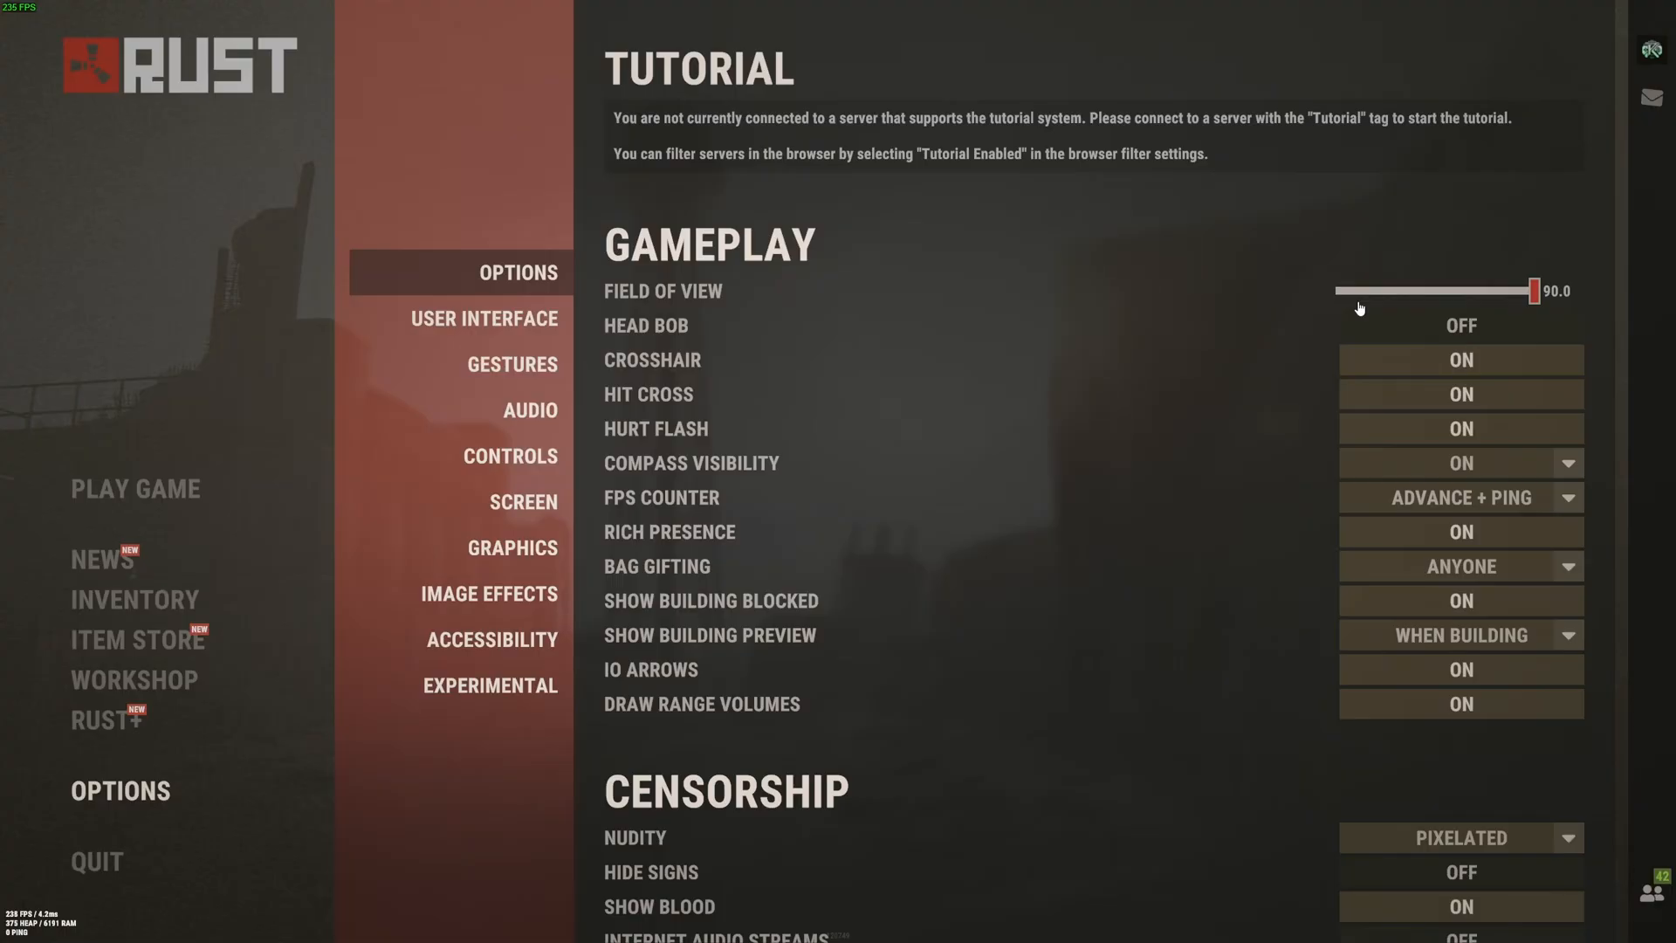
pyautogui.moveTo(1496, 292)
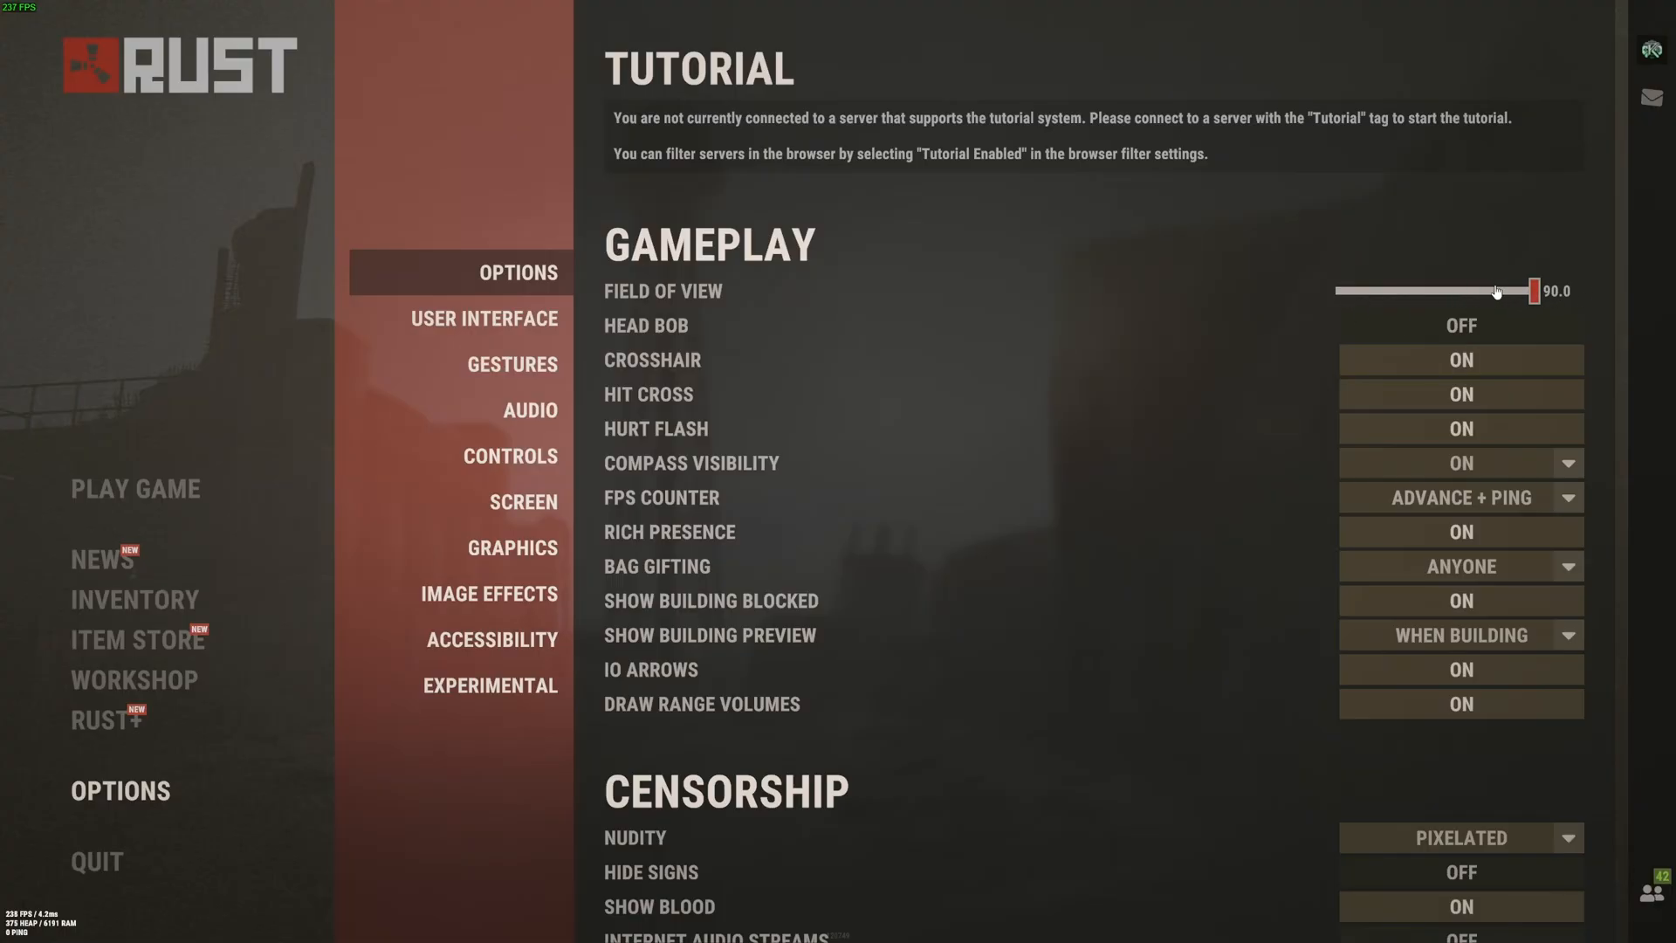
pyautogui.moveTo(646, 327)
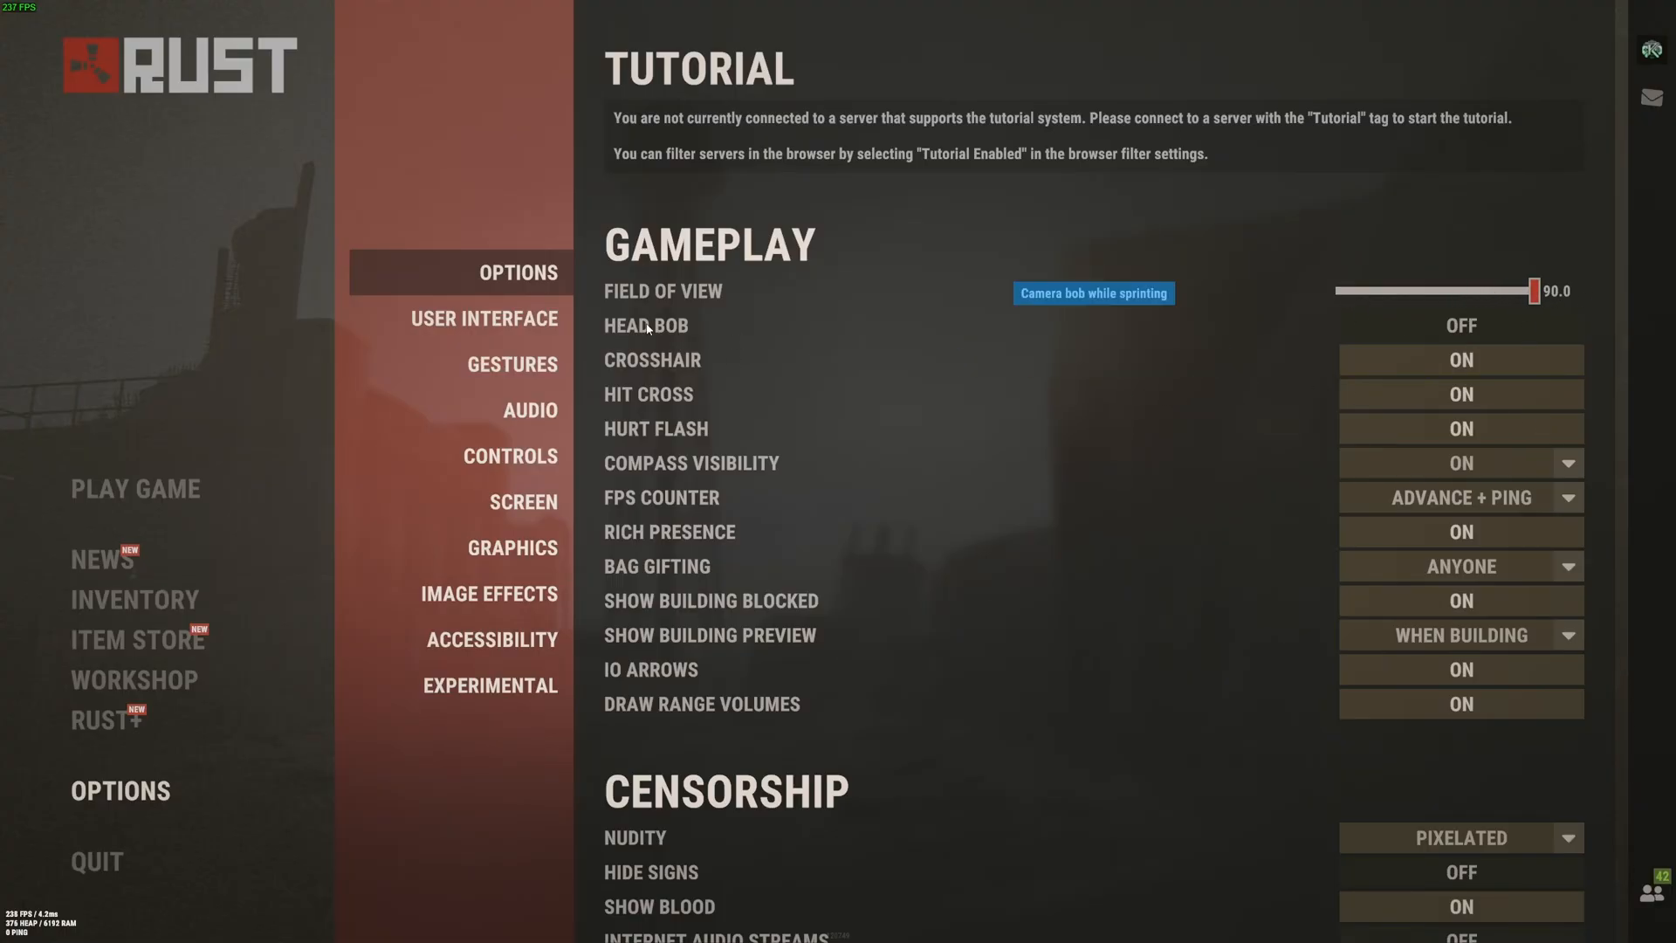
pyautogui.moveTo(1086, 405)
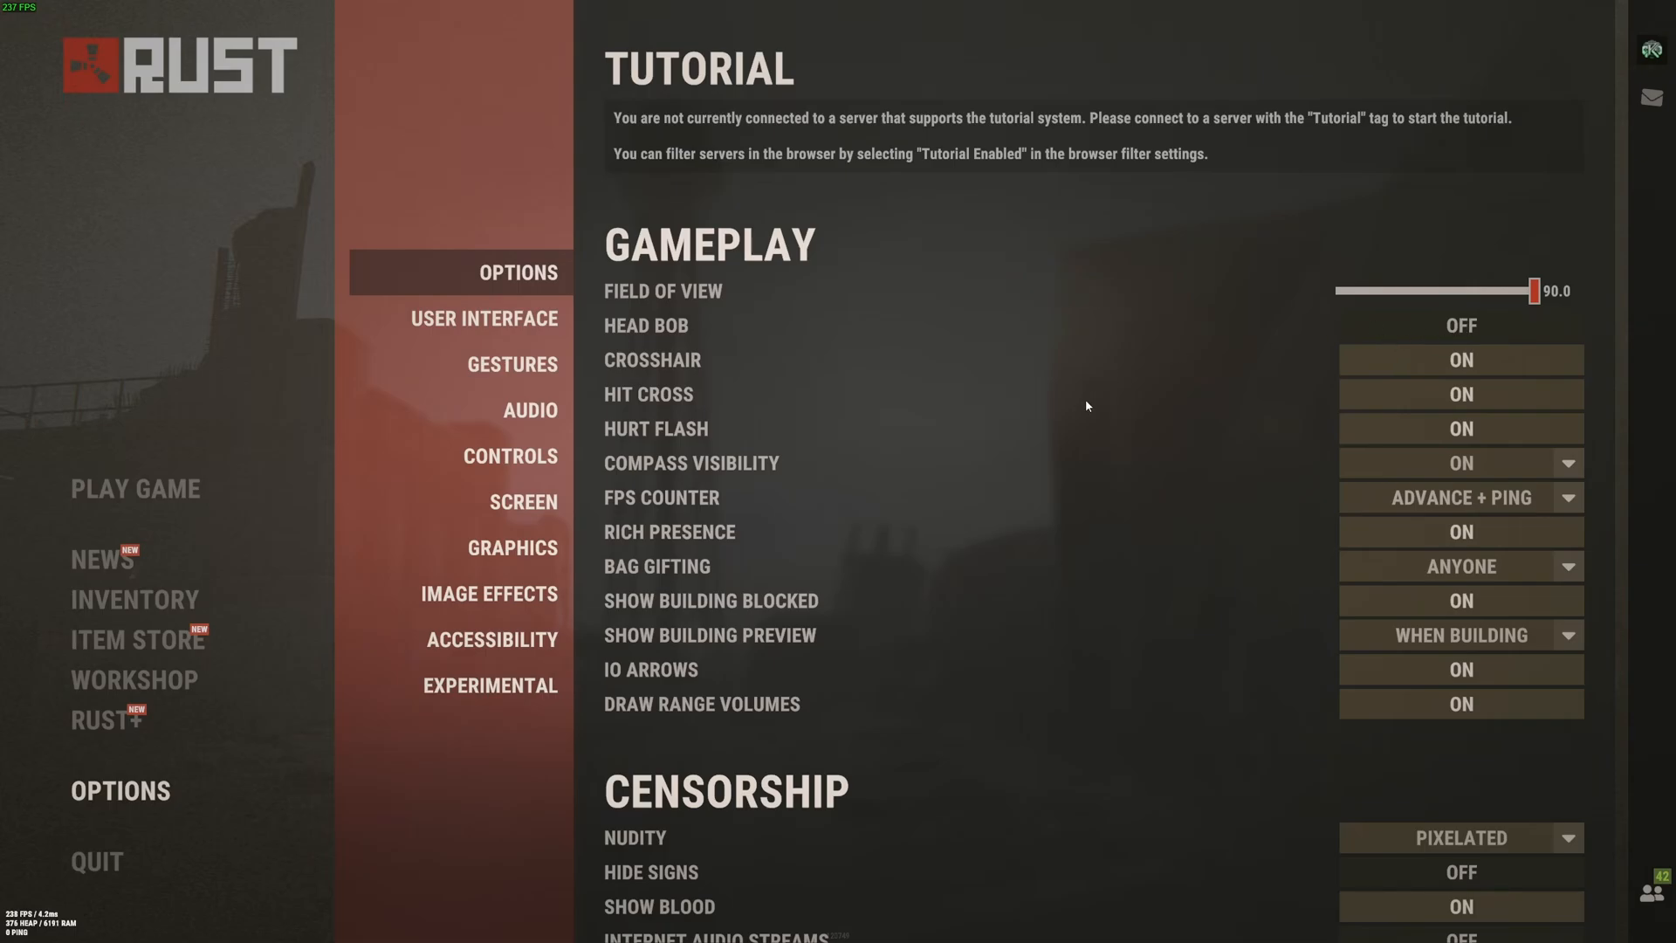
# Step: Review Rust's gameplay, censorship and physics options, then switch to the Screen category
pyautogui.scroll(-3)
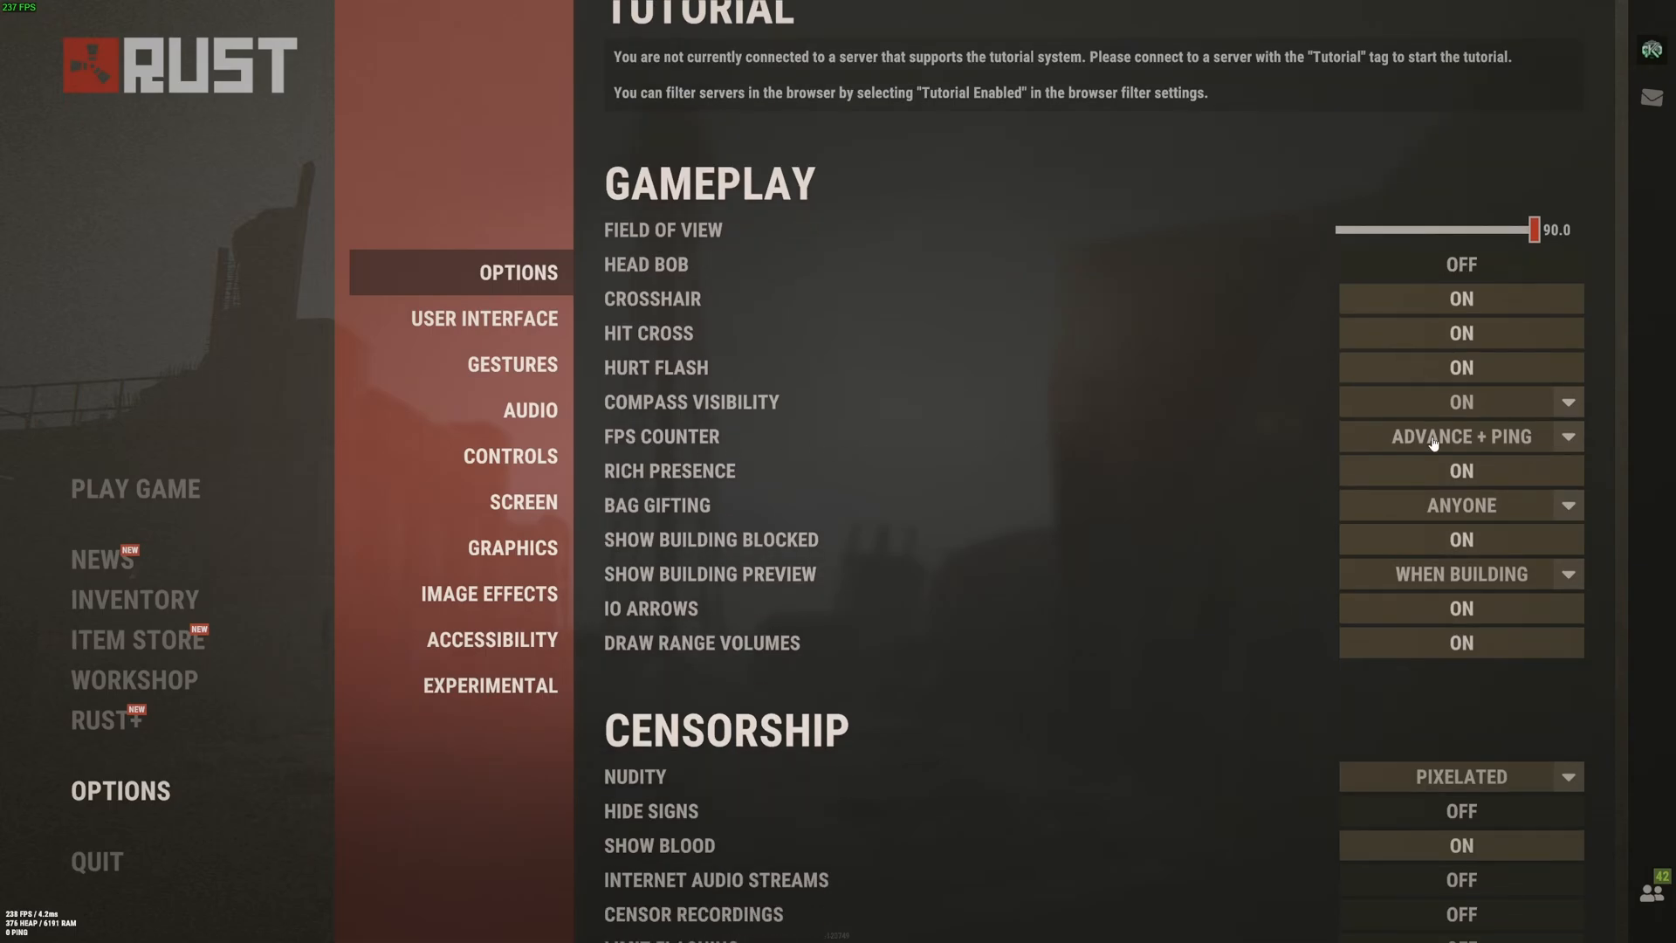
pyautogui.moveTo(1461, 437)
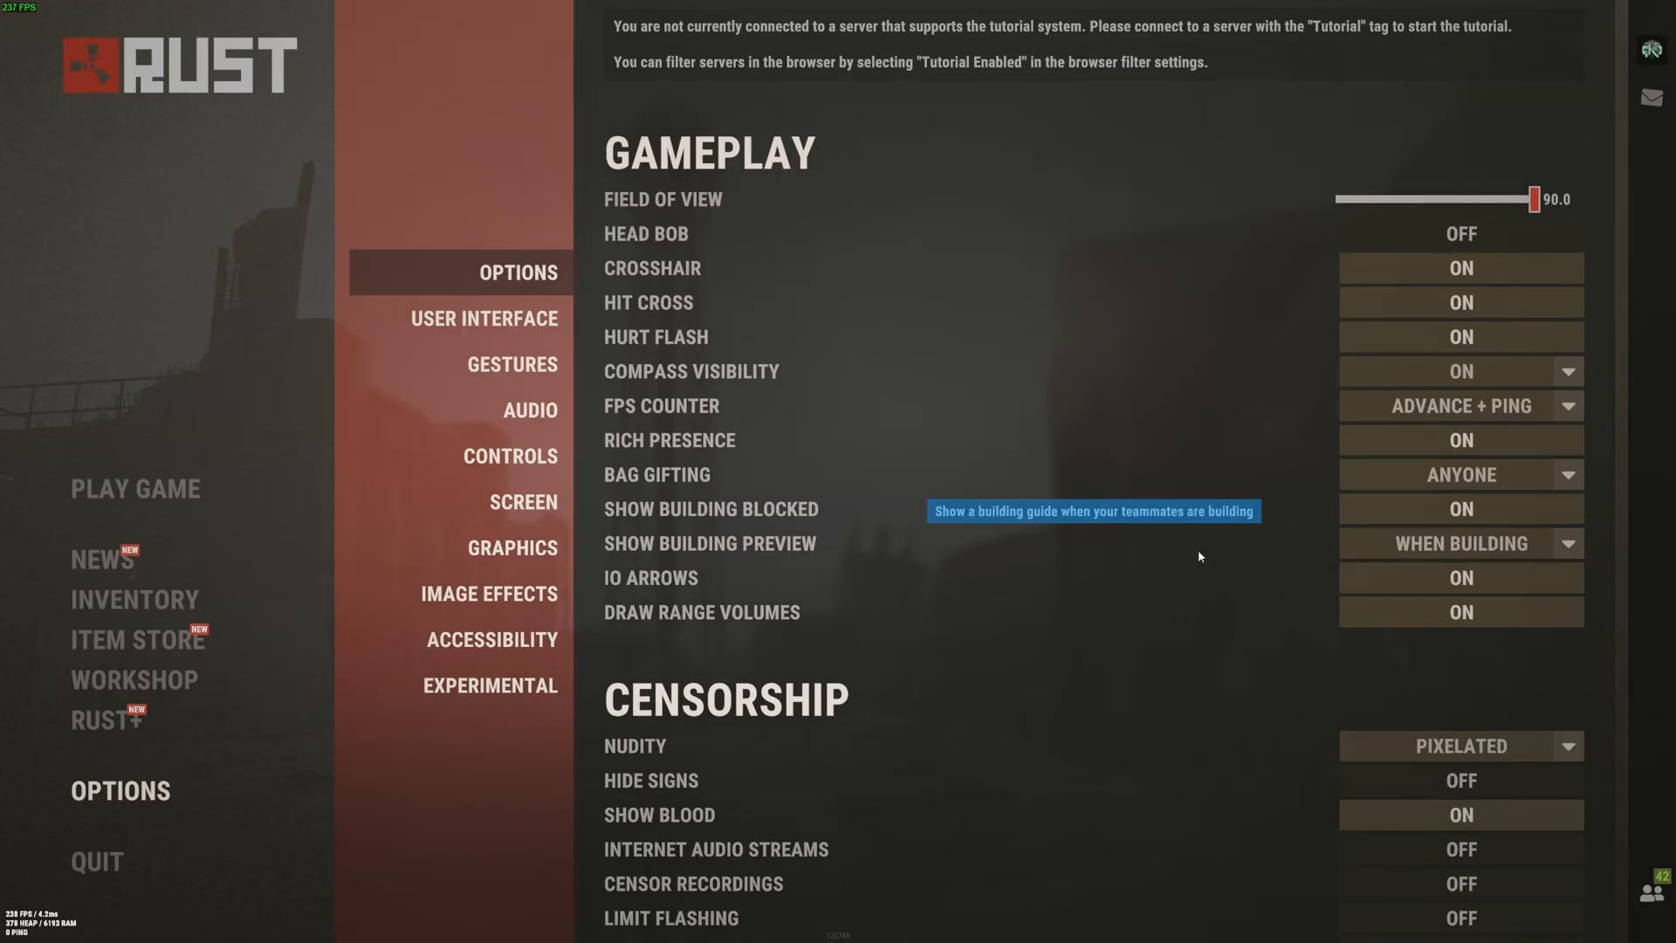
pyautogui.scroll(-3)
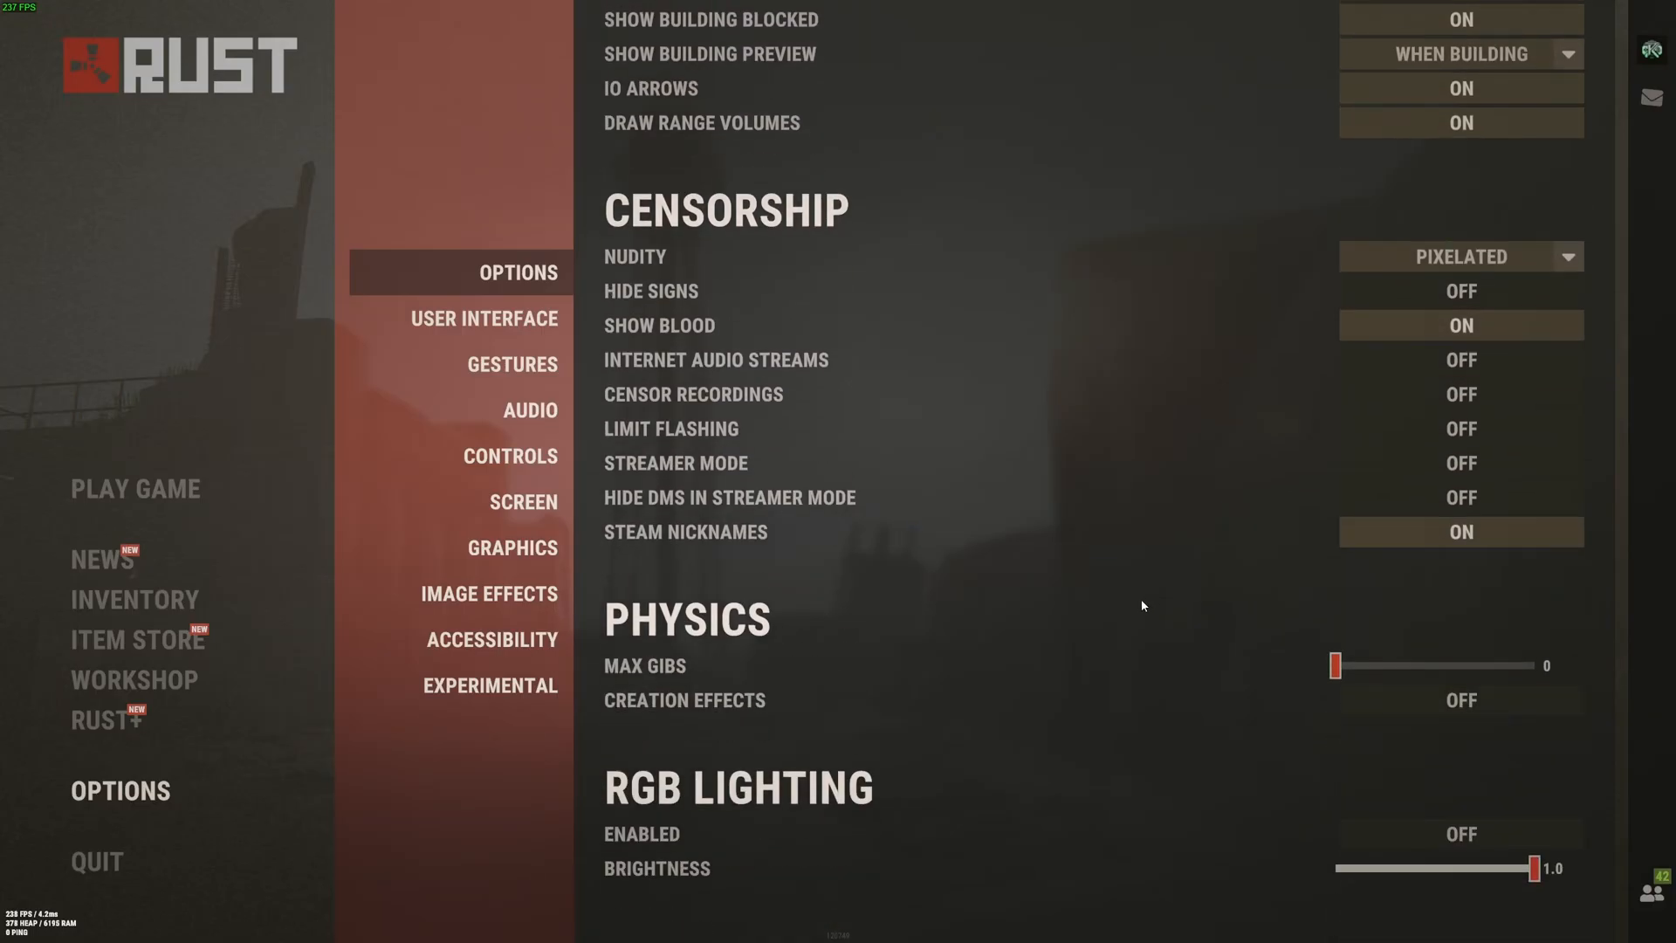
pyautogui.scroll(-3)
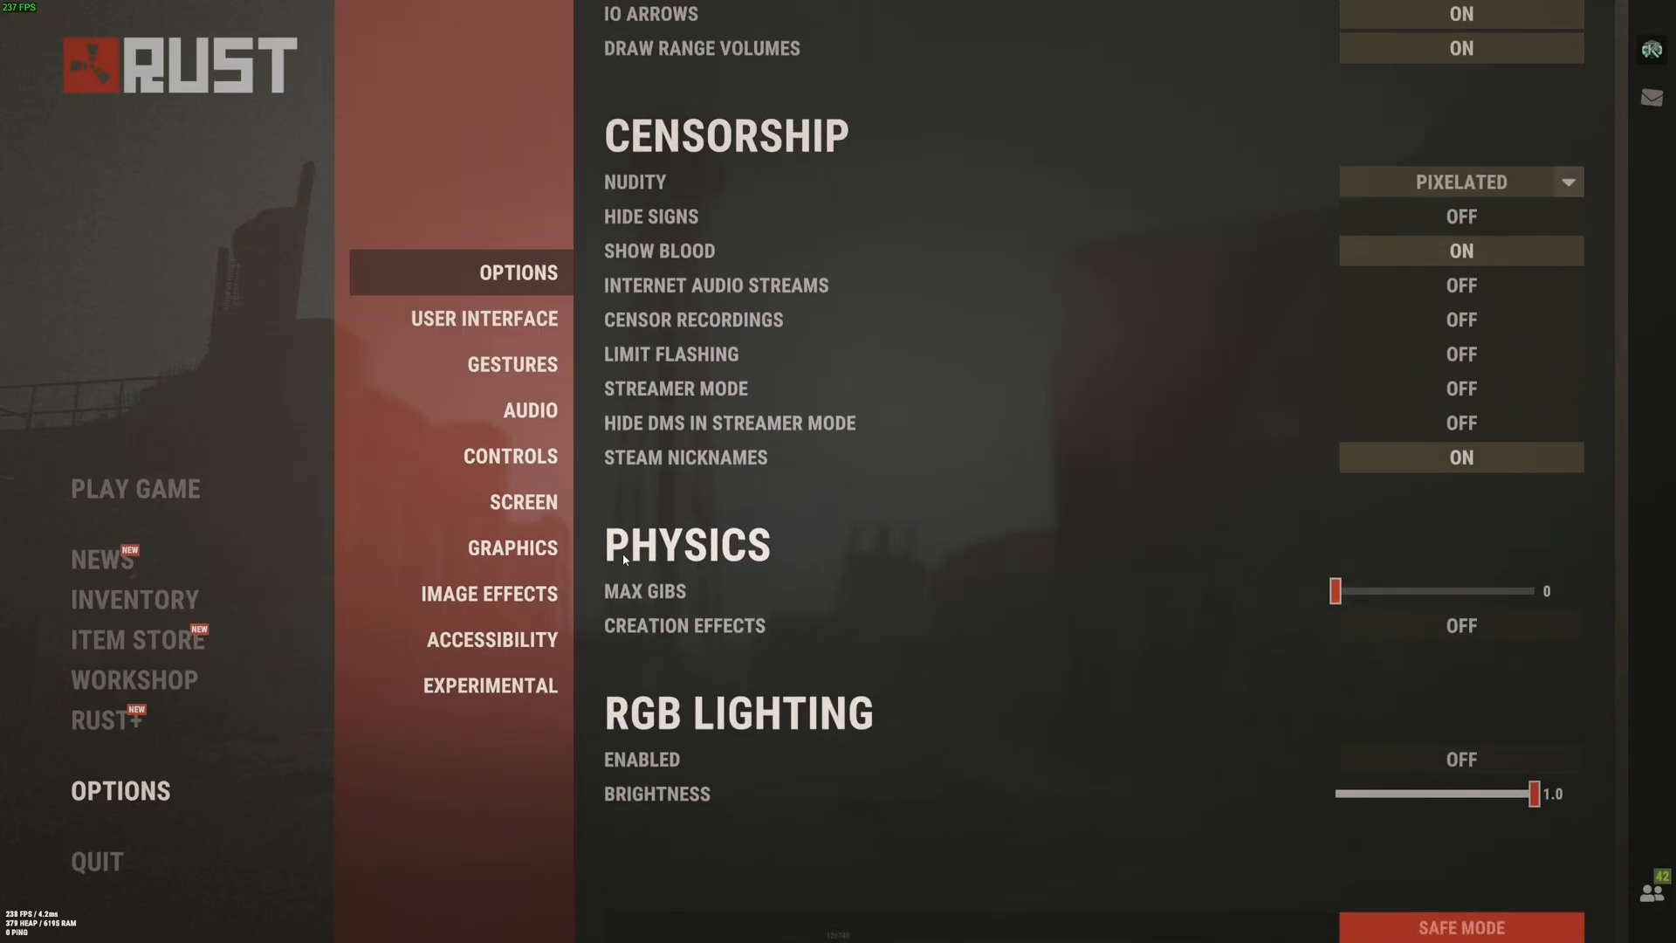
pyautogui.moveTo(1374, 590)
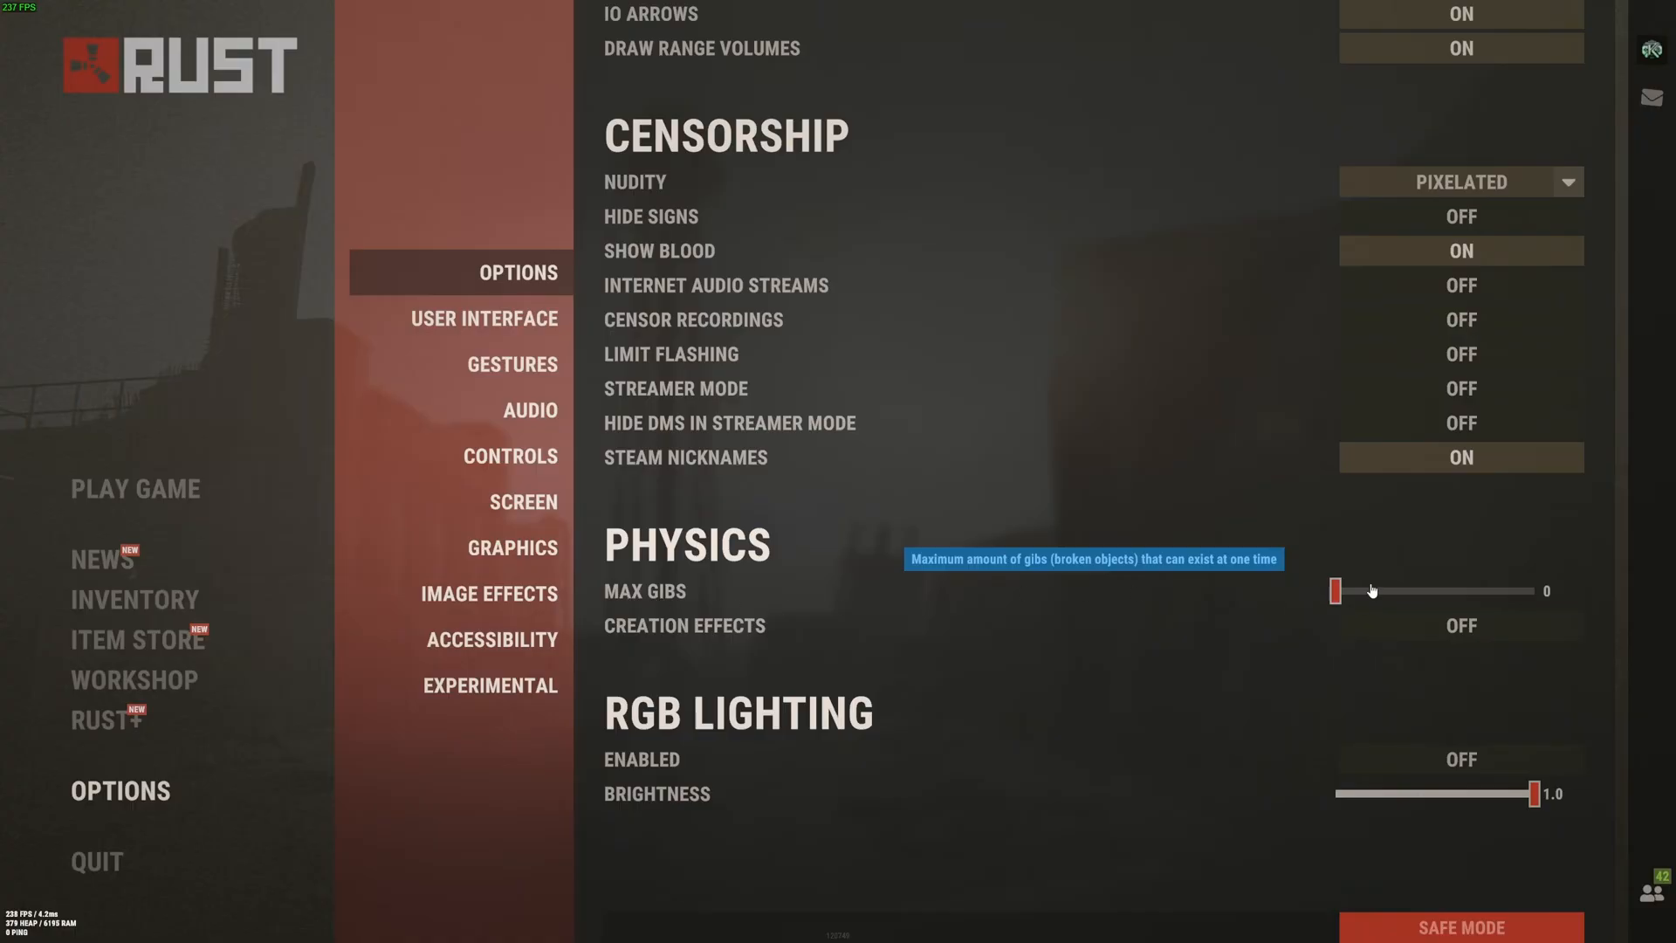
pyautogui.moveTo(663, 632)
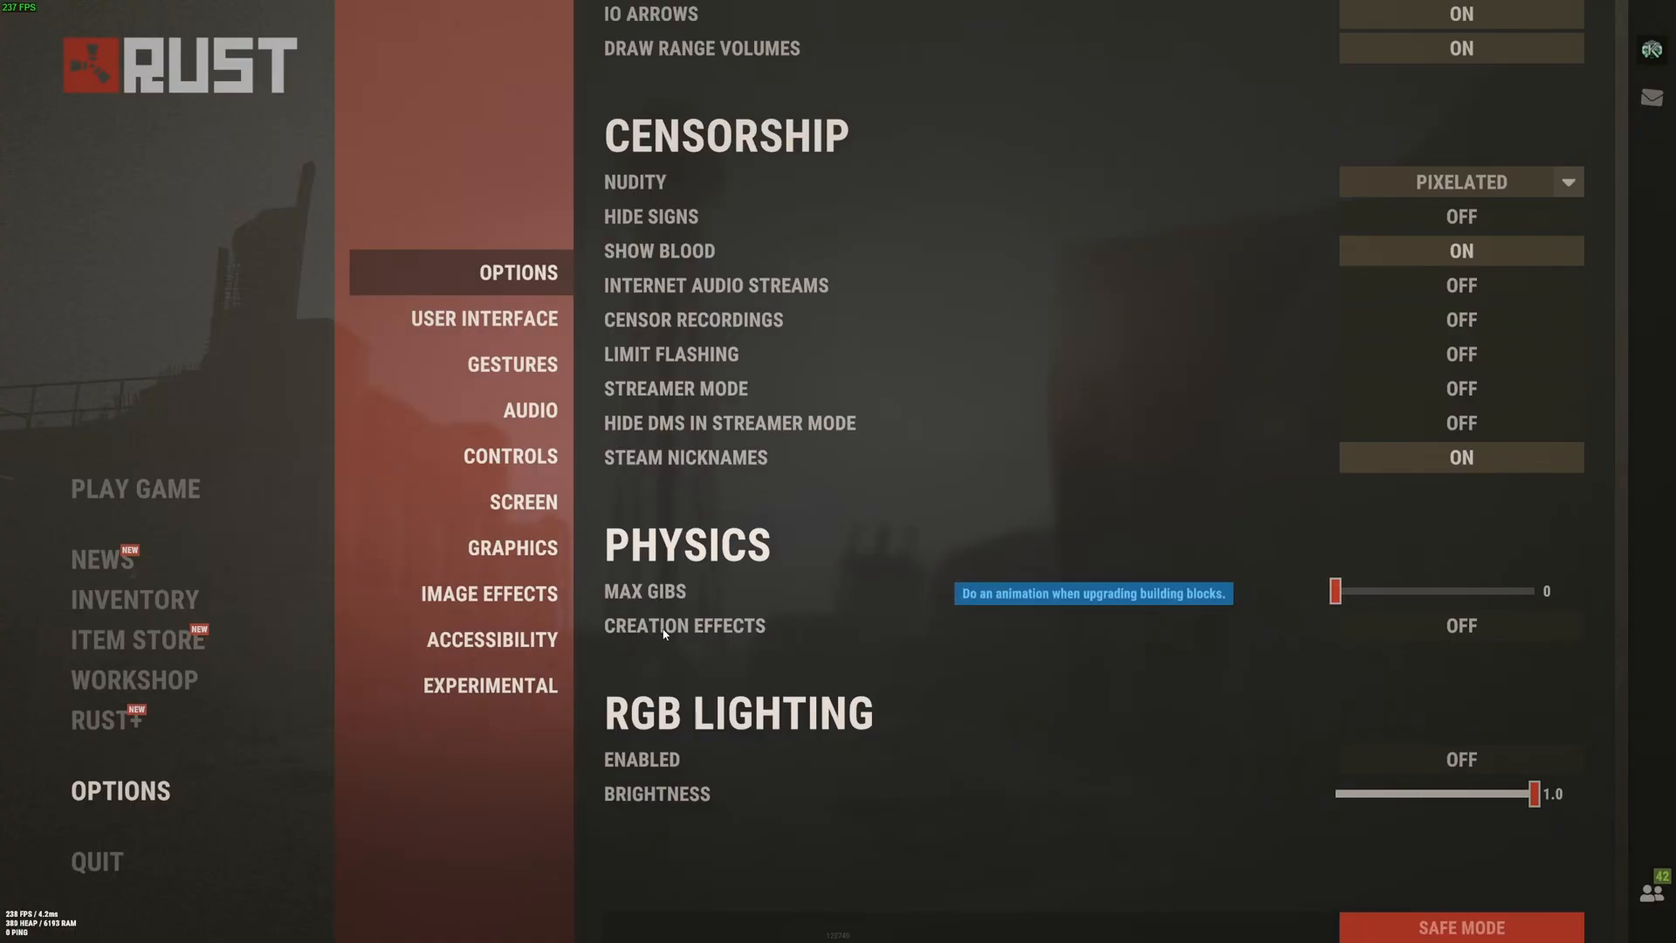
pyautogui.moveTo(1482, 609)
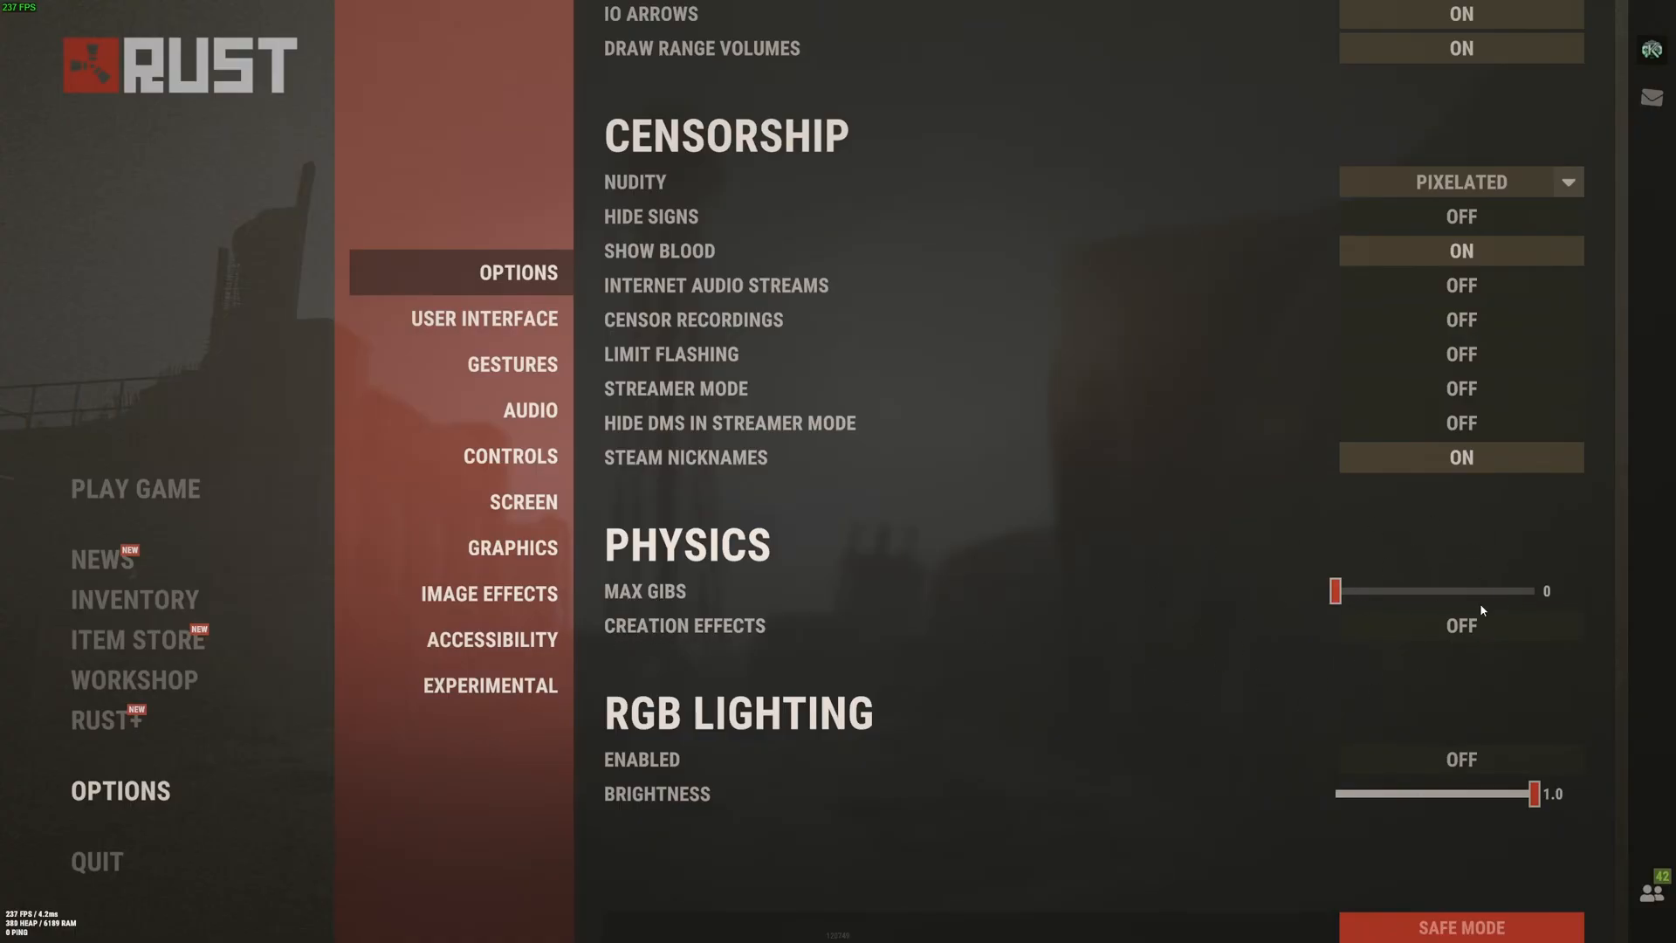
pyautogui.moveTo(511, 365)
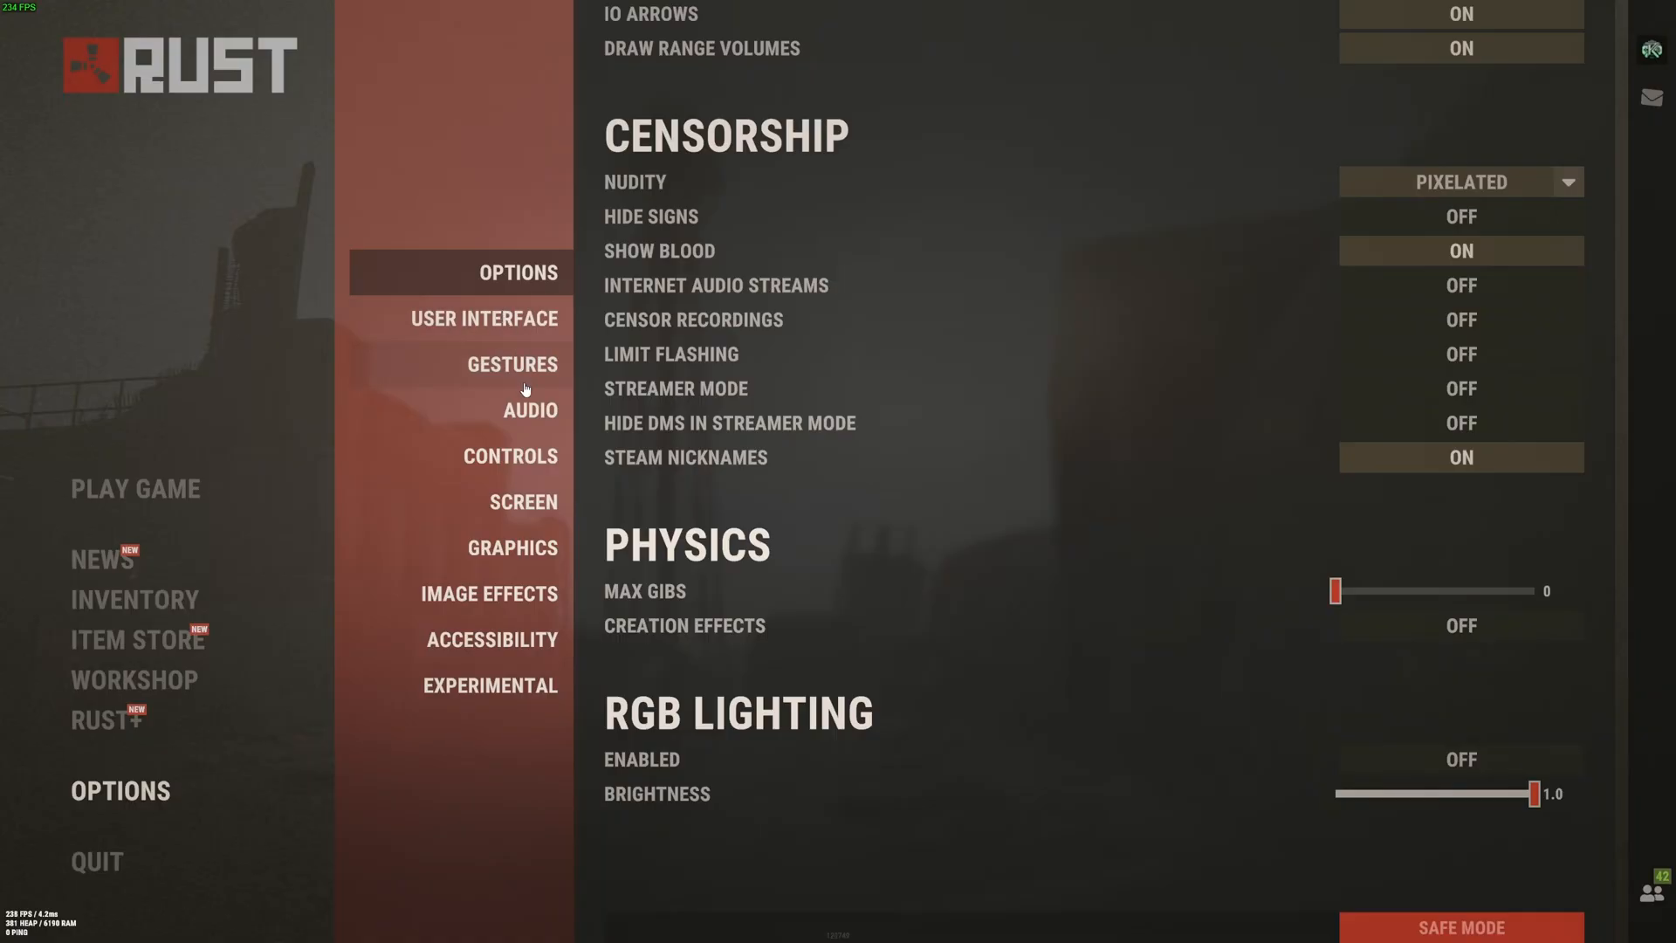
pyautogui.click(522, 501)
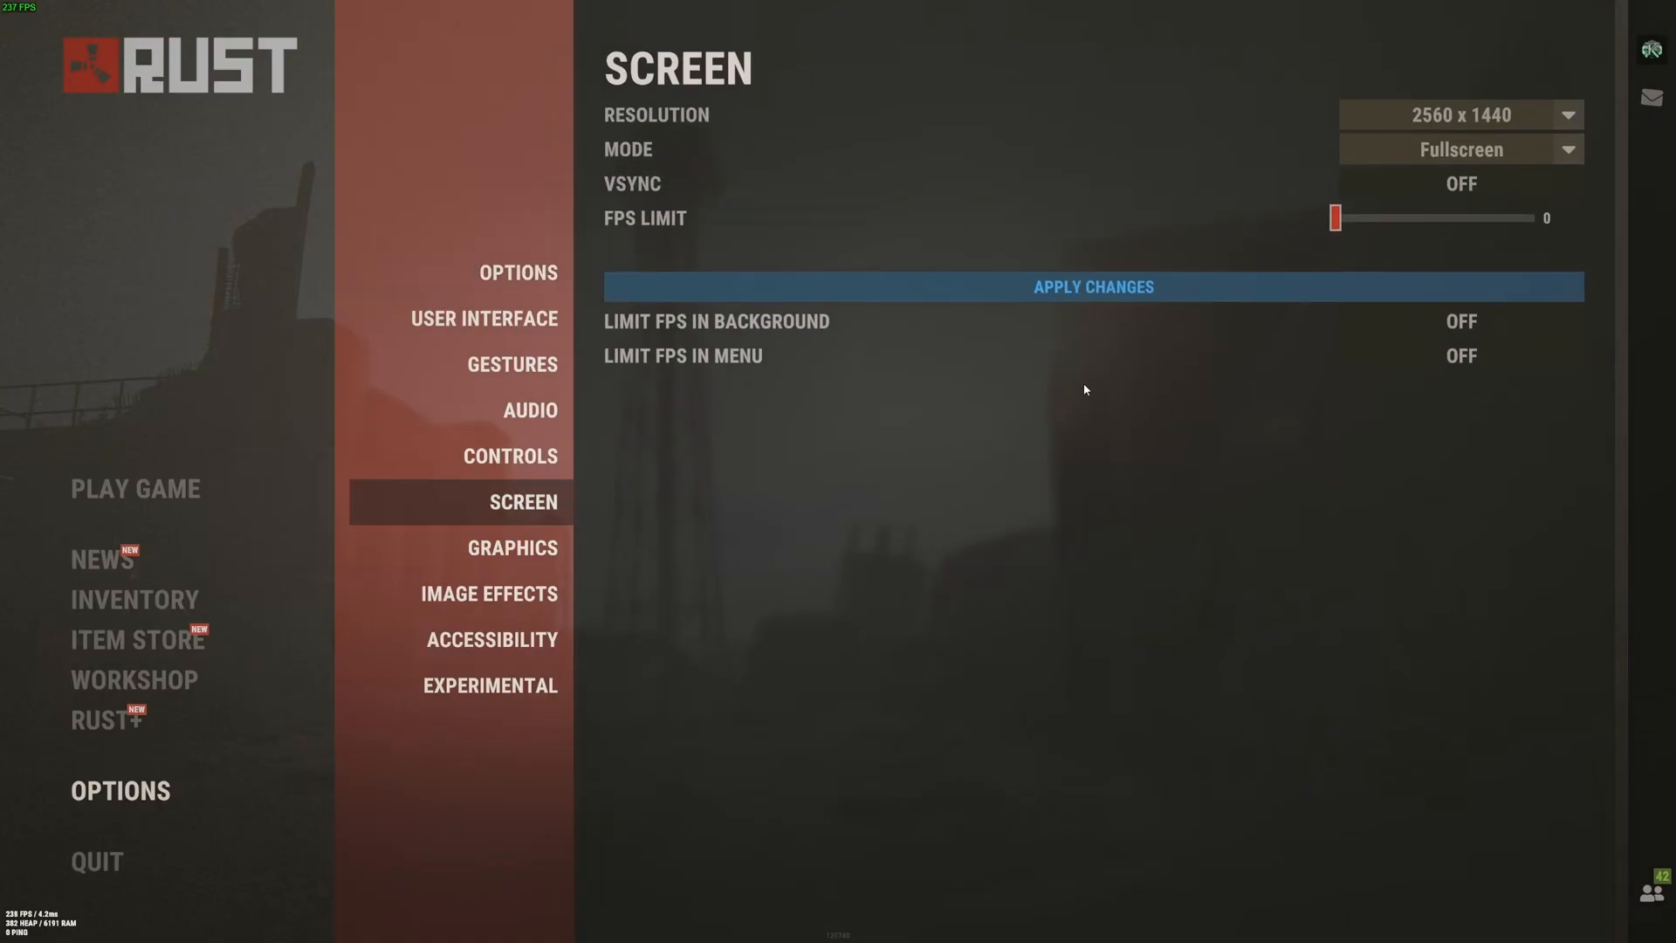
pyautogui.moveTo(1459, 115)
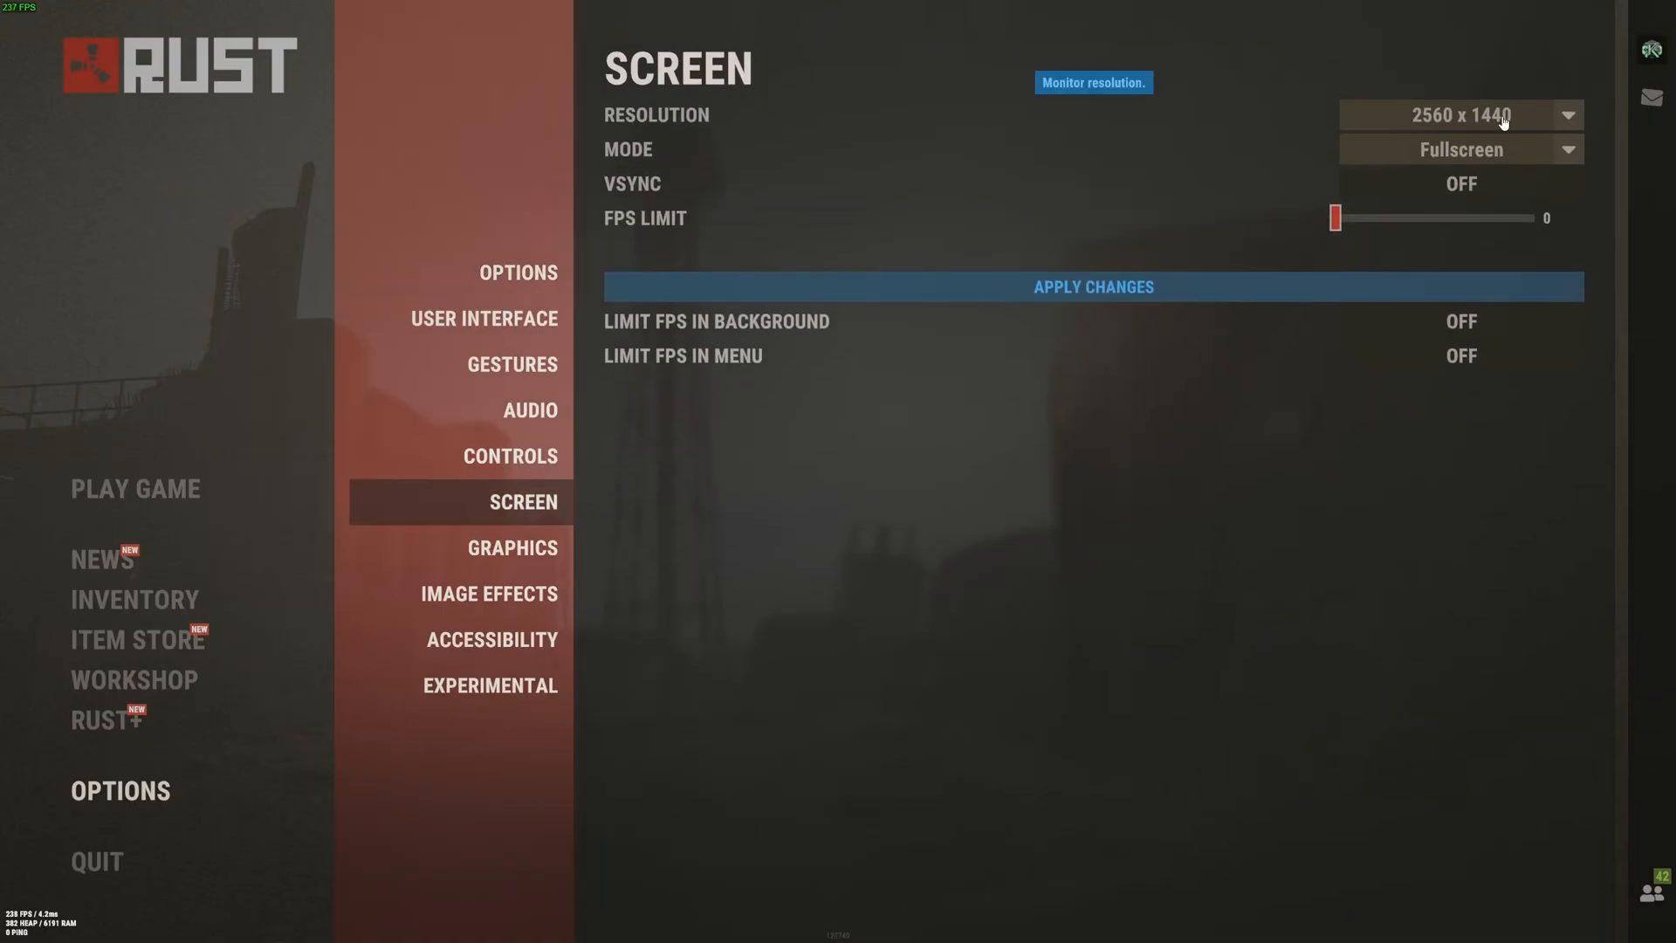
# Step: Keep 2560x1440 fullscreen with VSync and FPS limits off, then move to Graphics
pyautogui.click(1457, 115)
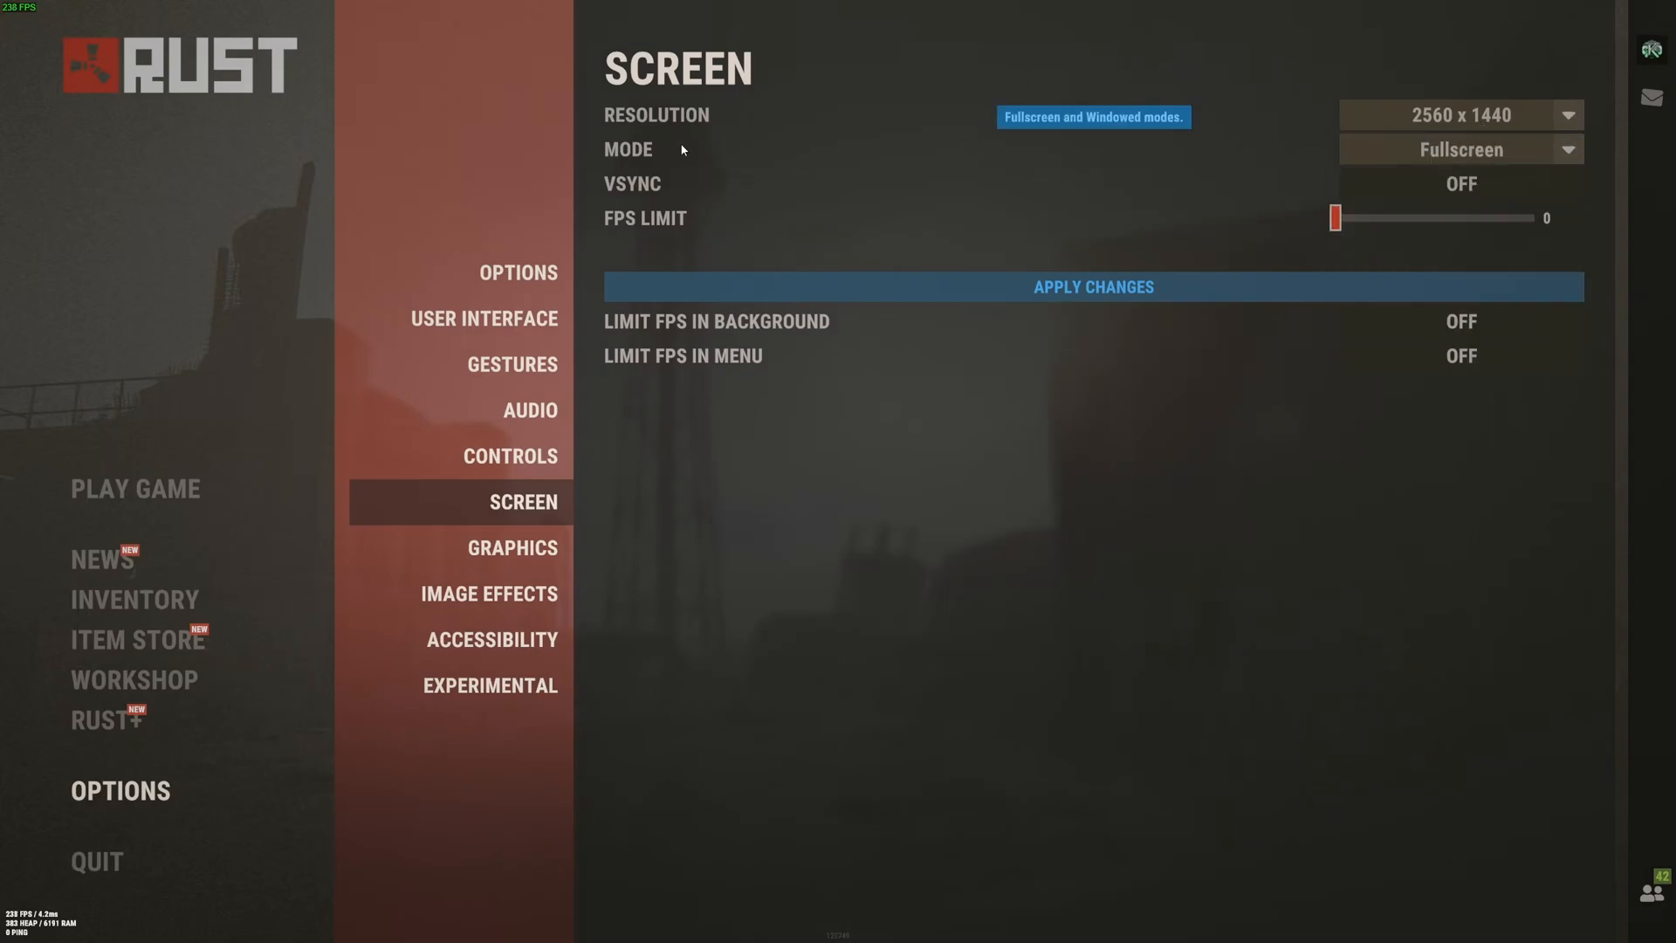
pyautogui.moveTo(1459, 149)
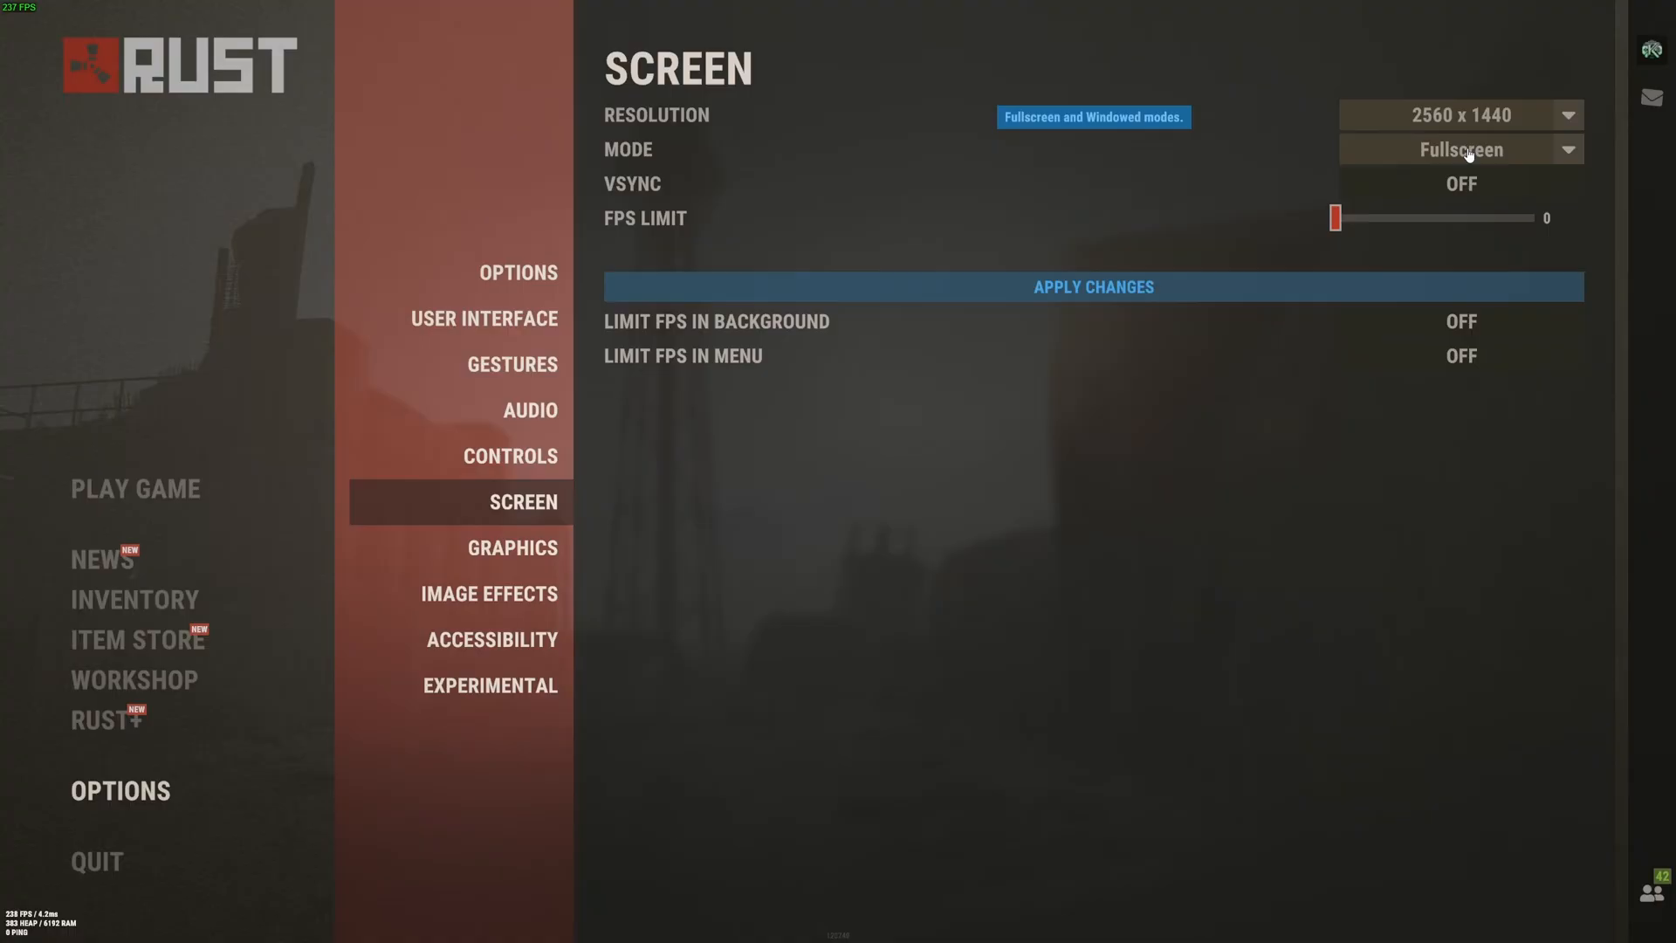
pyautogui.moveTo(1463, 183)
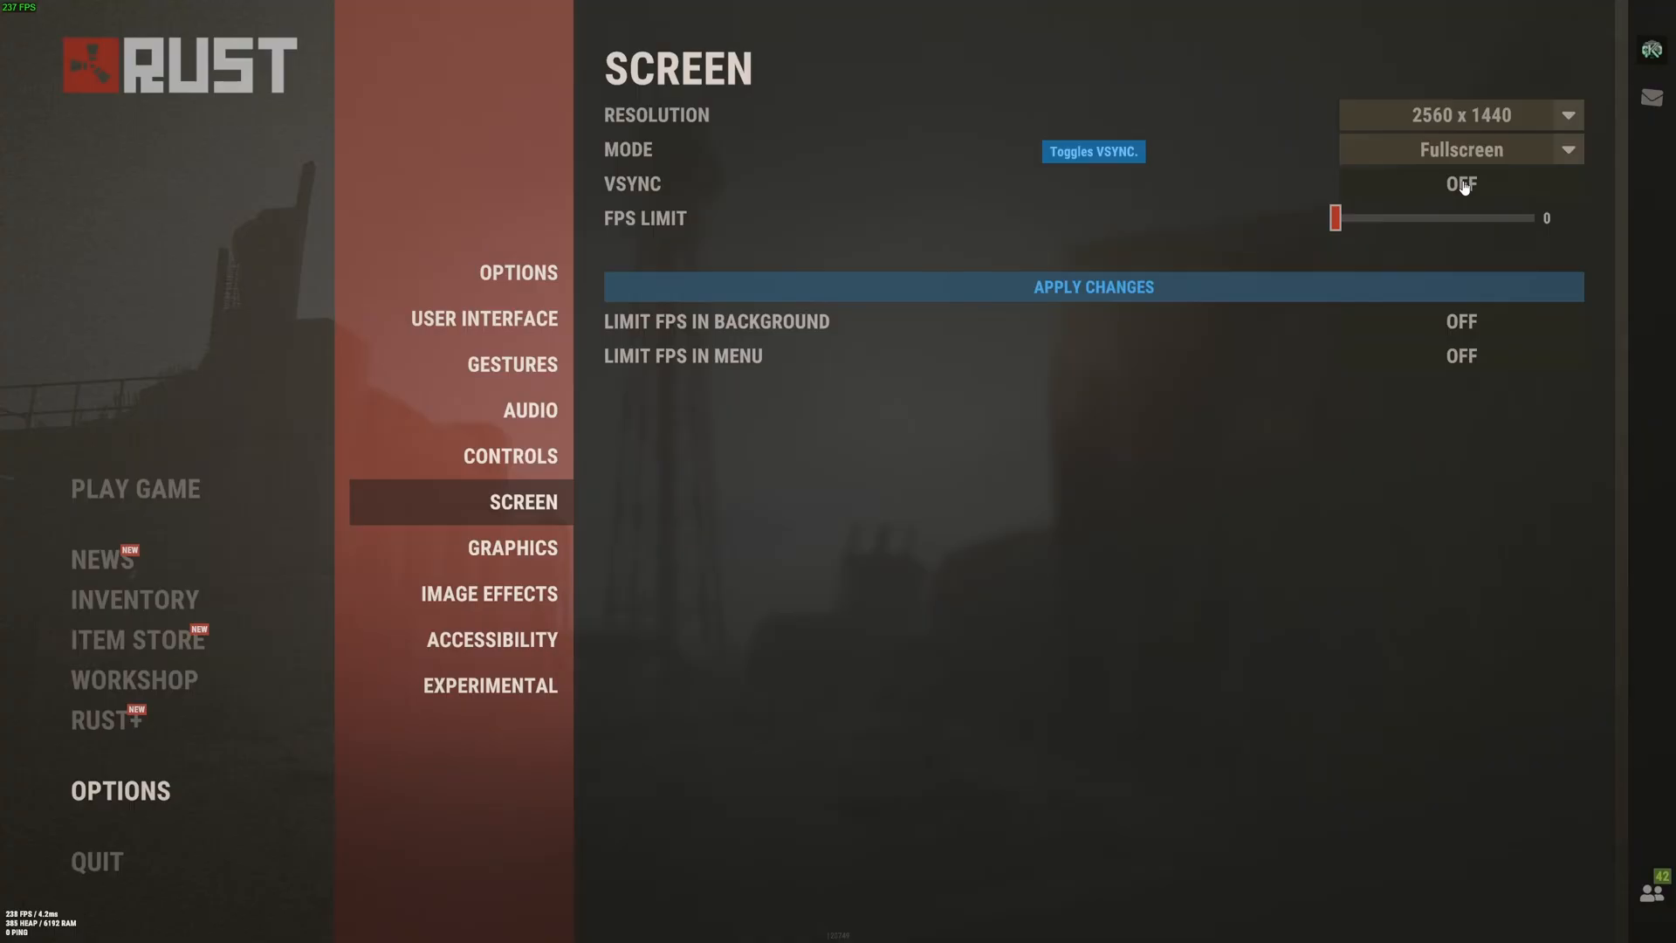
pyautogui.moveTo(791, 290)
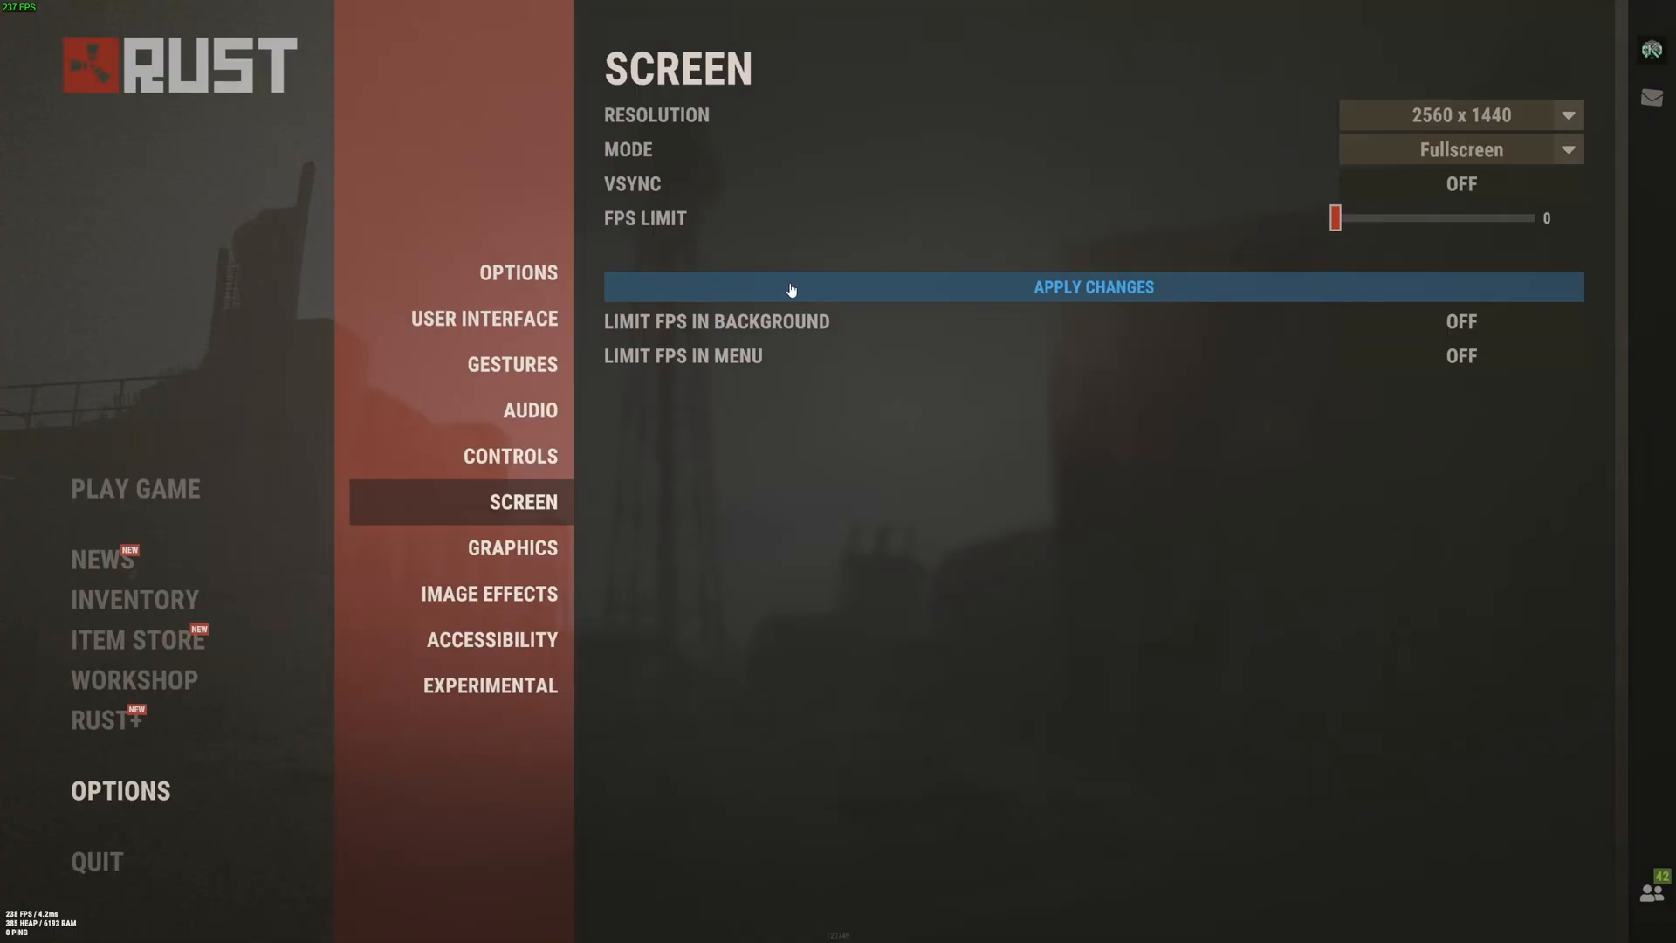
pyautogui.moveTo(650, 222)
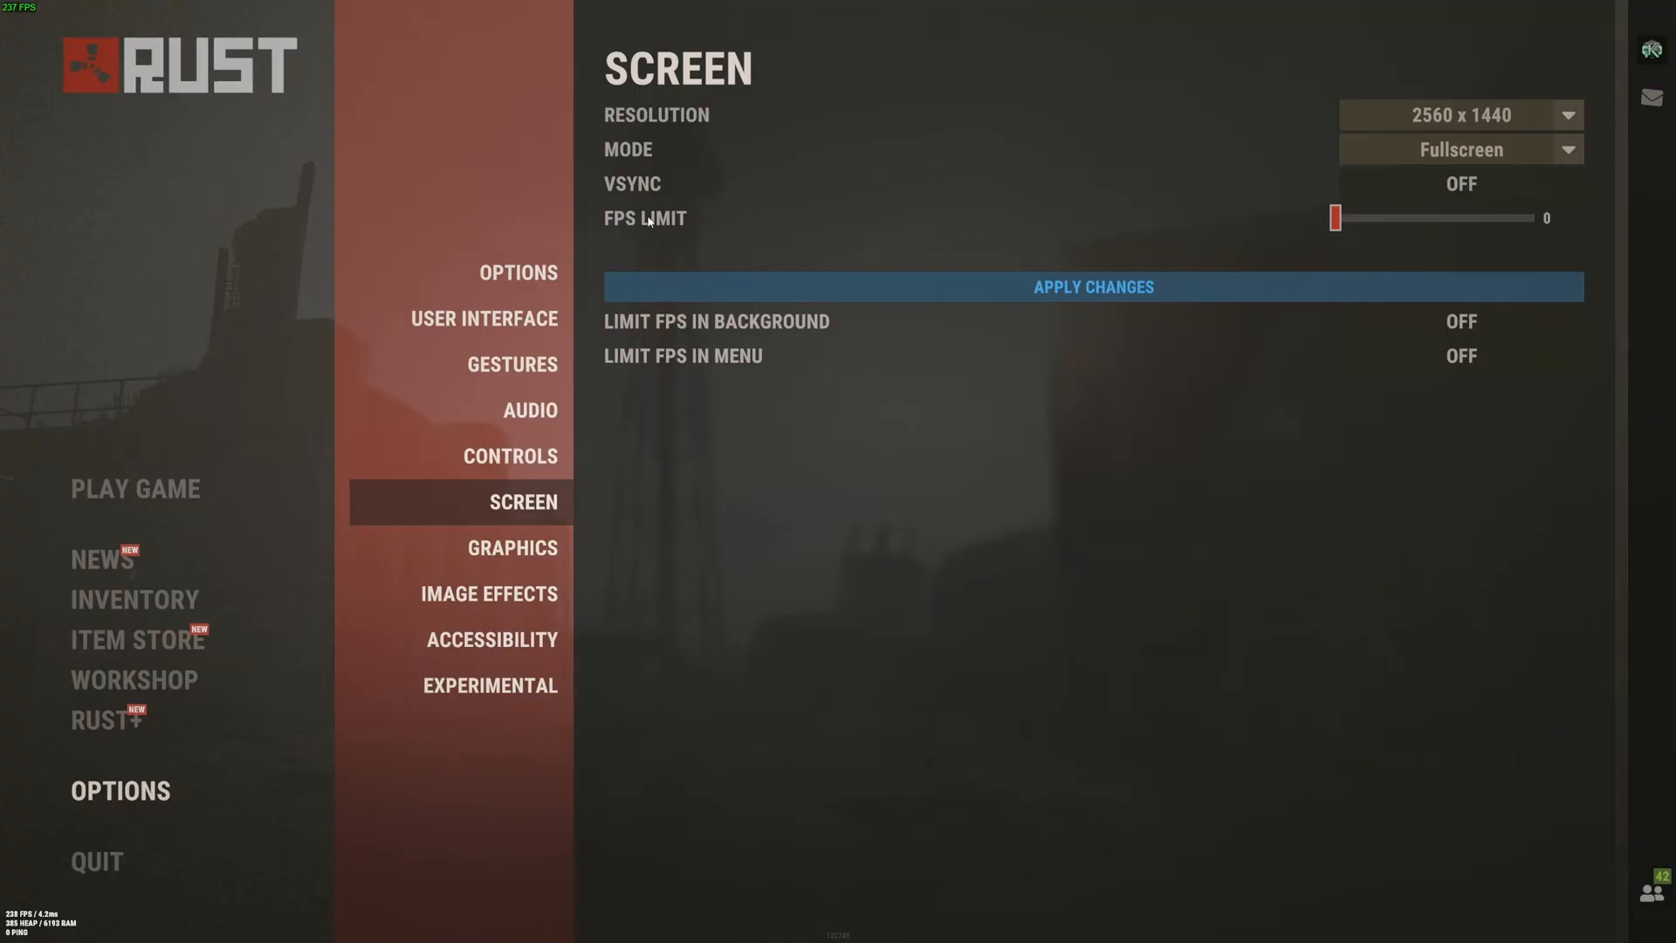
pyautogui.moveTo(1401, 236)
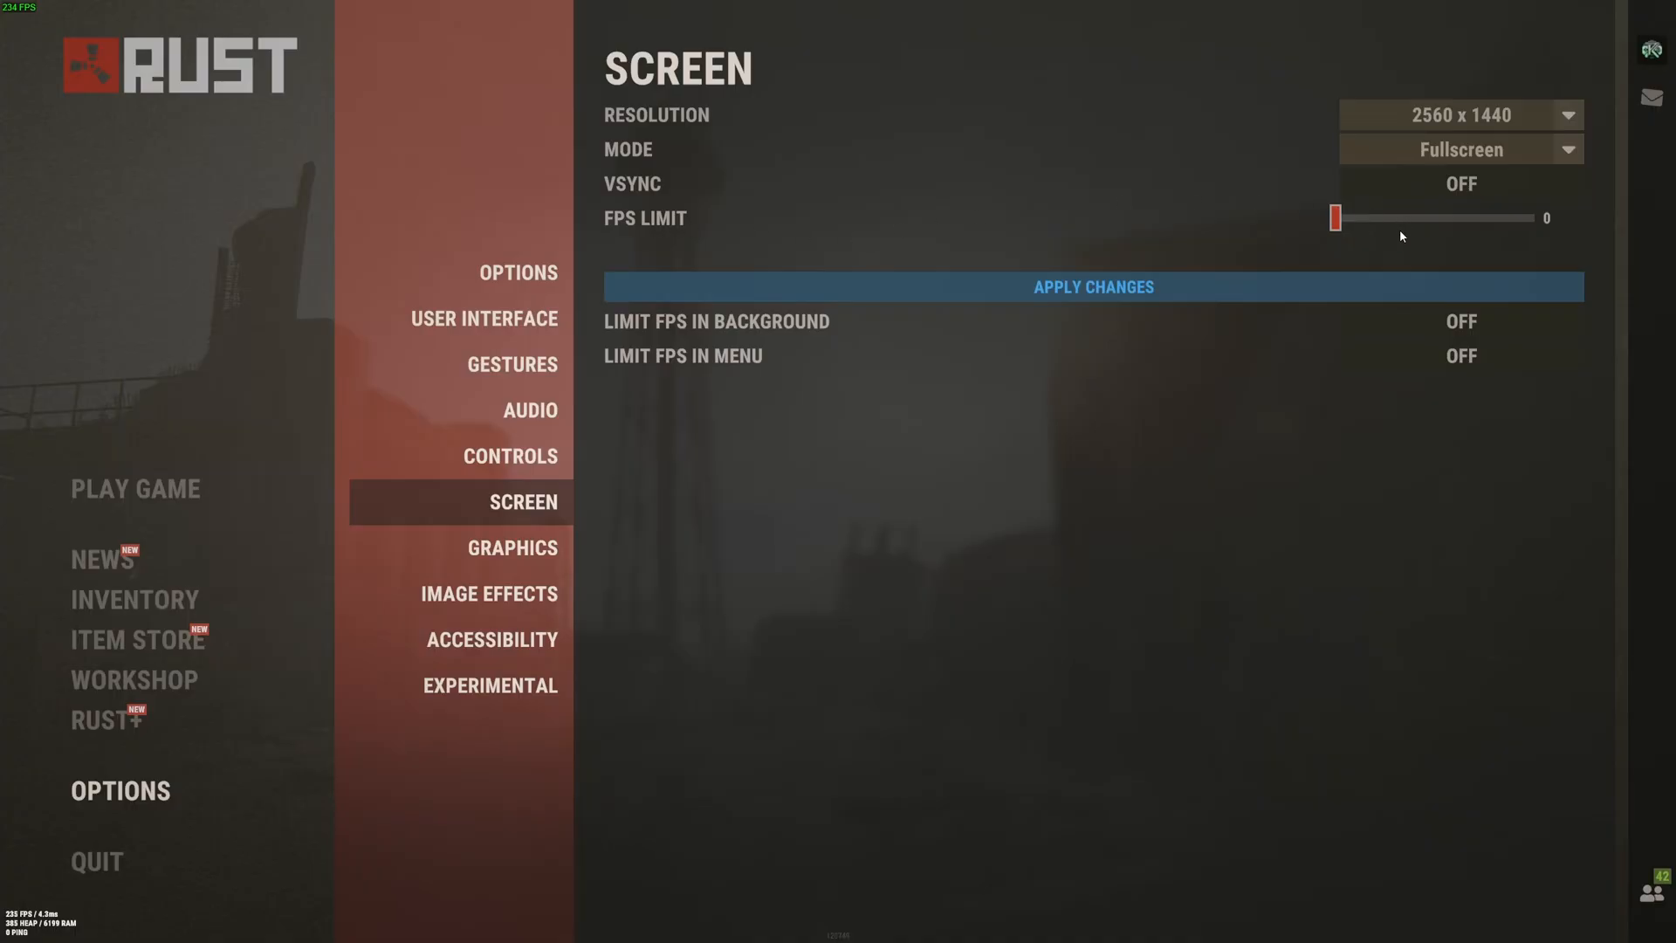
pyautogui.moveTo(1440, 217)
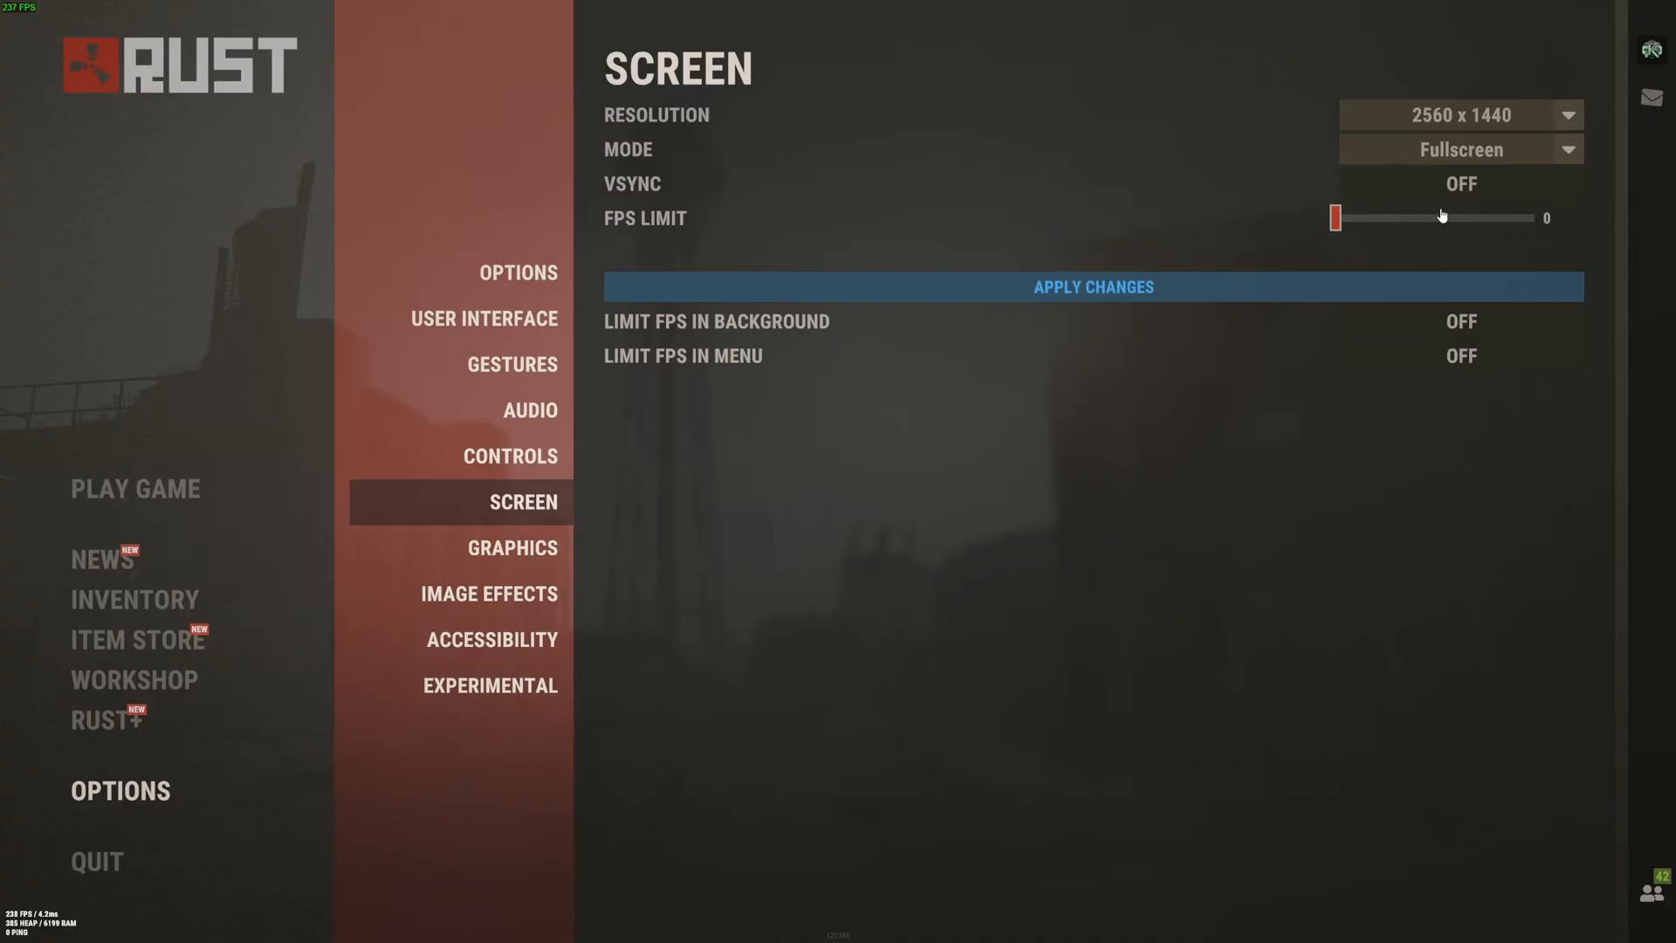
pyautogui.click(511, 547)
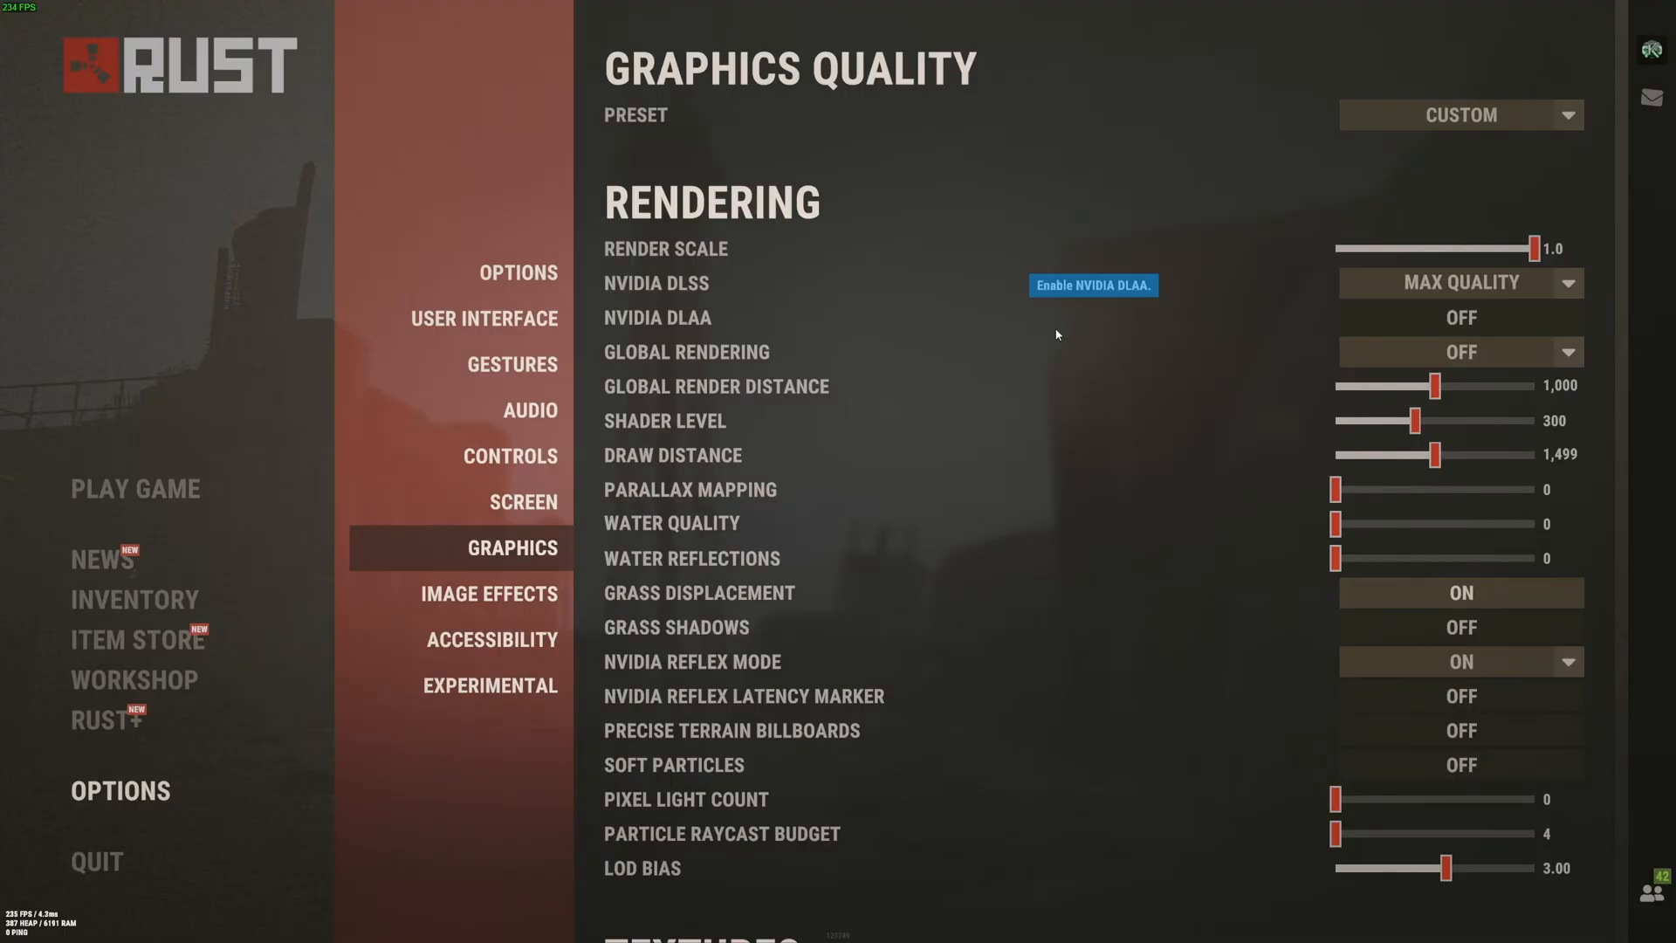
# Step: Scroll Rust's Graphics list past DLSS, DLAA and distance options down to the Textures section
pyautogui.scroll(-3)
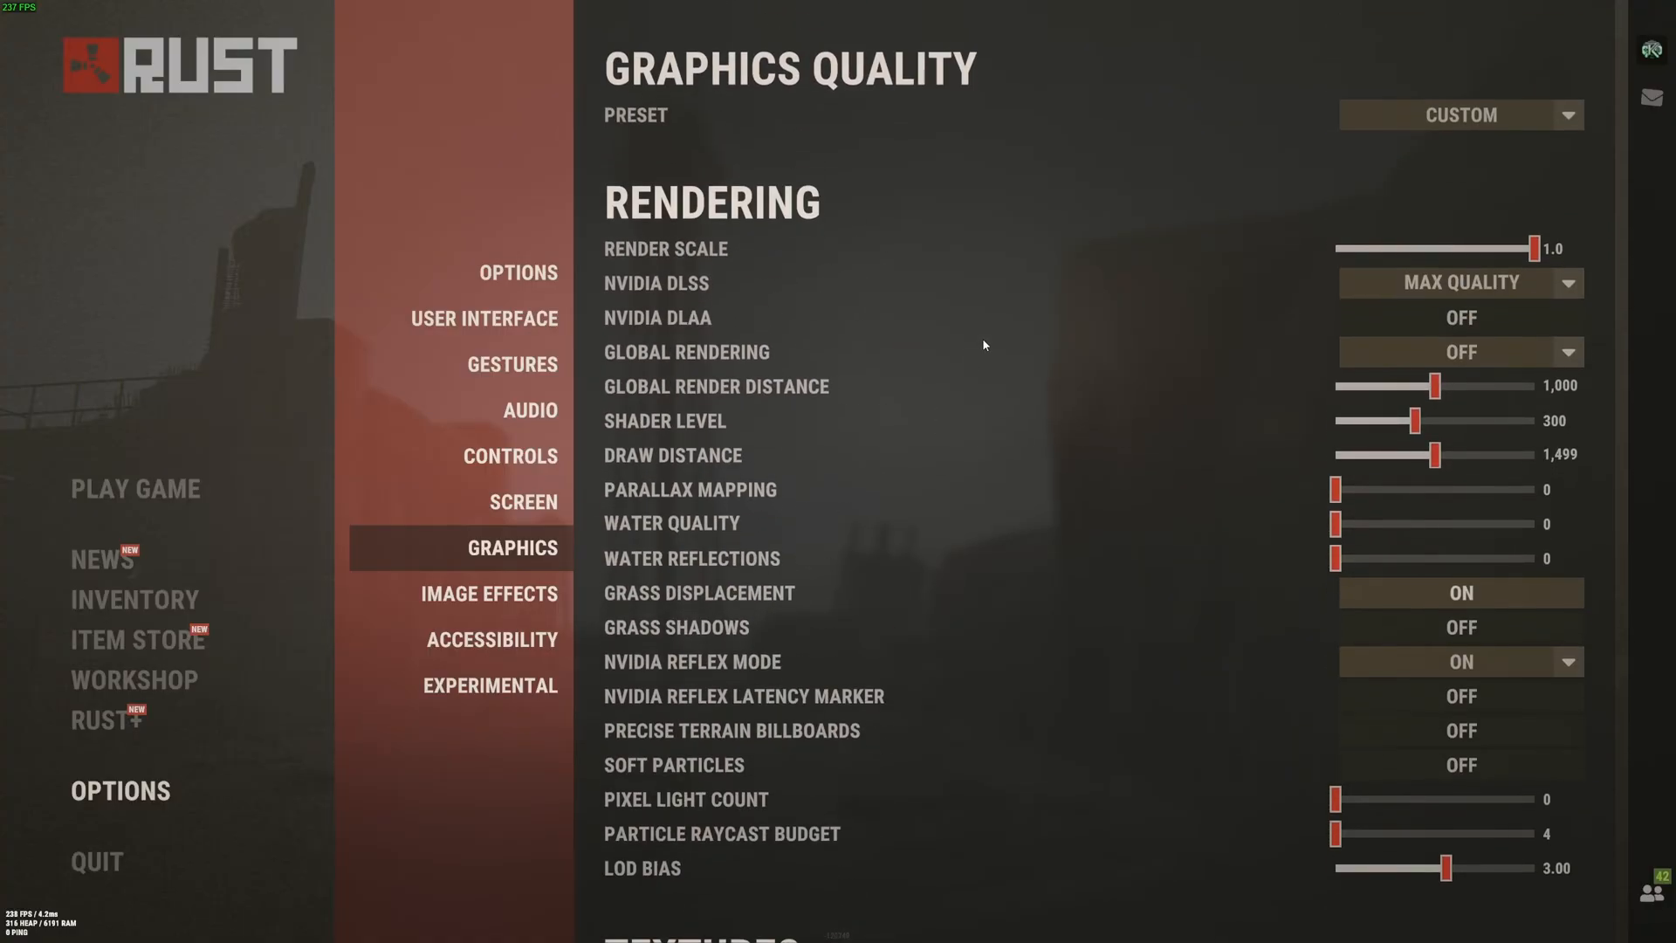
pyautogui.moveTo(1530, 247)
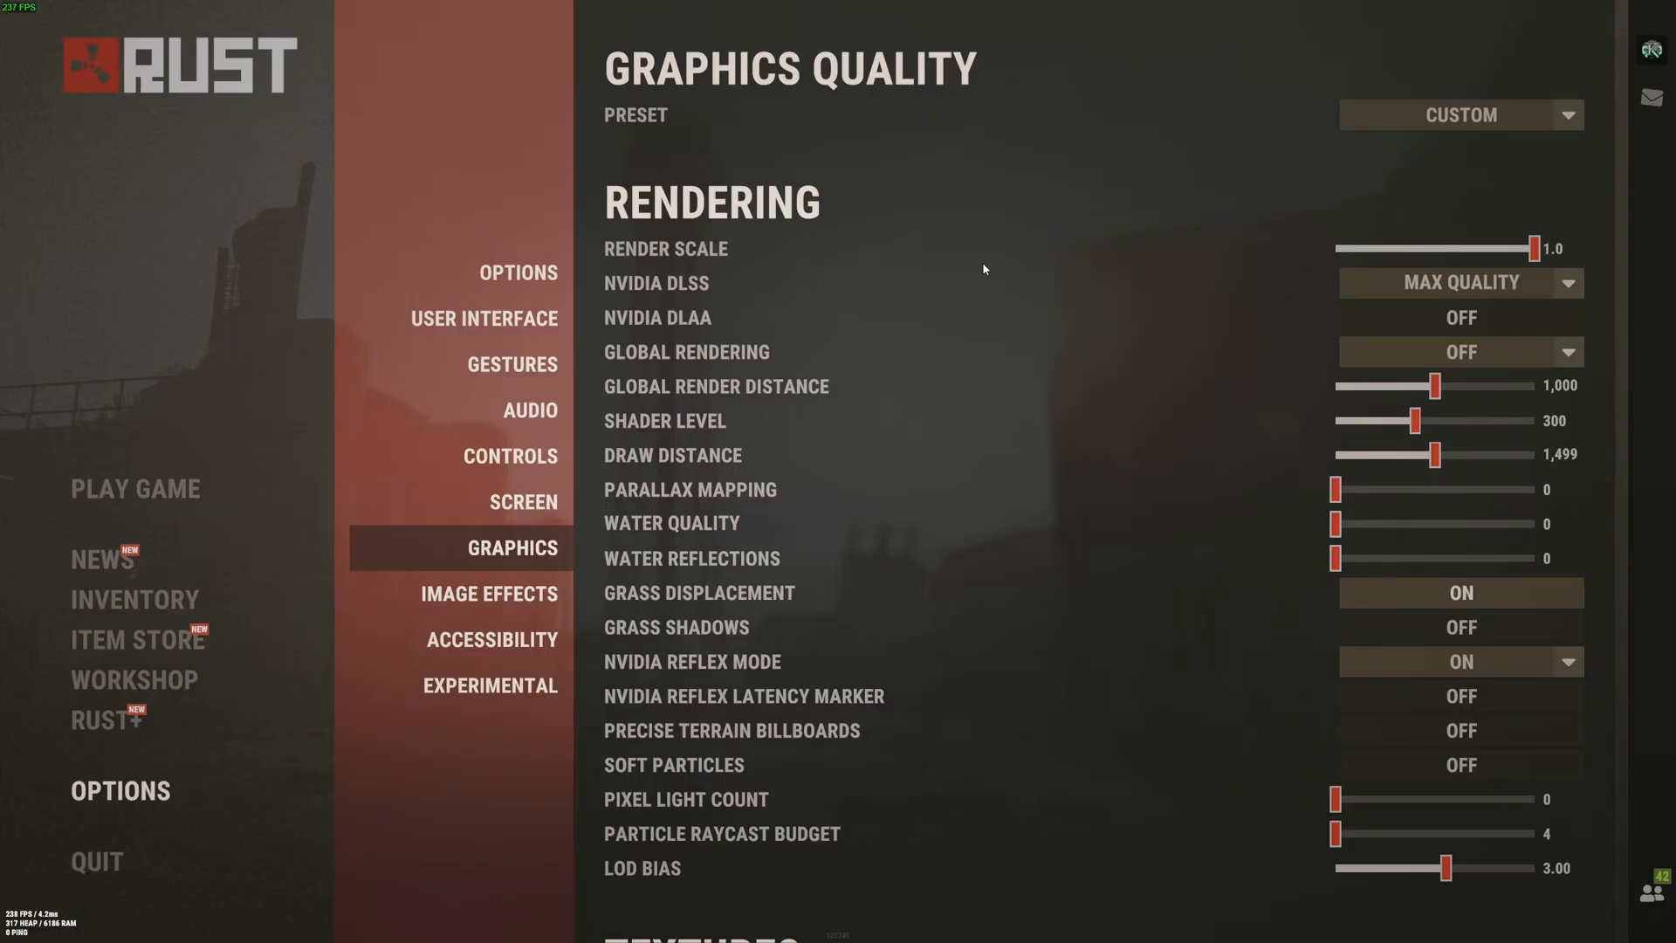
pyautogui.scroll(-3)
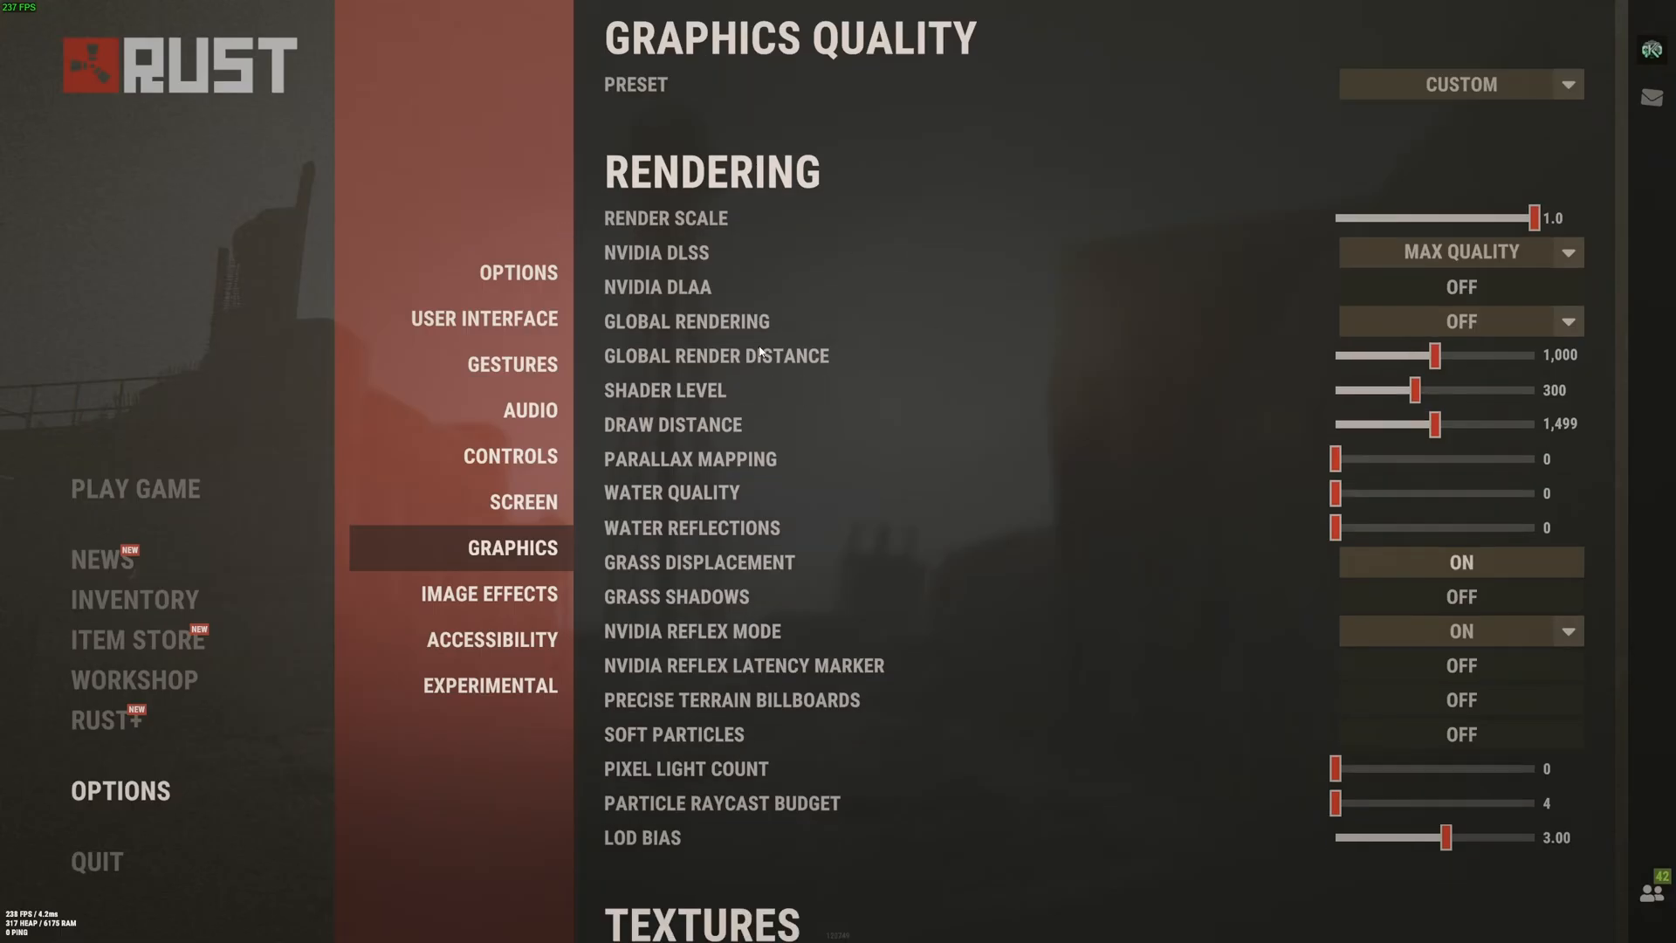
pyautogui.moveTo(548, 288)
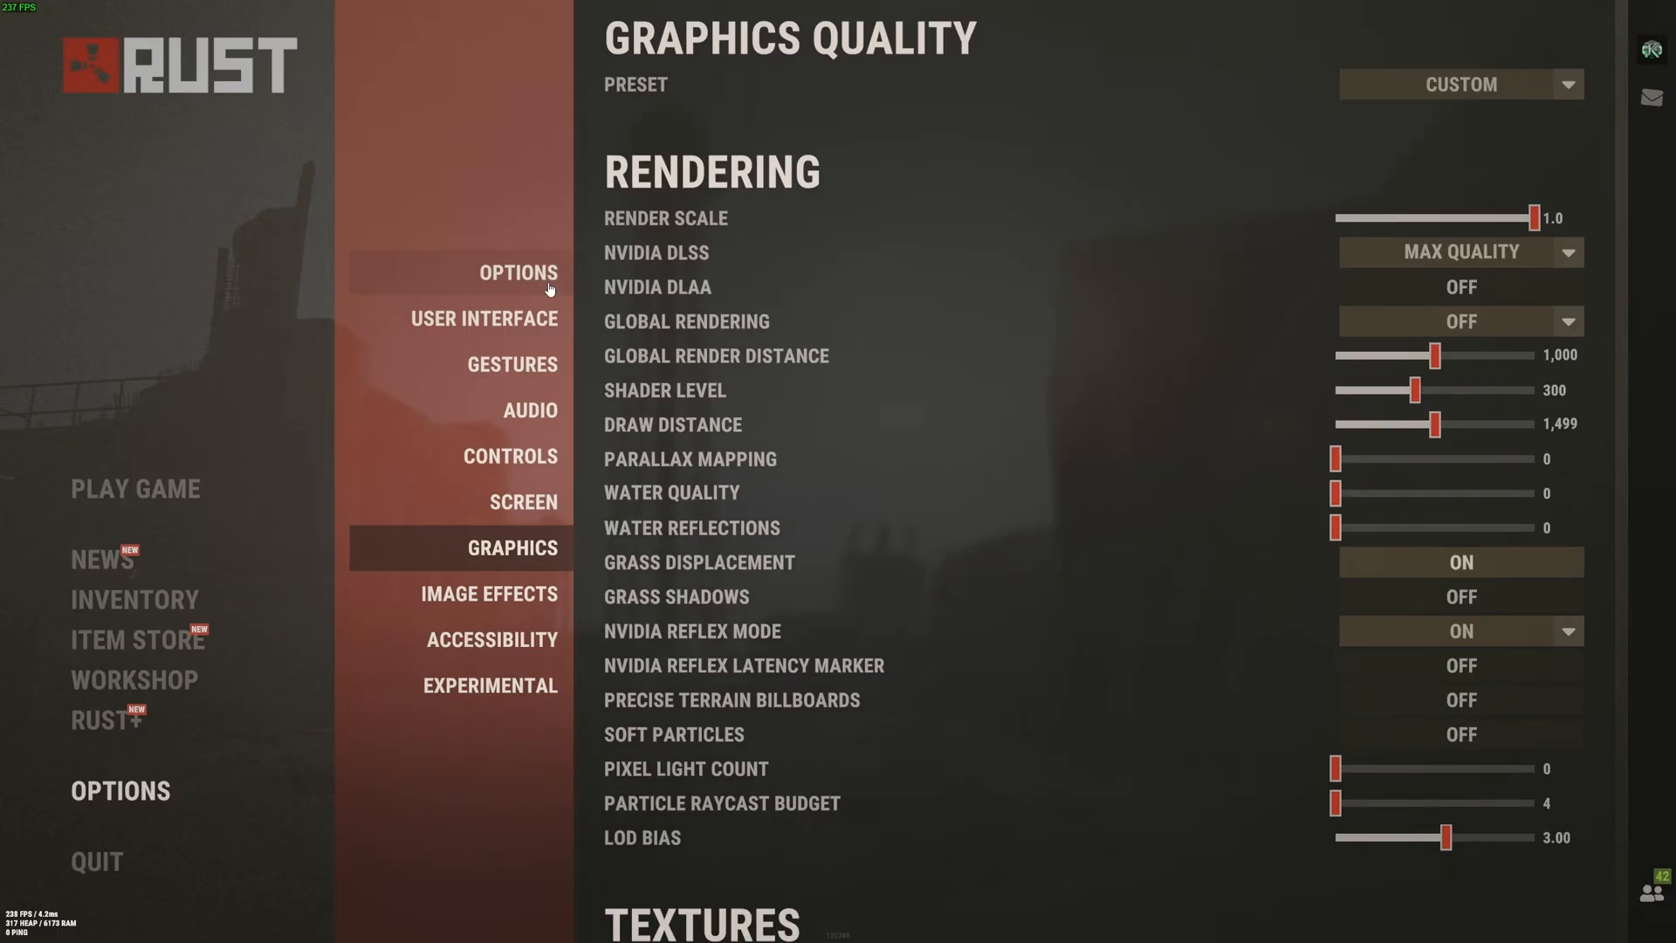
pyautogui.moveTo(669, 252)
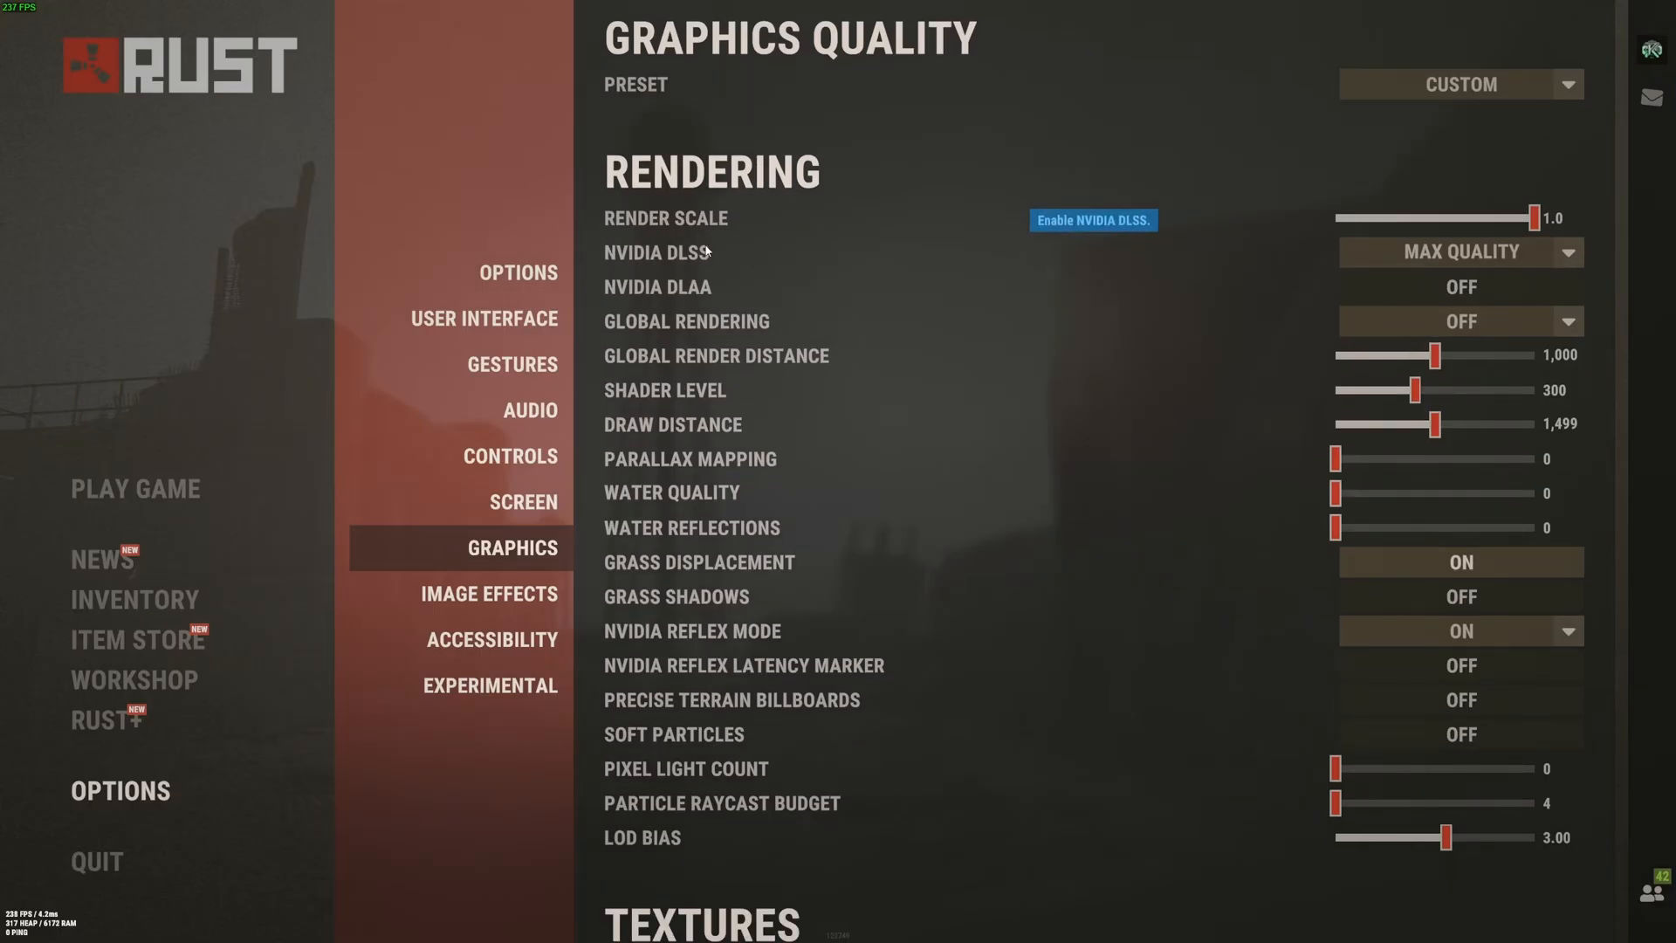
pyautogui.moveTo(1168, 283)
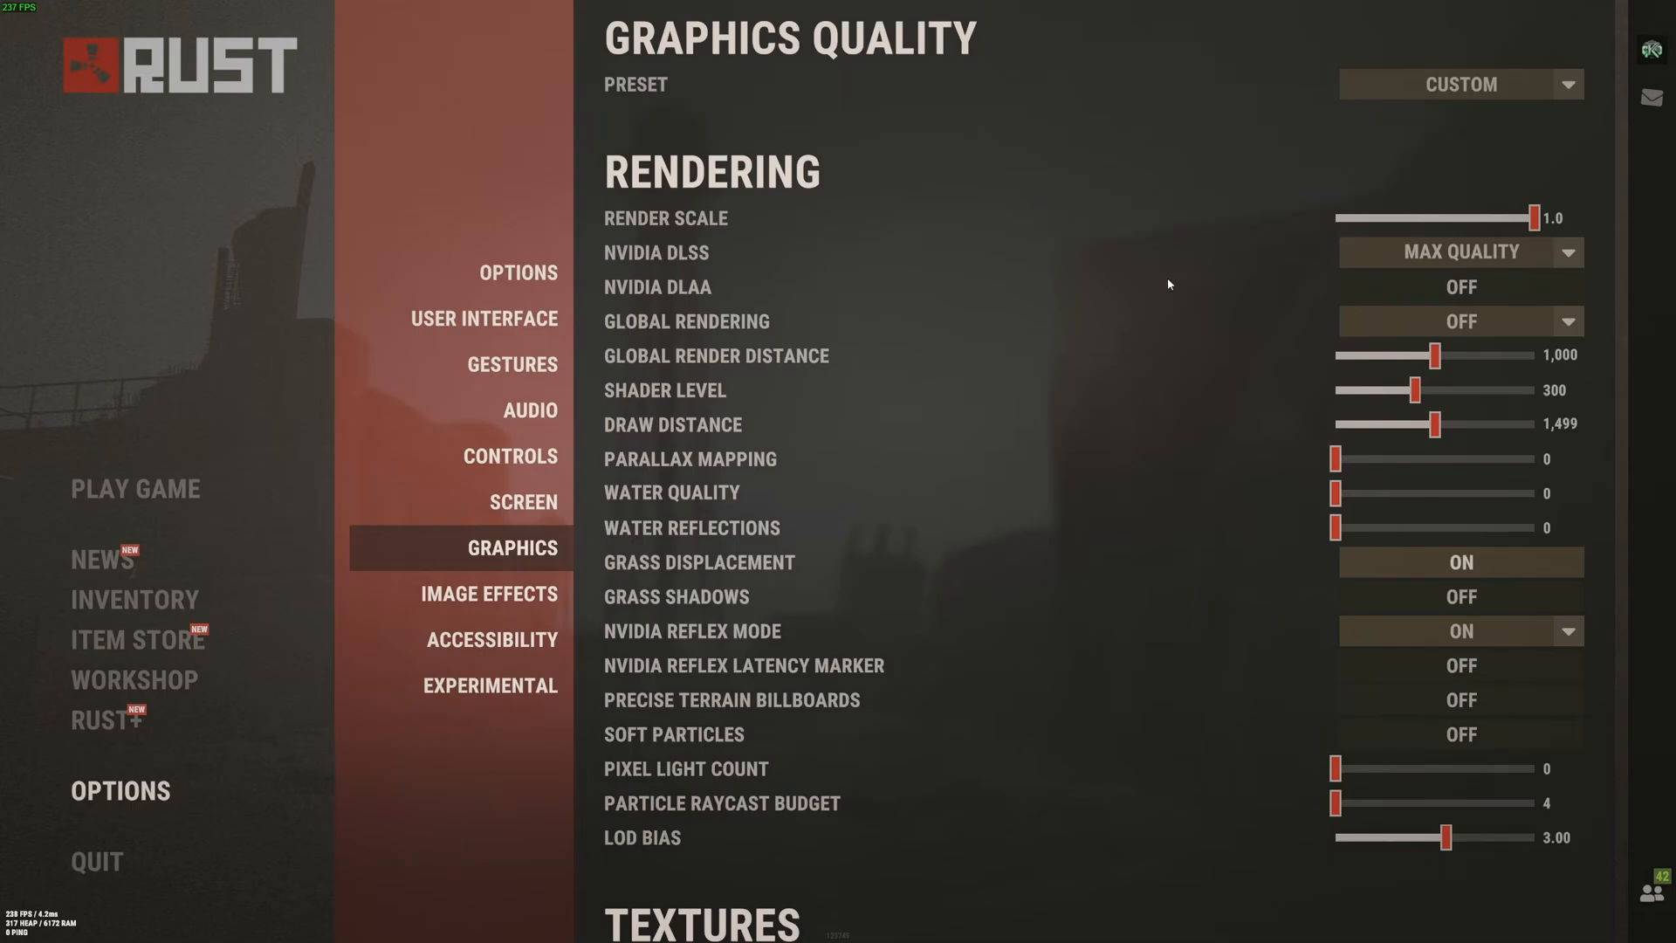
pyautogui.moveTo(1312, 181)
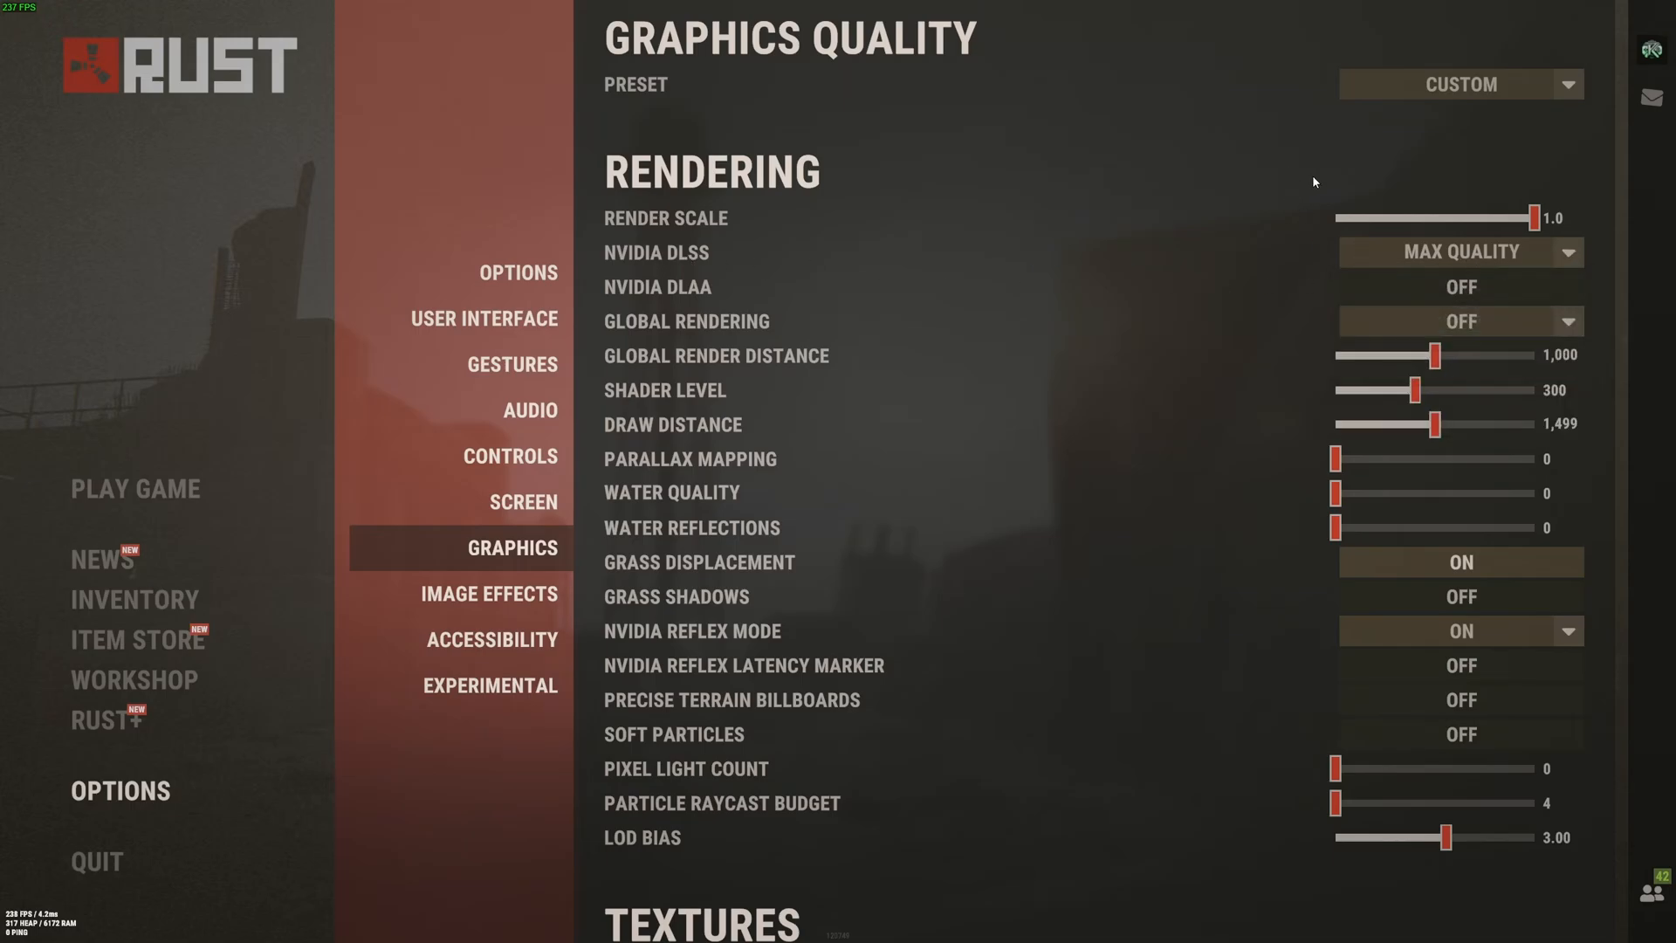
pyautogui.moveTo(1421, 272)
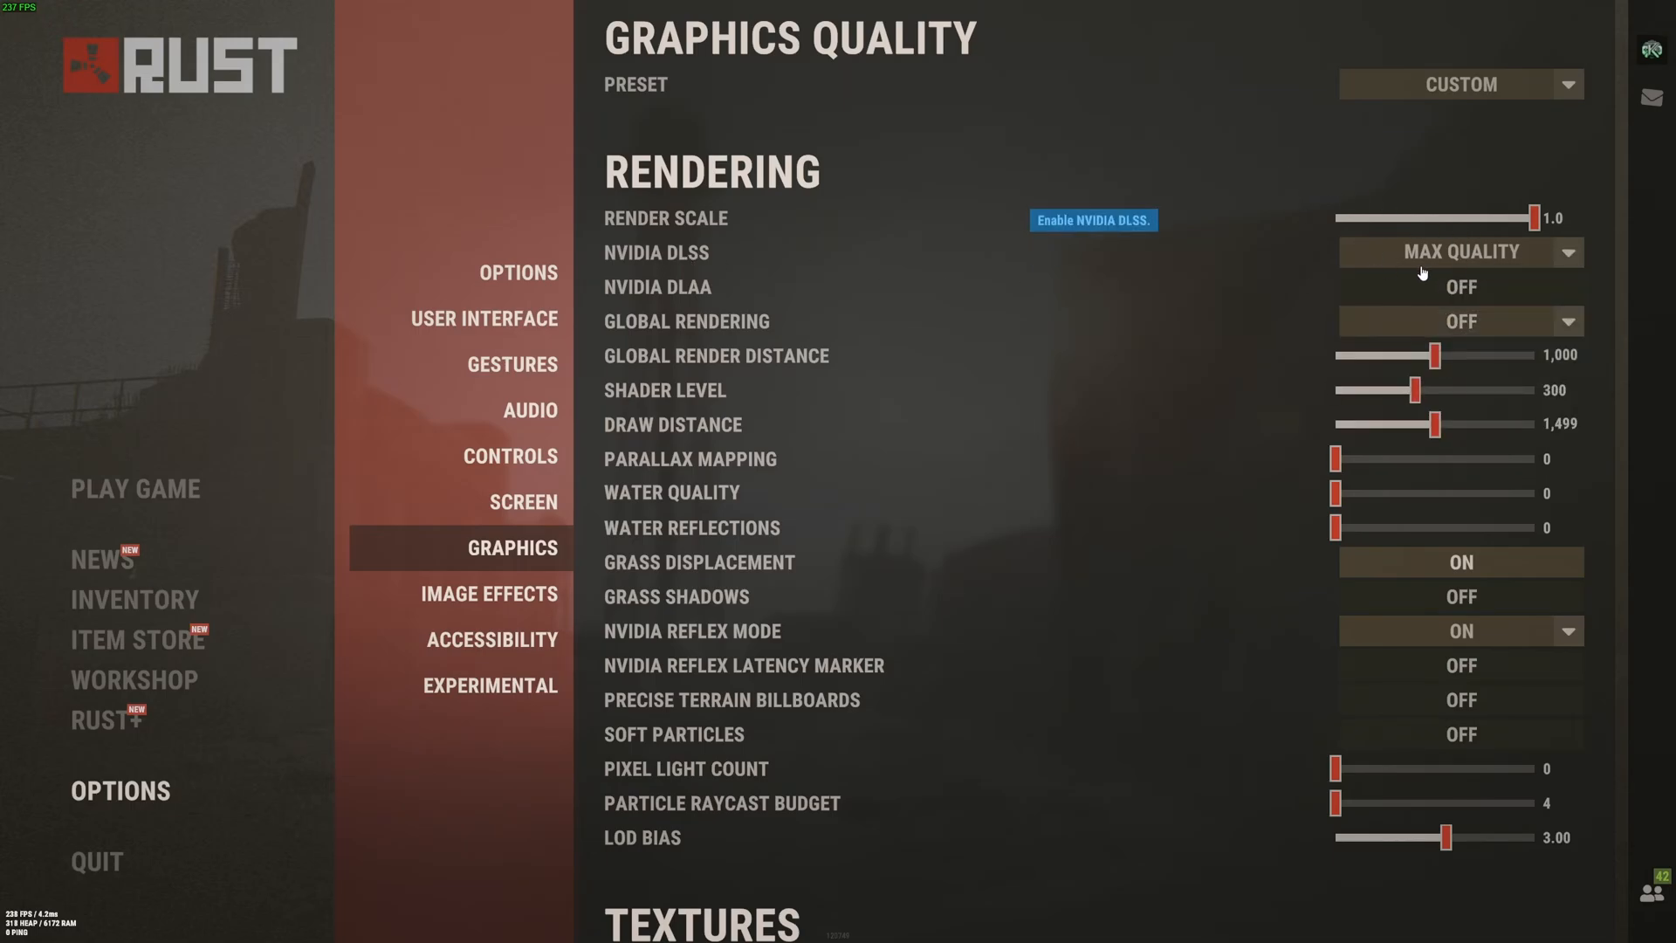
pyautogui.scroll(-3)
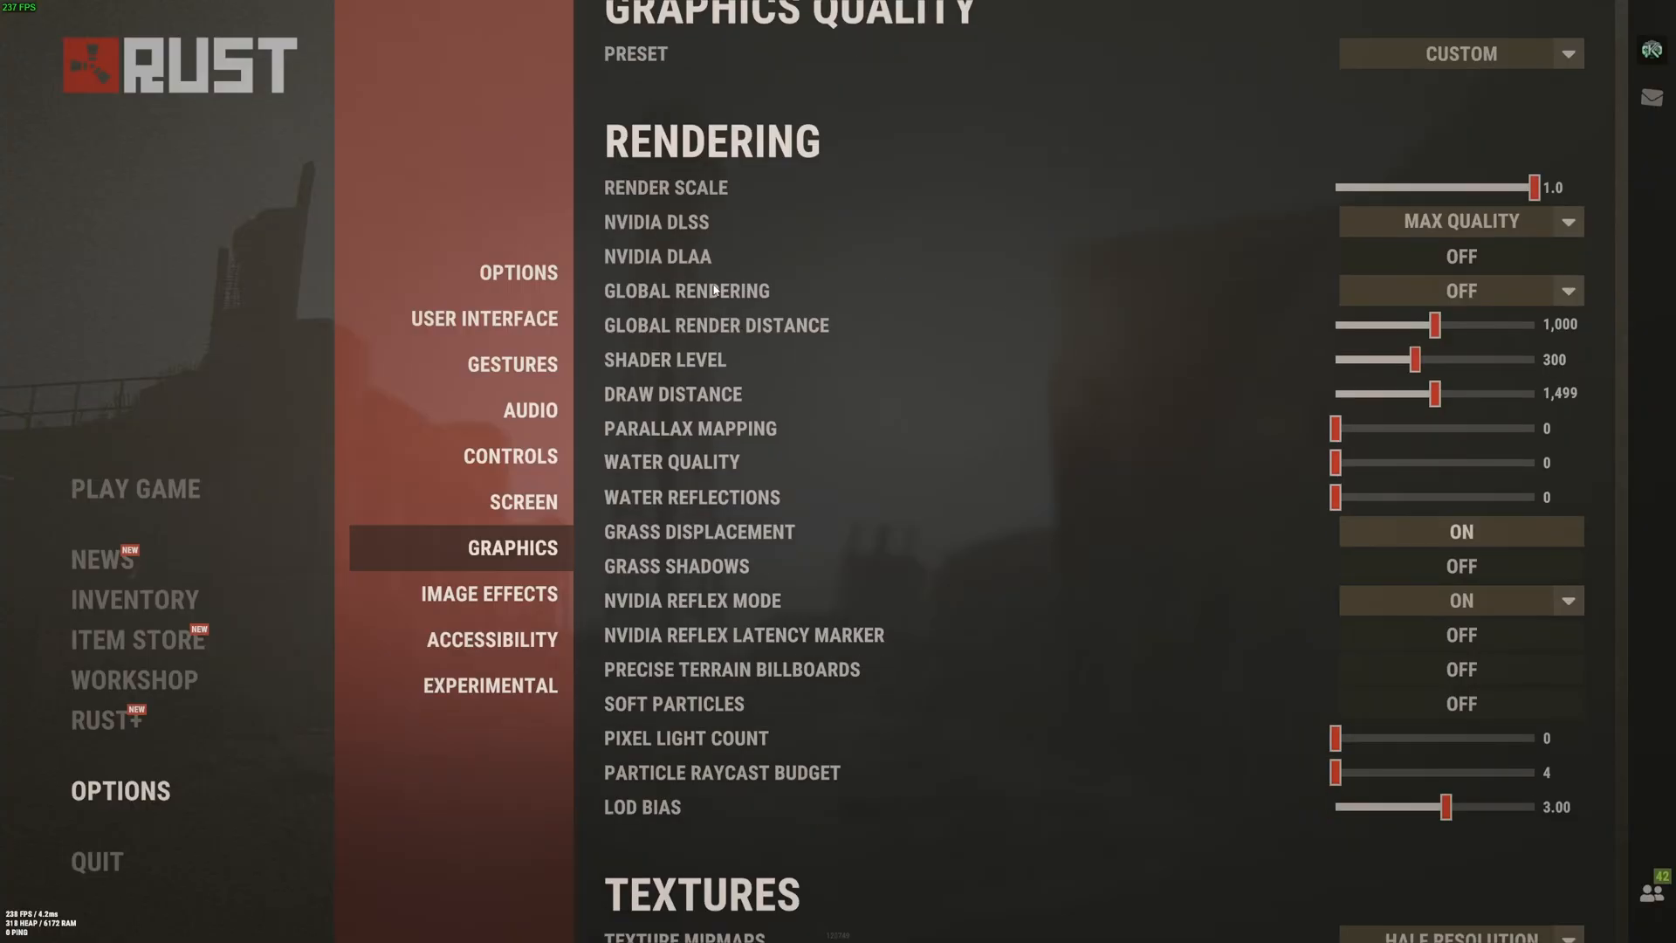
pyautogui.moveTo(706, 262)
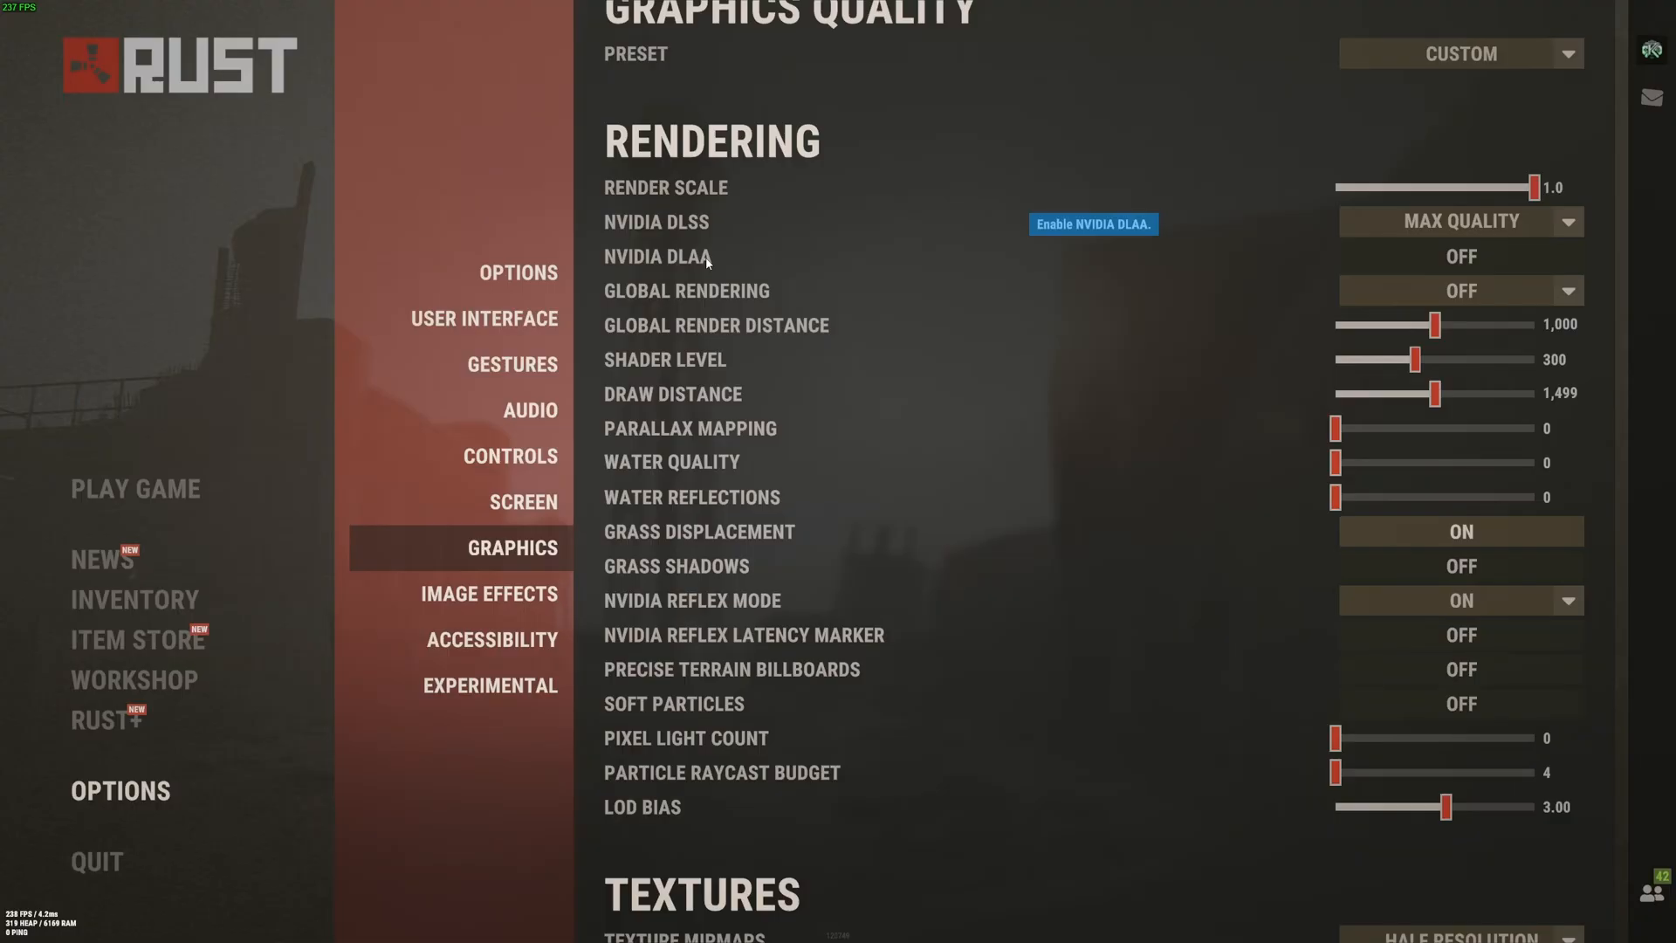
pyautogui.moveTo(779, 281)
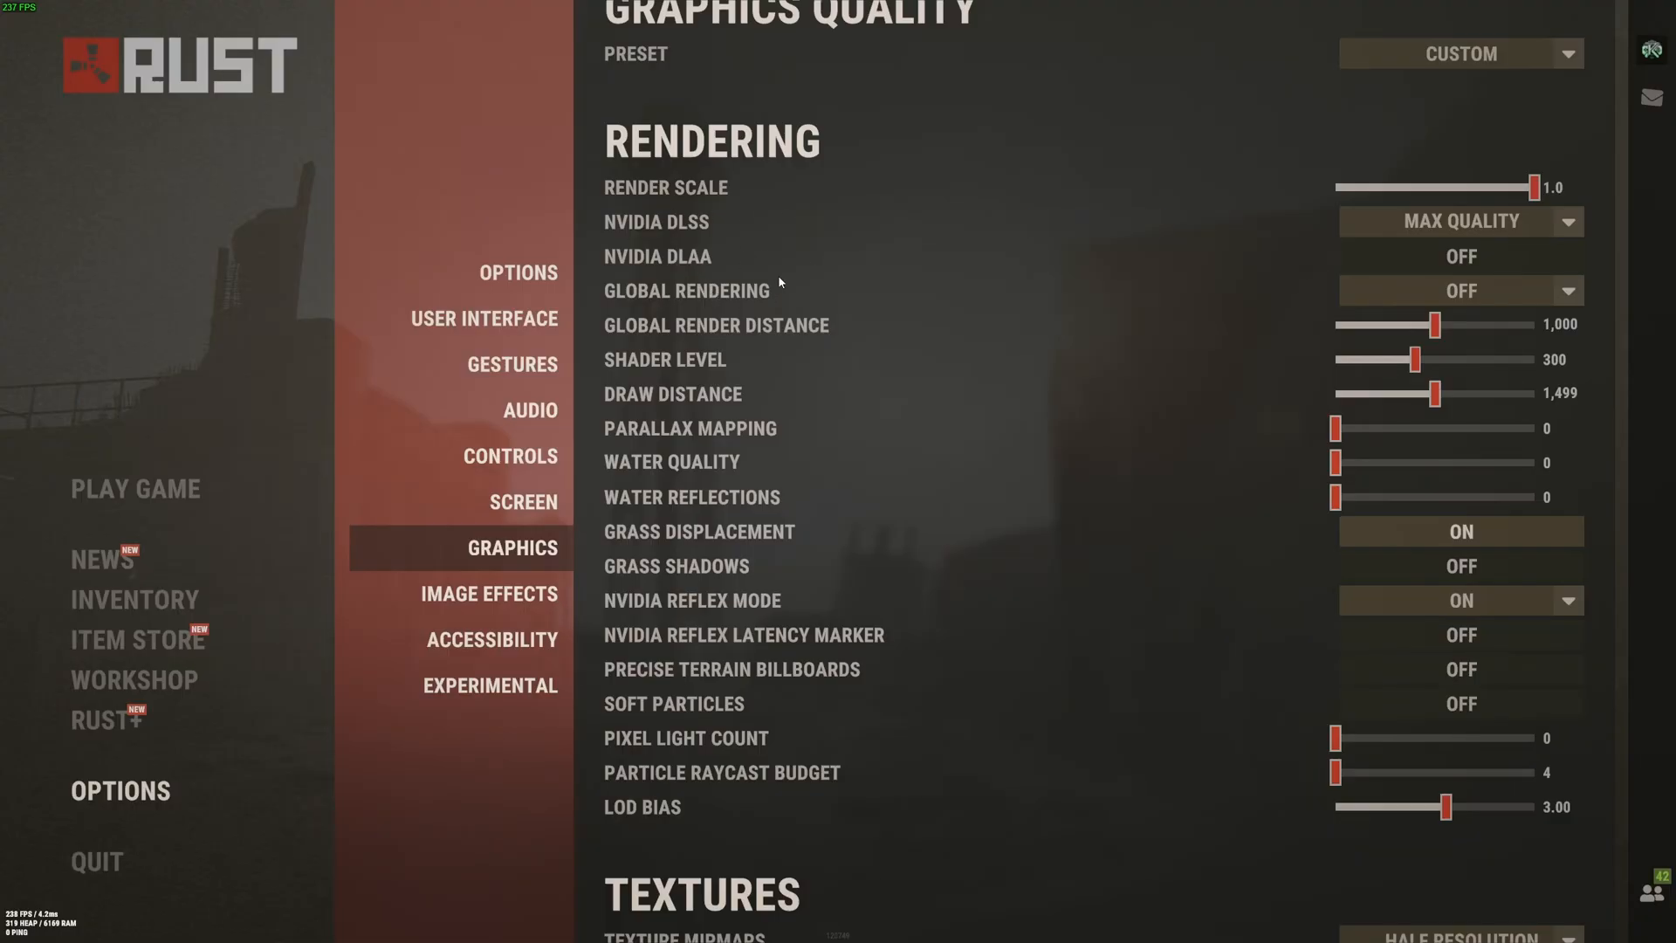
pyautogui.scroll(-3)
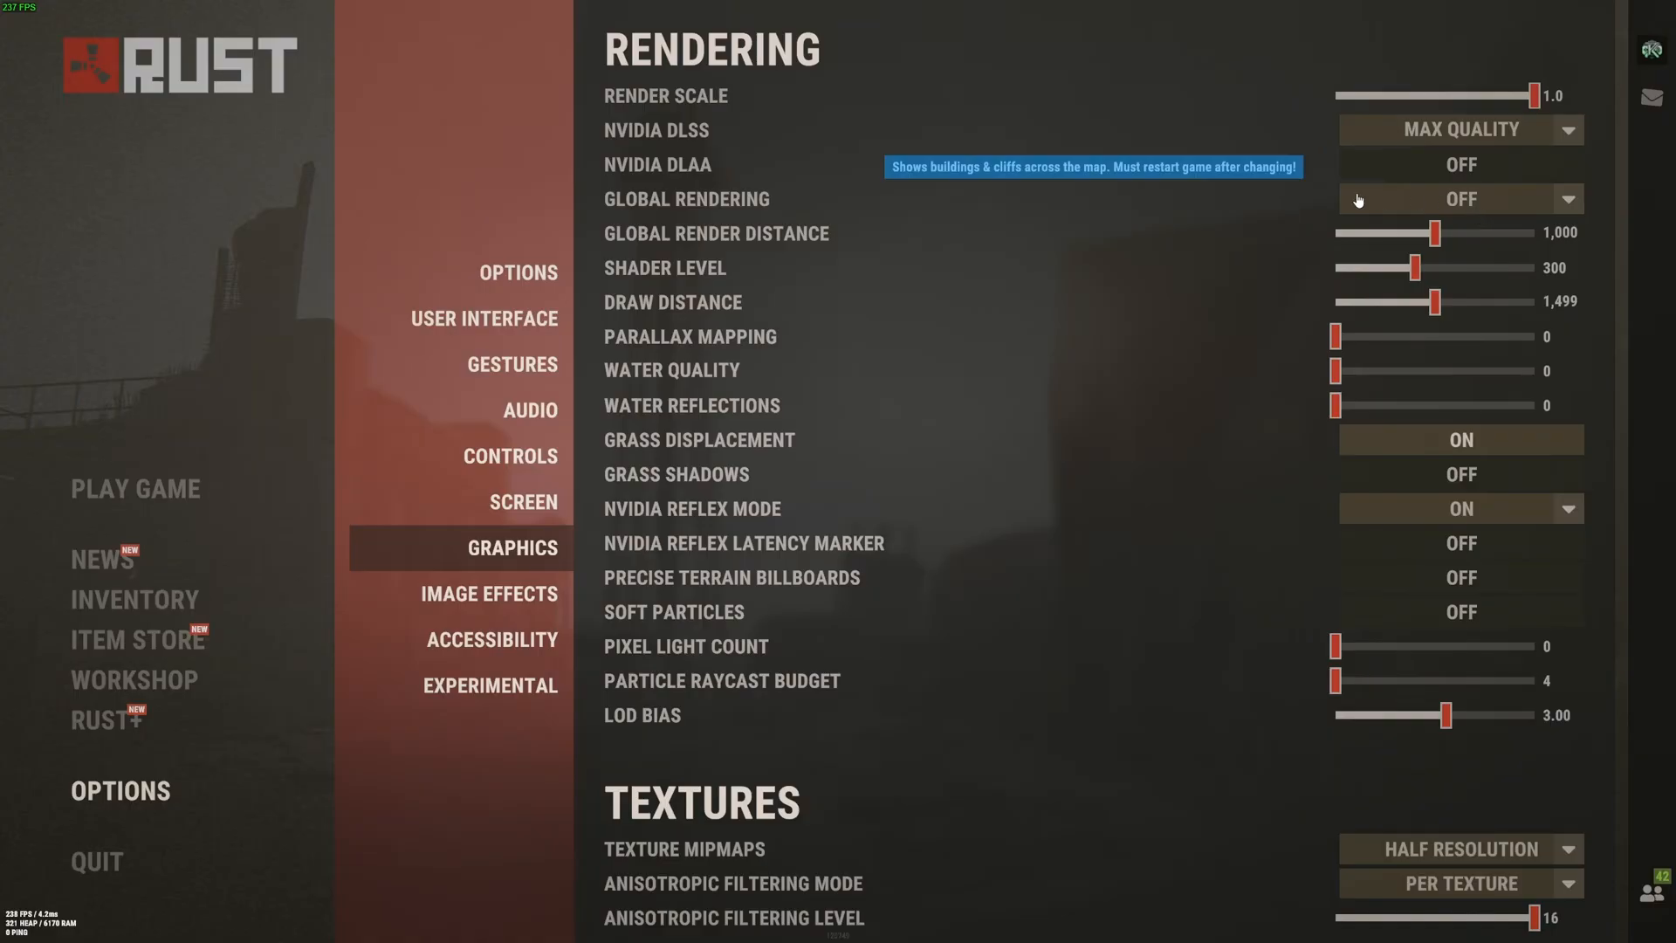
pyautogui.moveTo(1482, 211)
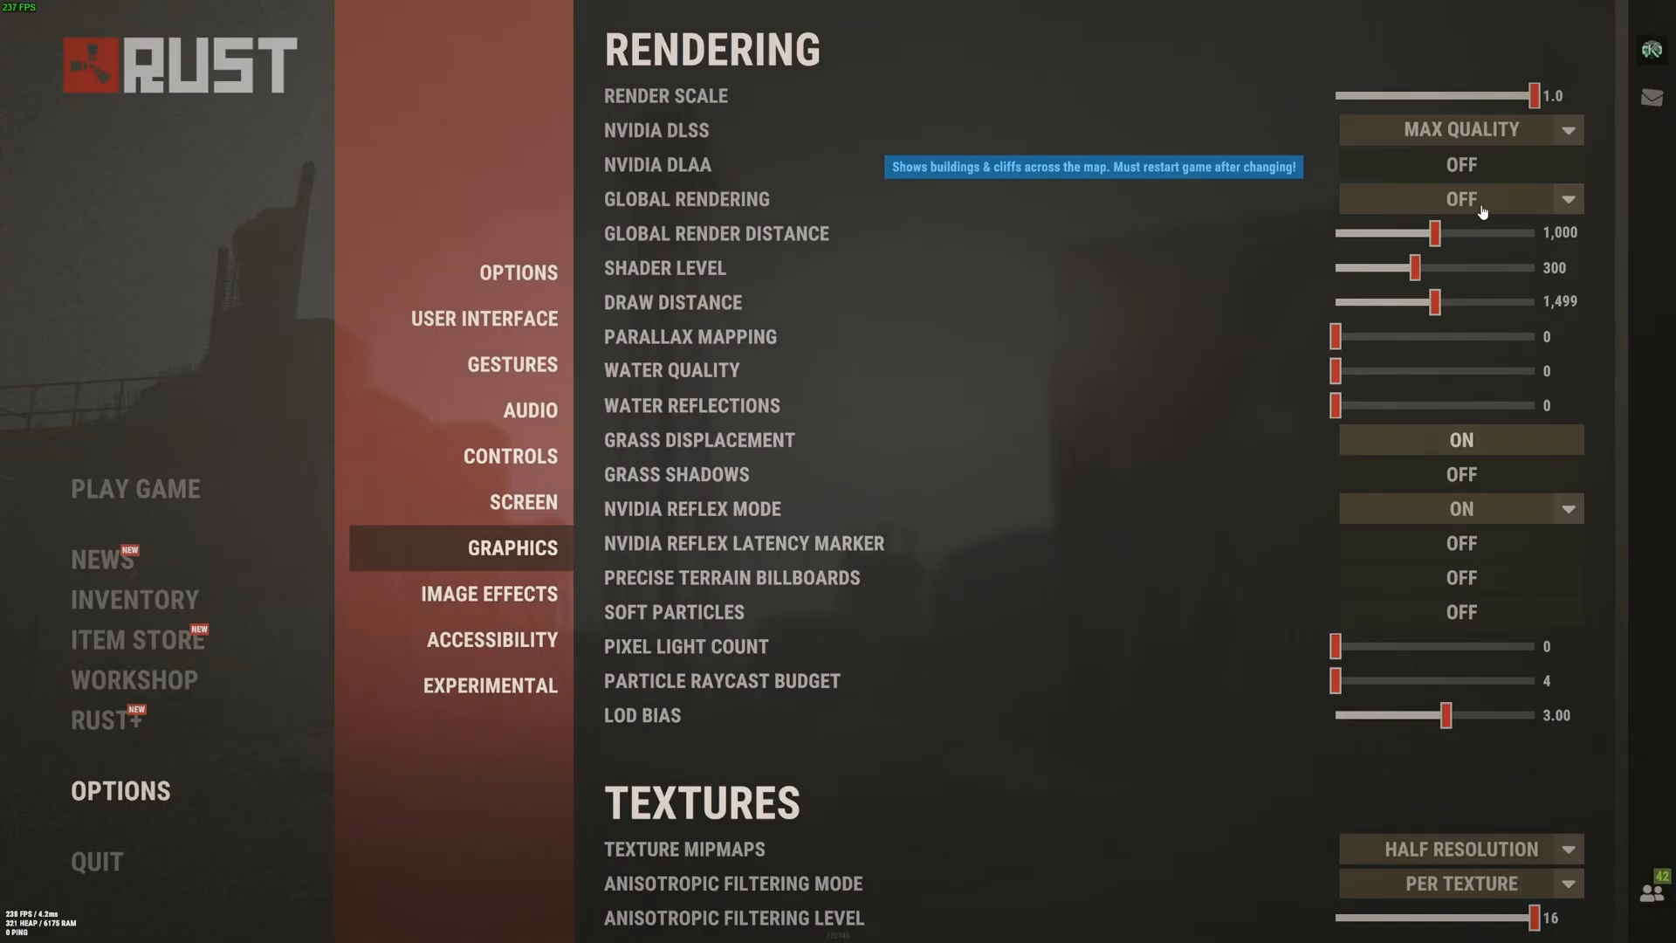
pyautogui.moveTo(1435, 206)
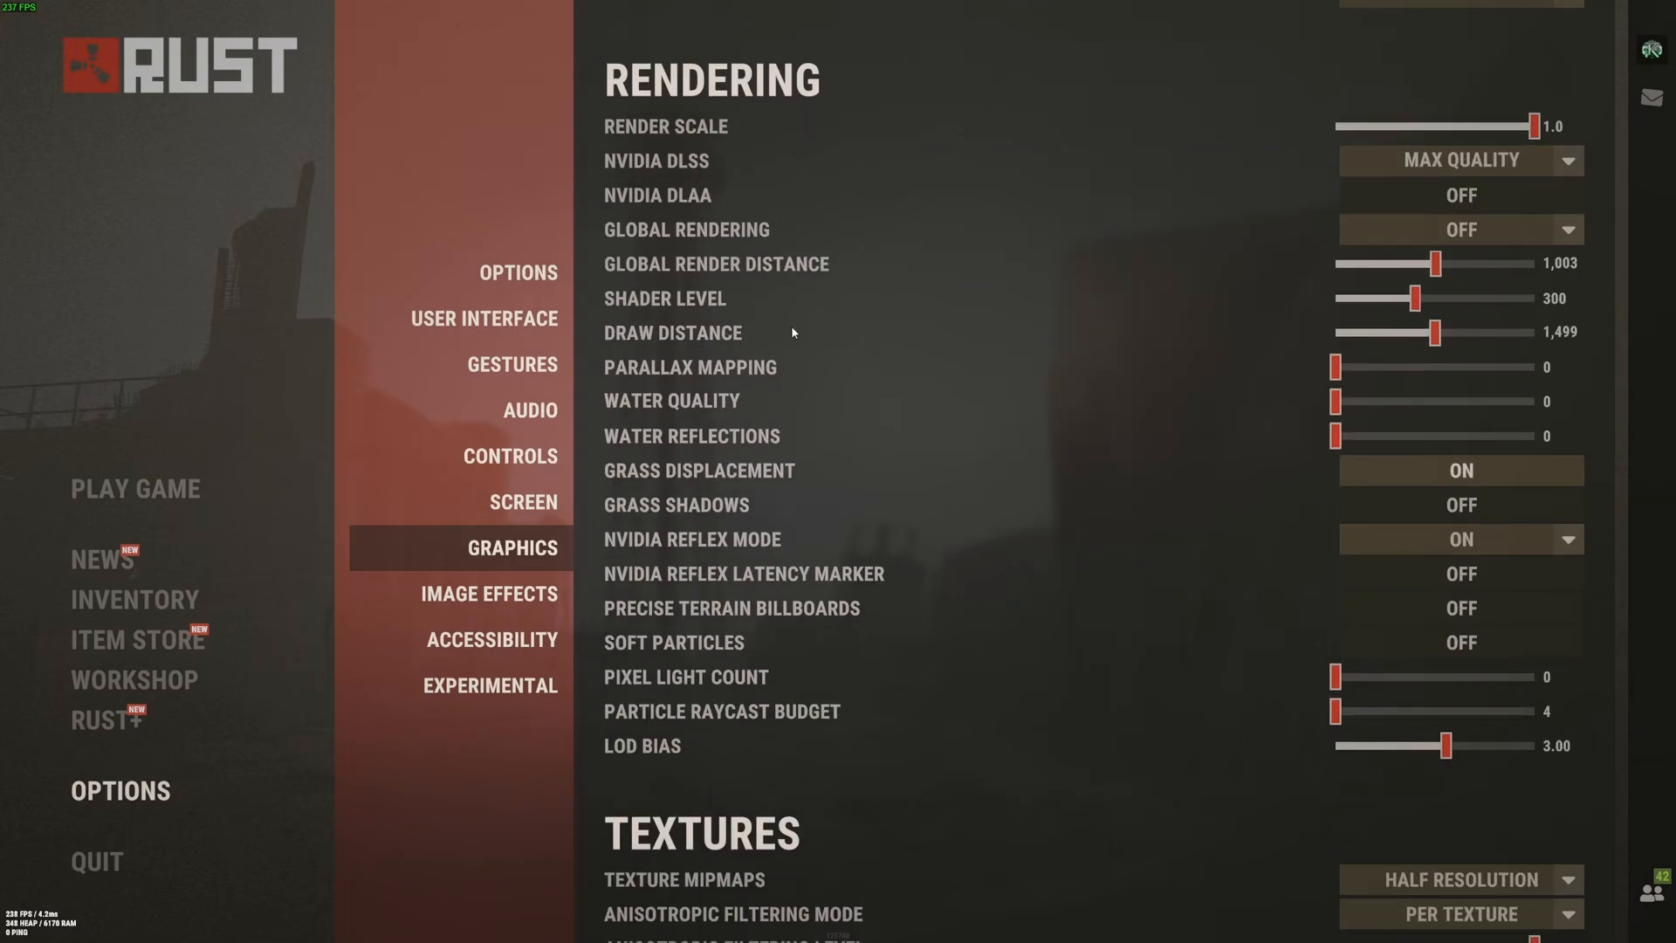
pyautogui.moveTo(645, 274)
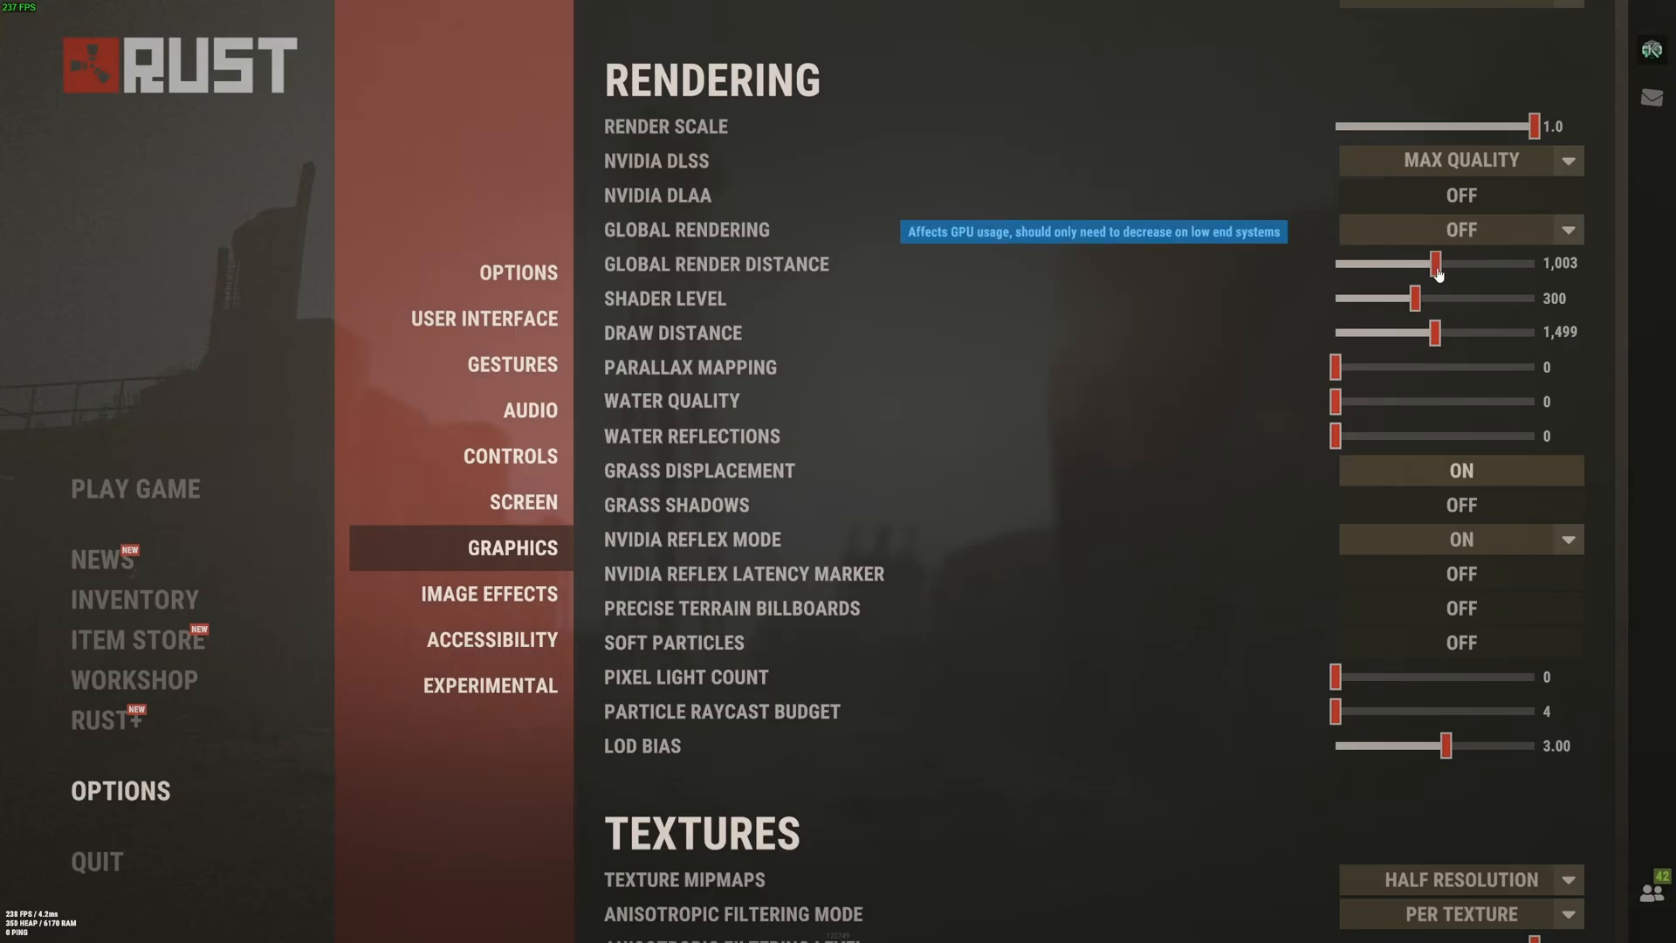
# Step: Adjust global render distance down to 500 and settle it back around 1,007
pyautogui.moveTo(1437, 264); pyautogui.dragTo(1429, 264)
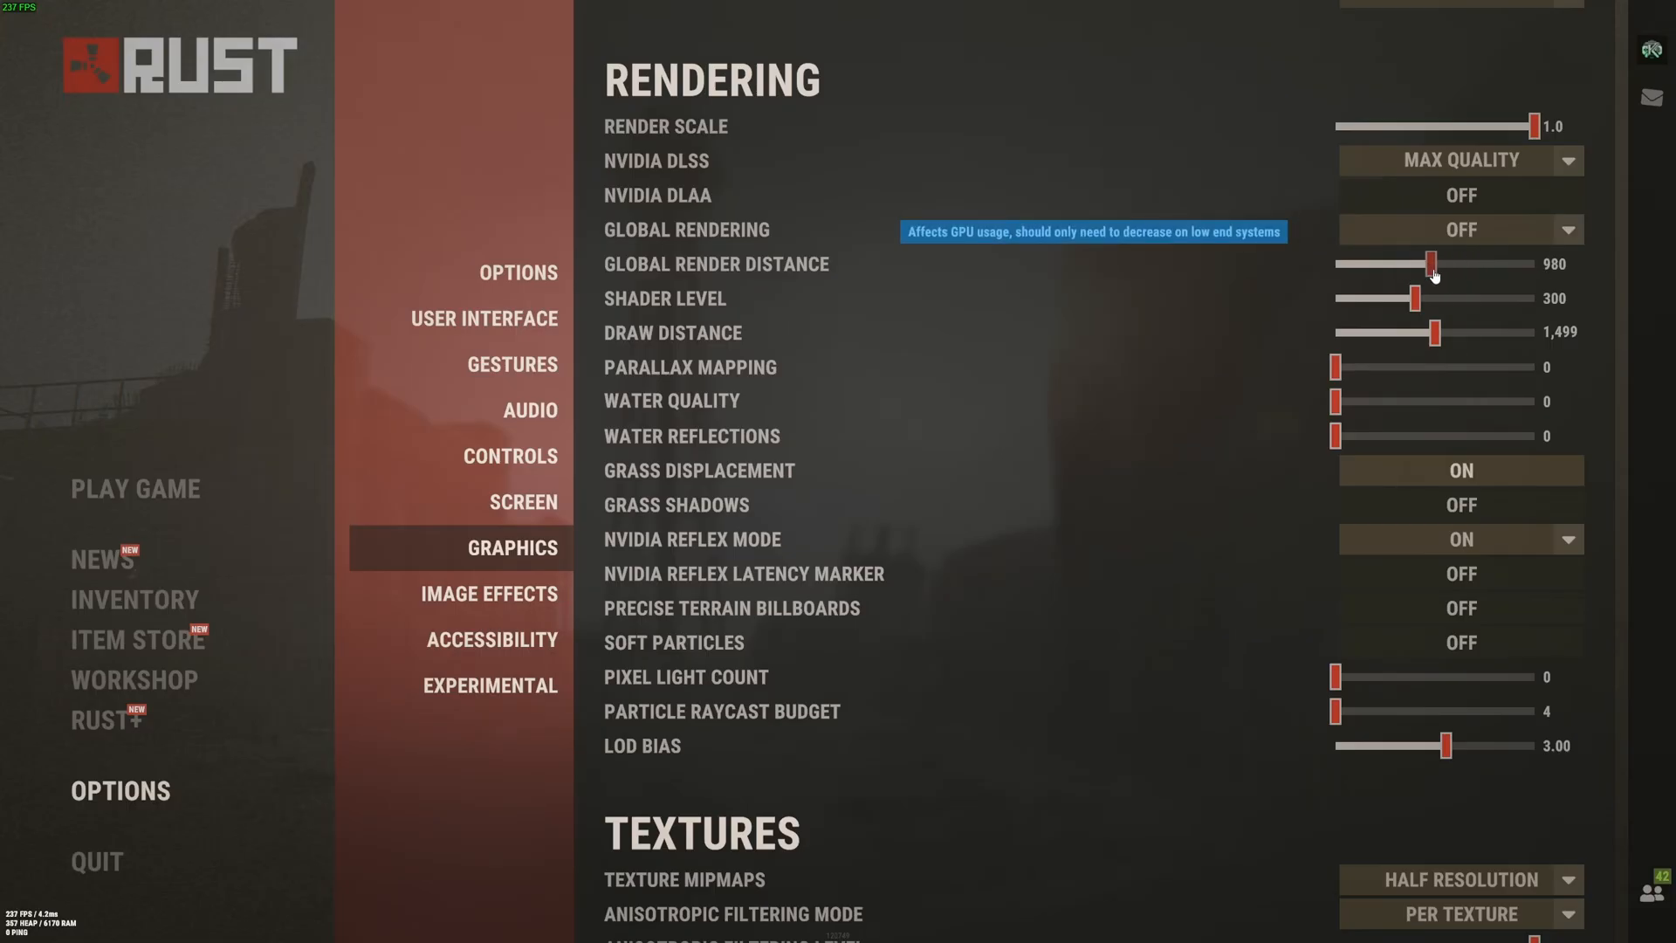
pyautogui.moveTo(1430, 264); pyautogui.dragTo(1358, 264)
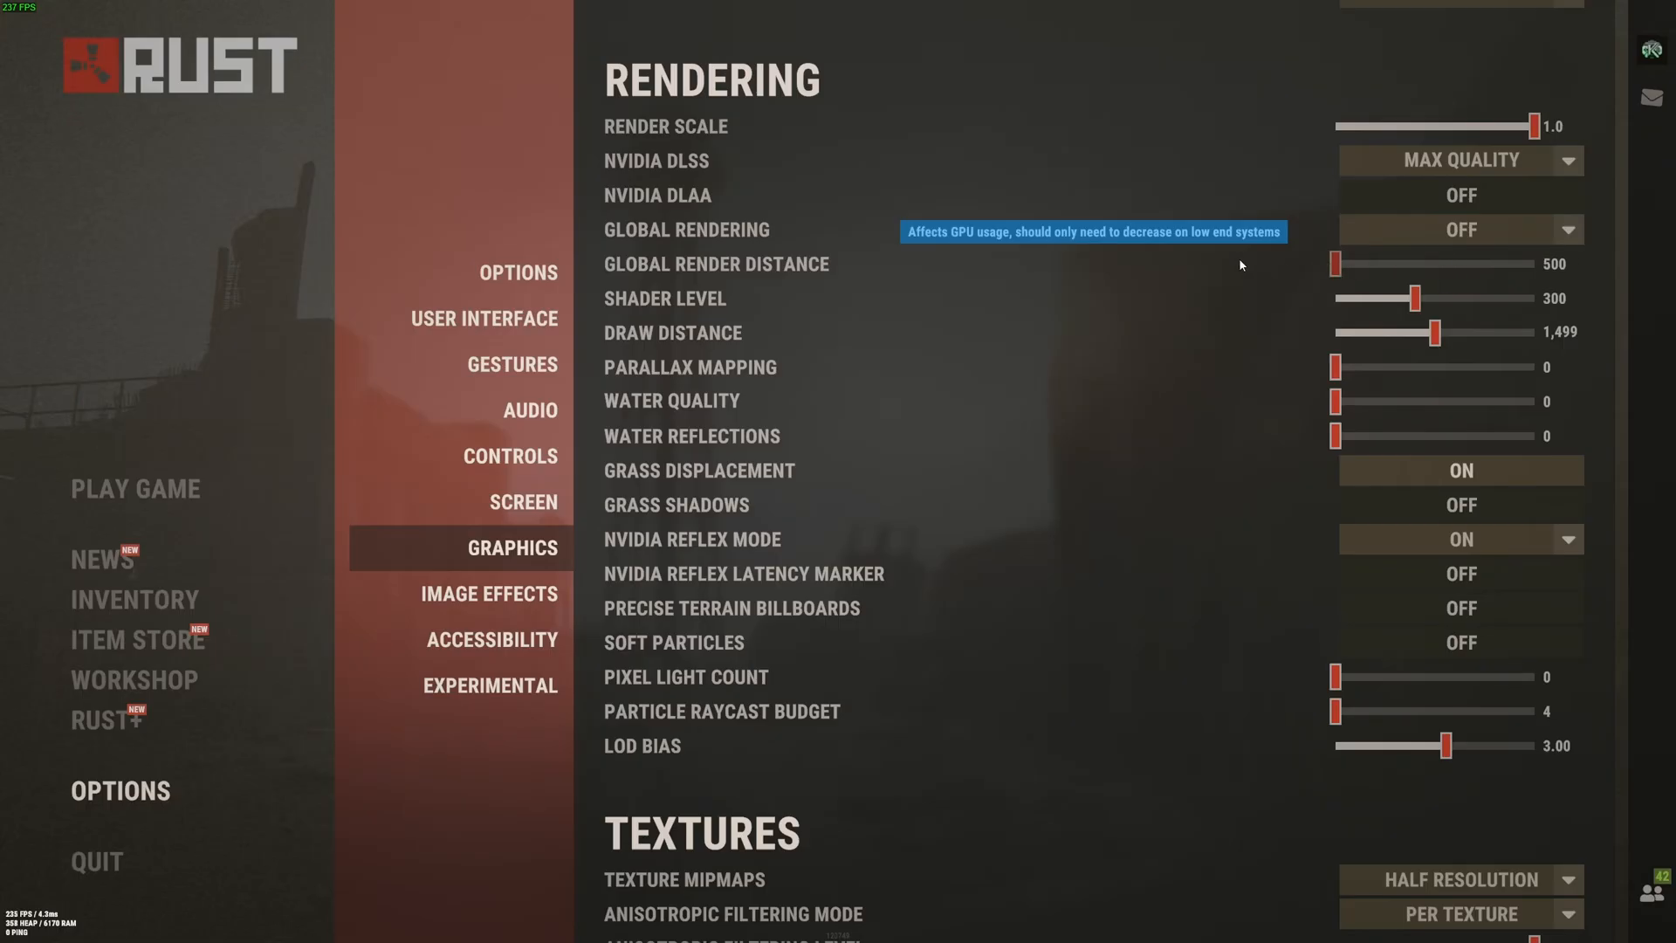
pyautogui.moveTo(1339, 263); pyautogui.dragTo(1440, 263)
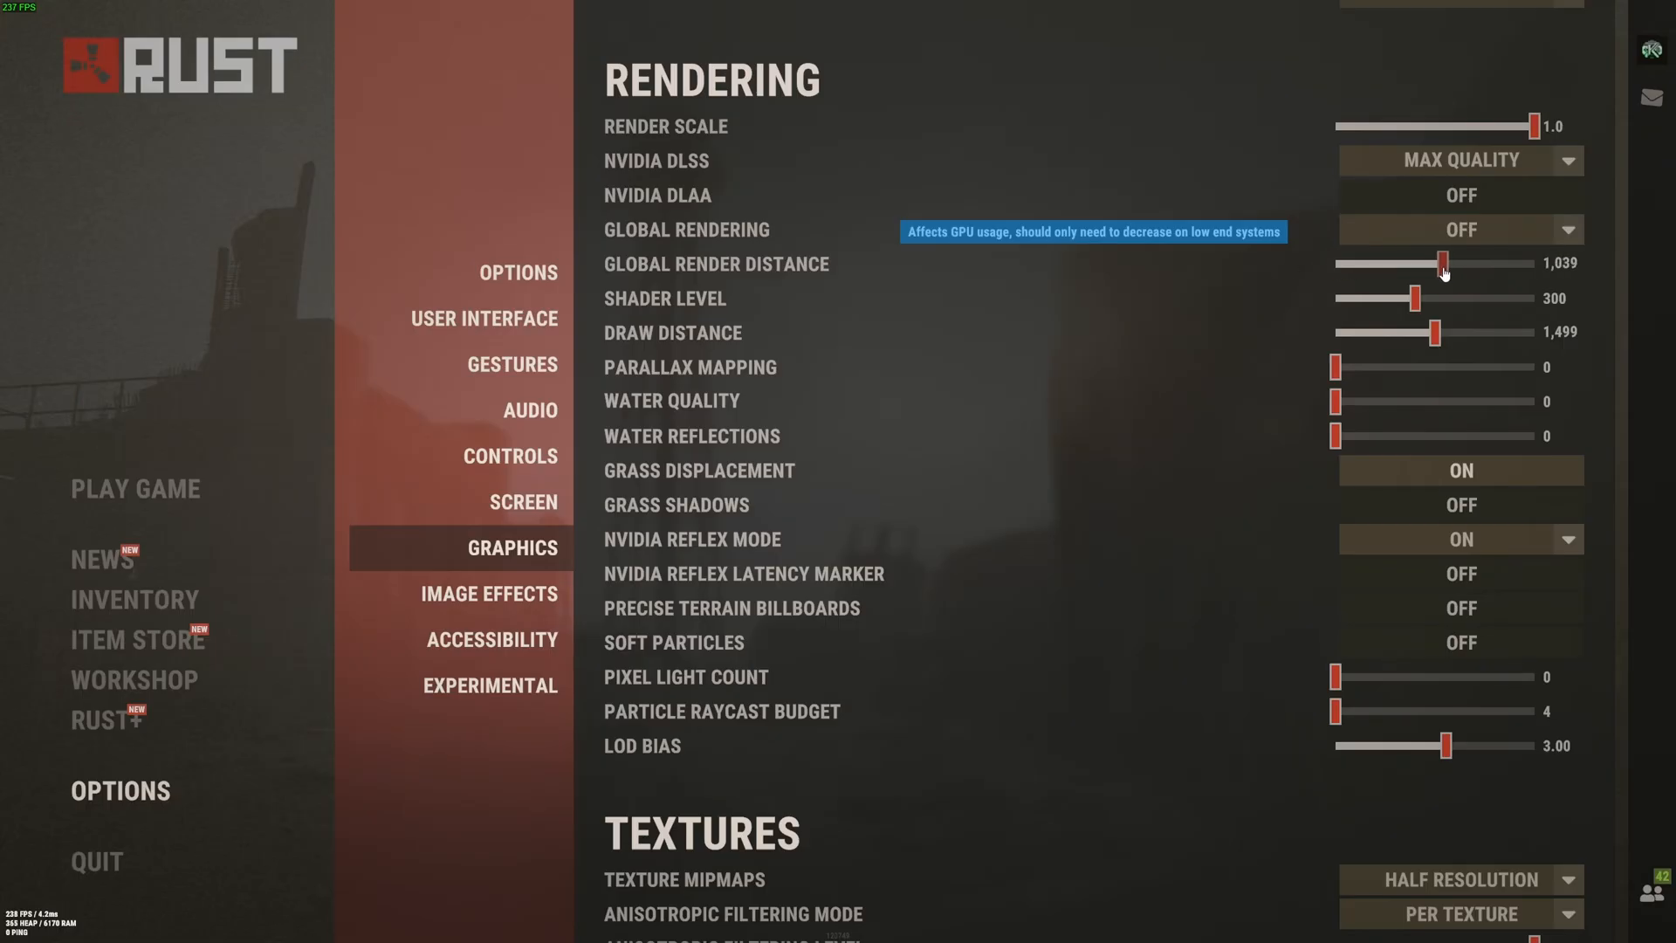
pyautogui.moveTo(1445, 264); pyautogui.dragTo(1436, 264)
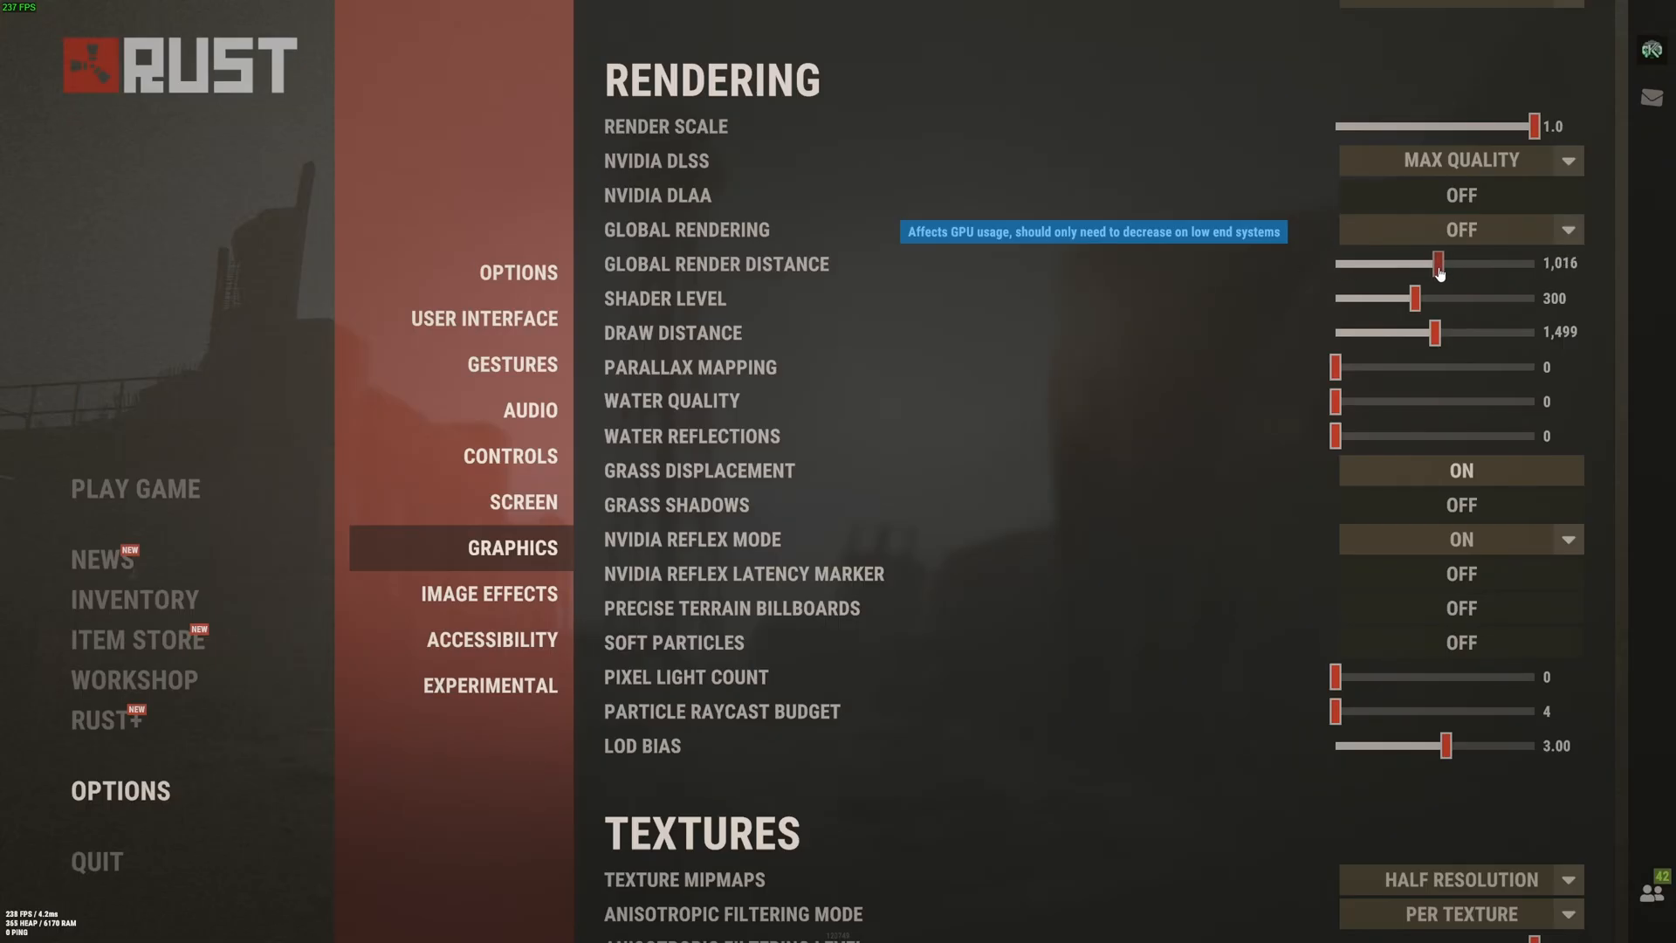
pyautogui.moveTo(1436, 263); pyautogui.dragTo(1409, 263)
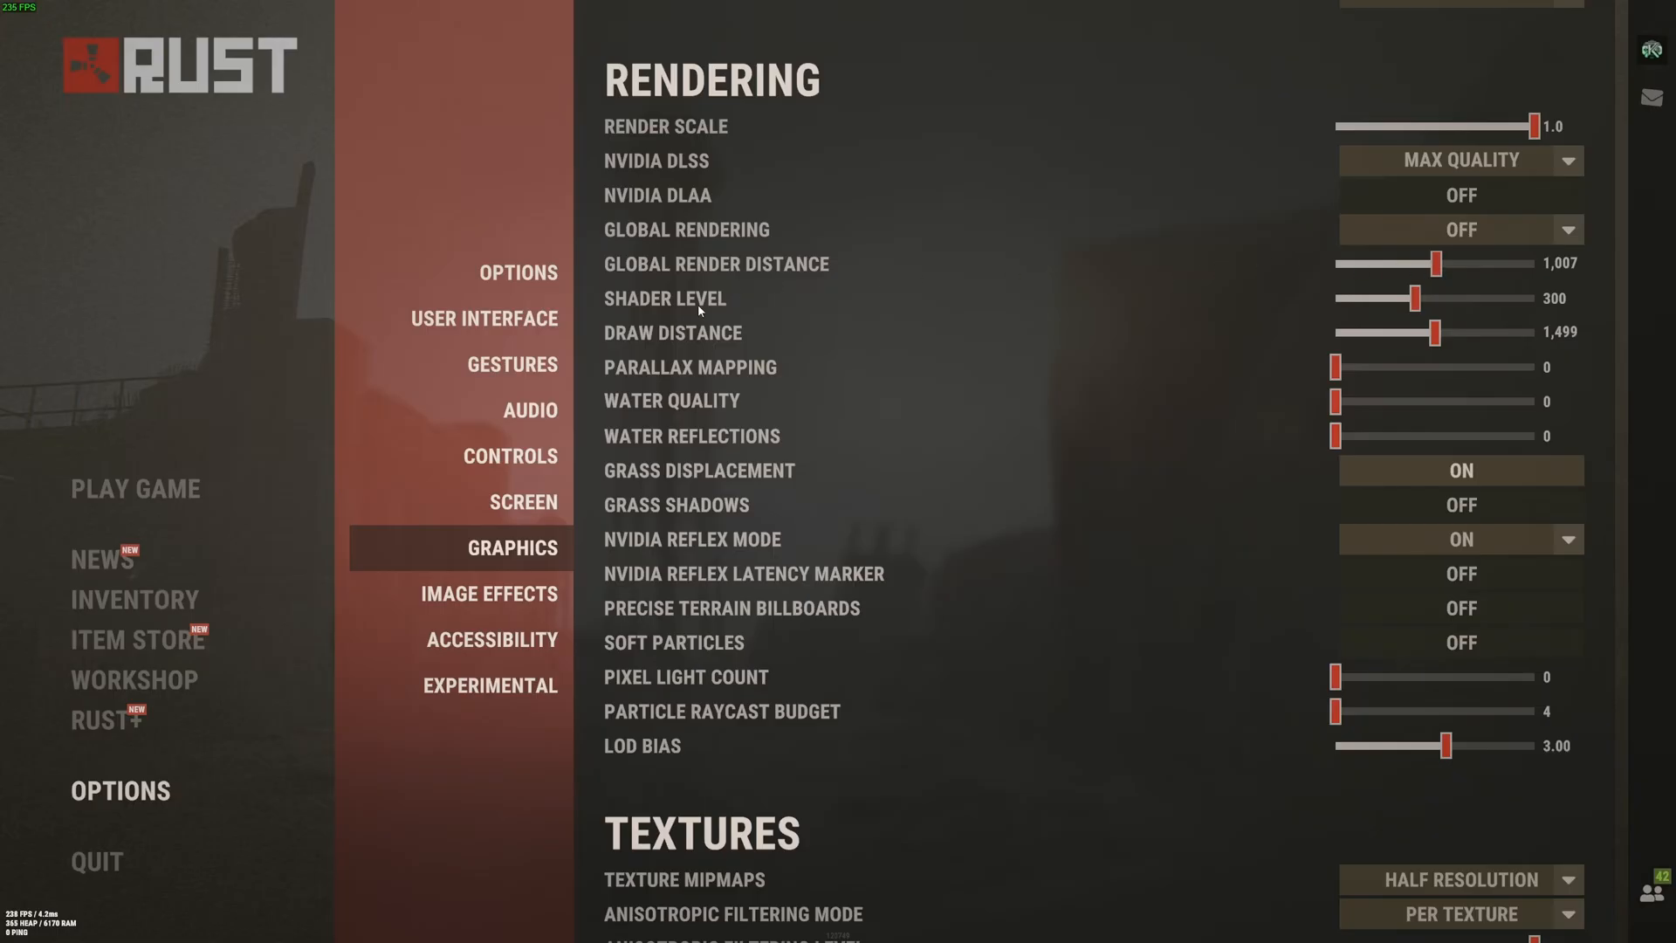
pyautogui.moveTo(1418, 309)
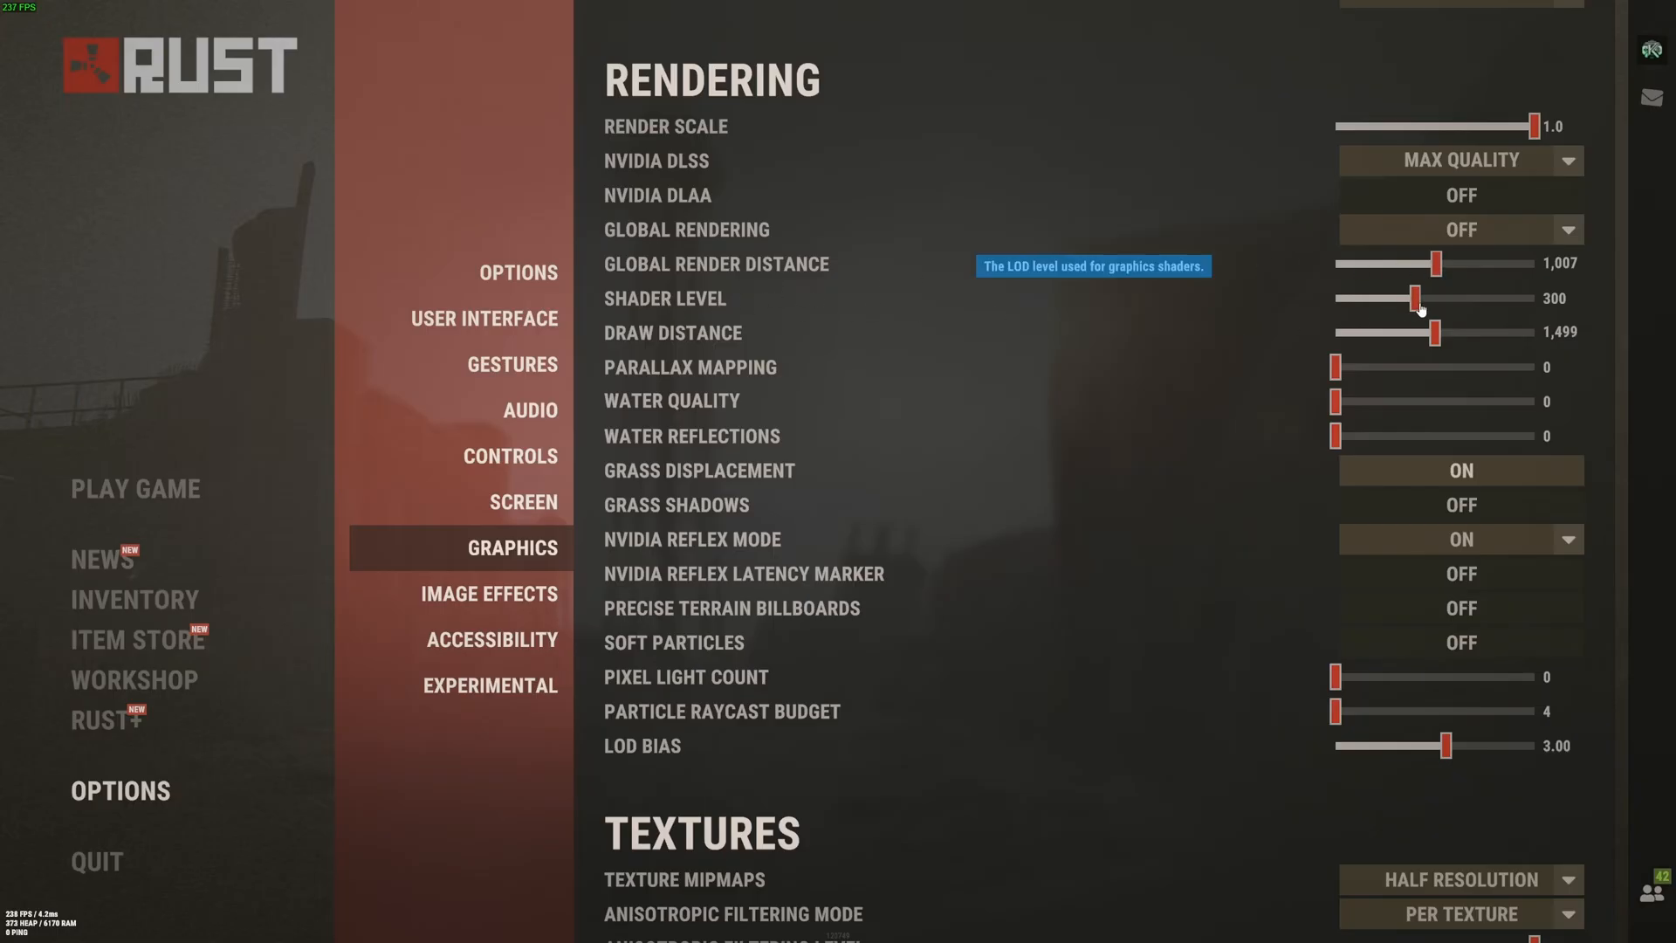
pyautogui.moveTo(1484, 307)
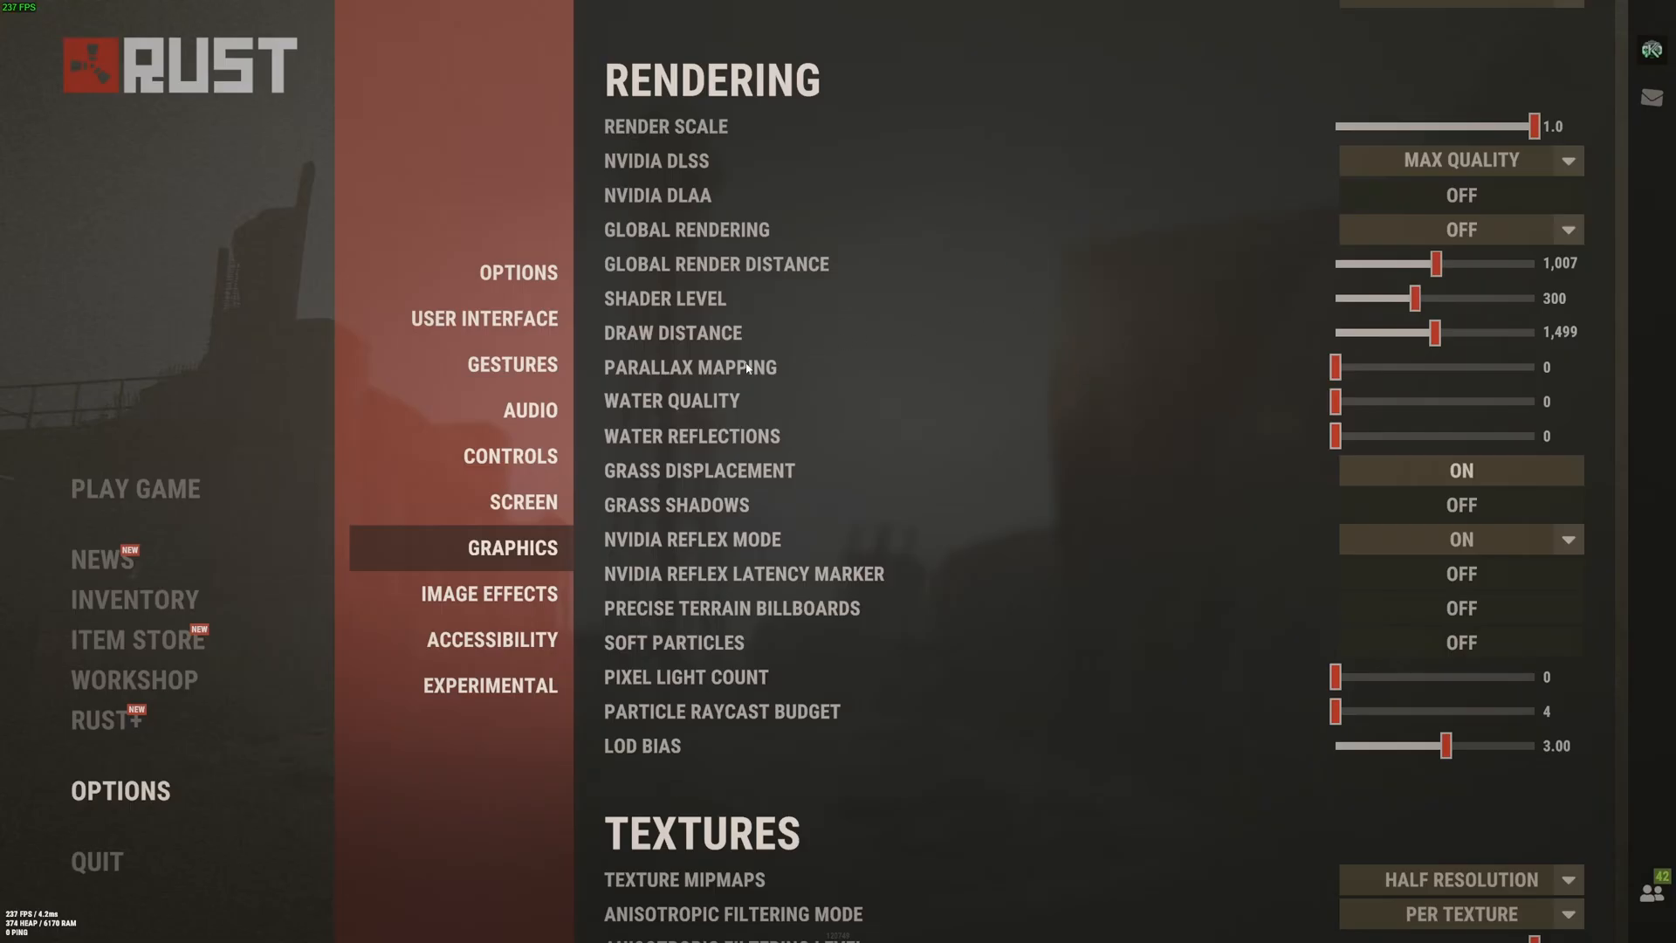
pyautogui.moveTo(1303, 343)
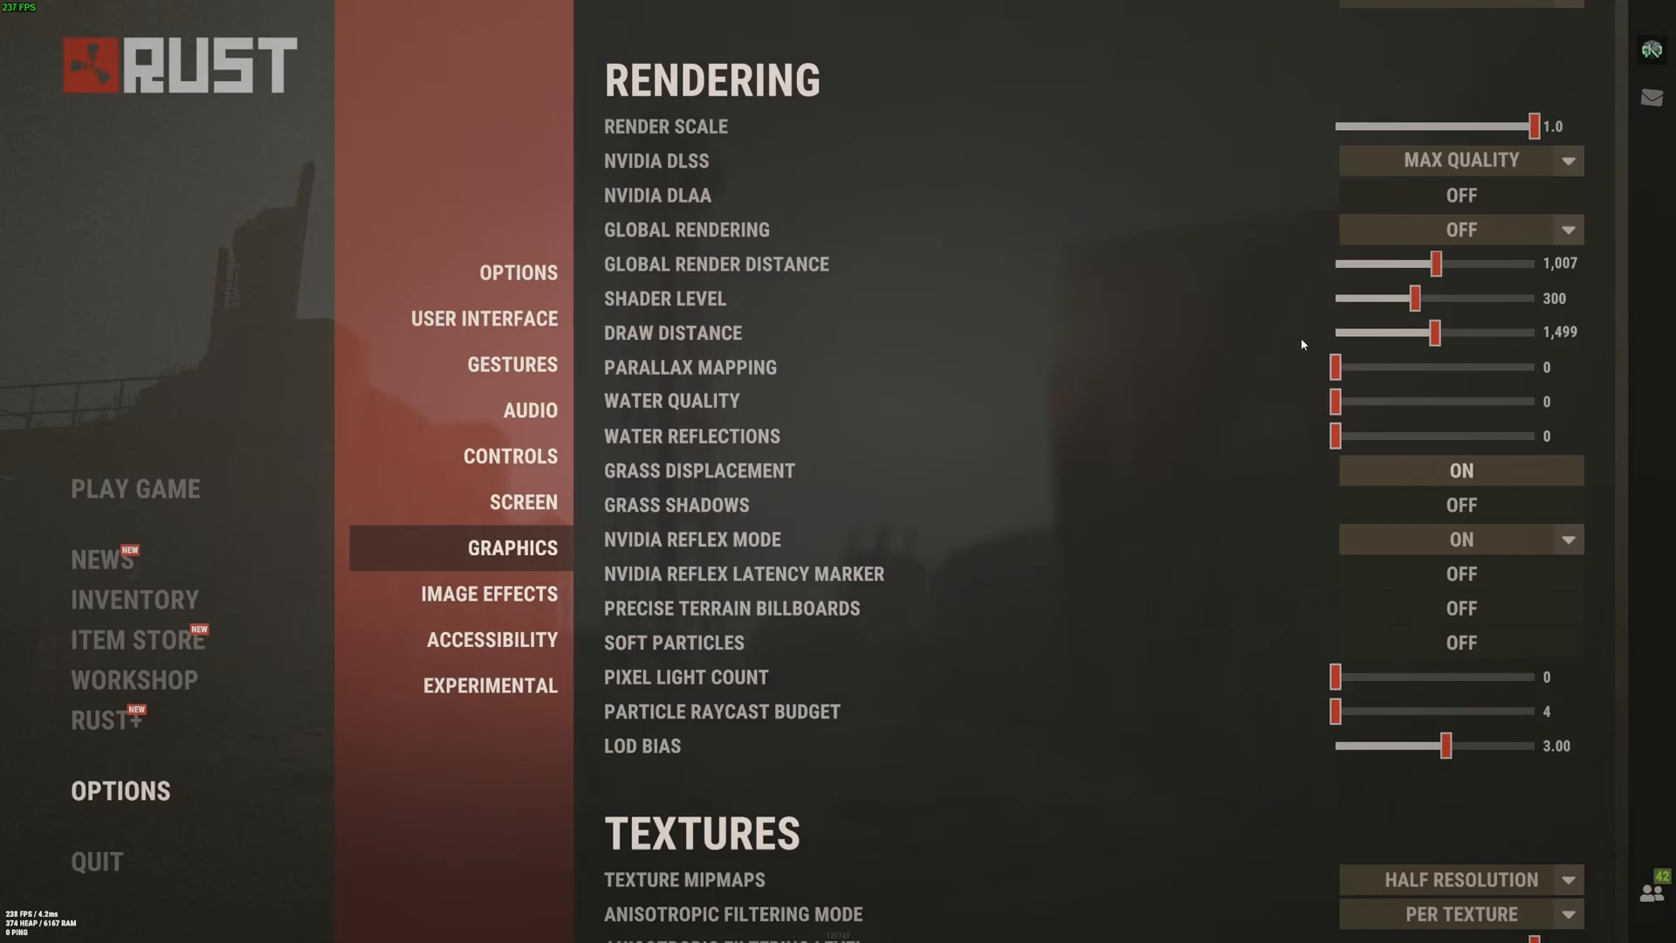
pyautogui.moveTo(1436, 335)
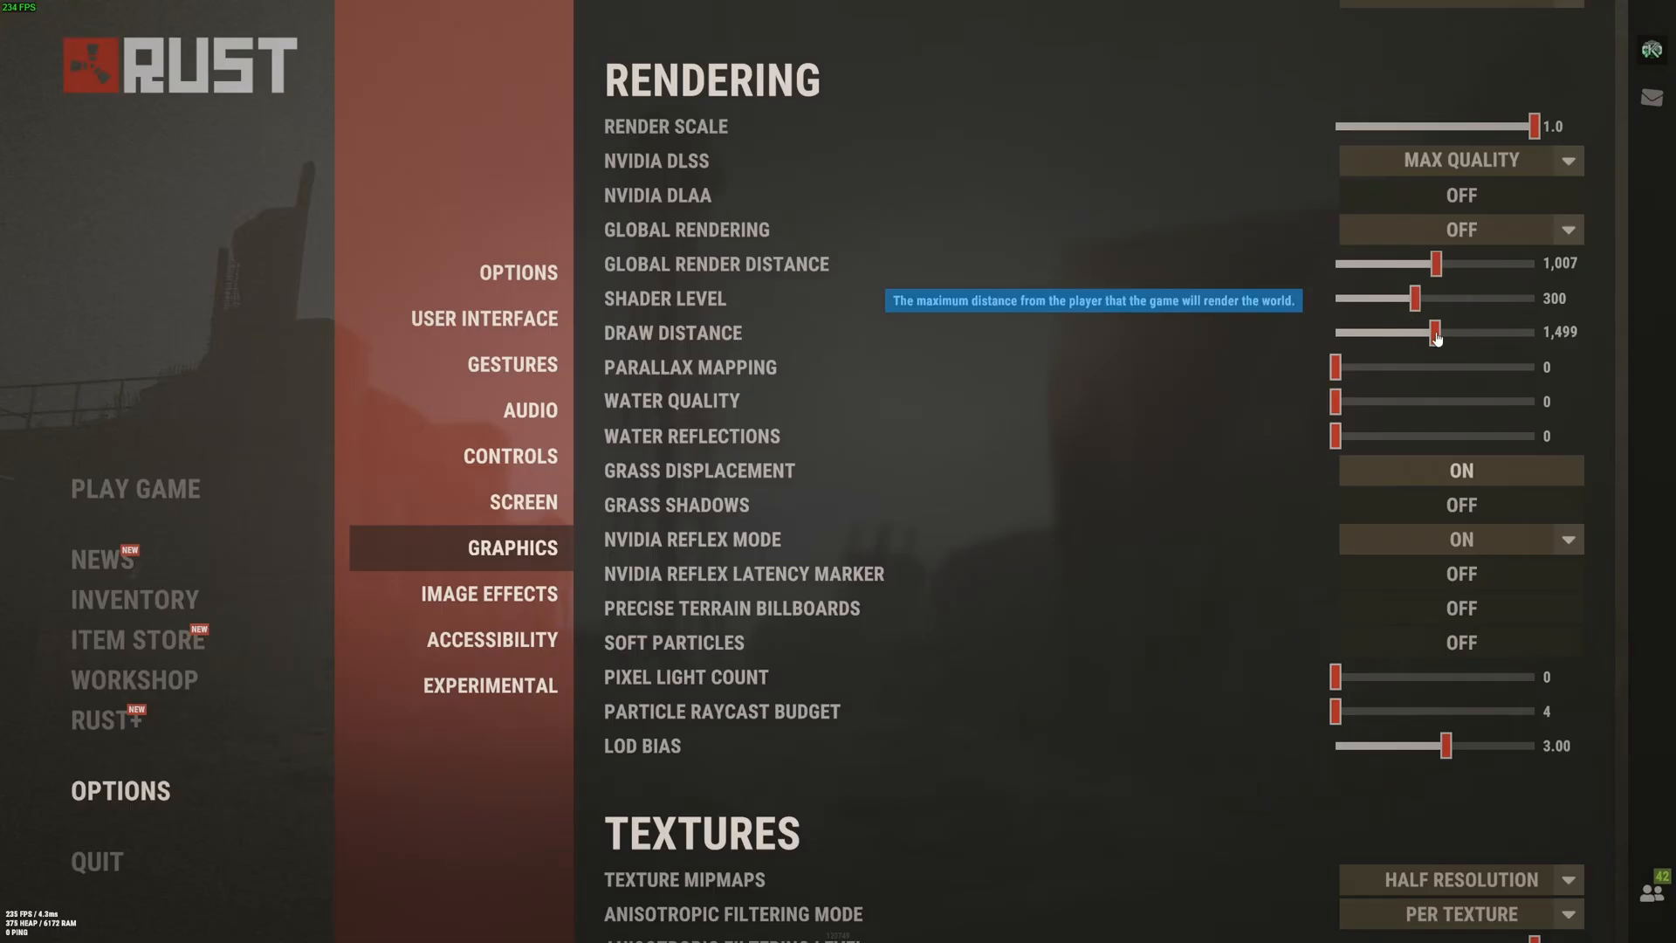
pyautogui.moveTo(845, 331)
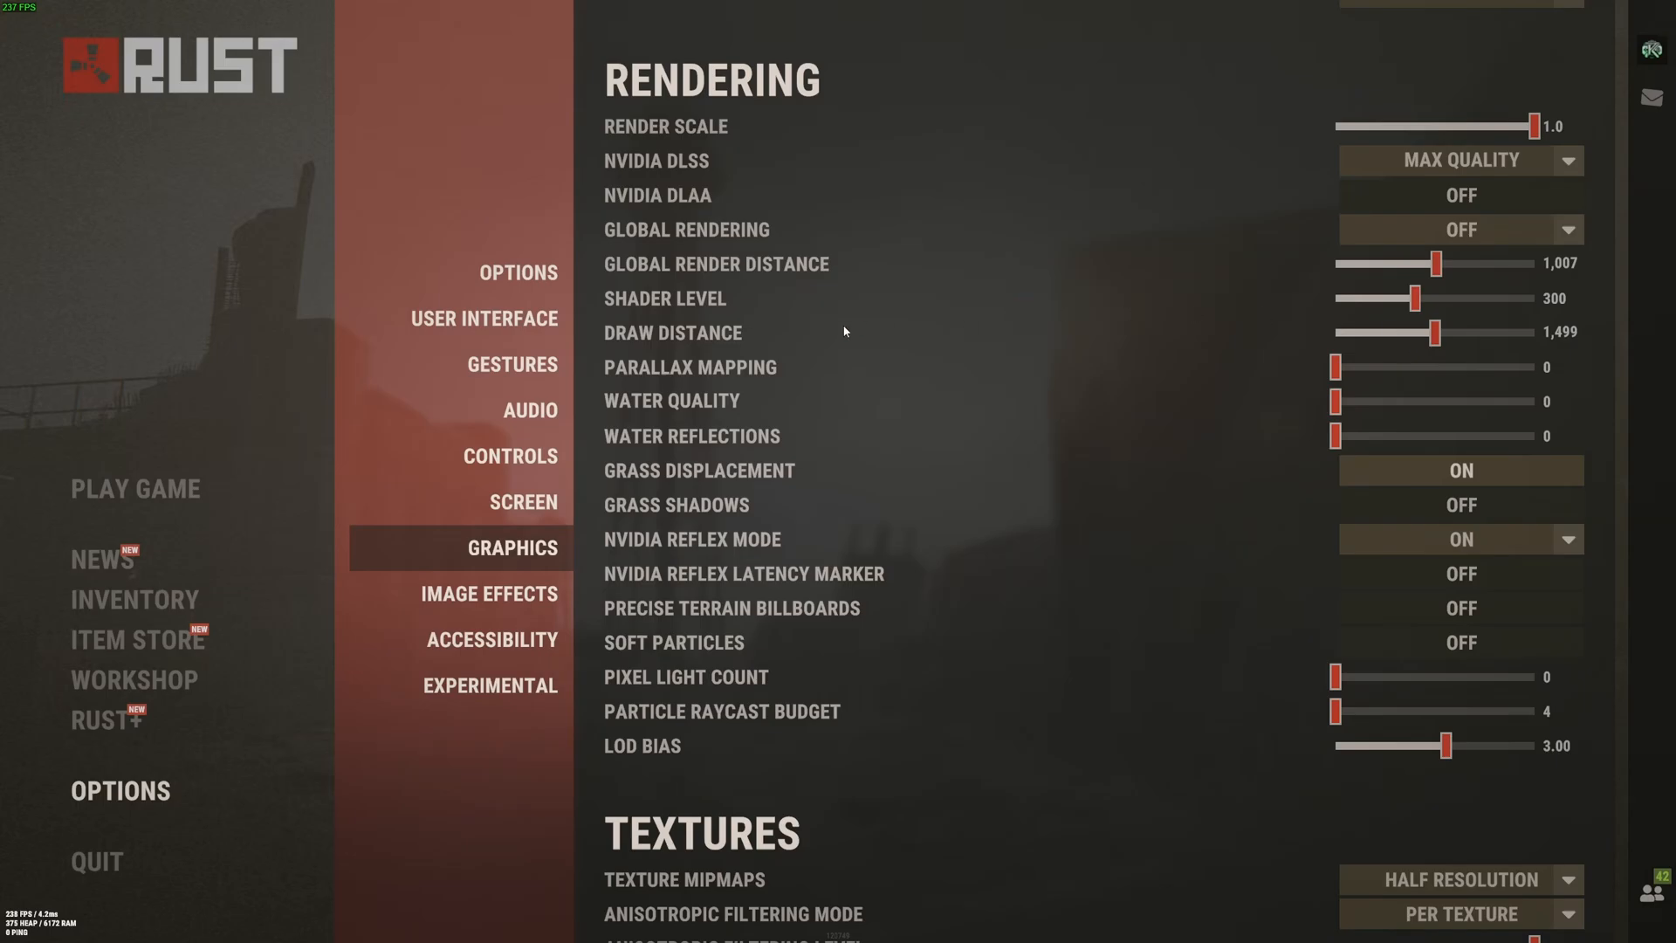
pyautogui.moveTo(1412, 329)
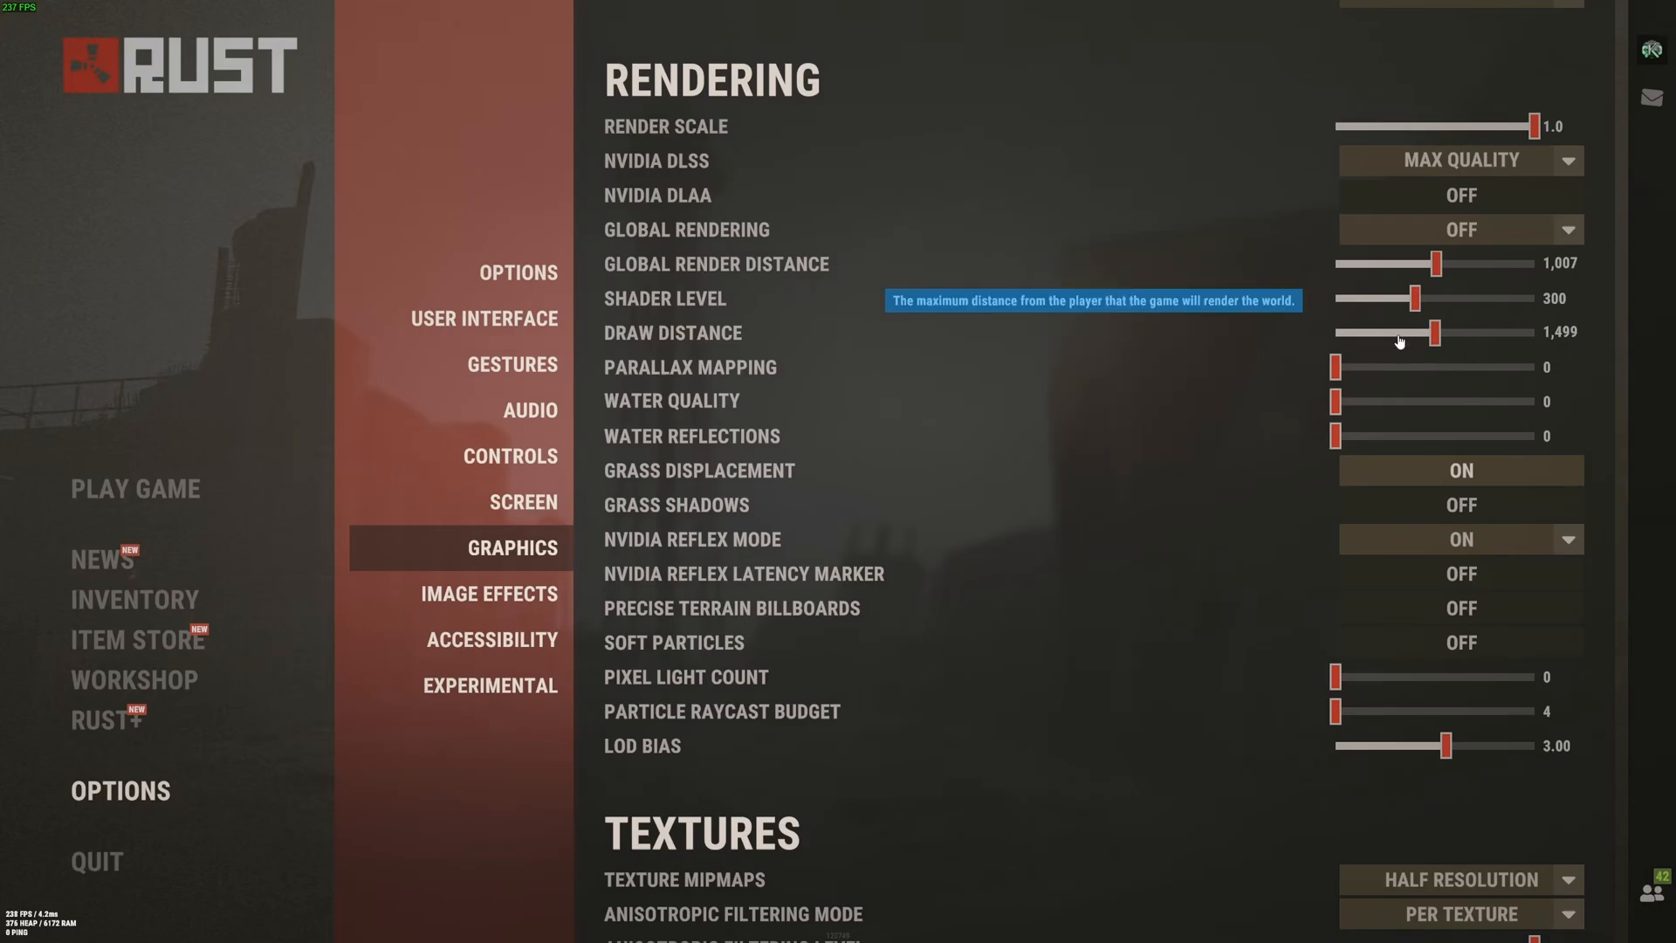
pyautogui.moveTo(1350, 338)
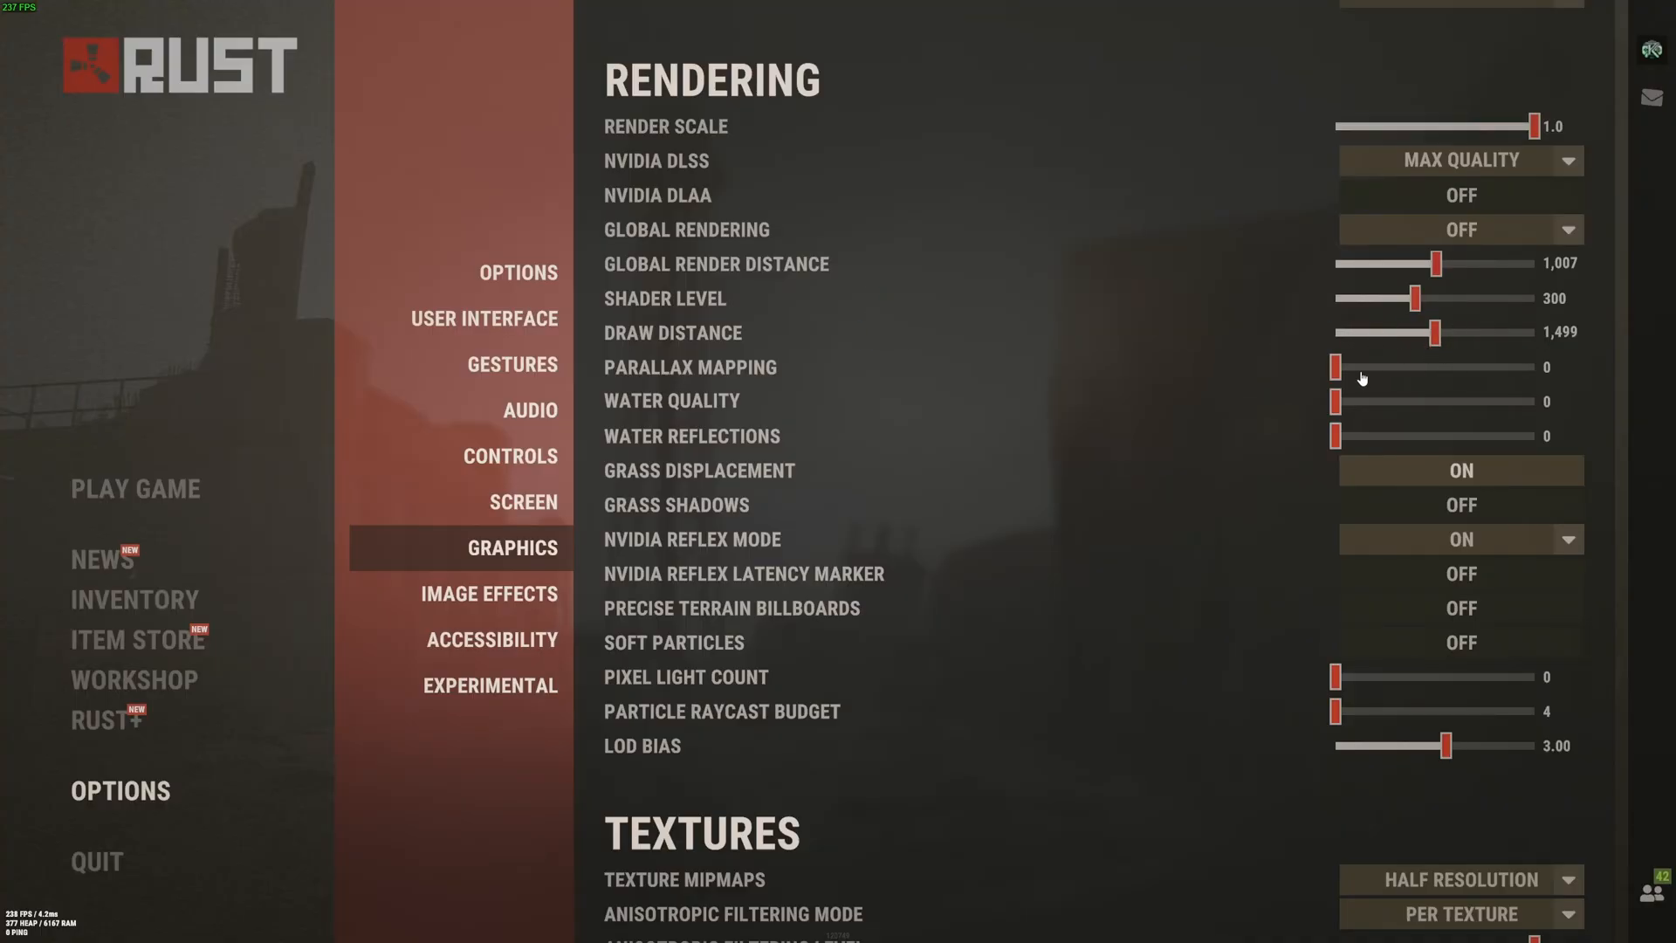
pyautogui.scroll(-3)
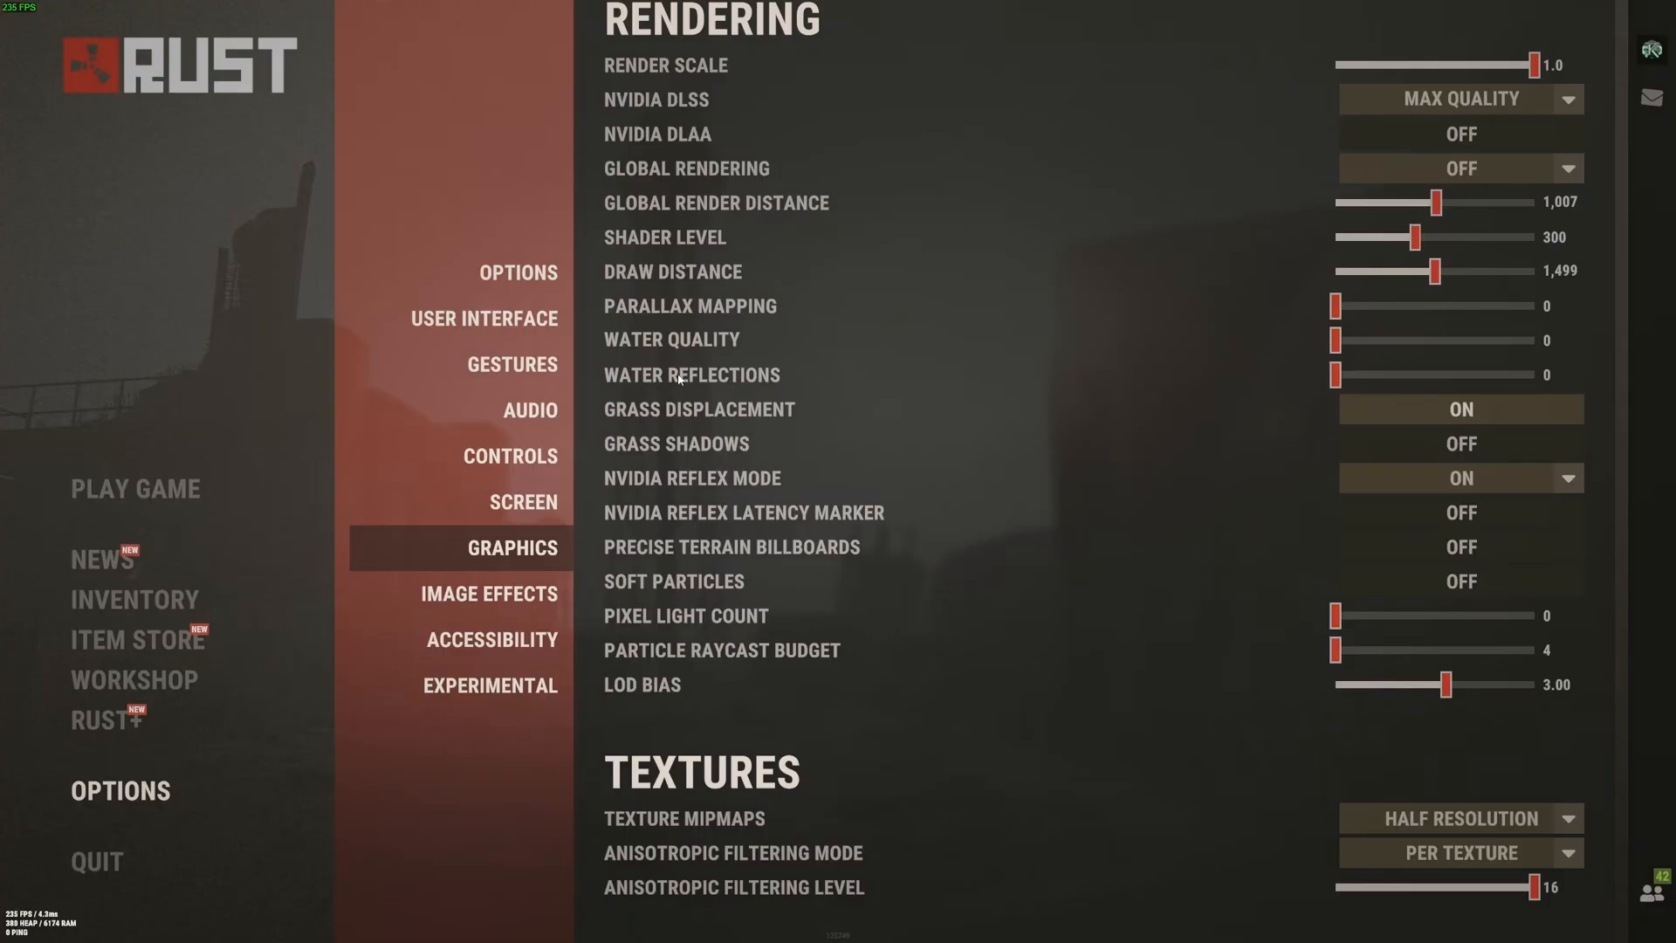
pyautogui.scroll(-3)
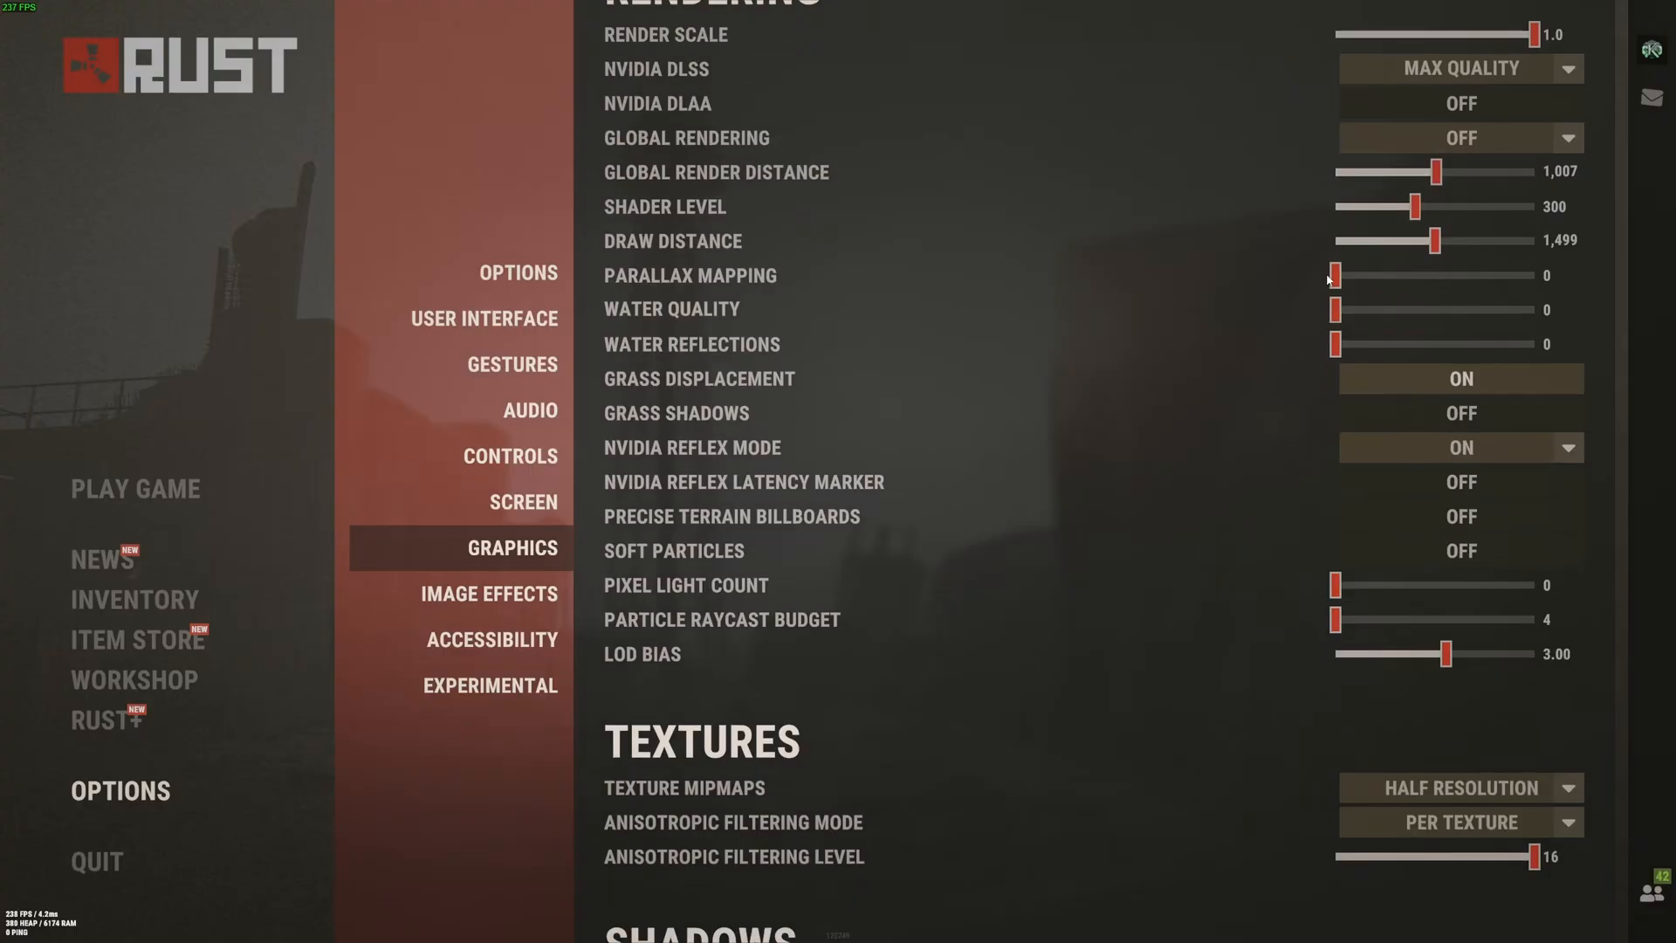
pyautogui.scroll(-3)
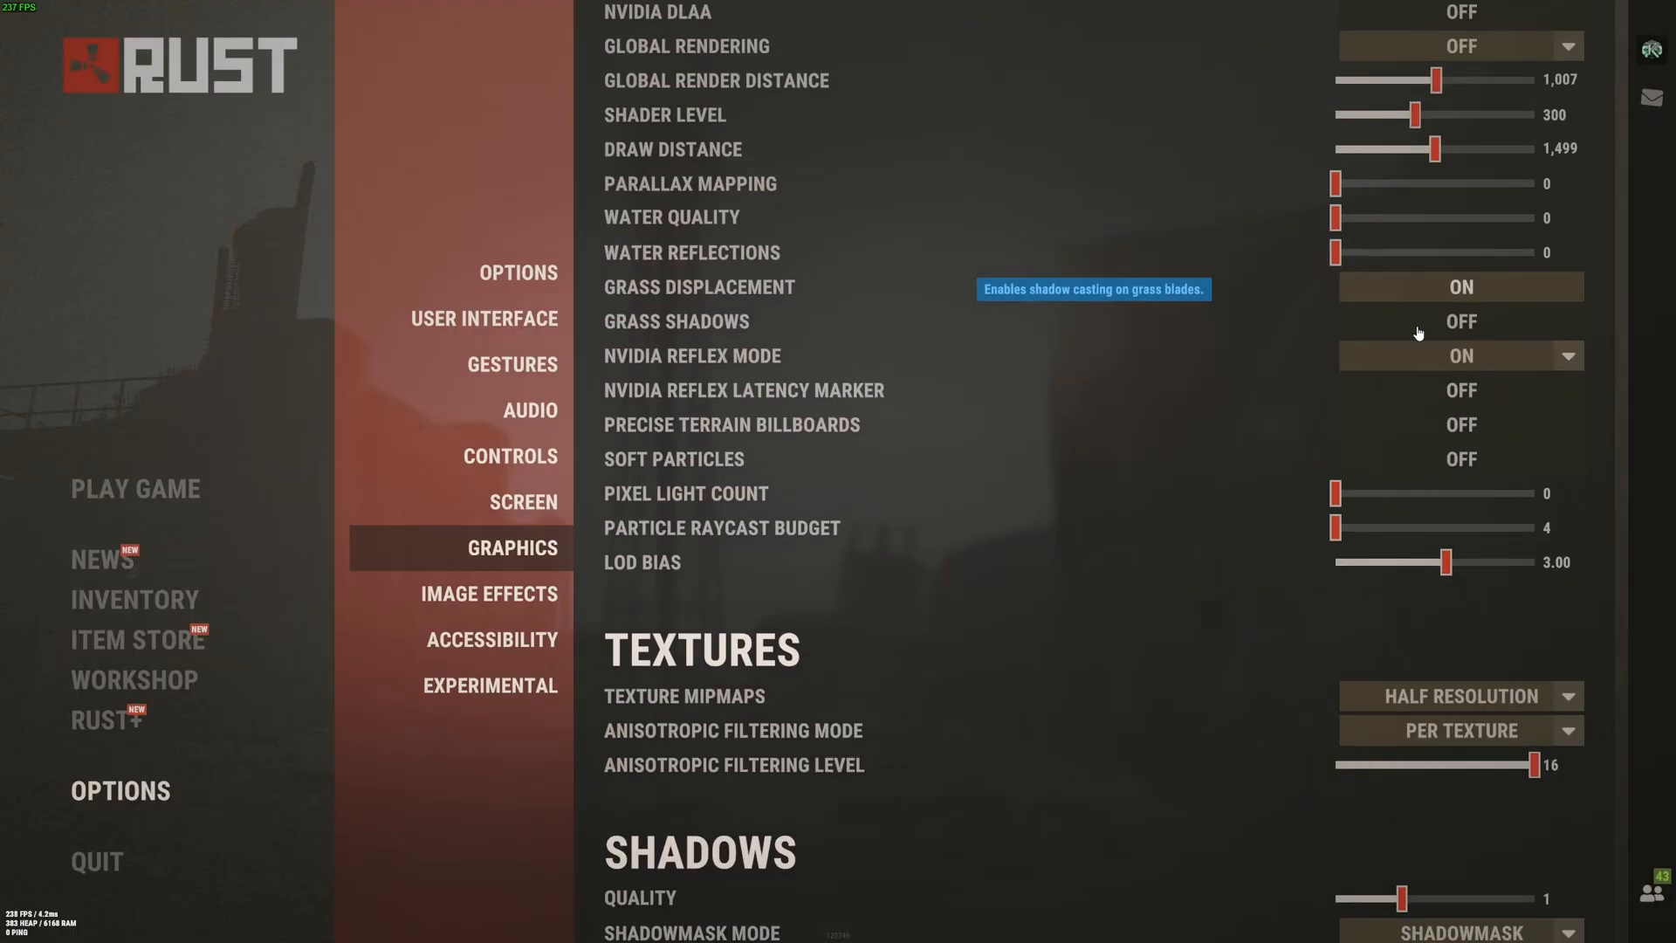
pyautogui.scroll(-3)
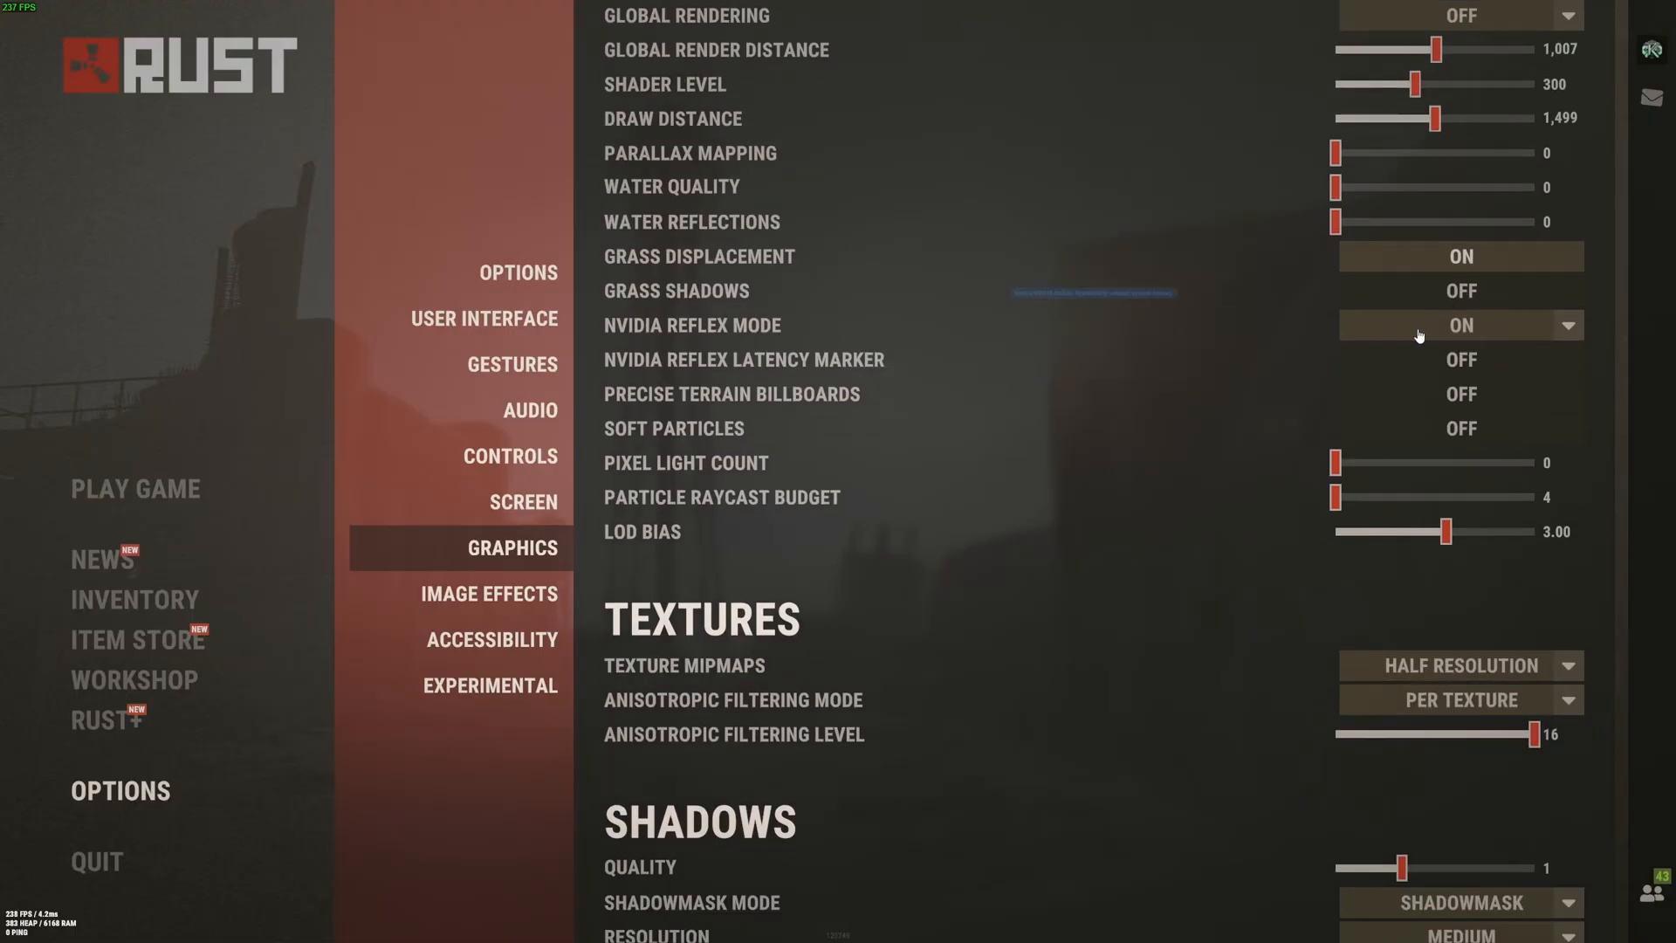
pyautogui.moveTo(1292, 309)
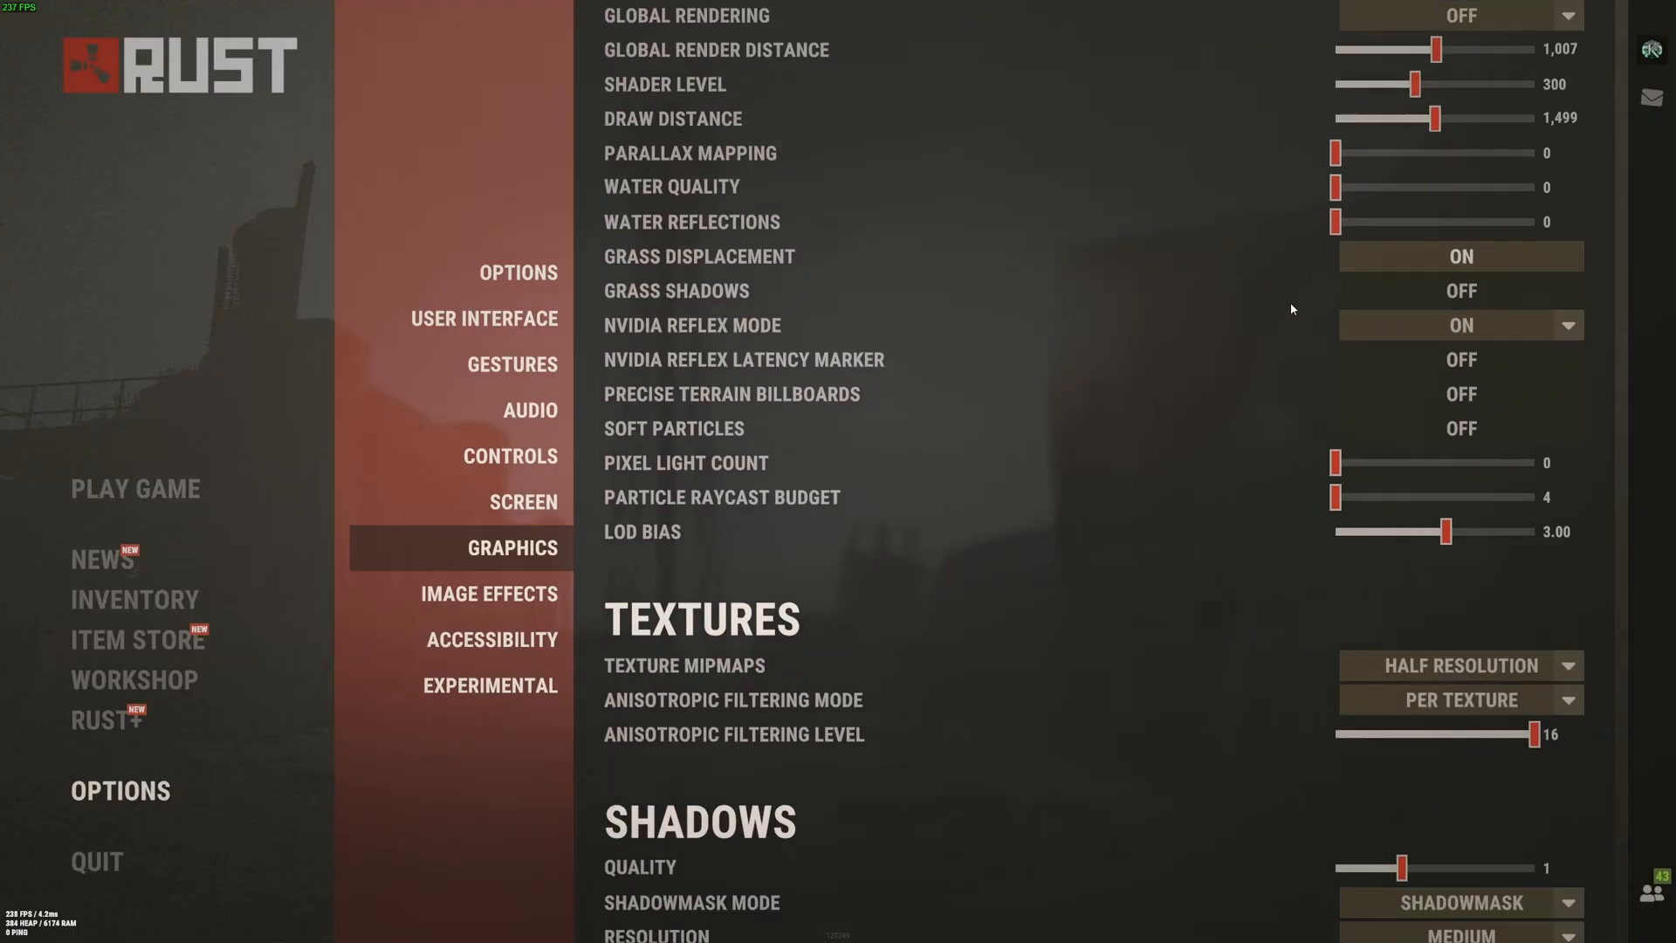
pyautogui.moveTo(1445, 327)
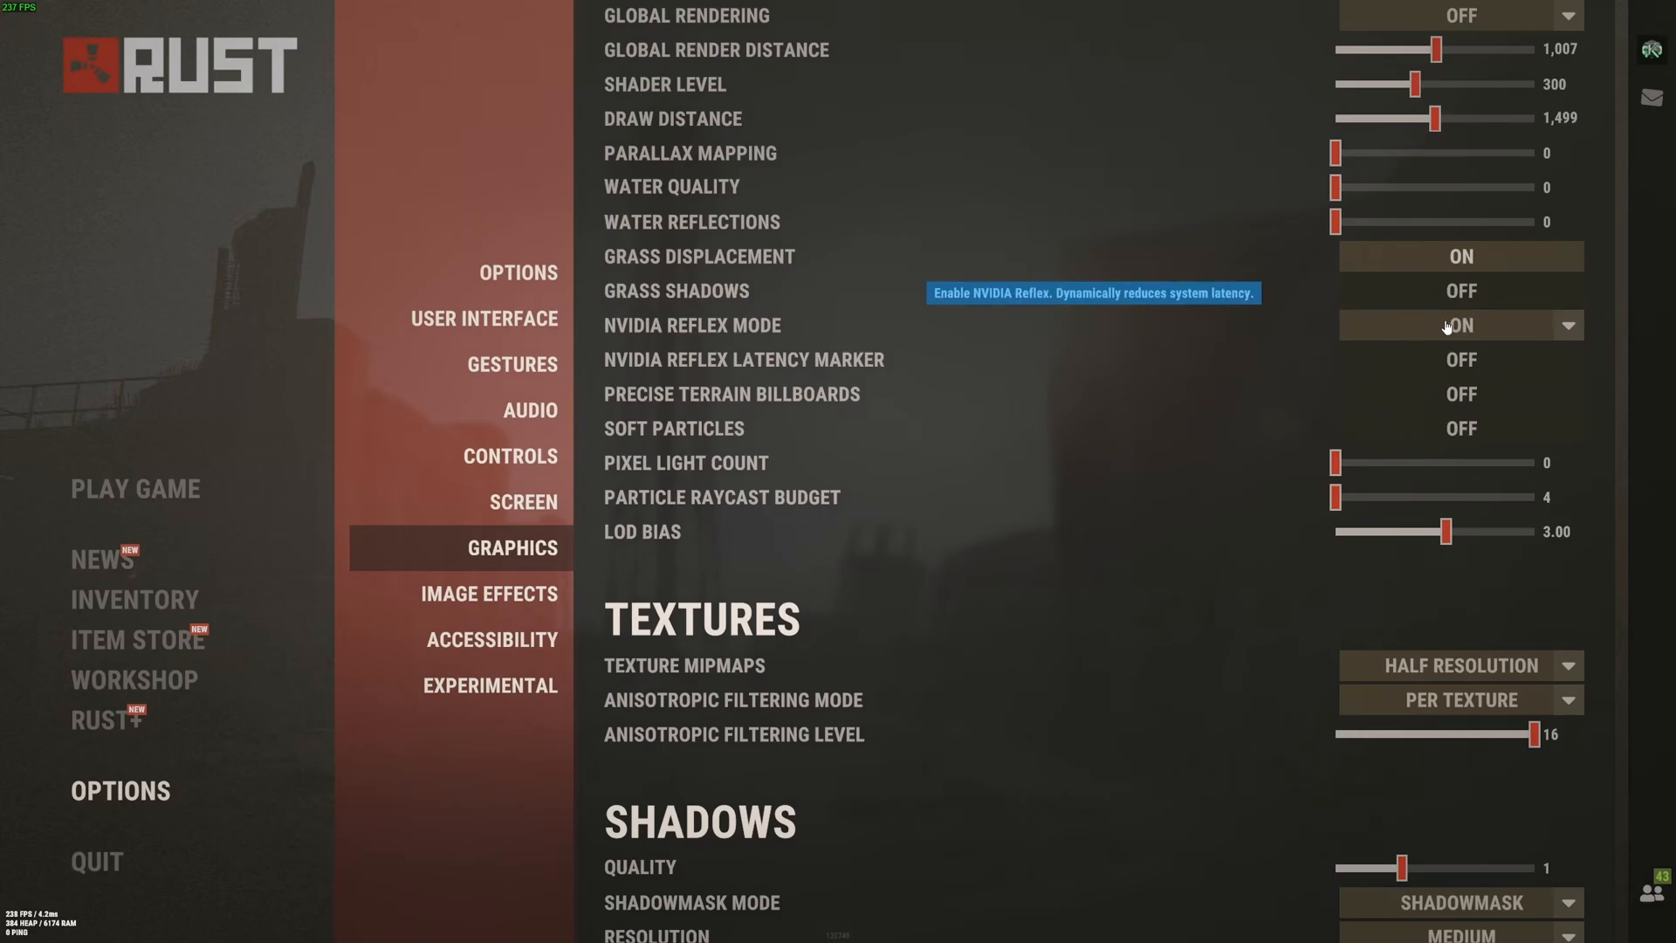
pyautogui.moveTo(1026, 319)
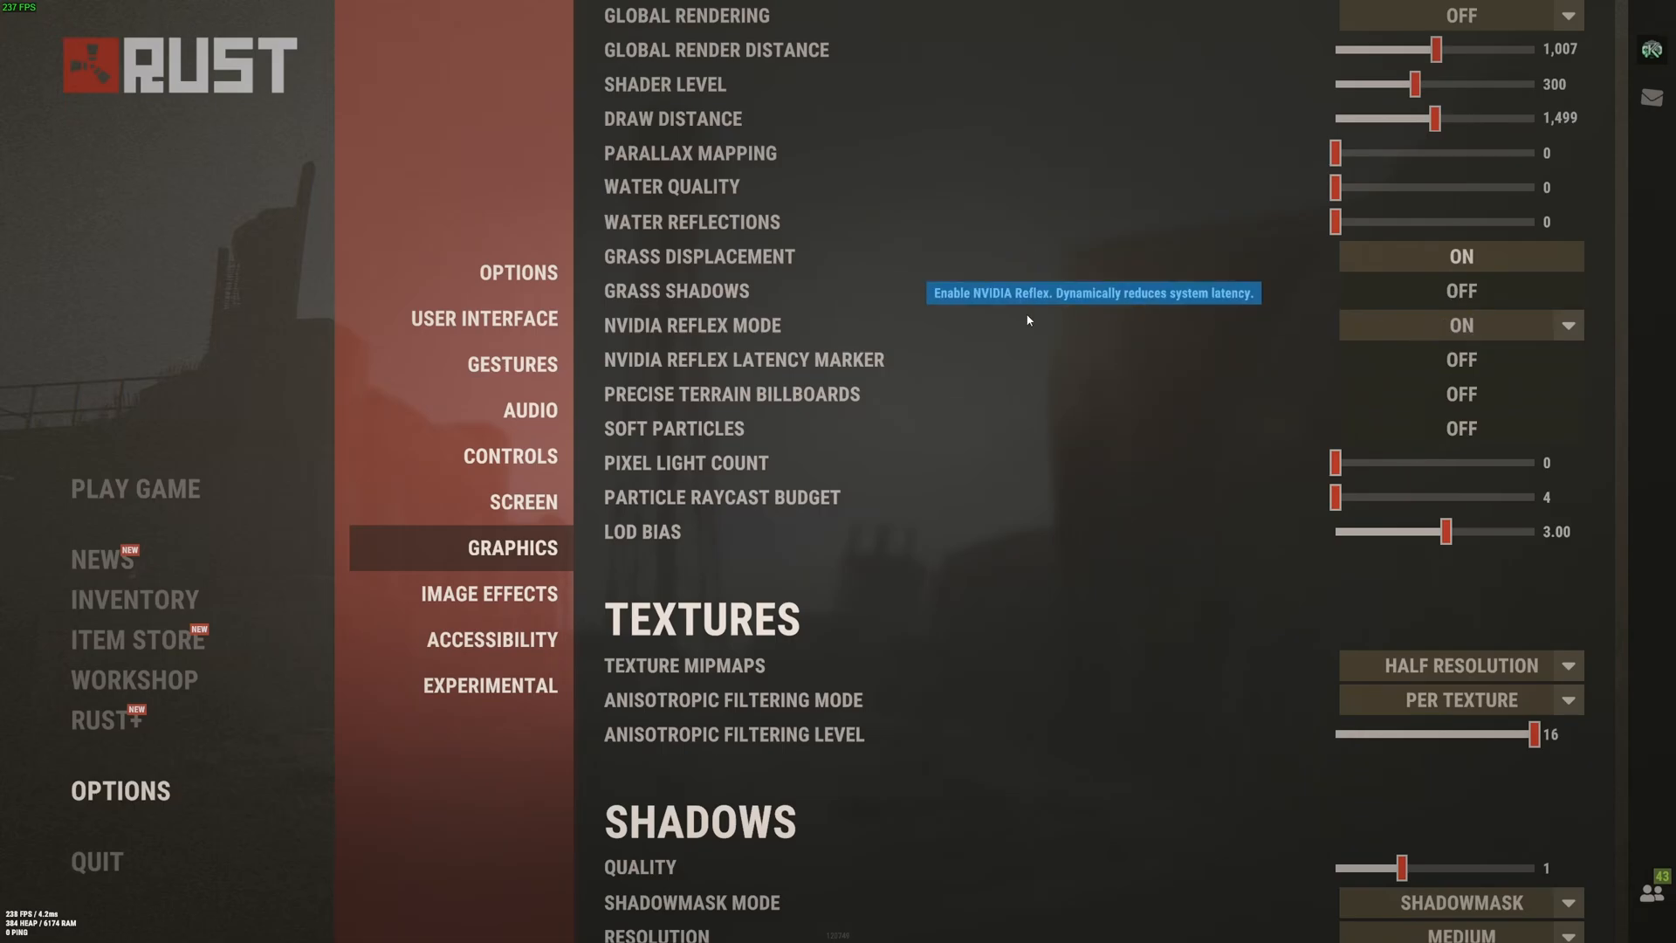
pyautogui.scroll(-3)
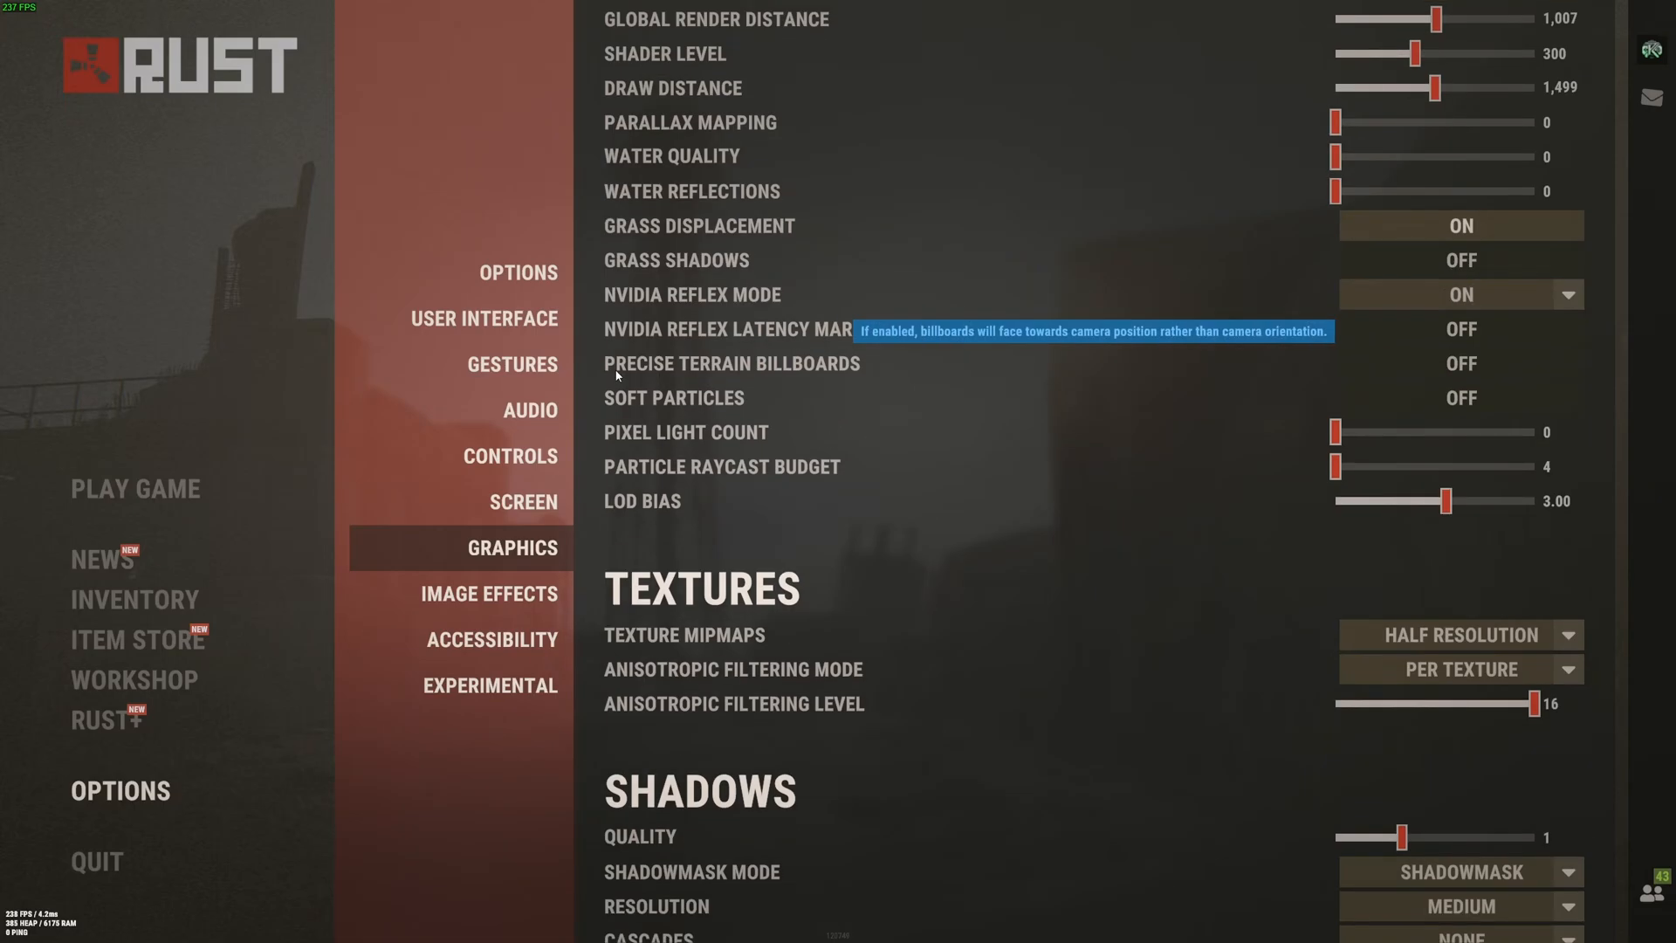
pyautogui.moveTo(1431, 379)
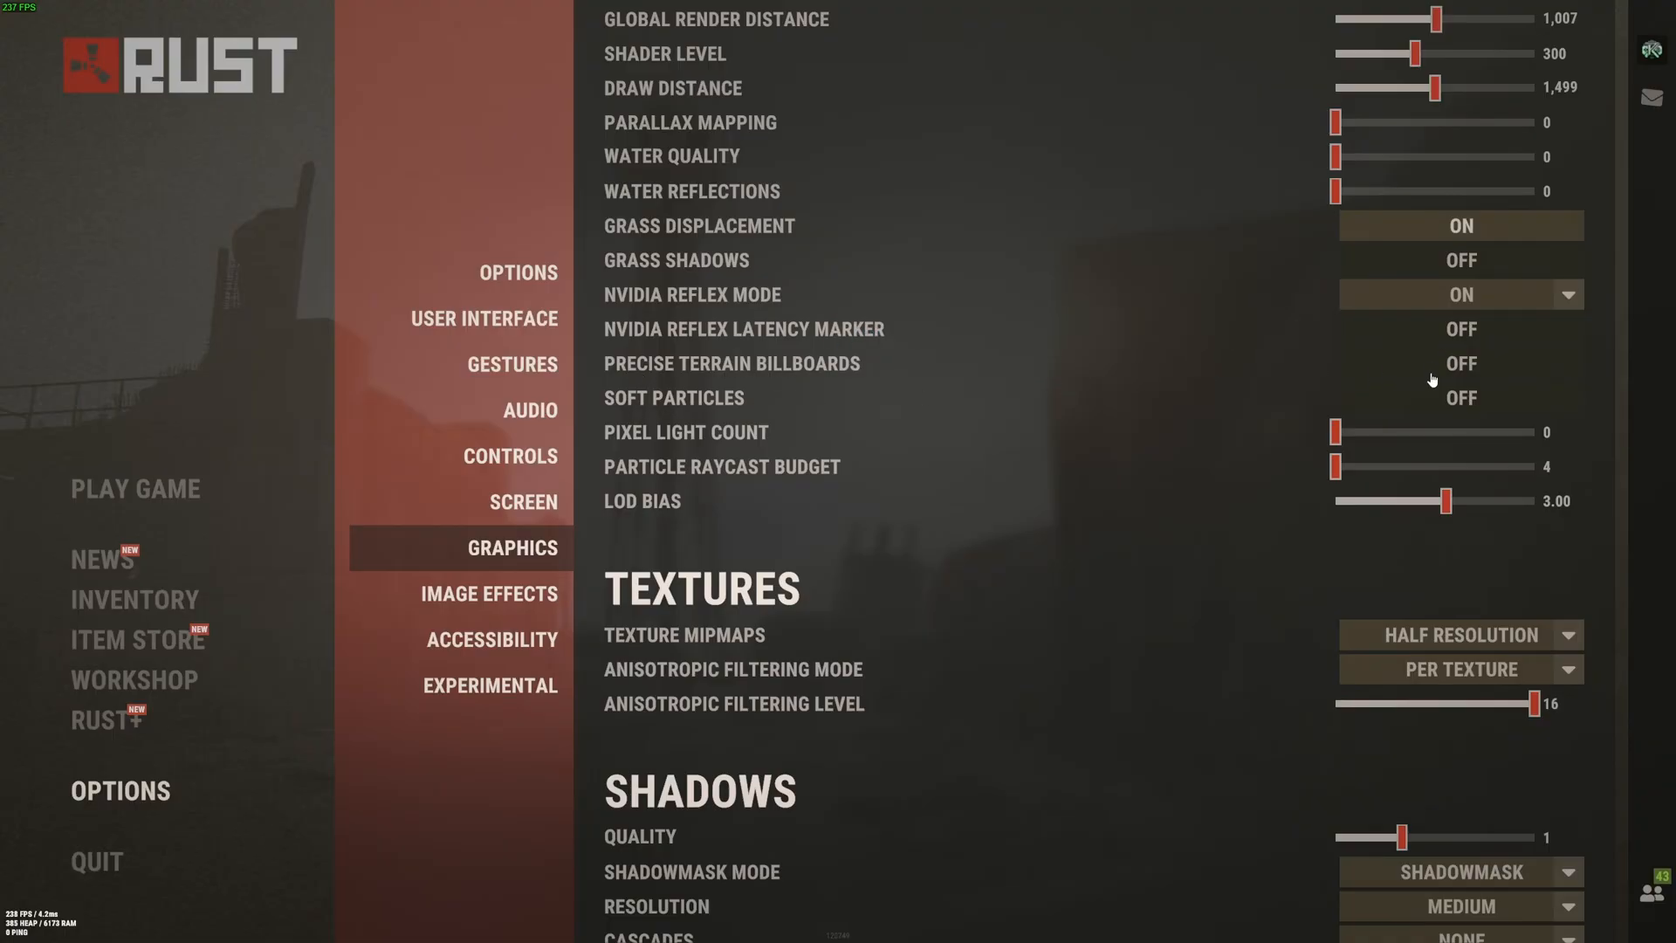
pyautogui.scroll(-3)
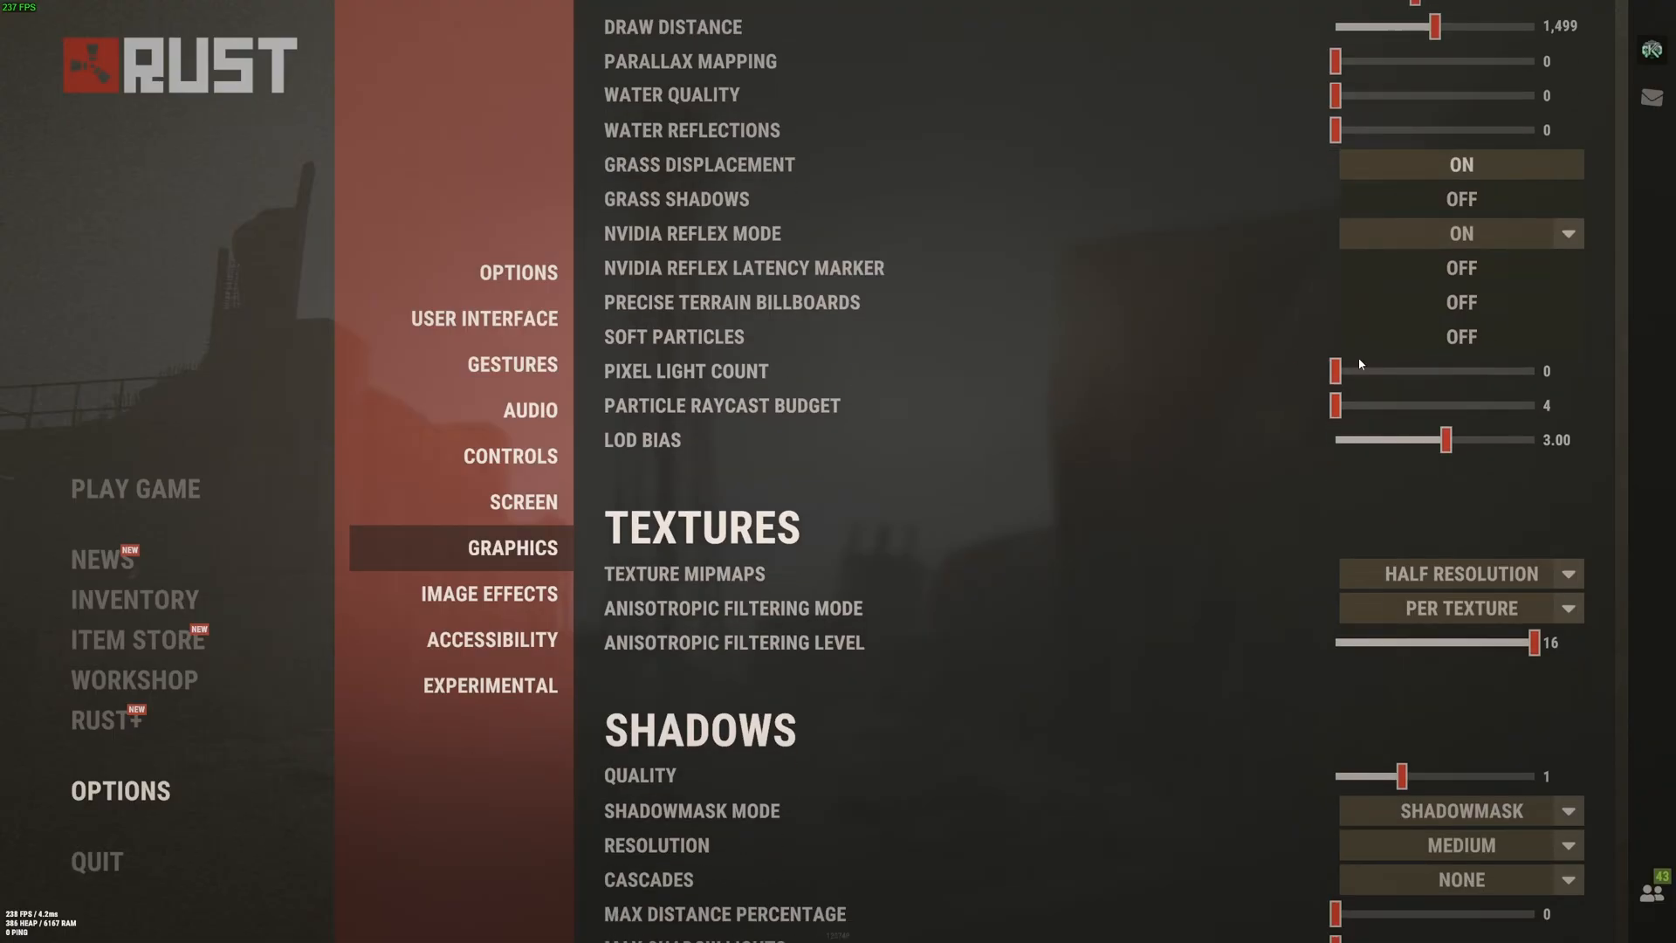
pyautogui.moveTo(625, 370)
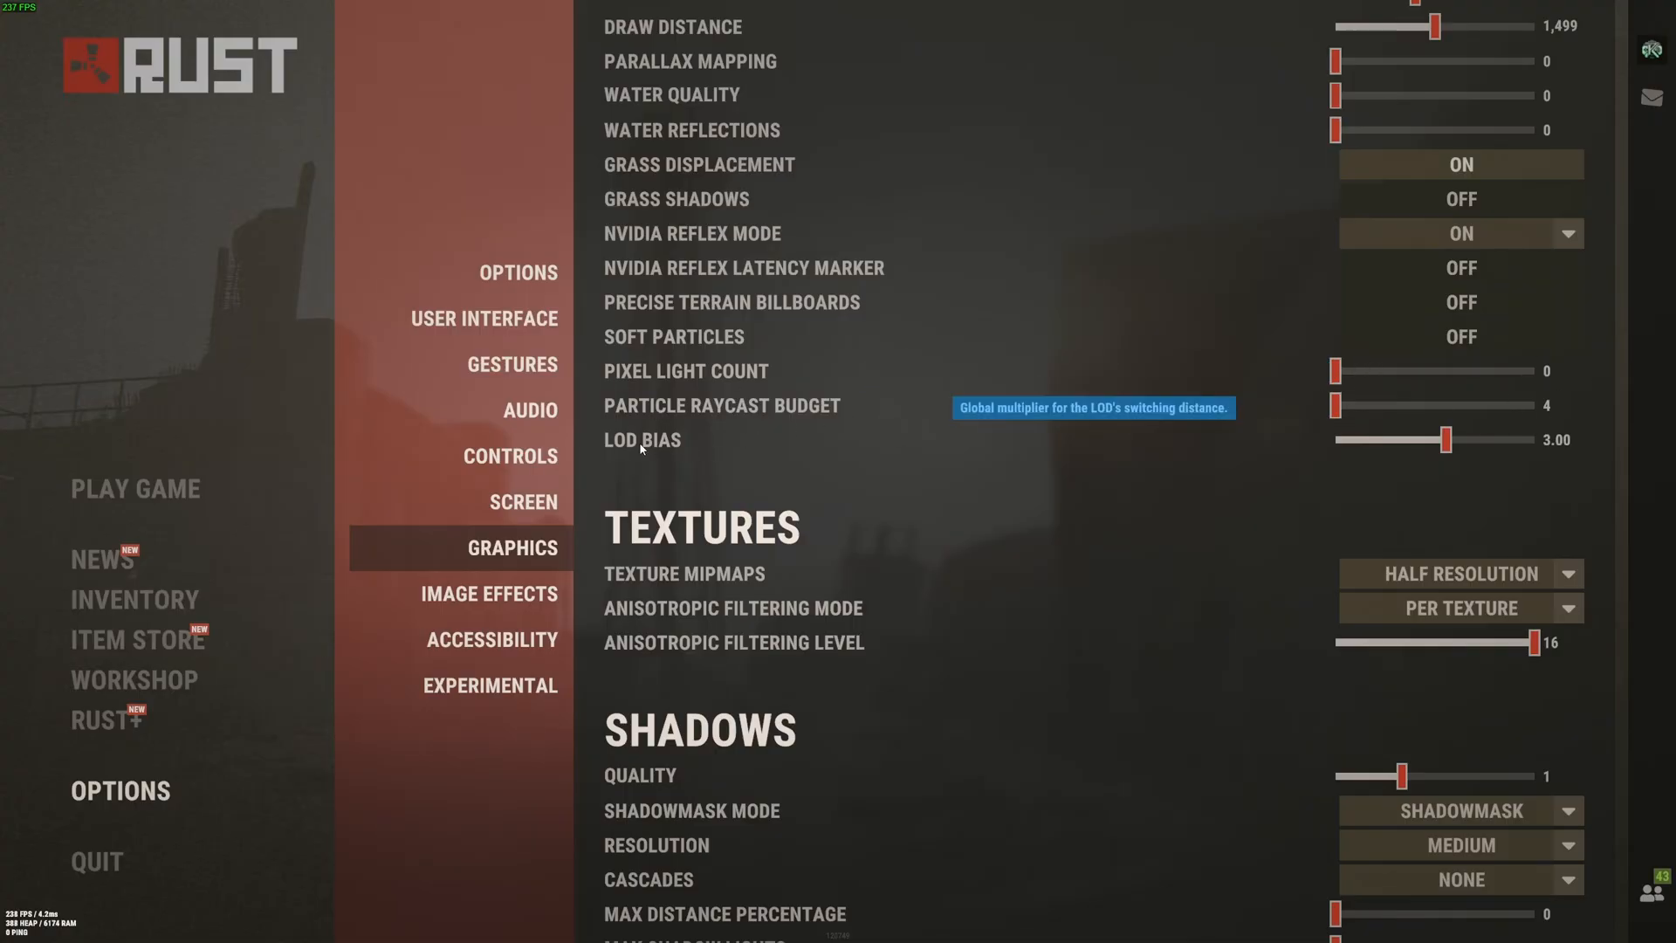
pyautogui.moveTo(1485, 443)
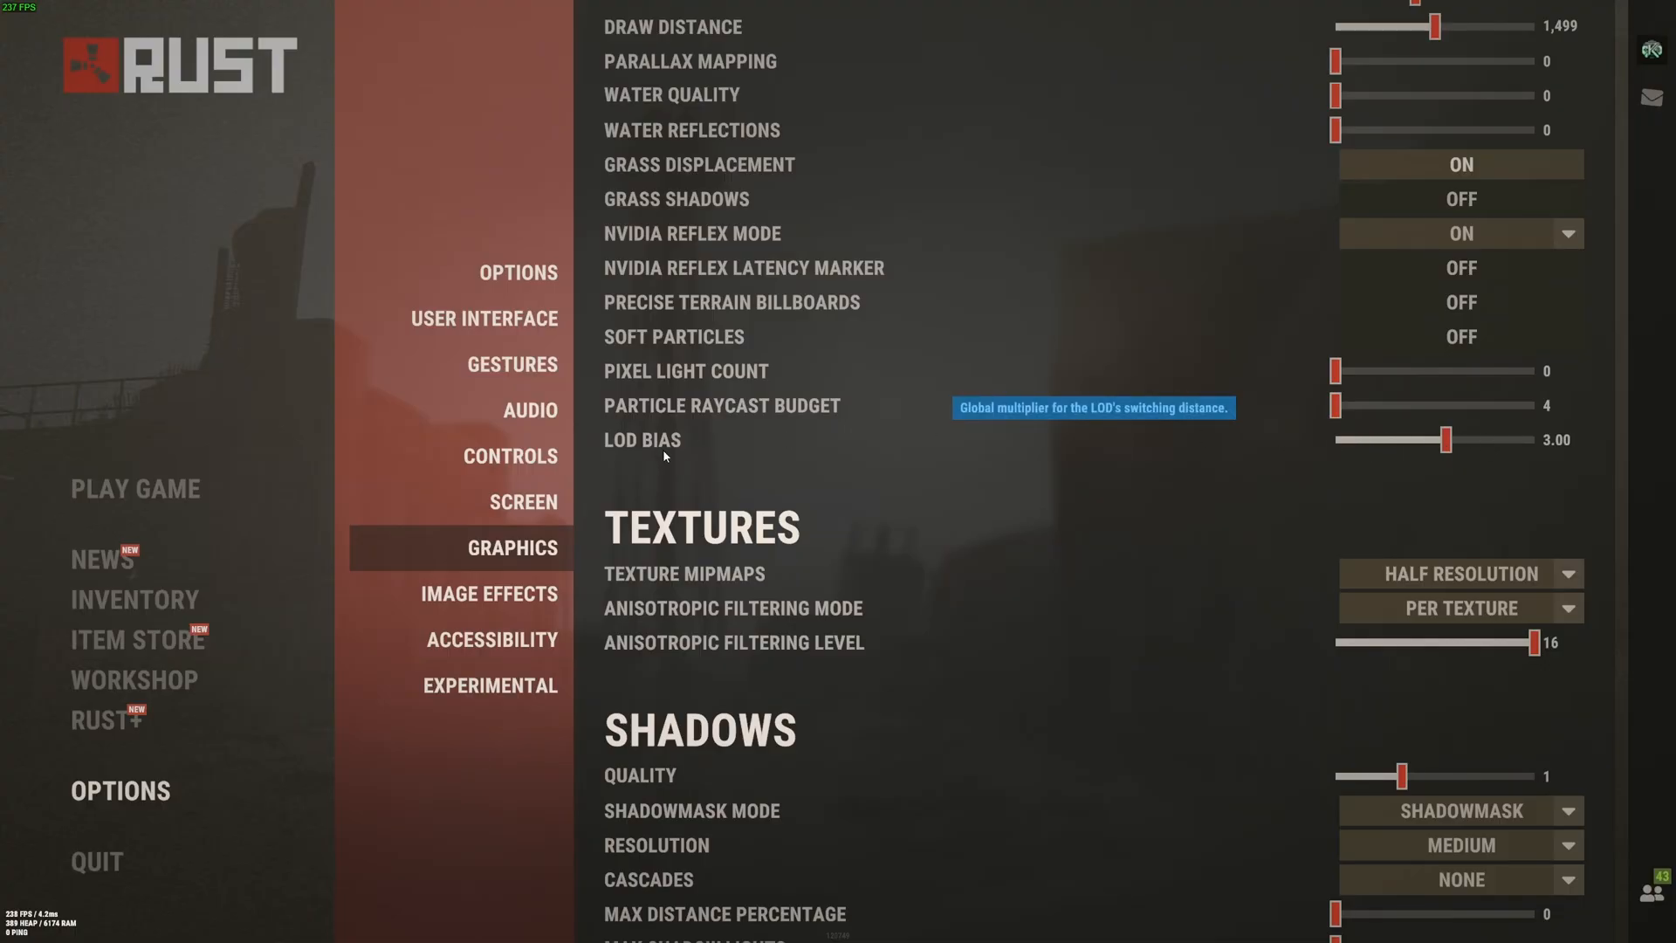
pyautogui.moveTo(679, 453)
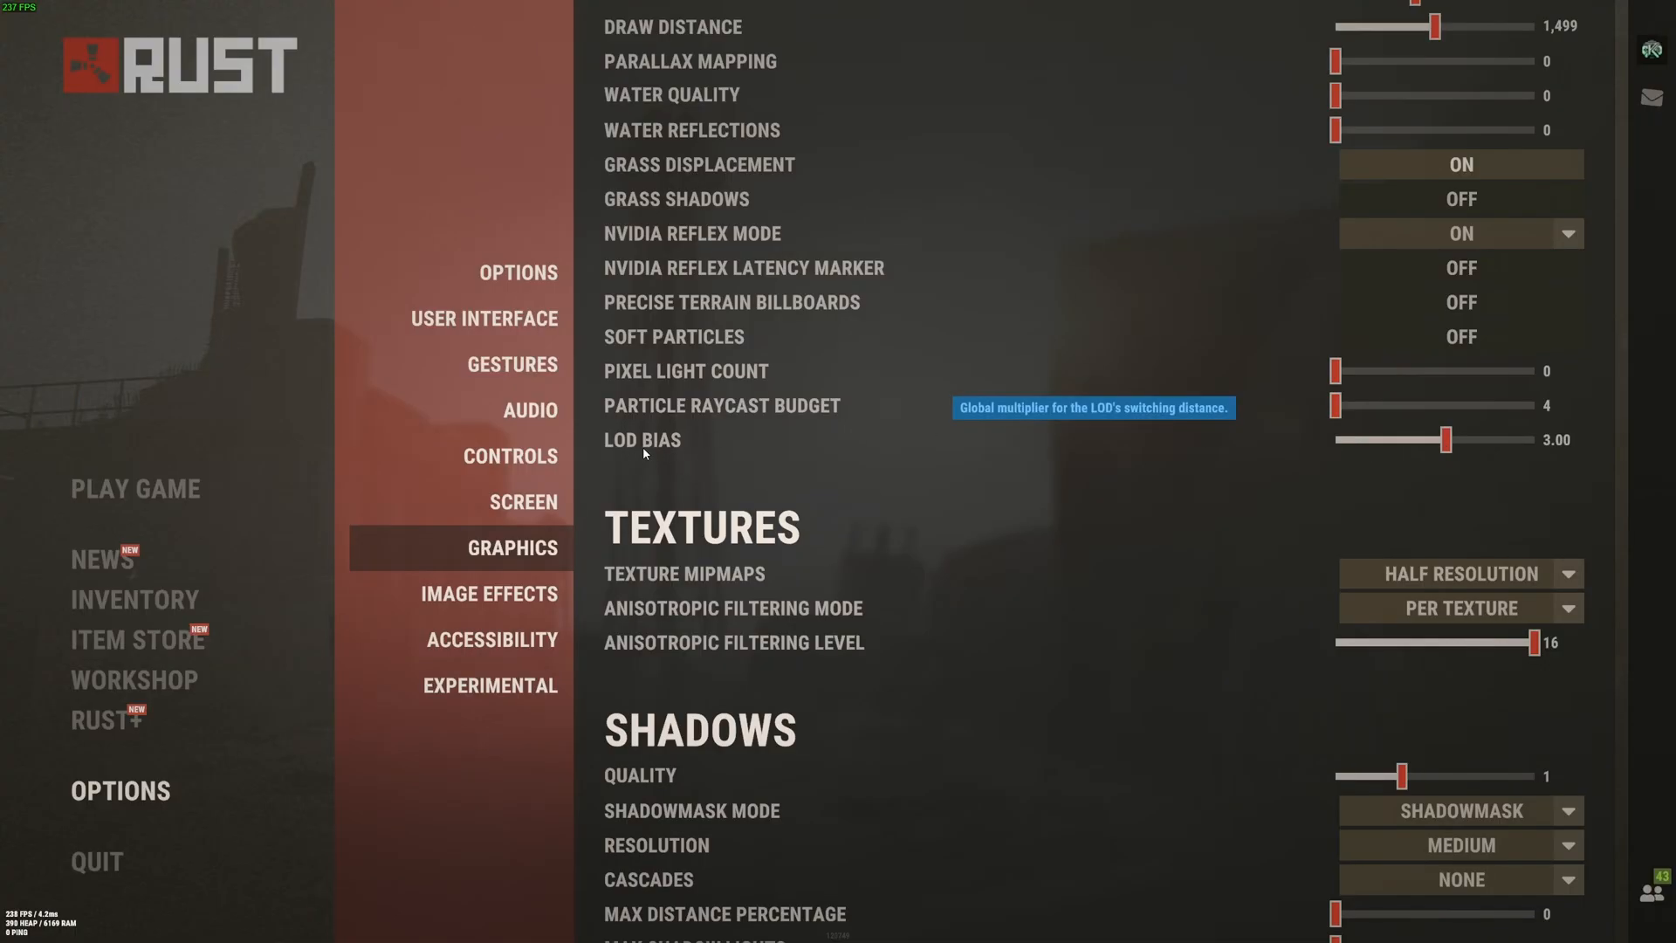
pyautogui.moveTo(832, 455)
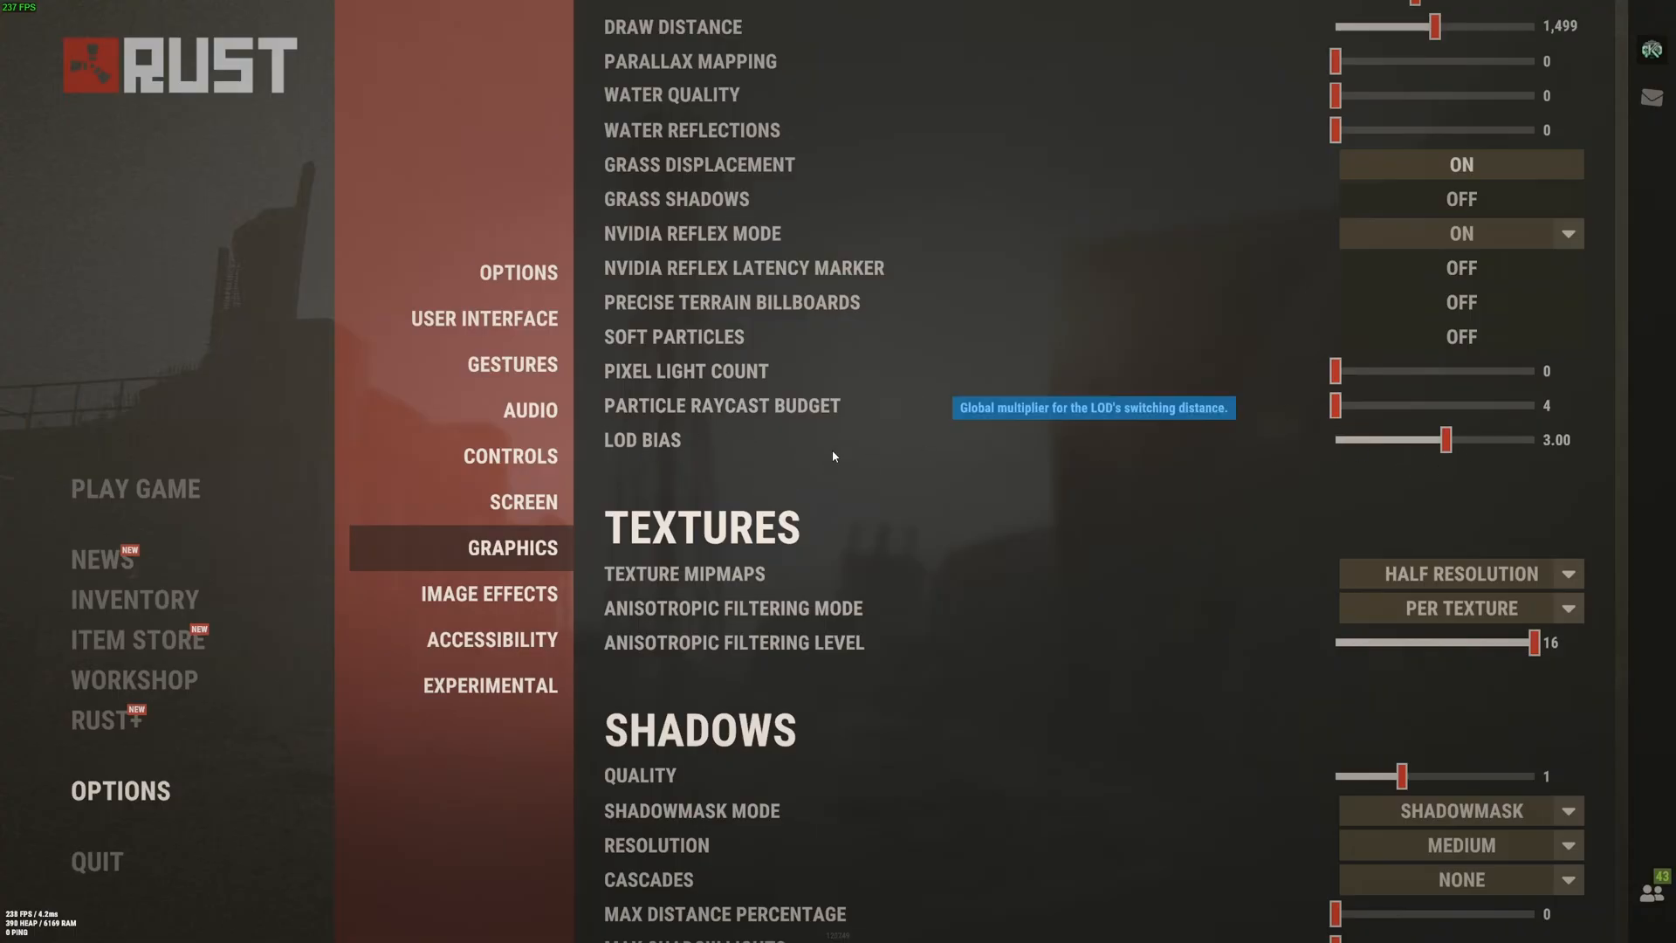
pyautogui.scroll(-3)
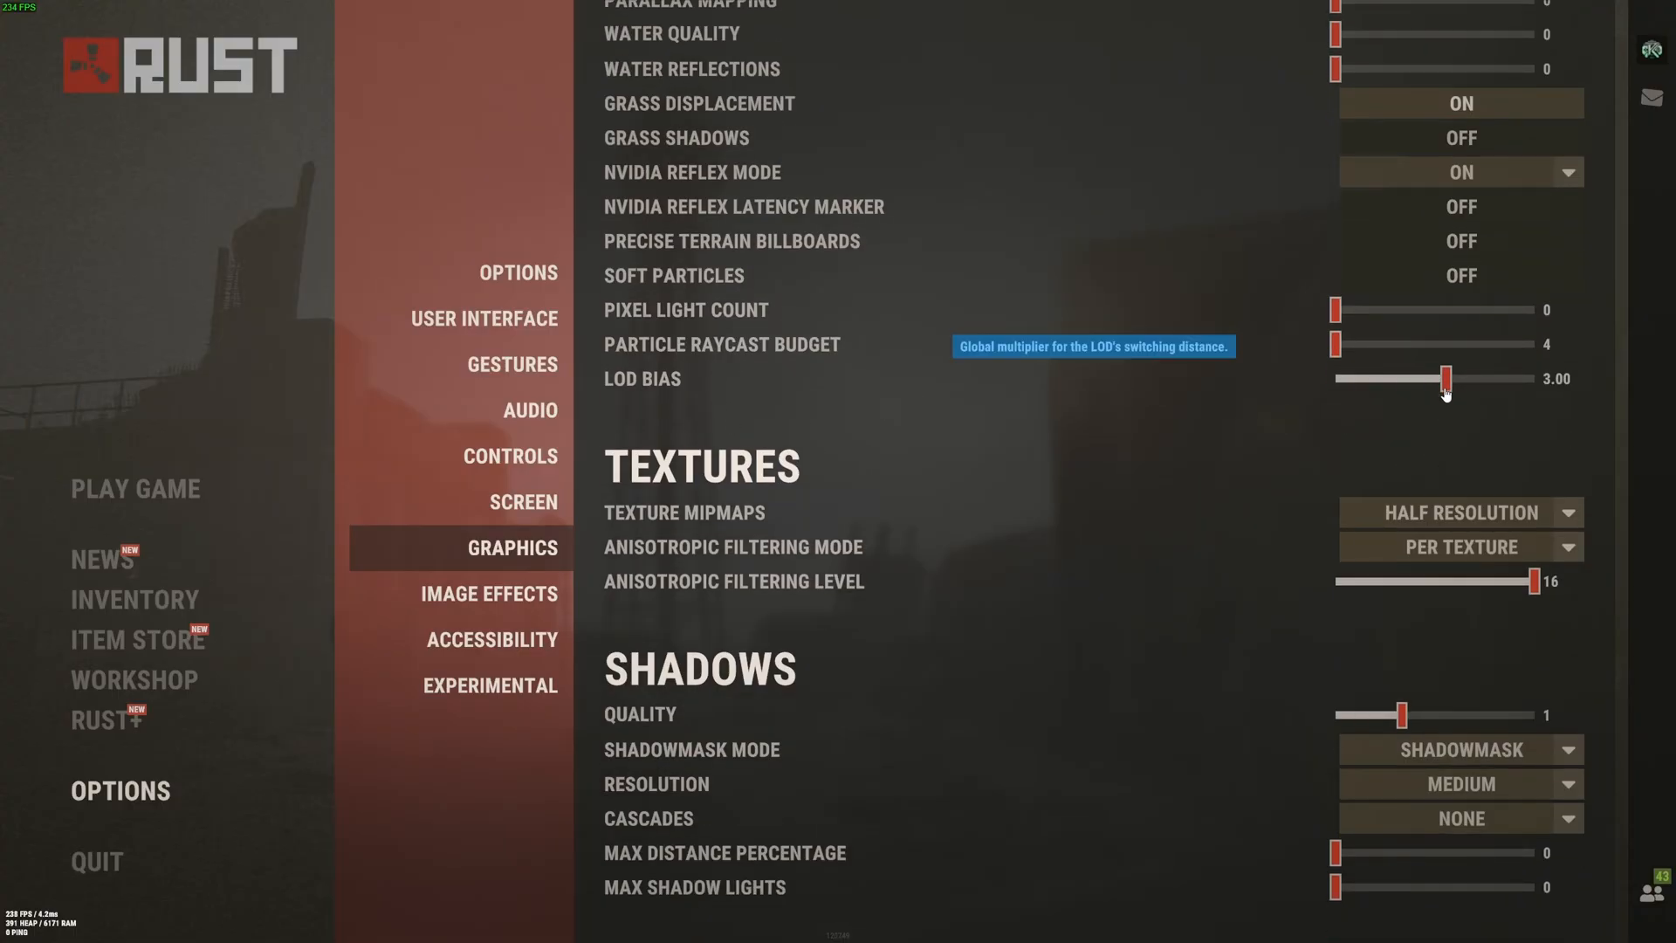
pyautogui.scroll(-3)
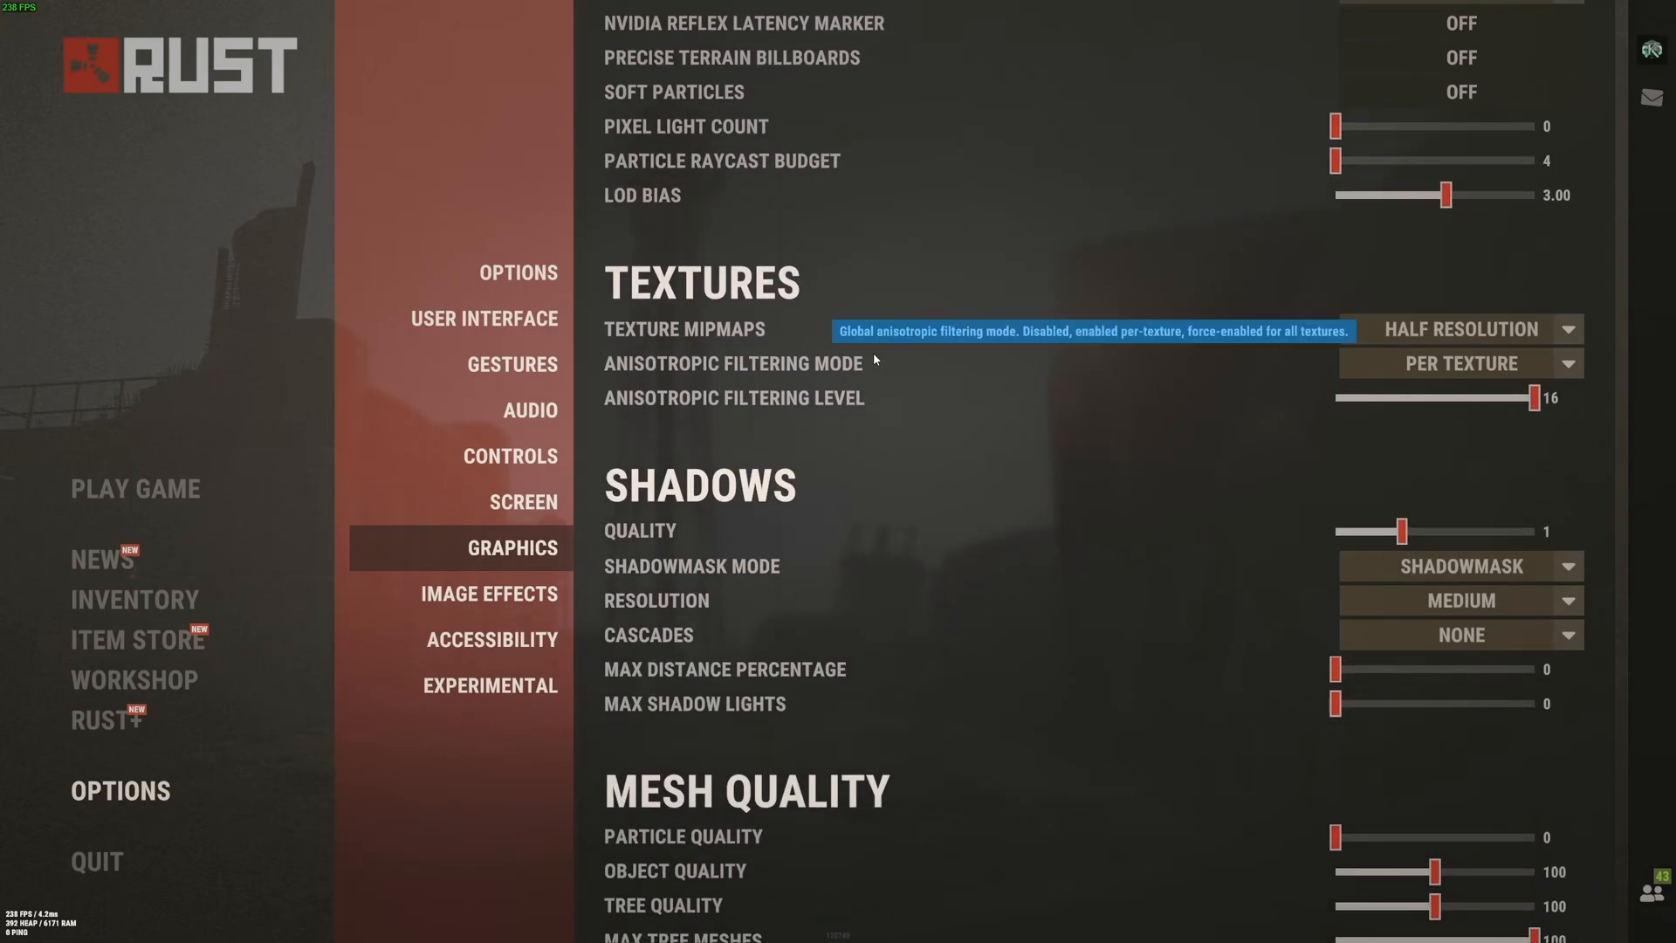
pyautogui.moveTo(1181, 370)
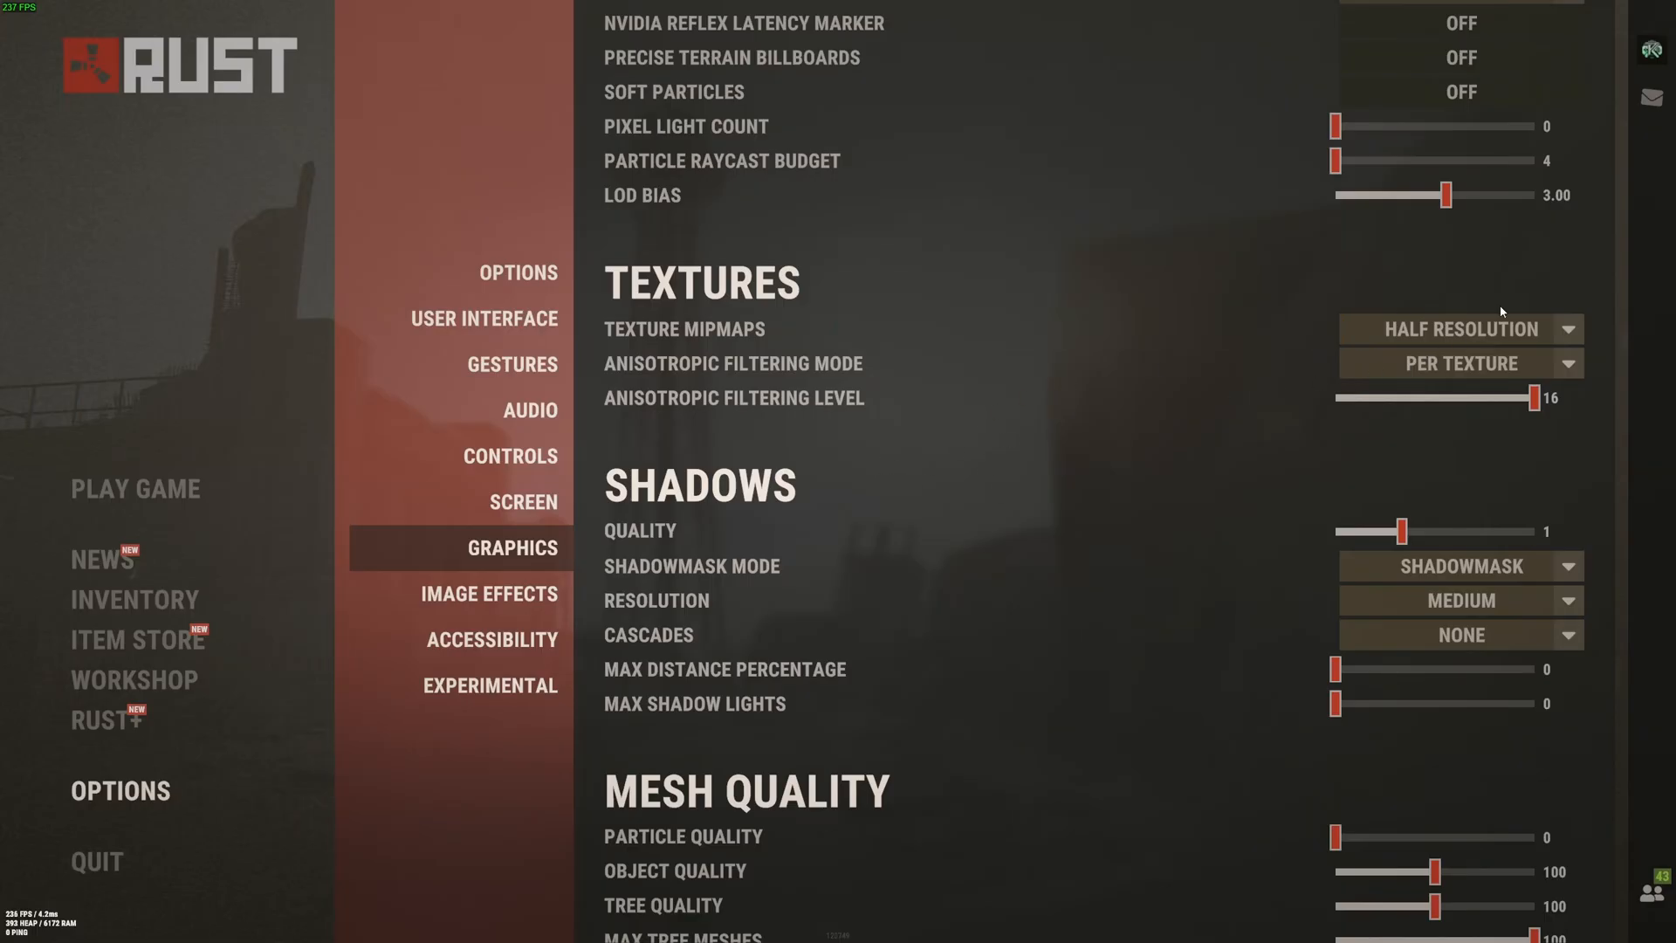
pyautogui.moveTo(1484, 363)
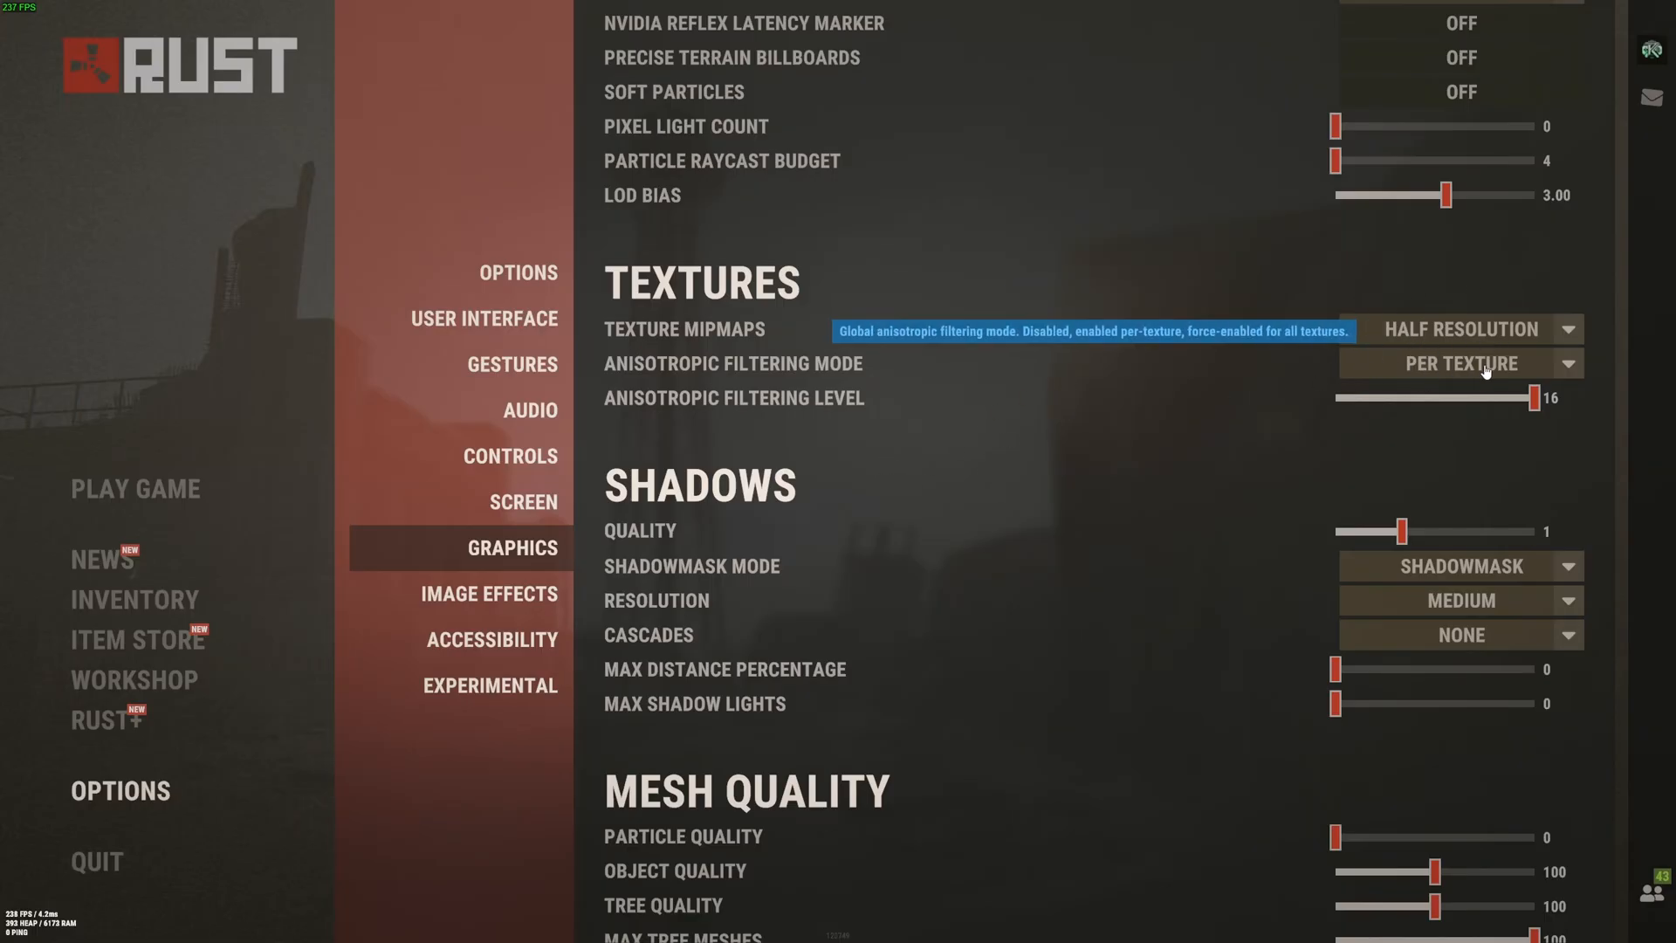
pyautogui.moveTo(718, 407)
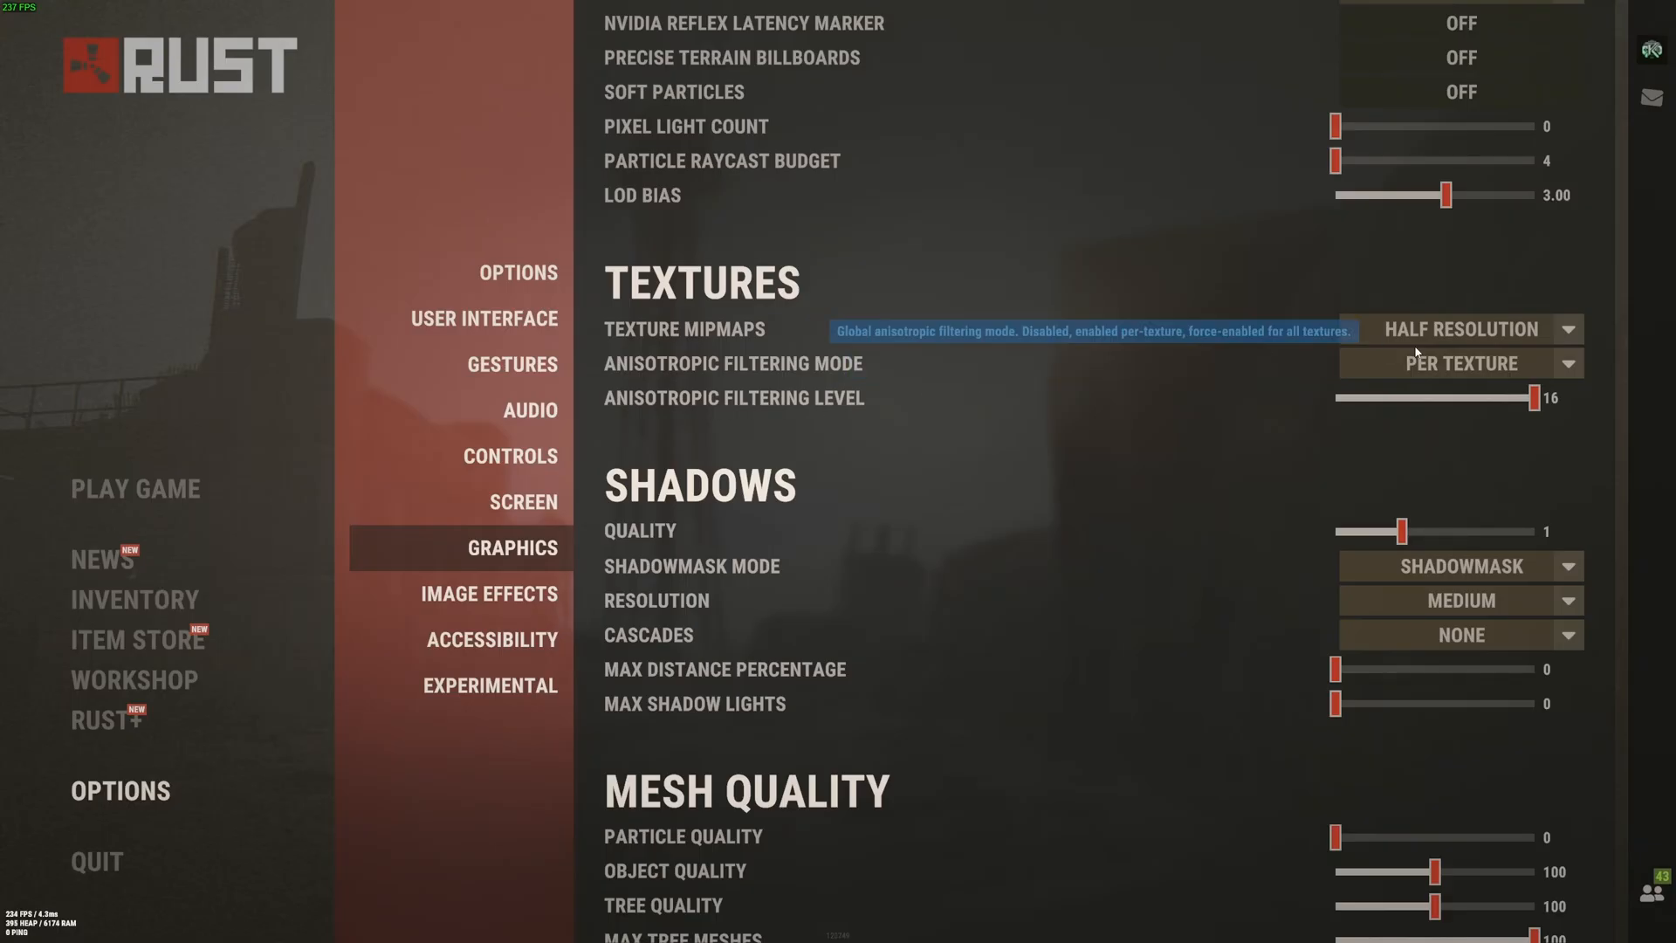
pyautogui.click(1459, 328)
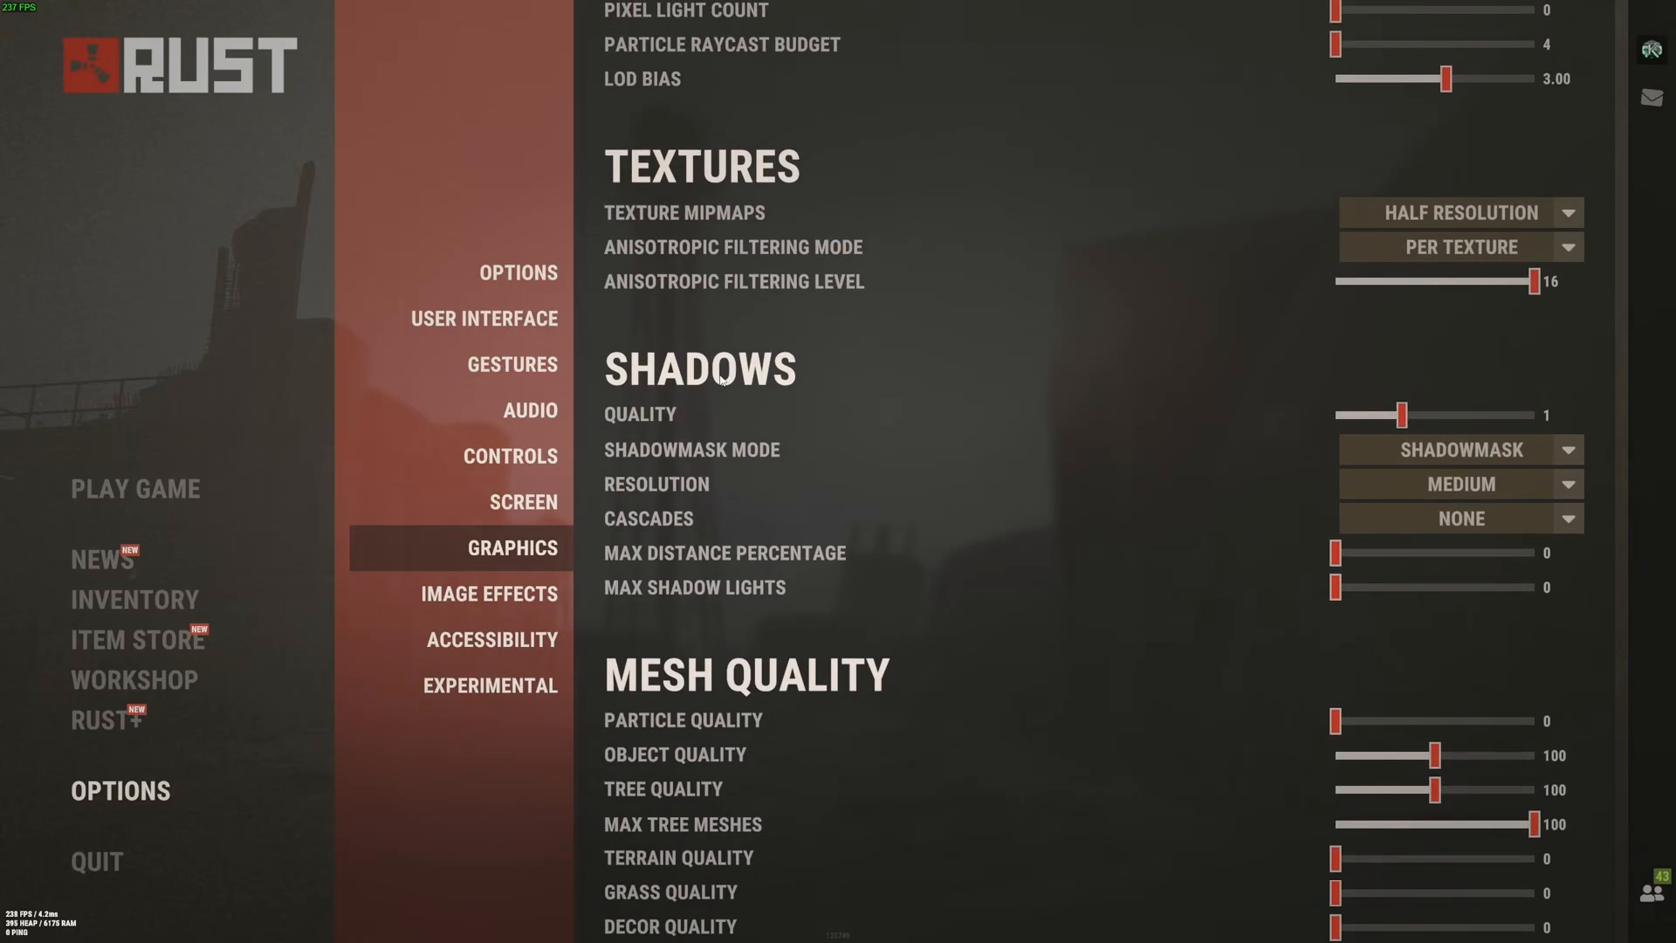
pyautogui.moveTo(677, 337)
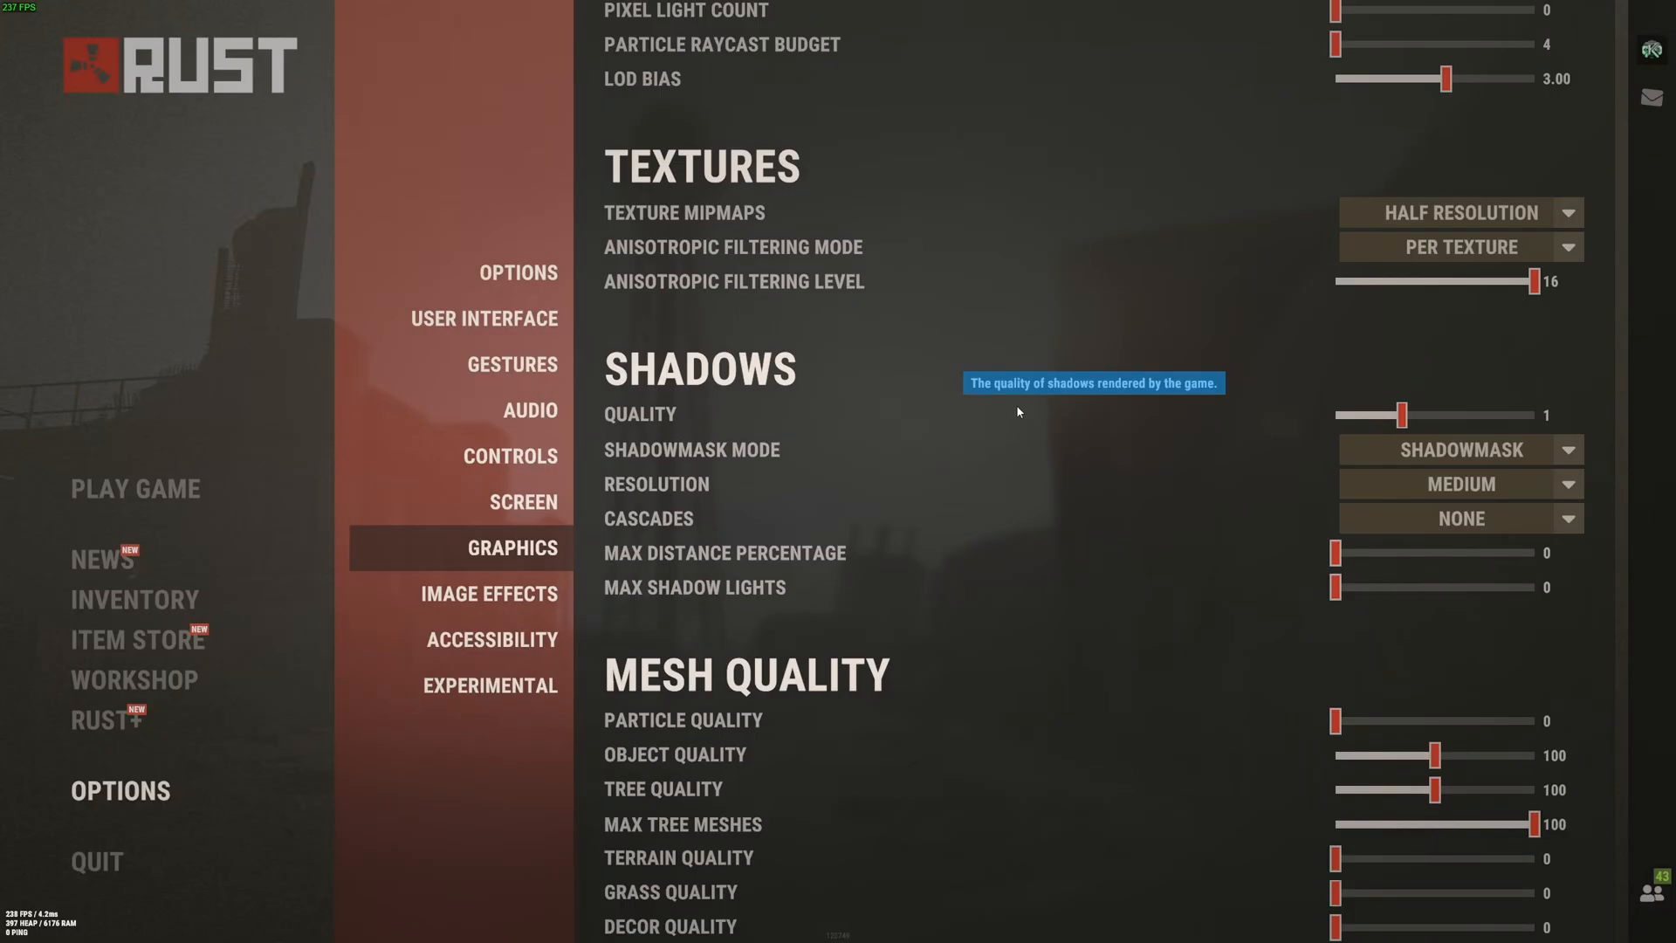
pyautogui.moveTo(864, 429)
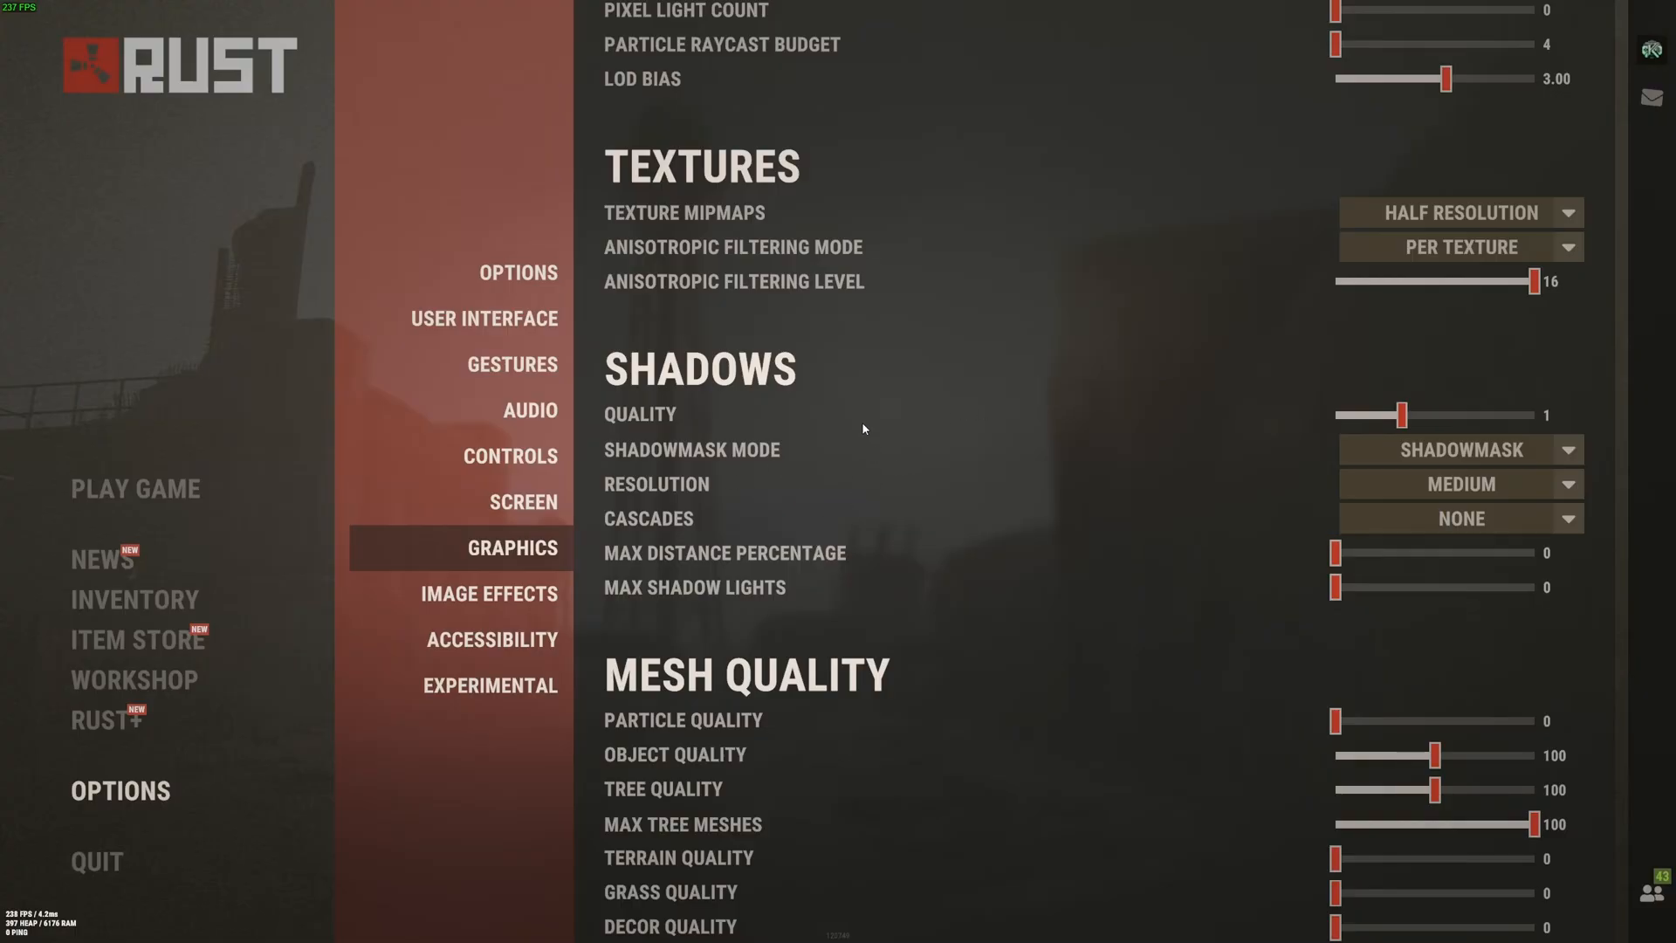
pyautogui.moveTo(645, 518)
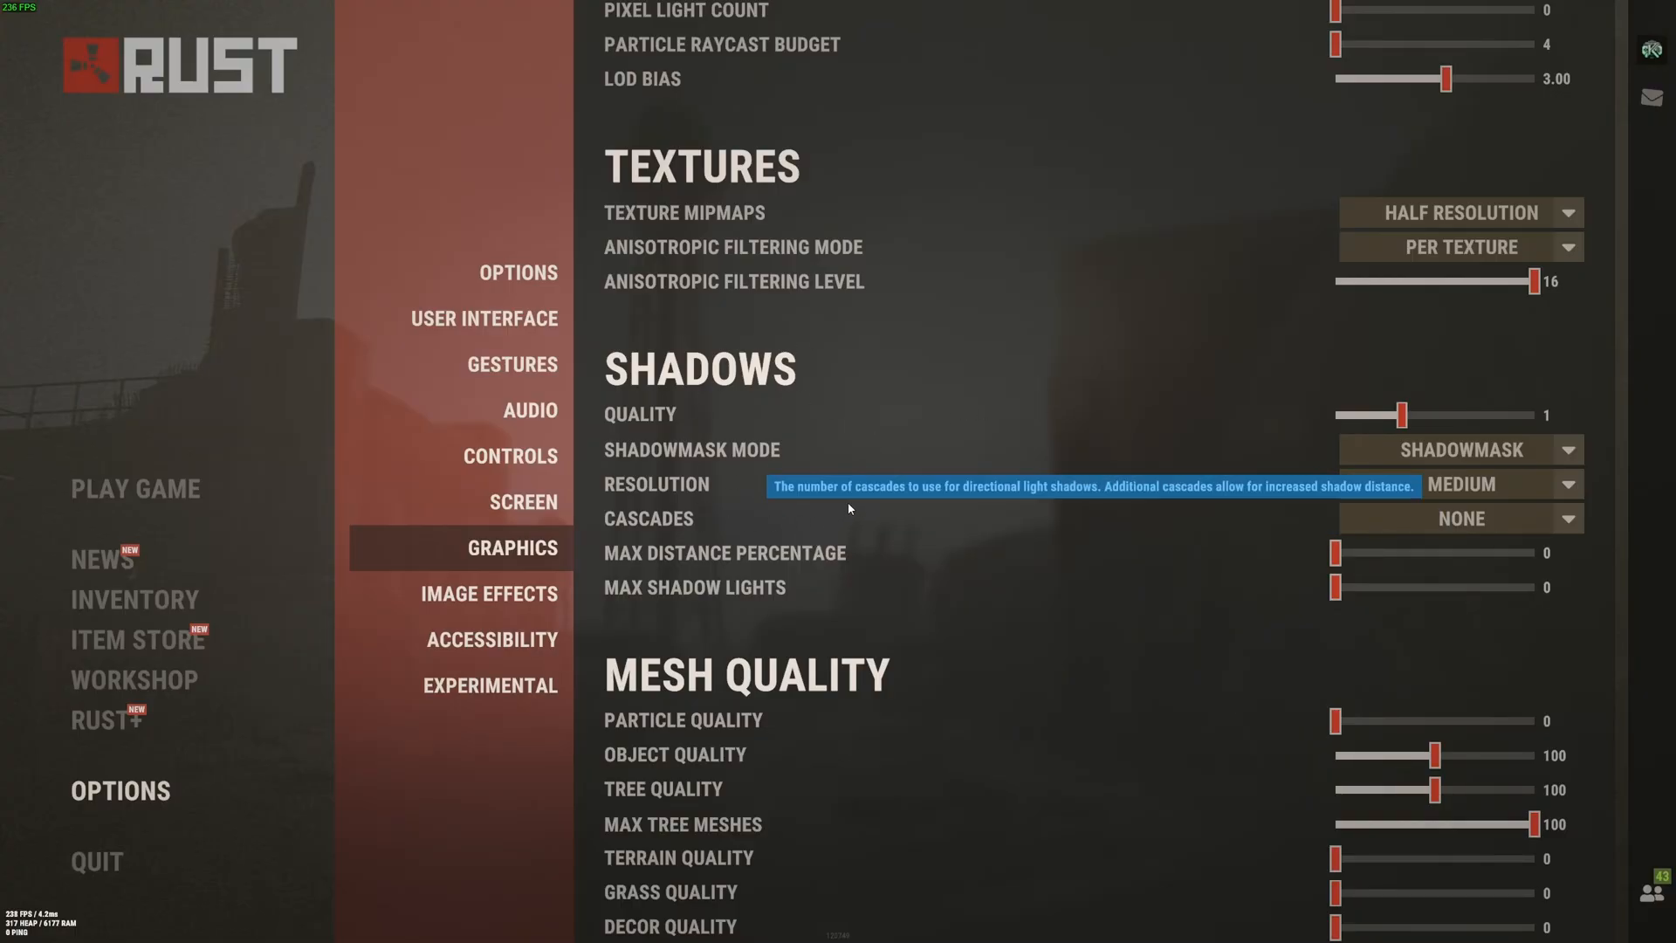
pyautogui.moveTo(1435, 431)
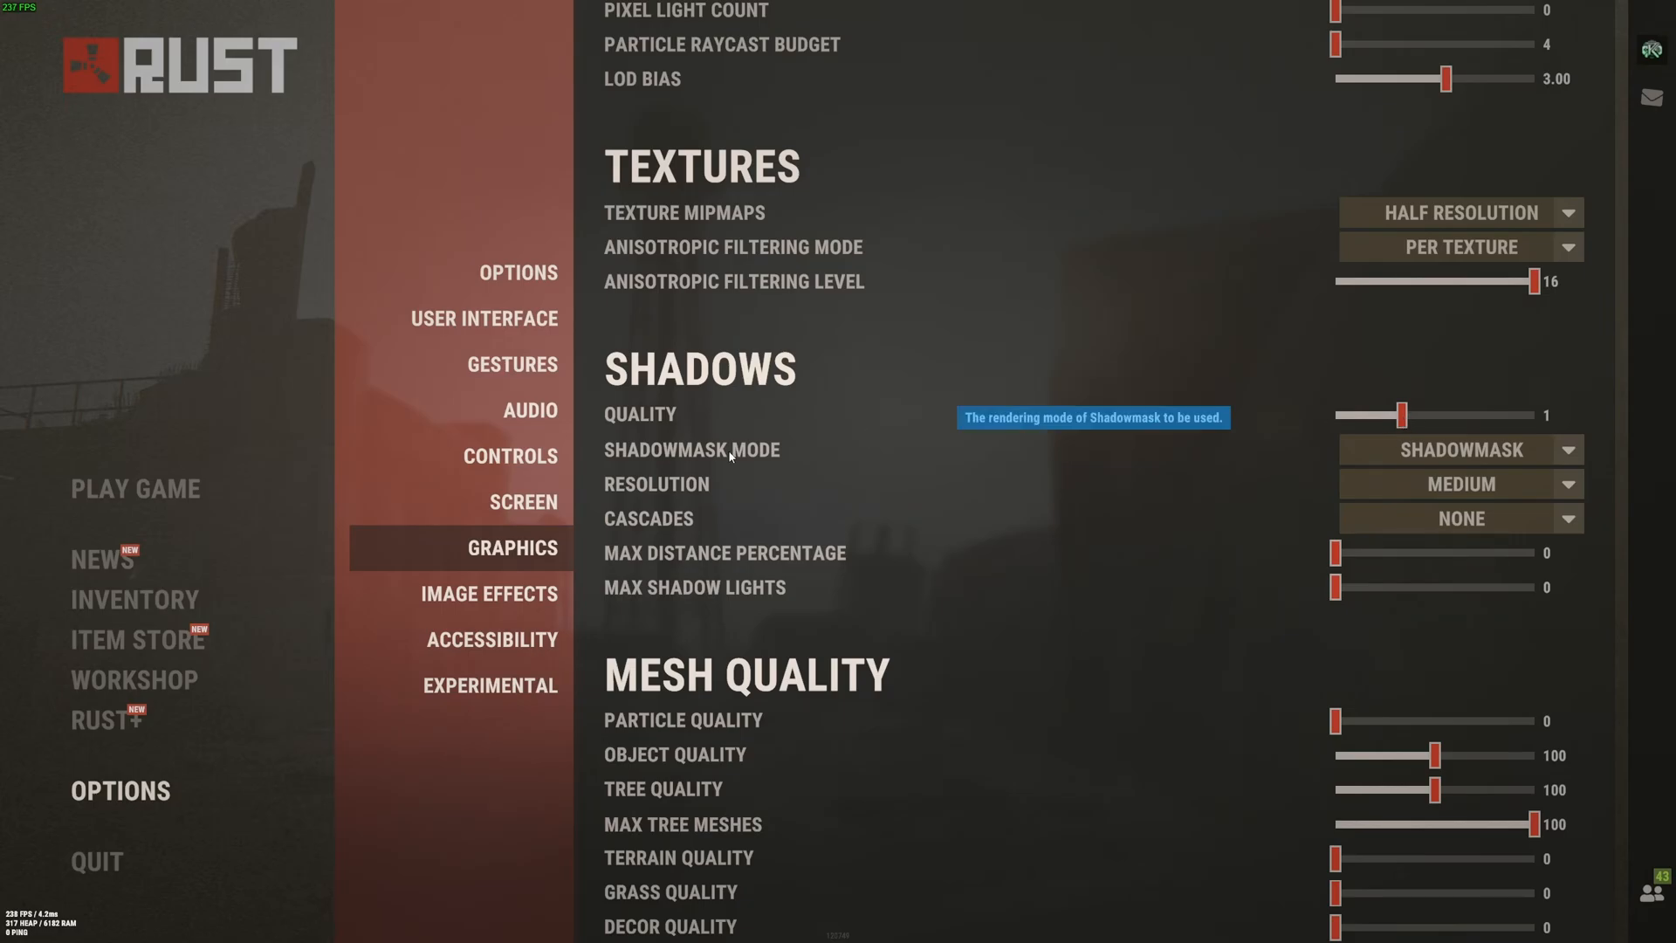
pyautogui.moveTo(1450, 498)
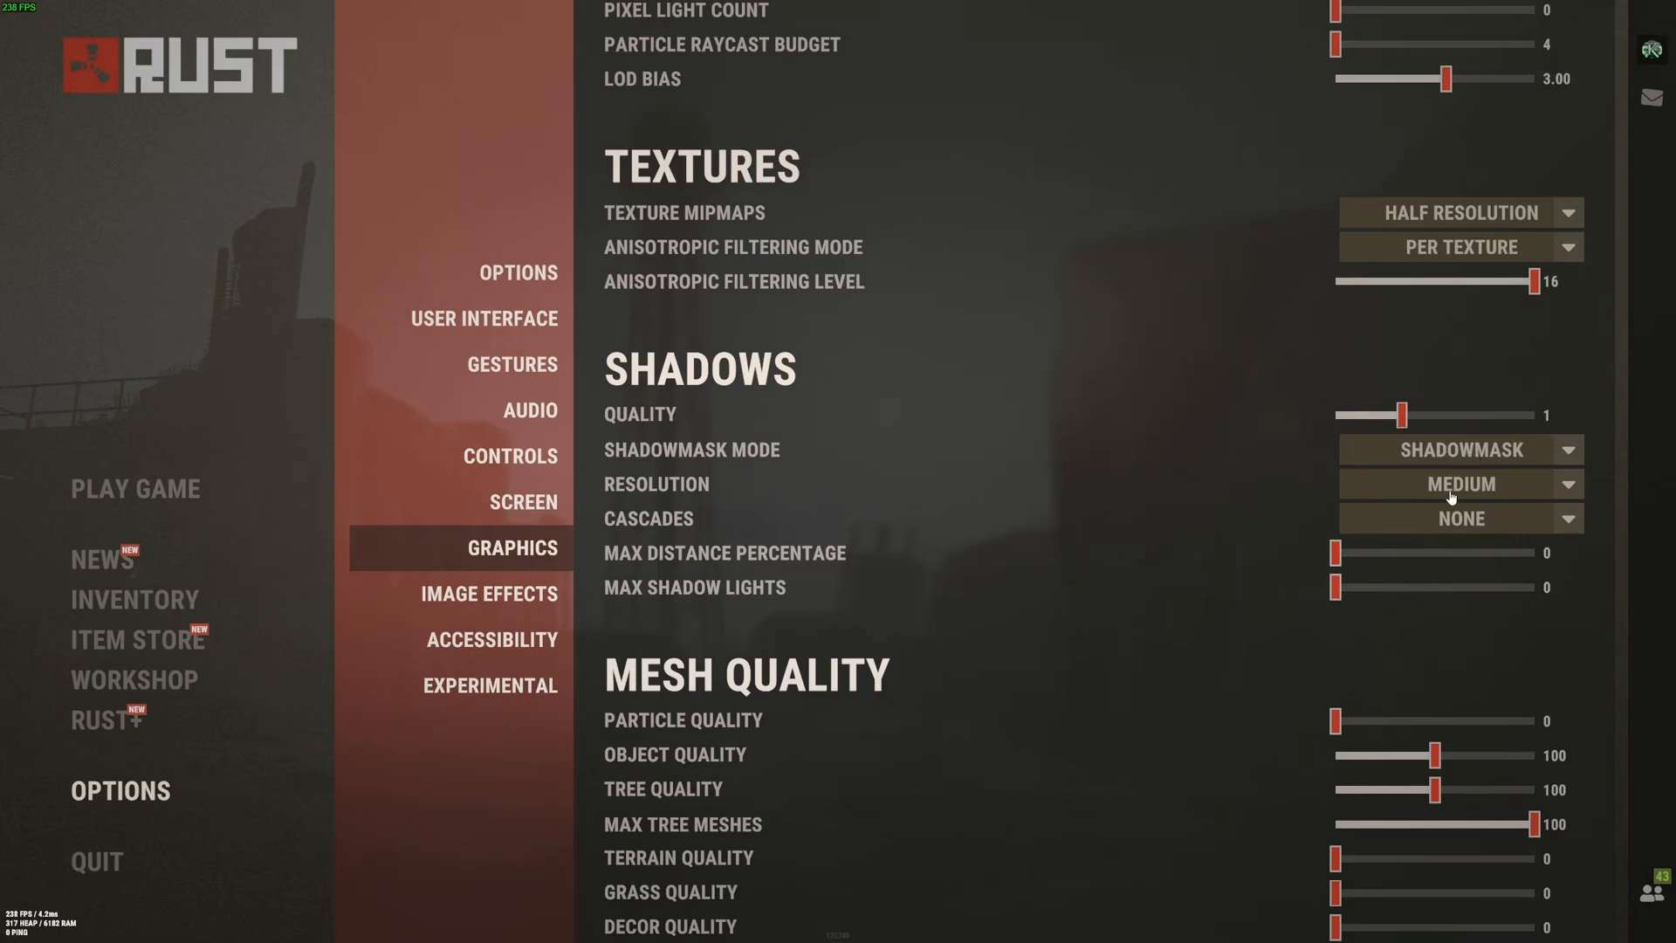
pyautogui.moveTo(1473, 527)
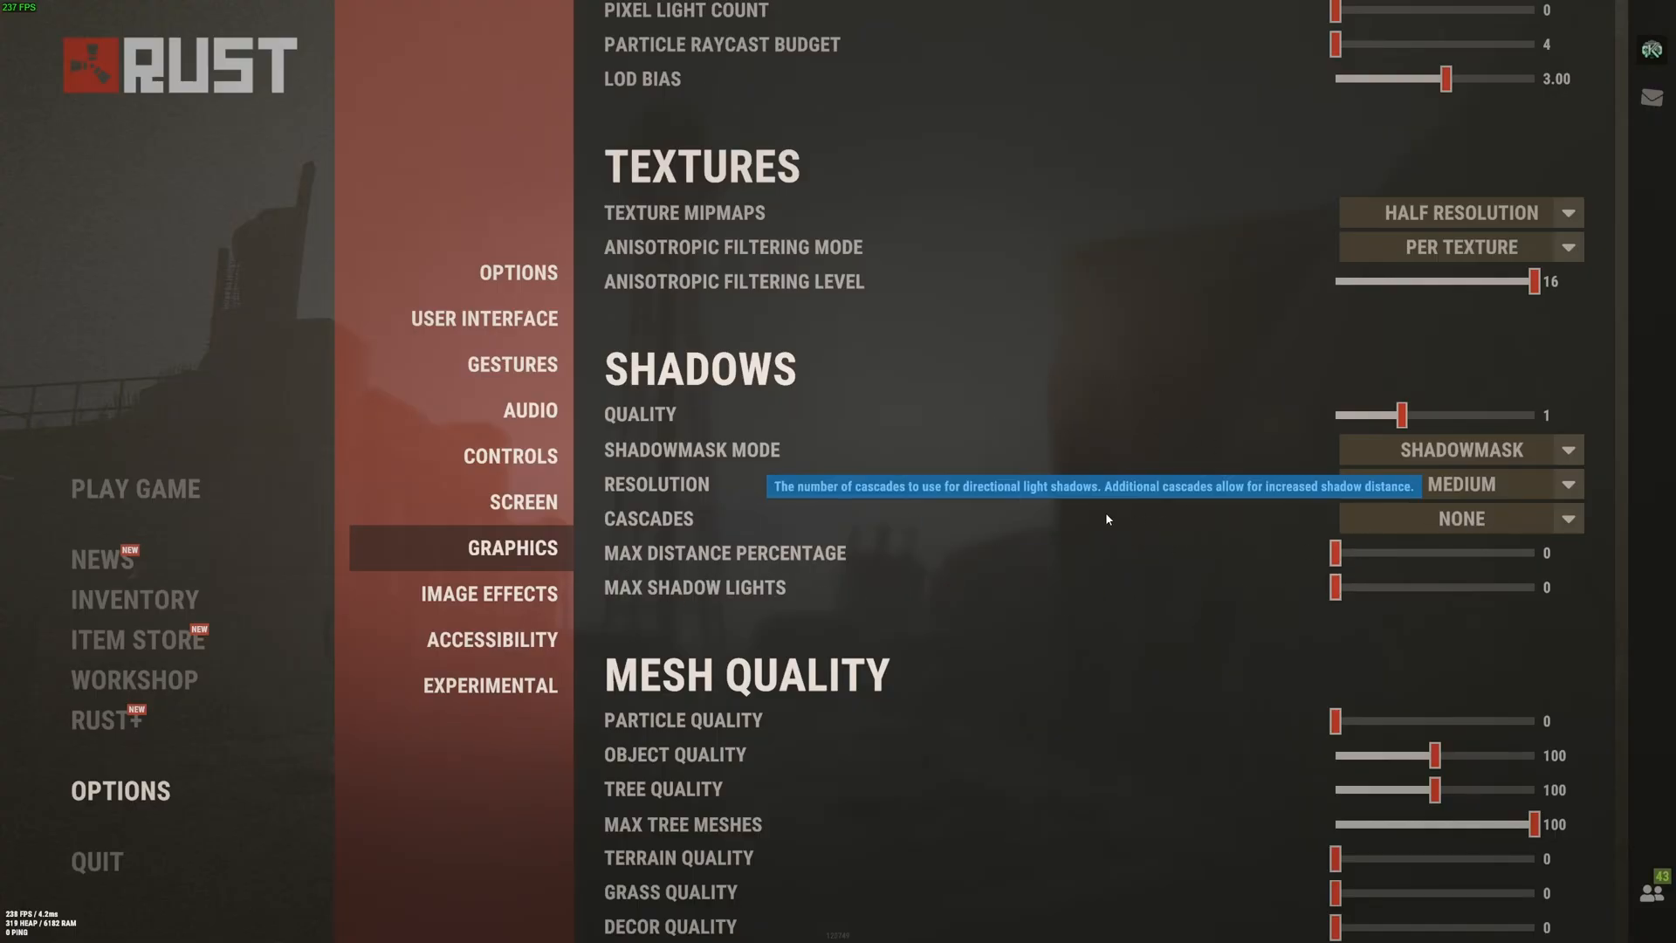
pyautogui.moveTo(1035, 508)
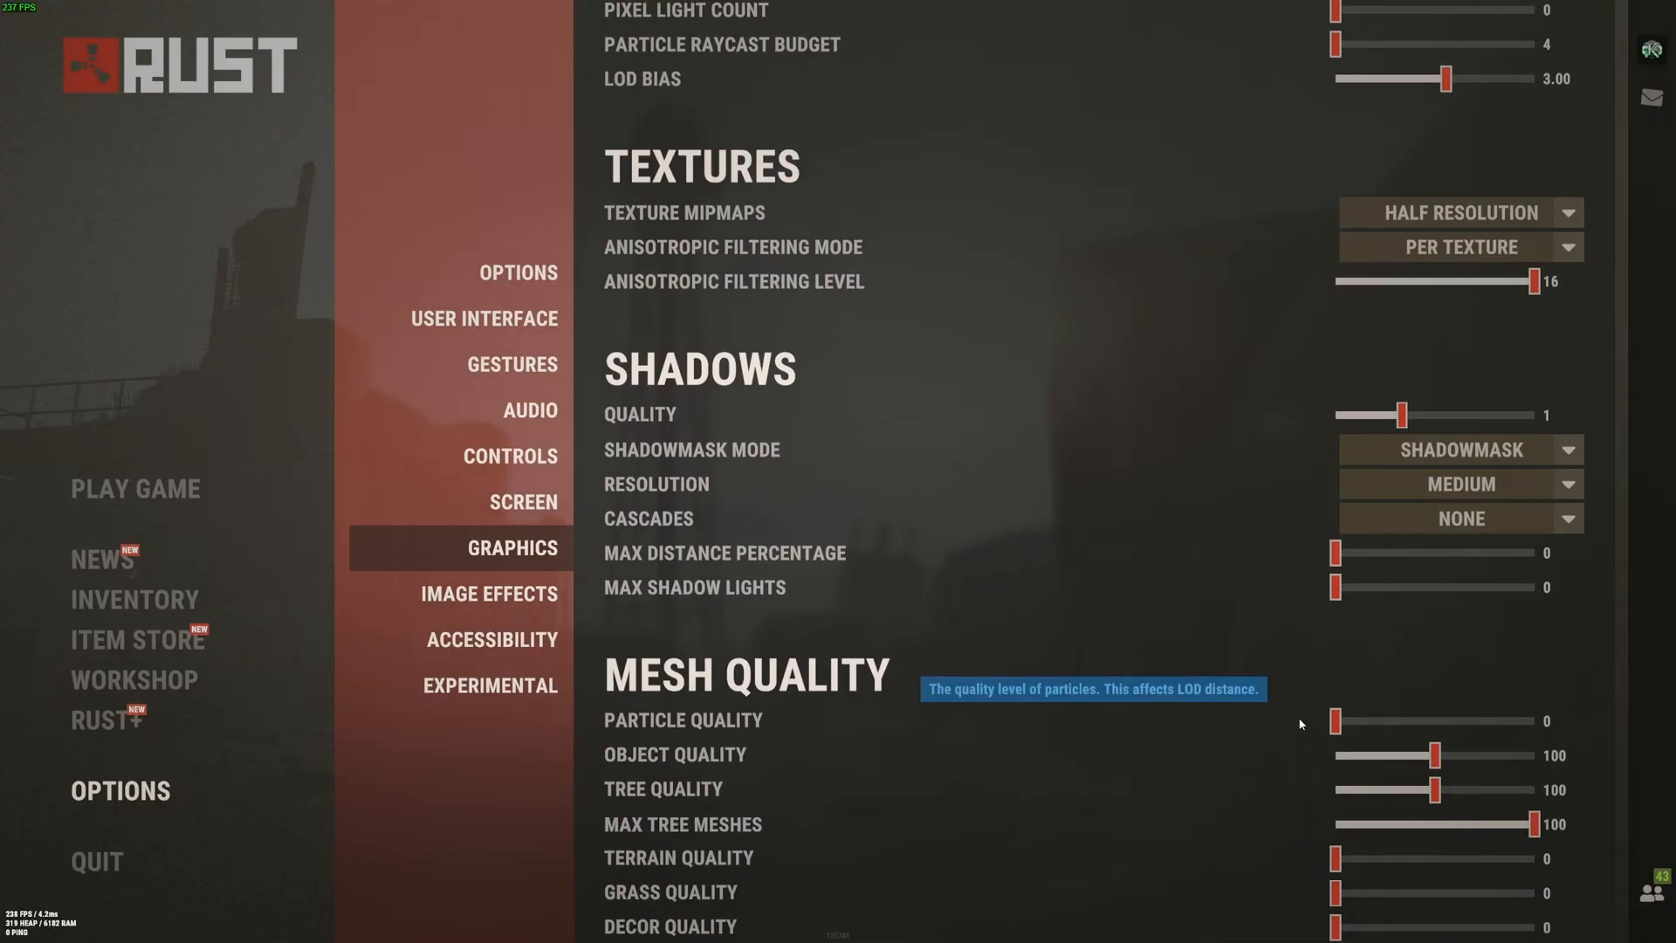
pyautogui.moveTo(1410, 717)
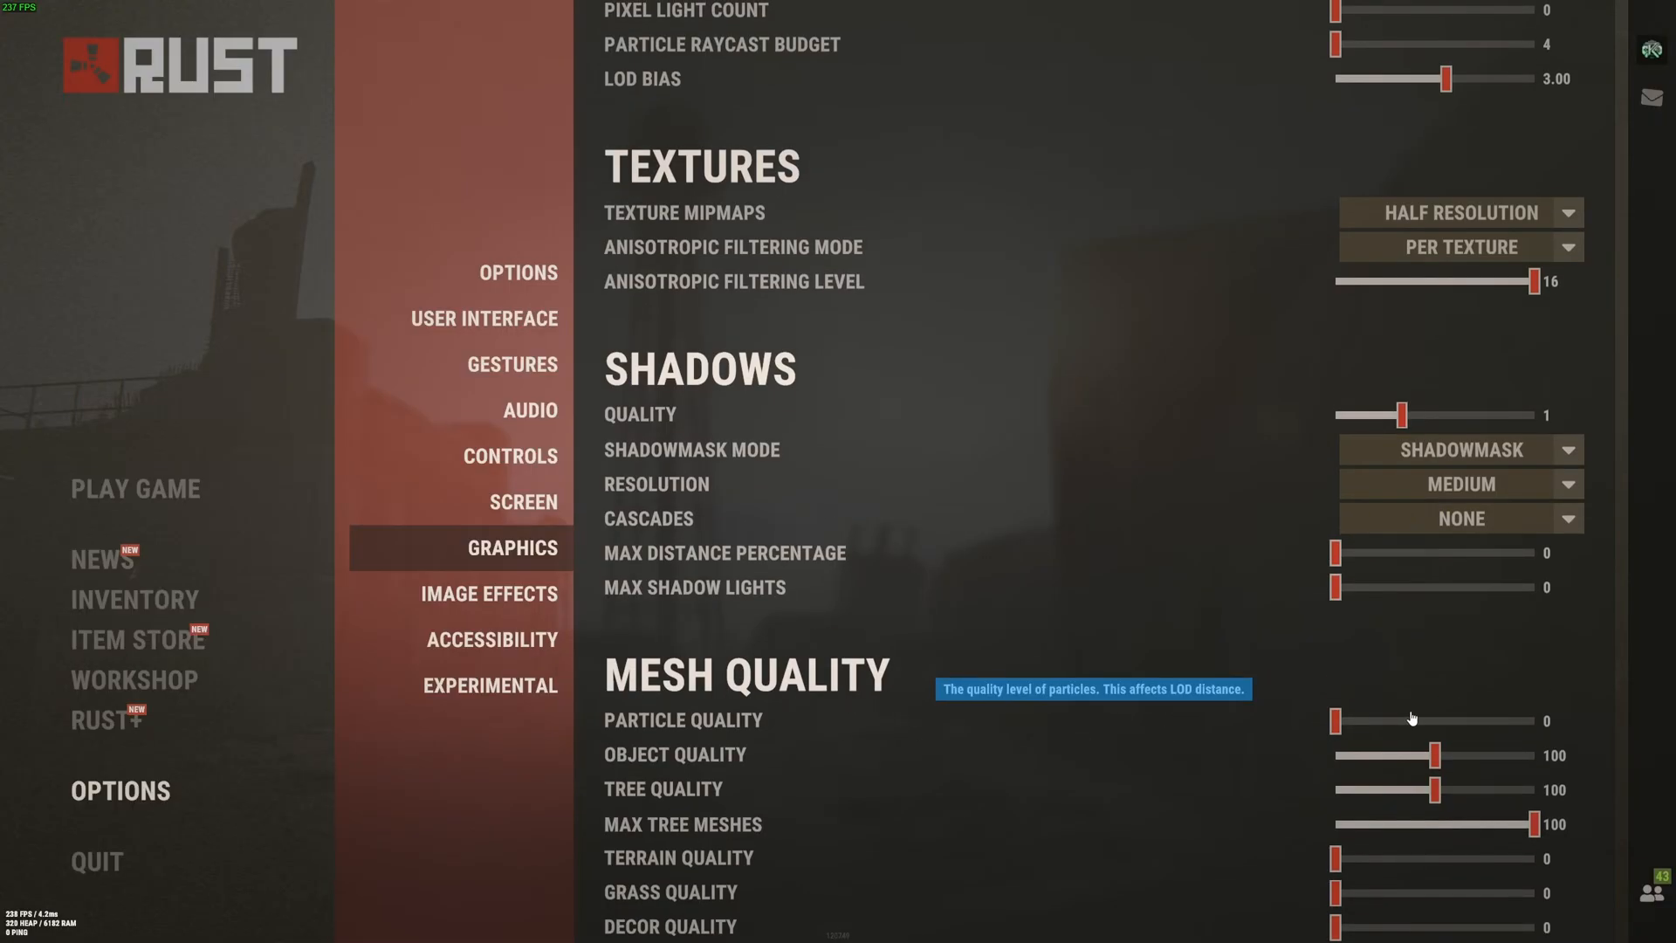
pyautogui.moveTo(600, 749)
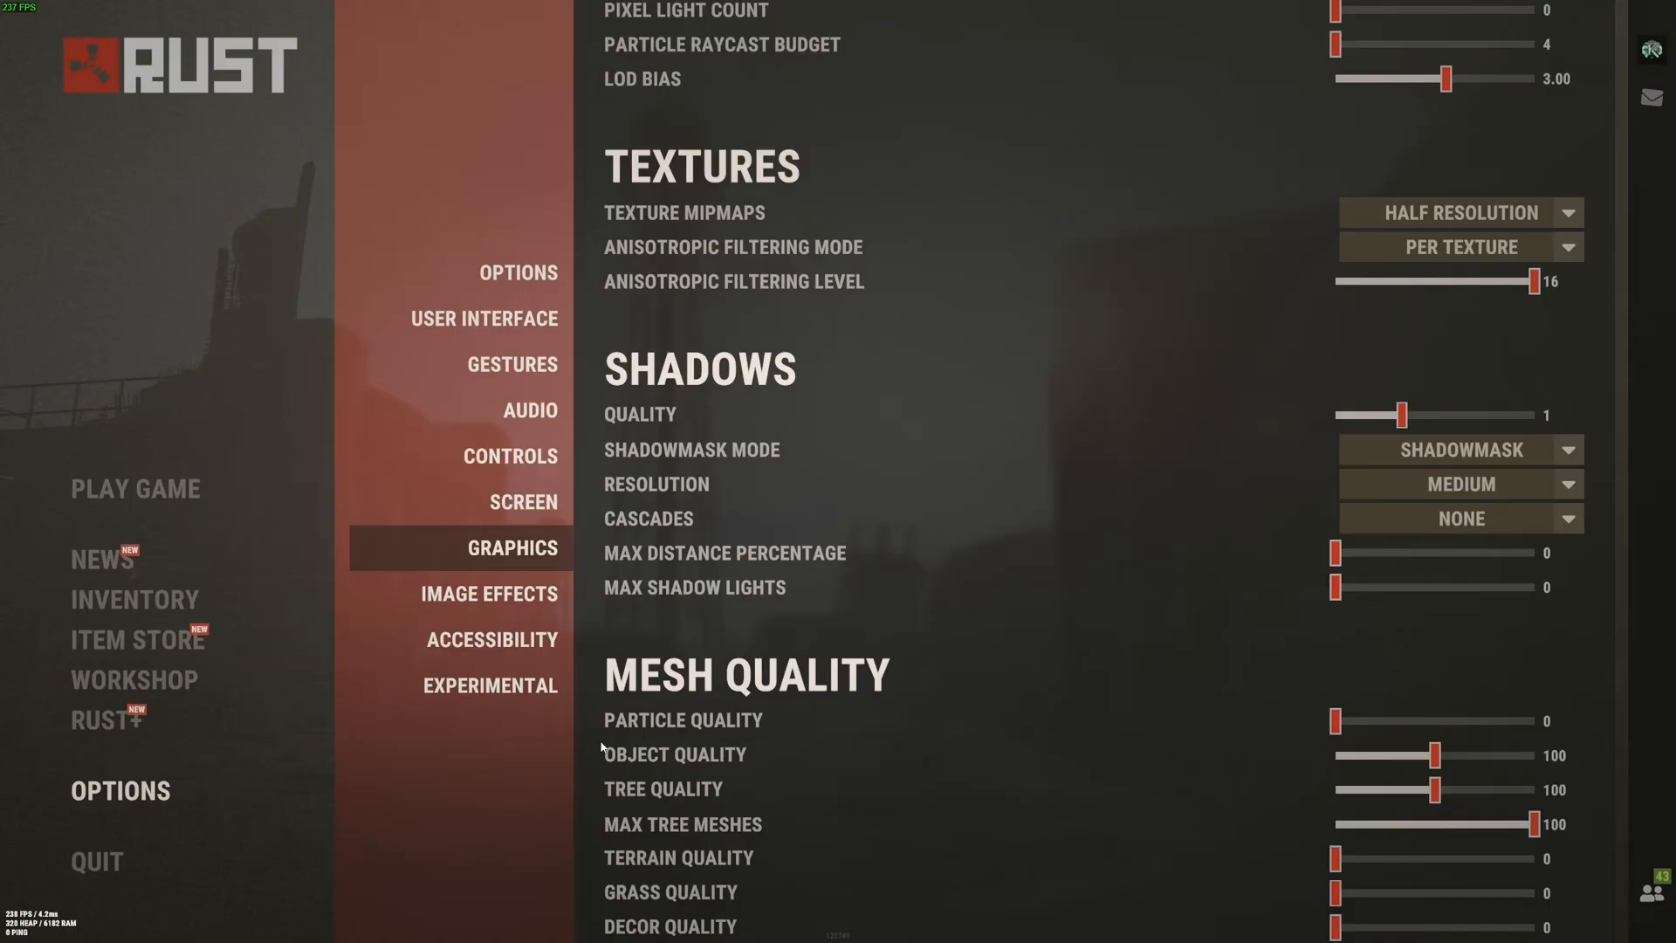
pyautogui.moveTo(1437, 770)
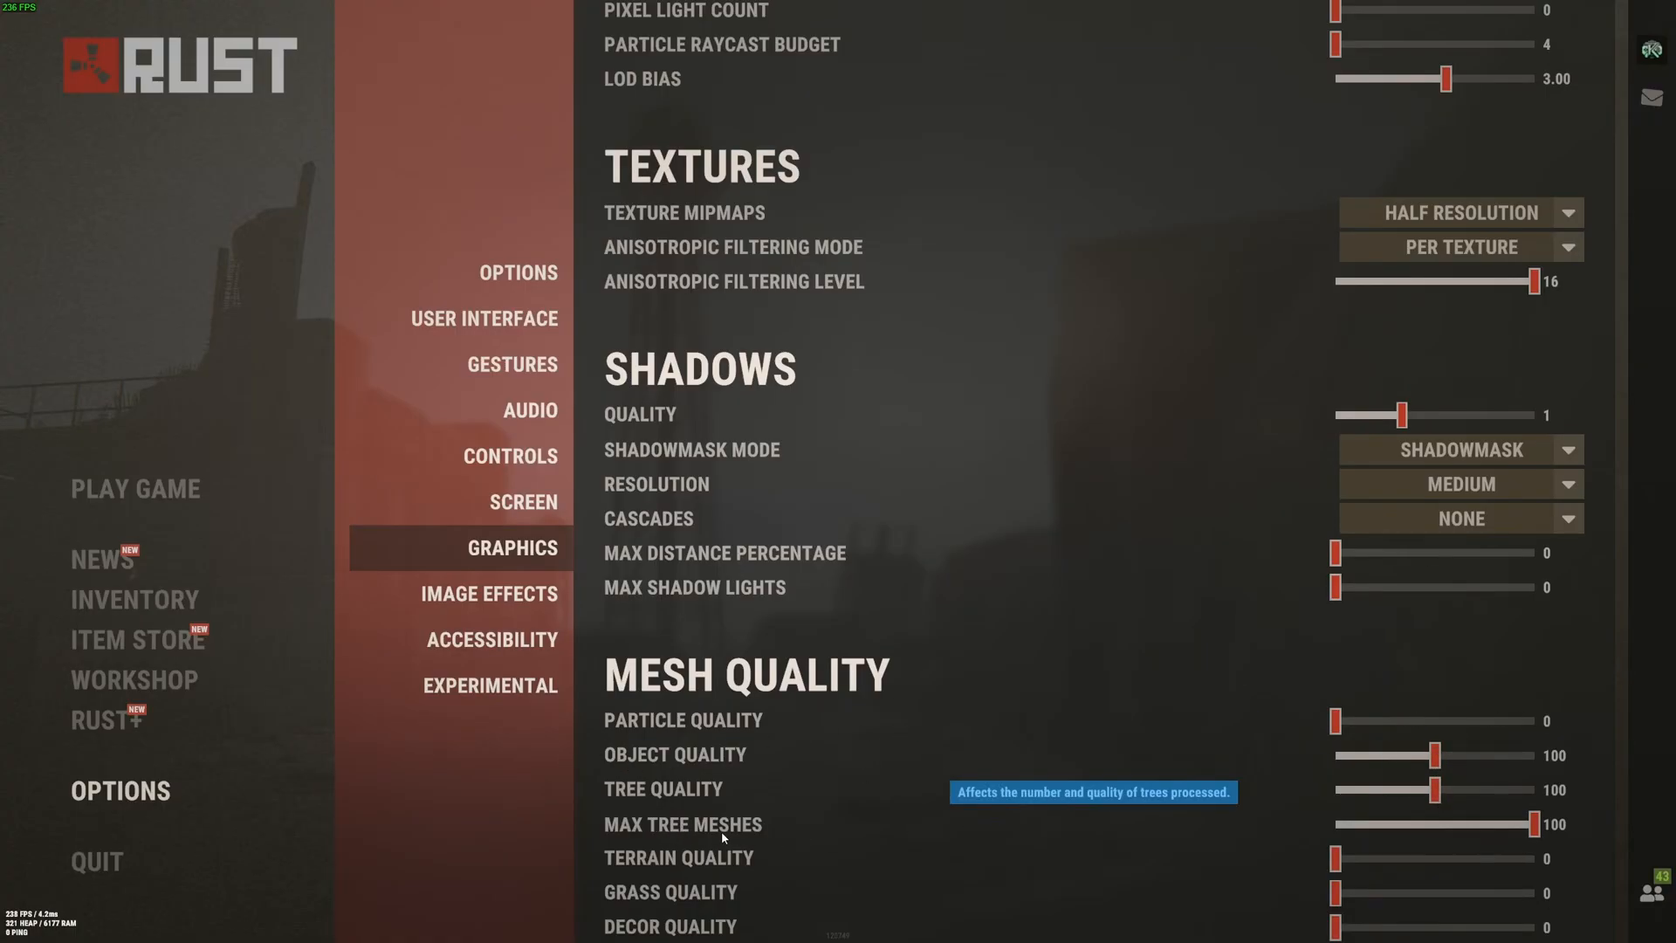
pyautogui.moveTo(1534, 824)
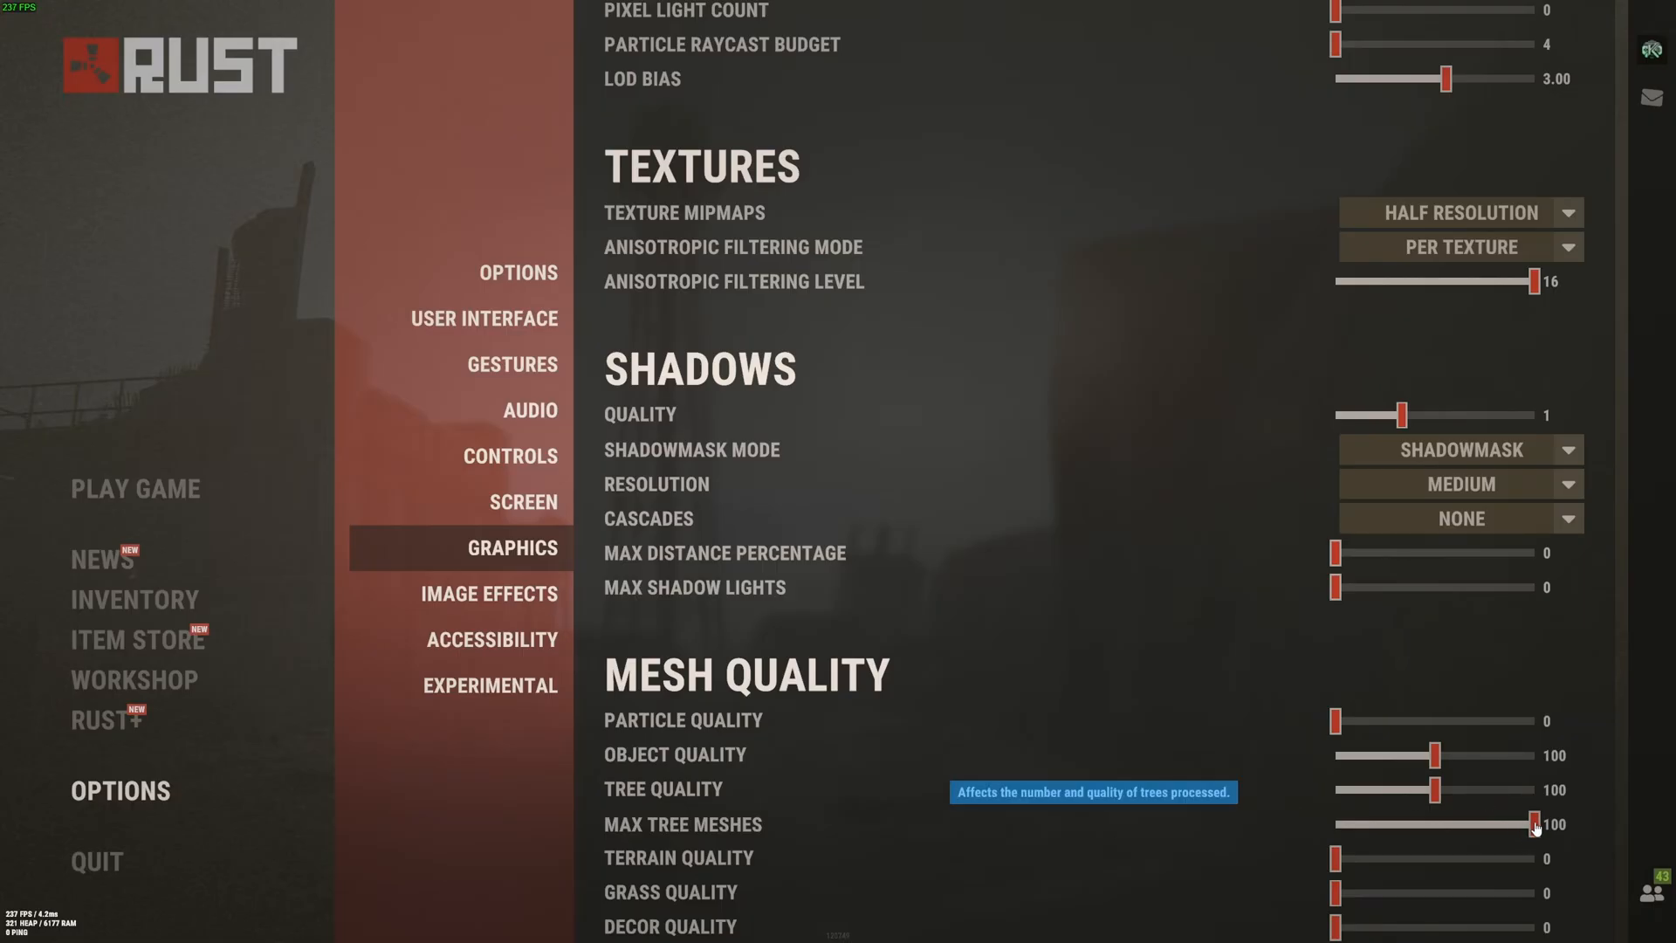
pyautogui.moveTo(1535, 822); pyautogui.dragTo(1334, 822)
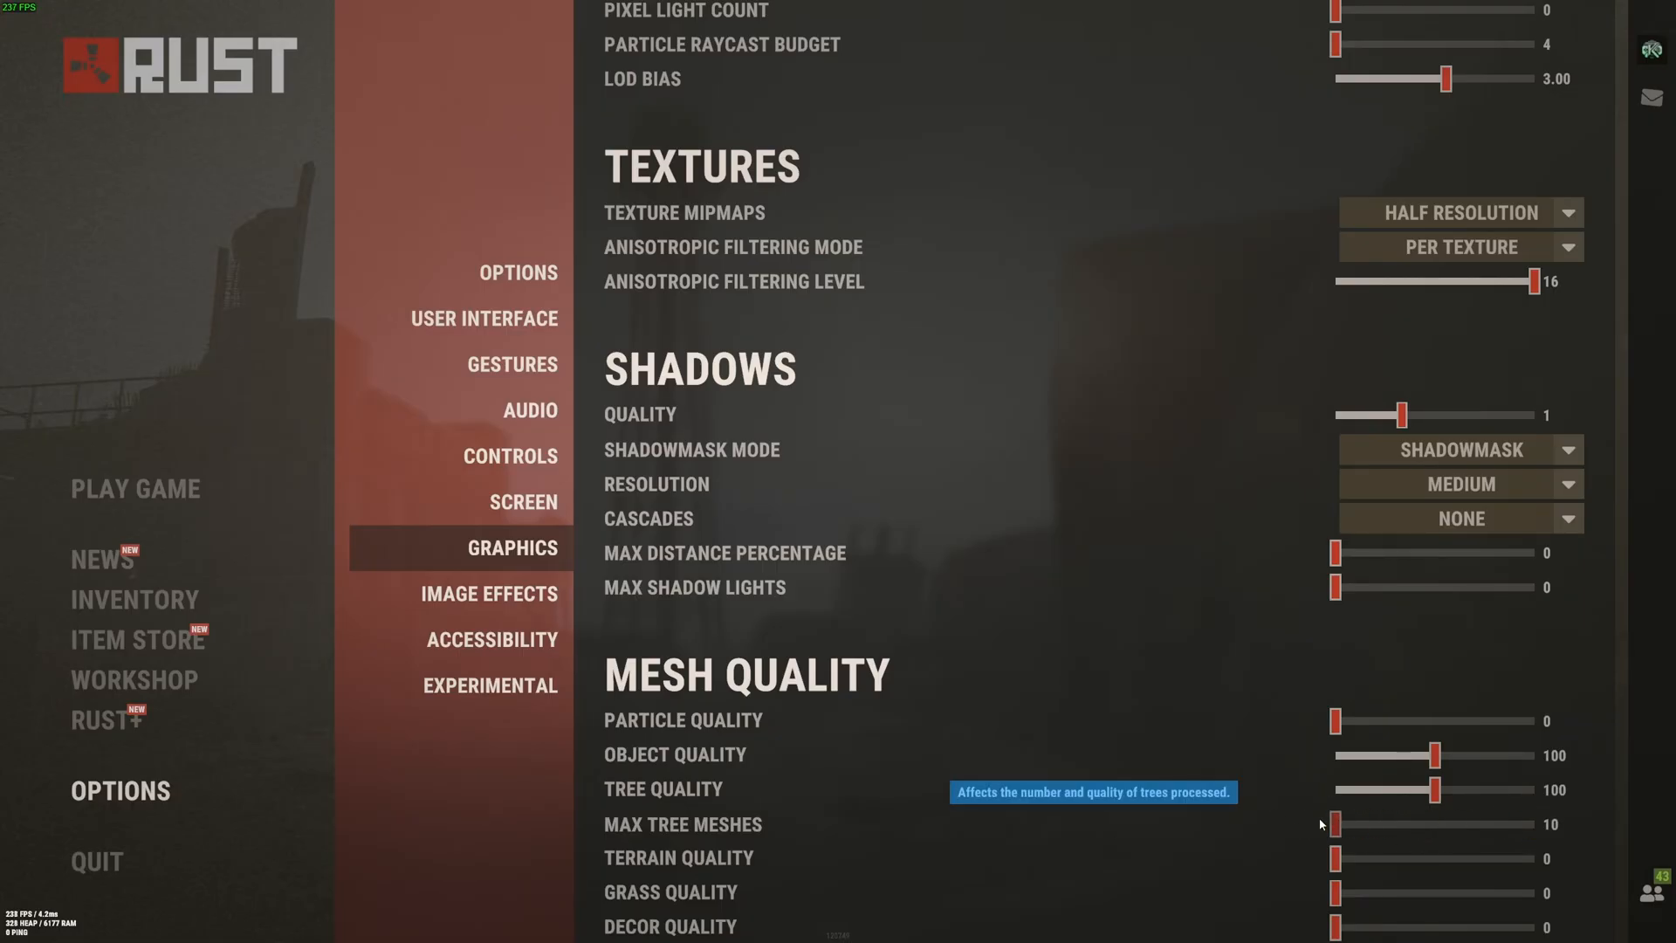
pyautogui.moveTo(1342, 824); pyautogui.dragTo(1531, 824)
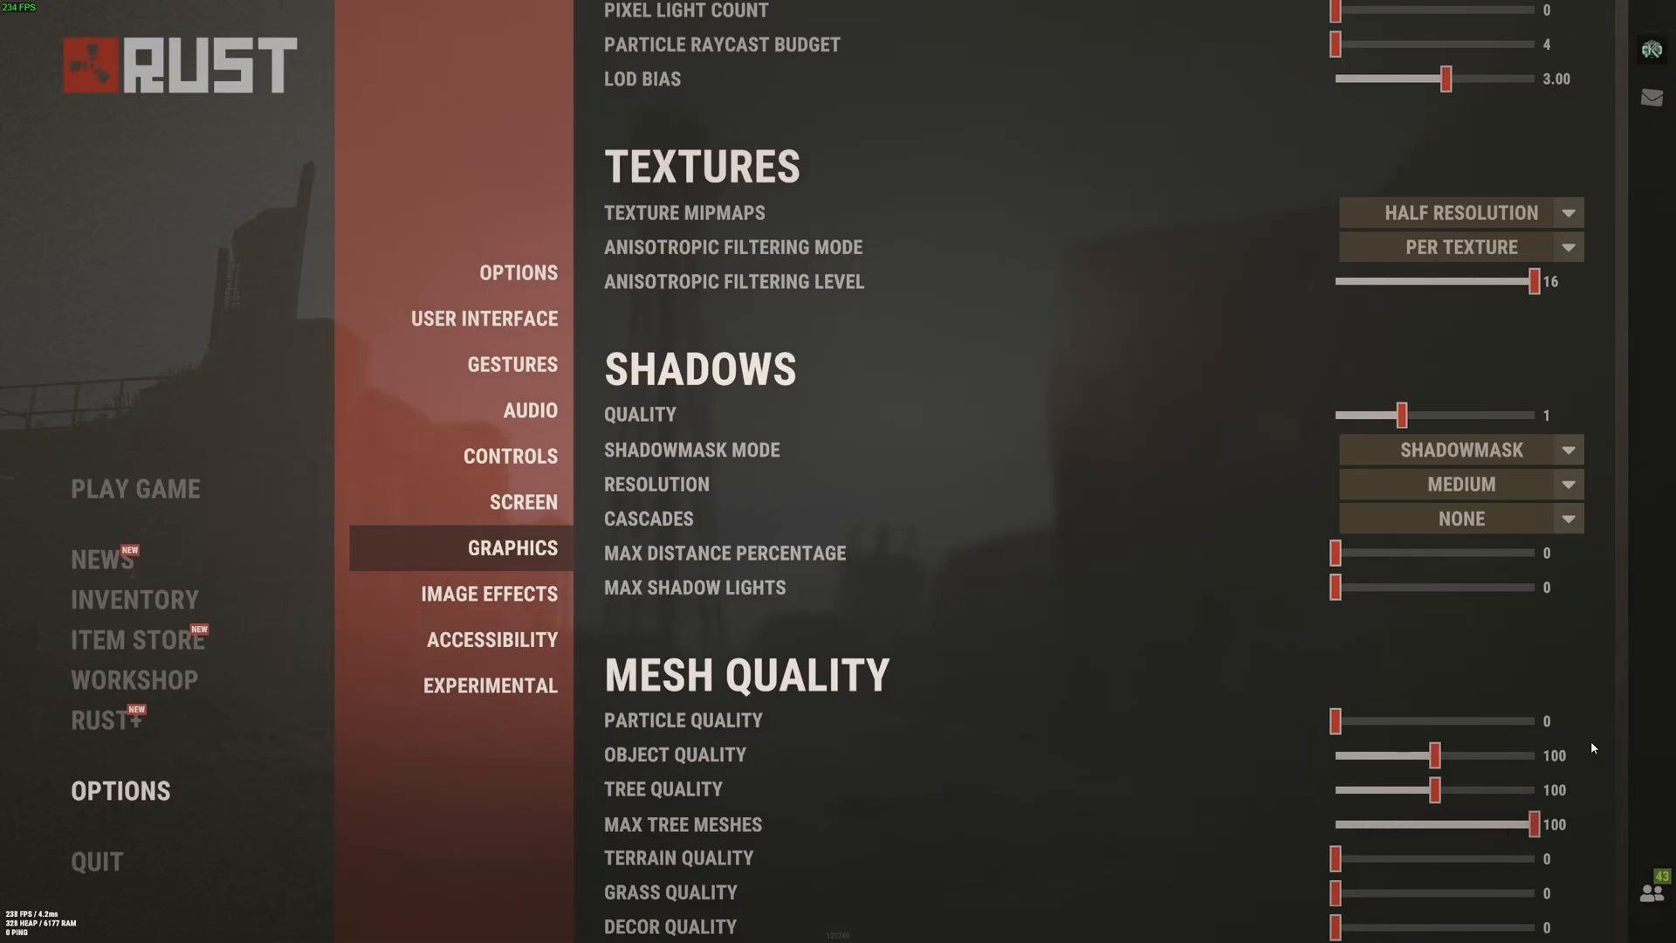
pyautogui.moveTo(1072, 691)
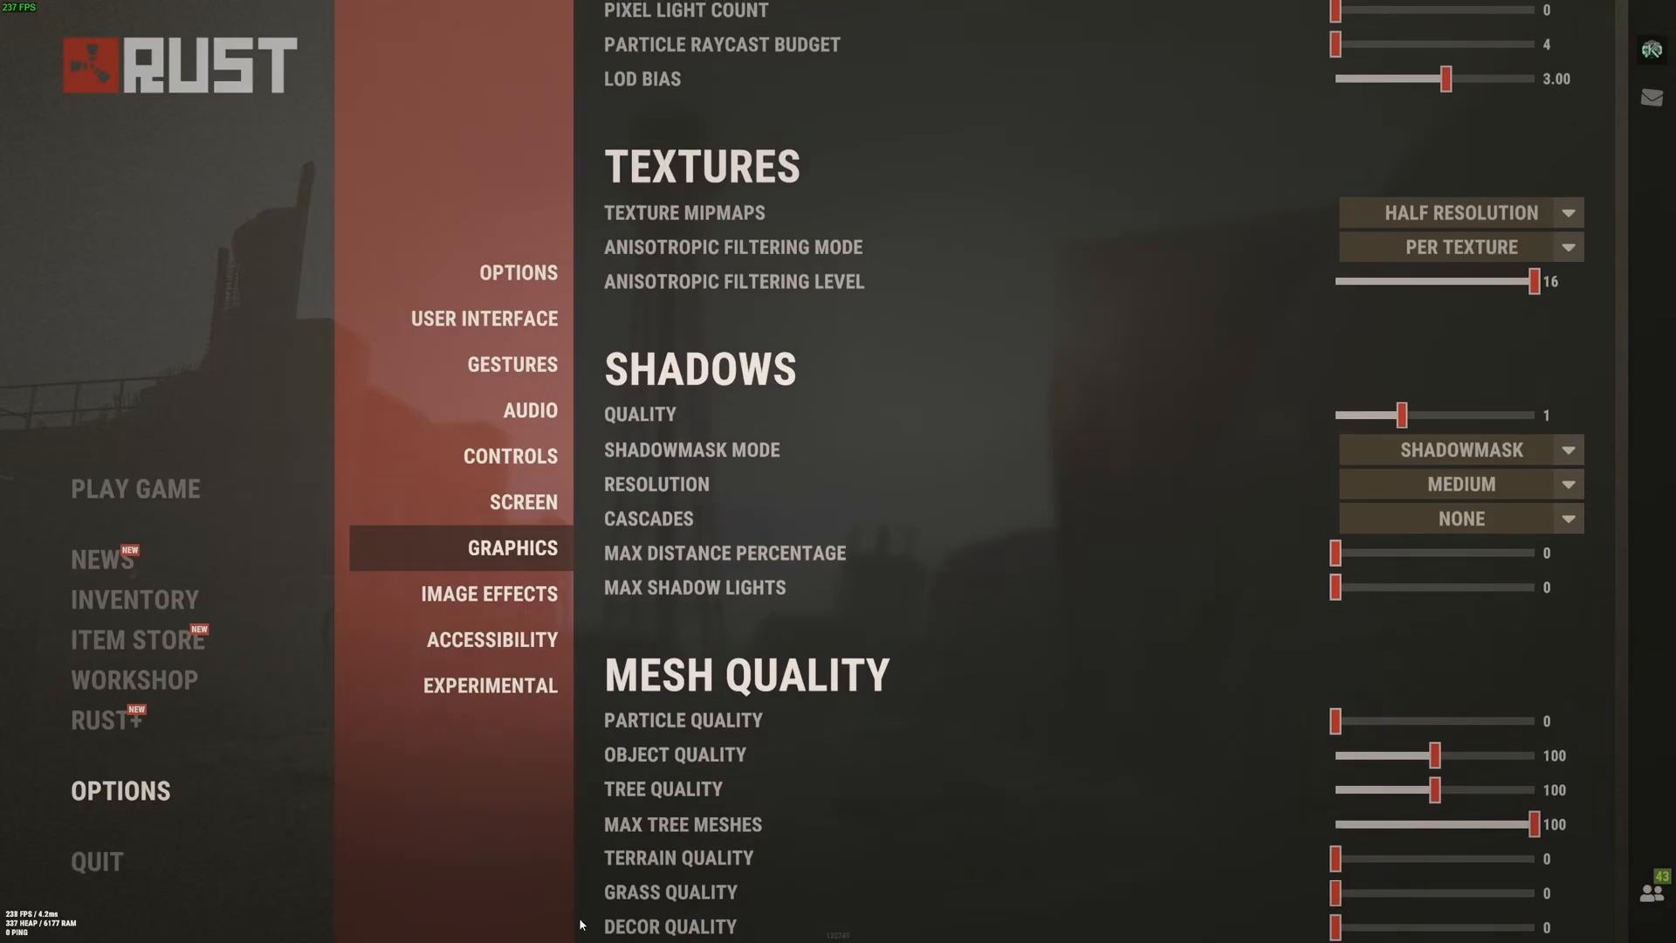
pyautogui.moveTo(516, 618)
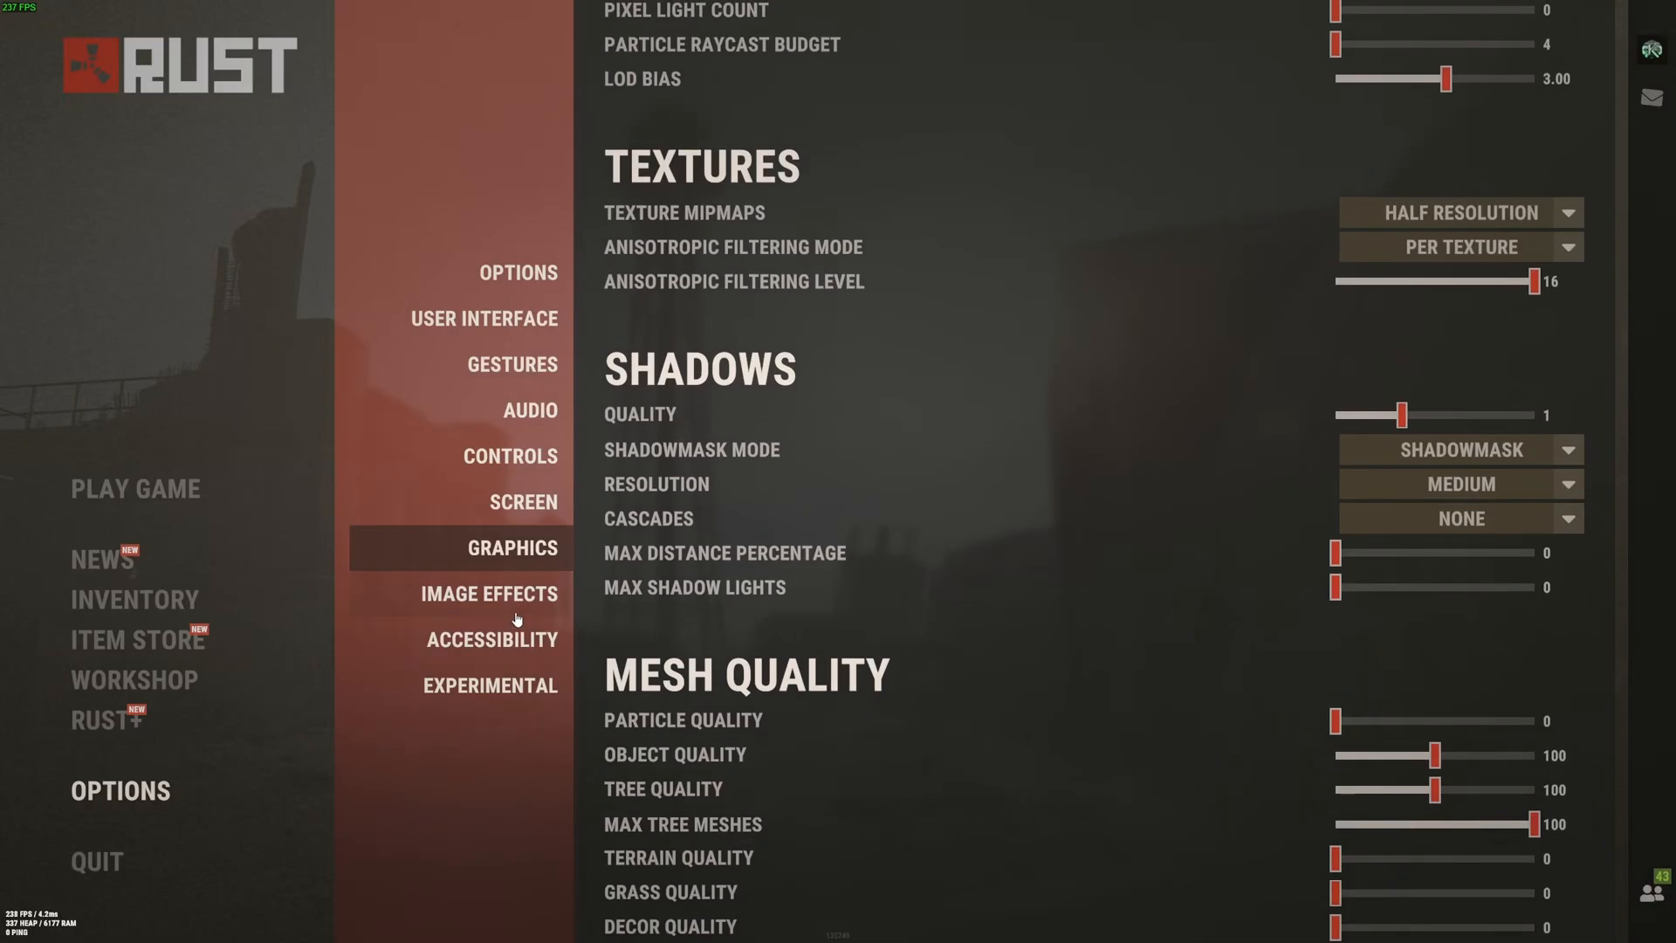
# Step: Show Rust's Image Effects with anti-aliasing choices (Off, FXAA, SMAA, TSSAA), keeping Off
pyautogui.click(489, 593)
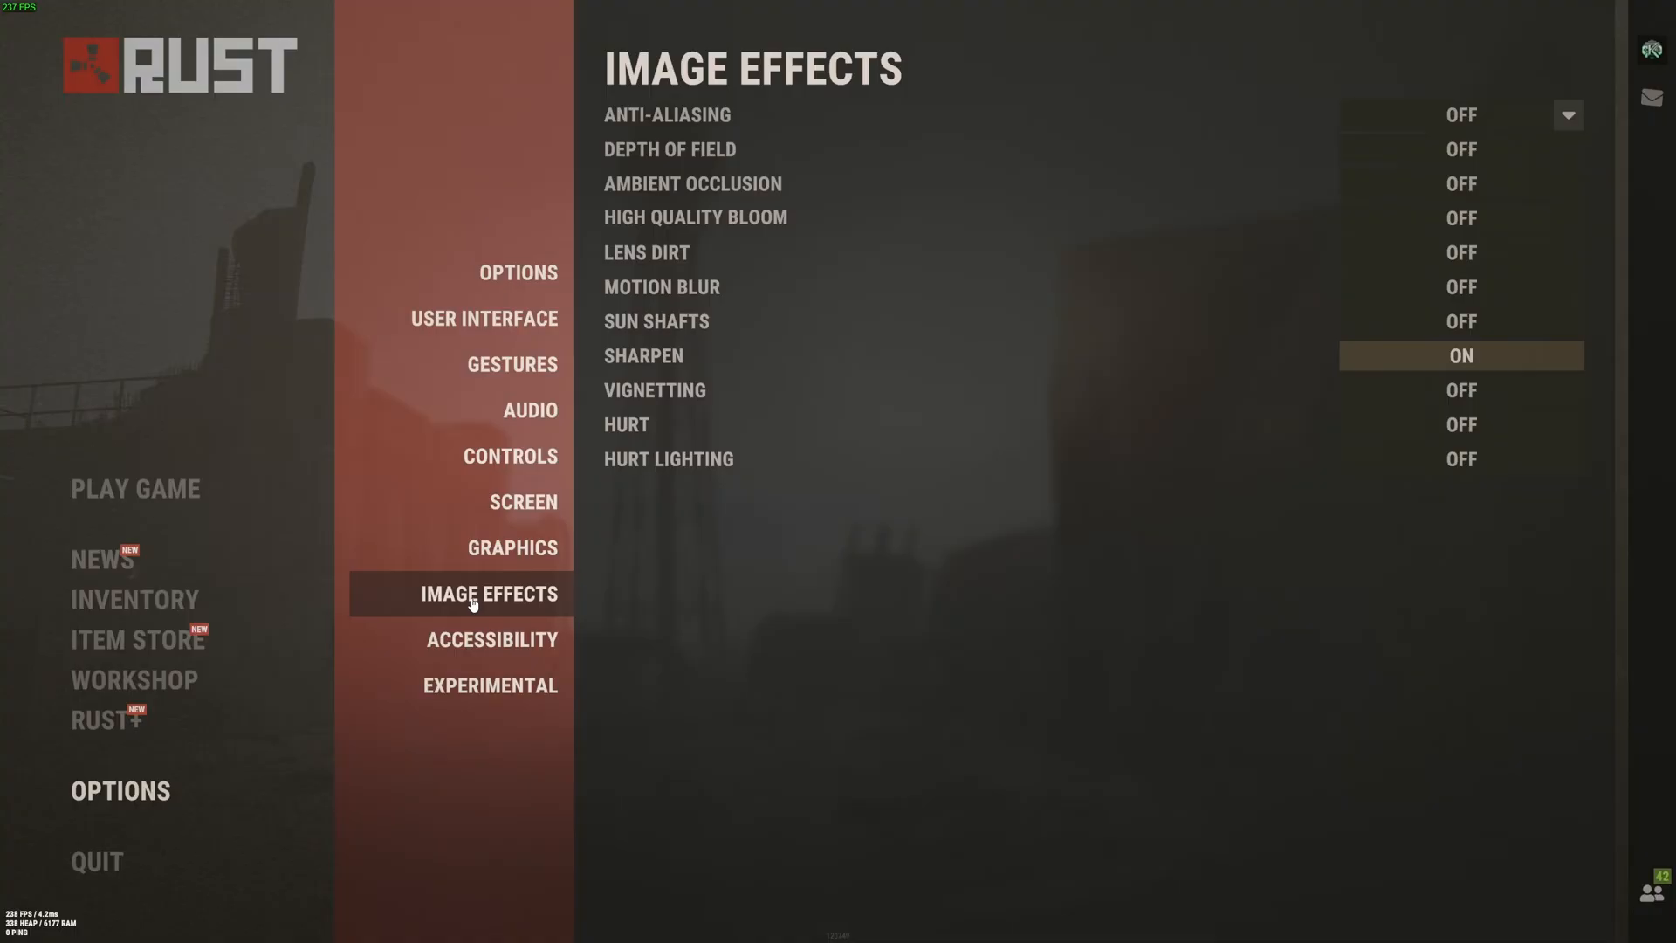
pyautogui.click(1459, 115)
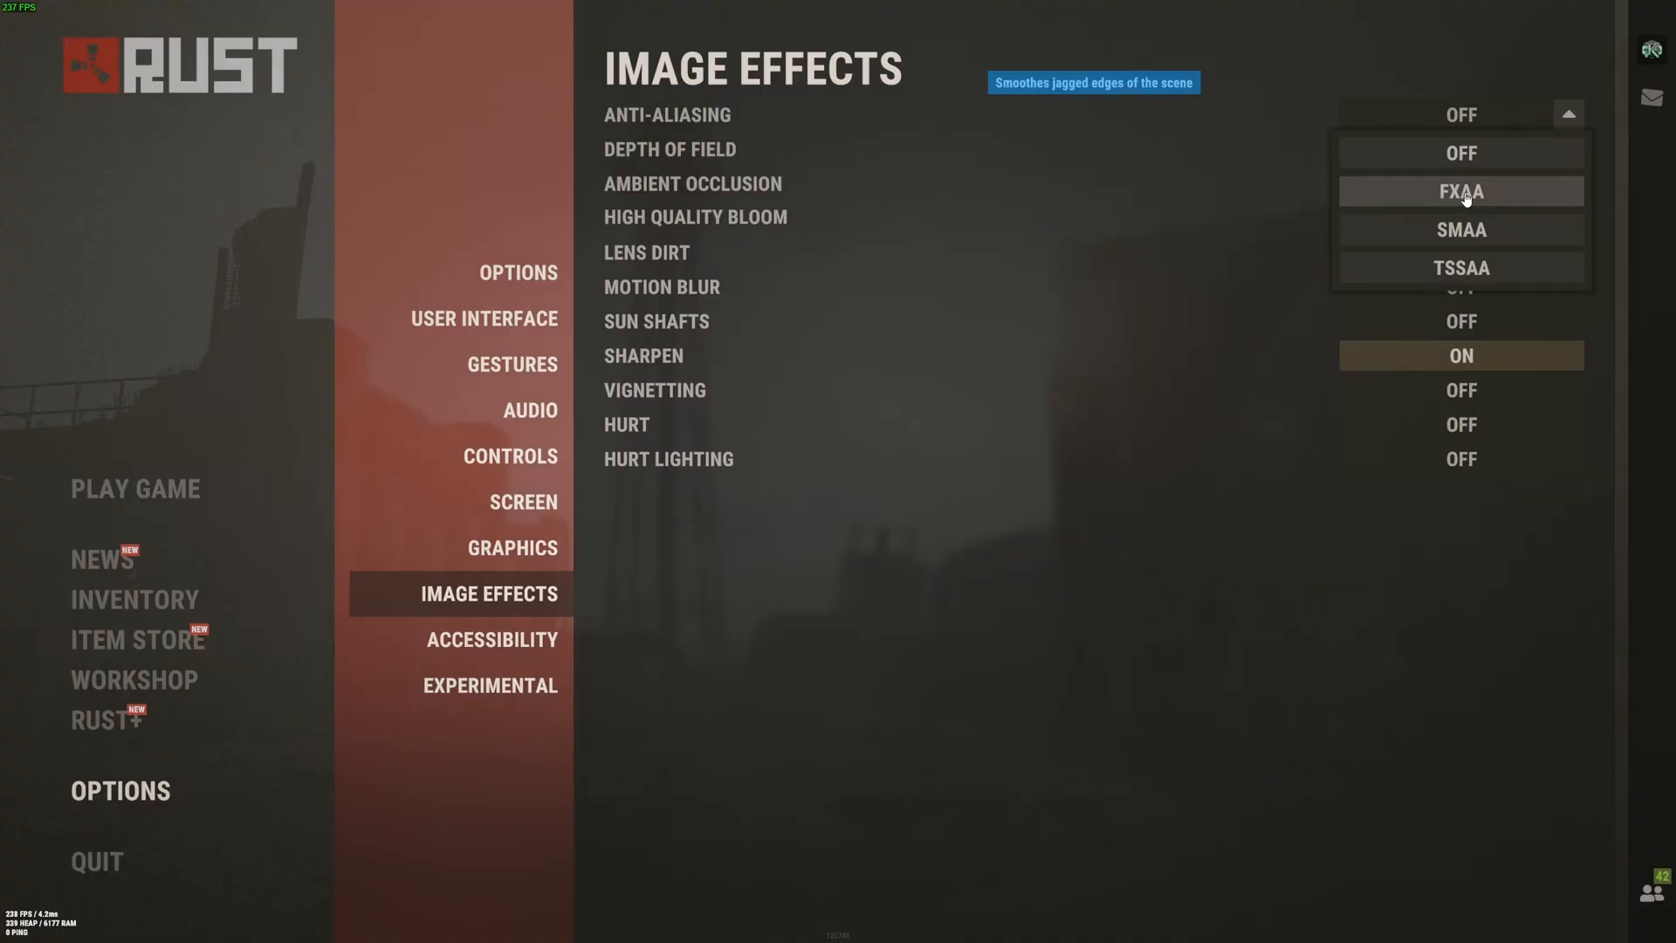
pyautogui.moveTo(1459, 228)
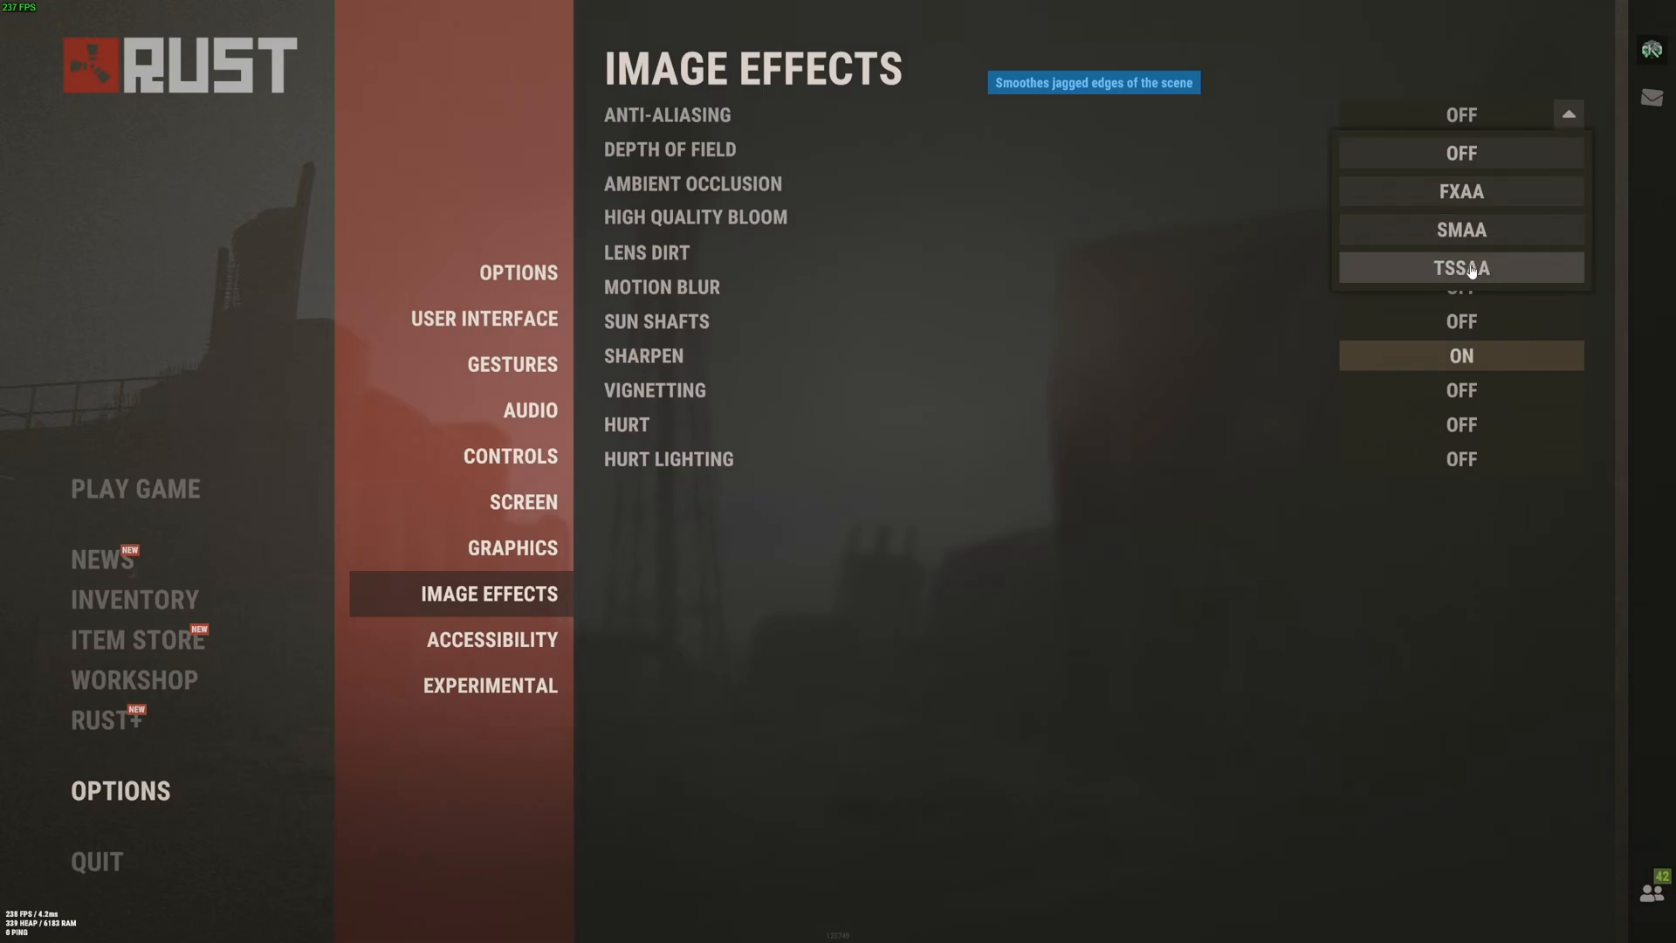
pyautogui.moveTo(1459, 190)
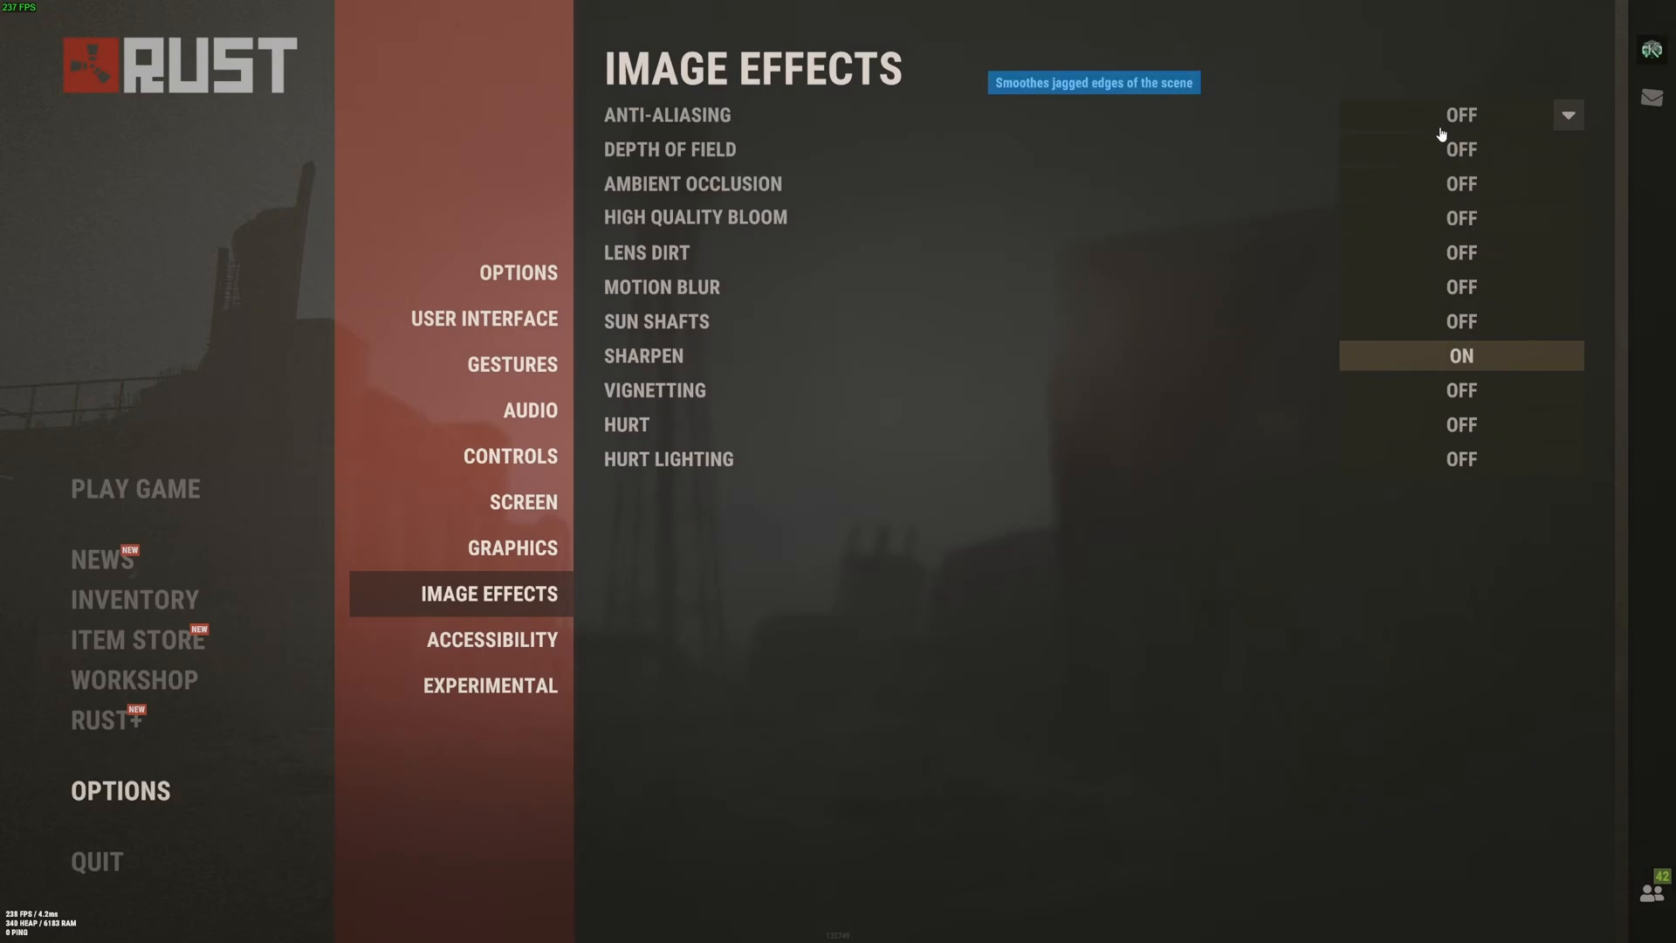
pyautogui.moveTo(689, 183)
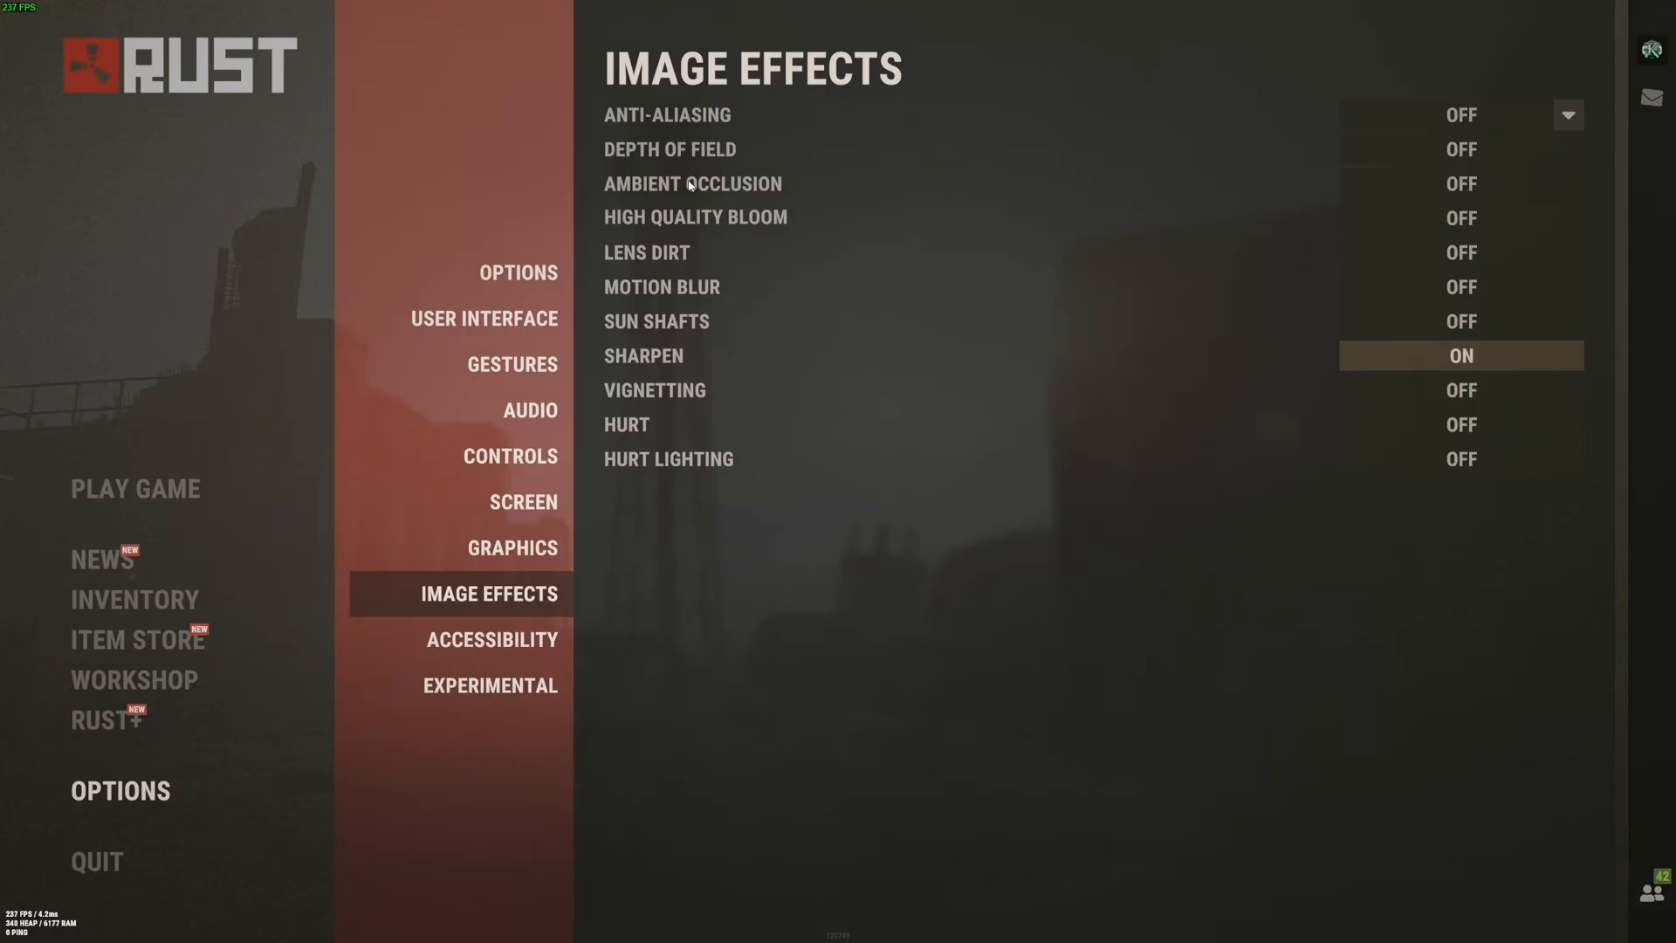
pyautogui.moveTo(1215, 272)
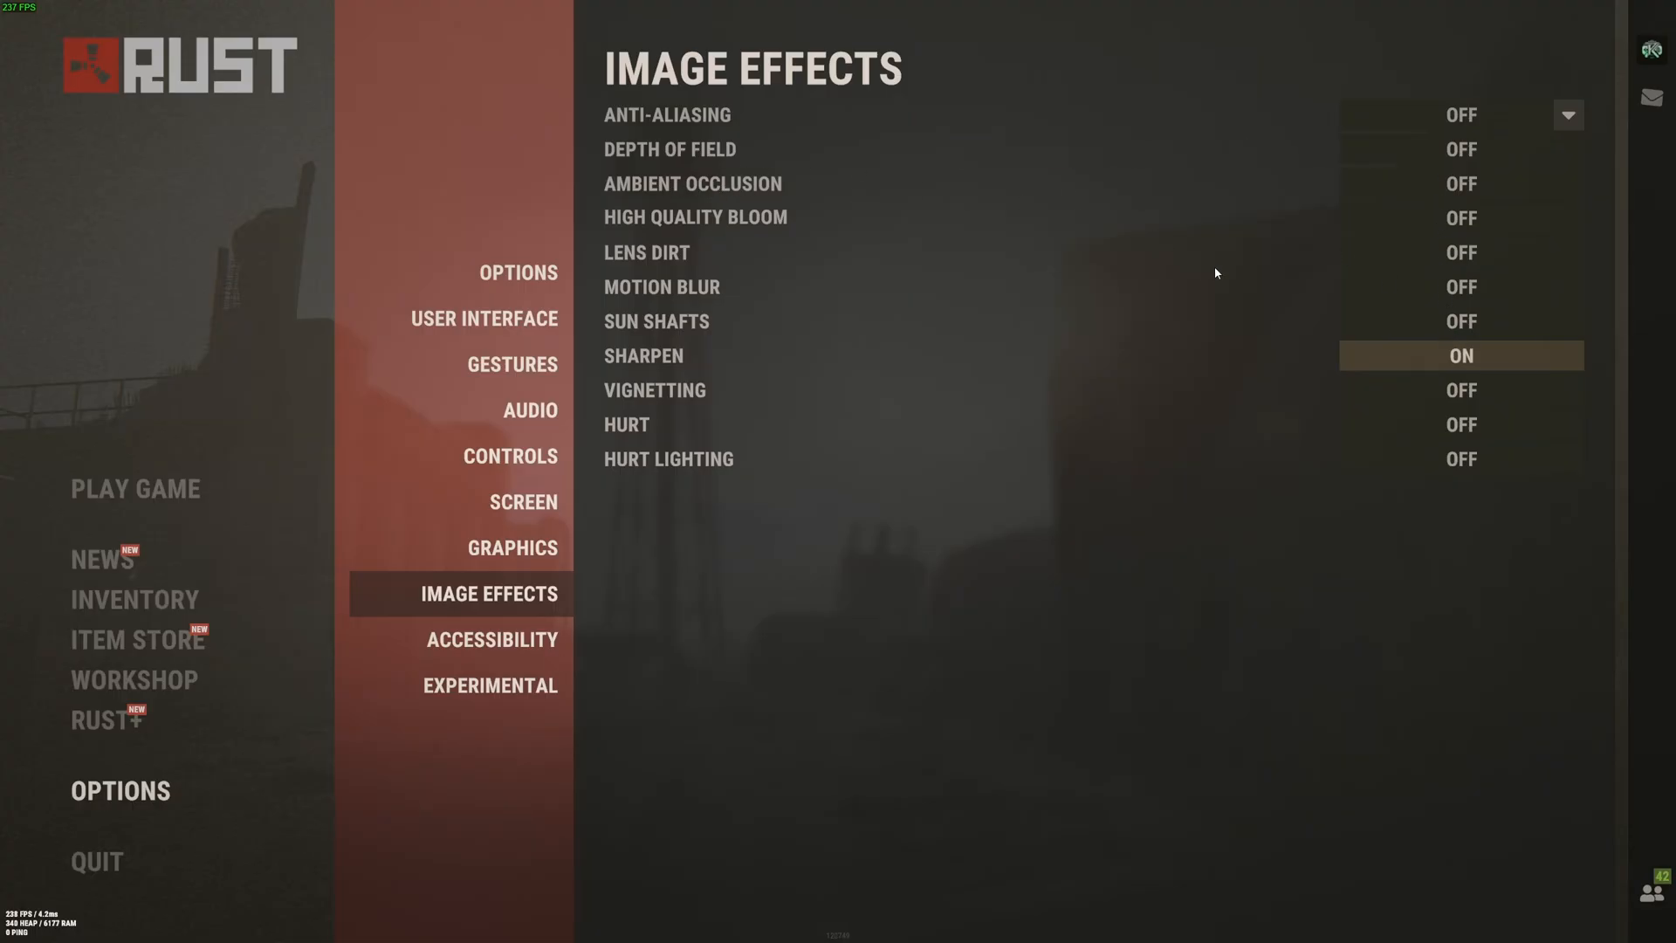
pyautogui.moveTo(1410, 366)
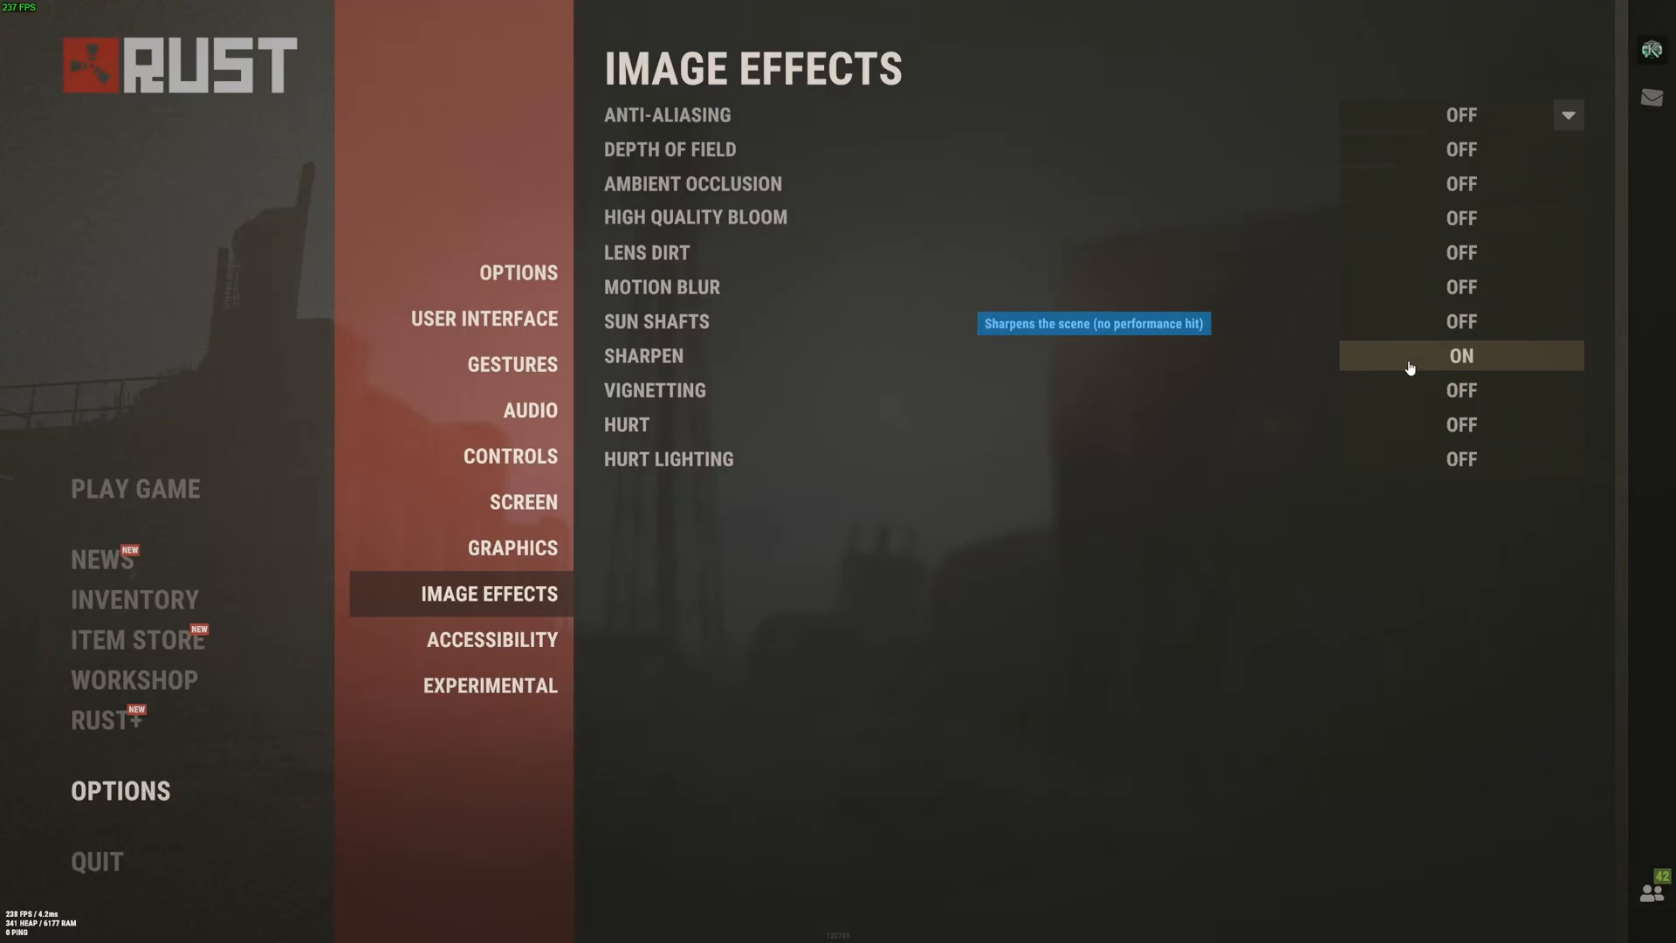
pyautogui.moveTo(1416, 125)
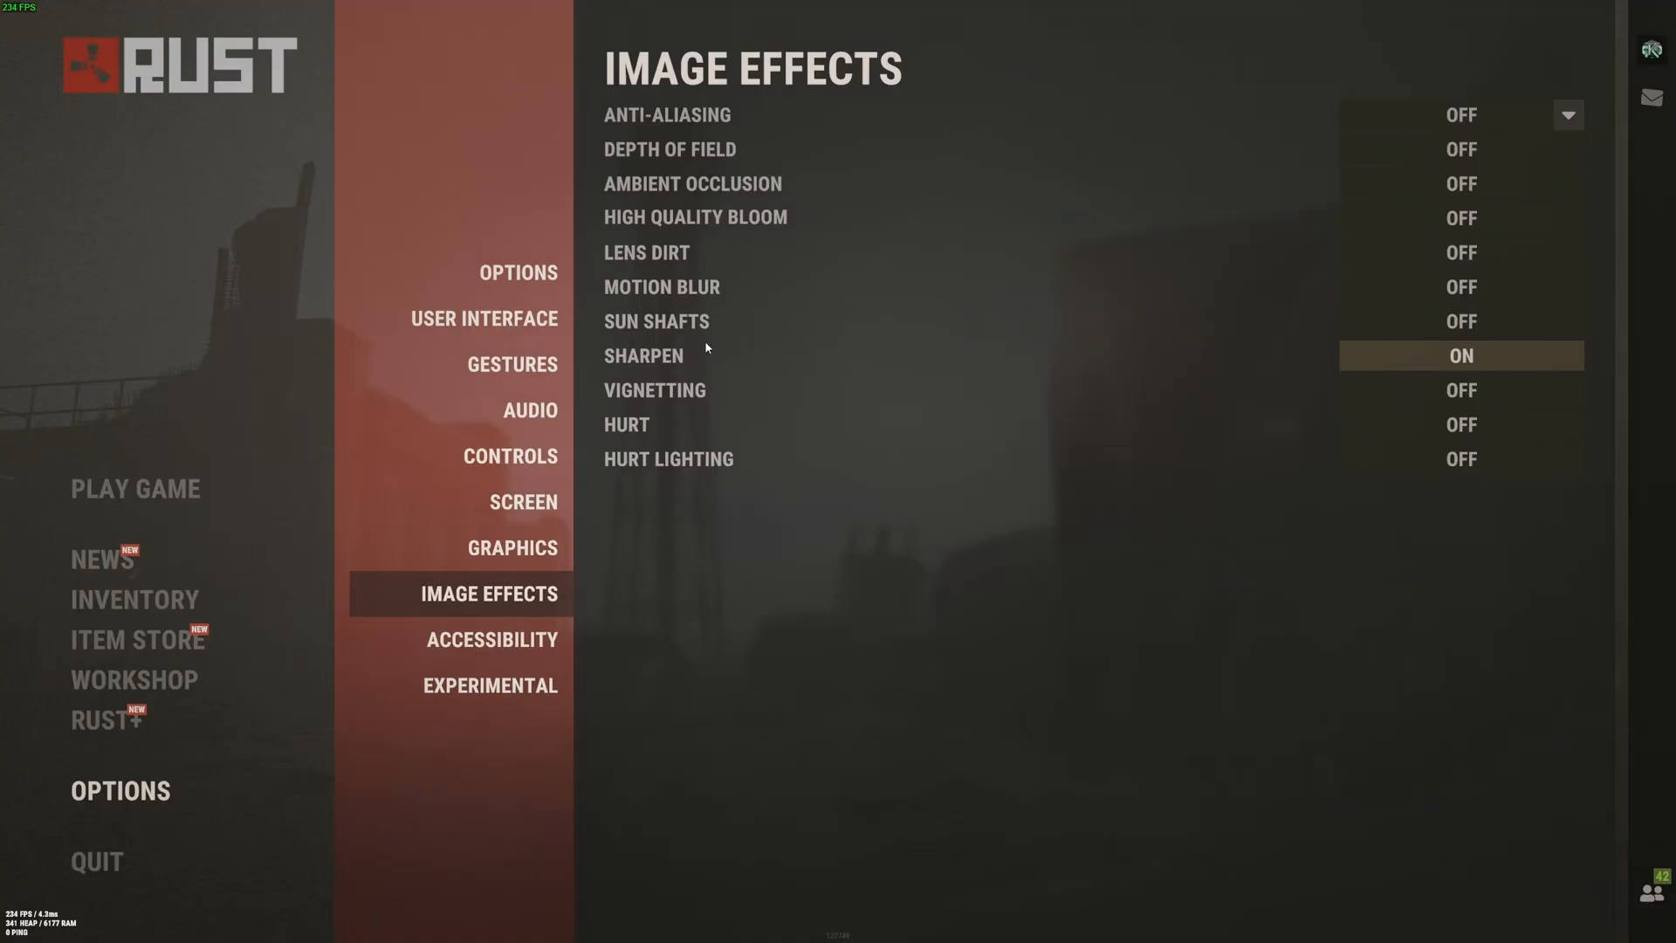
pyautogui.moveTo(565, 374)
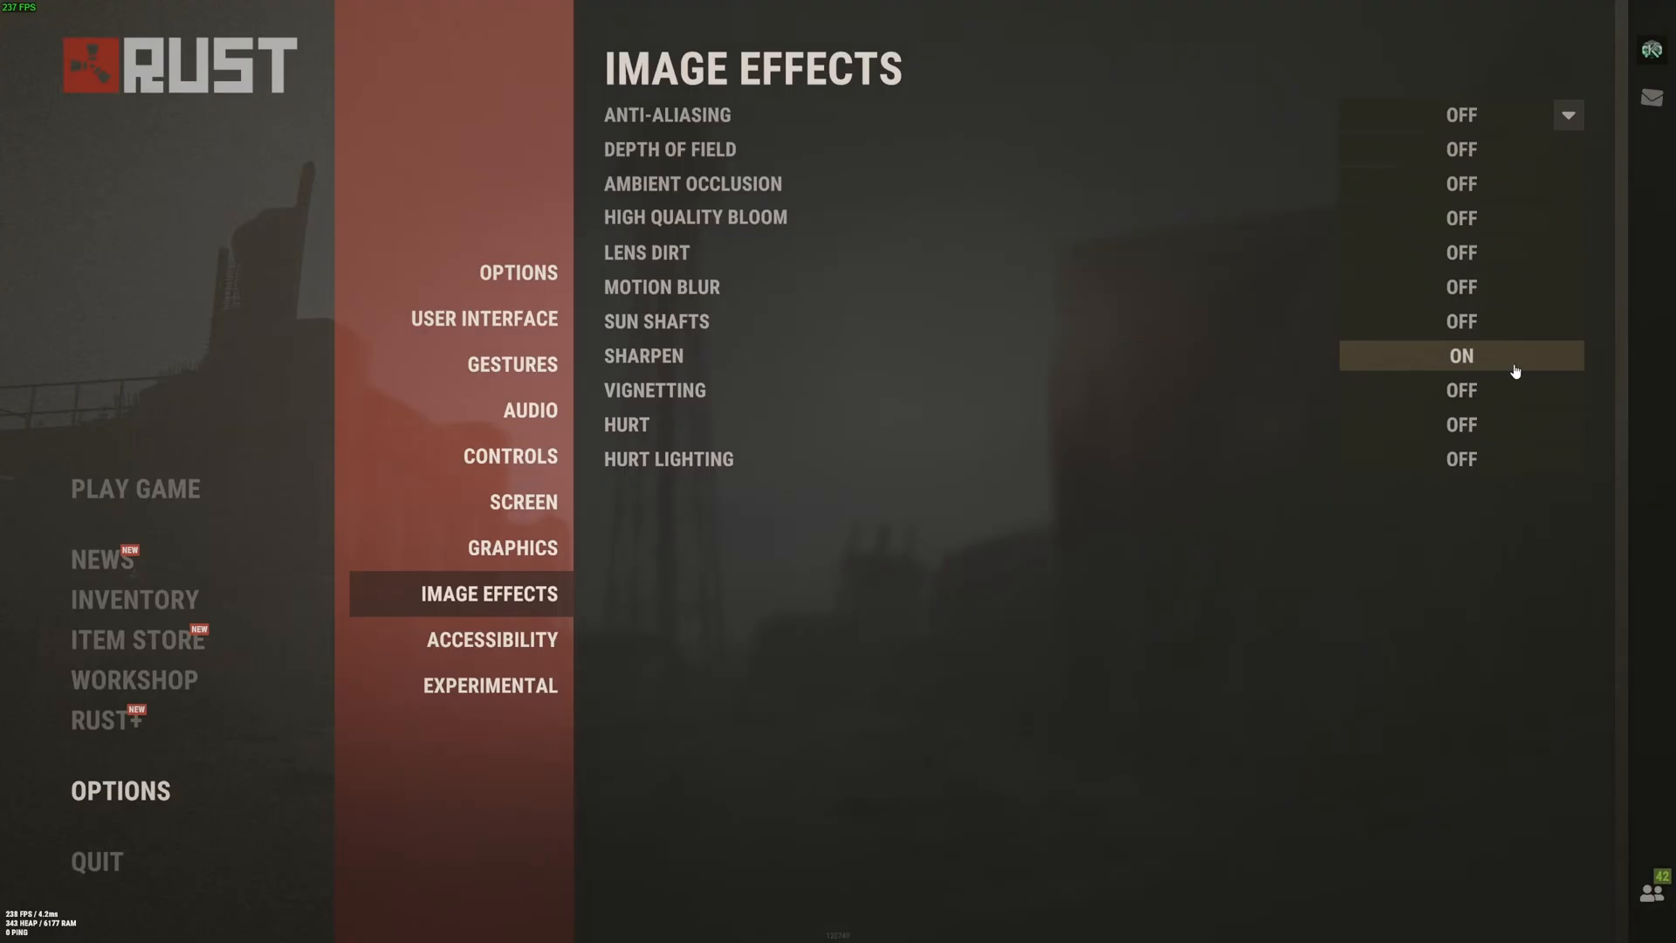
pyautogui.moveTo(1496, 426)
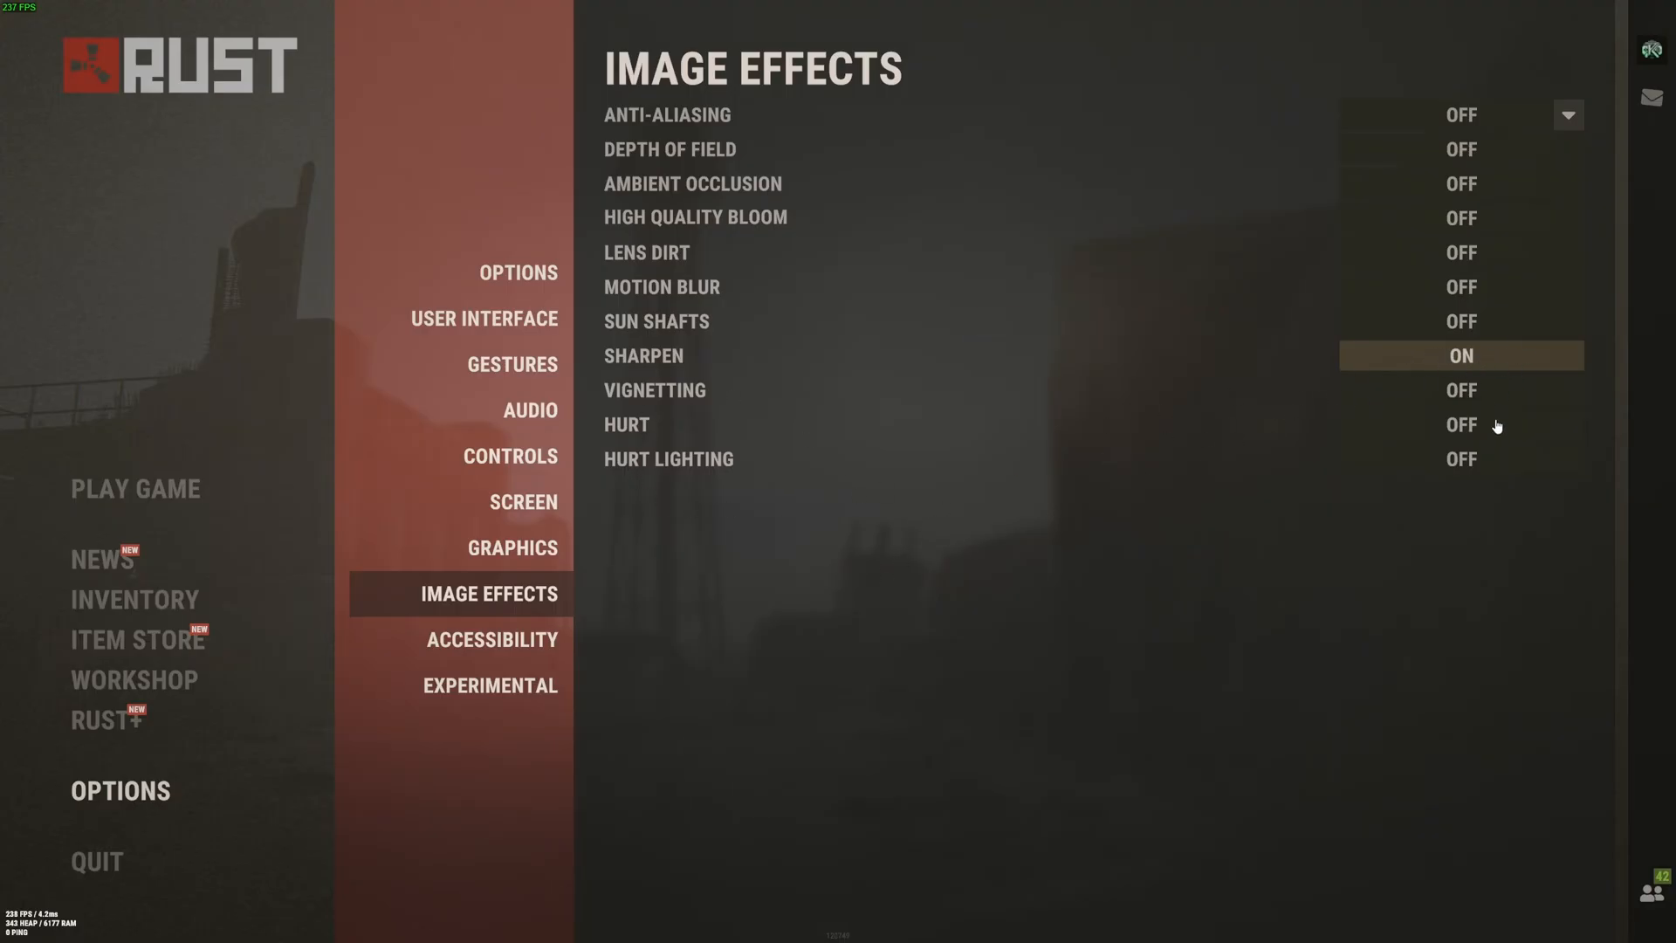
# Step: Go via Accessibility to Experimental and raise the GC buffer to 4,096 MB
pyautogui.click(492, 639)
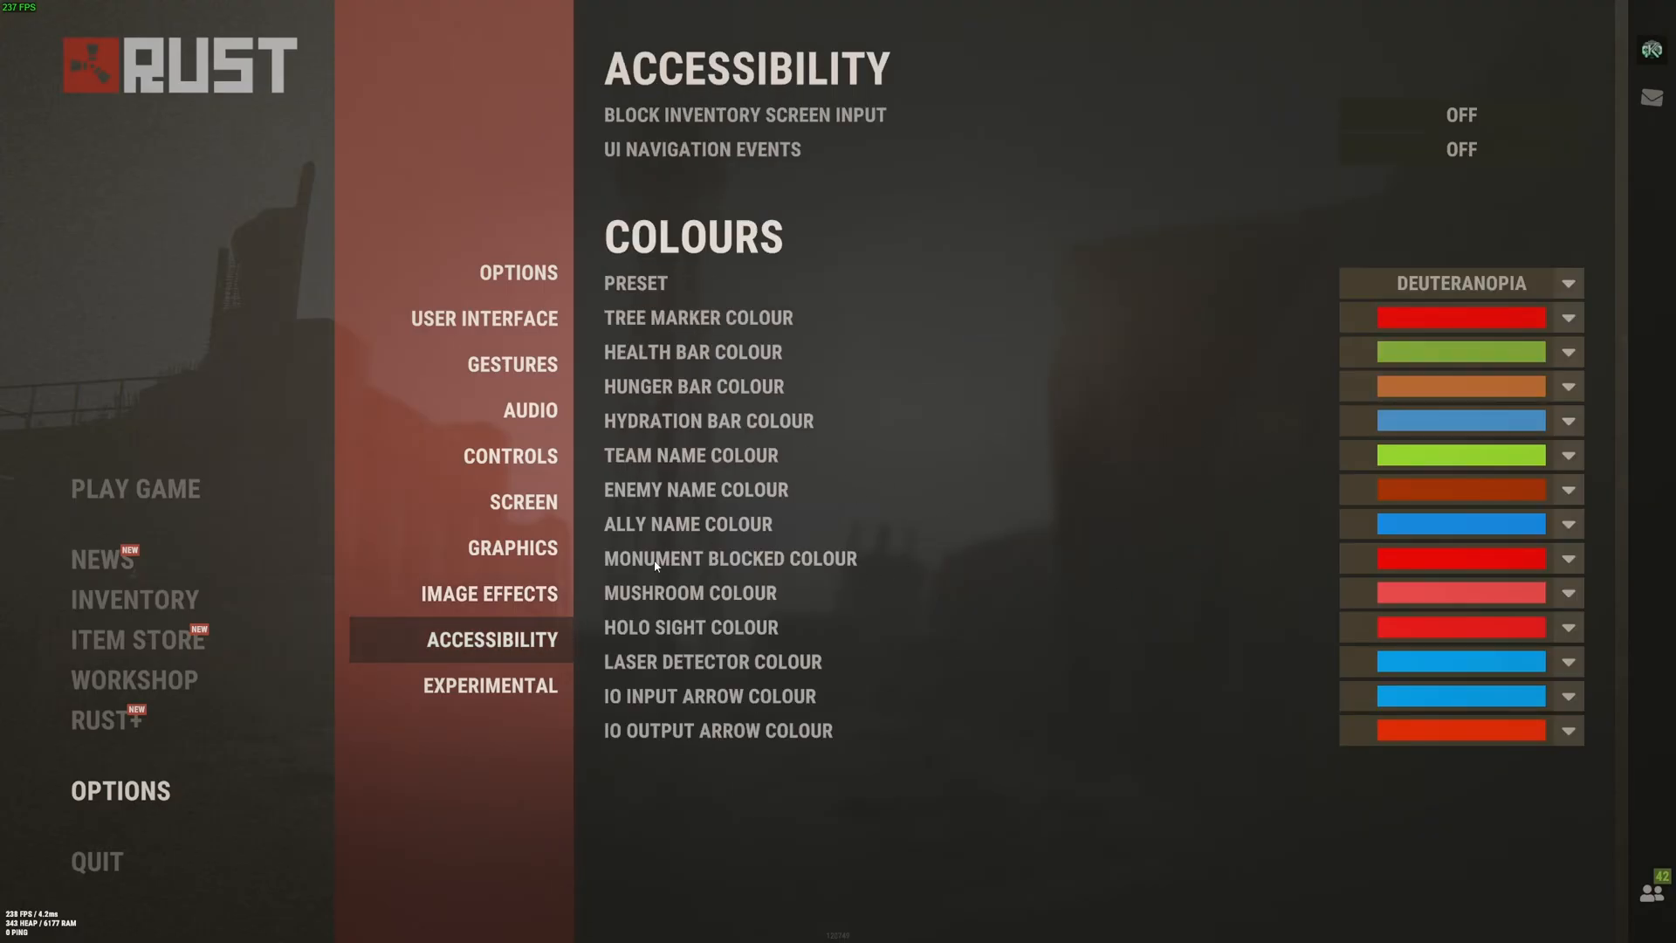
pyautogui.click(489, 684)
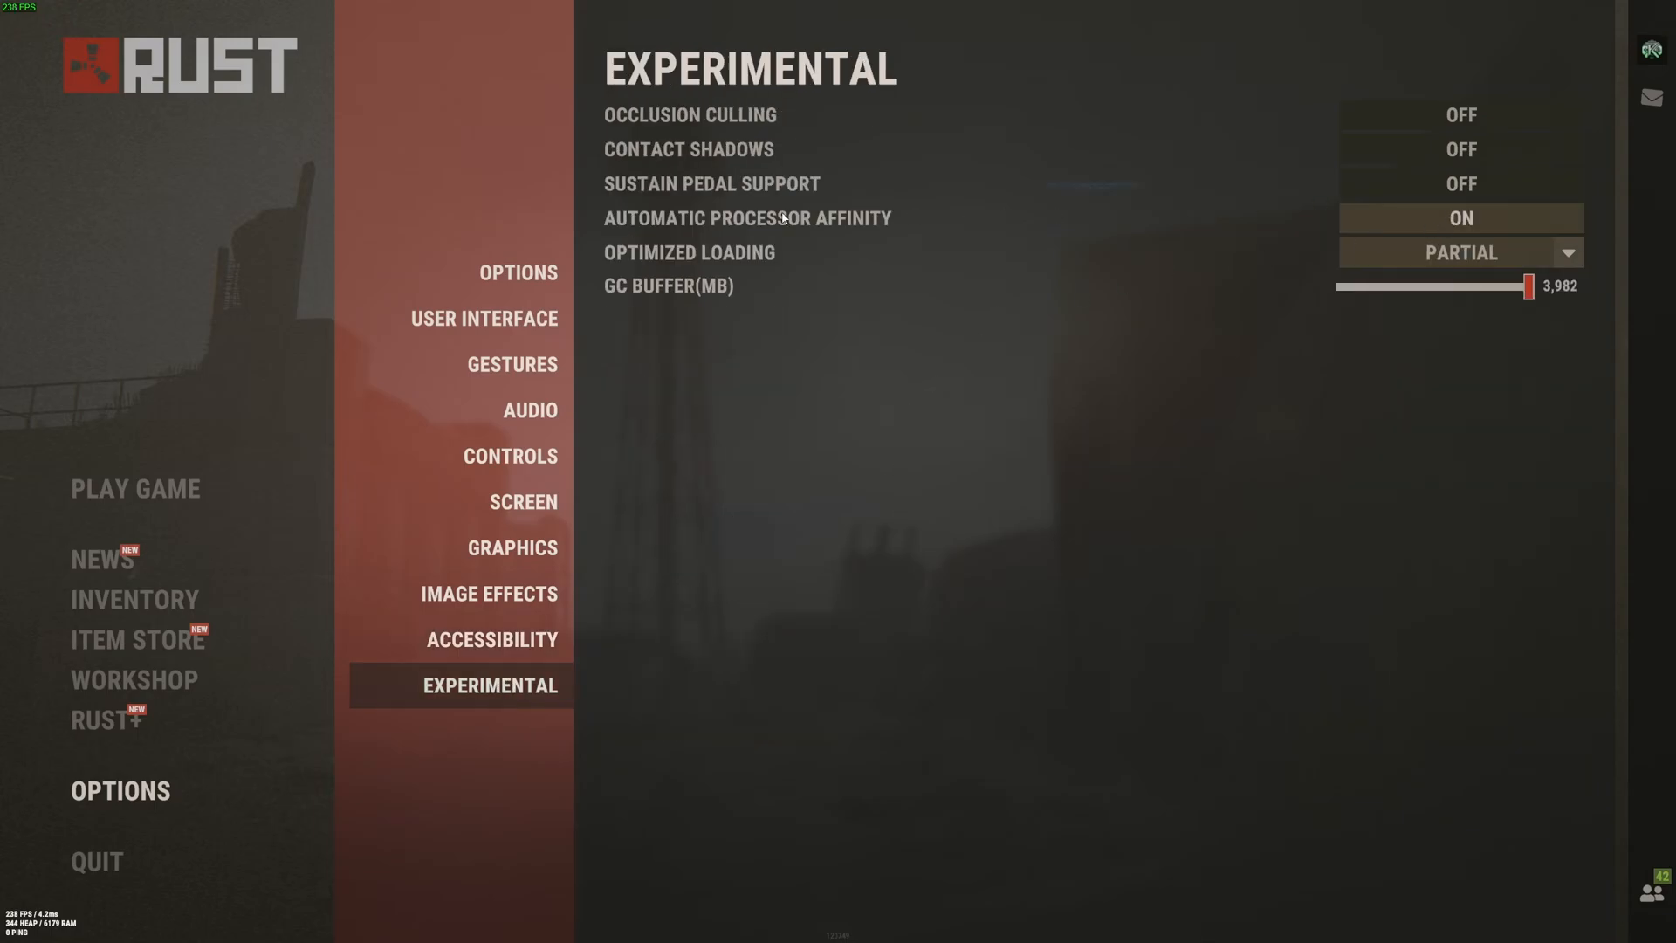
pyautogui.moveTo(1461, 219)
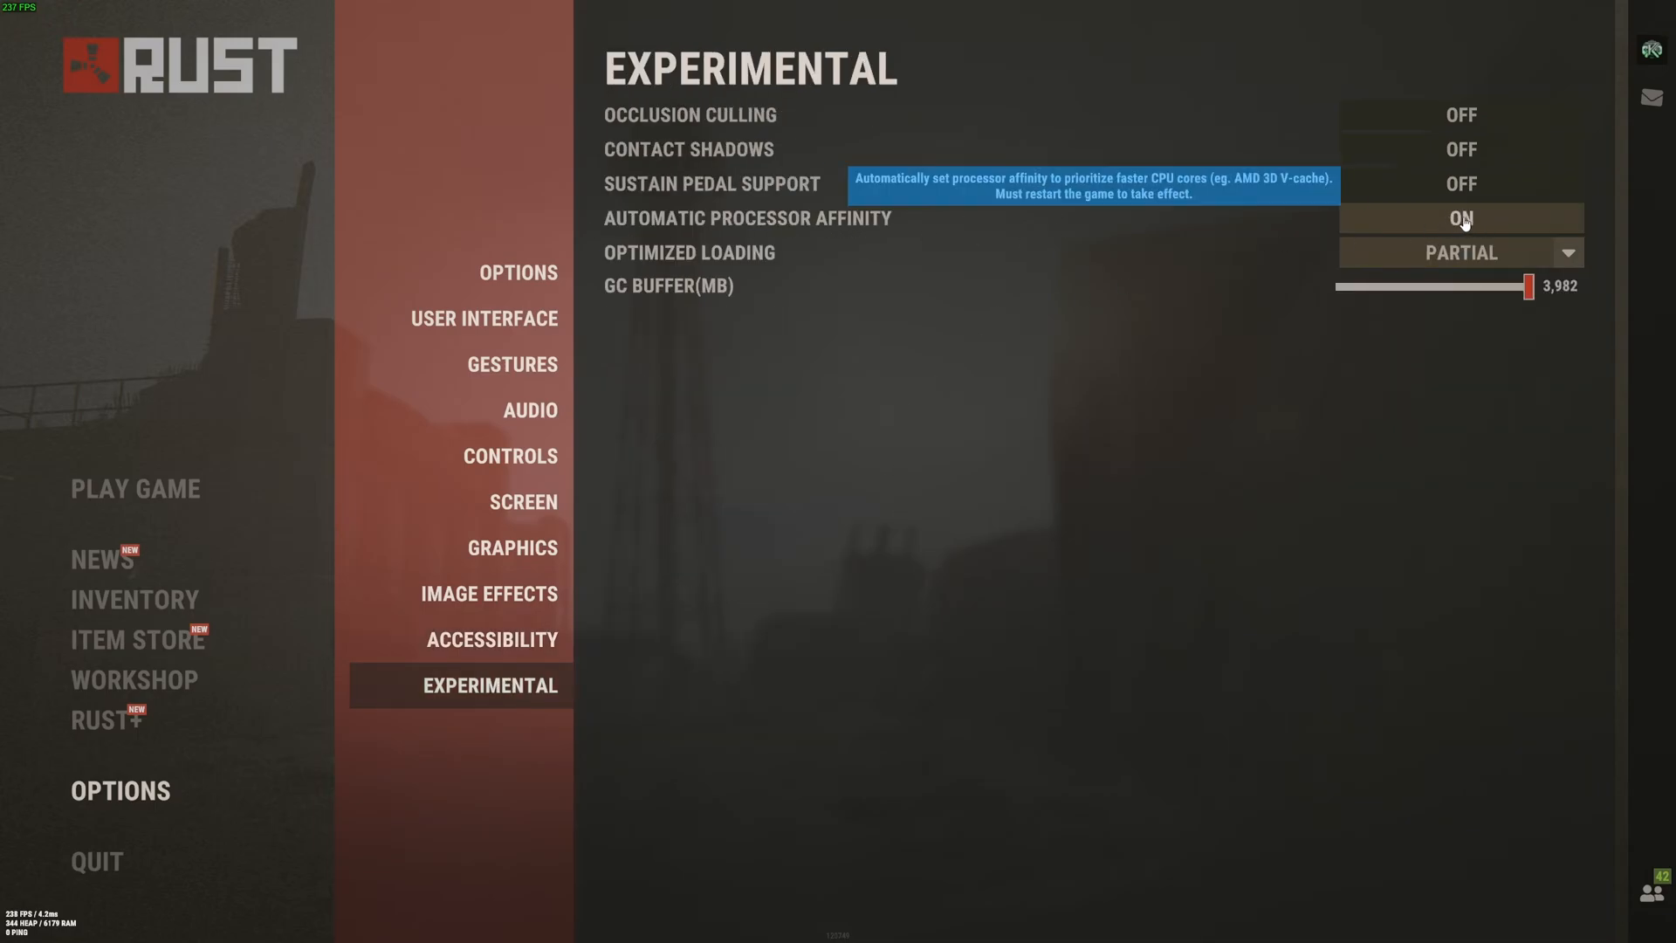
pyautogui.moveTo(670, 301)
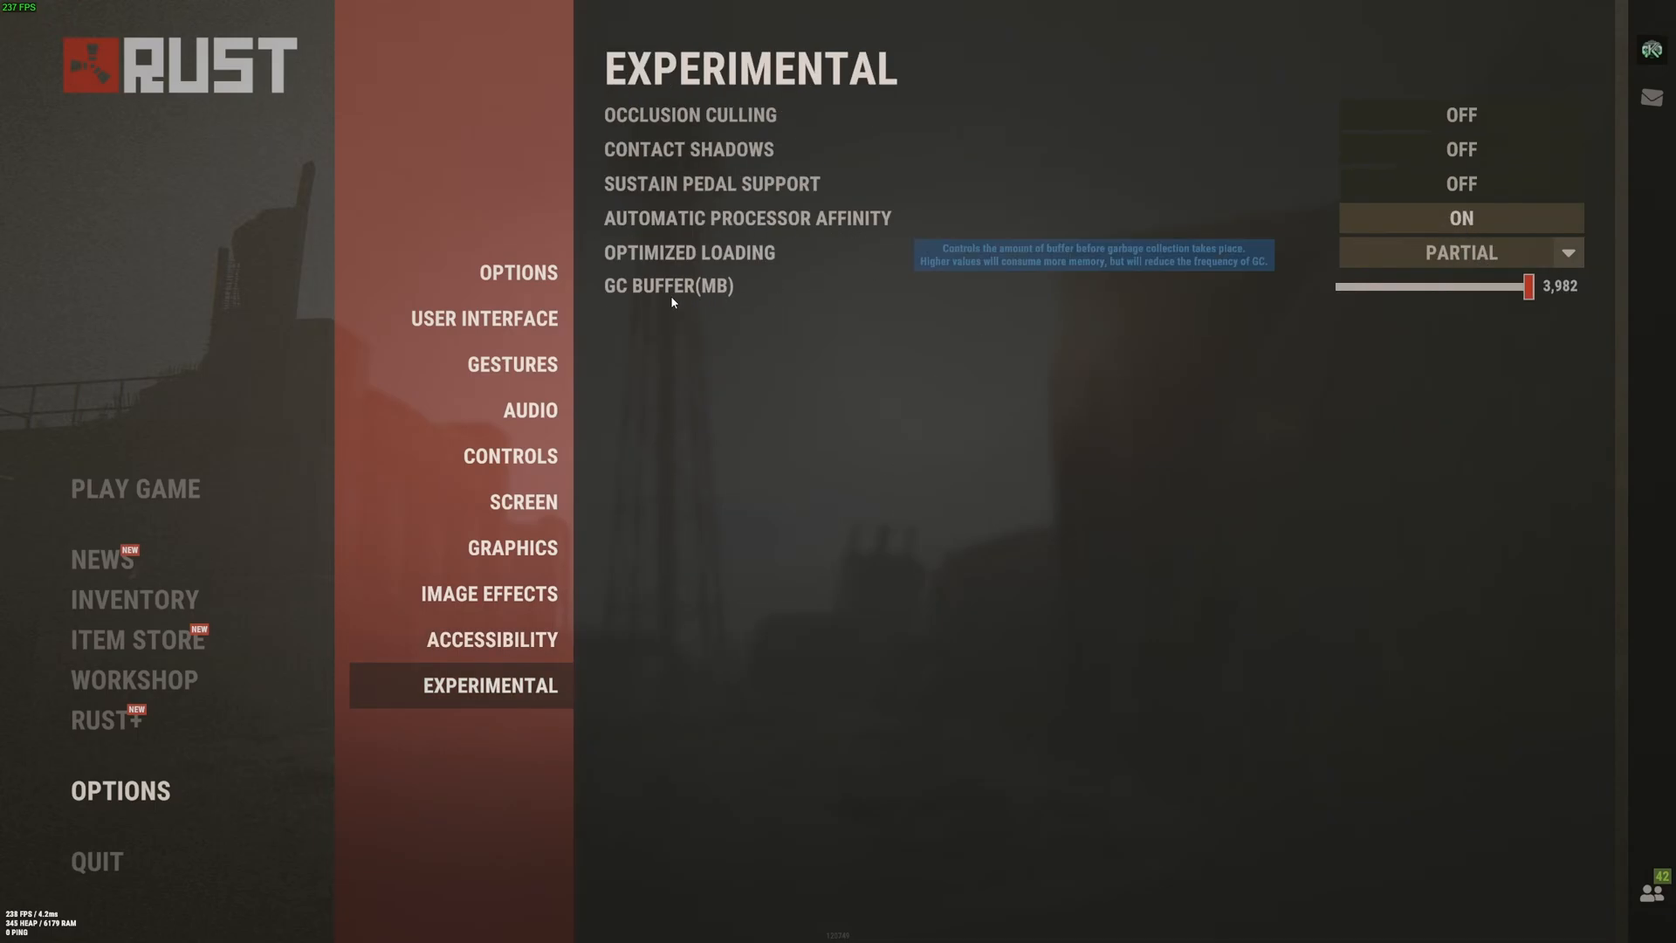
pyautogui.moveTo(1517, 285); pyautogui.dragTo(1571, 284)
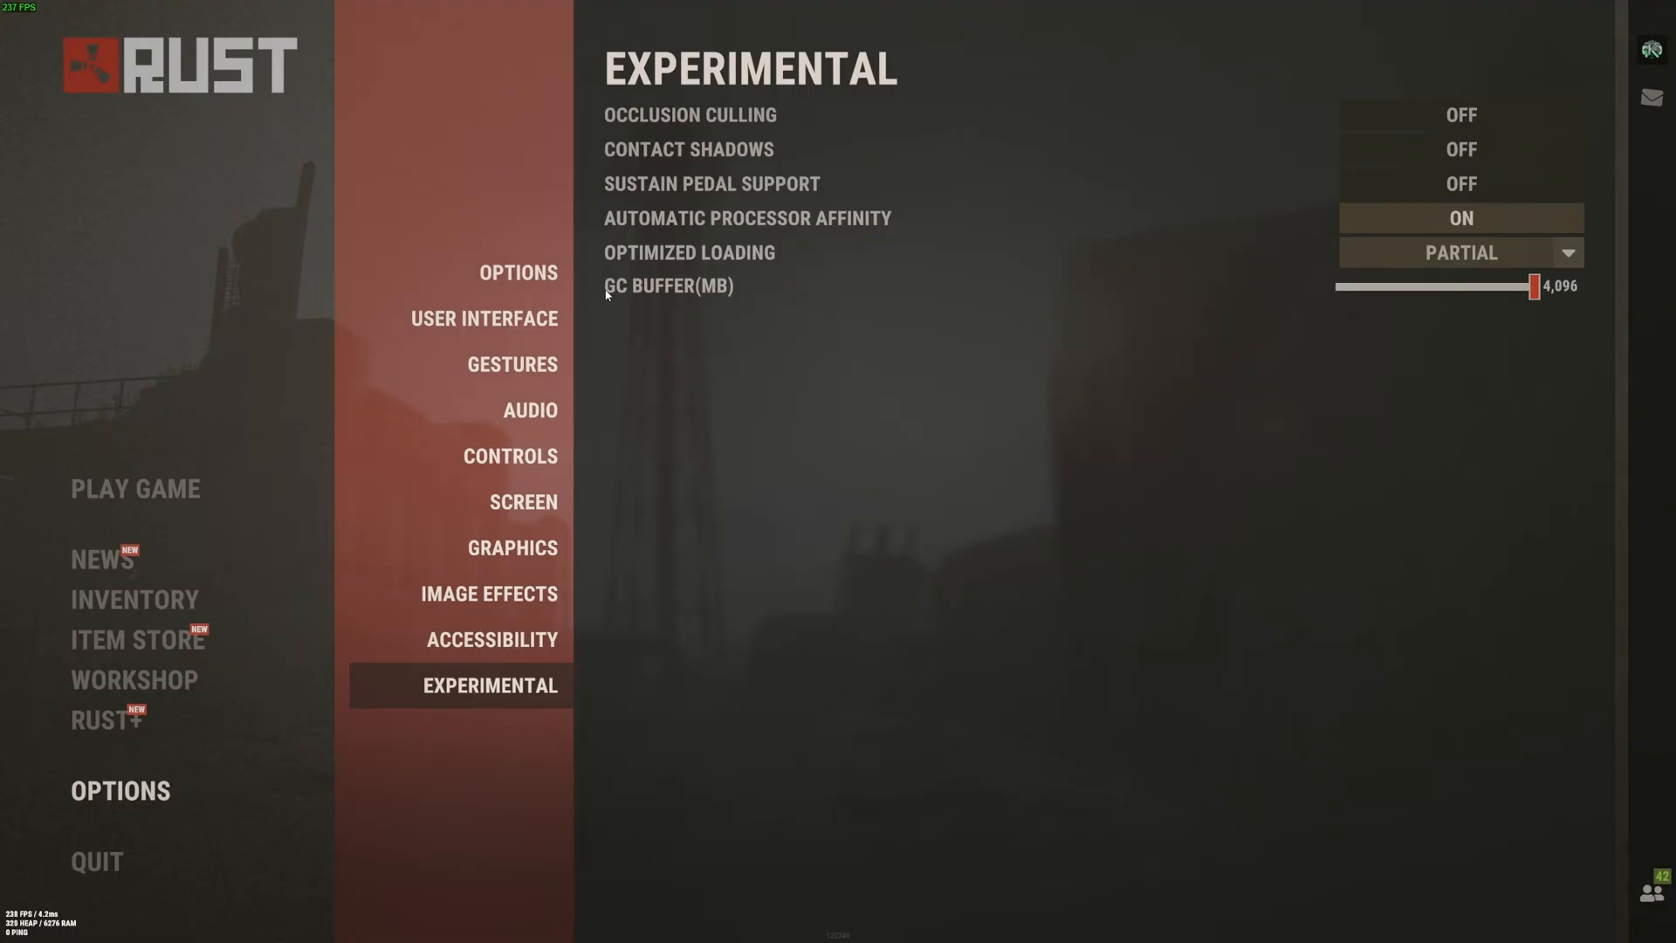
pyautogui.moveTo(775, 395)
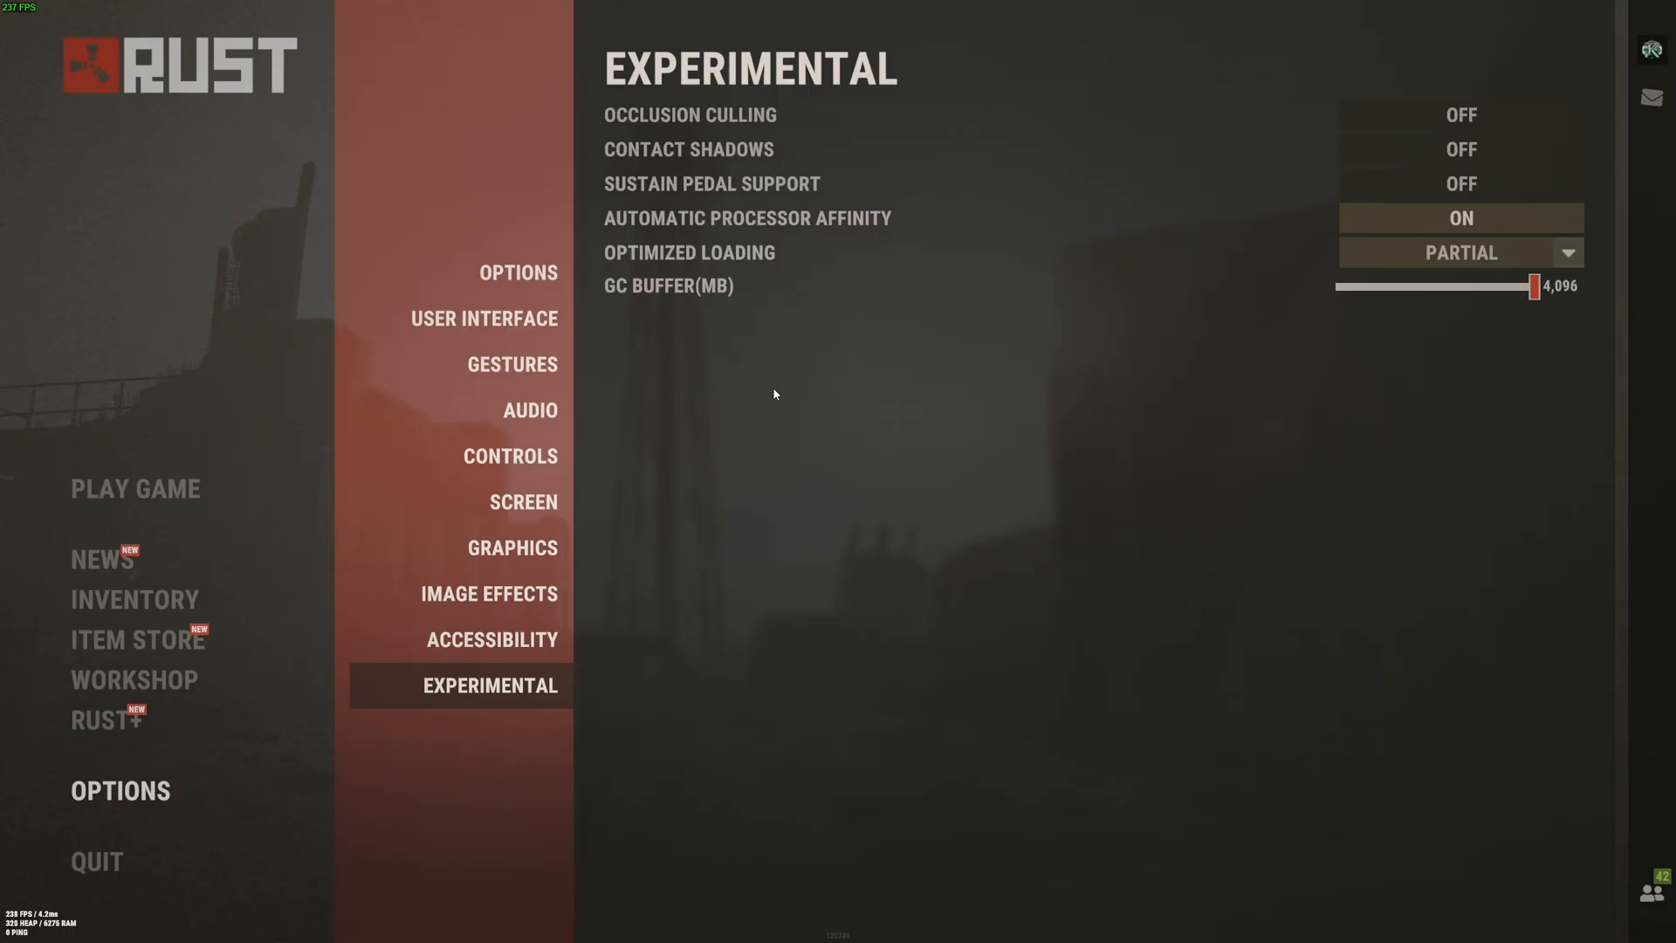
pyautogui.moveTo(782, 349)
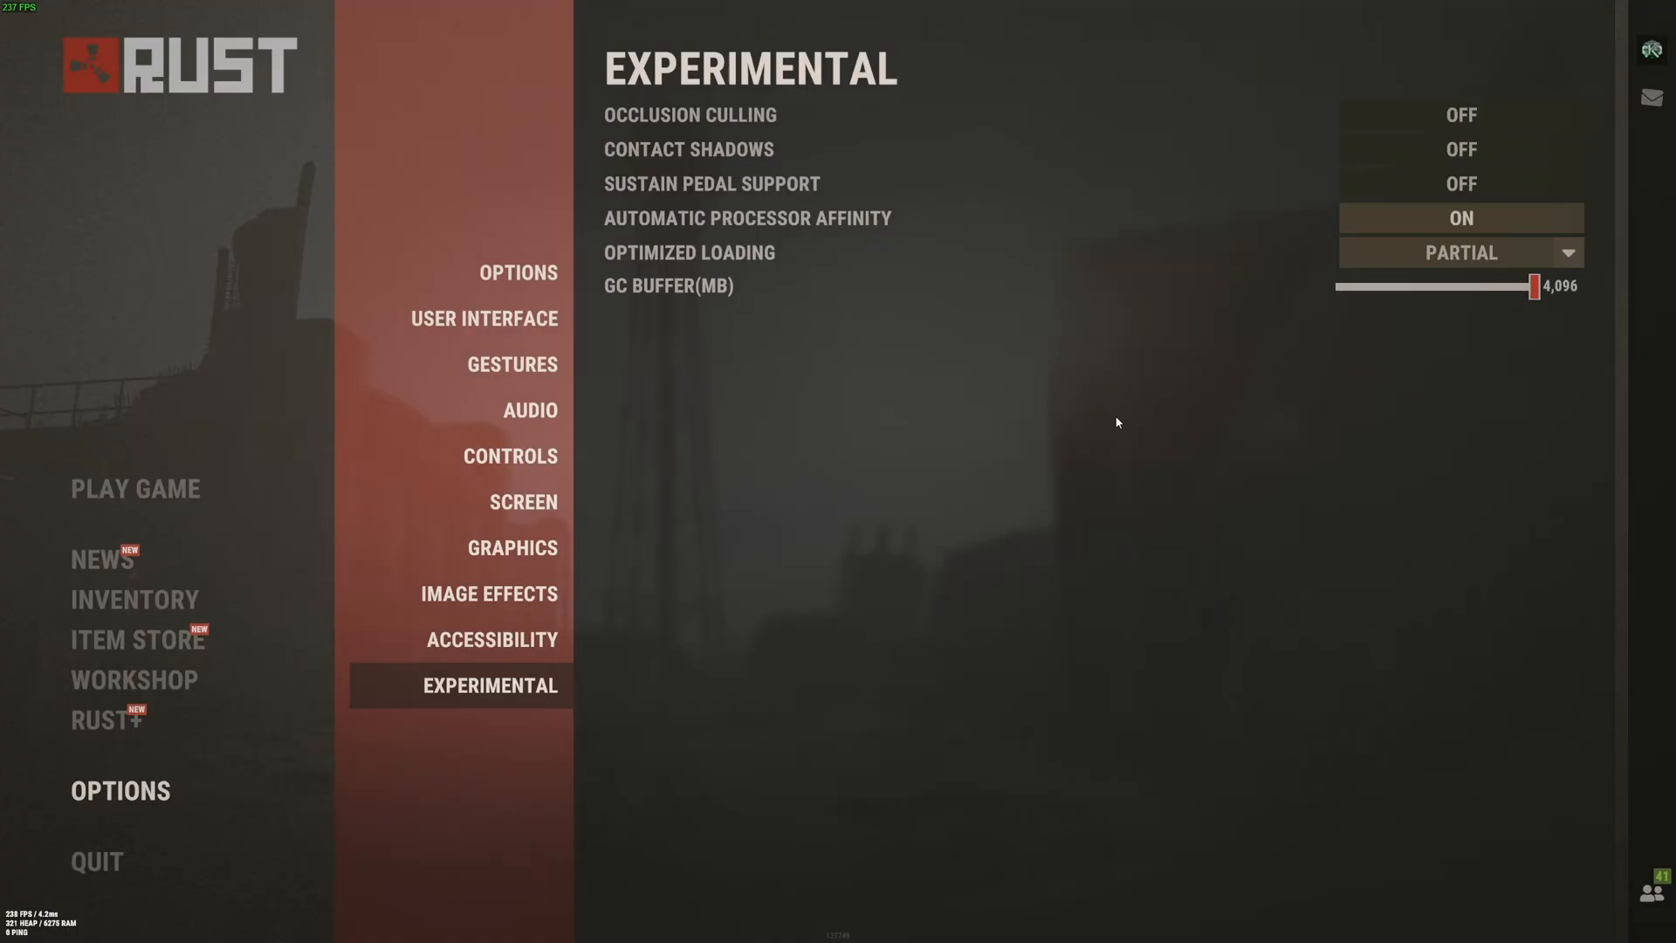
pyautogui.moveTo(1135, 417)
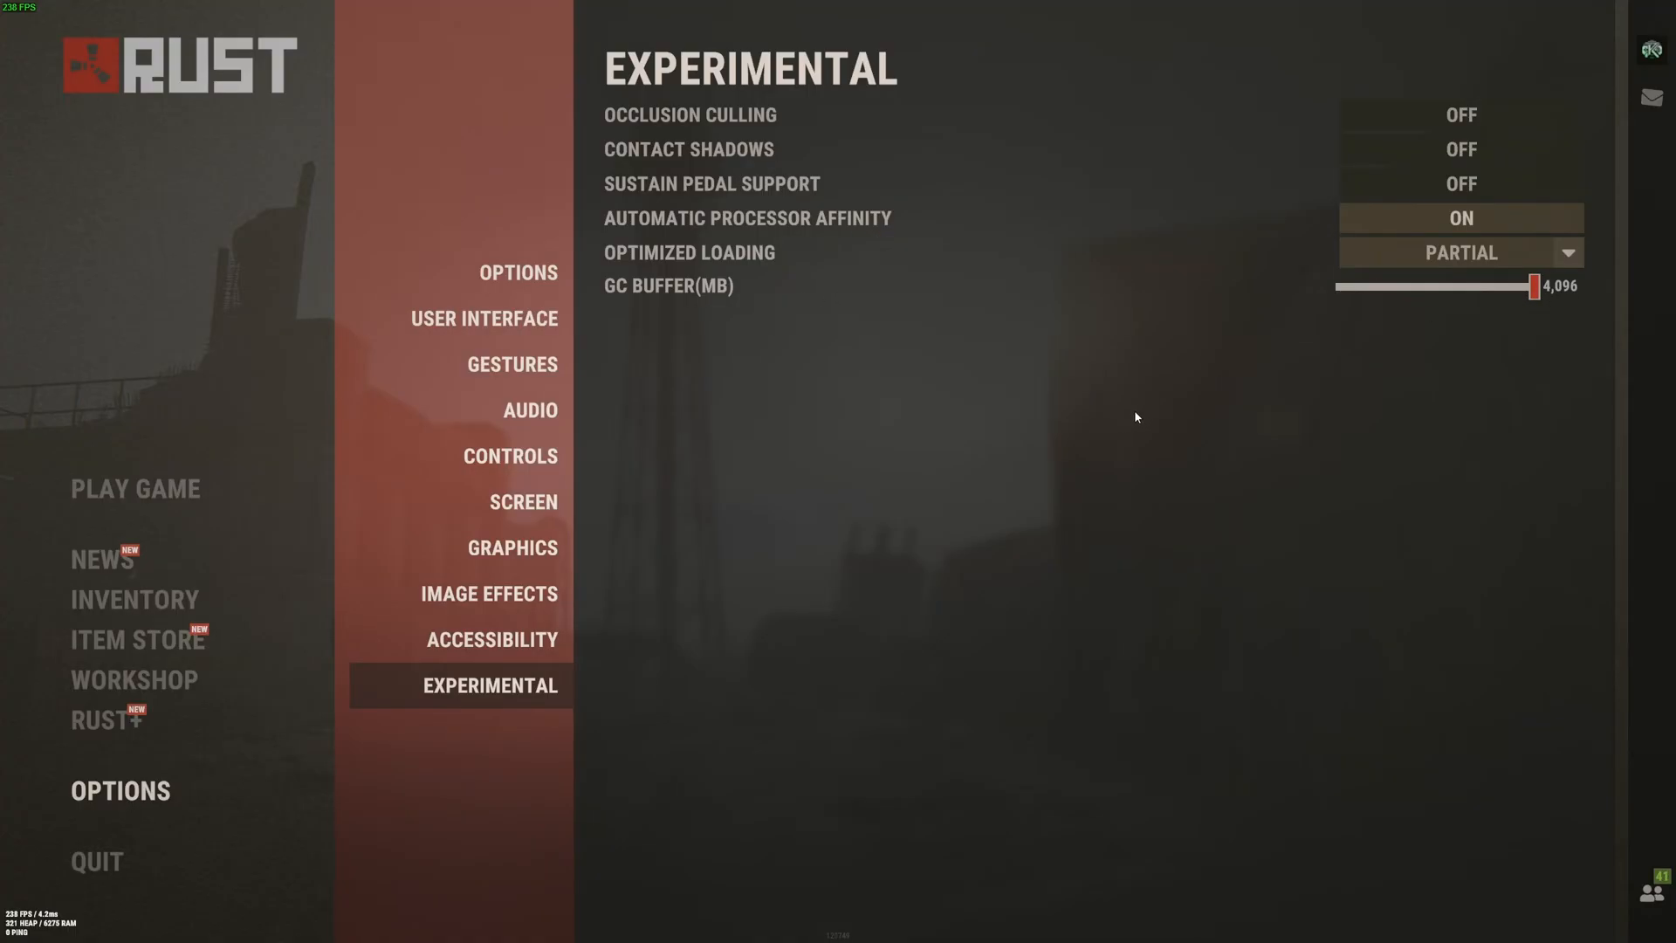
pyautogui.moveTo(1164, 385)
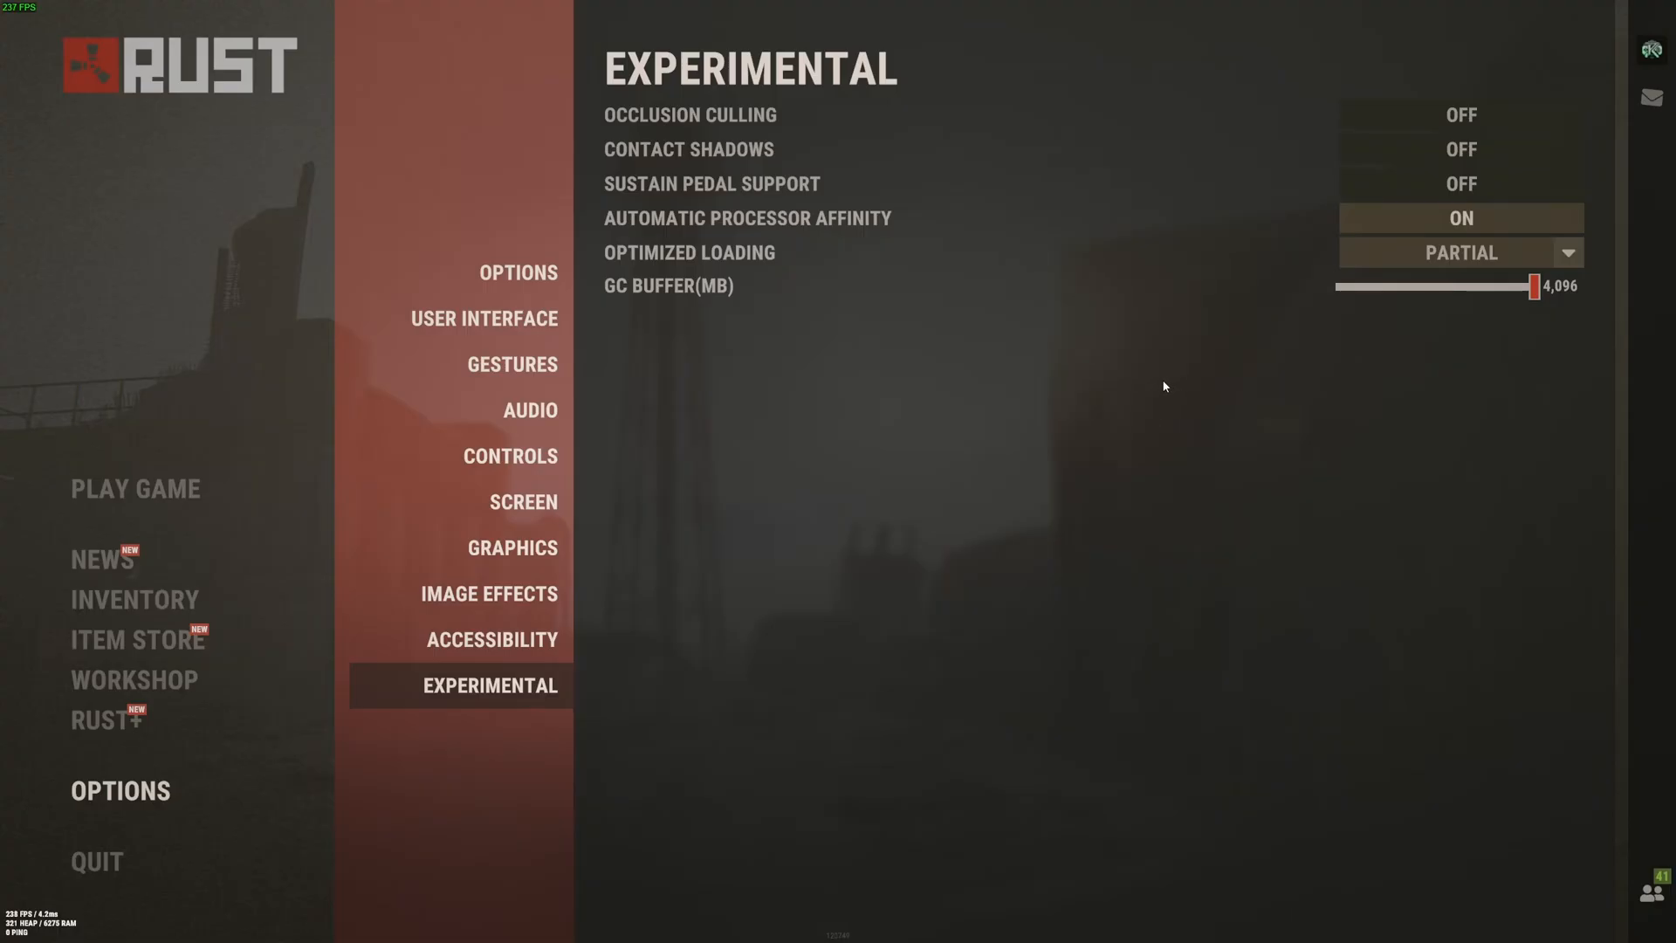
pyautogui.moveTo(1147, 388)
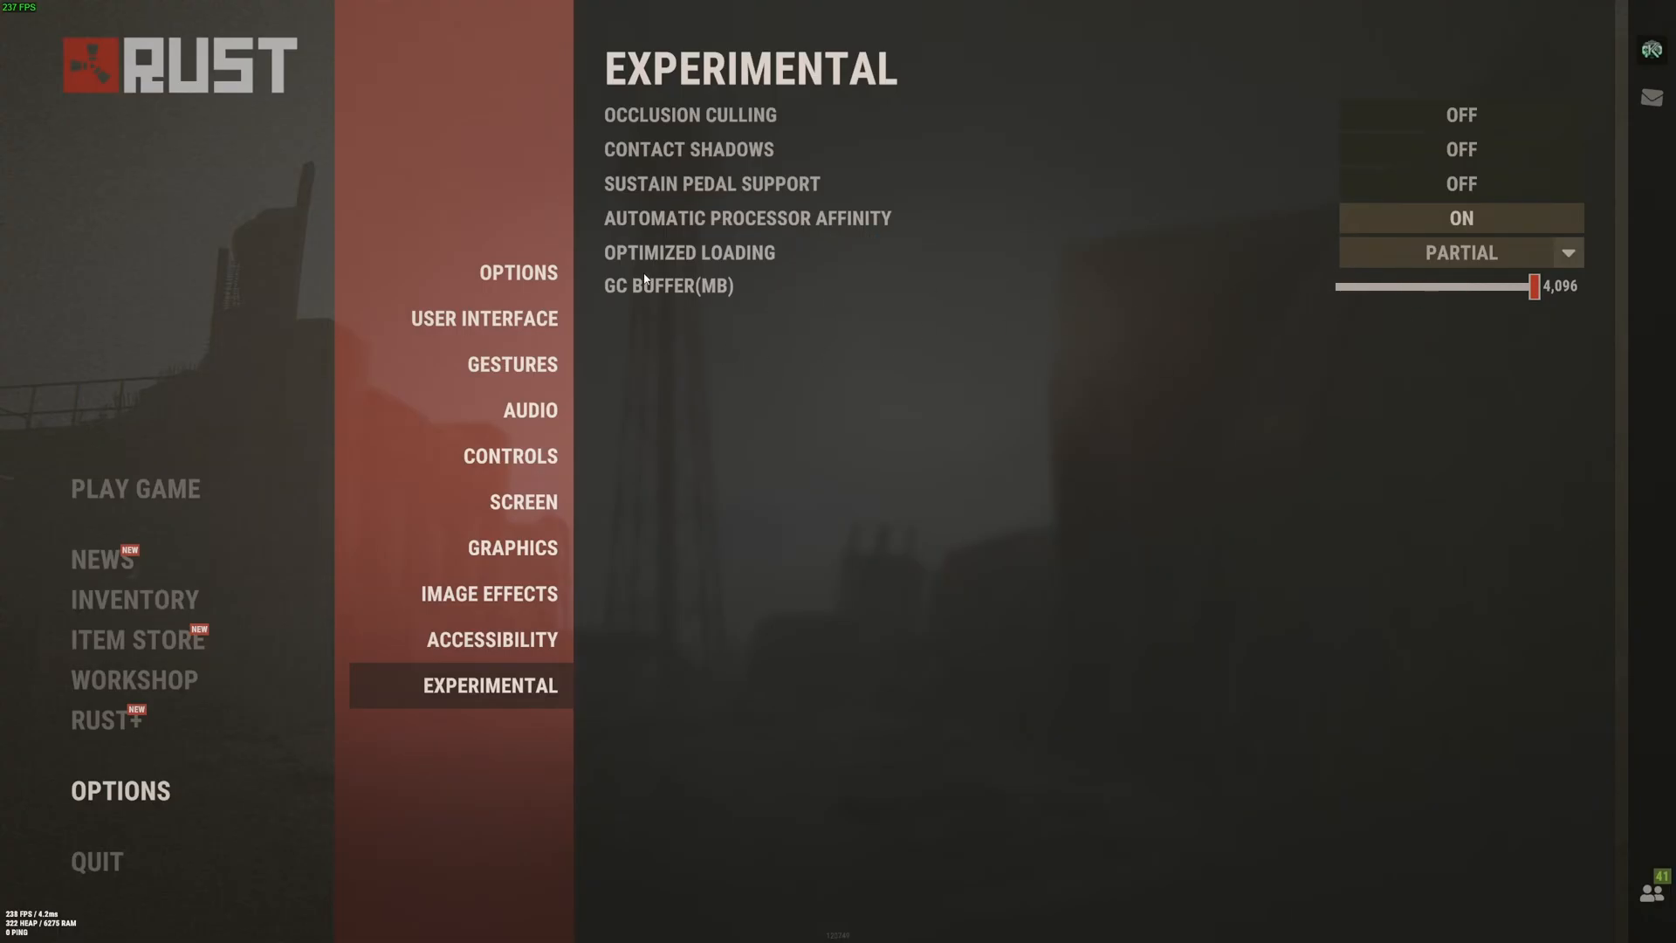
pyautogui.moveTo(1143, 583)
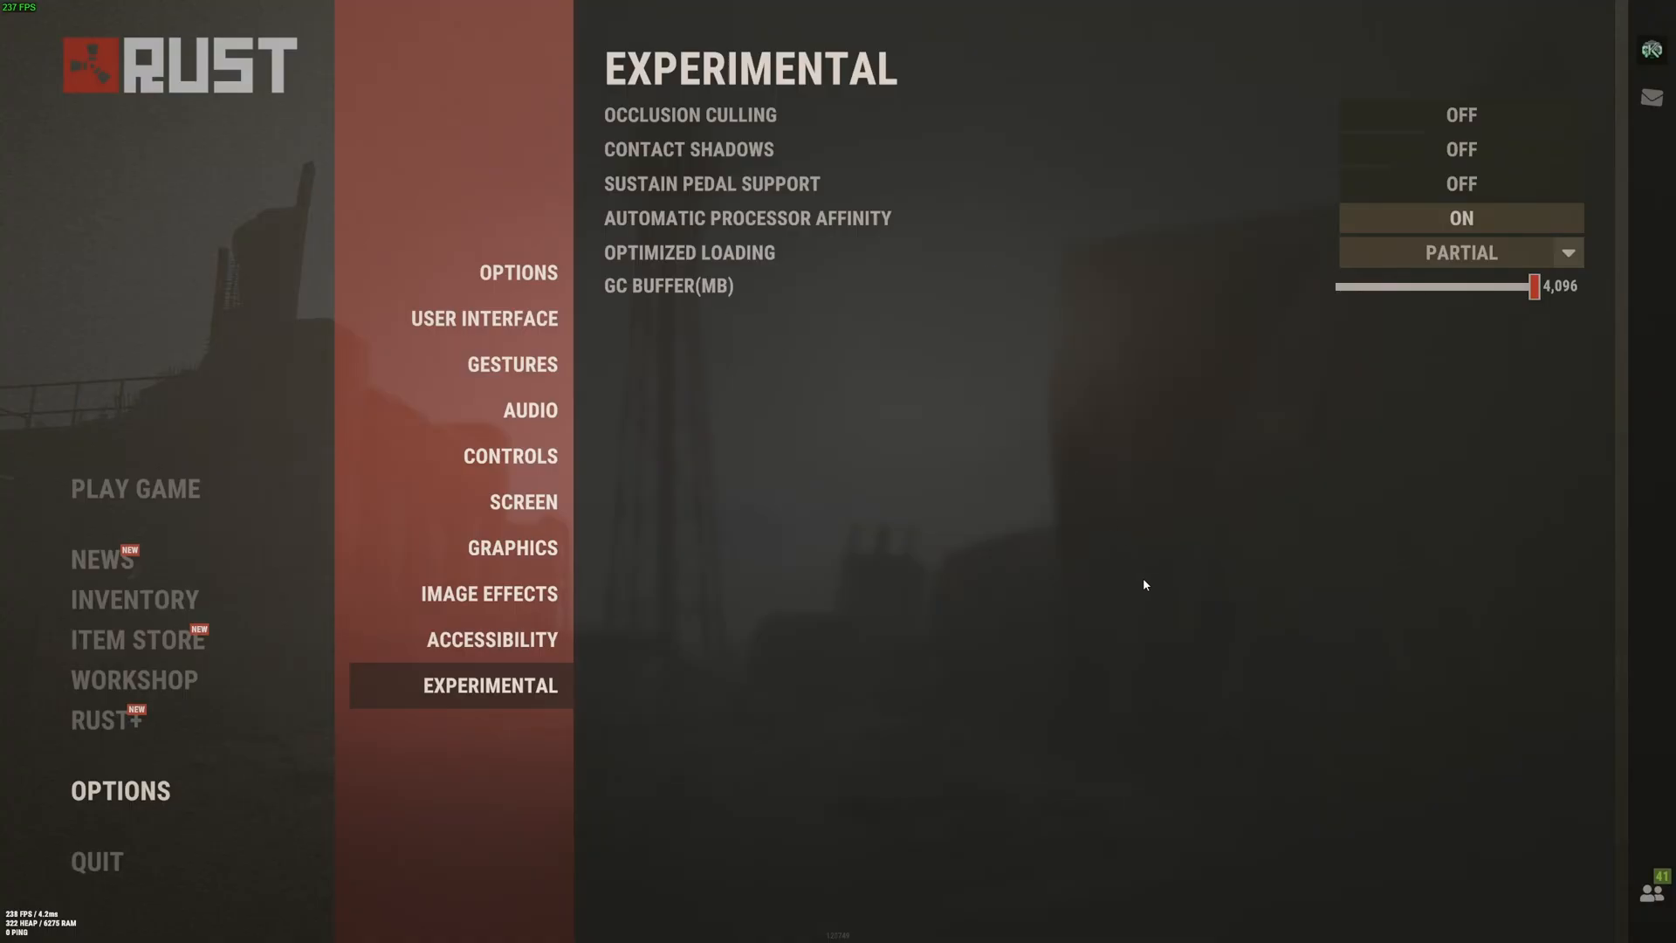